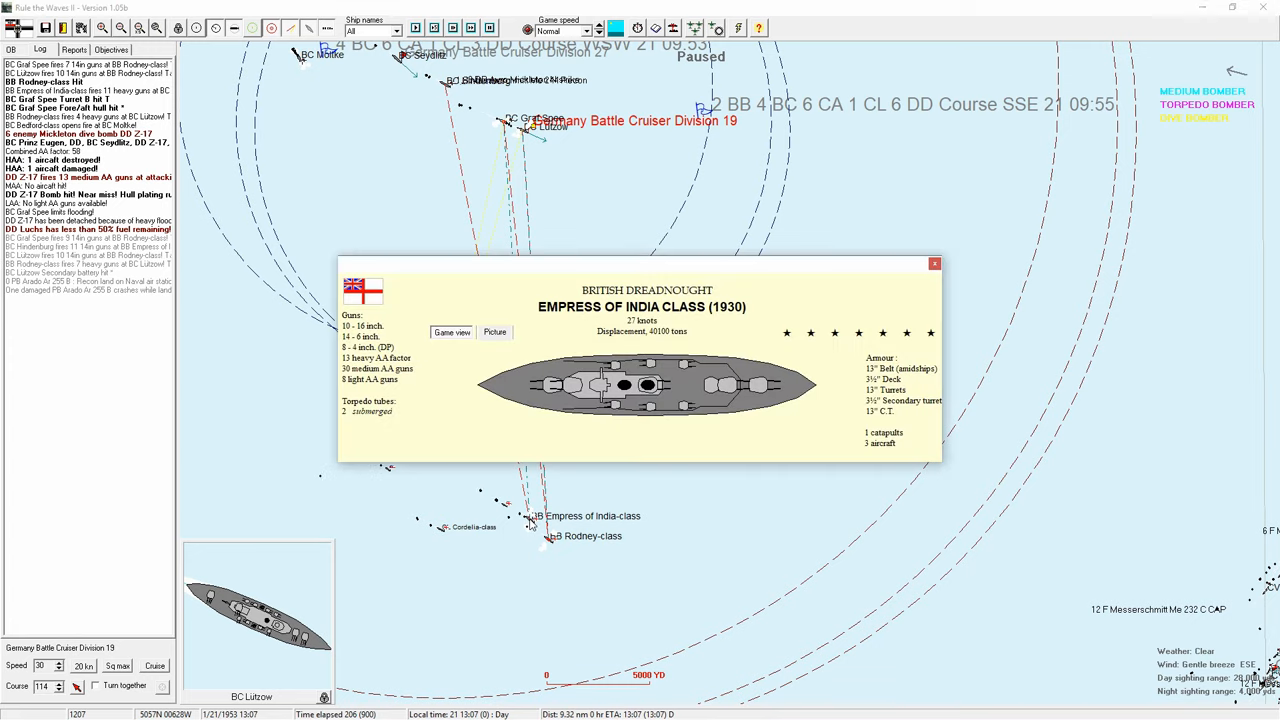
Step: Close the enemy battleship card and acknowledge both aircraft-approaching warnings
left_click(934, 264)
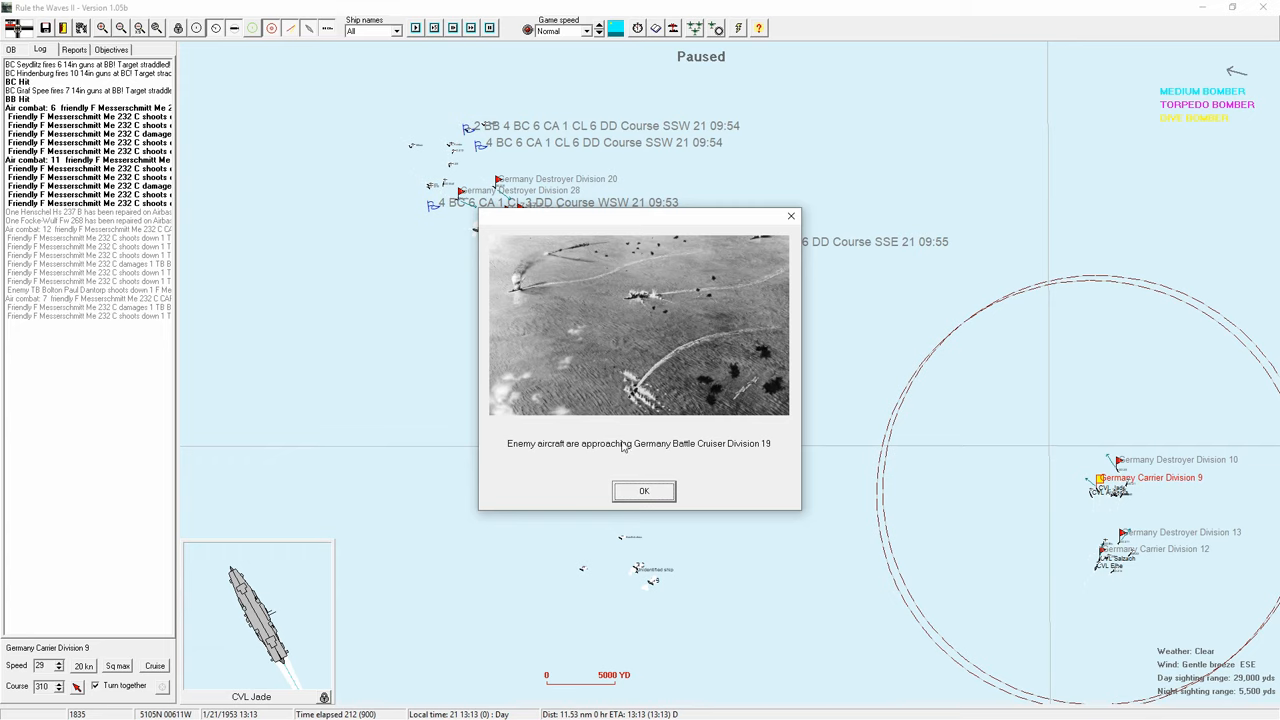
left_click(644, 492)
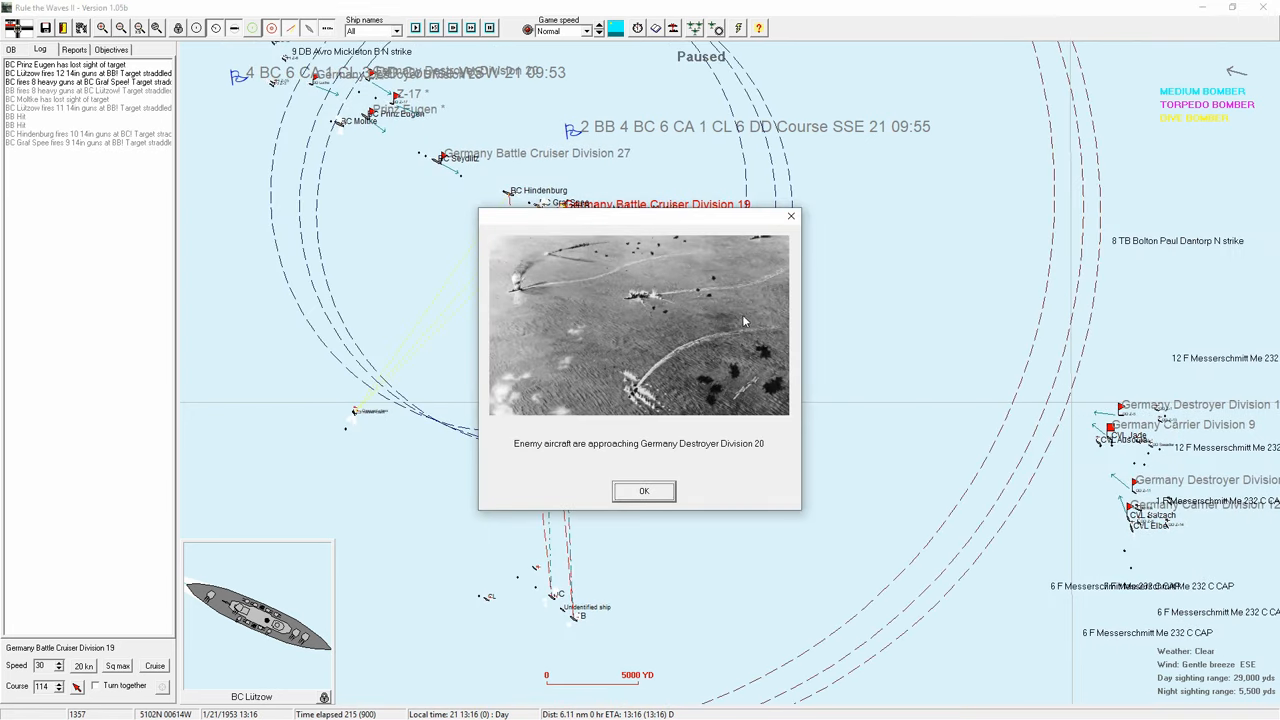
left_click(644, 492)
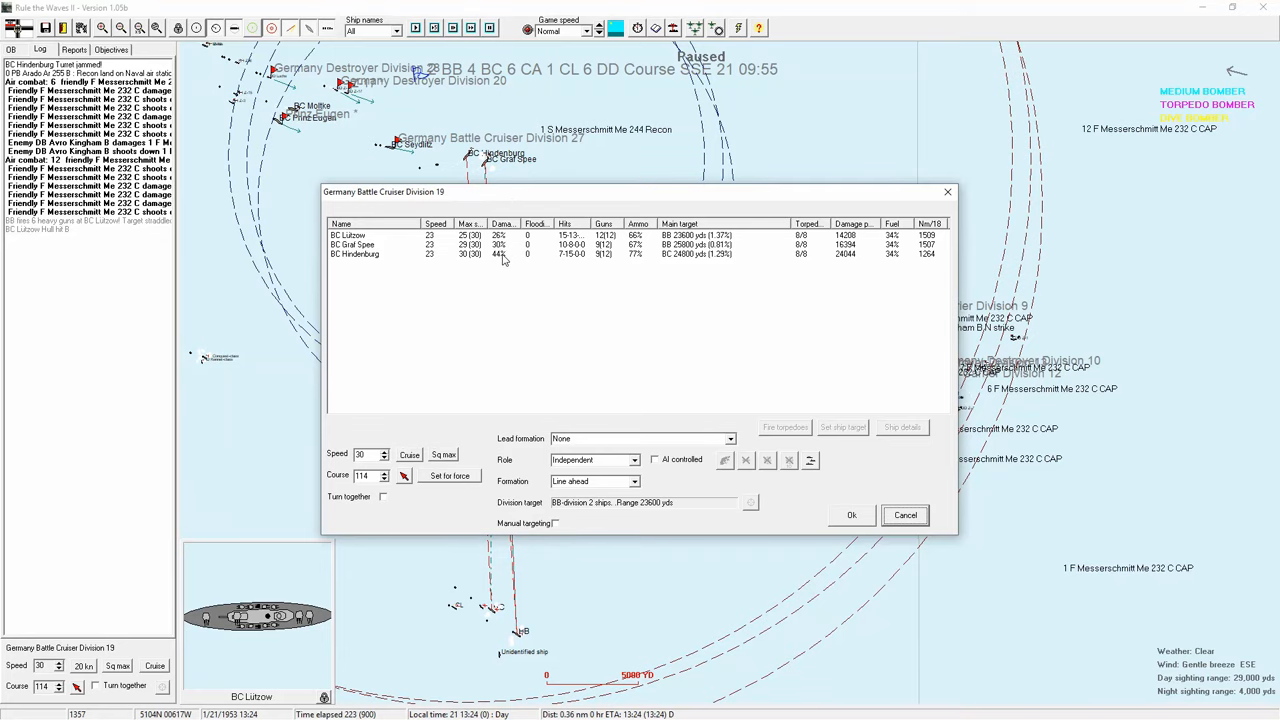
Step: View and close BC Hindenburg's ship sheet, then acknowledge the Carrier Division 9 aircraft warning
left_click(900, 428)
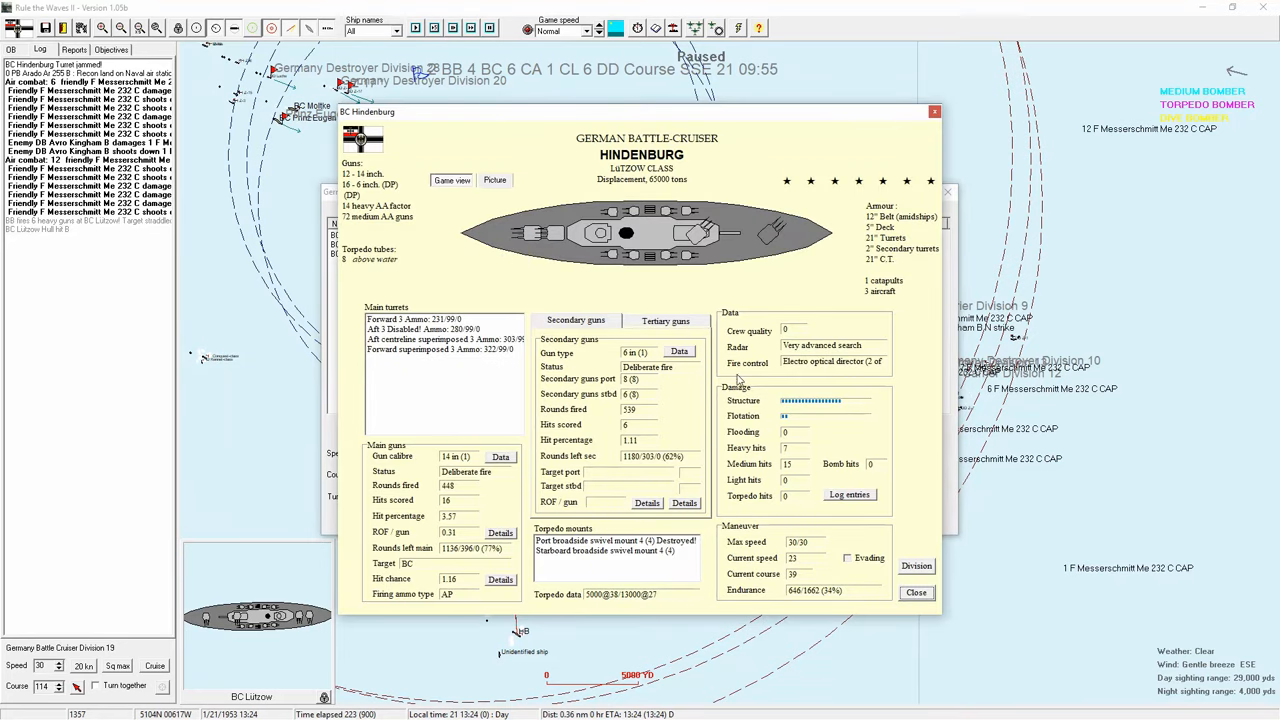
left_click(916, 592)
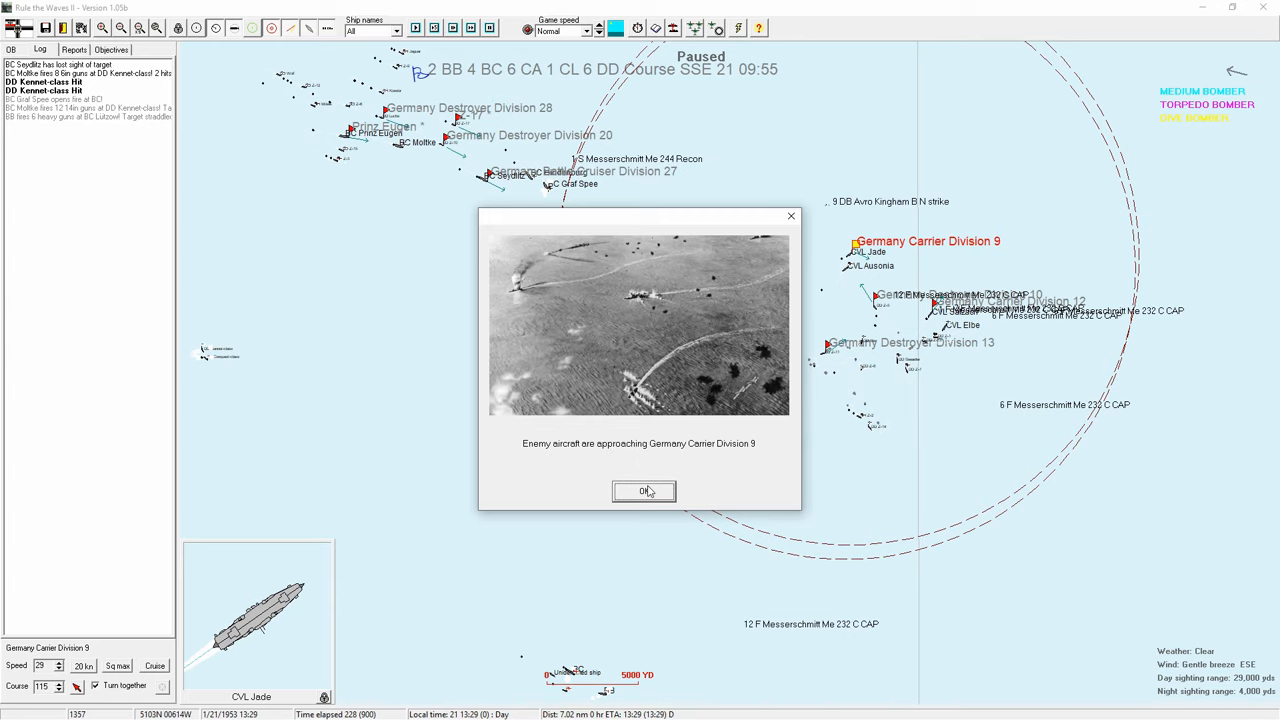
left_click(644, 492)
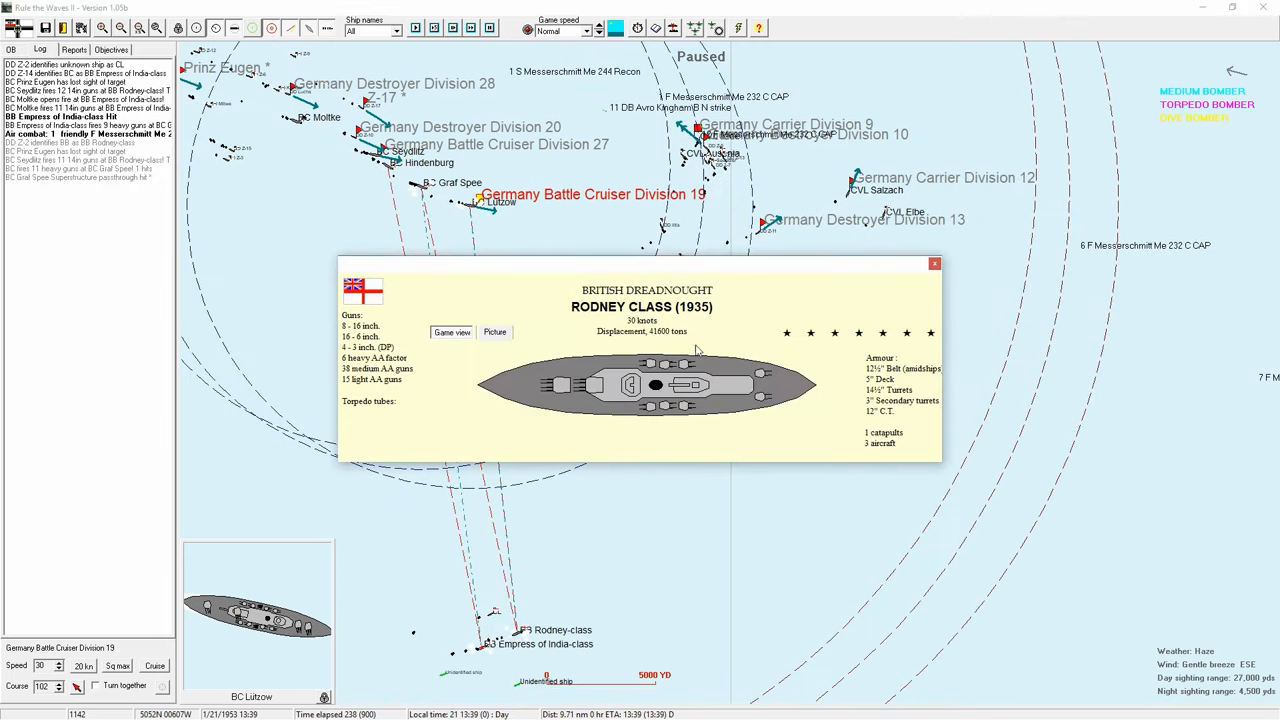
Step: View the Empress of India class card, close it, and acknowledge aircraft warnings for Carrier Division 9 and Prinz Eugen
left_click(484, 644)
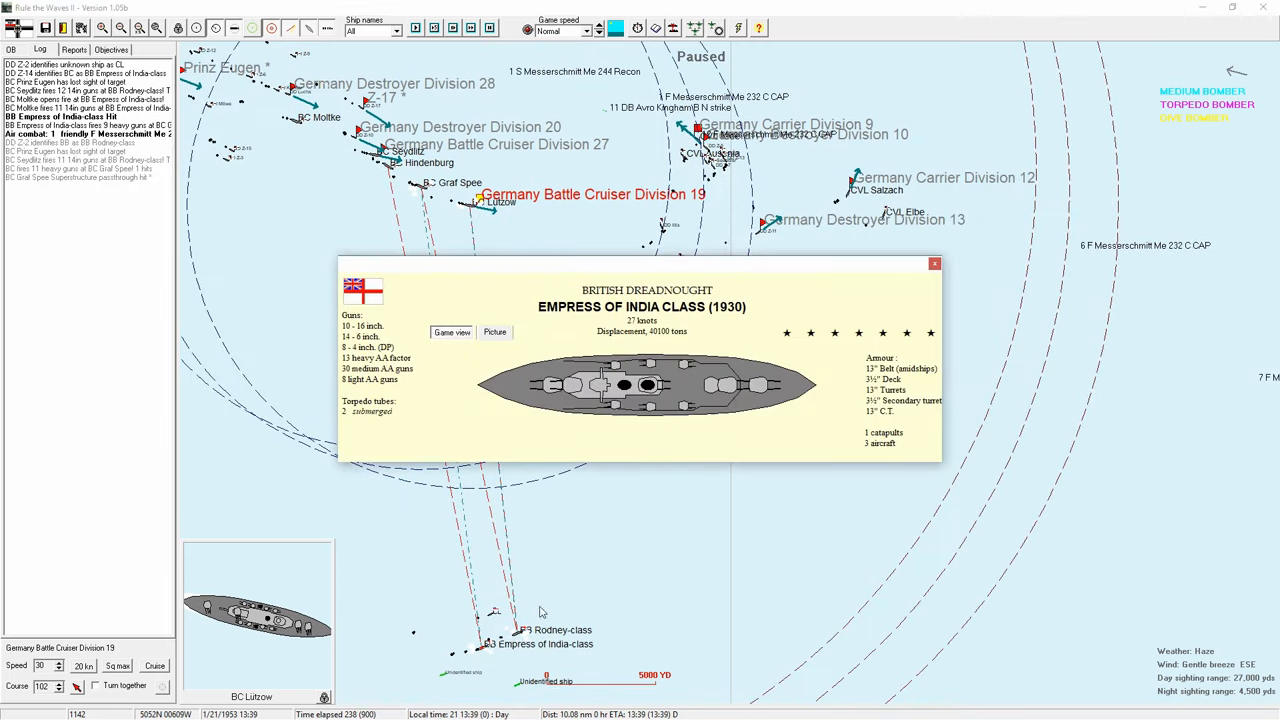
left_click(934, 264)
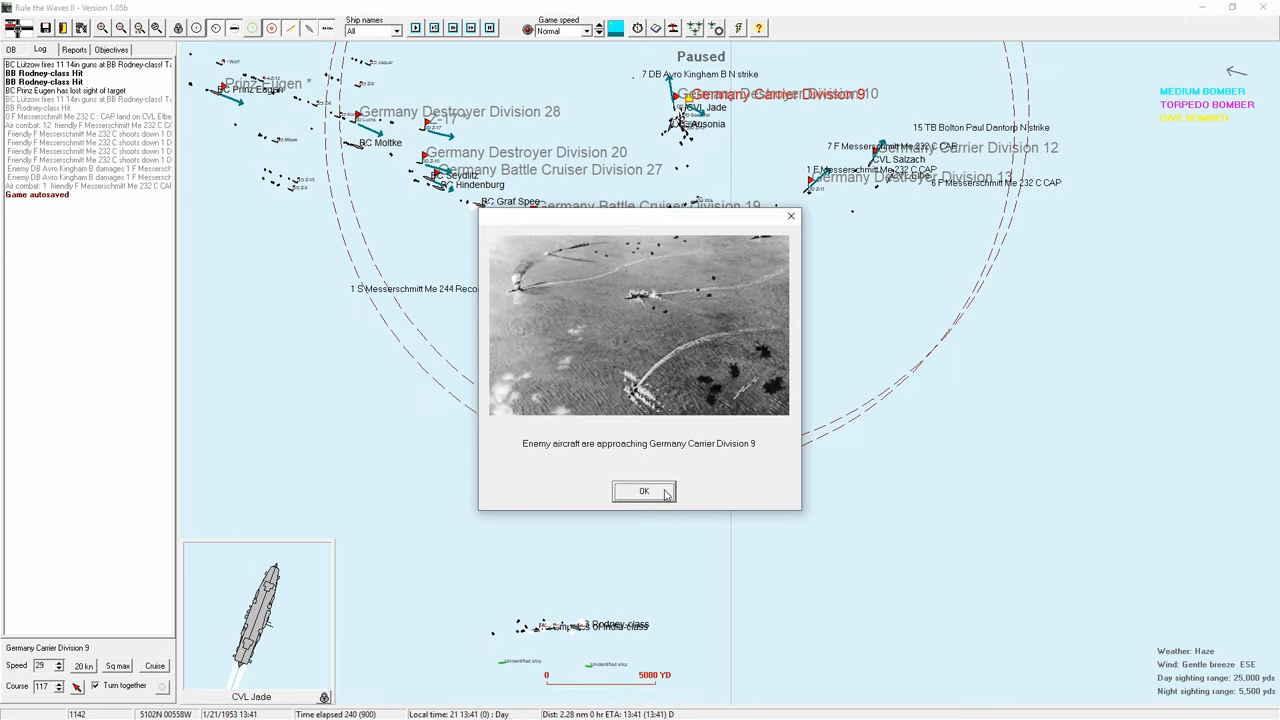
left_click(644, 492)
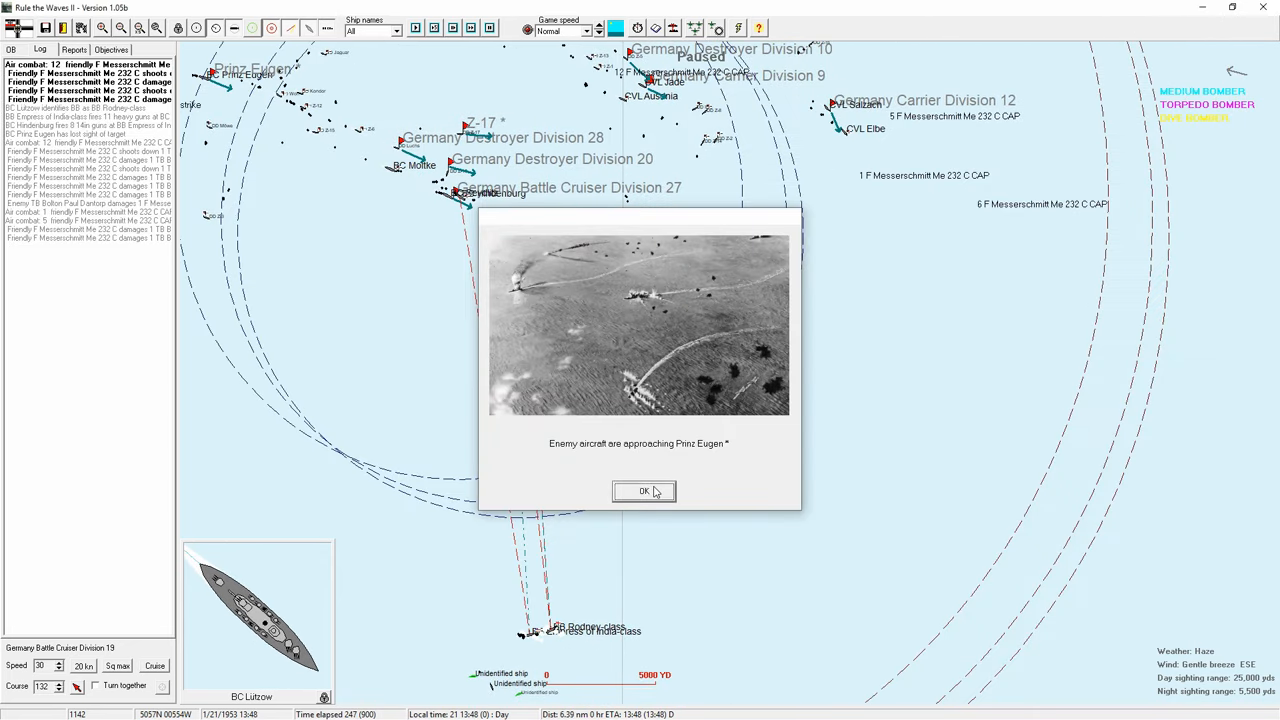
left_click(644, 492)
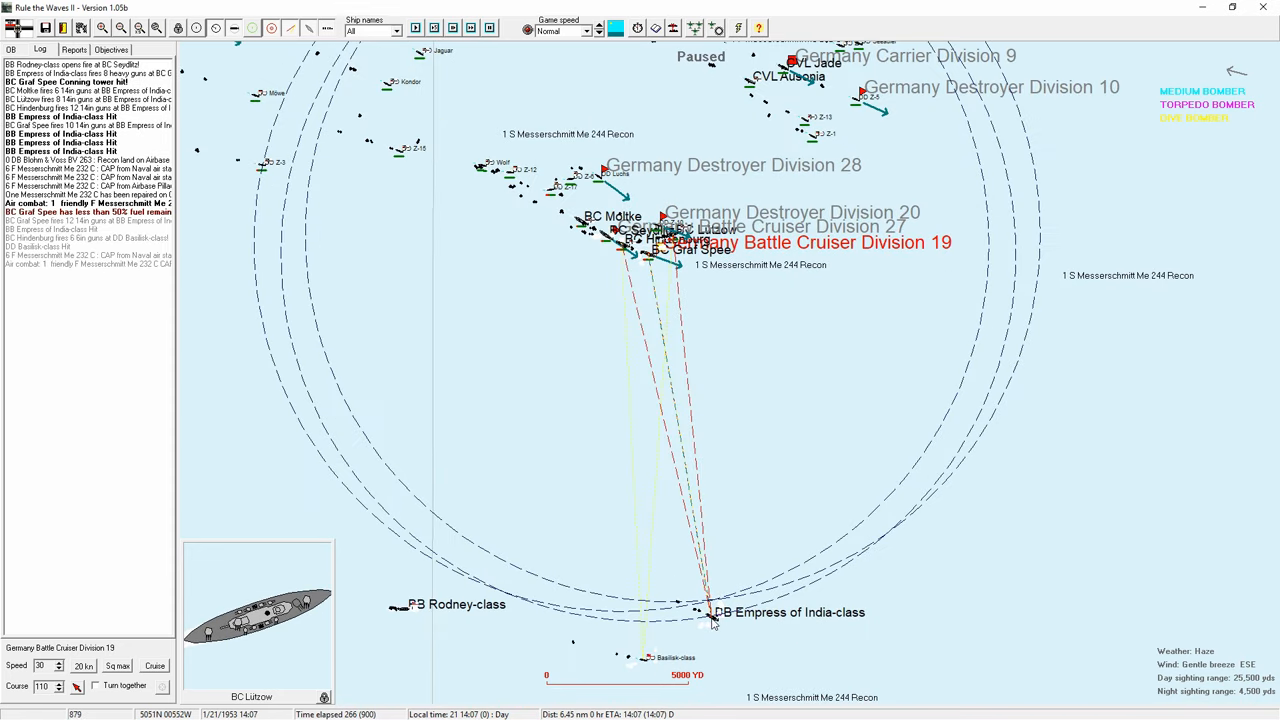
Step: Acknowledge the Carrier Division 12 aircraft warning, Graf Spee's low ammo and Salzach's torpedo hit reports
left_click(712, 612)
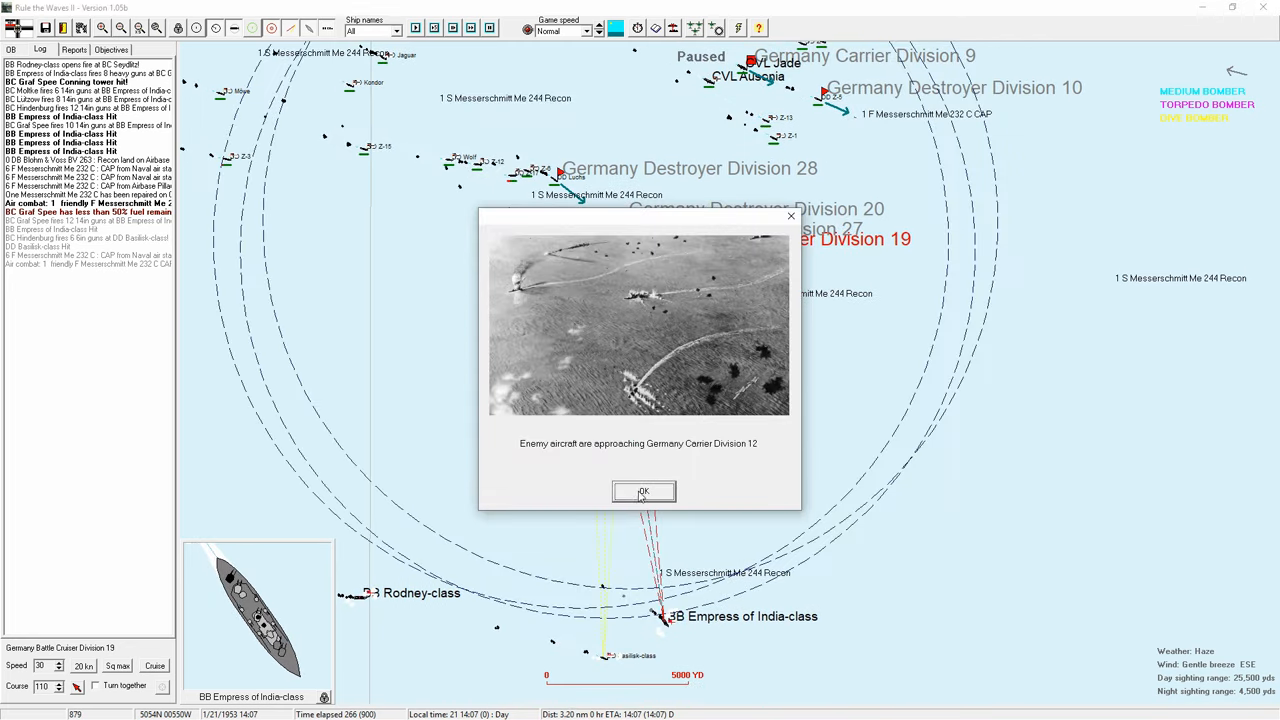
left_click(644, 492)
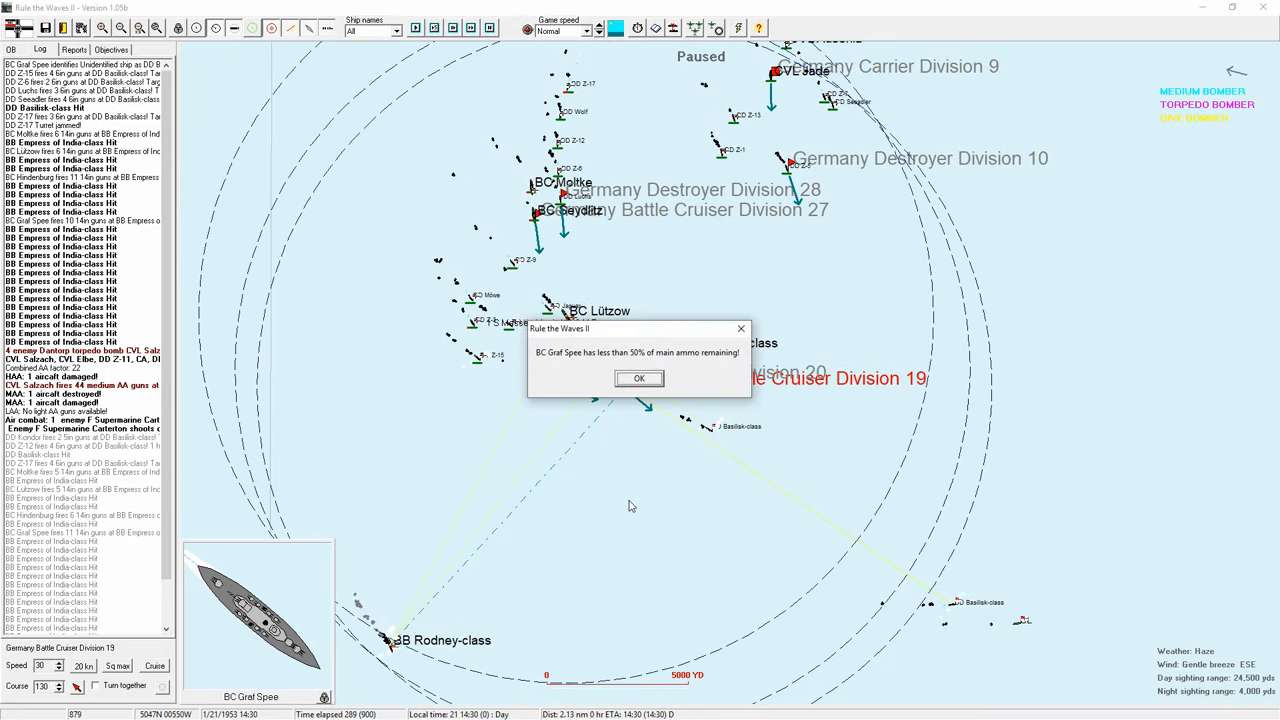
left_click(638, 378)
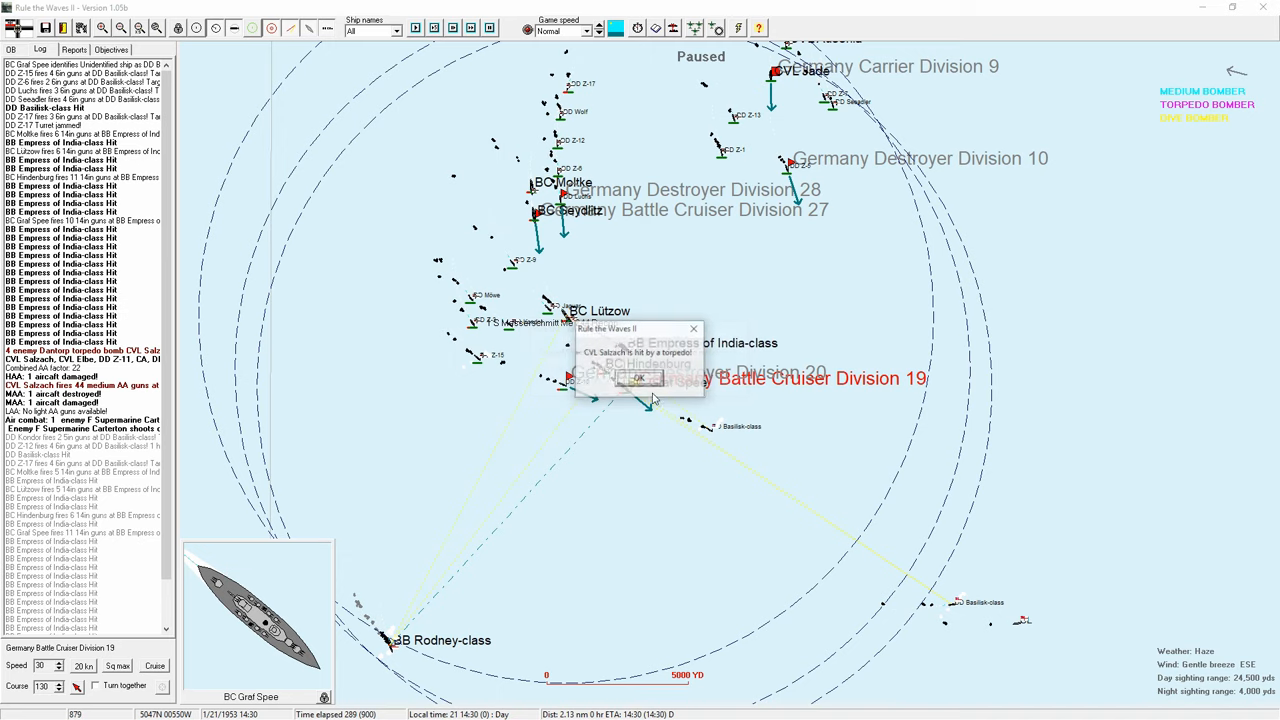
left_click(638, 380)
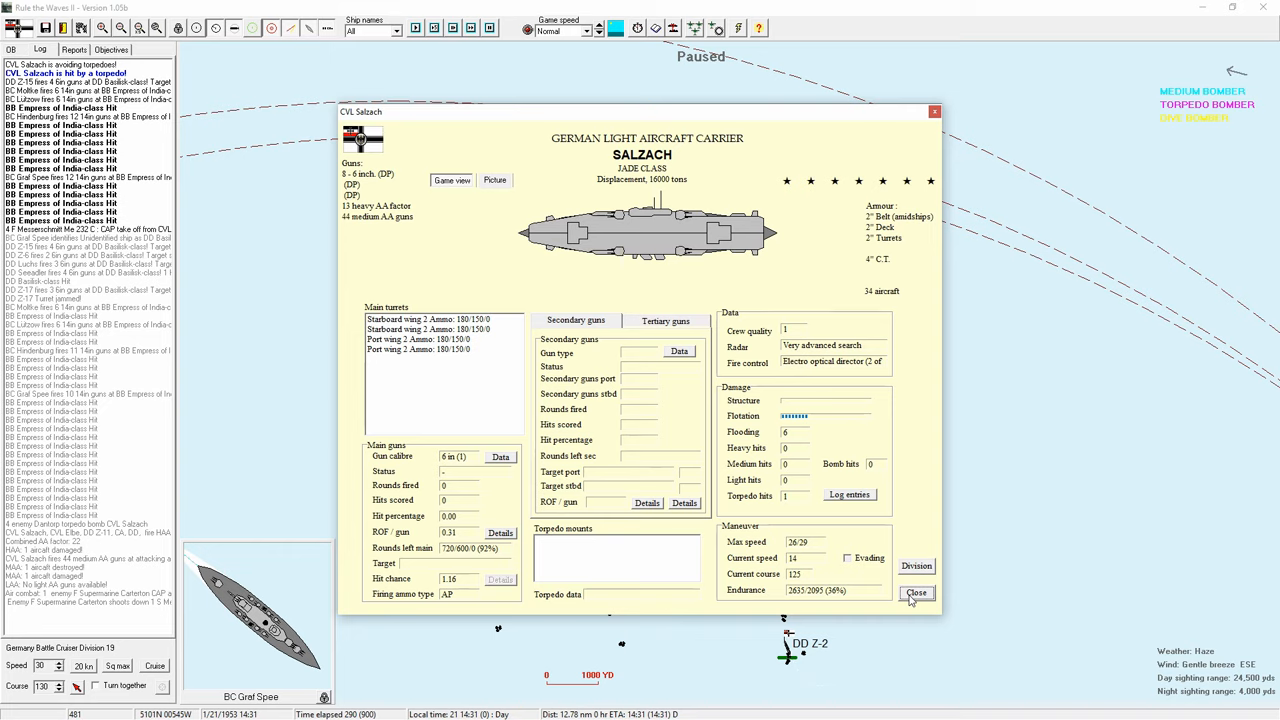
Step: Close the Salzach and Lützow sheets and acknowledge the Division 27 air-raid and Empress of India torpedo reports
left_click(916, 592)
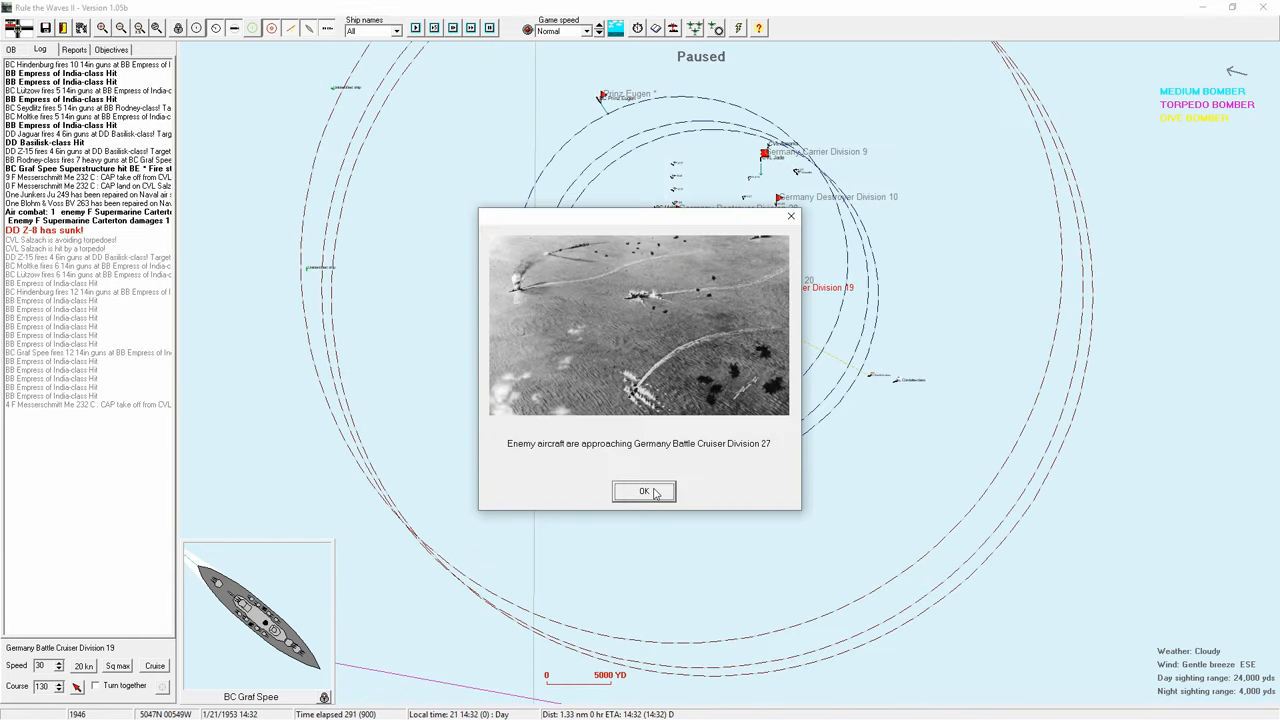
left_click(644, 492)
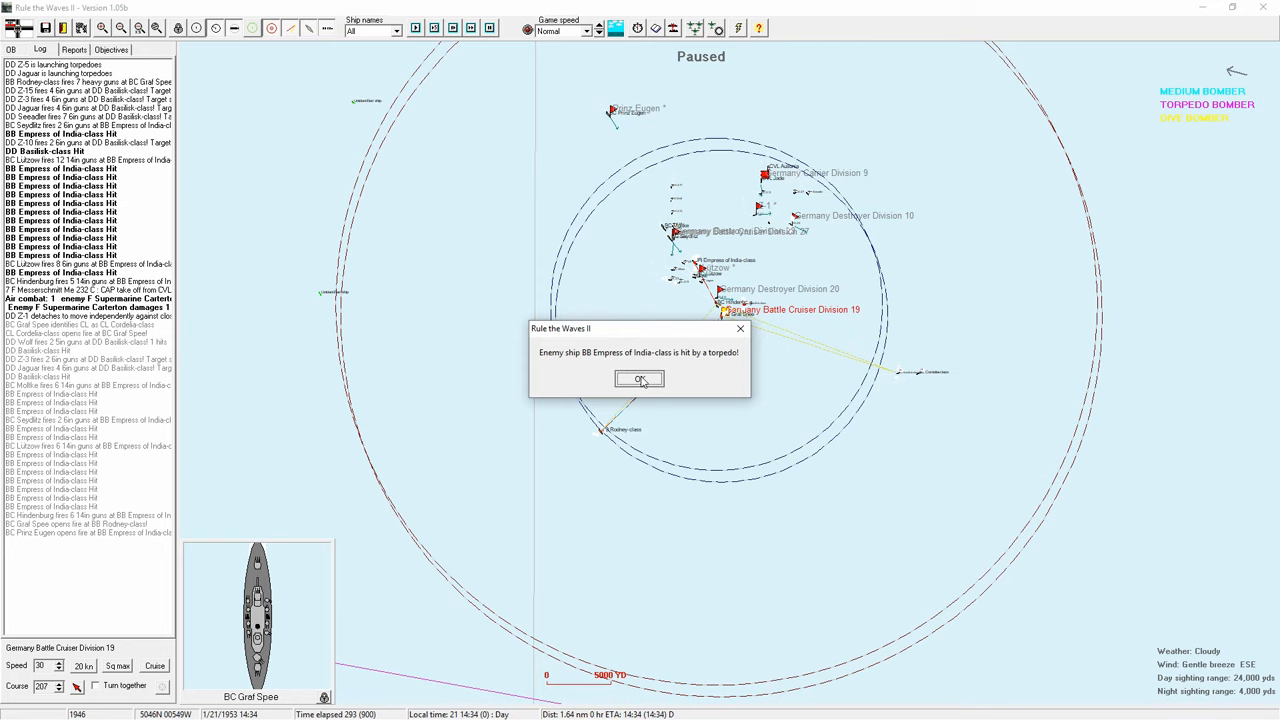
left_click(640, 380)
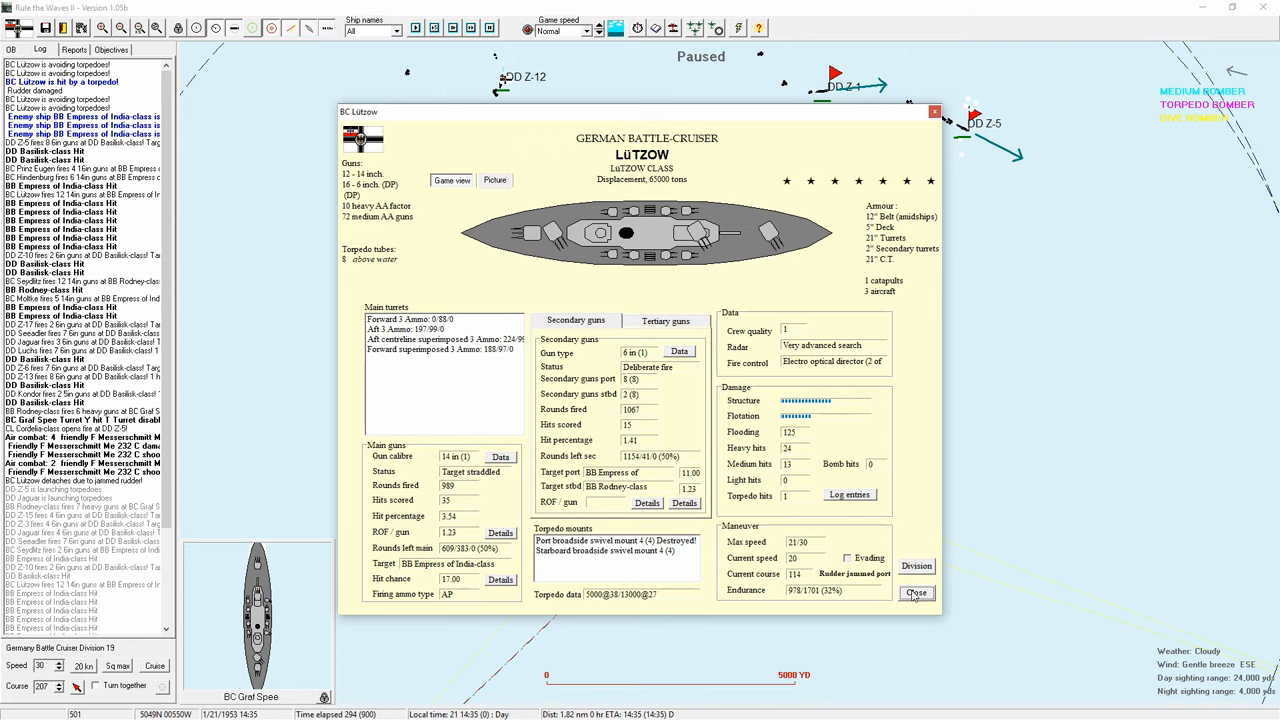
left_click(916, 592)
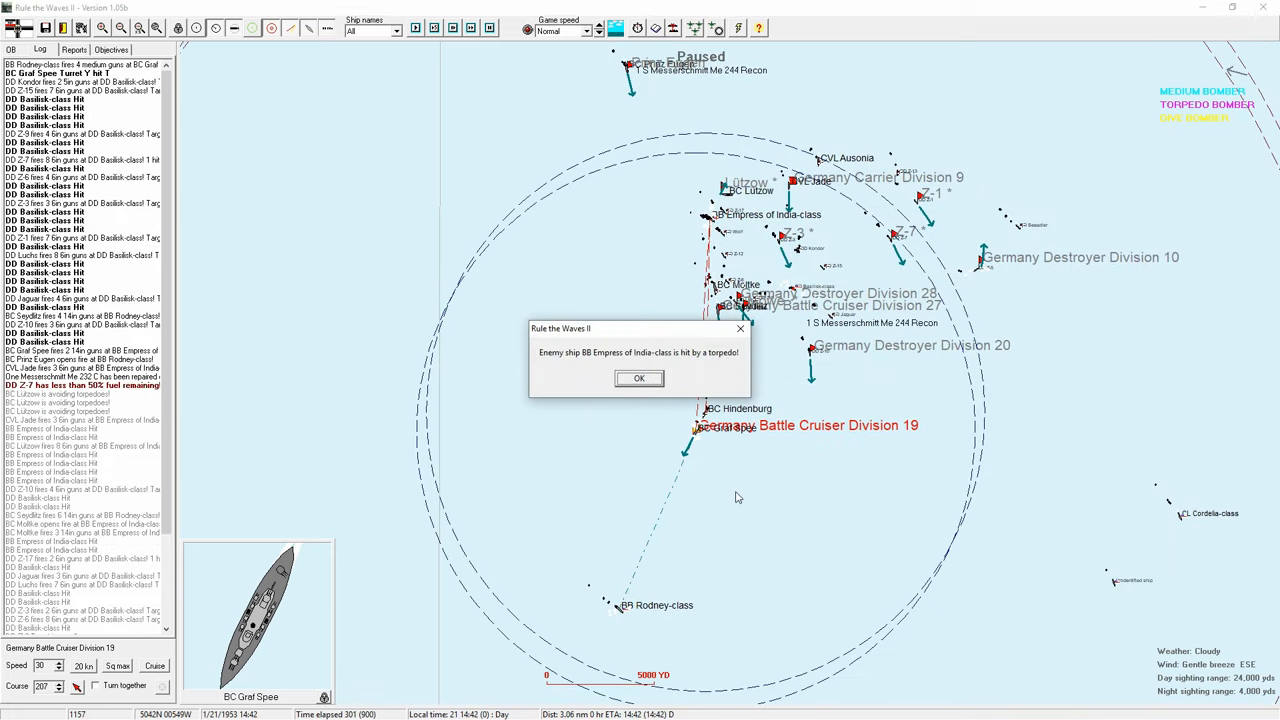
Step: Acknowledge the Empress of India torpedo hit and the misunderstood signals report
left_click(640, 378)
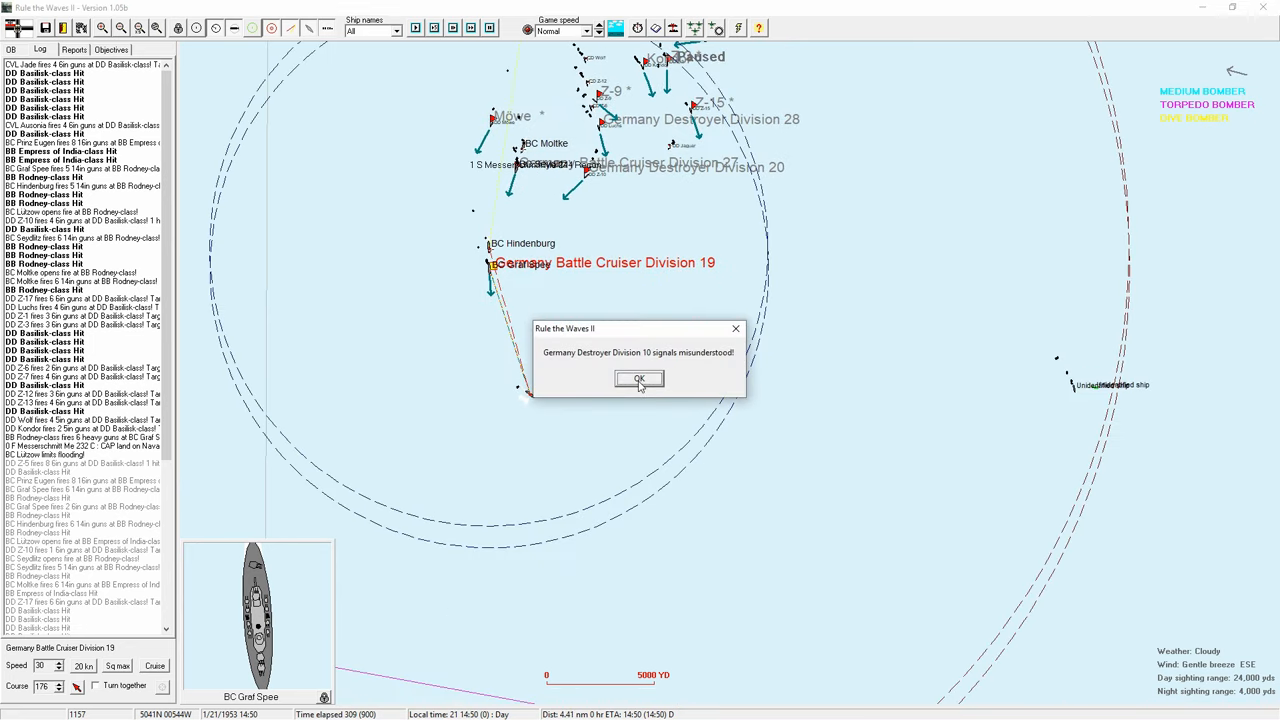
left_click(640, 380)
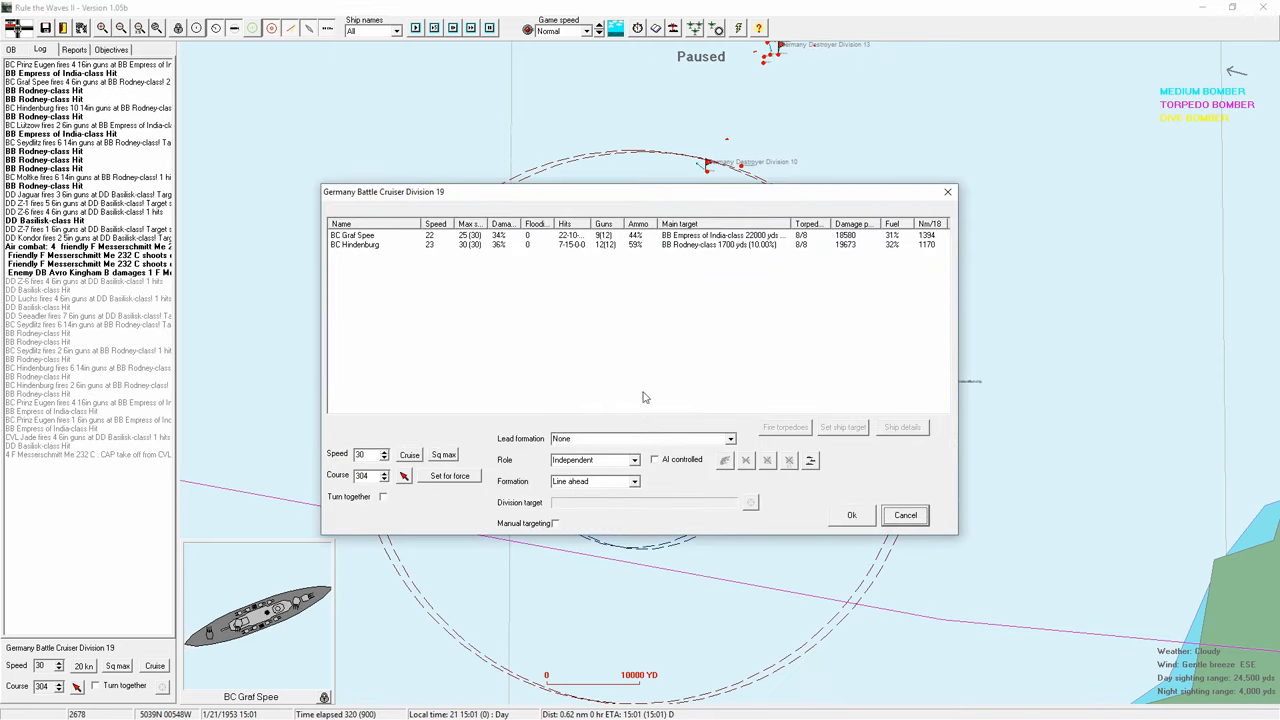
mouse_move(532, 250)
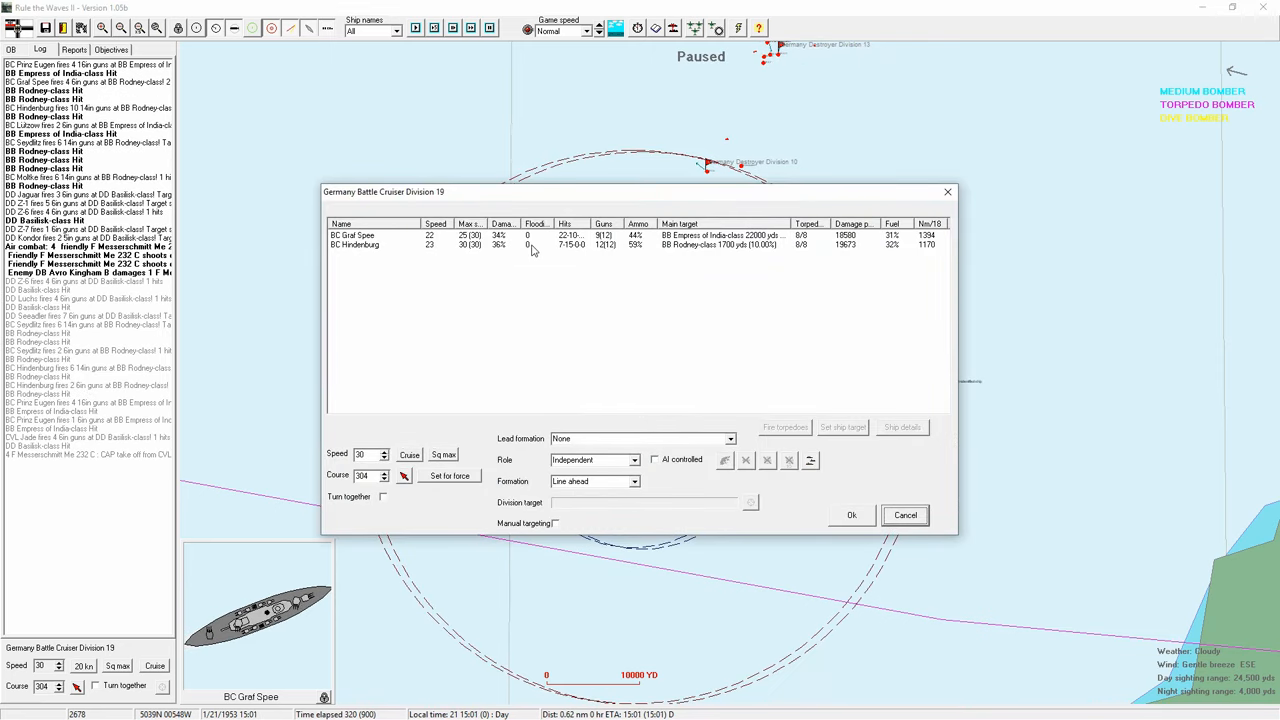
Step: Close the division window and acknowledge aircraft warnings for Destroyer Division 13 and BC Division 19 plus the Rodney torpedo hit
left_click(904, 516)
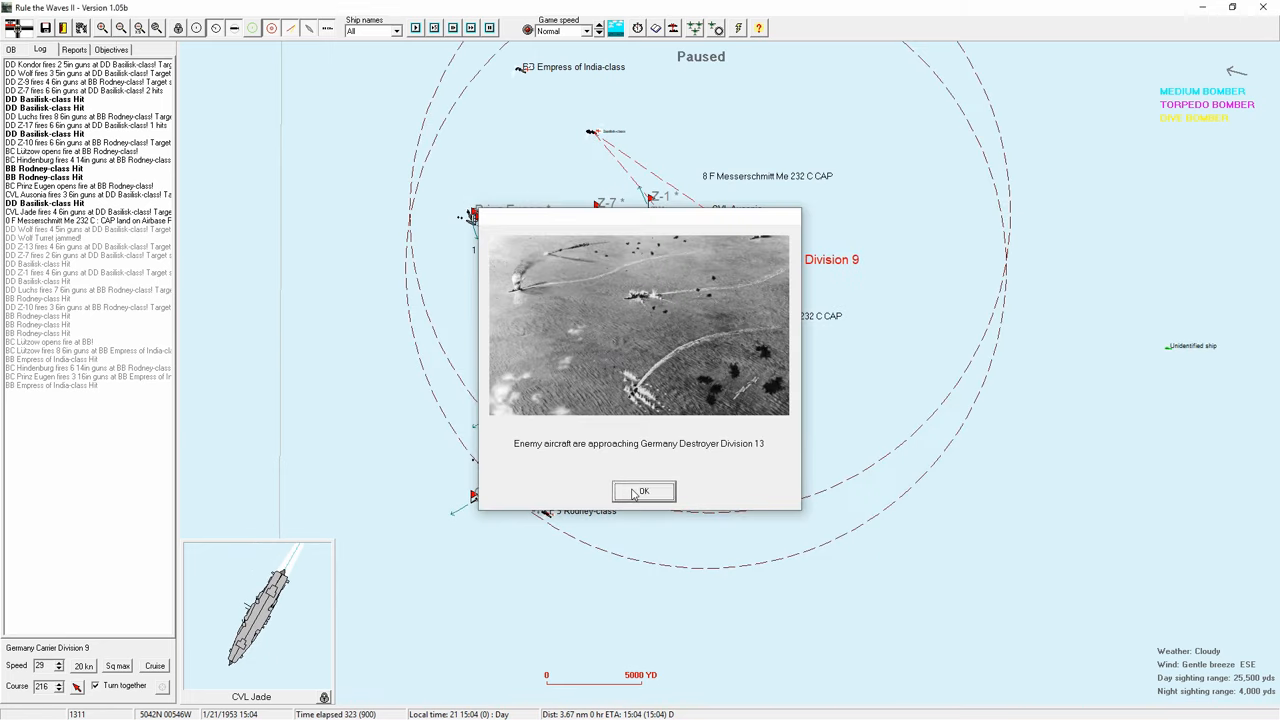
left_click(644, 492)
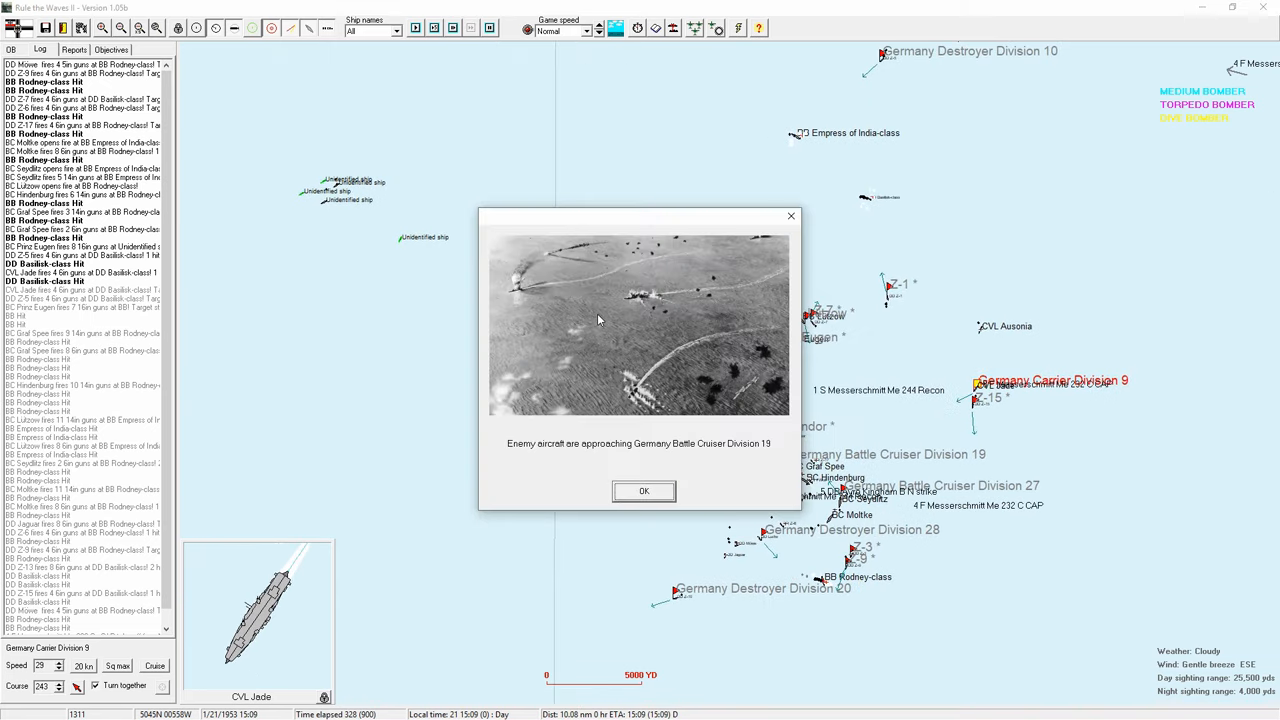
left_click(644, 492)
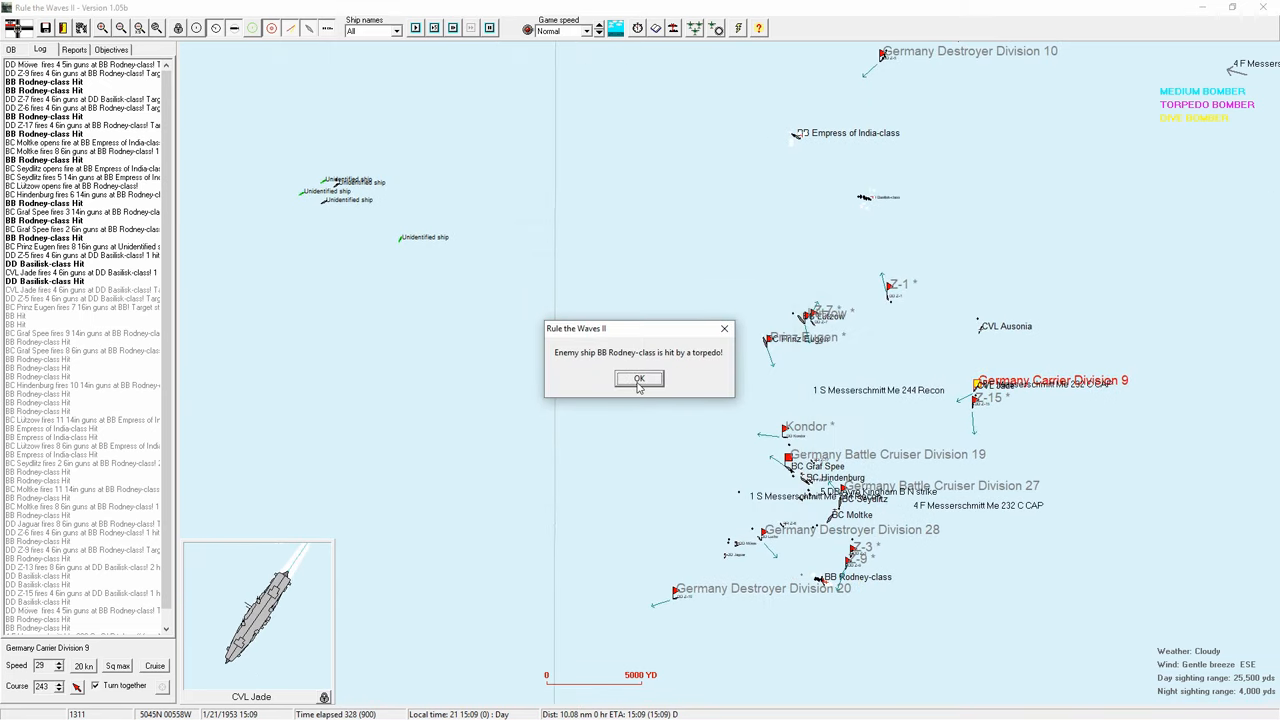
left_click(640, 380)
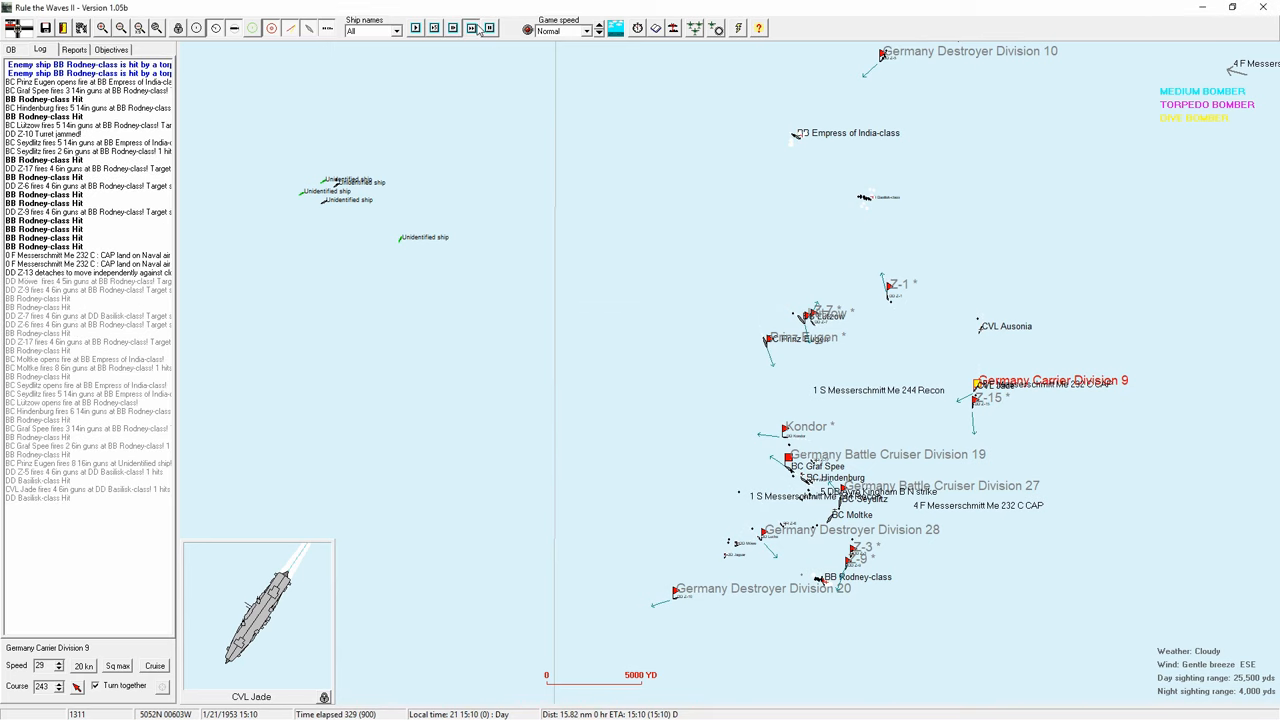
left_click(472, 28)
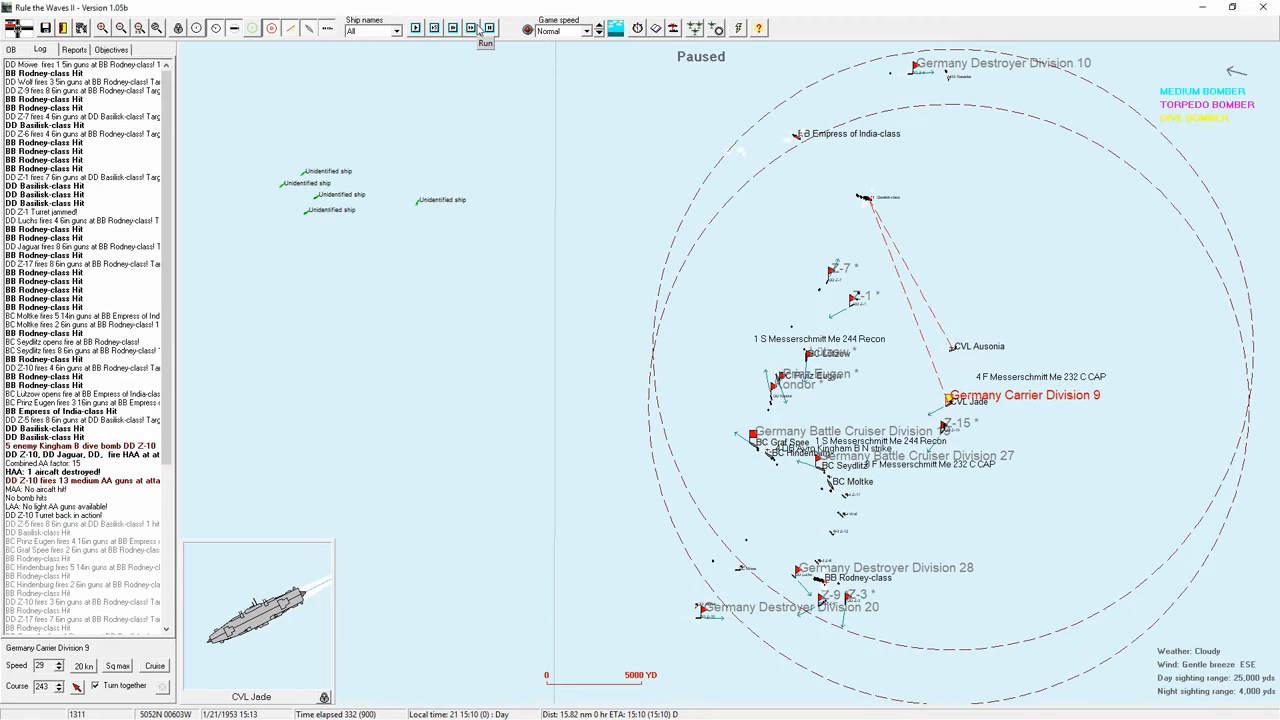
Step: Resume the battle and acknowledge the first torpedo-hit report
left_click(486, 28)
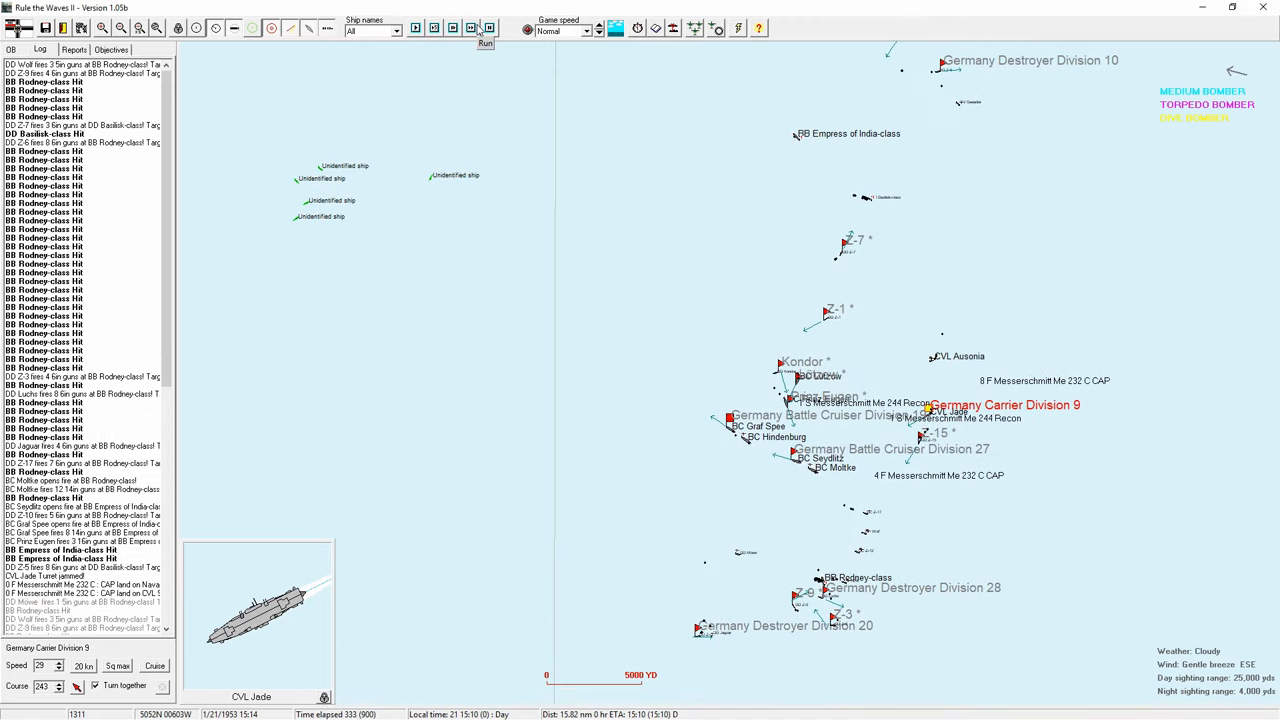
left_click(484, 44)
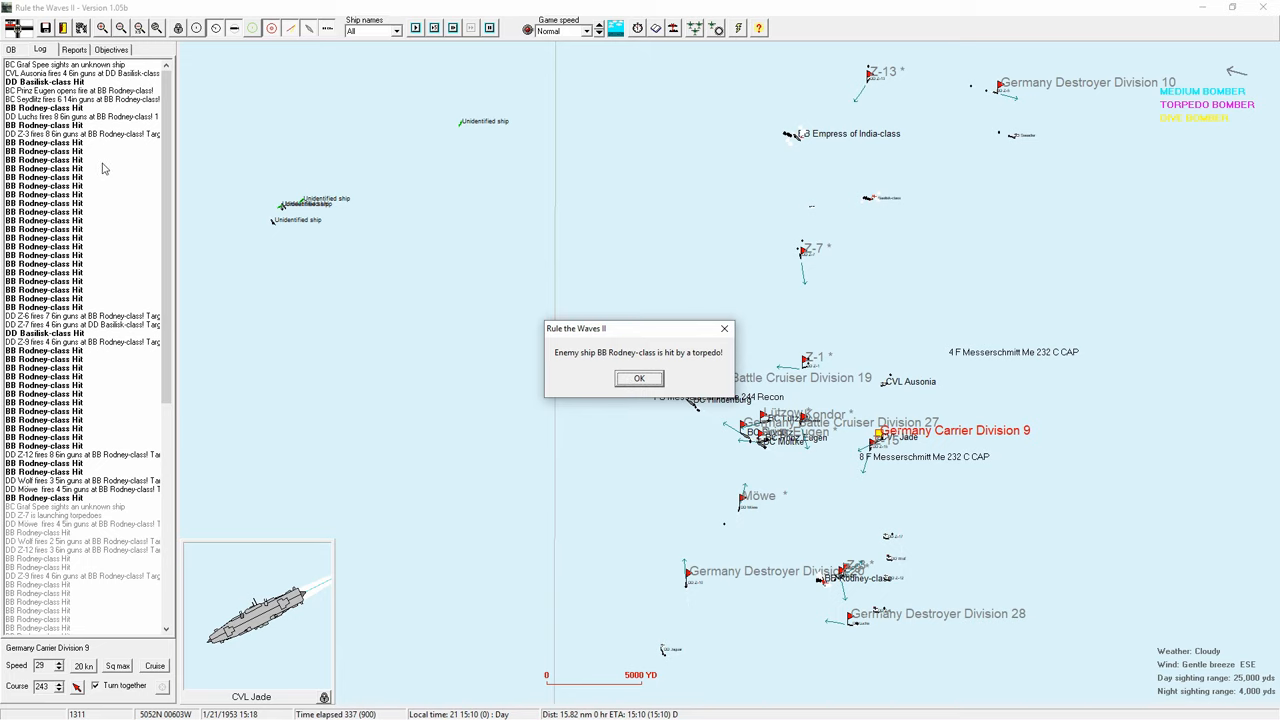
mouse_move(640, 378)
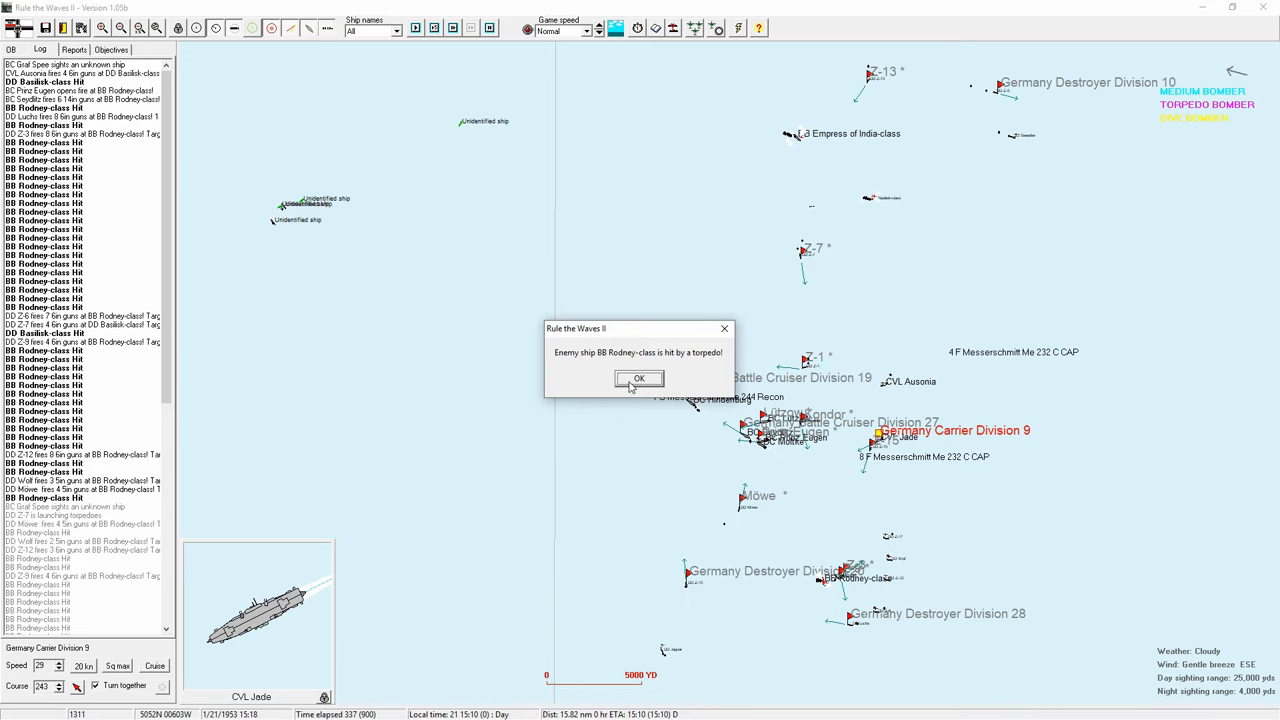
left_click(640, 380)
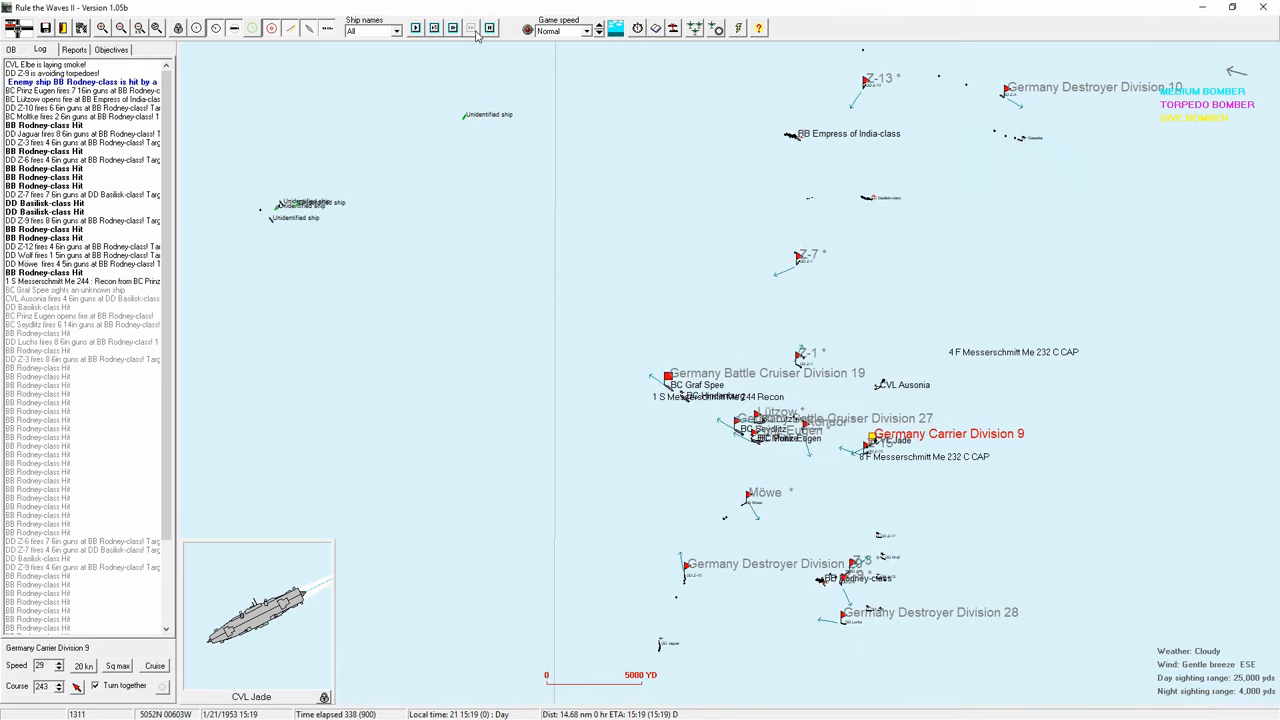
left_click(472, 28)
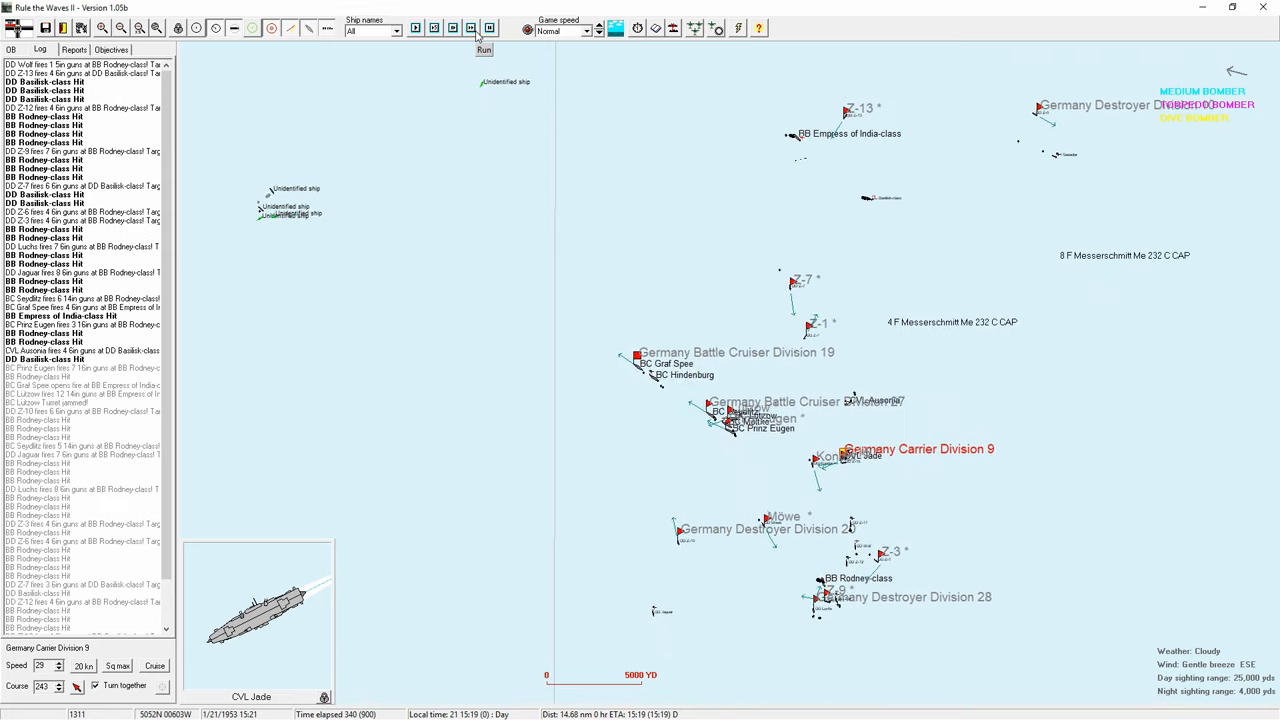
Step: Run on past the Empress of India and Rodney-class torpedo hits, acknowledging each report
left_click(484, 48)
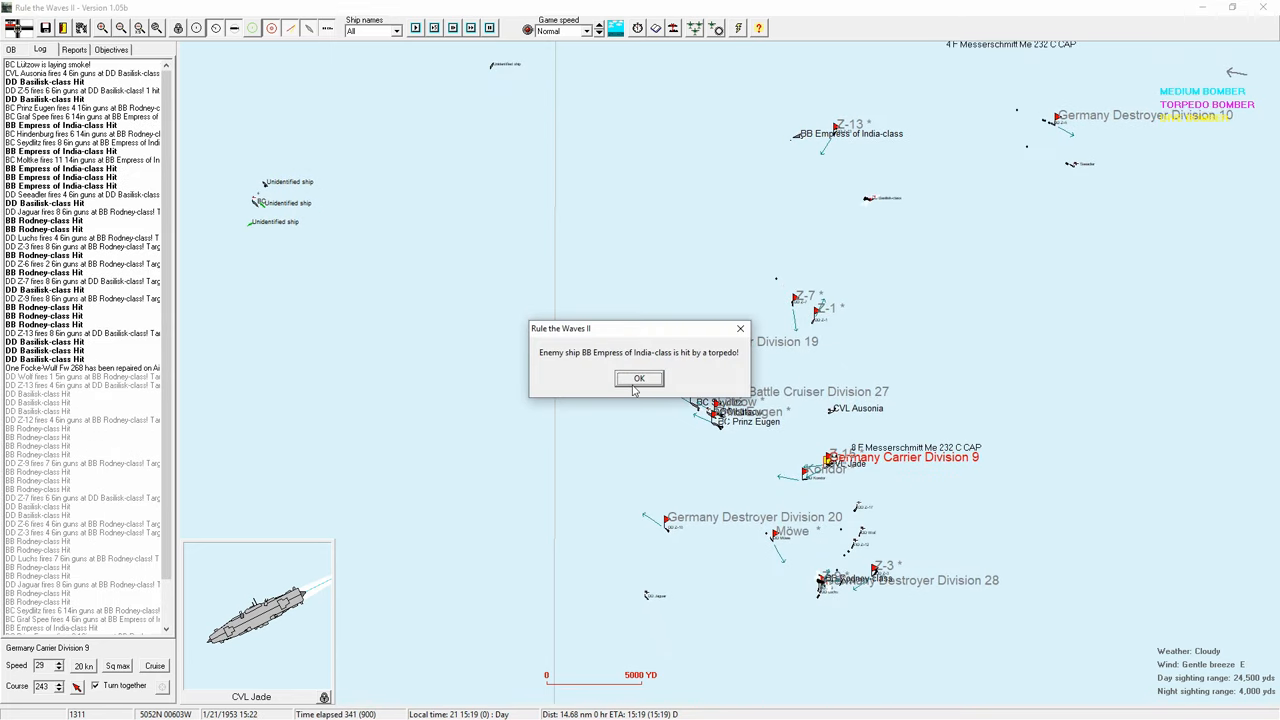
left_click(640, 378)
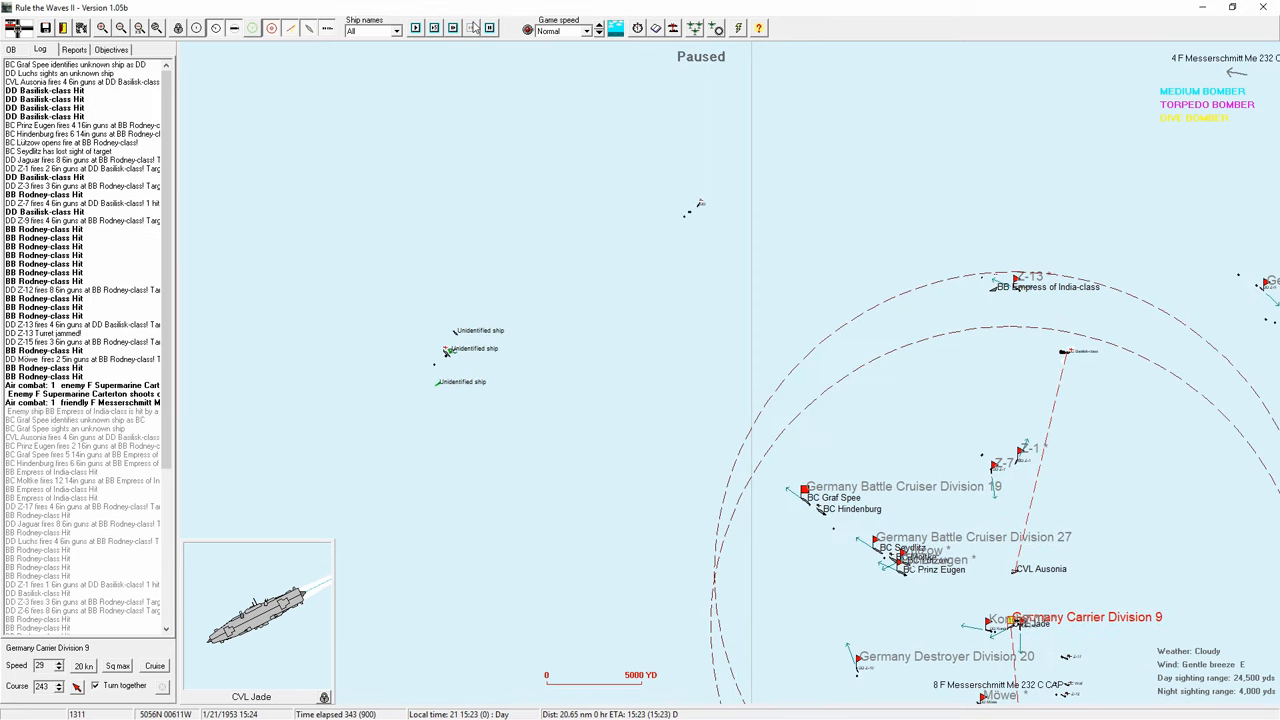
left_click(480, 28)
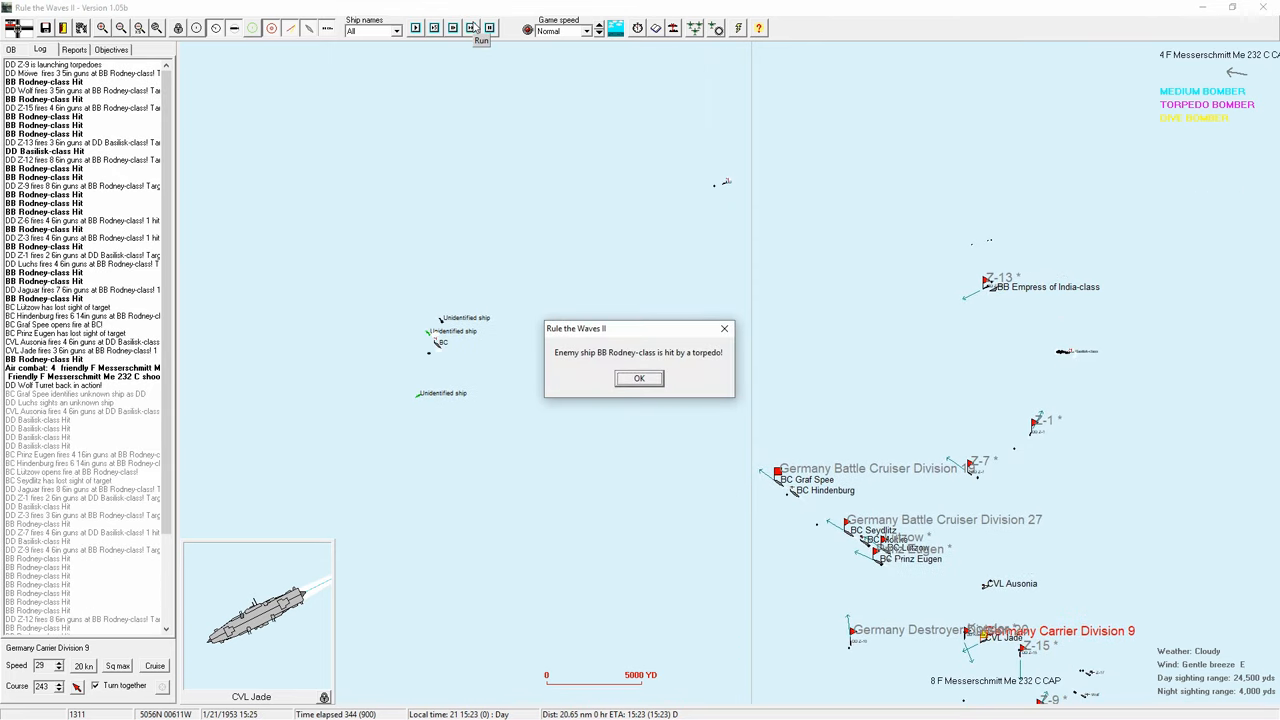
left_click(640, 378)
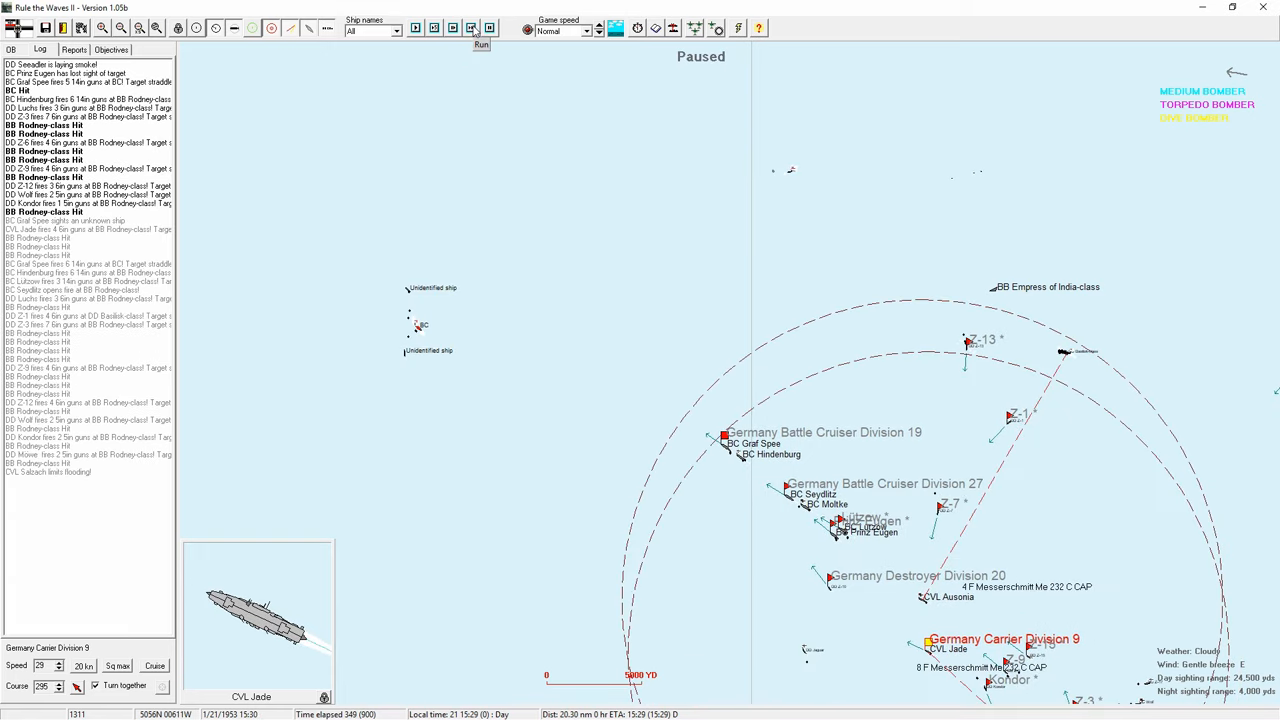
Step: Toggle Run/Pause and acknowledge Moltke's misunderstood signals and aircraft nearing Destroyer Division 13
left_click(472, 28)
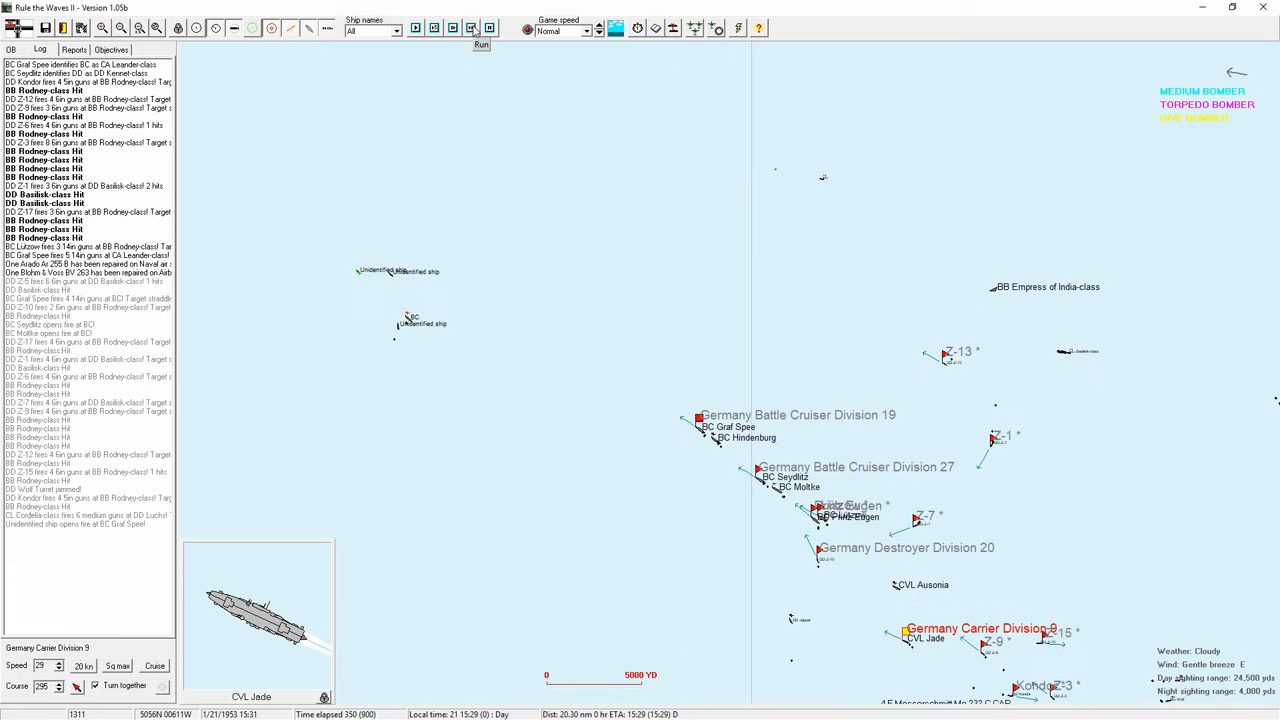
left_click(480, 28)
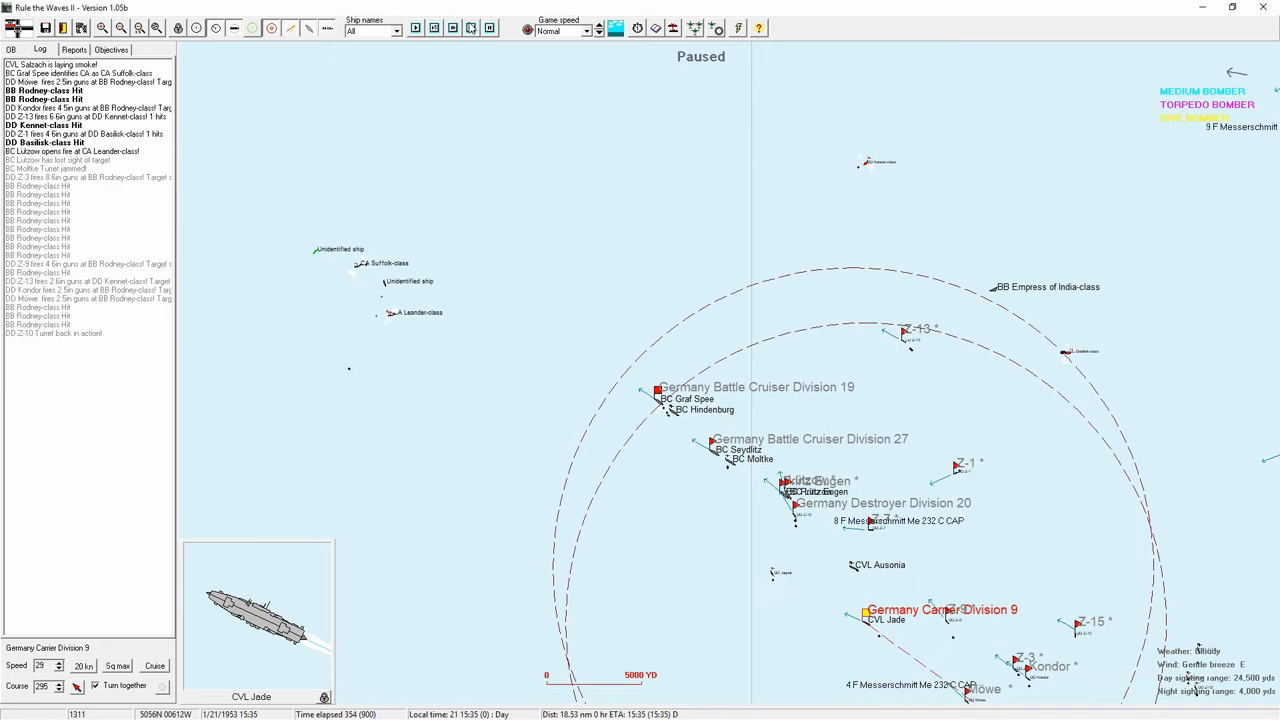
left_click(476, 28)
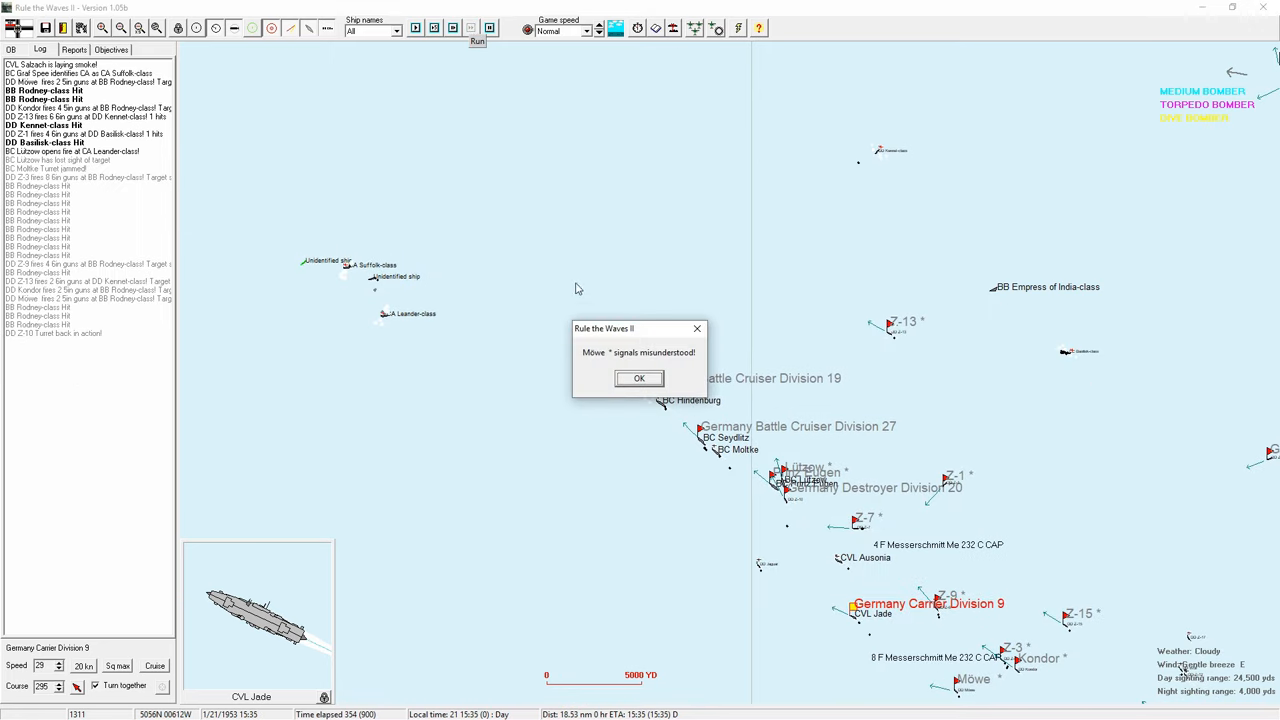
left_click(638, 378)
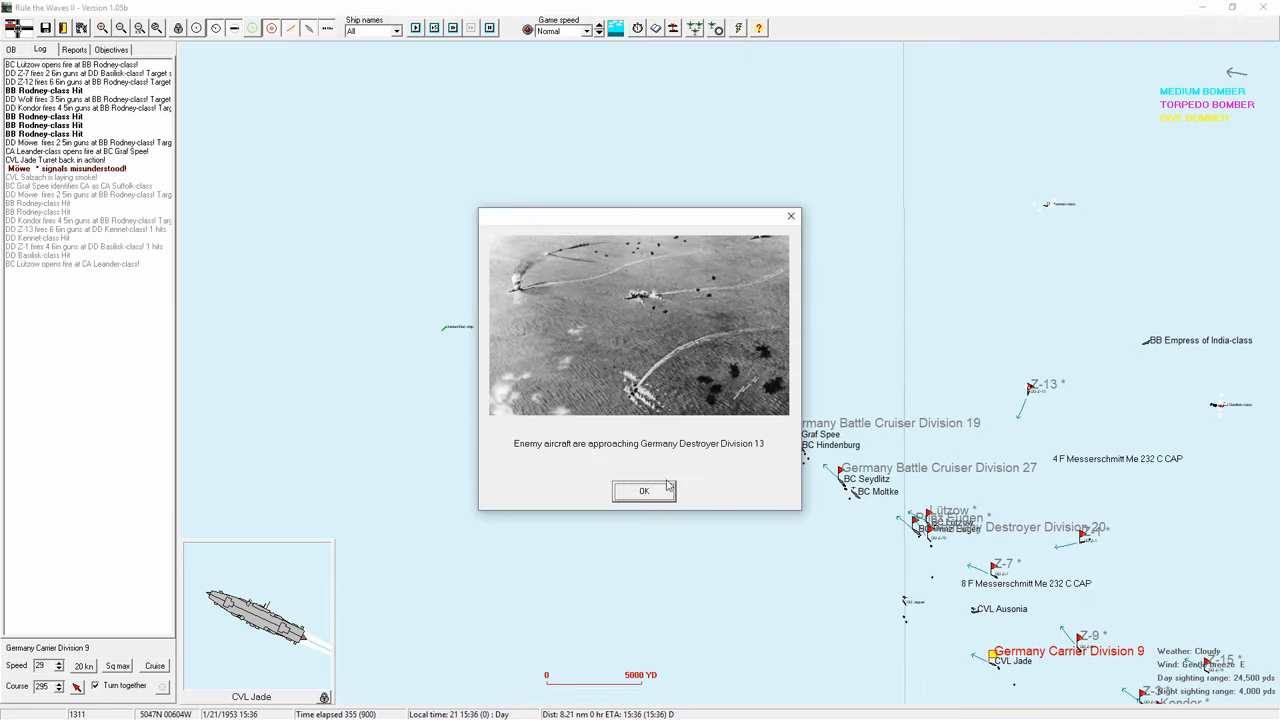
left_click(644, 492)
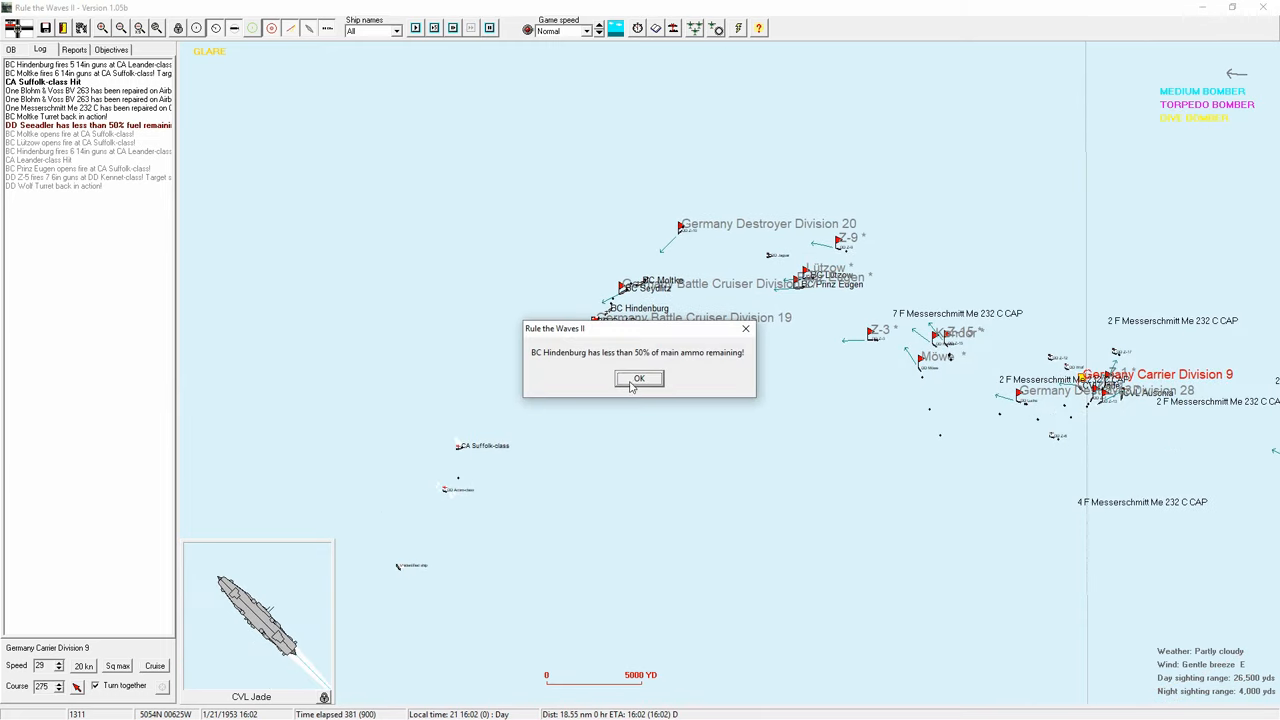
Step: Acknowledge Hindenburg's low main ammo warning and aircraft approaching Carrier Division 12
left_click(638, 378)
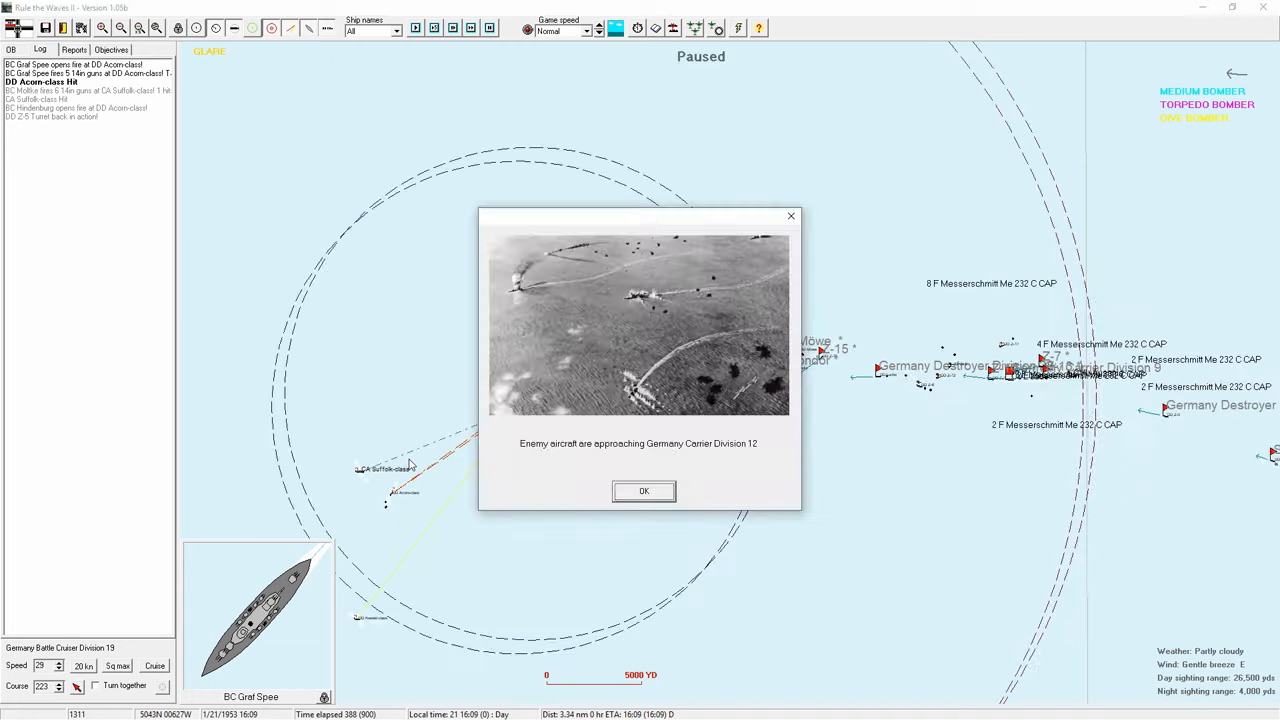
left_click(644, 492)
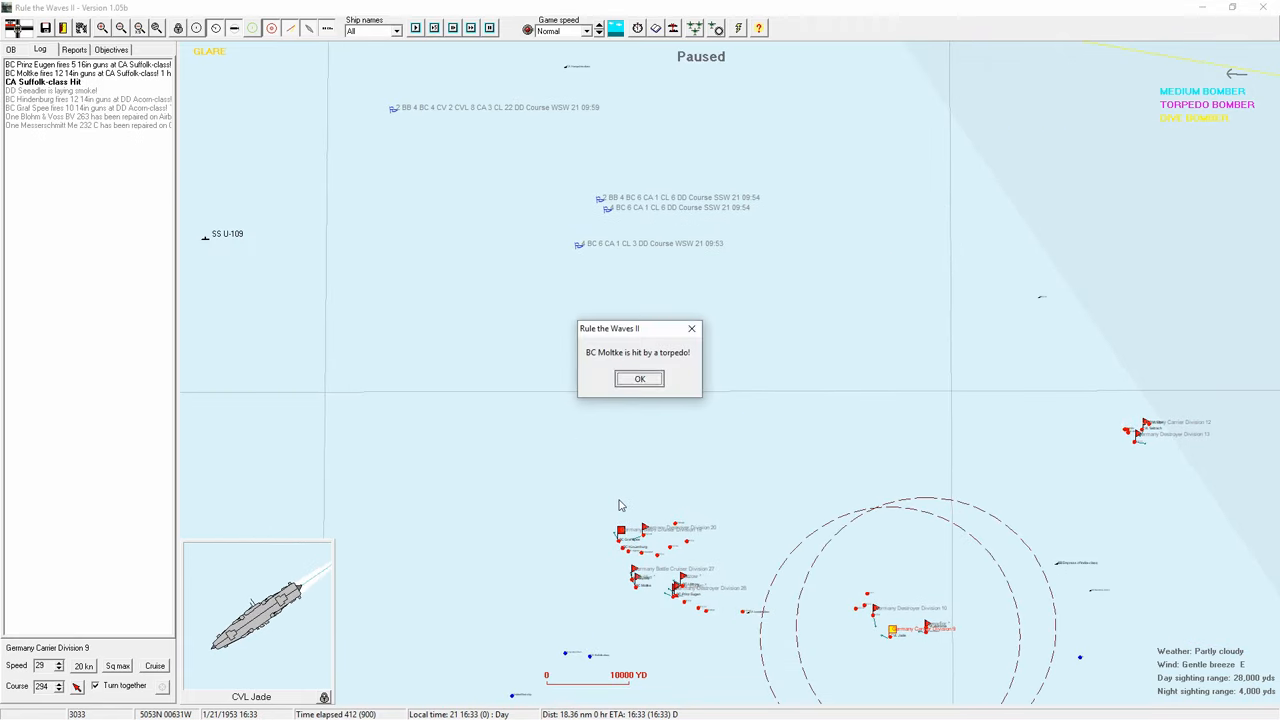
Step: Acknowledge the torpedo hit on Moltke, close her damage sheet and resume the battle
left_click(640, 378)
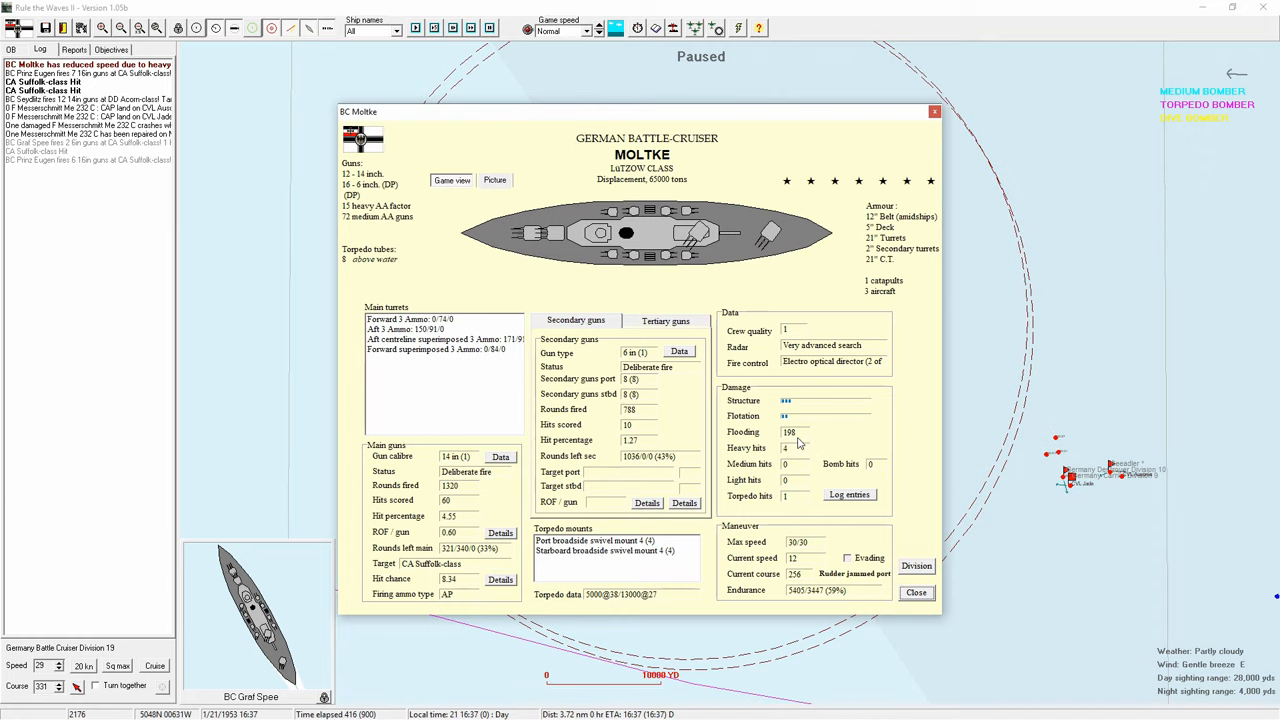
left_click(916, 592)
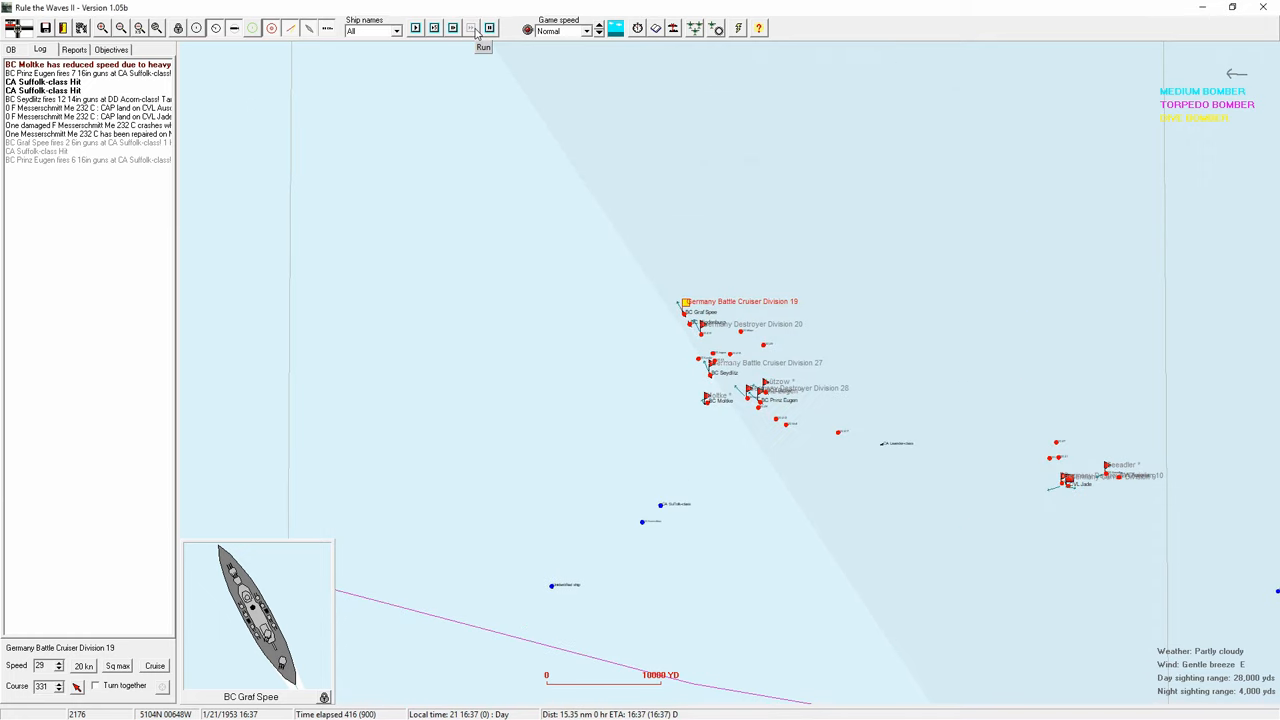
left_click(484, 48)
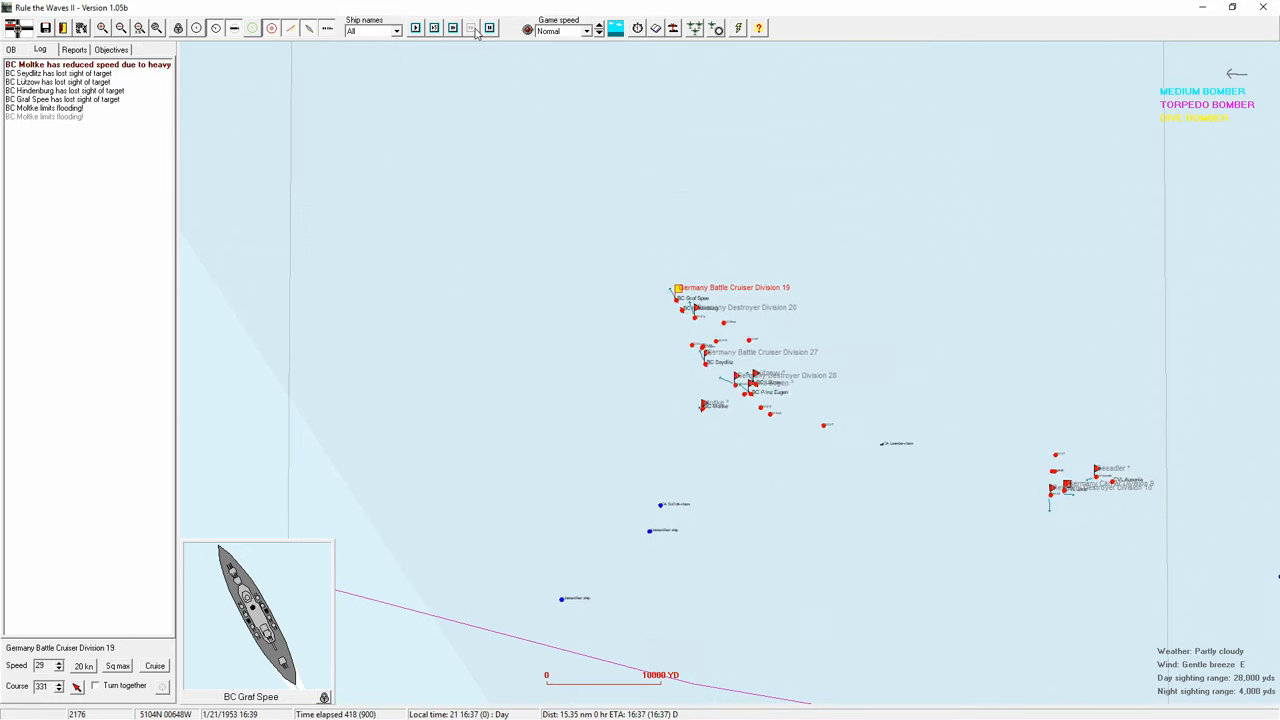
left_click(472, 28)
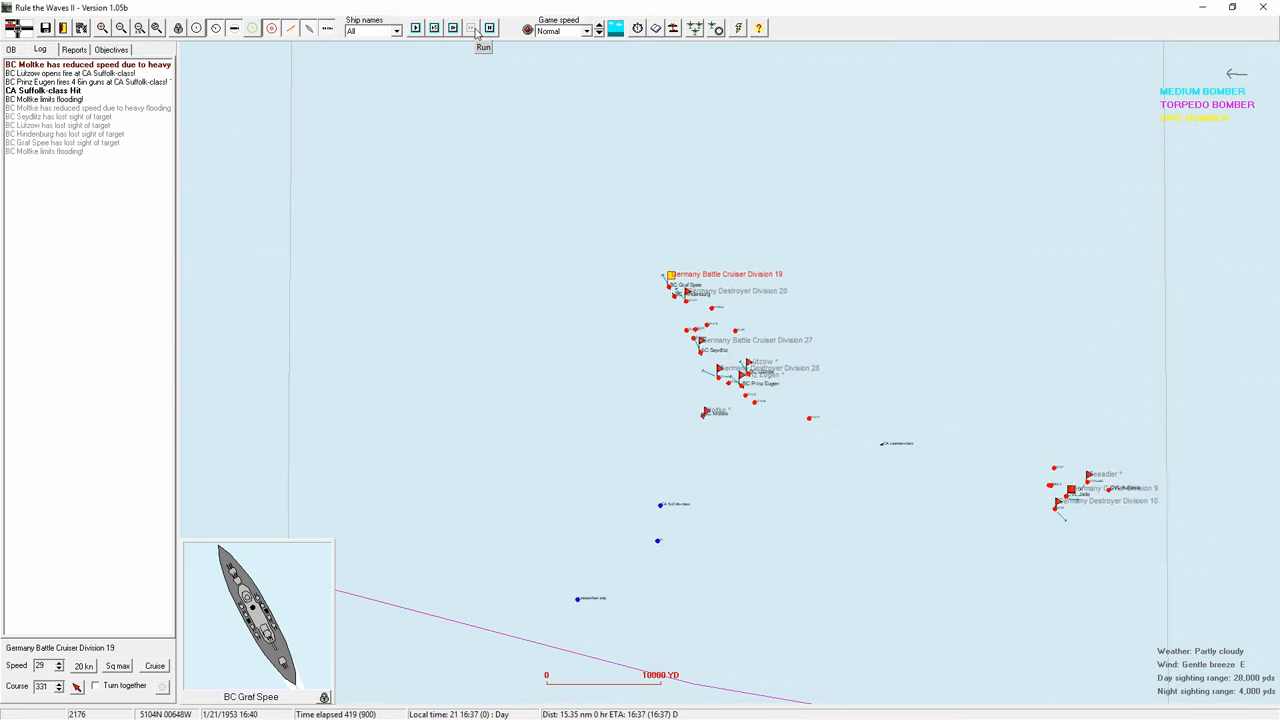
left_click(484, 36)
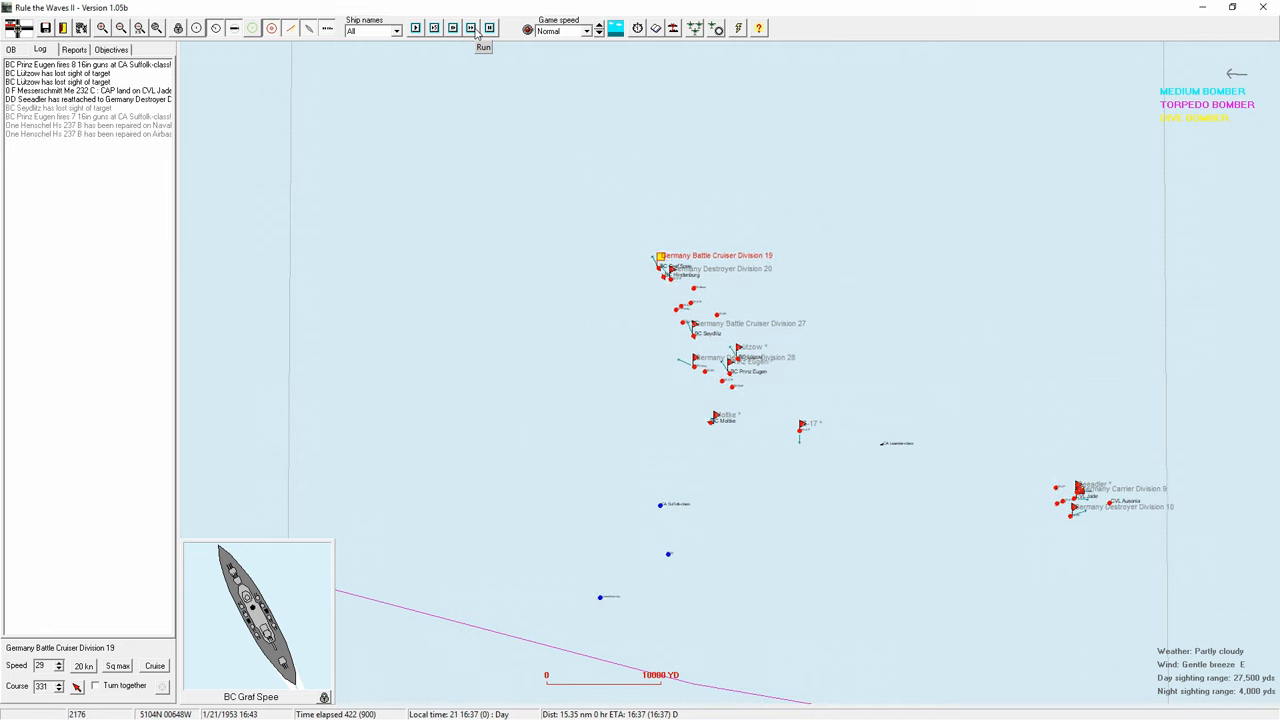
Step: Recheck Moltke's damage sheet, then keep advancing time as Ausonia comes under fire
double_click(714, 414)
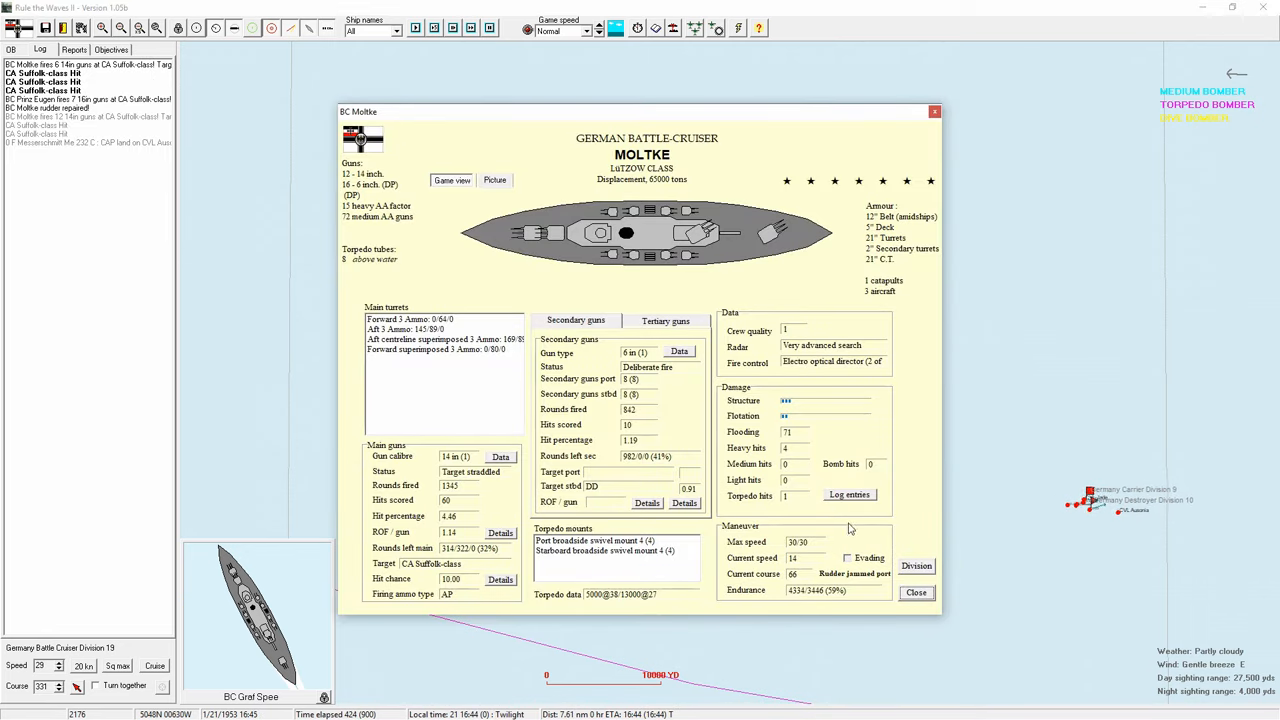
left_click(916, 592)
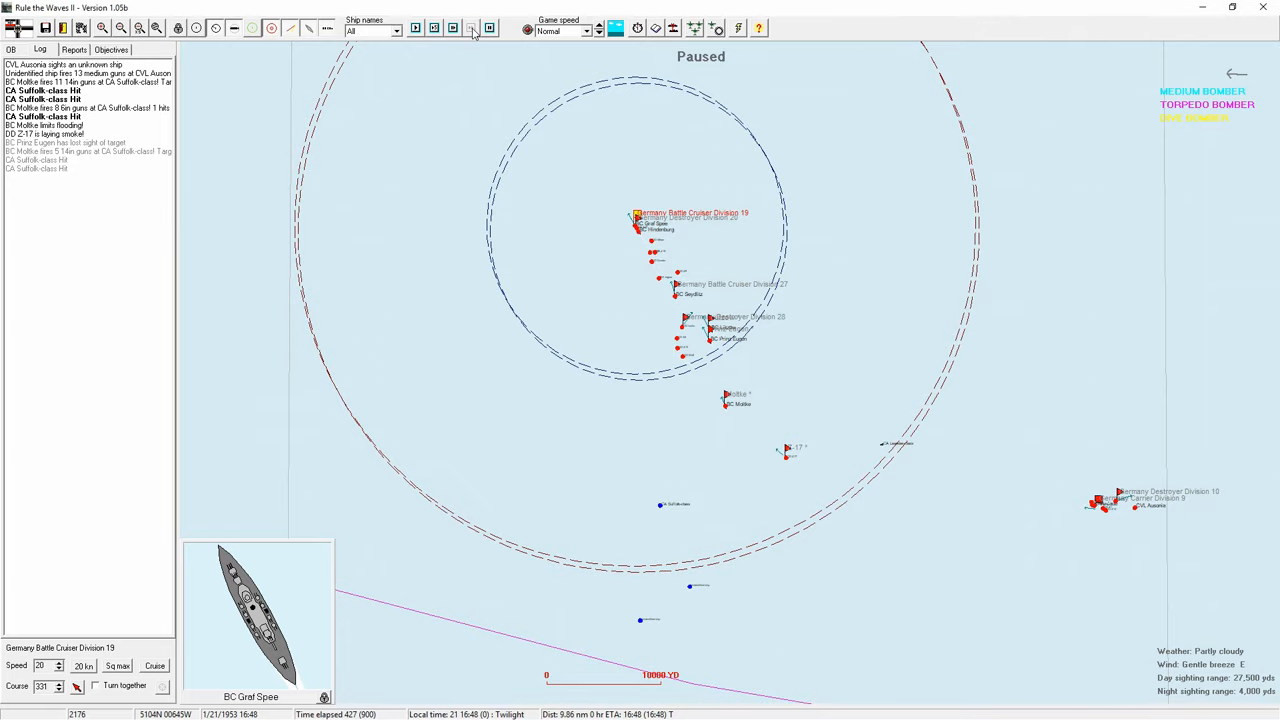
left_click(472, 28)
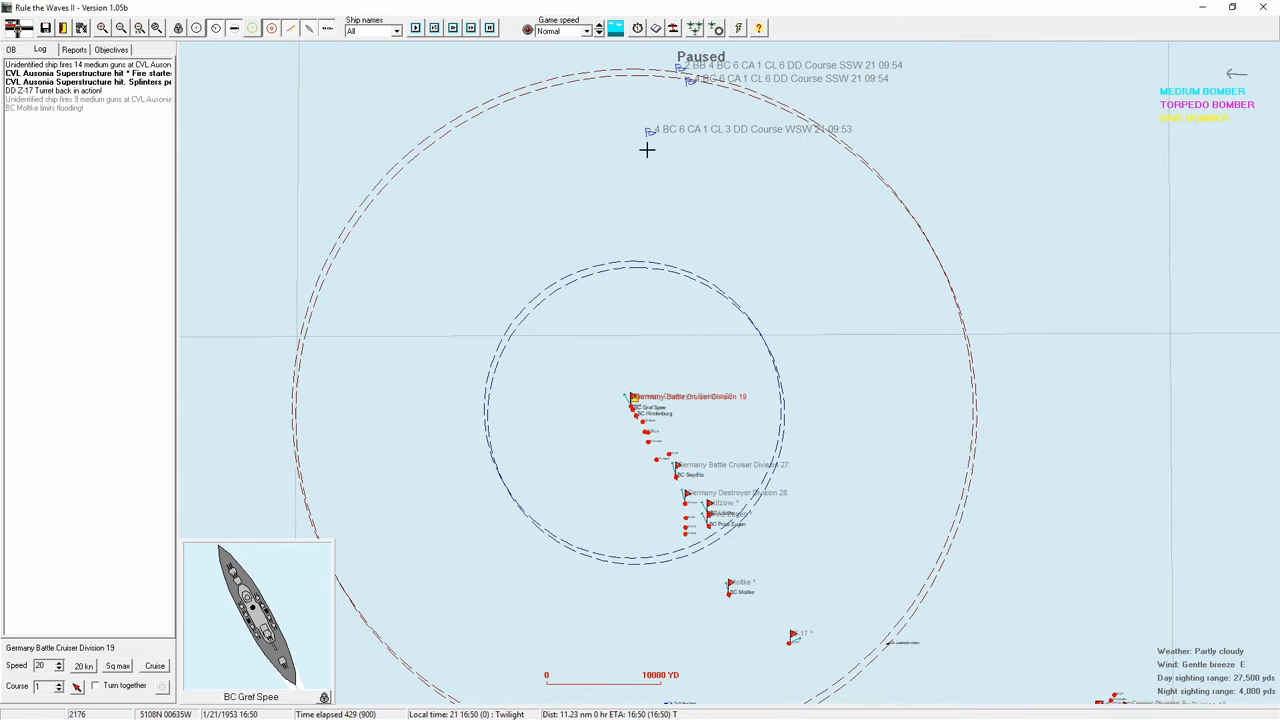
left_click(472, 28)
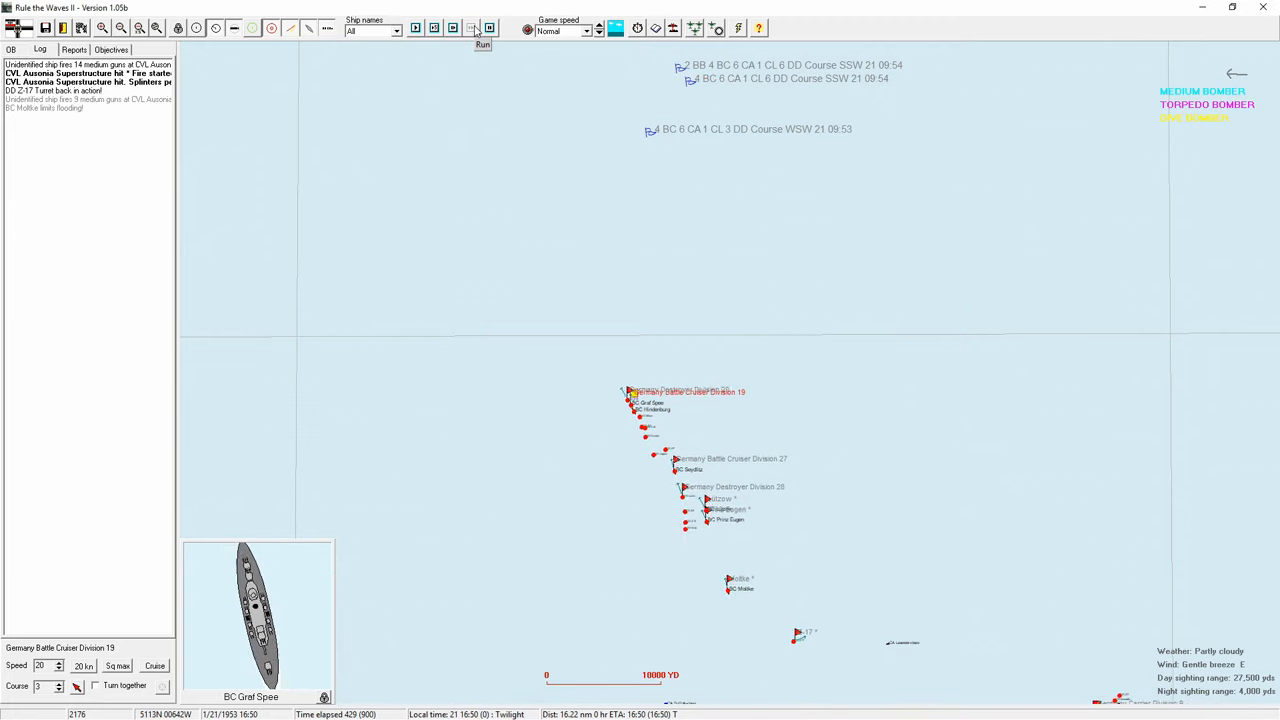
left_click(482, 28)
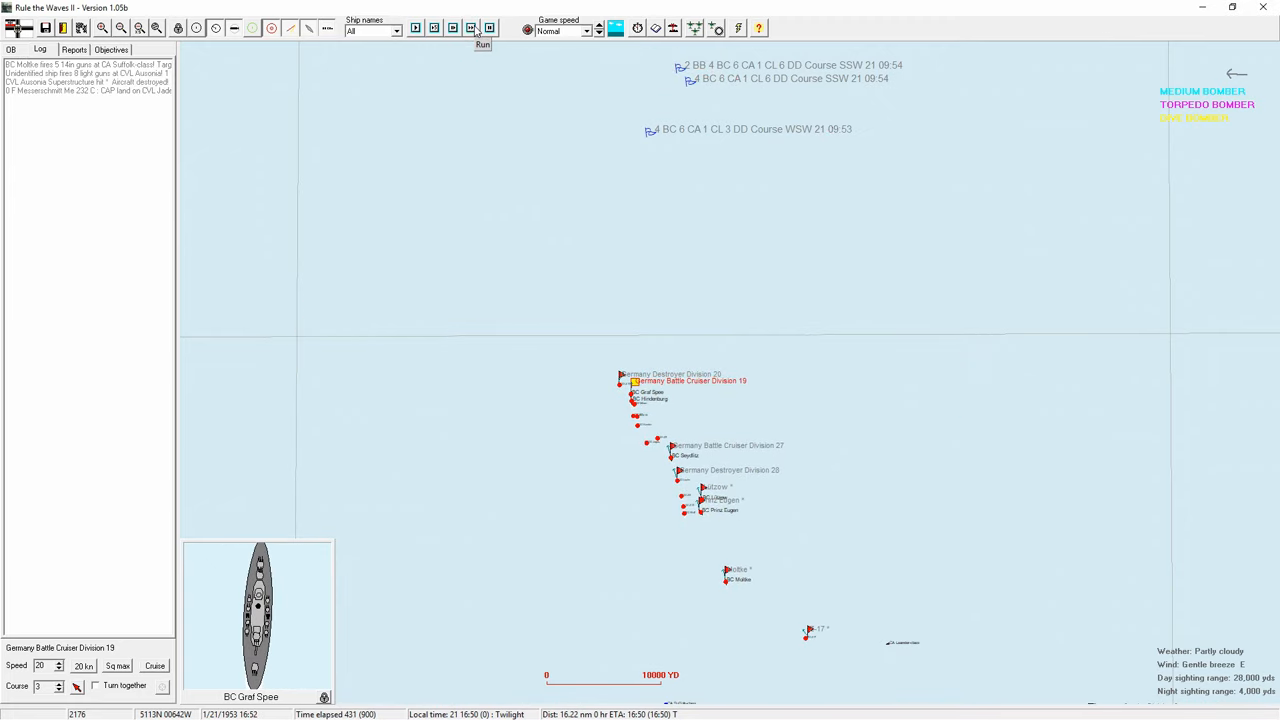
left_click(484, 44)
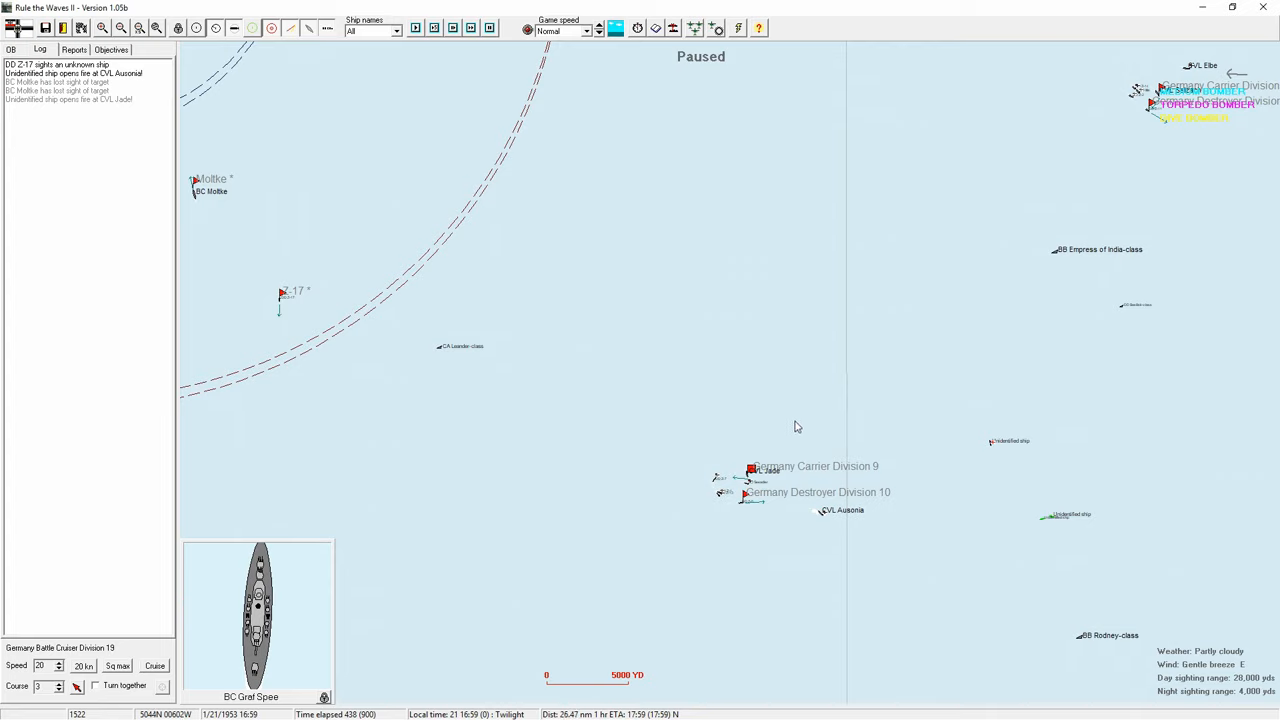
mouse_move(864, 450)
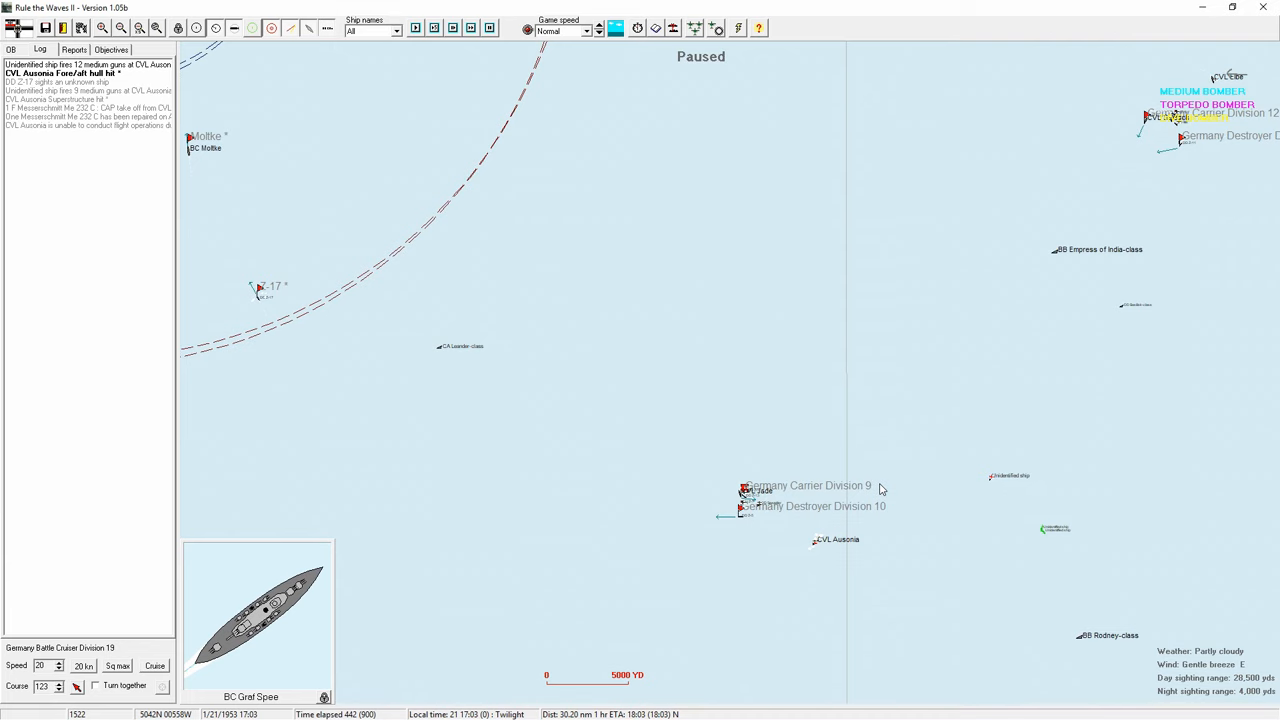
Step: Review light carrier Ausonia's damage after engine-room and superstructure hits, then close it
left_click(816, 540)
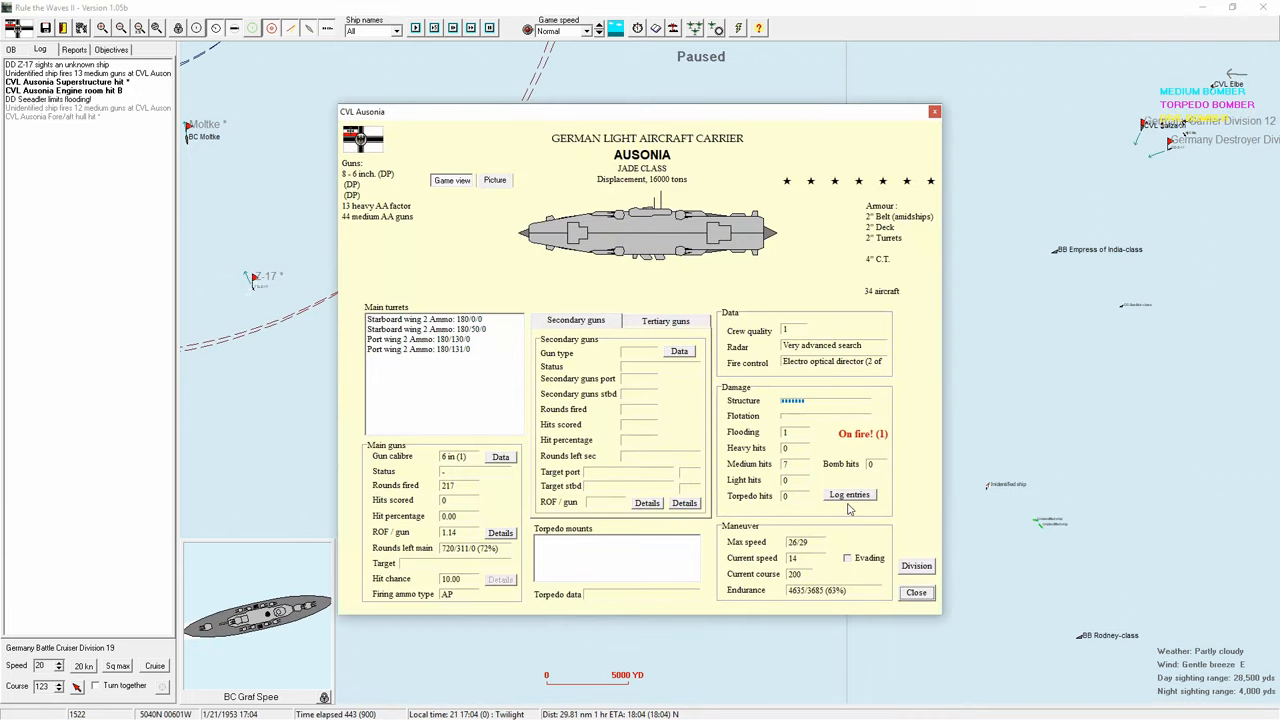
left_click(848, 494)
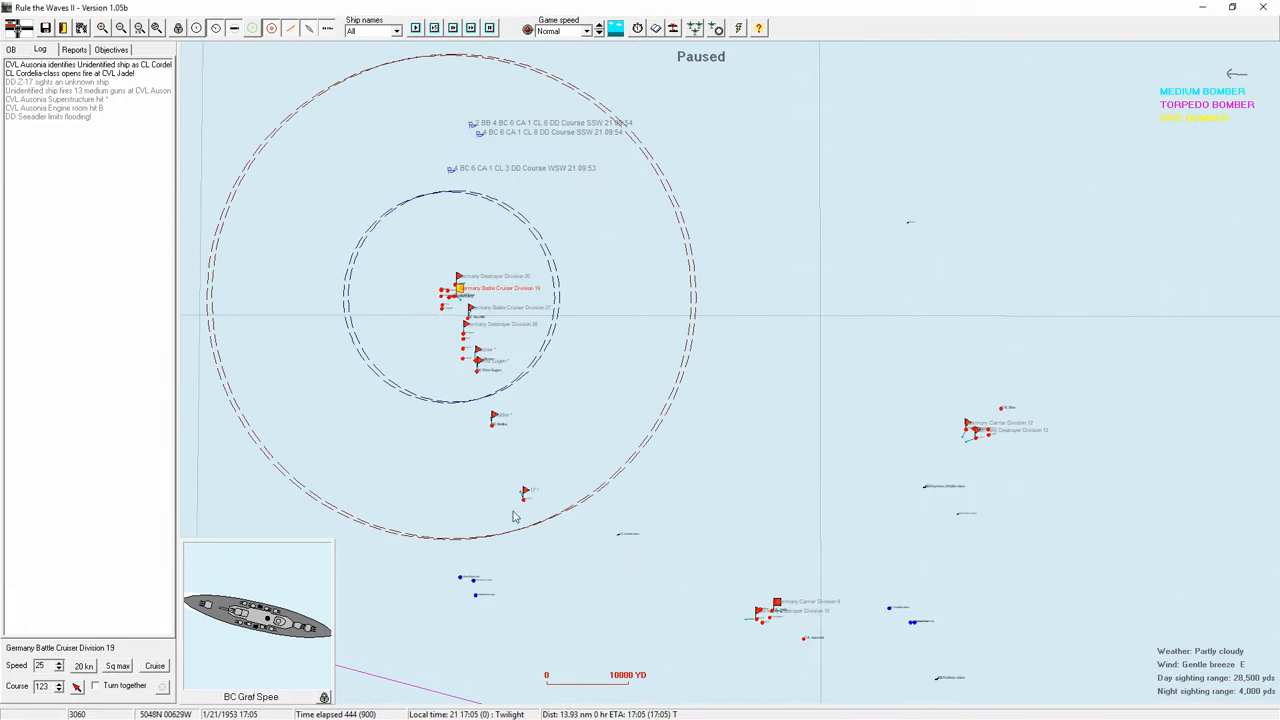
Step: Advance the battle and confirm Carrier Division 9's routine air ops with a Medium CAP
left_click(474, 28)
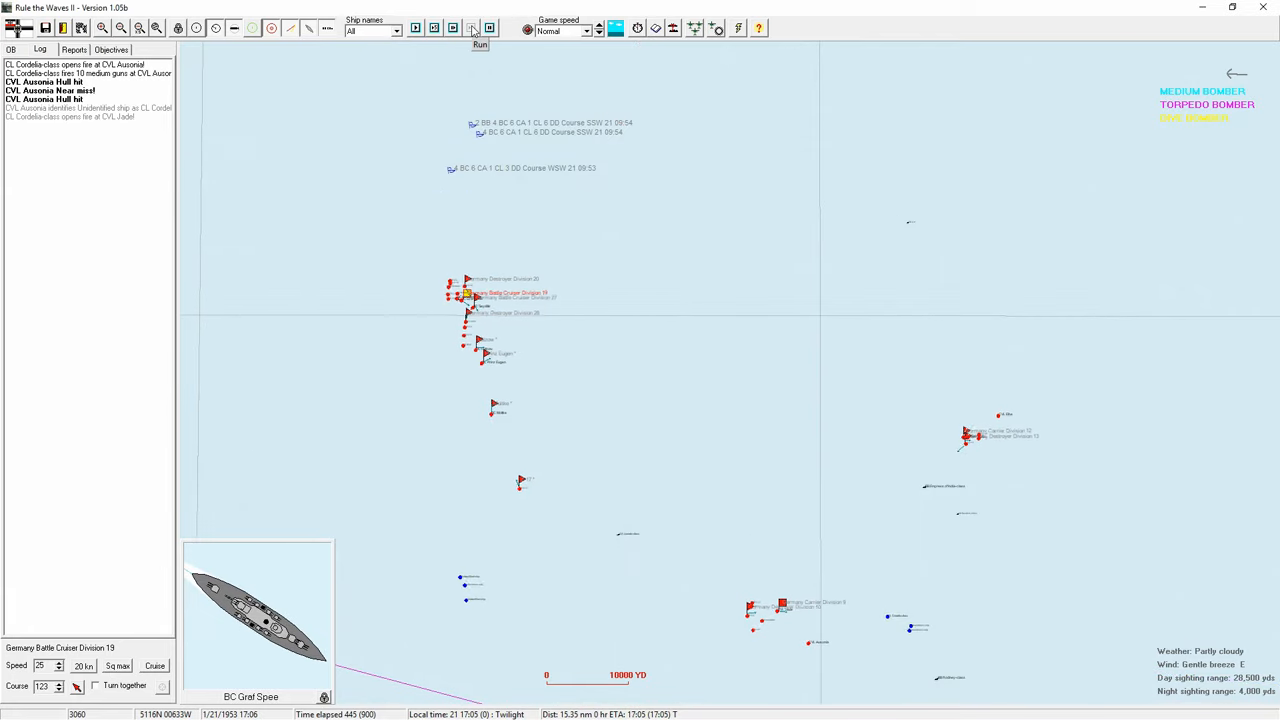
left_click(472, 28)
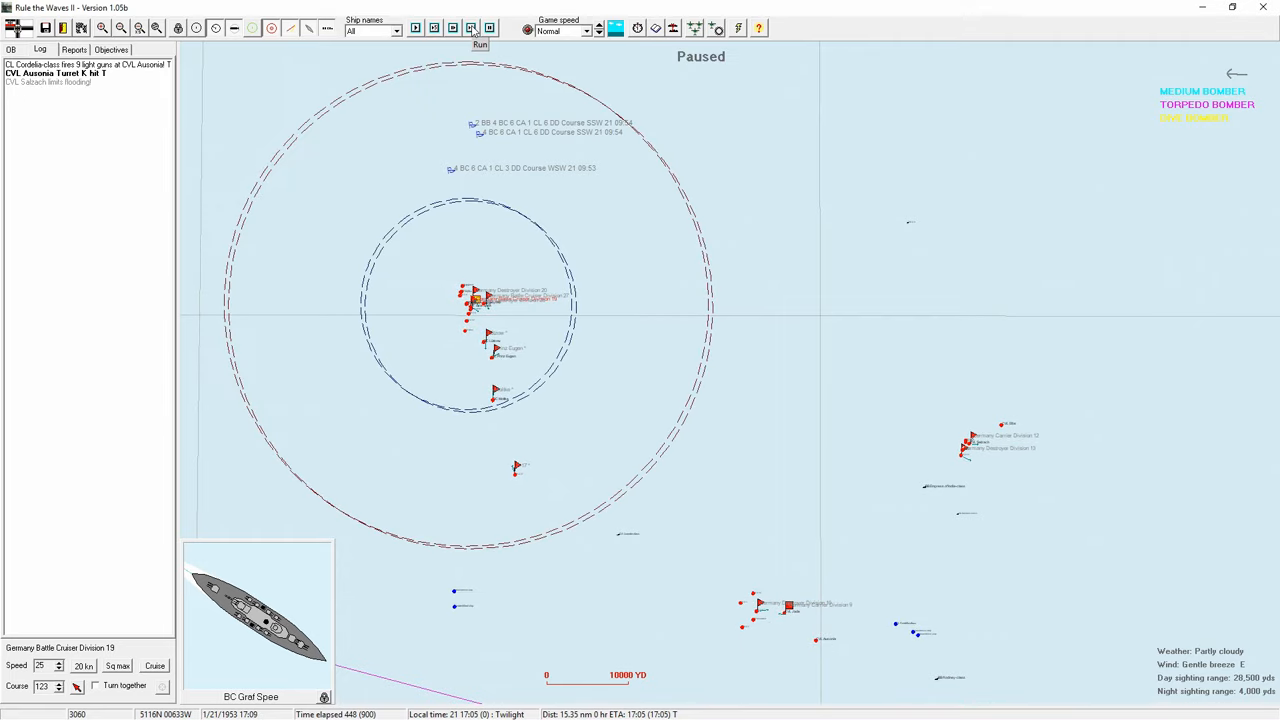
left_click(480, 44)
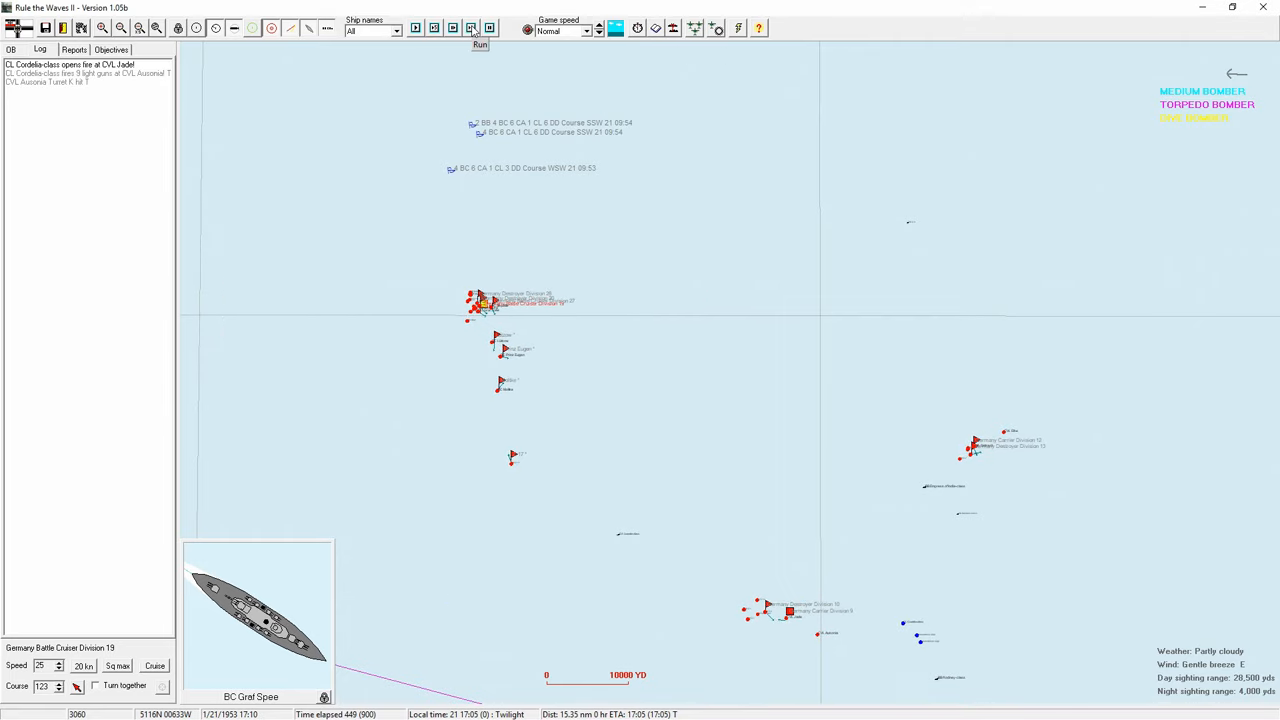
left_click(480, 44)
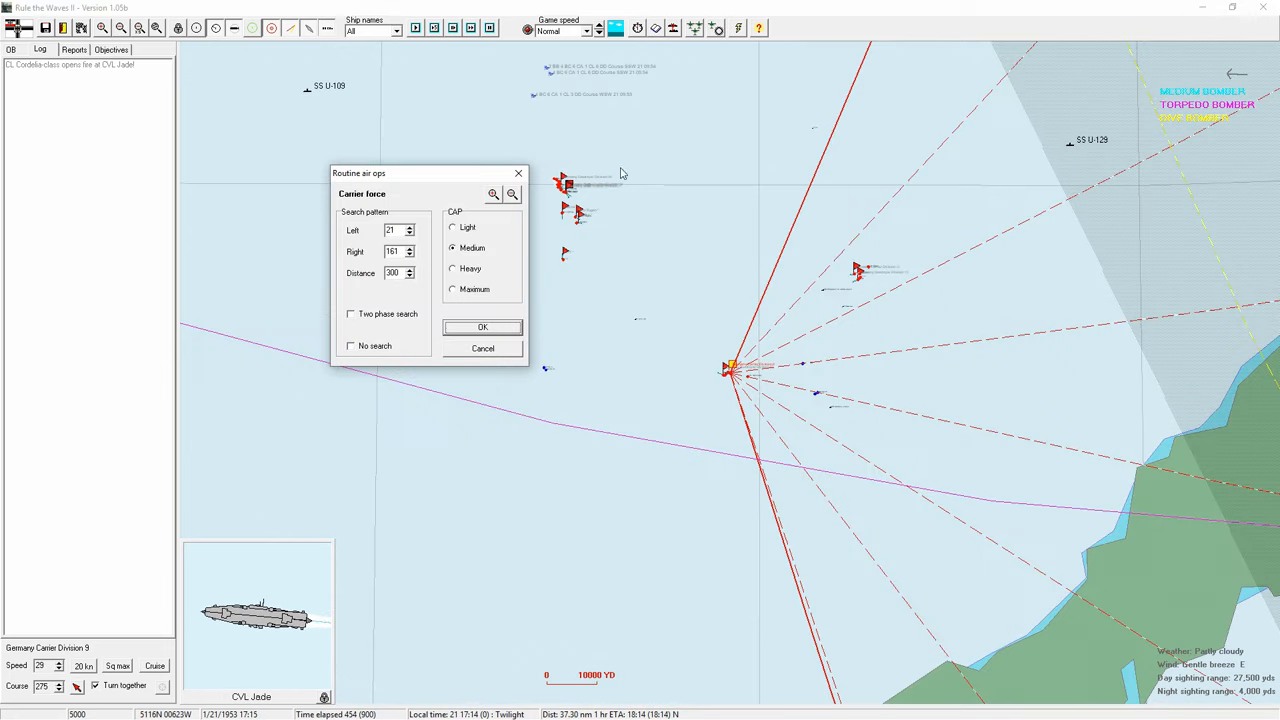
left_click(482, 328)
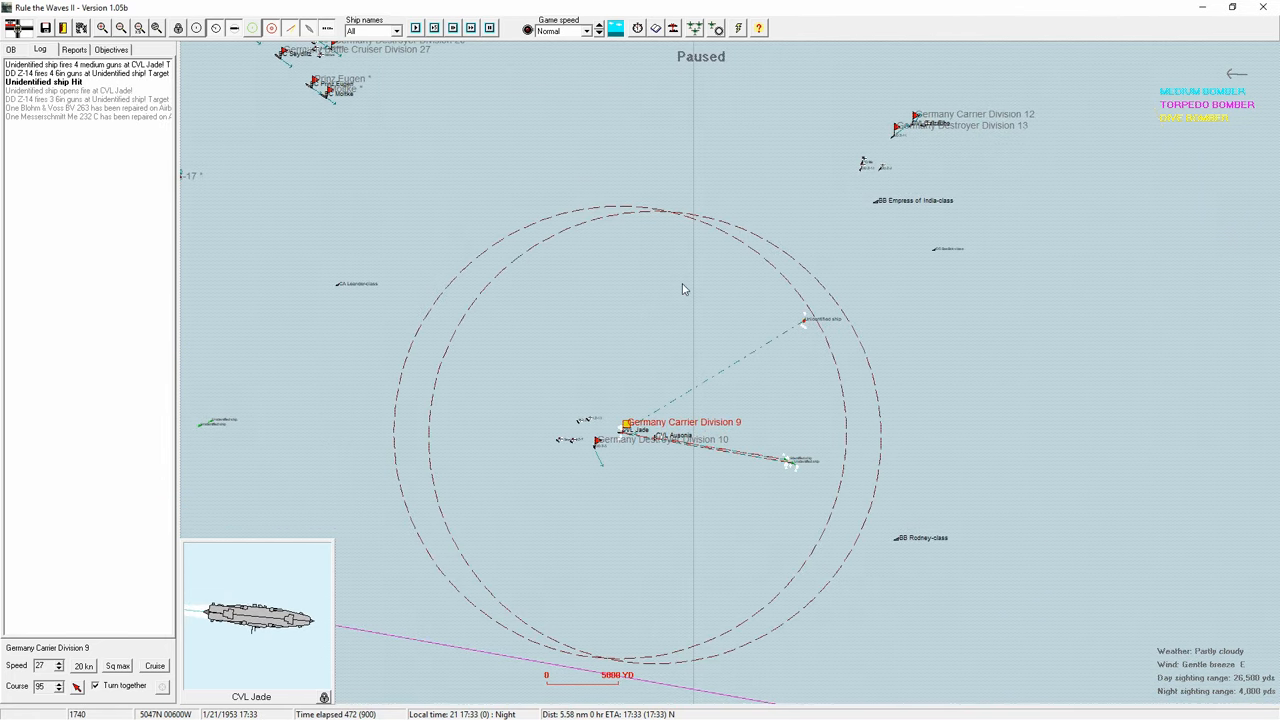
Step: Step the night battle forward and acknowledge Ausonia resuming flight operations
left_click(470, 28)
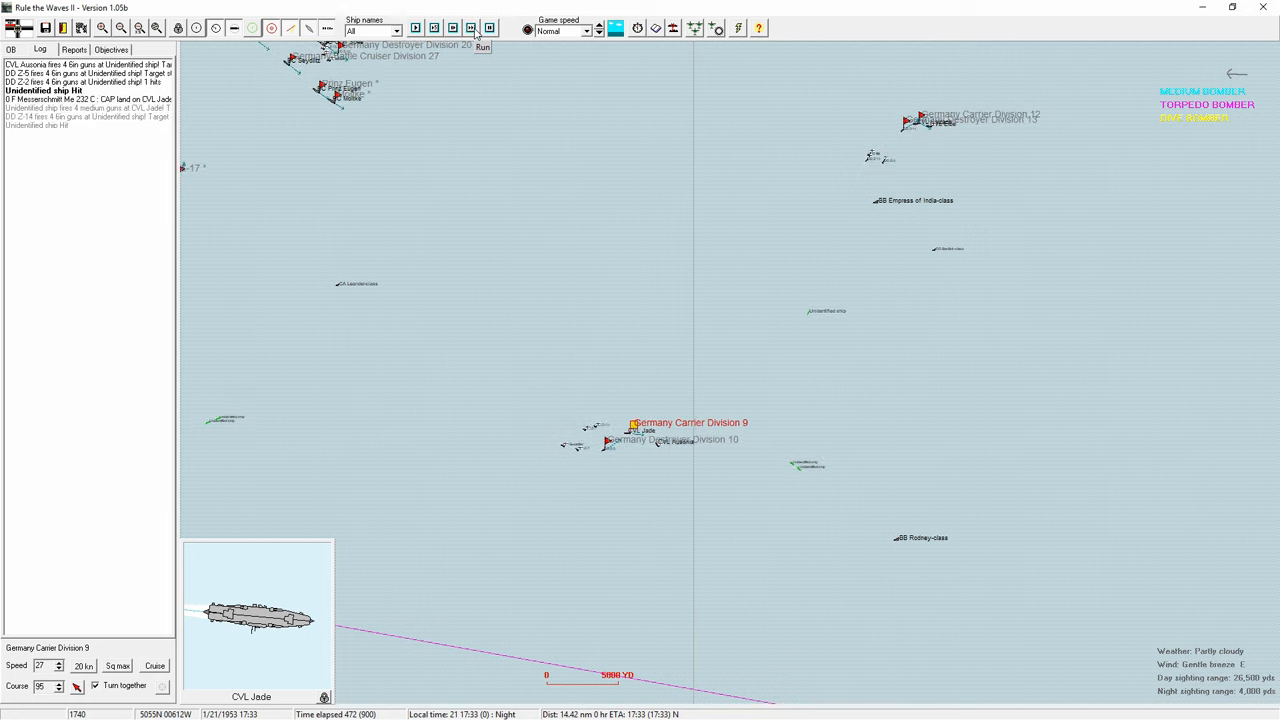
left_click(482, 48)
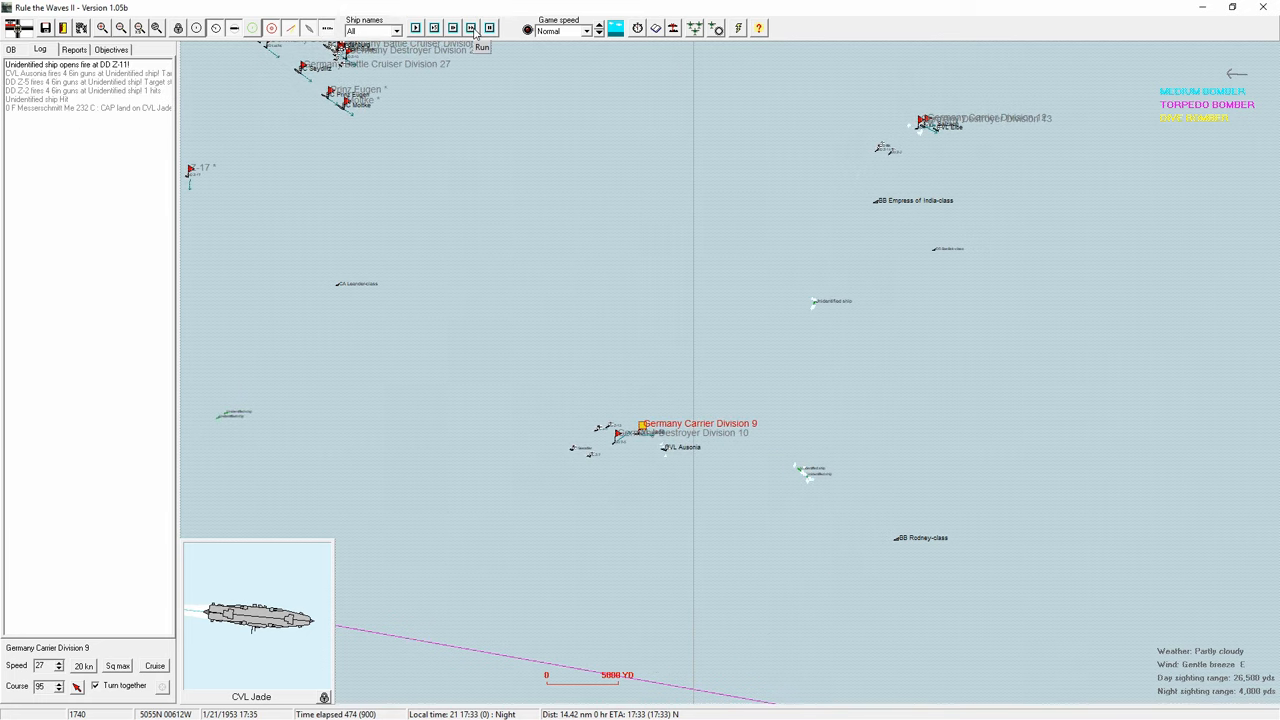
left_click(480, 48)
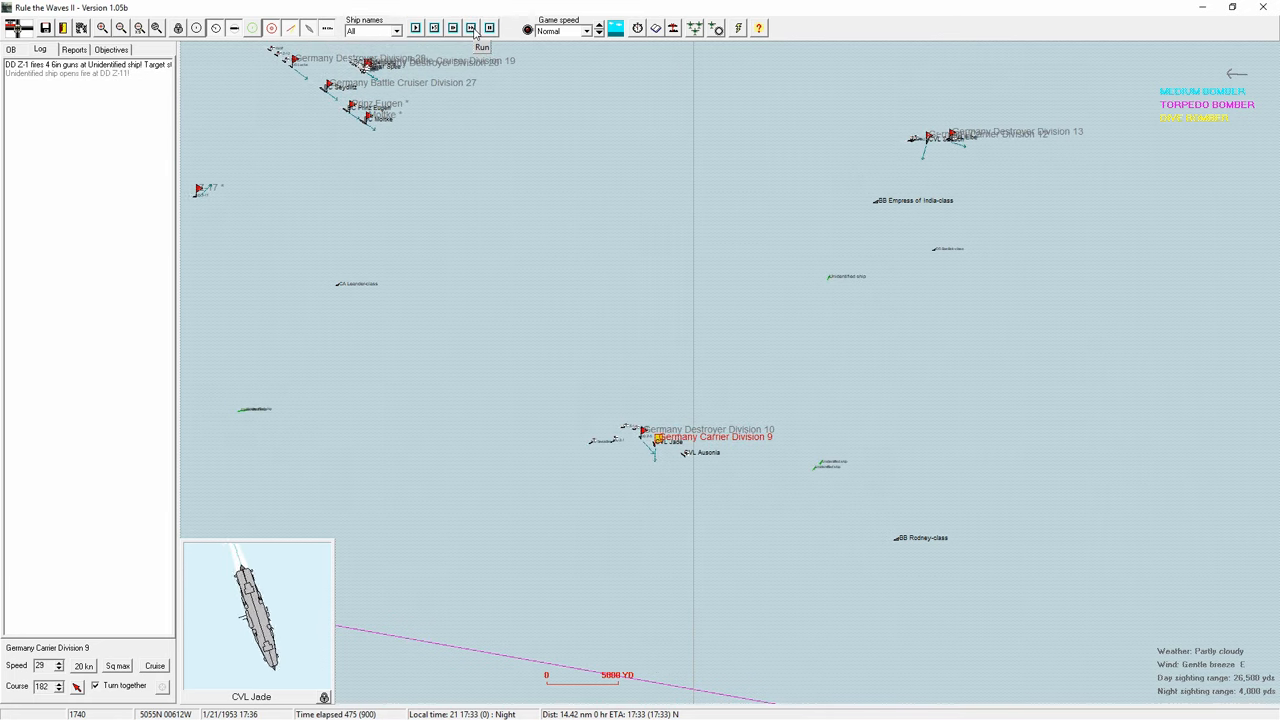
left_click(480, 42)
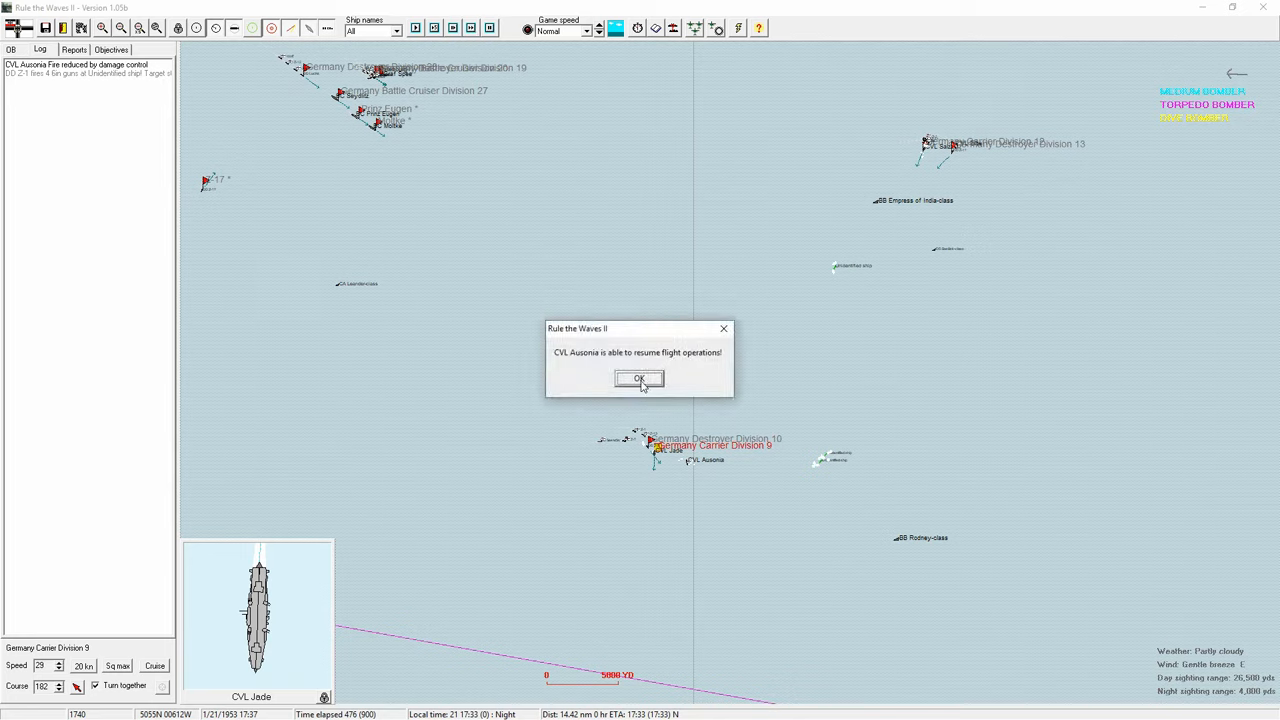
left_click(640, 378)
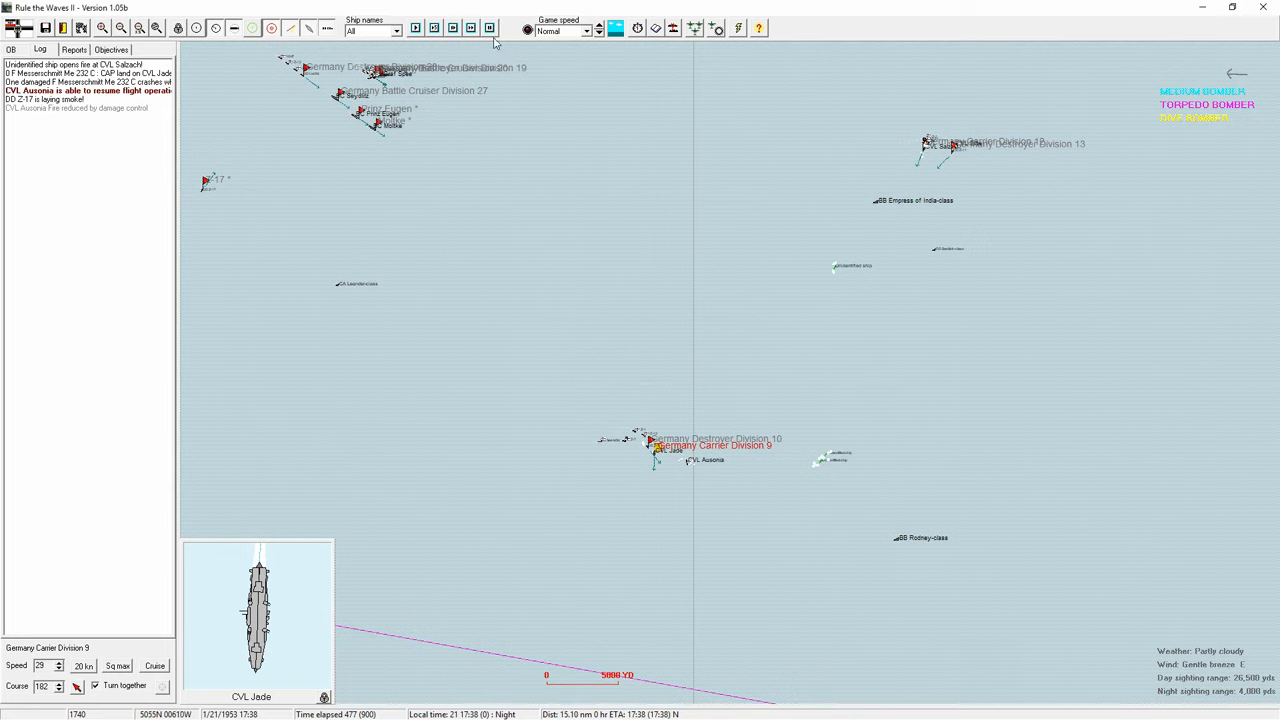
Step: Advance further and acknowledge Prinz Eugen's armour damage warning
left_click(470, 28)
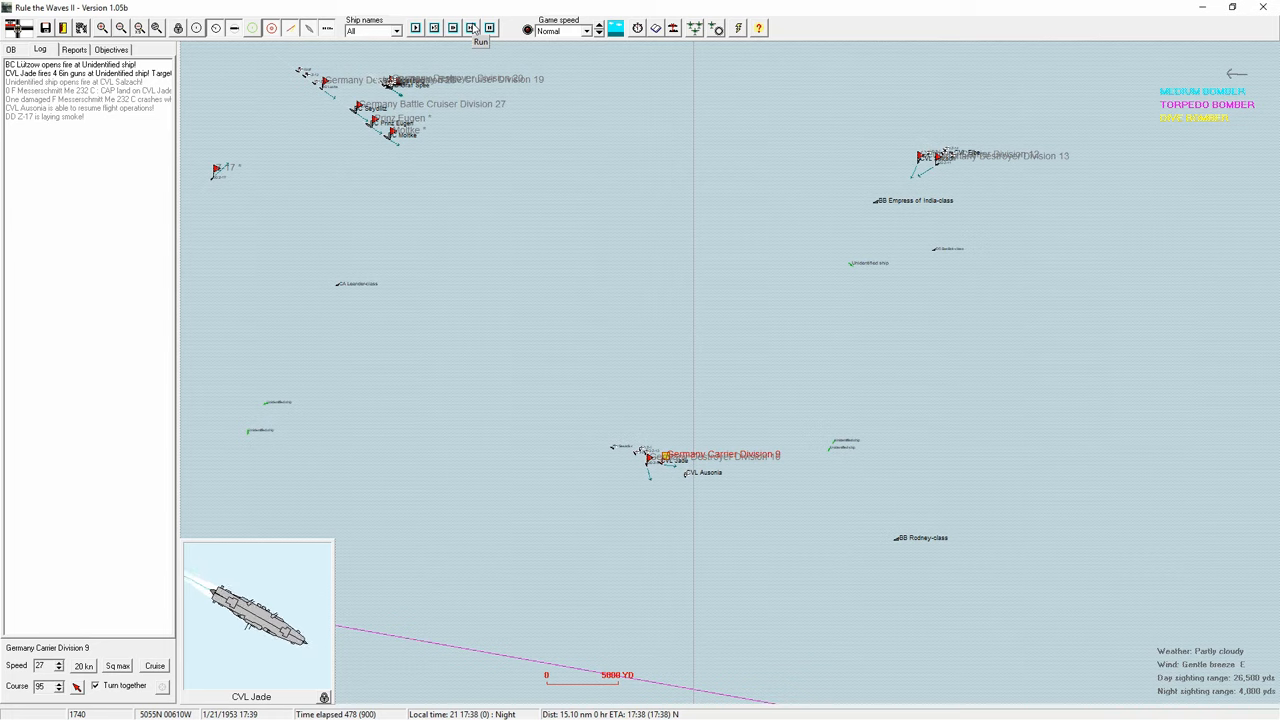
left_click(480, 28)
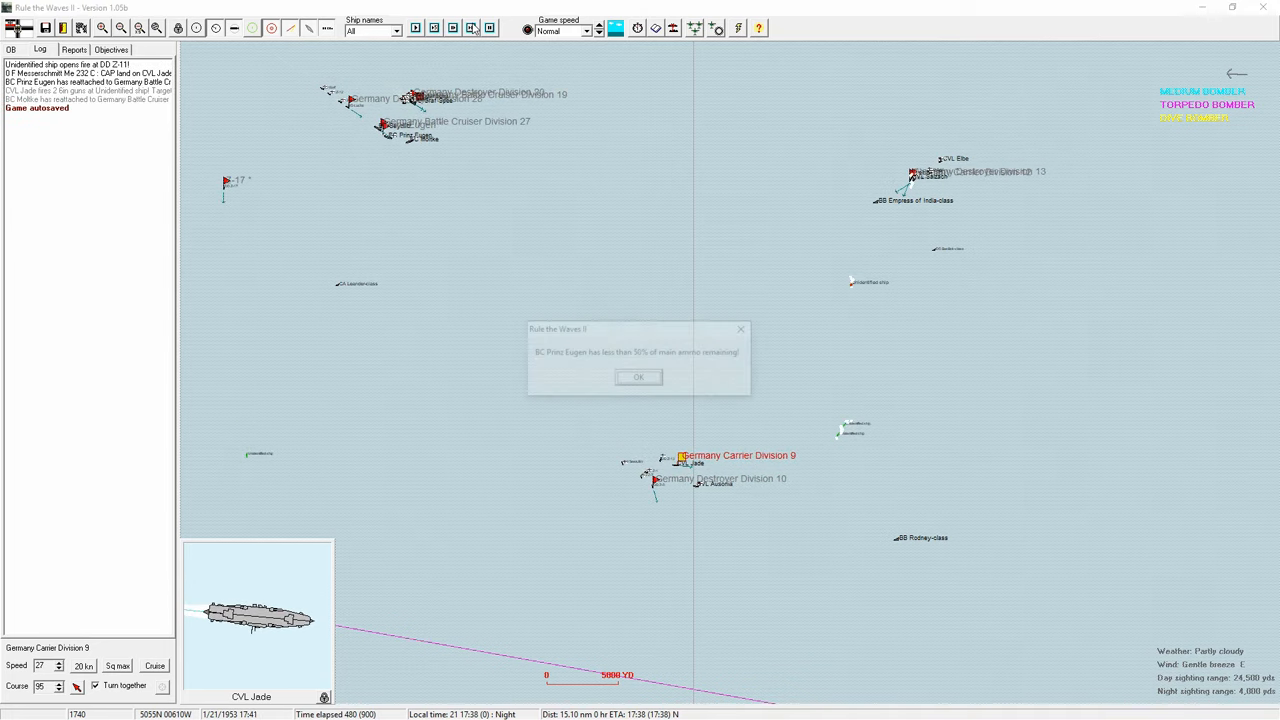
left_click(638, 376)
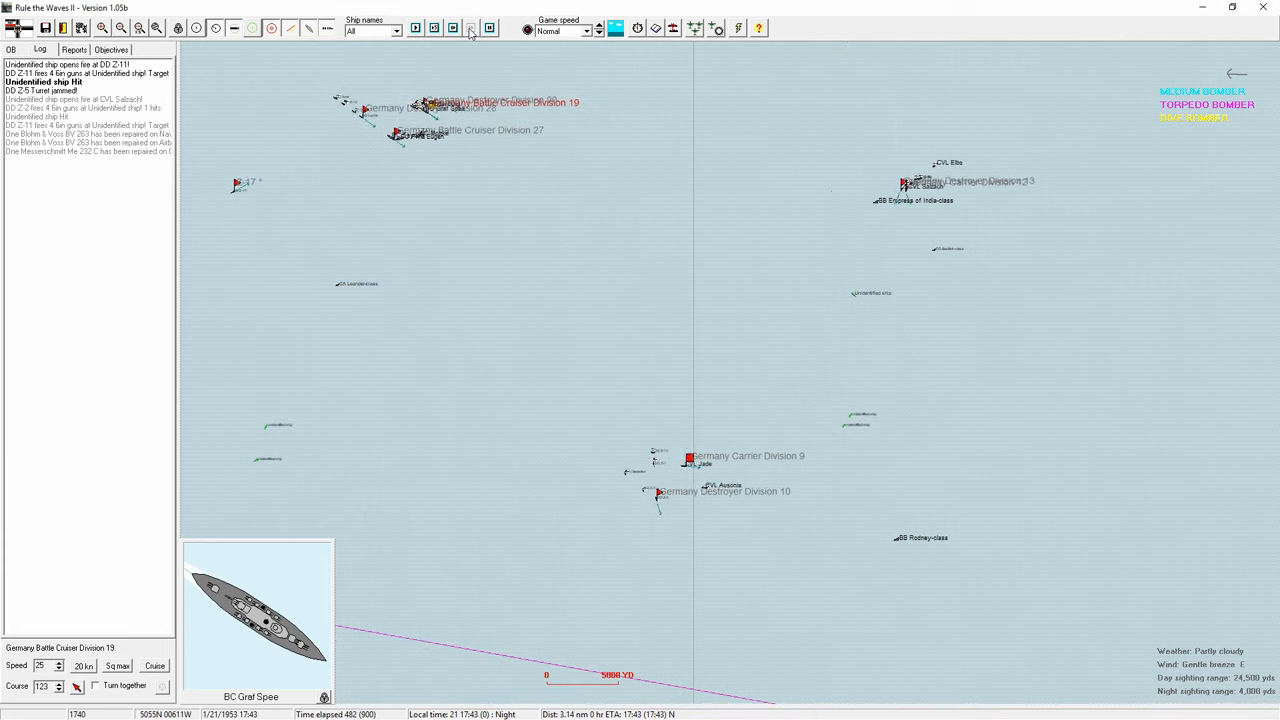
Step: Step the battle forward and acknowledge that CVL Salzach can no longer conduct flight operations
left_click(470, 28)
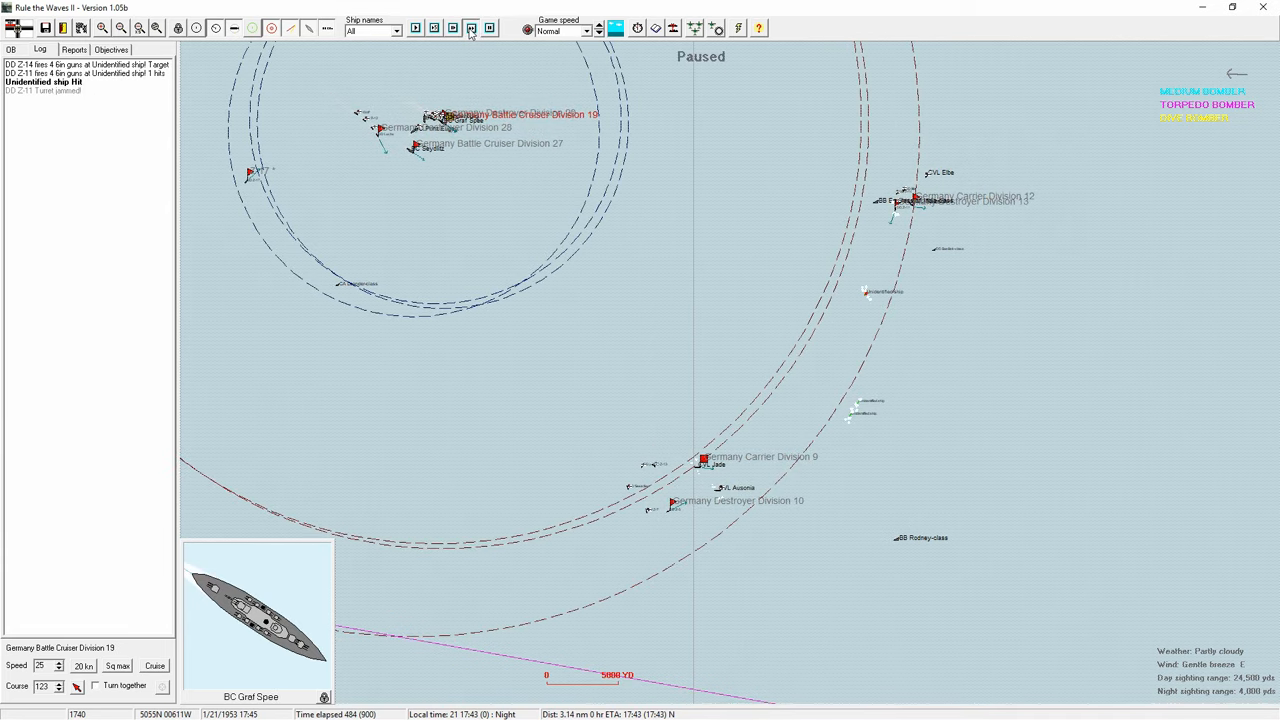
left_click(472, 28)
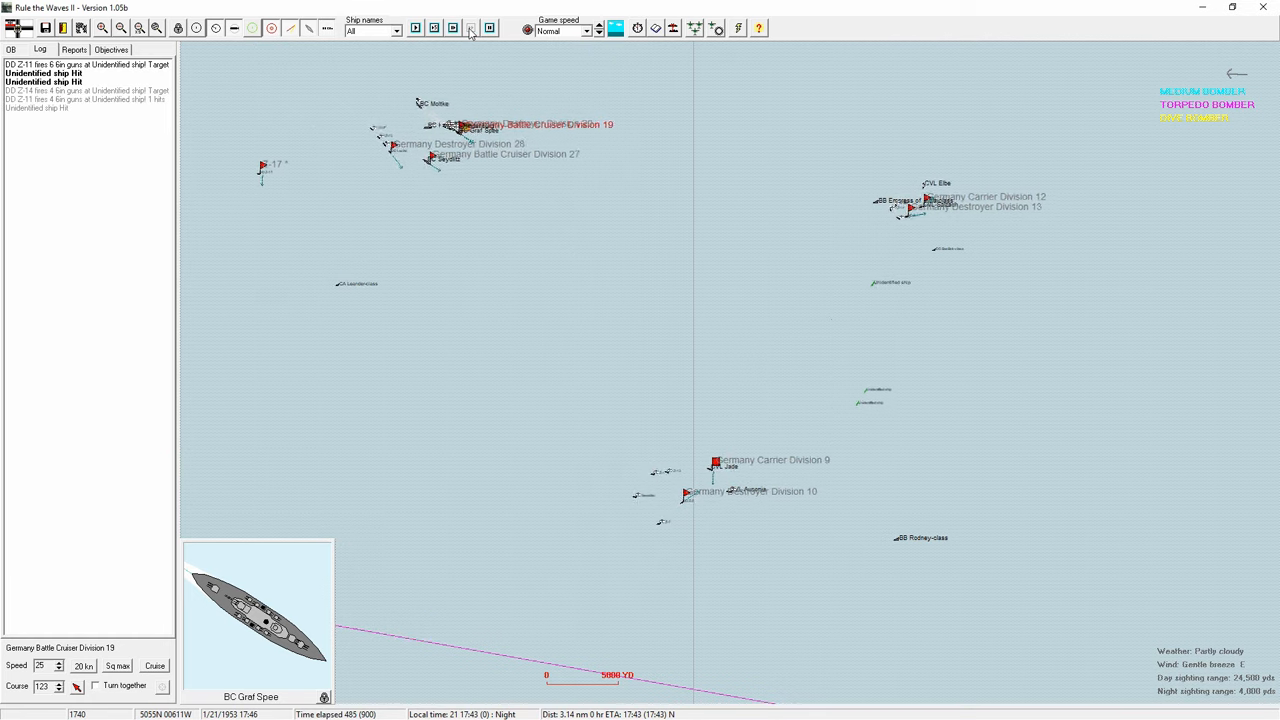
left_click(470, 28)
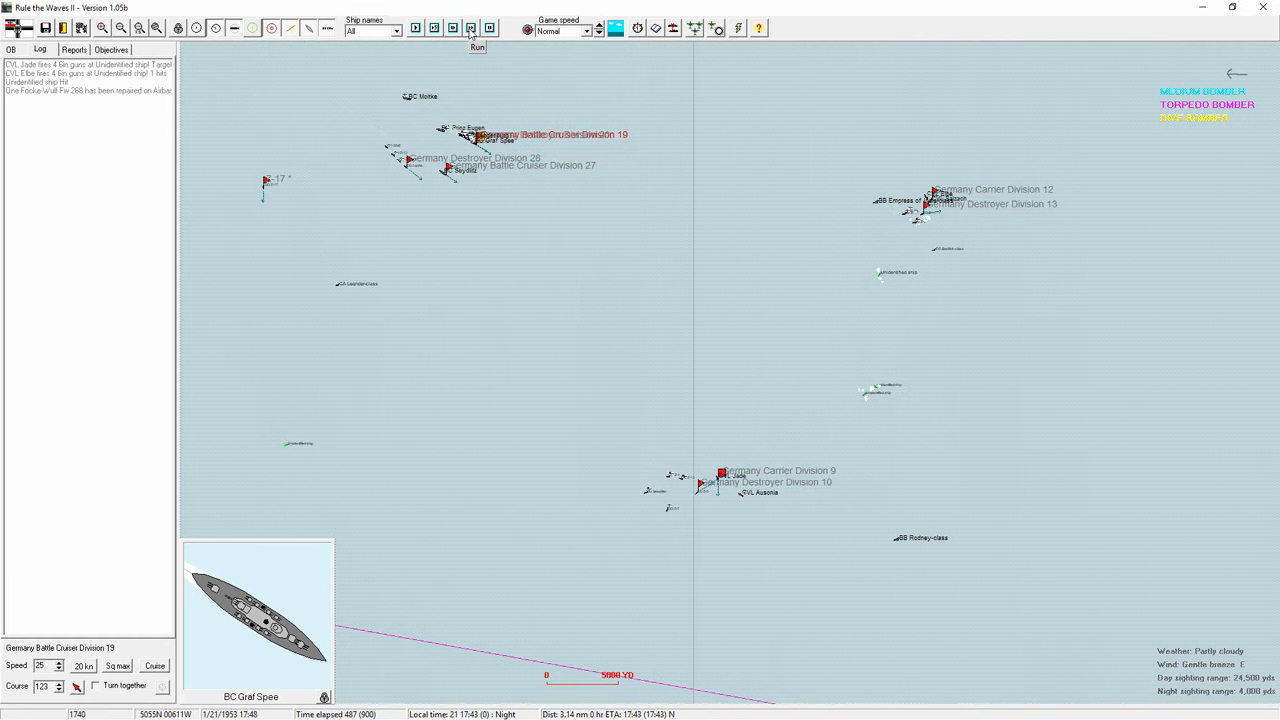
left_click(476, 48)
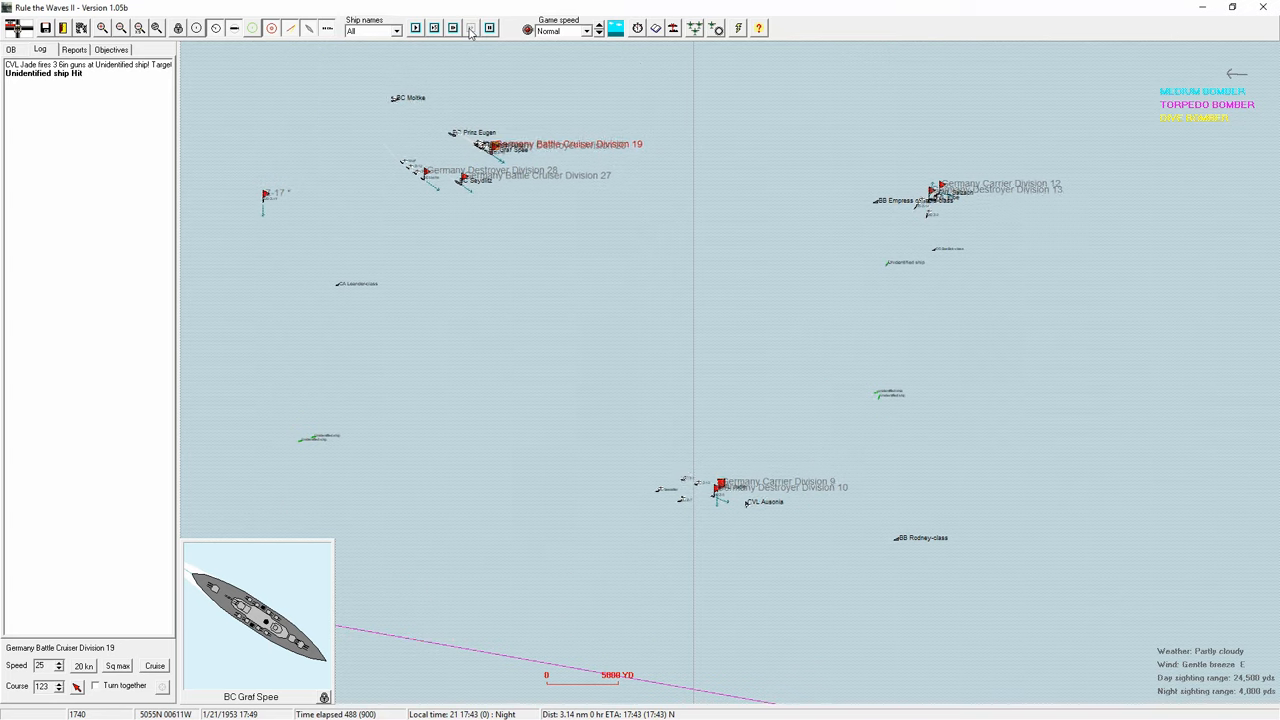
left_click(470, 28)
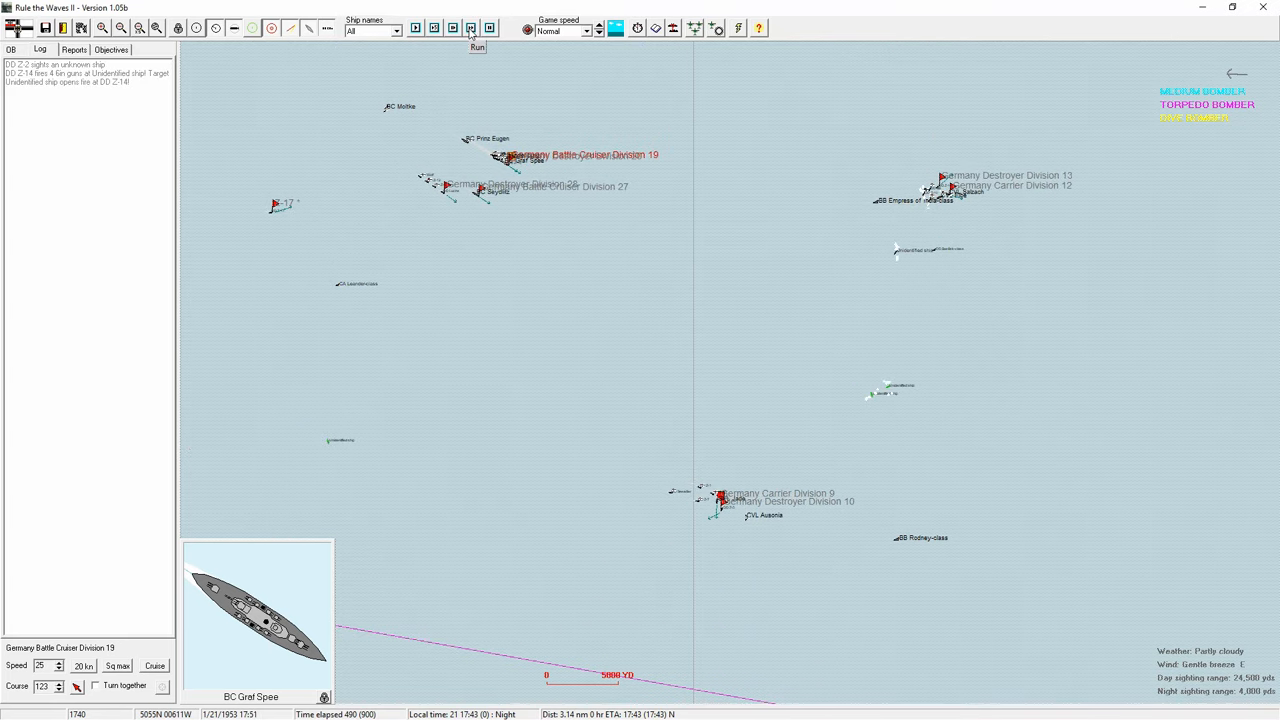
left_click(470, 28)
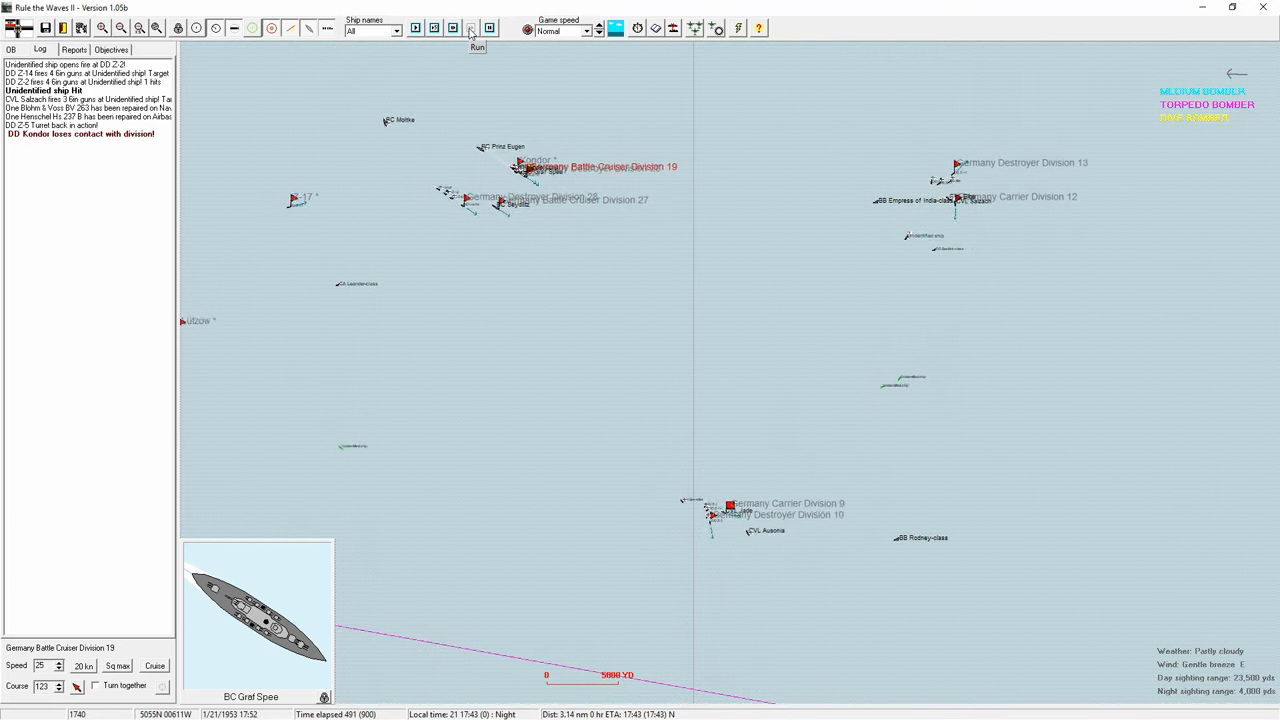
left_click(470, 28)
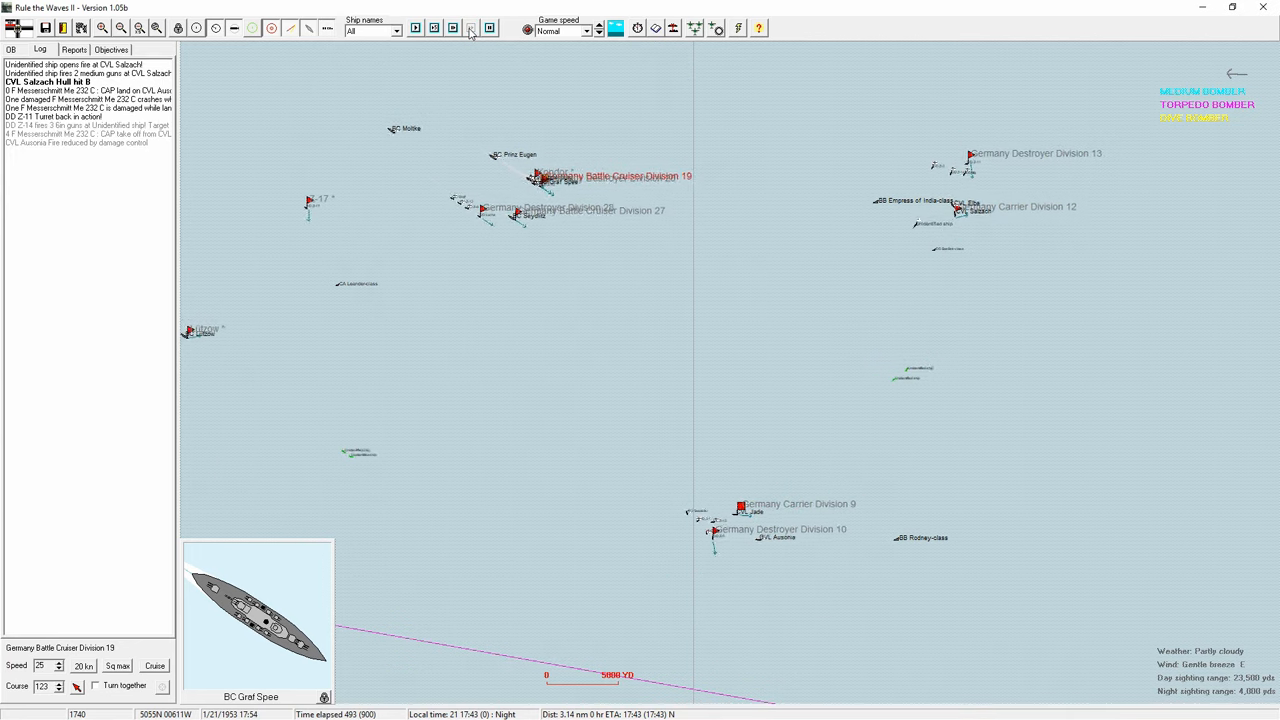
left_click(470, 28)
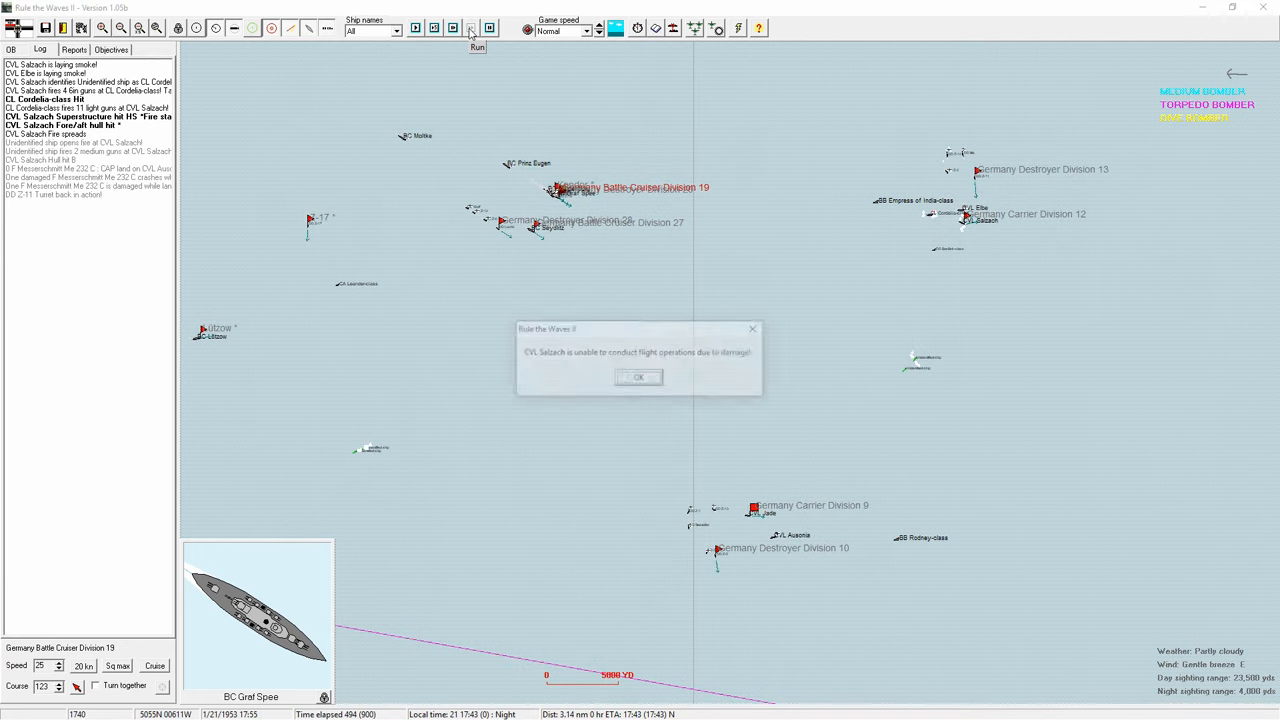
left_click(638, 376)
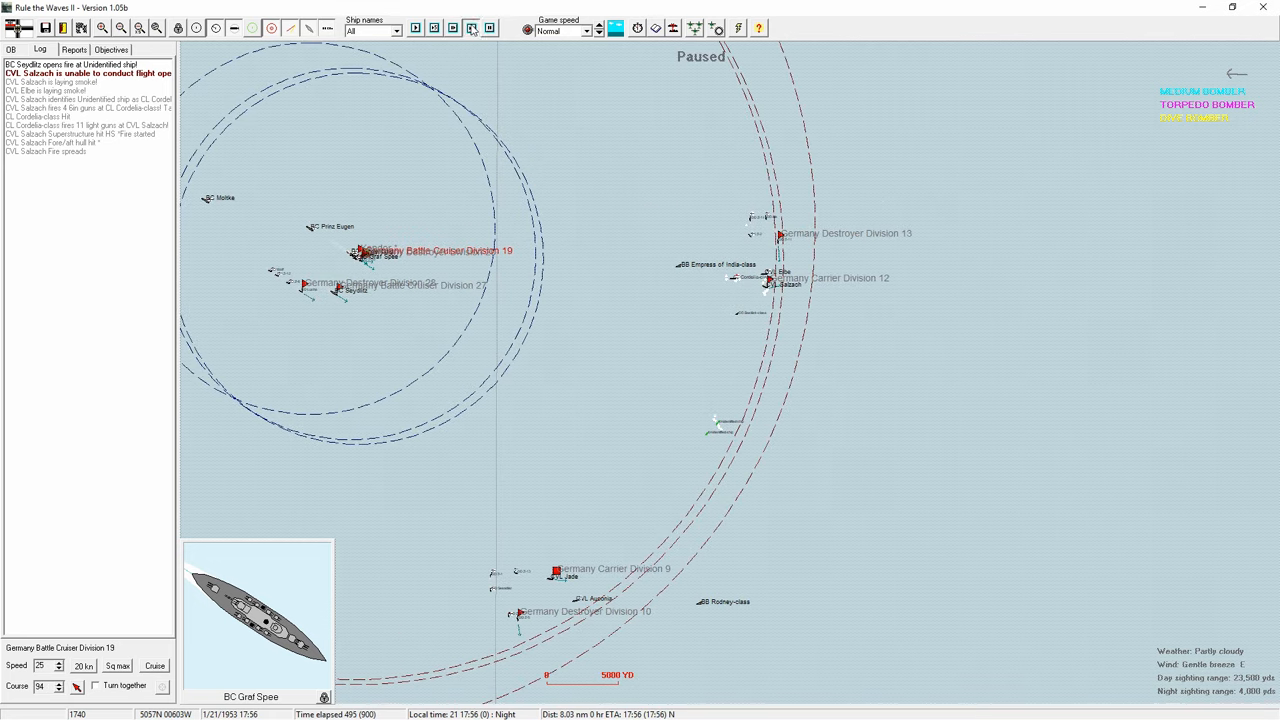
Step: Keep advancing the night battle as the German divisions close in
left_click(472, 28)
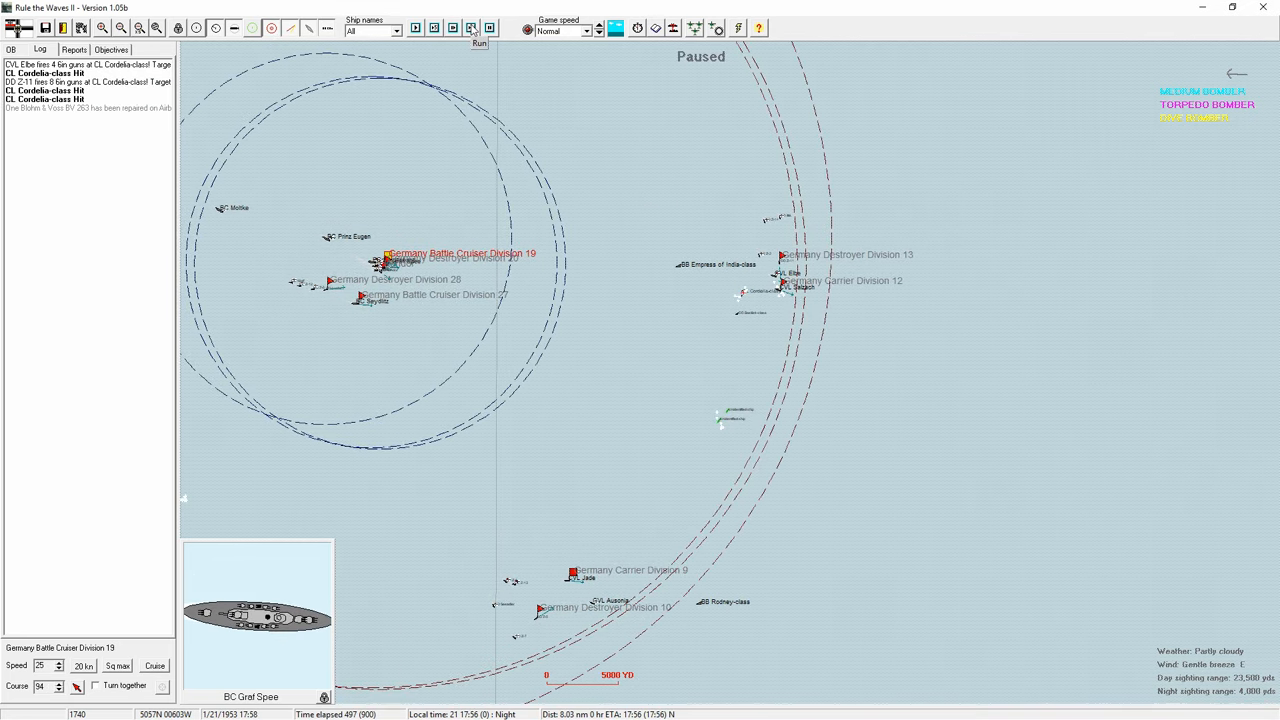
left_click(480, 28)
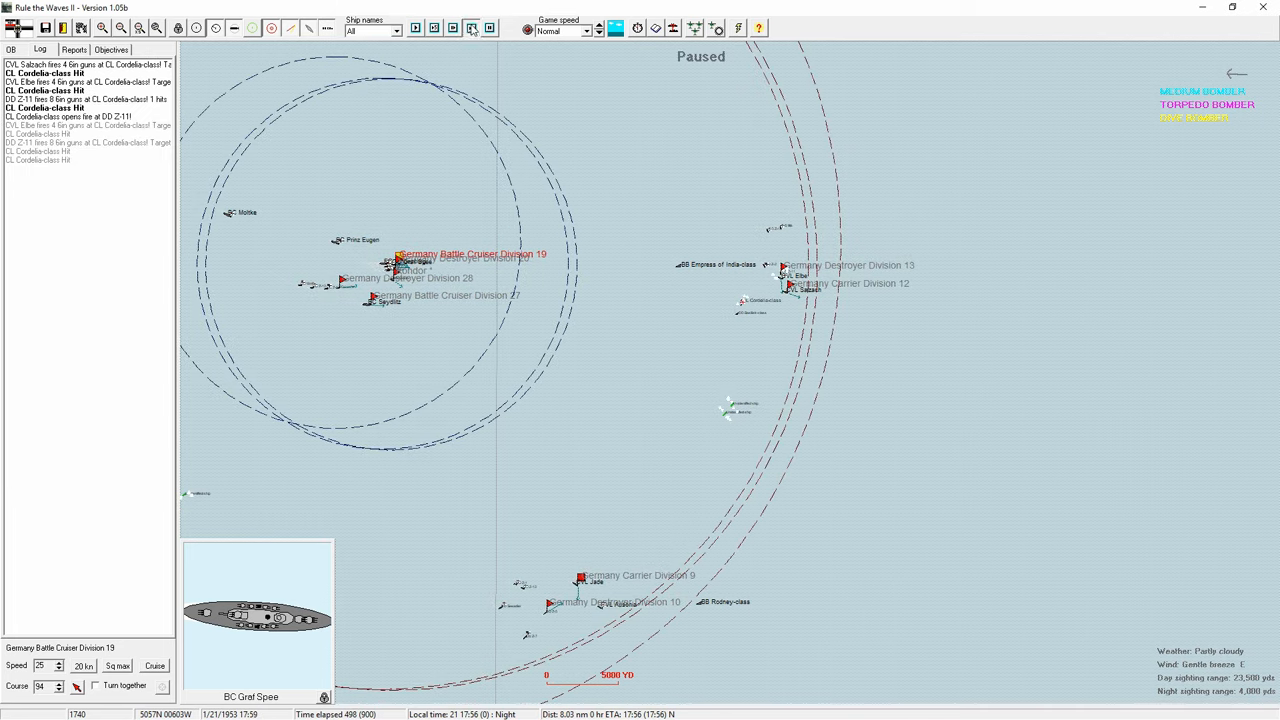
left_click(472, 28)
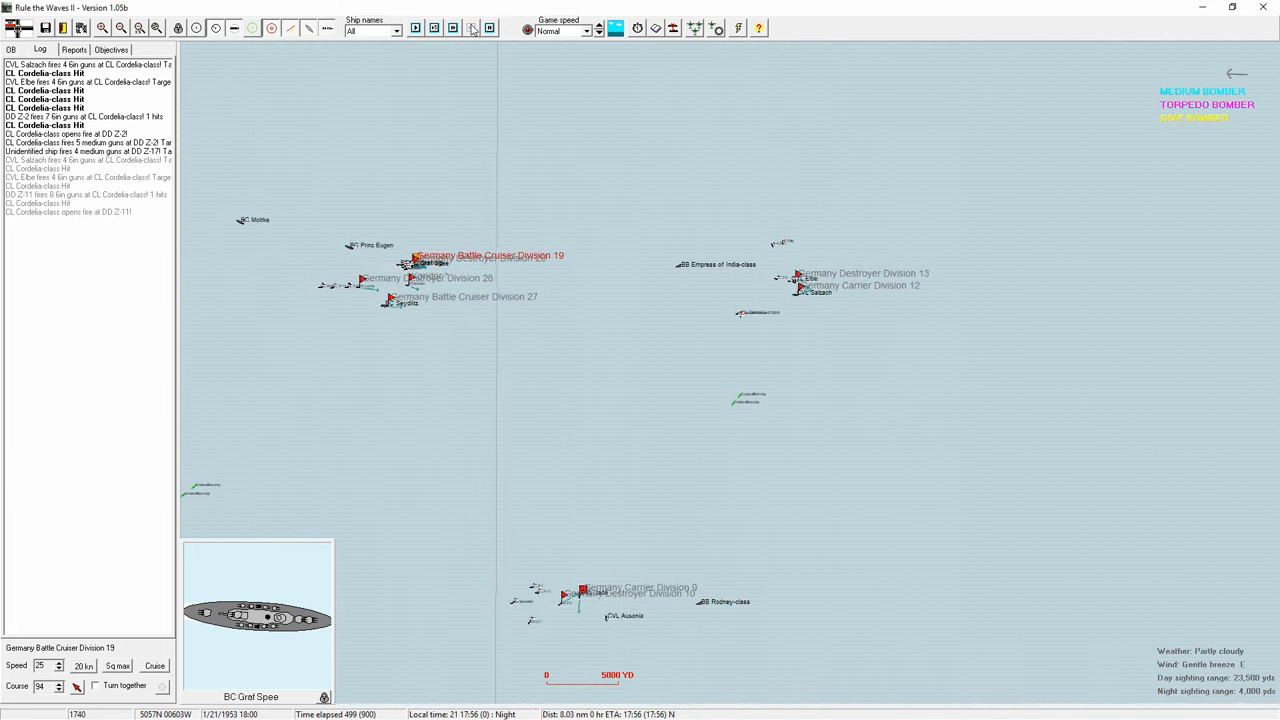
left_click(472, 28)
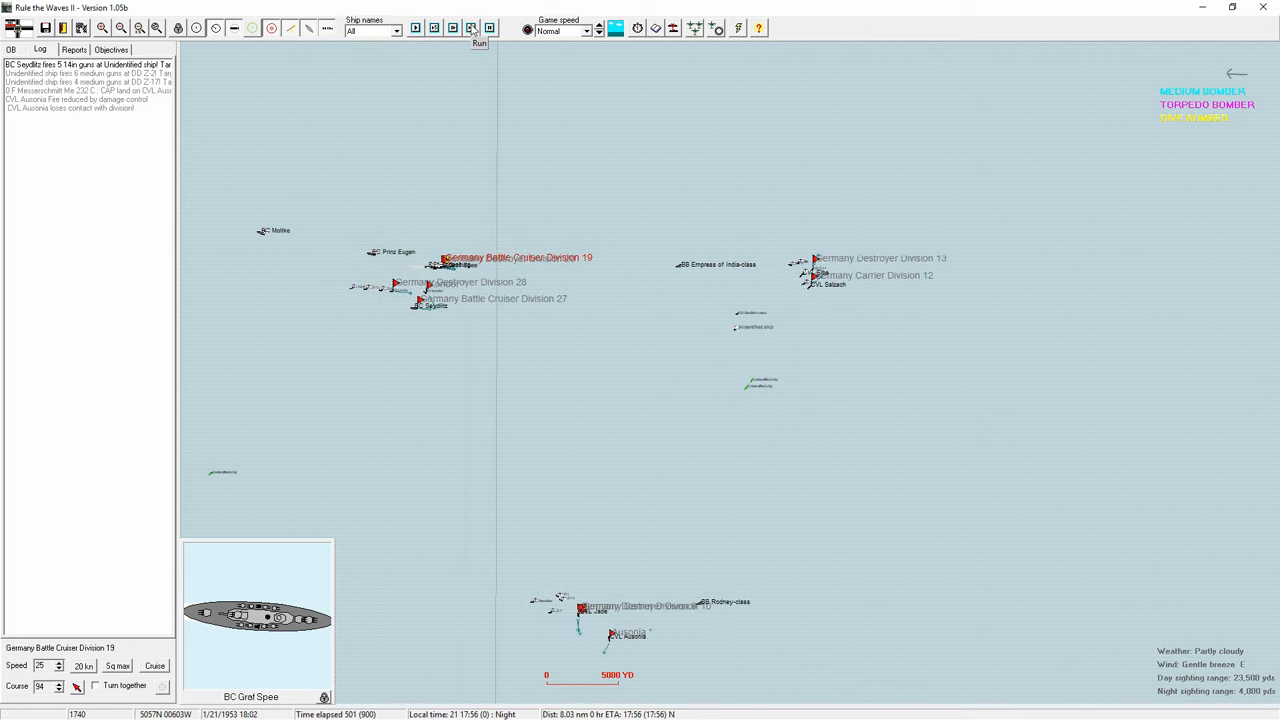
left_click(472, 28)
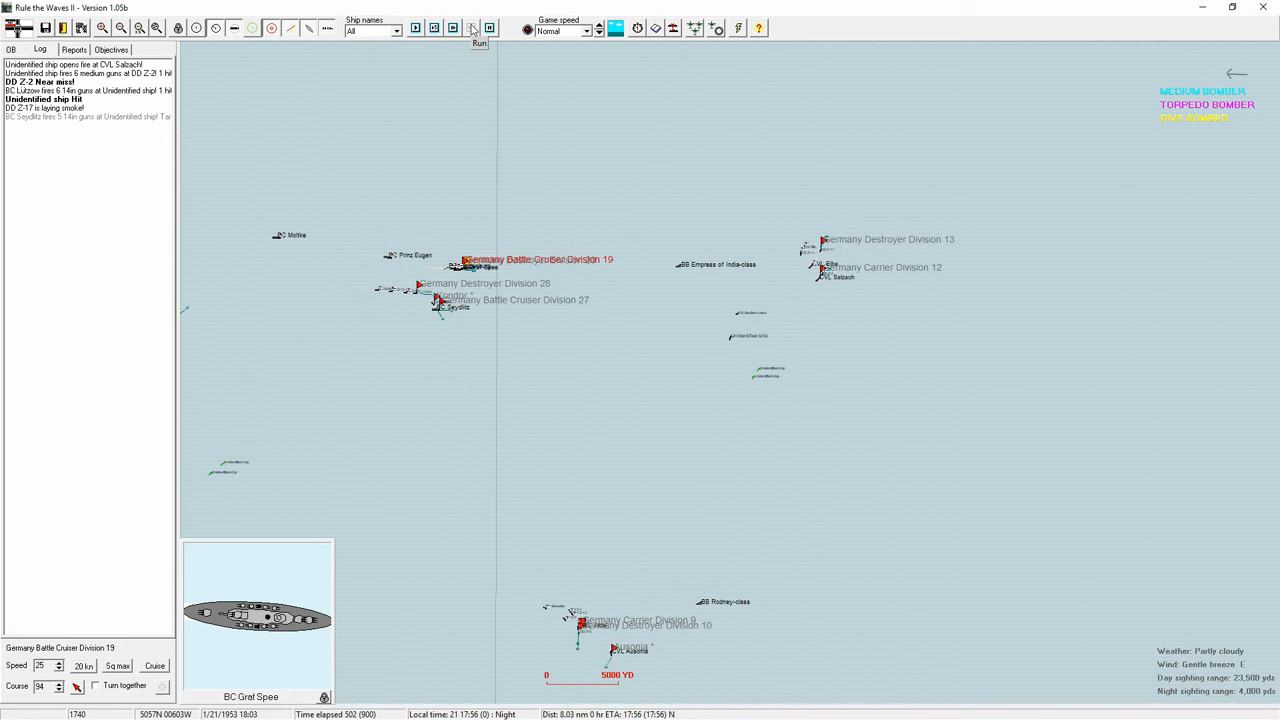
left_click(472, 28)
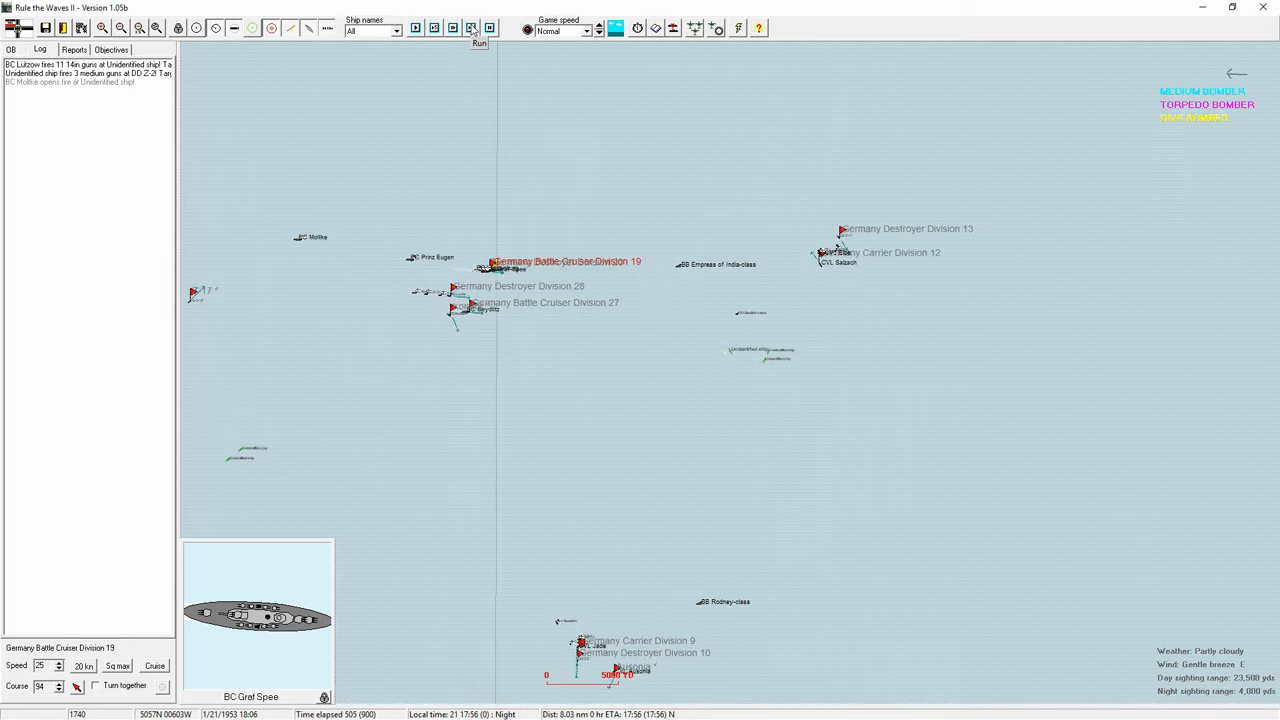
Step: Detach Prinz Eugen from Division 19 and review the Prinz Eugen and Hindenburg status sheets
left_click(480, 36)
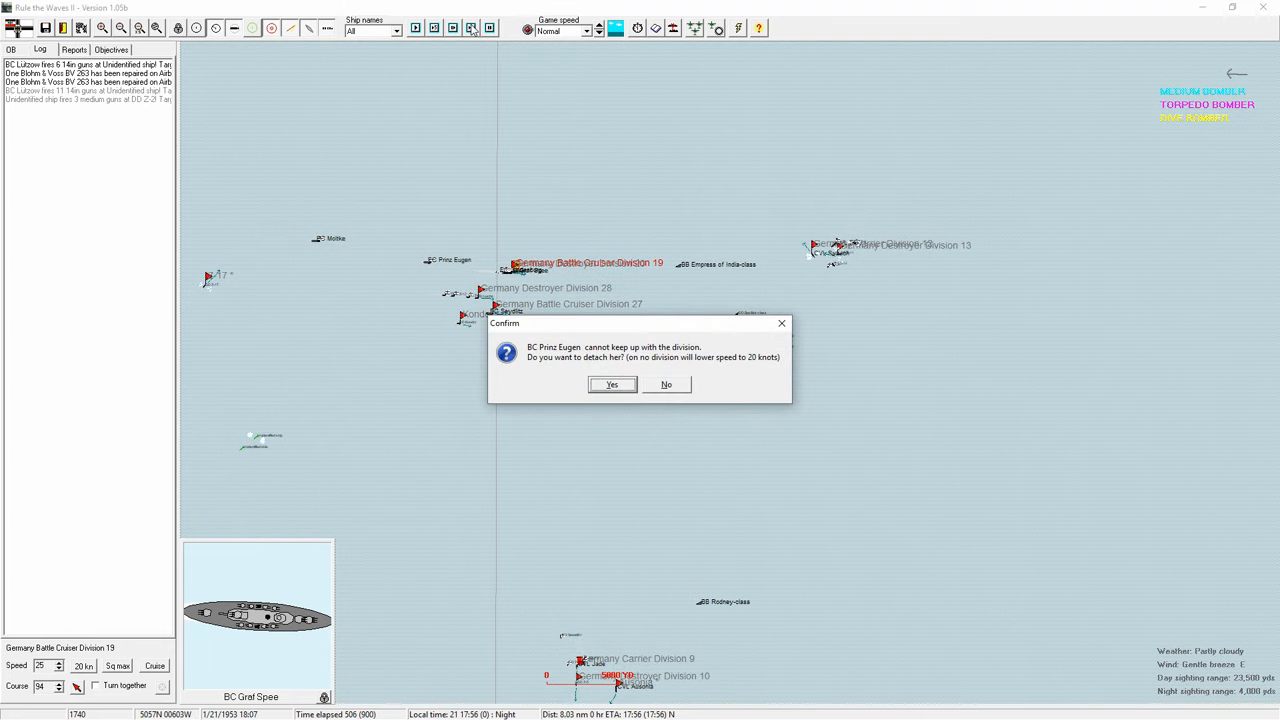
mouse_move(648, 308)
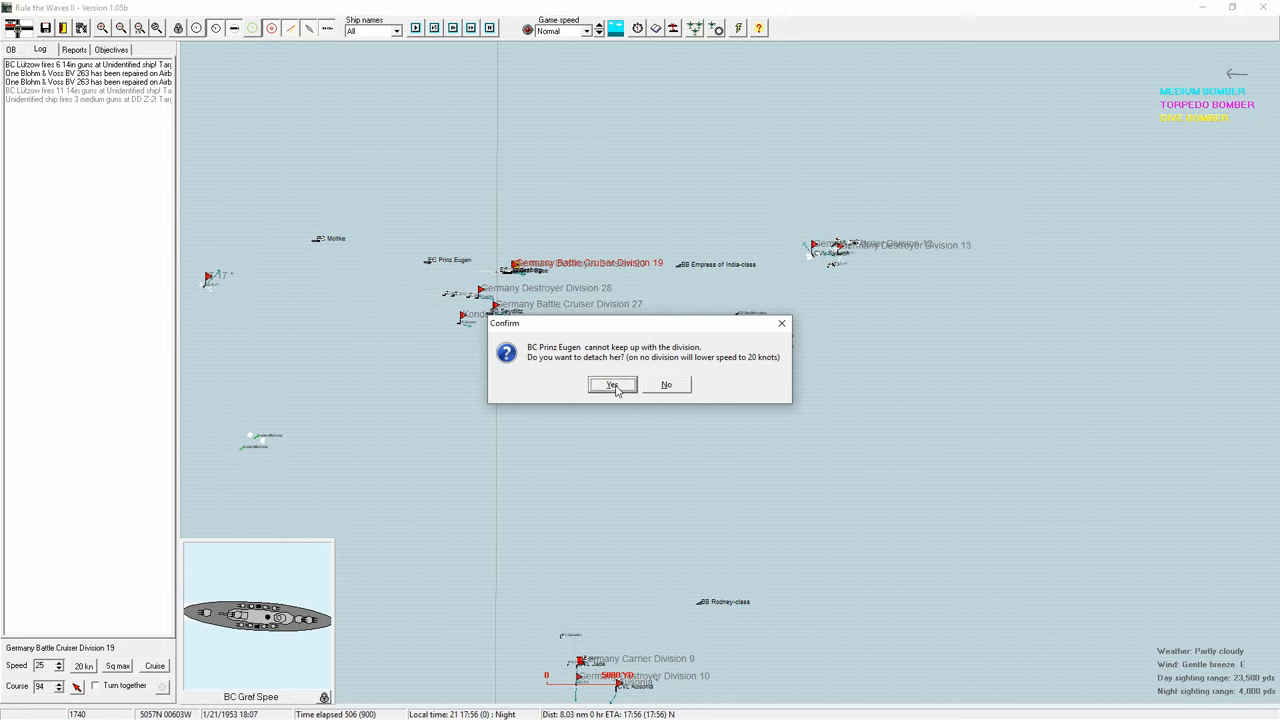
left_click(612, 384)
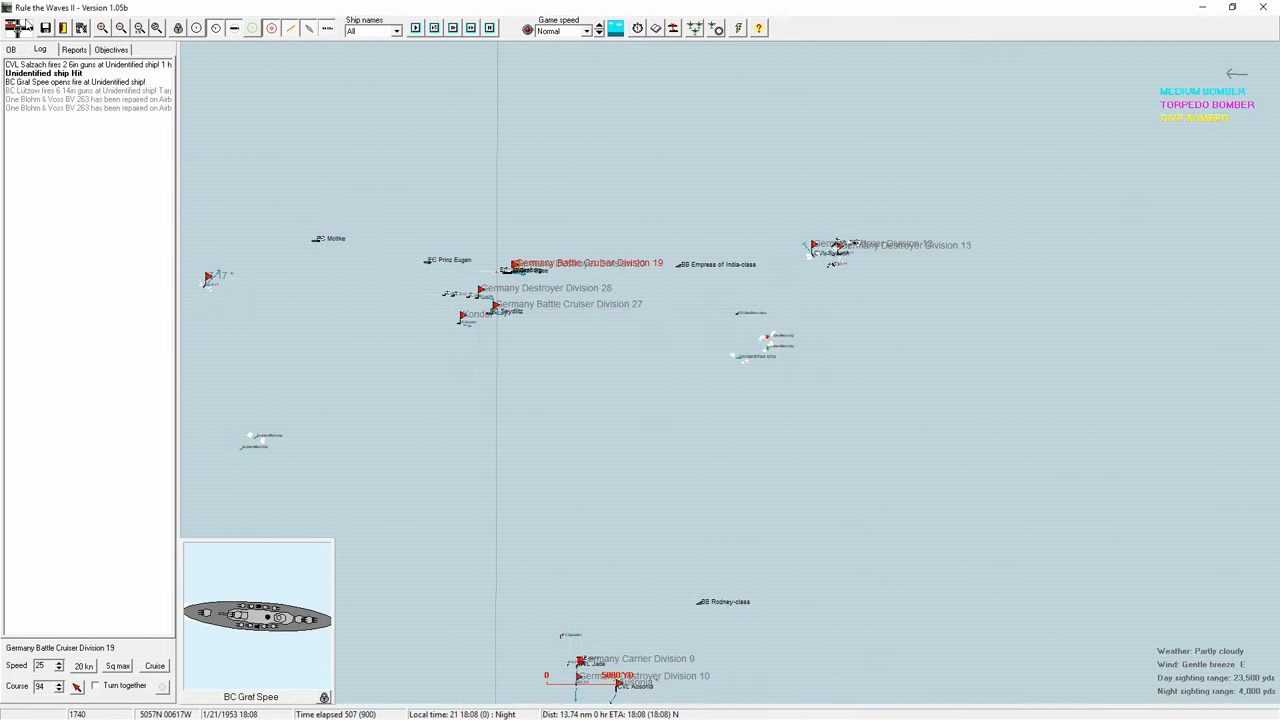
left_click(12, 48)
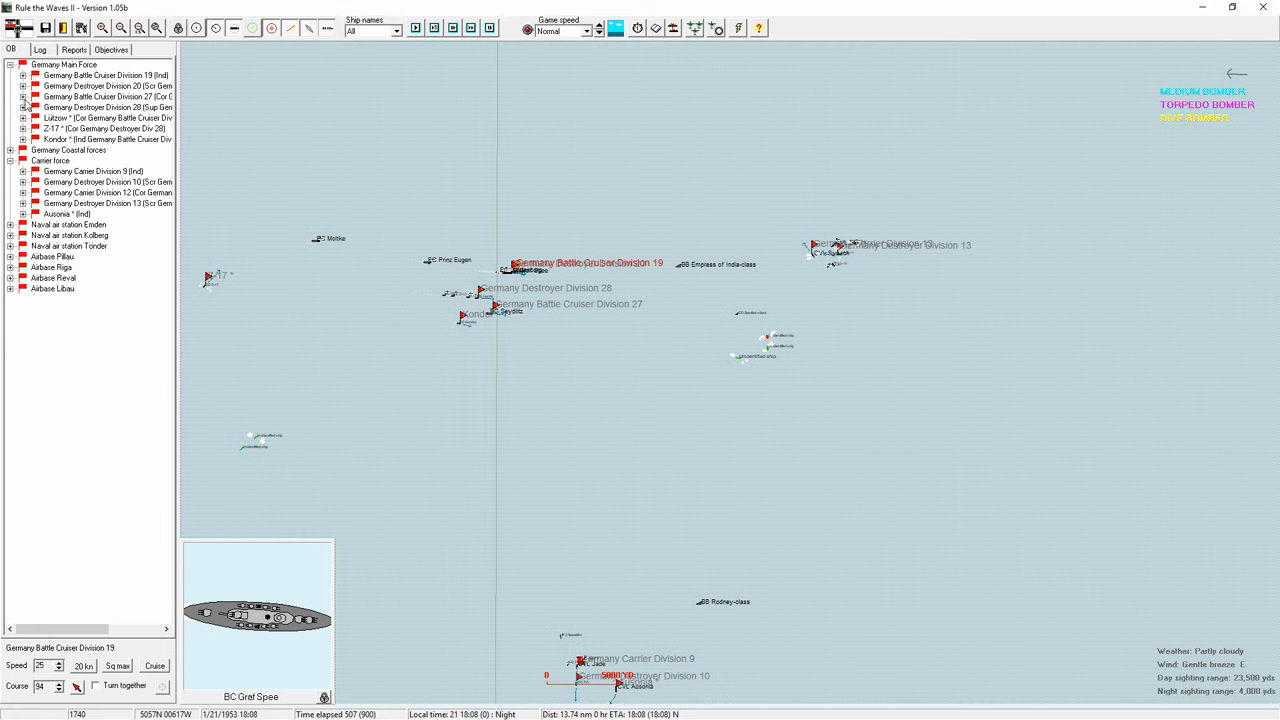
left_click(24, 76)
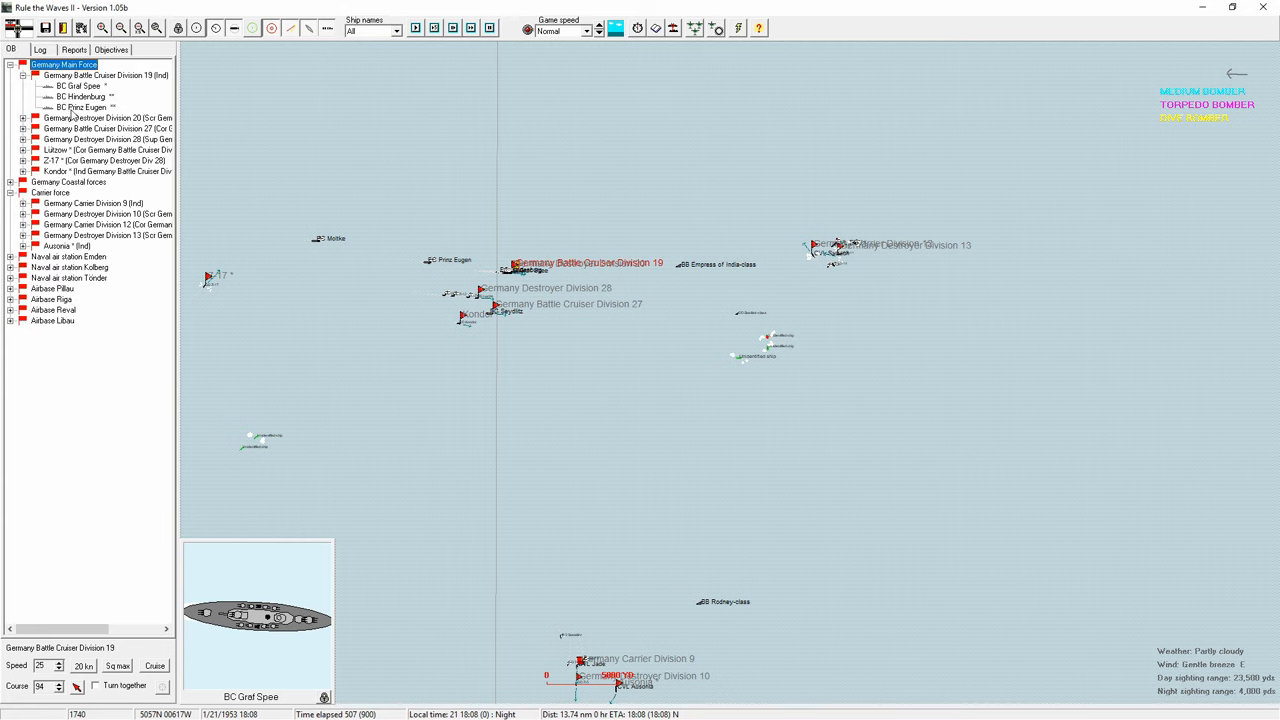
right_click(78, 108)
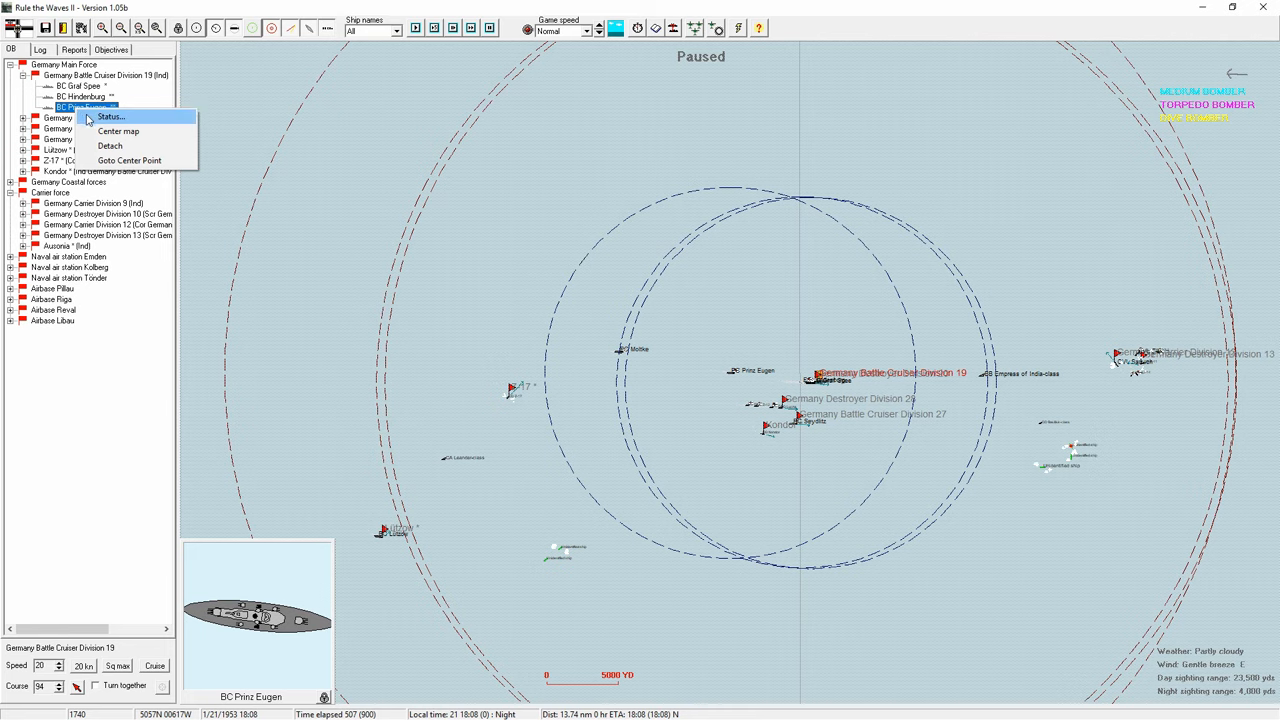
left_click(108, 116)
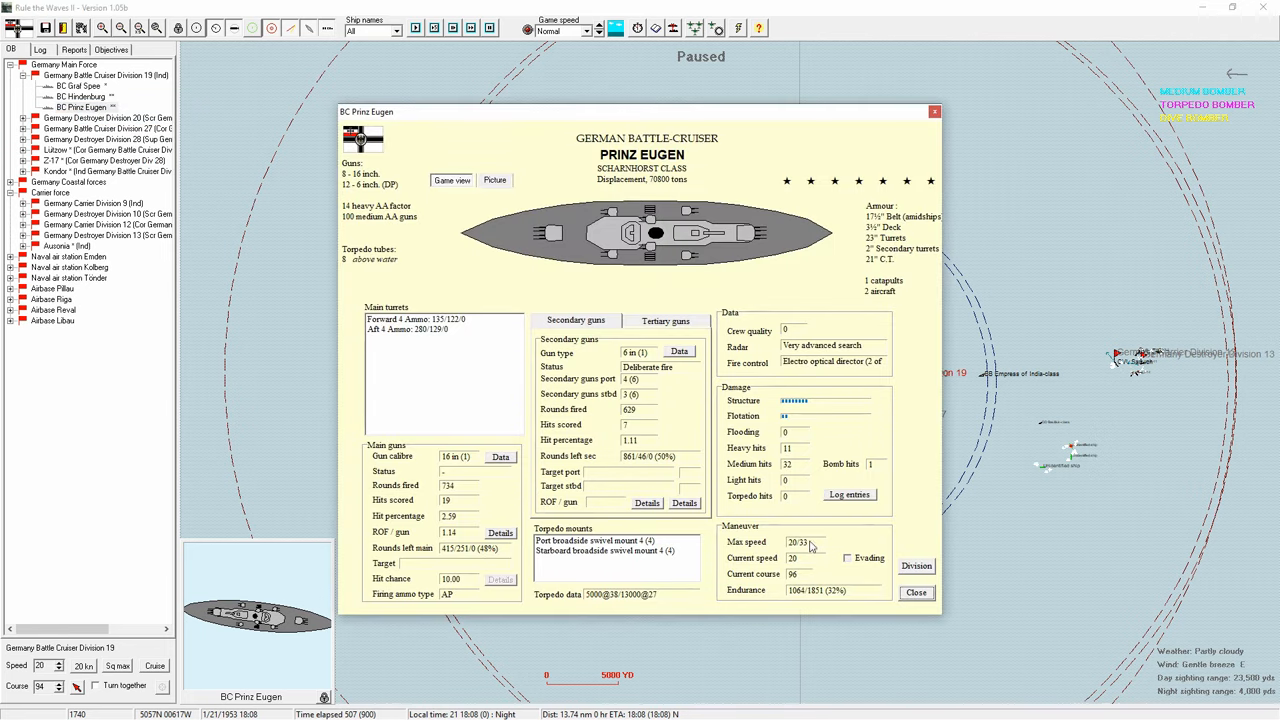
mouse_move(916, 592)
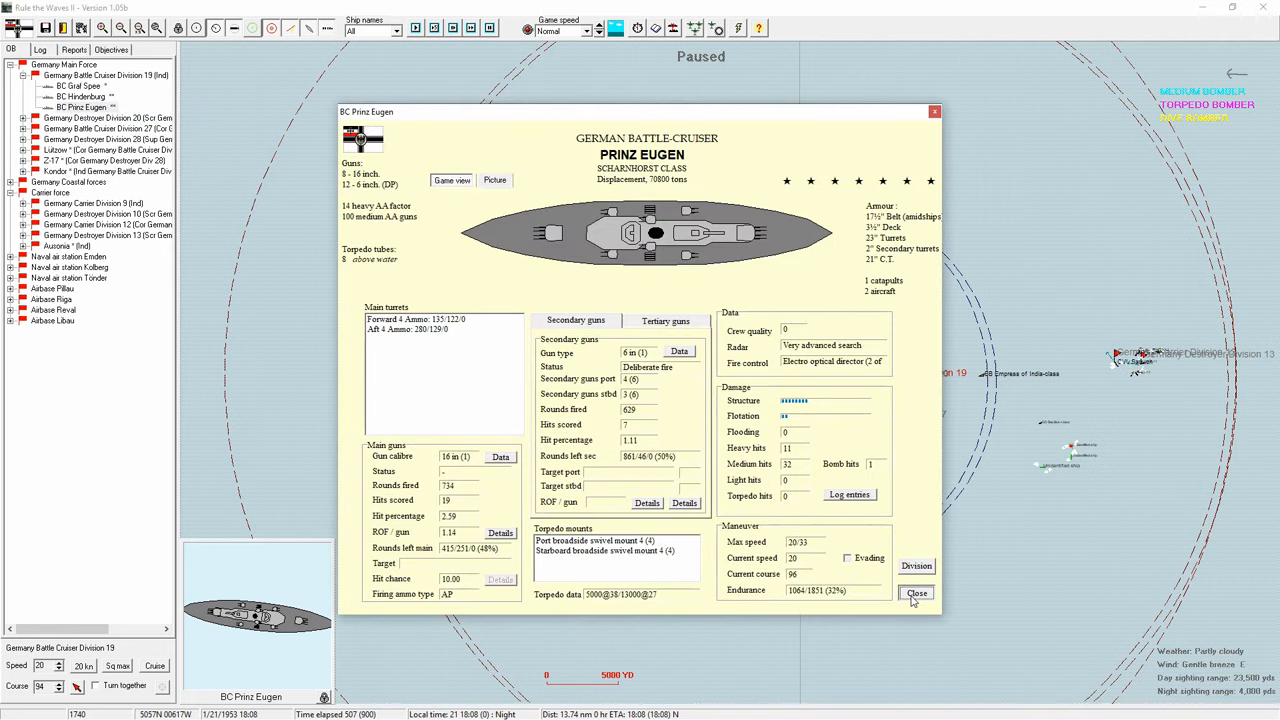
left_click(916, 592)
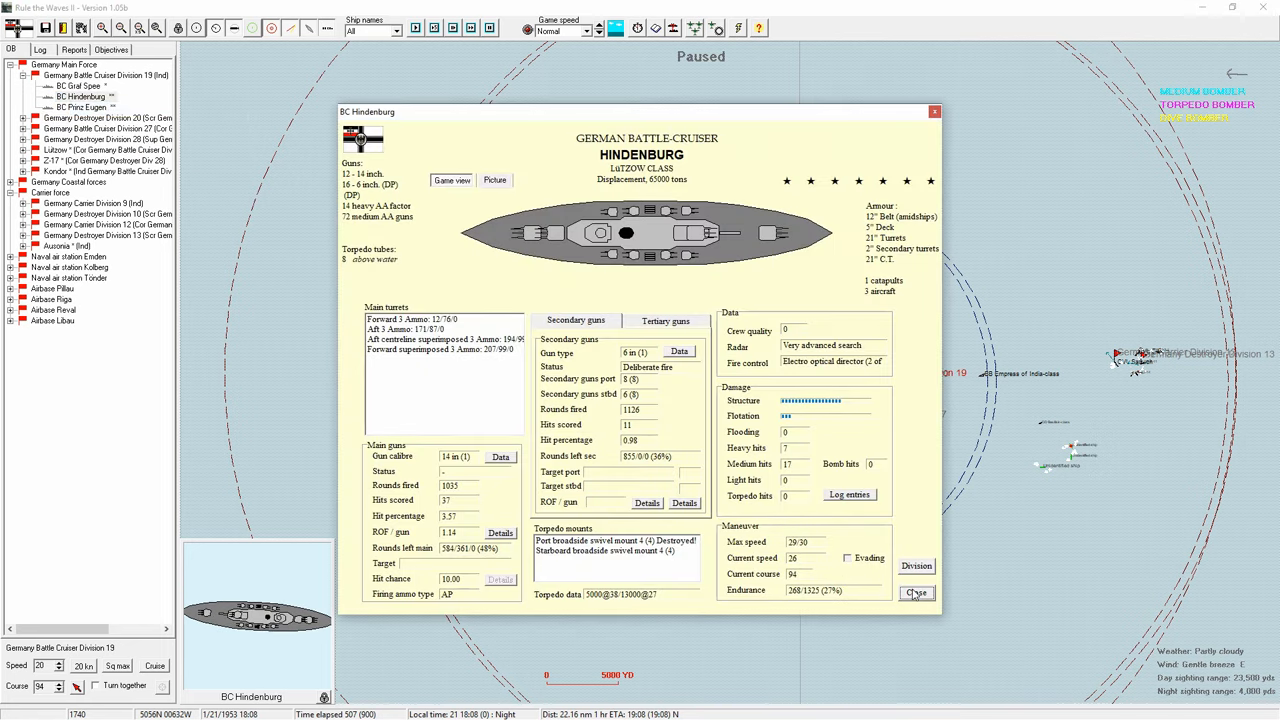
left_click(916, 592)
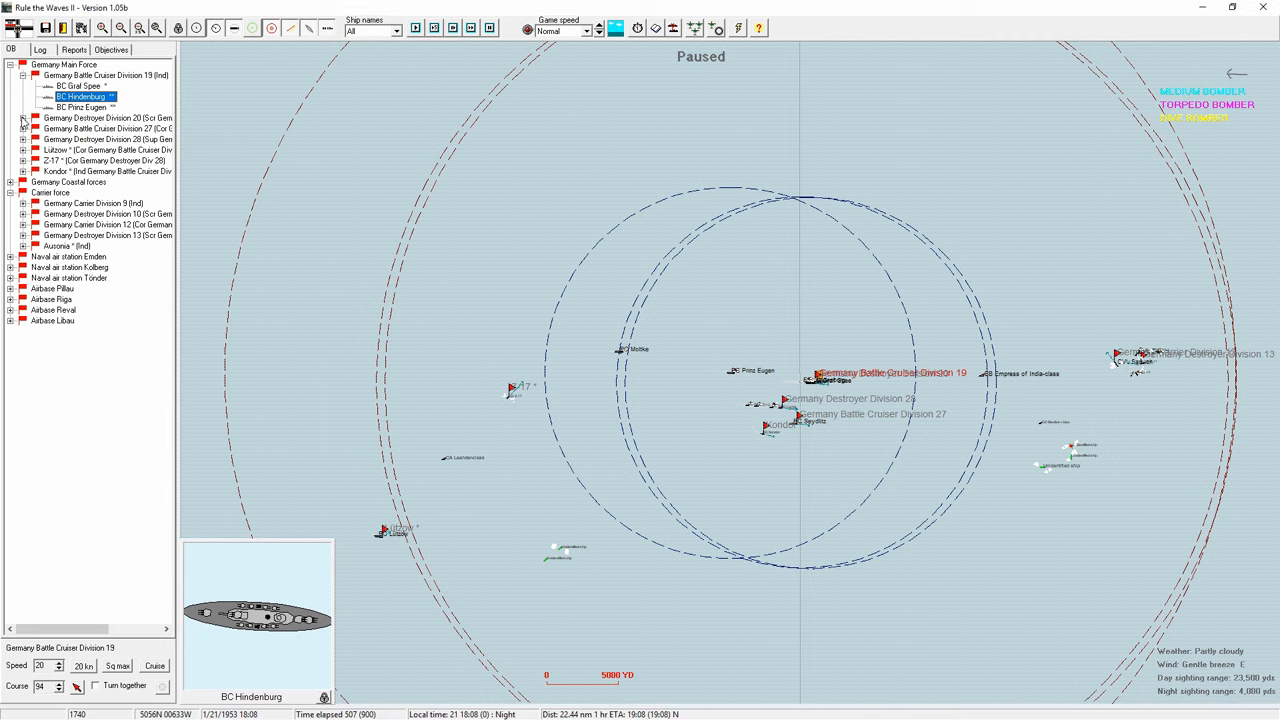
Step: Review Division 27 battle-cruiser Lützow's status sheet and return to the battle map
left_click(24, 128)
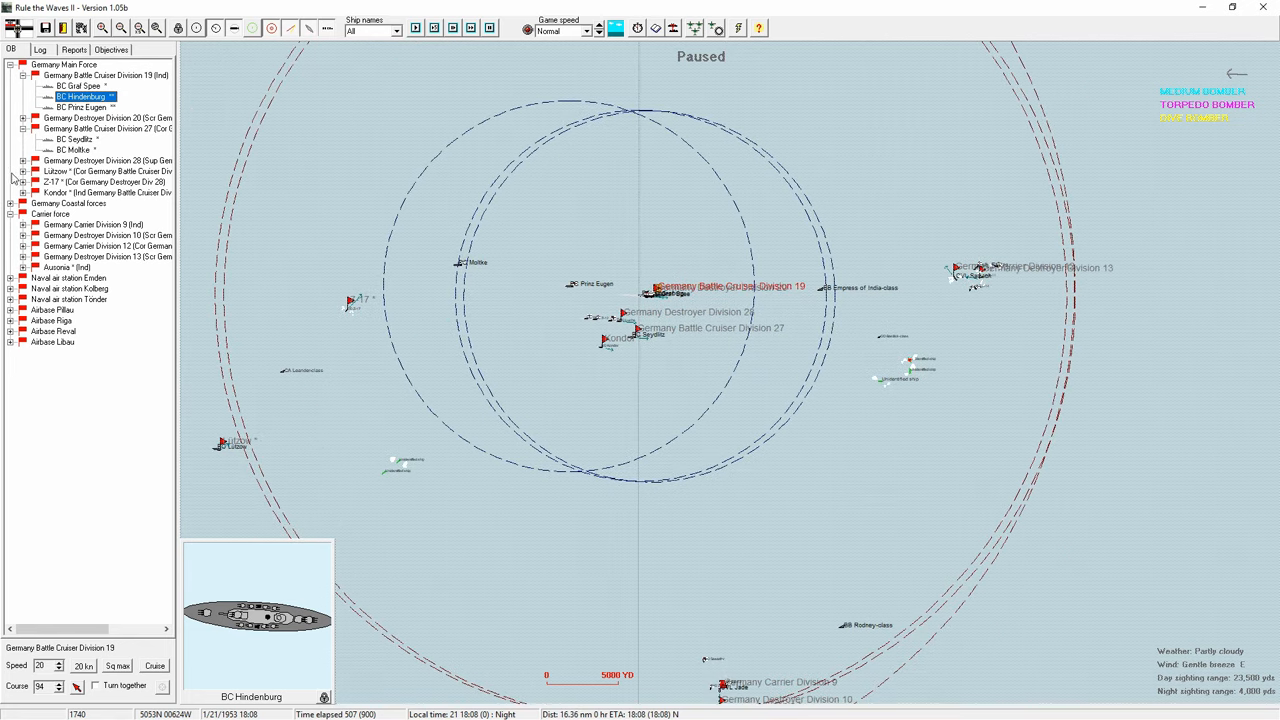
right_click(58, 180)
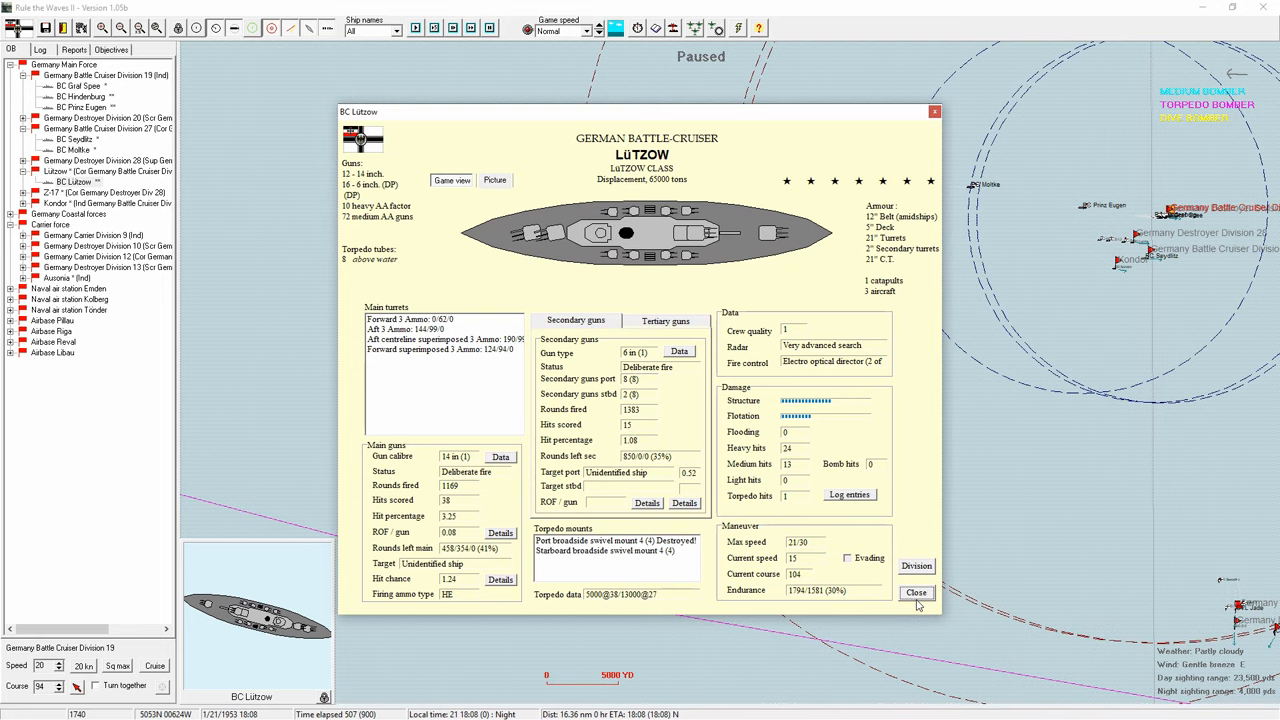
left_click(916, 592)
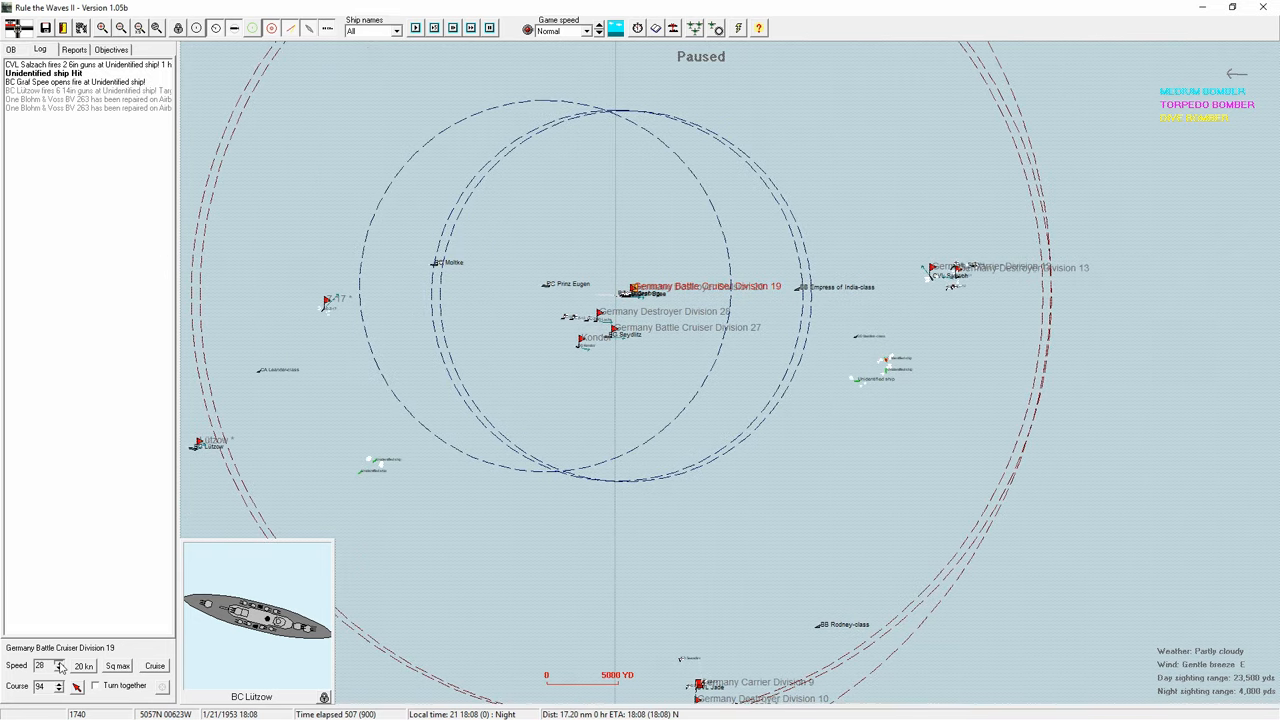
Step: Advance the battle and acknowledge the torpedo hit on the enemy Cordelia-class cruiser
left_click(470, 28)
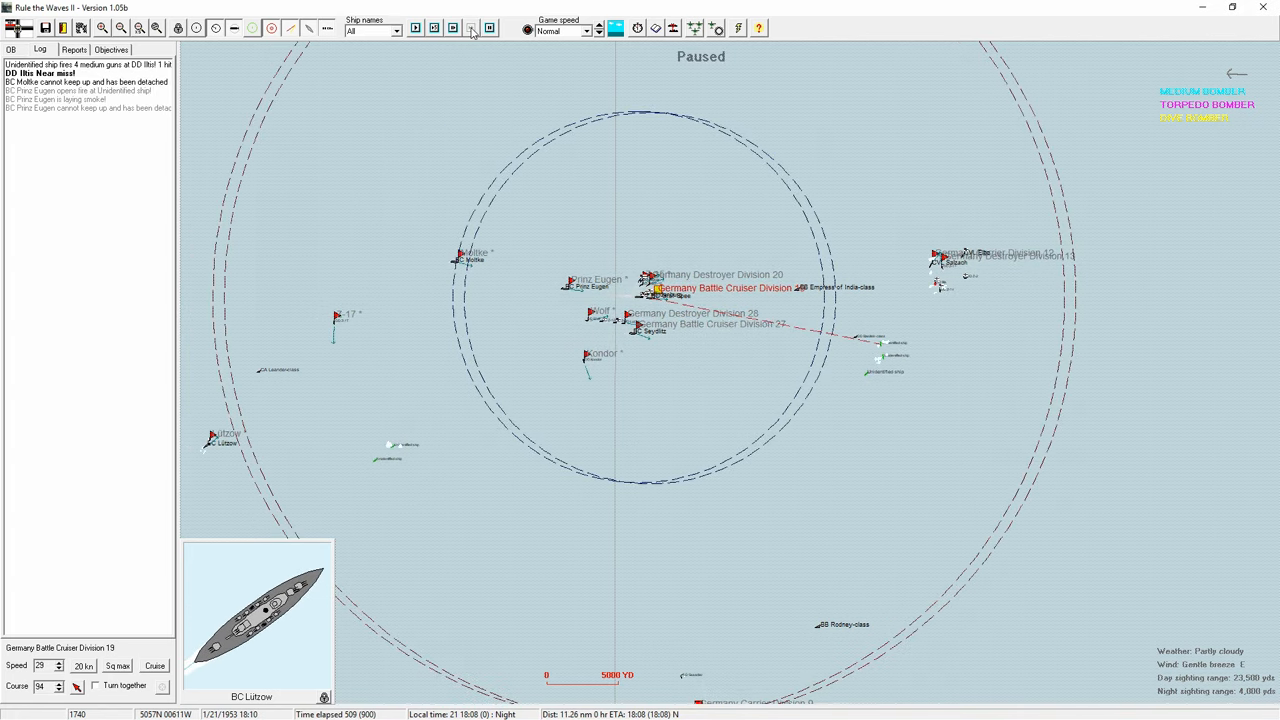
left_click(488, 28)
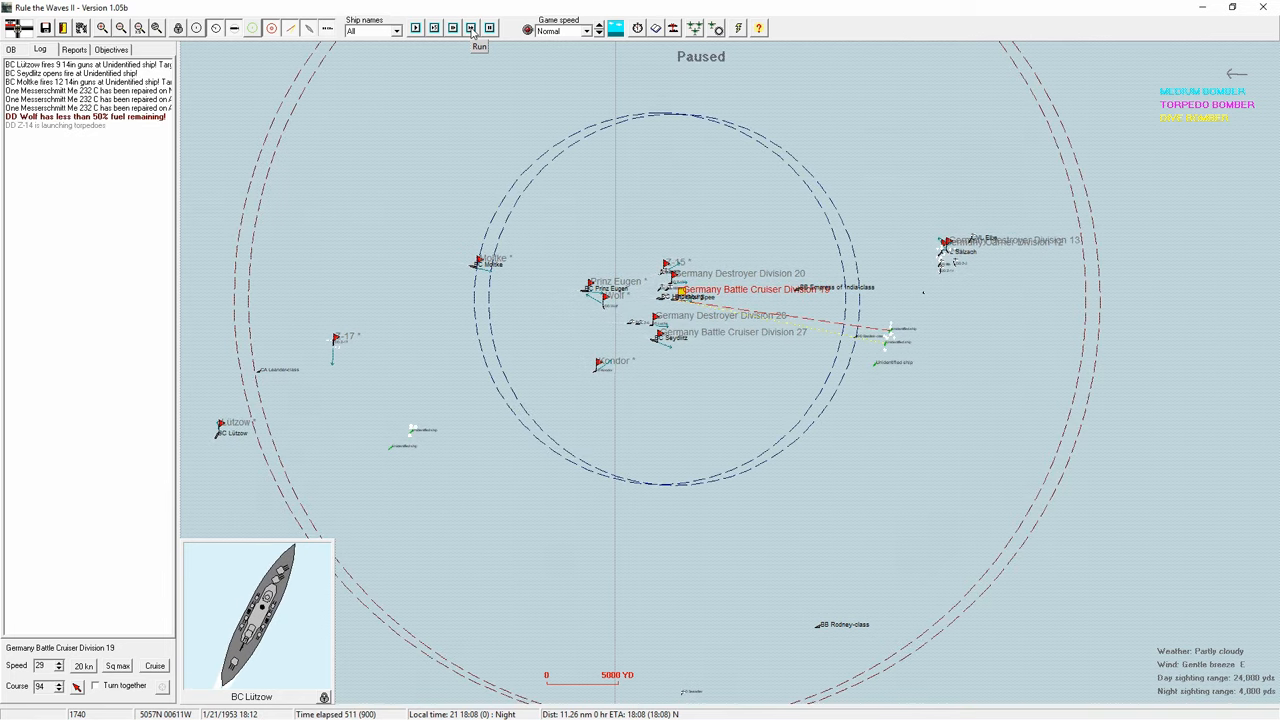
left_click(480, 46)
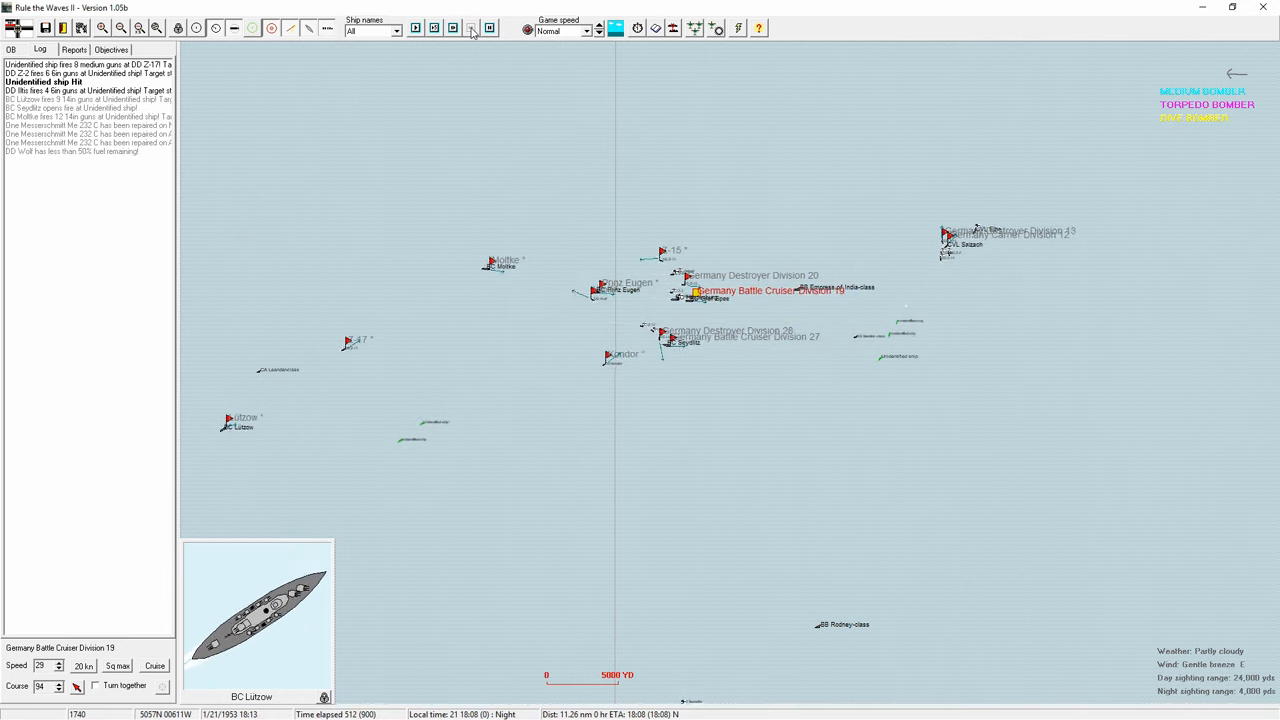
left_click(472, 28)
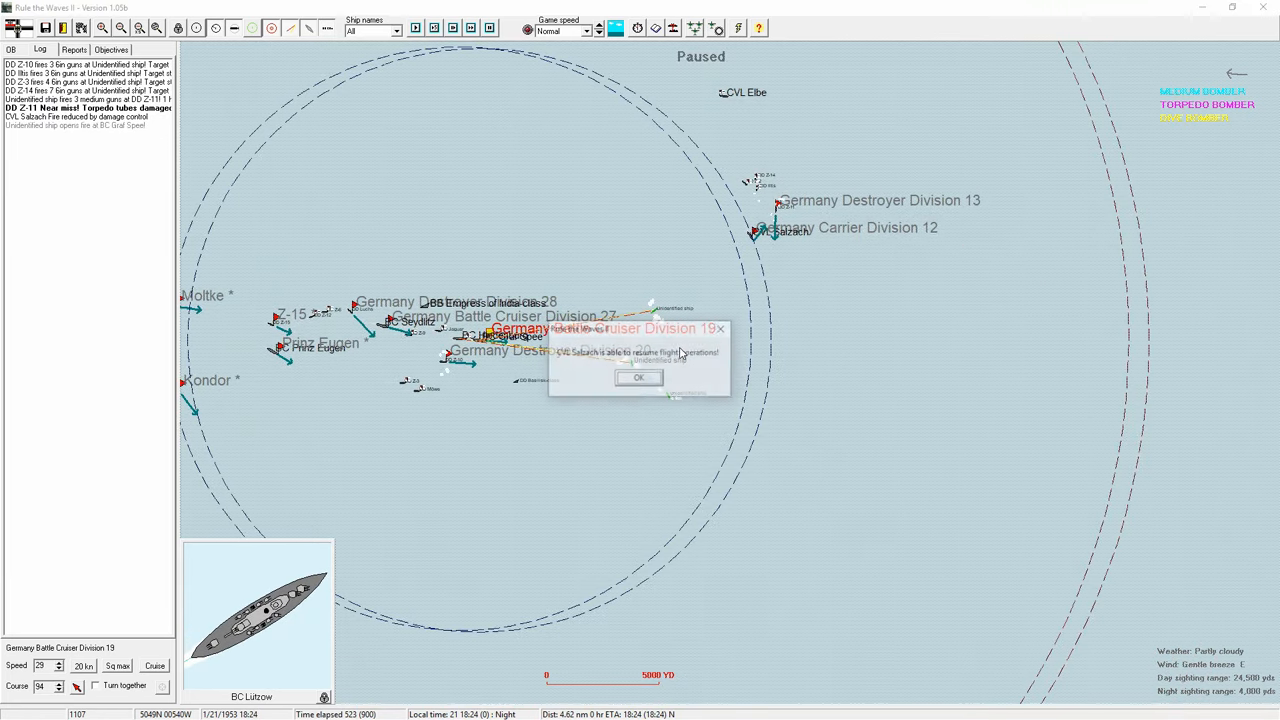
left_click(640, 378)
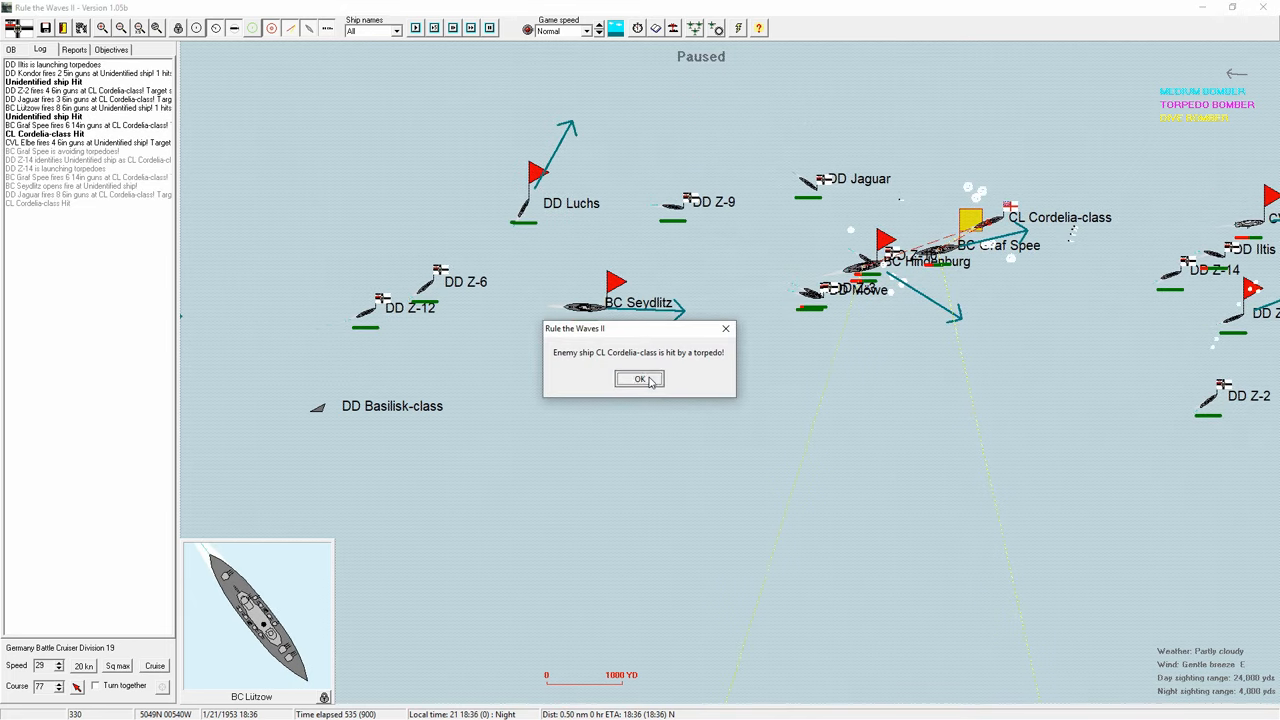
left_click(640, 380)
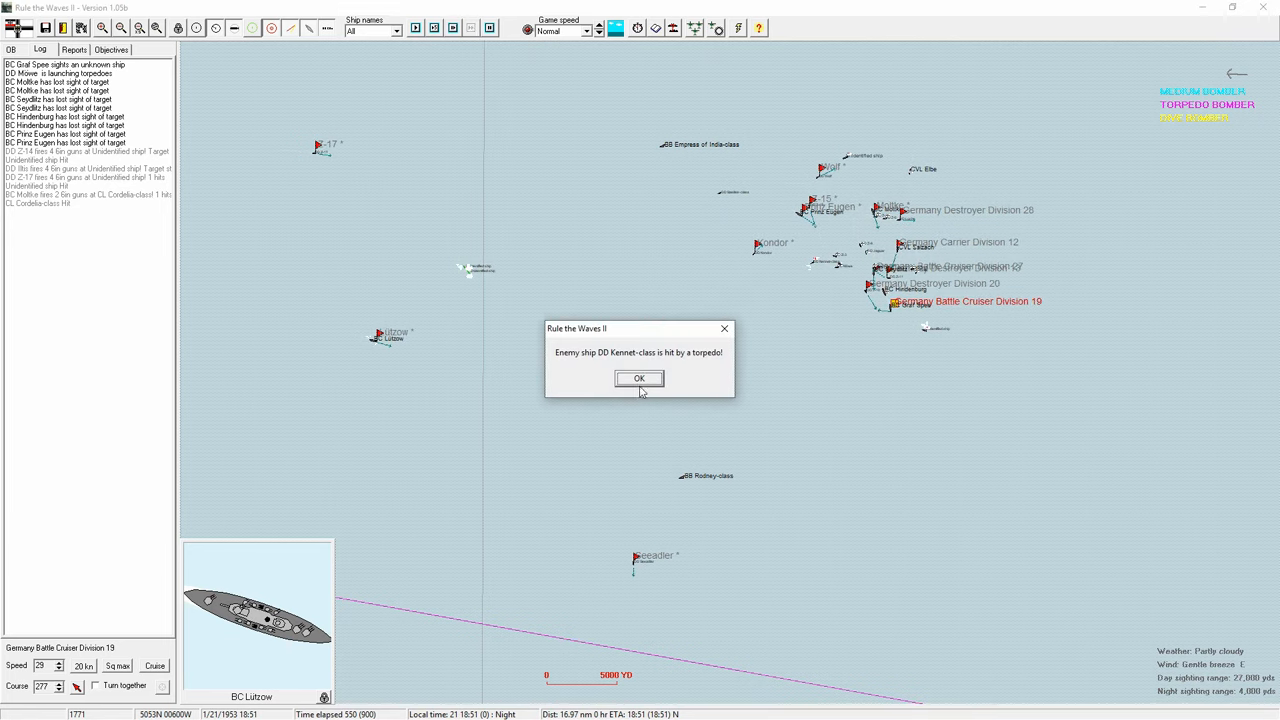
Step: Acknowledge the torpedo hit on the Kennet-class destroyer and keep the battle running
left_click(640, 378)
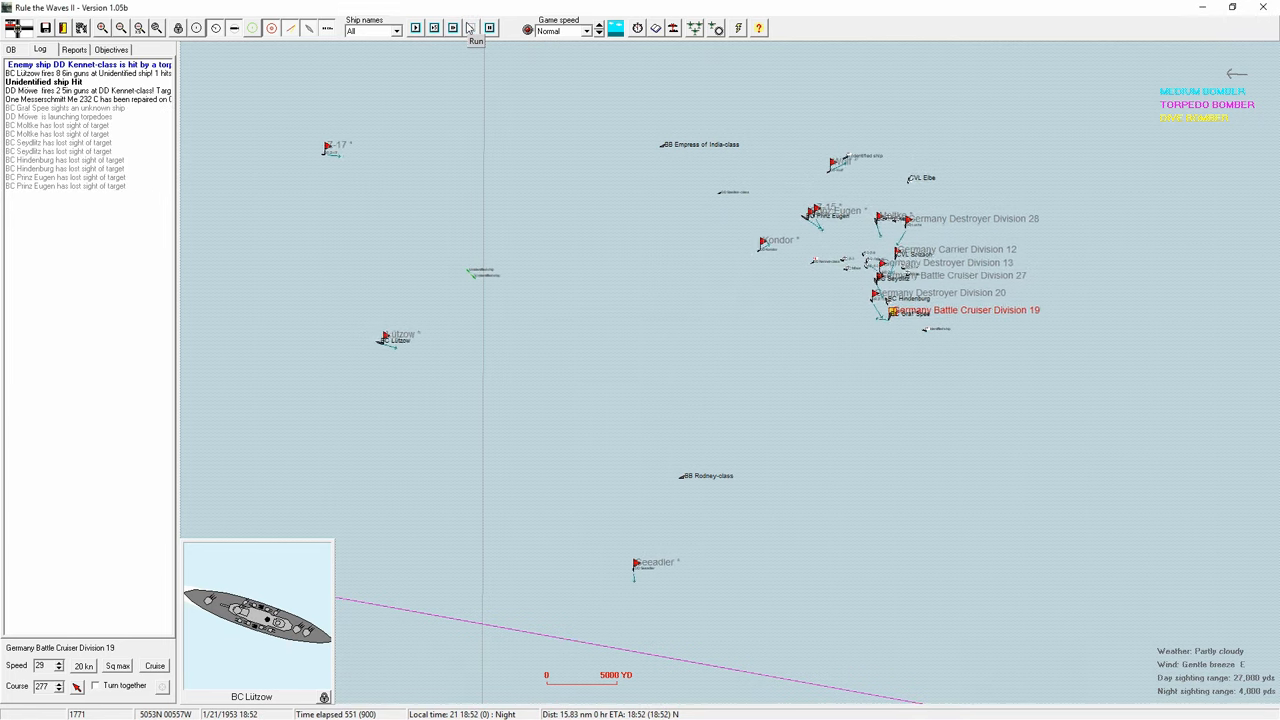
left_click(476, 28)
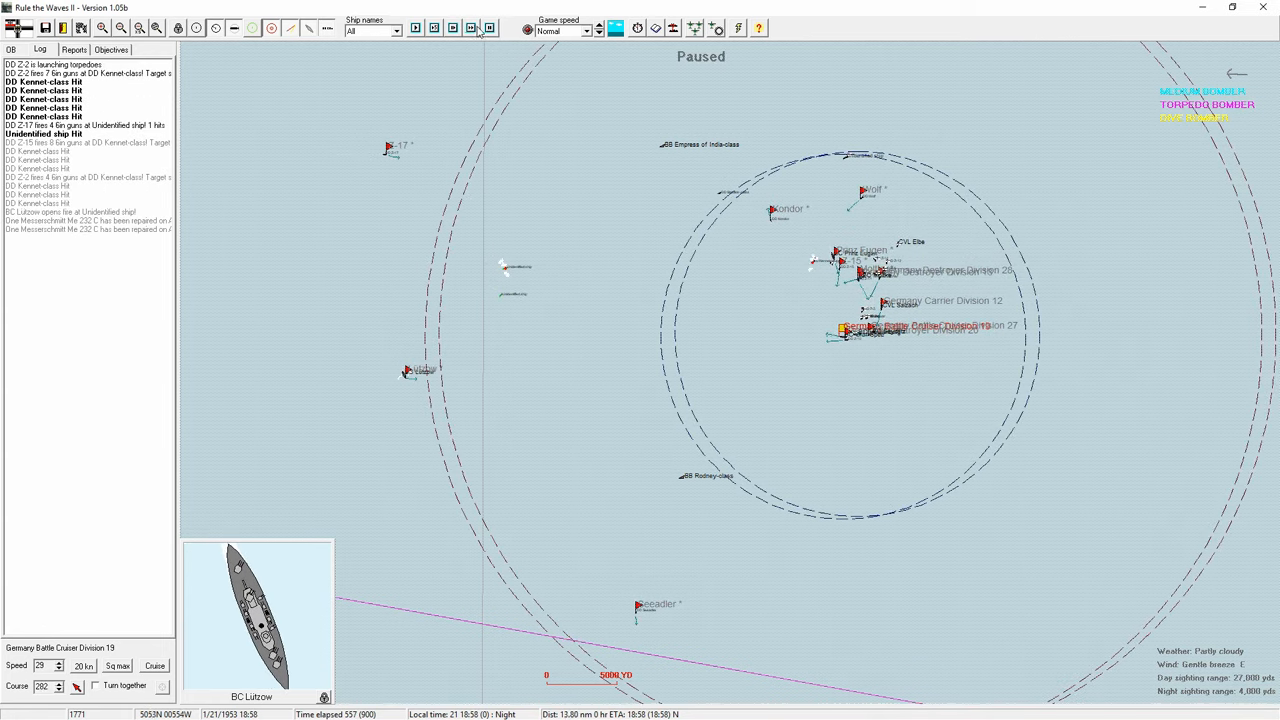
left_click(488, 28)
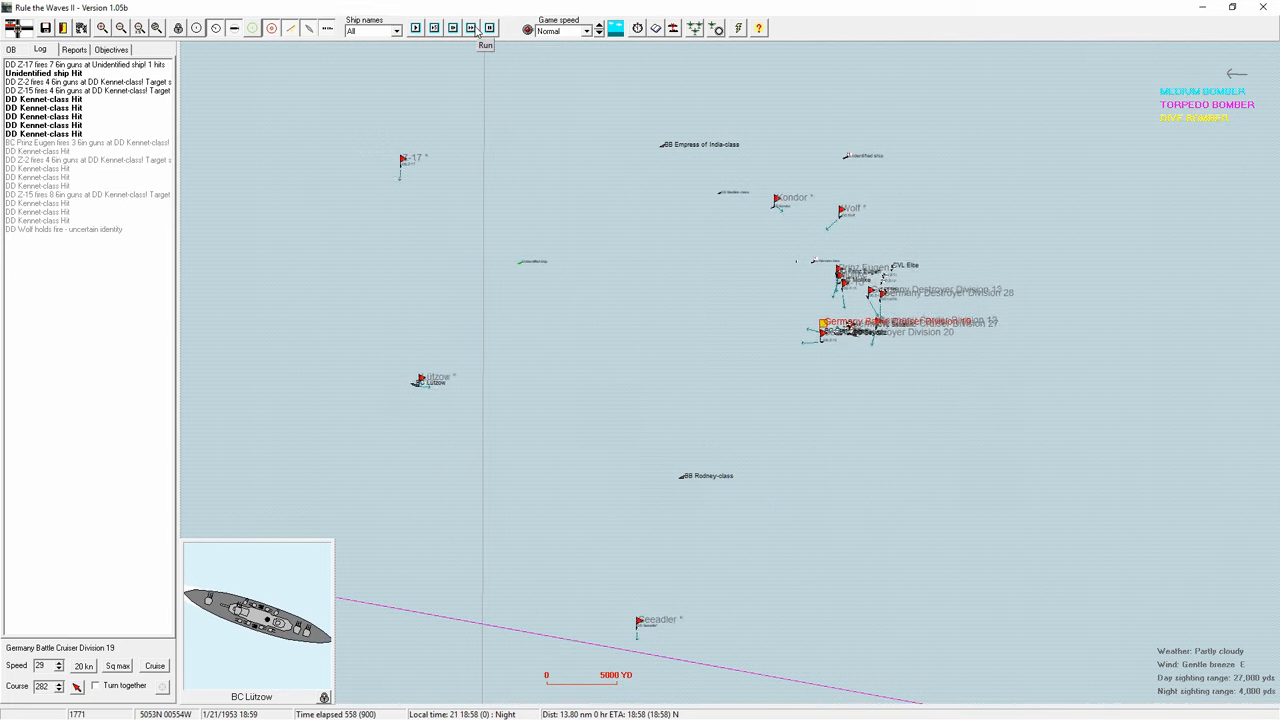
left_click(484, 28)
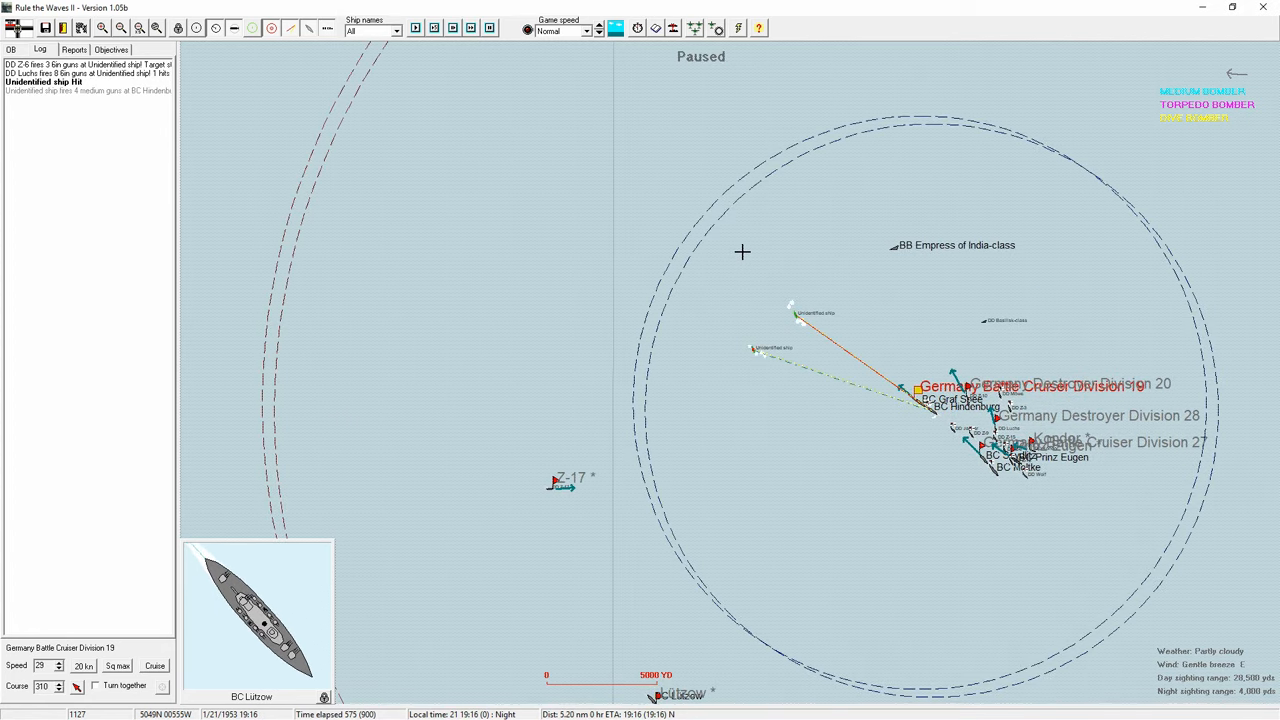
Step: Advance further and acknowledge Z-17's misunderstood signal
left_click(472, 28)
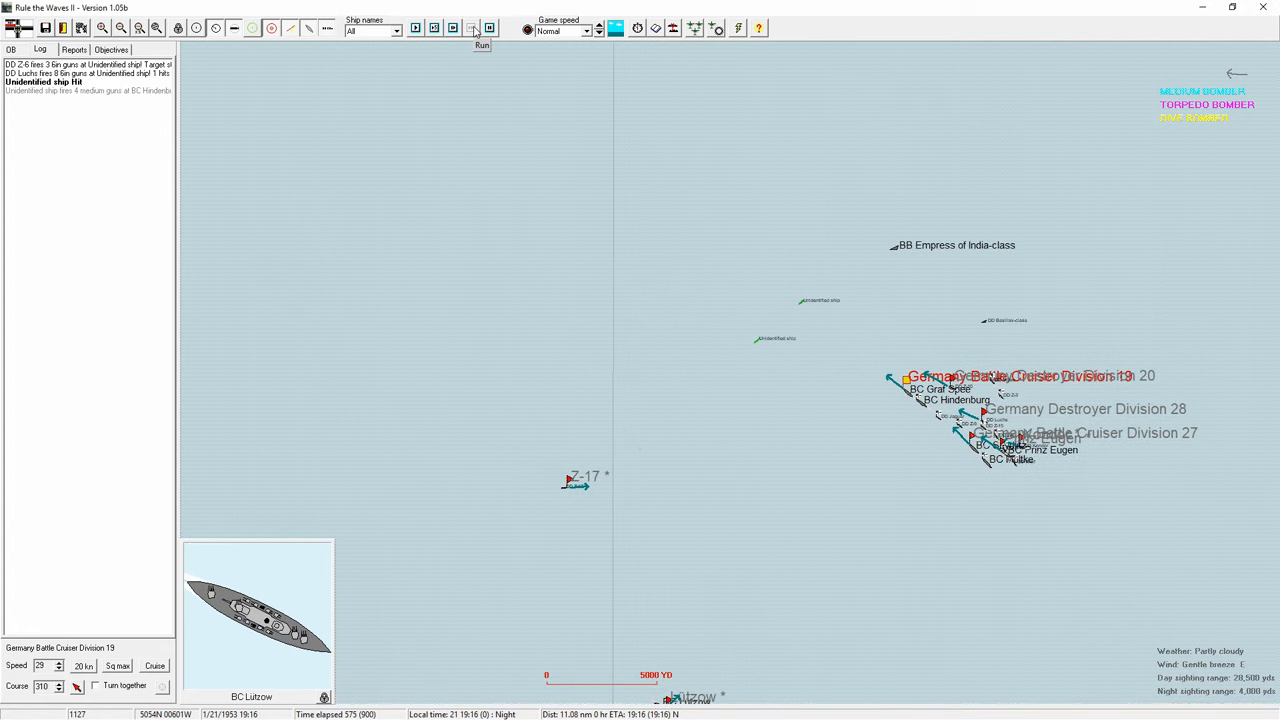
left_click(470, 28)
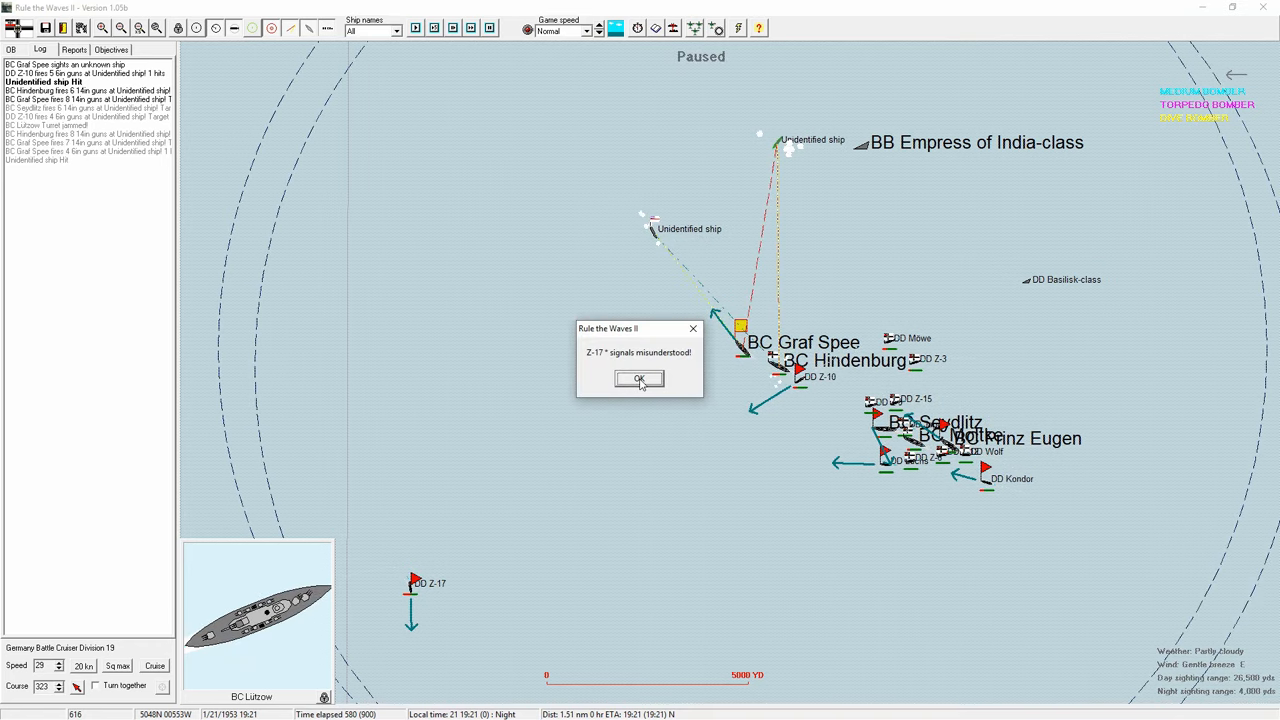
left_click(640, 380)
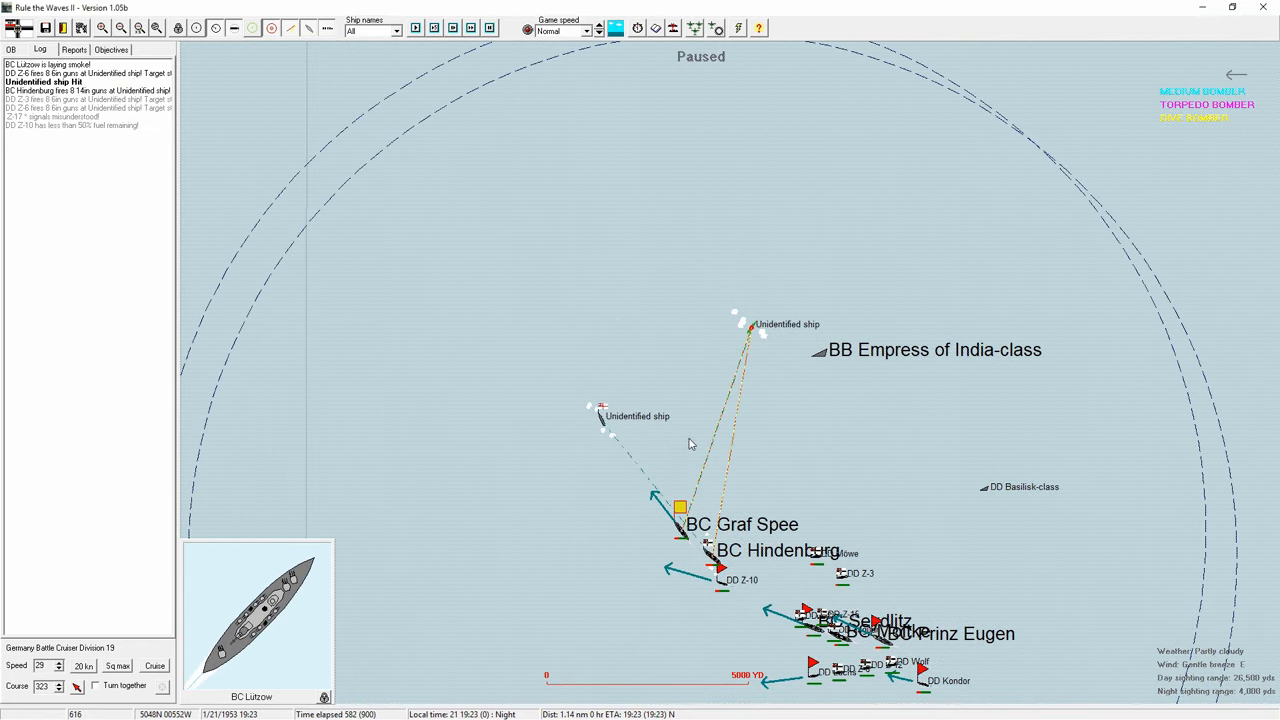
left_click(614, 28)
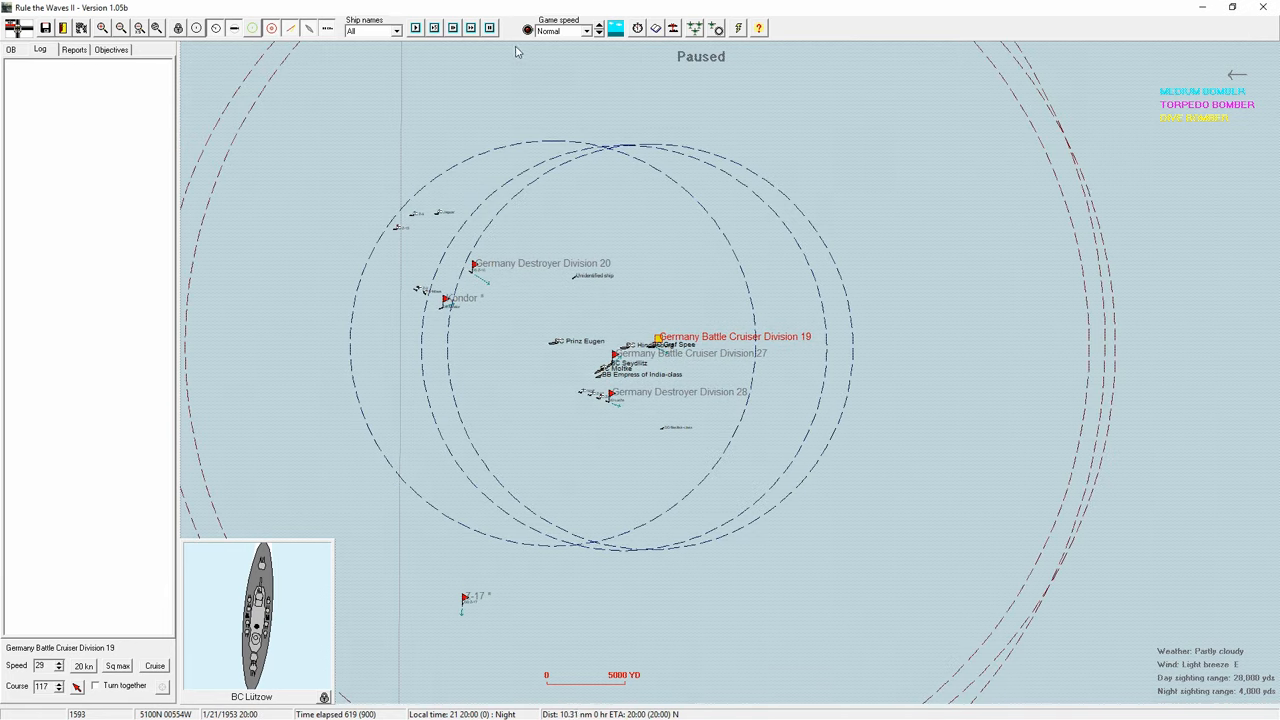
Step: Check Battle Cruiser Division 19's overview without changes, then resume the battle
left_click(470, 28)
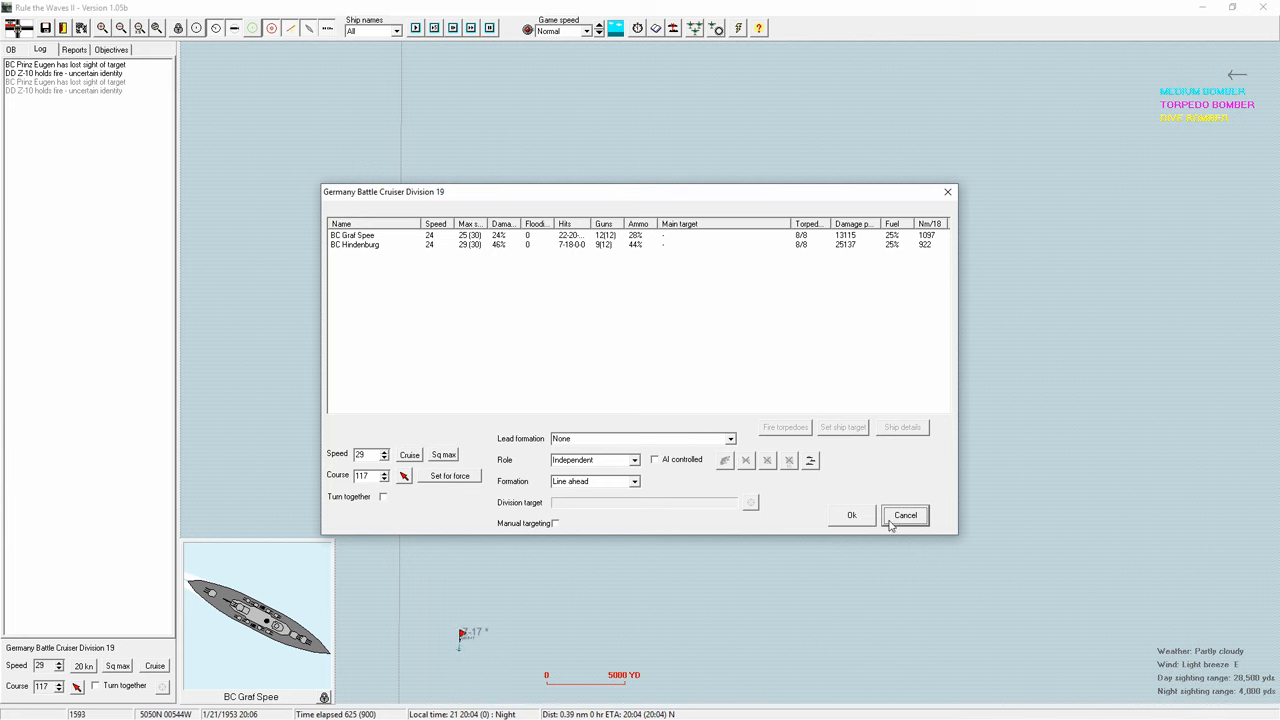
left_click(904, 516)
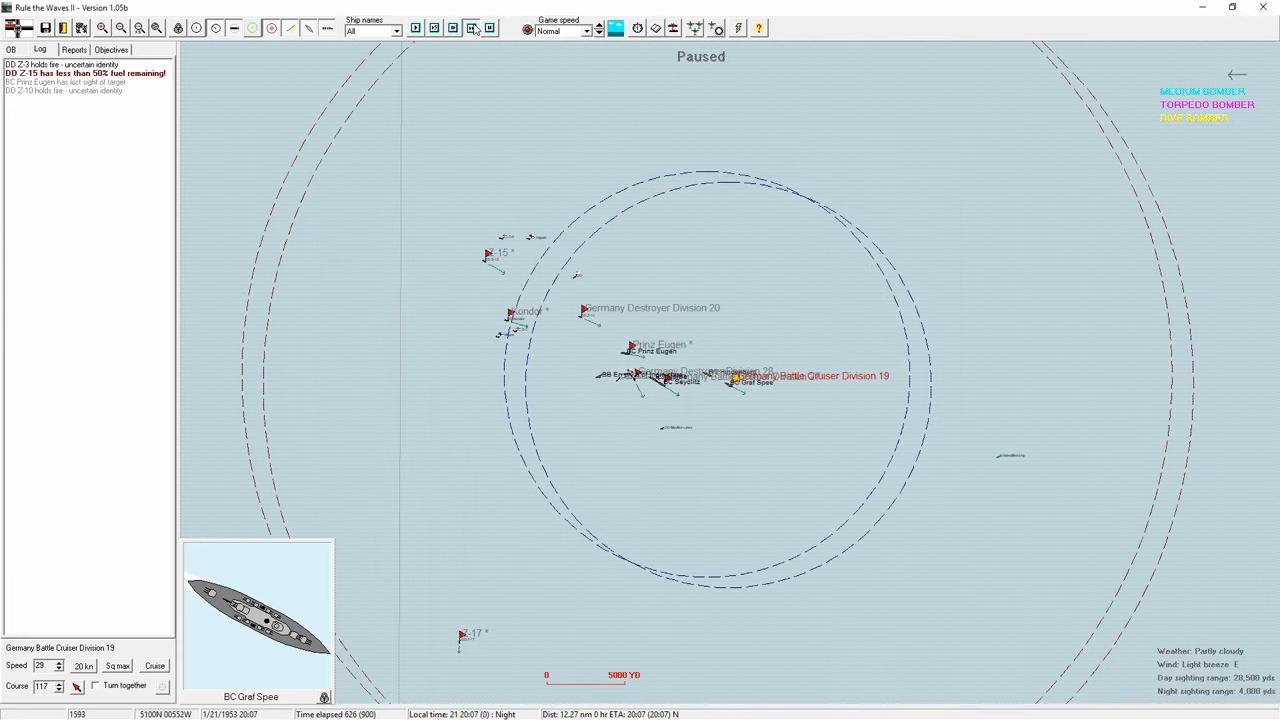
left_click(472, 28)
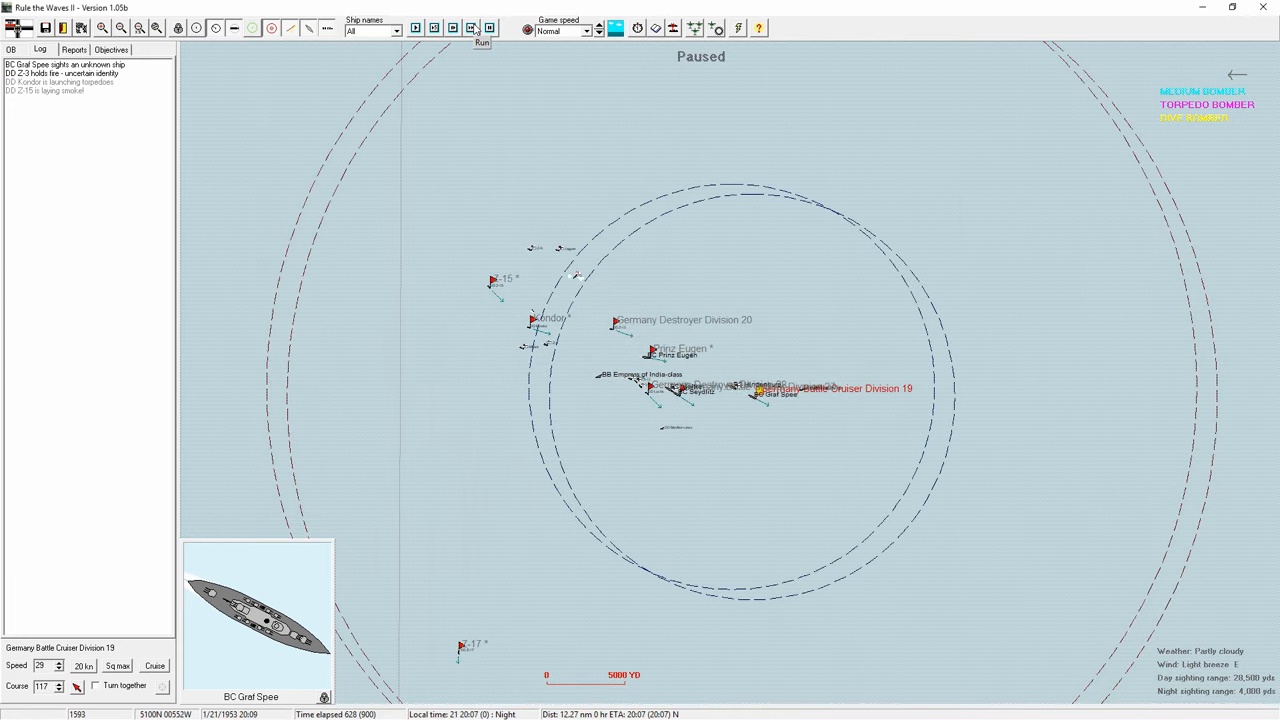
left_click(480, 28)
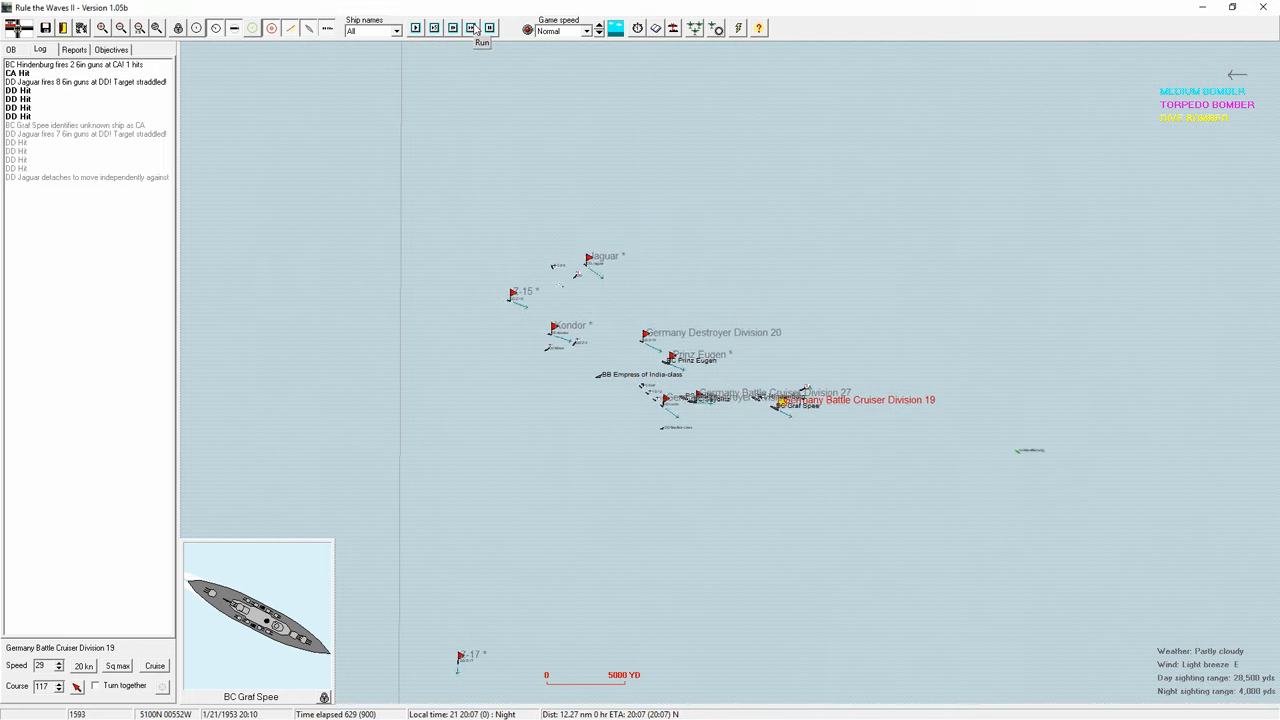
Step: Acknowledge another torpedo hit on an enemy destroyer and continue advancing off Plymouth
left_click(472, 28)
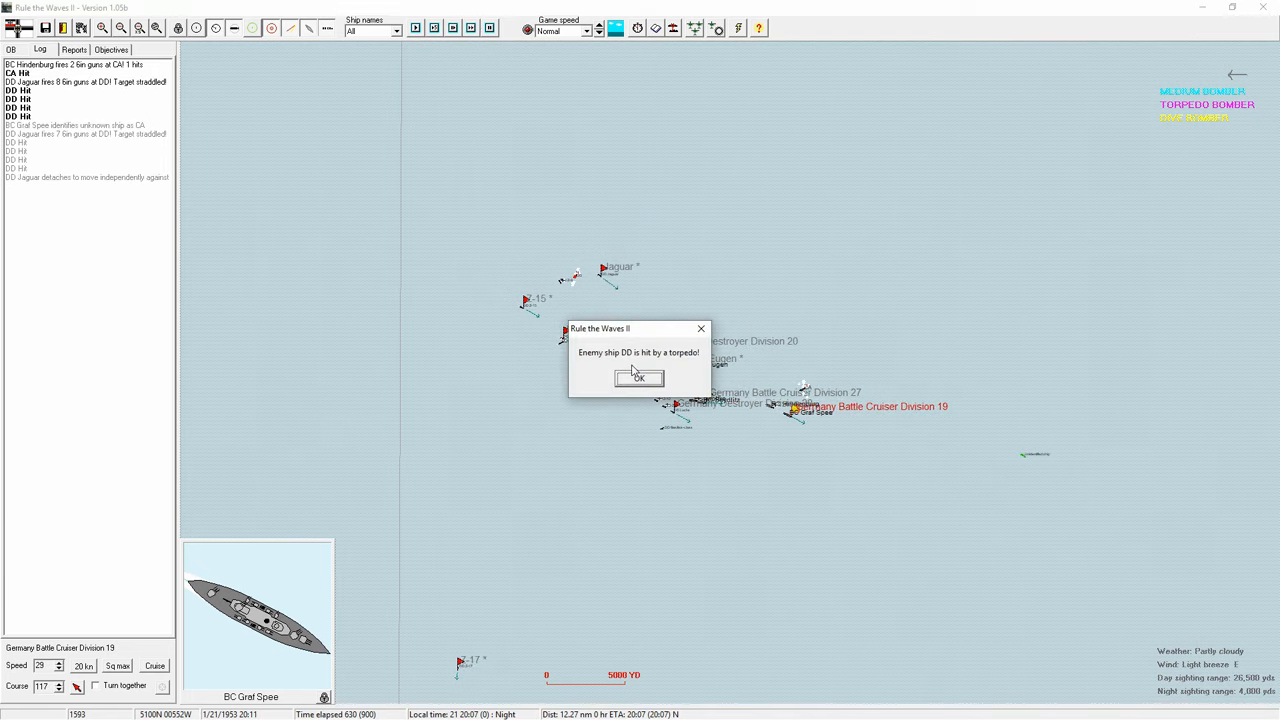
left_click(640, 378)
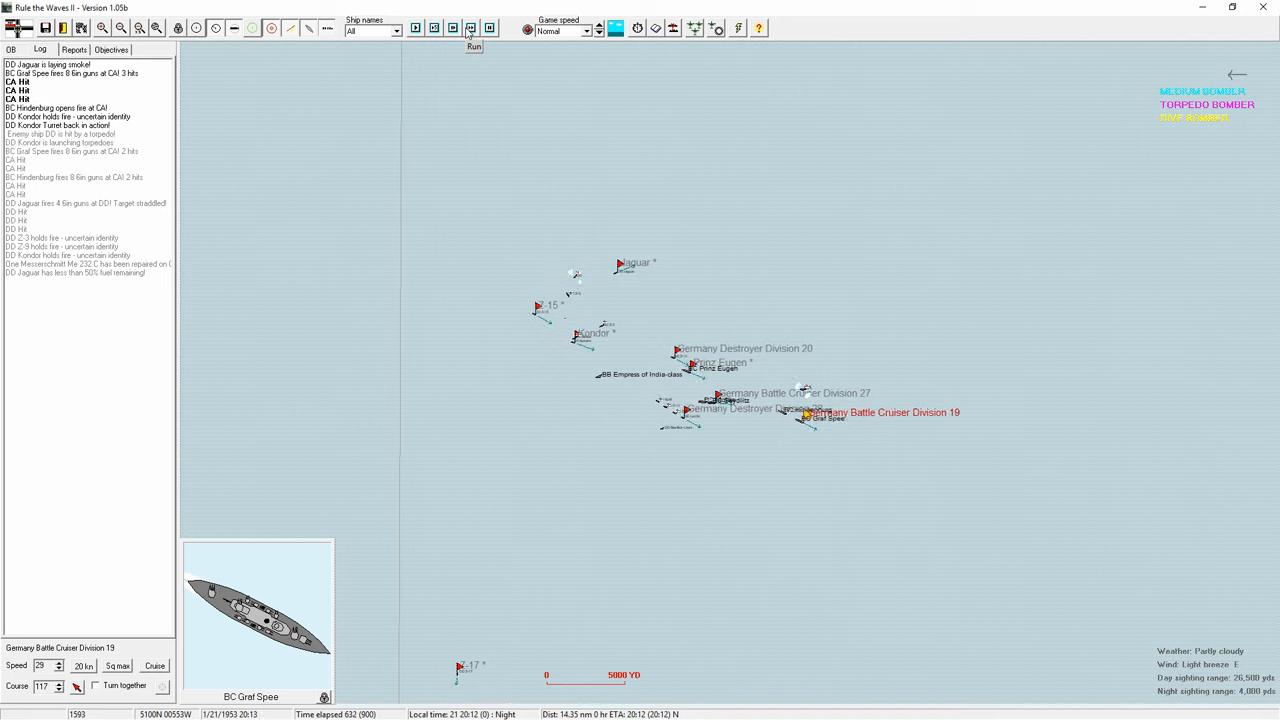
left_click(474, 46)
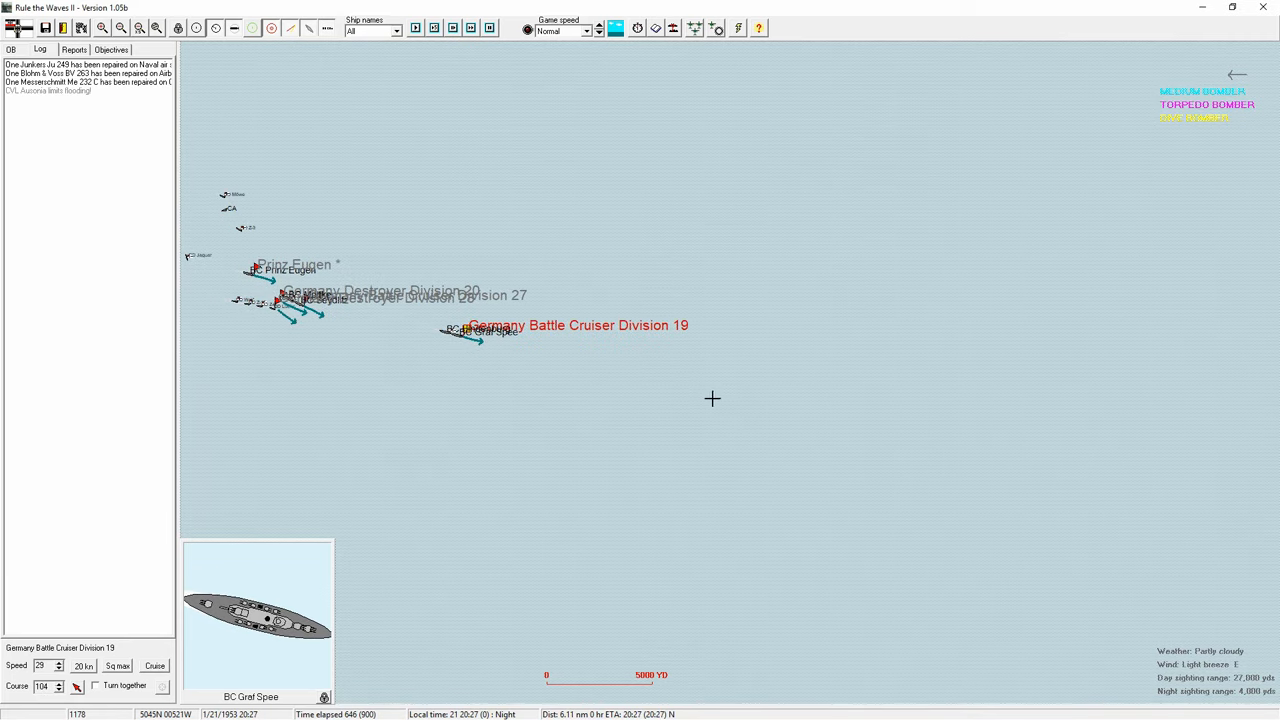
left_click(600, 30)
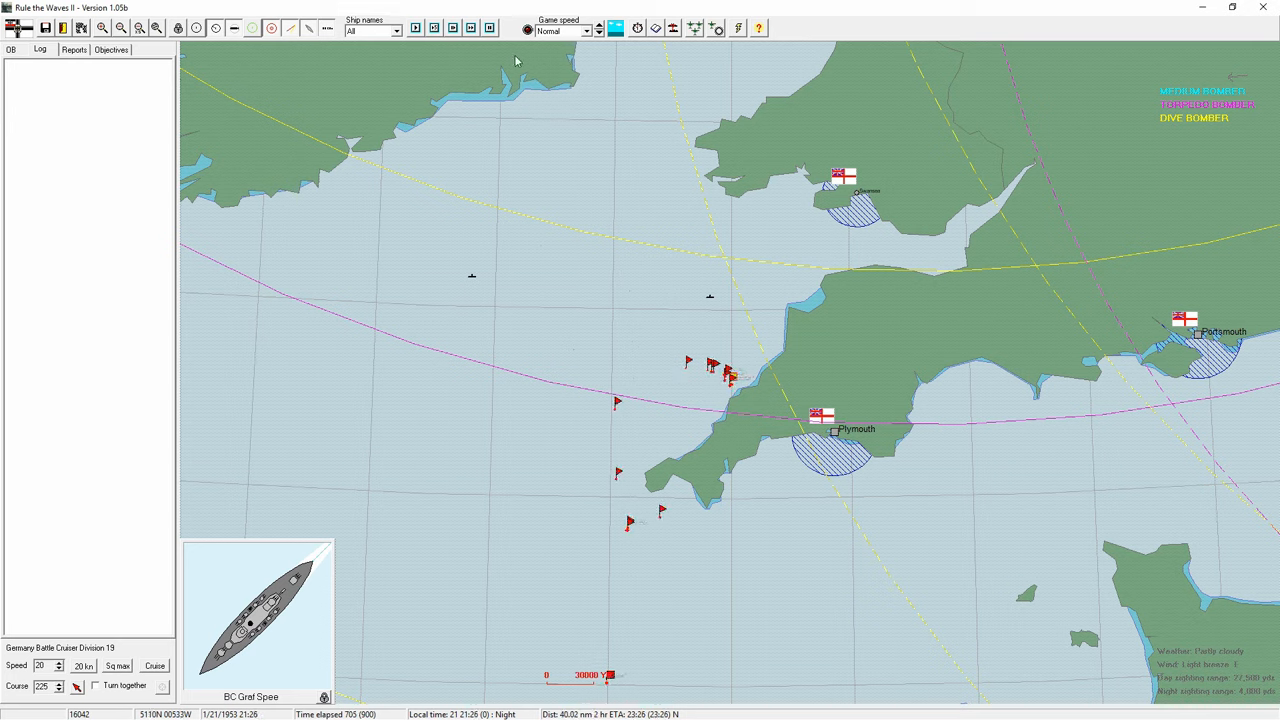
Step: Set game speed to Very fast and let the battle run as the fleet nears Plymouth
left_click(596, 32)
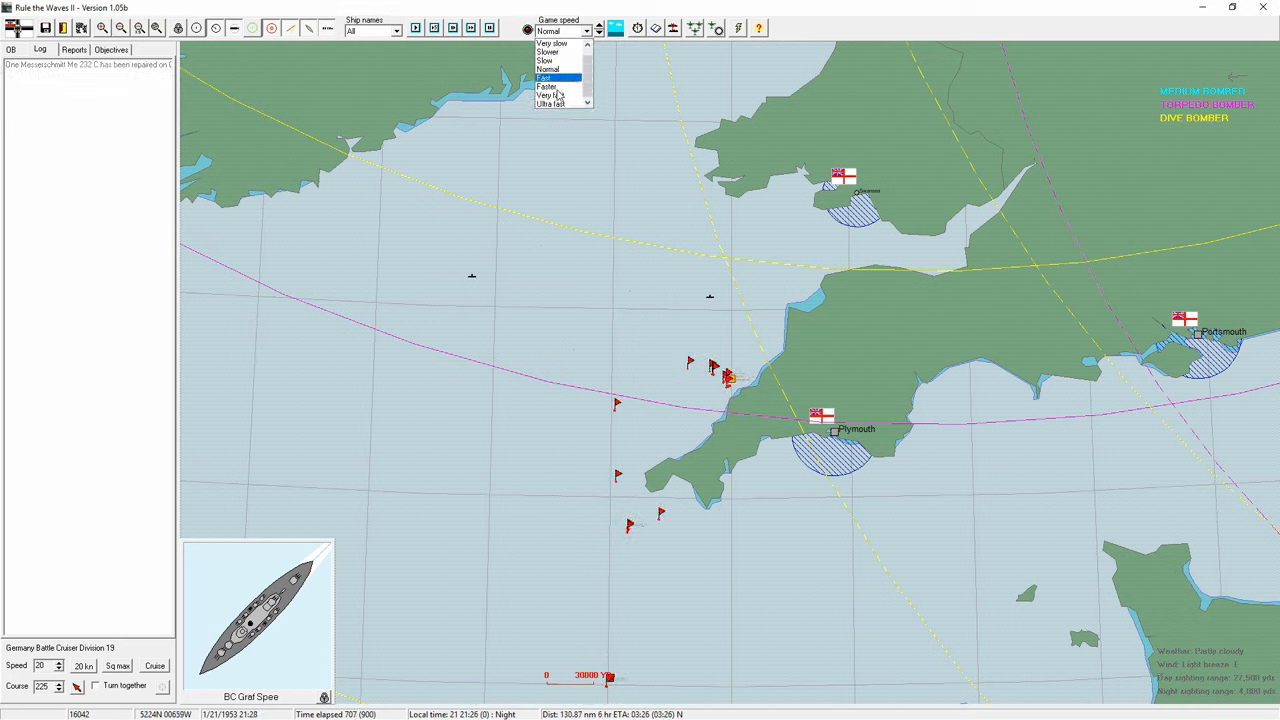
left_click(550, 96)
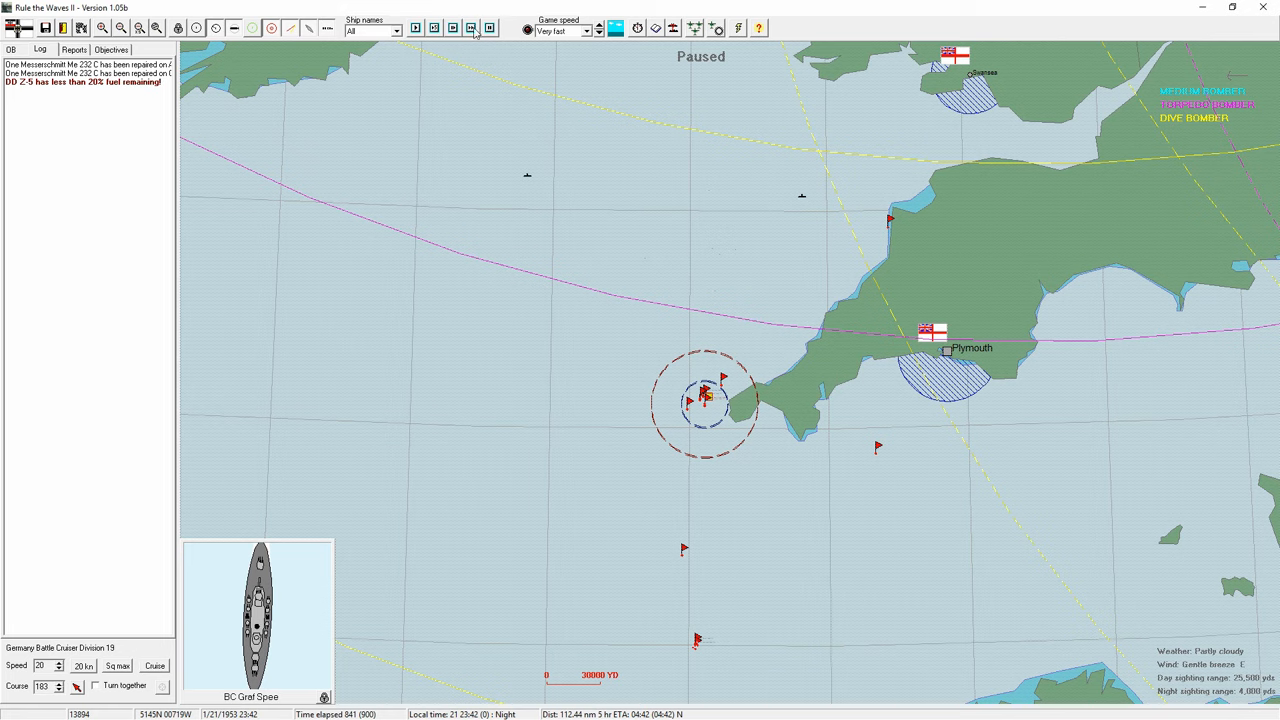
left_click(472, 28)
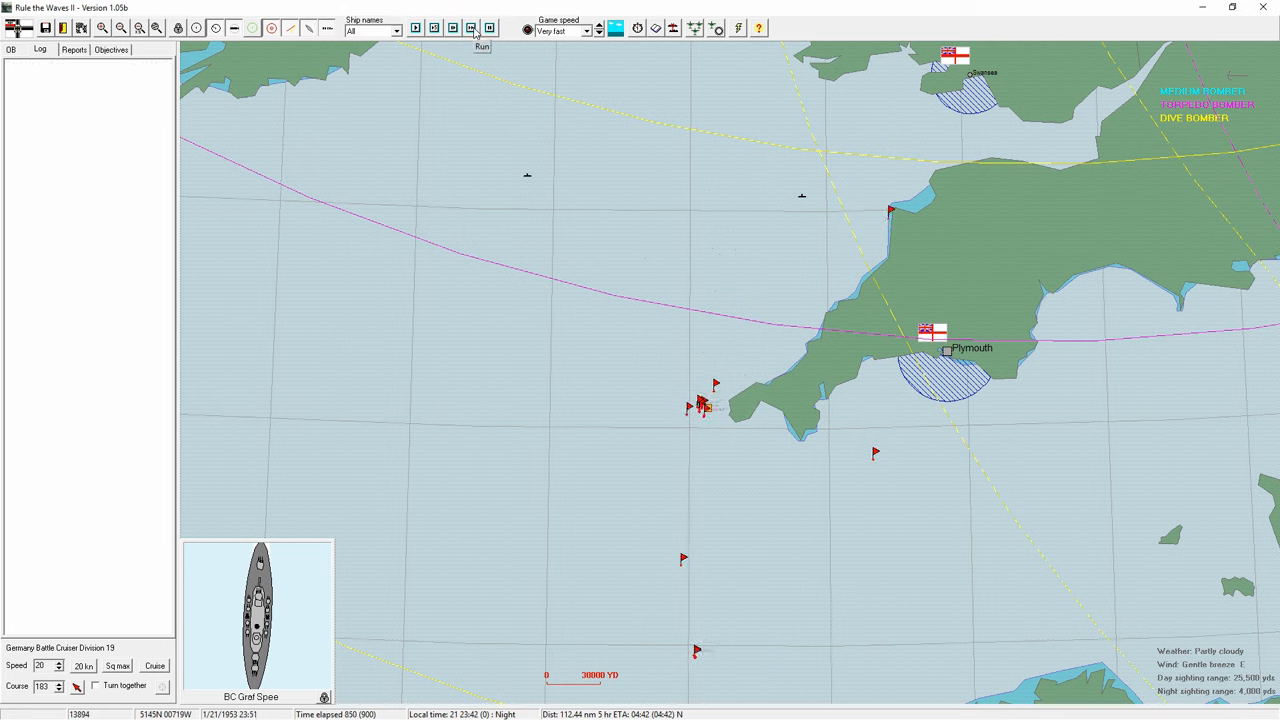
left_click(472, 28)
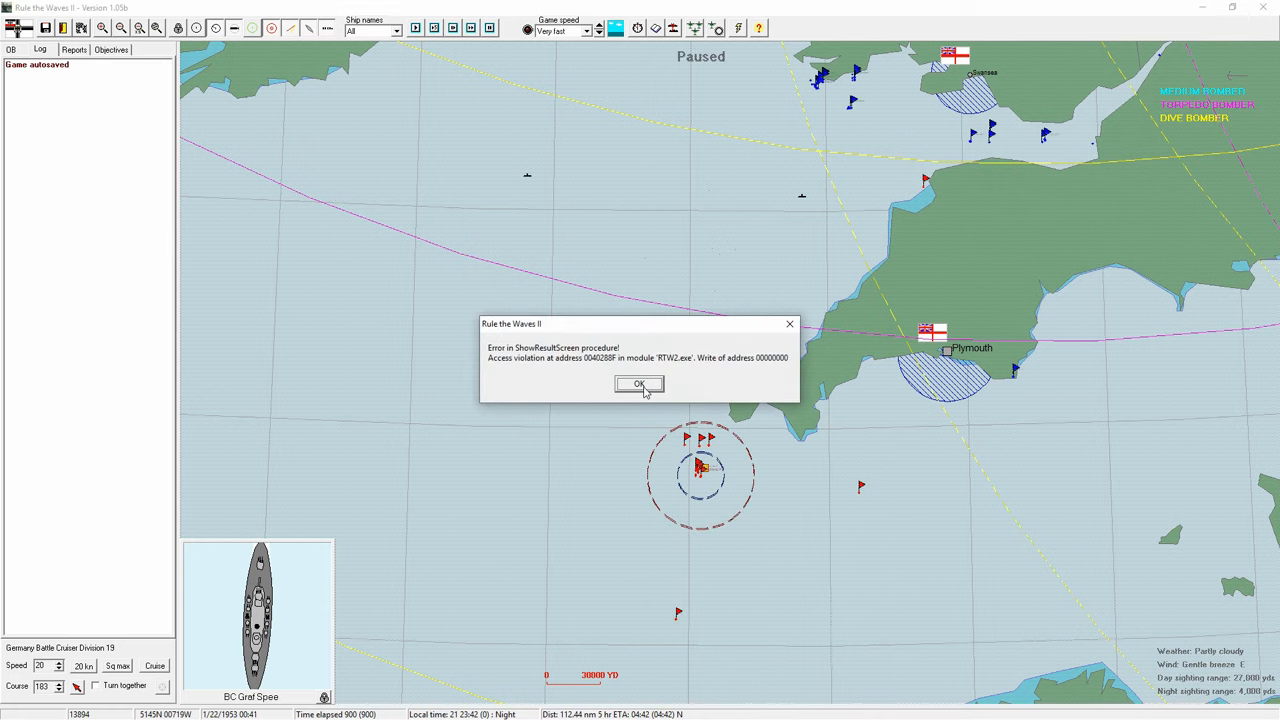
mouse_move(628, 396)
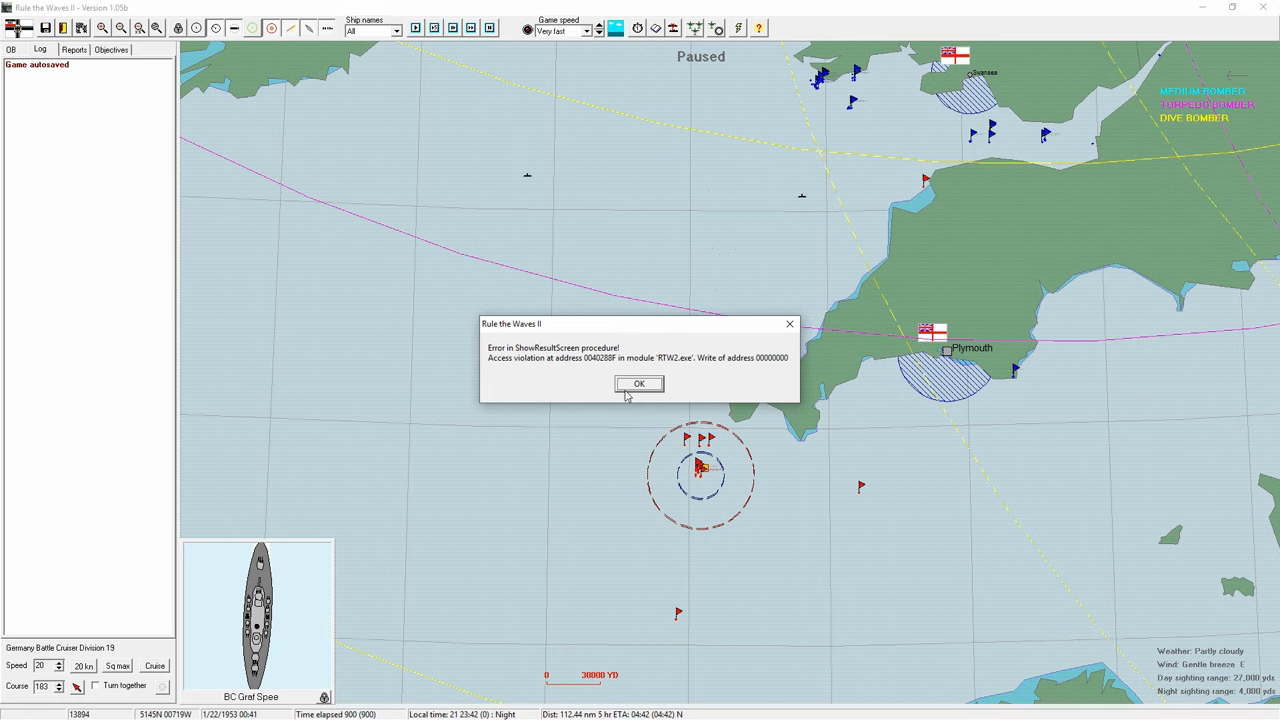
Step: Dismiss the error, attempt to leave the battle, save the game in progress and decline exiting
left_click(640, 384)
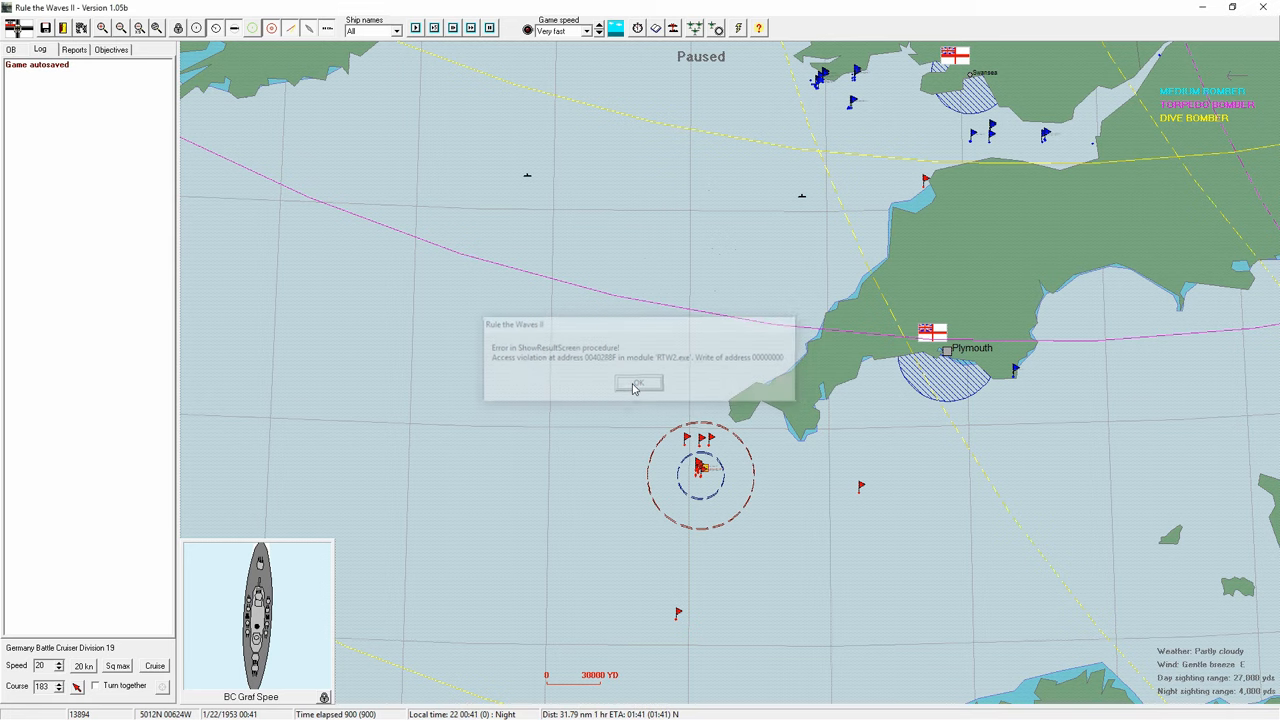
left_click(638, 384)
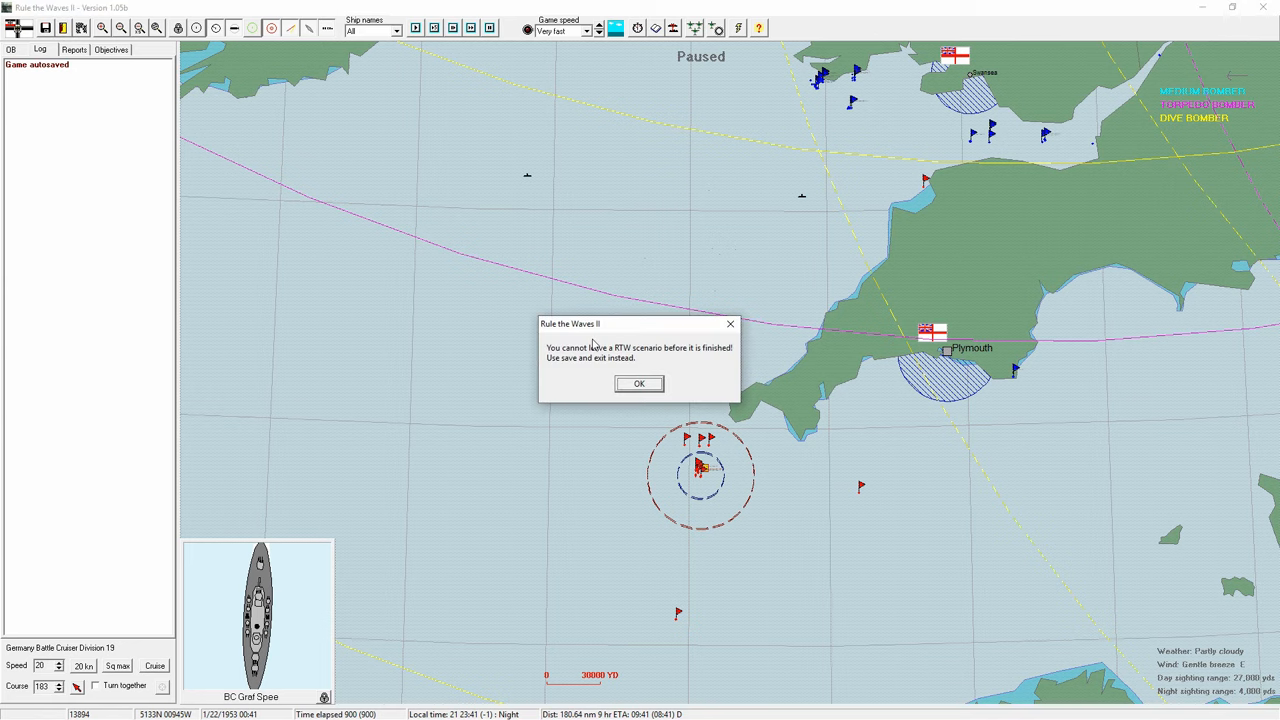
mouse_move(640, 388)
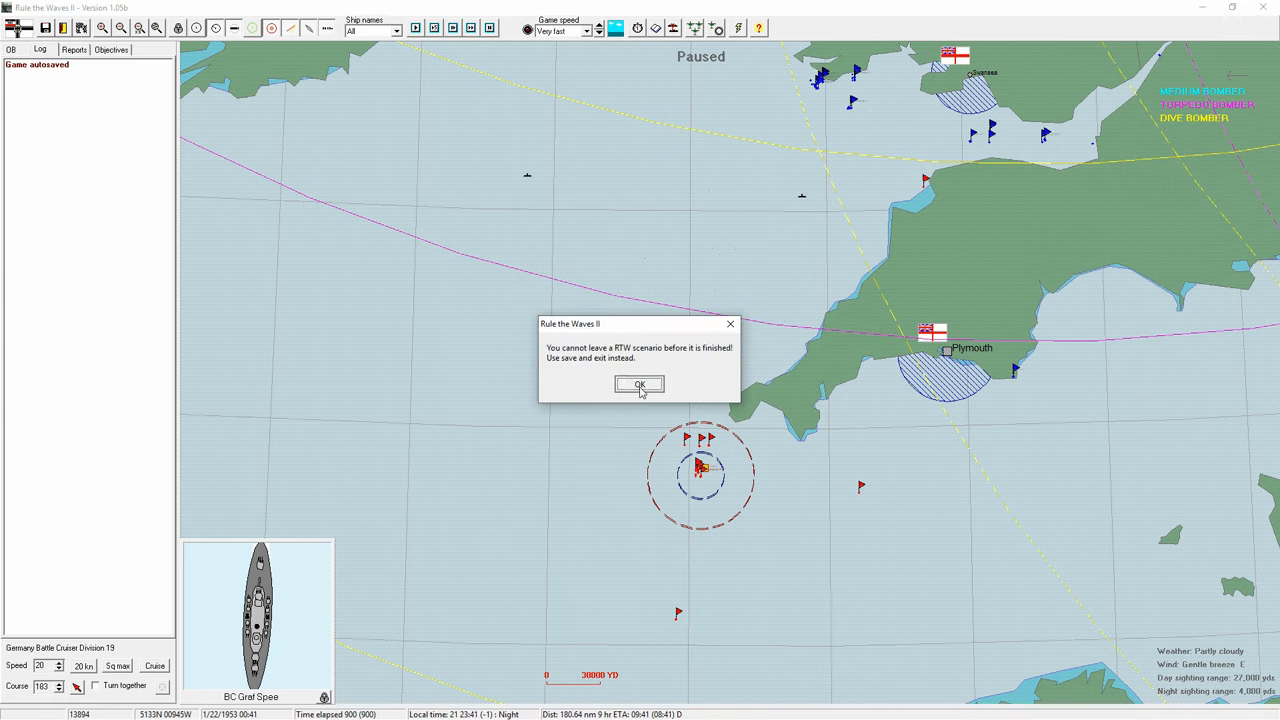
left_click(640, 384)
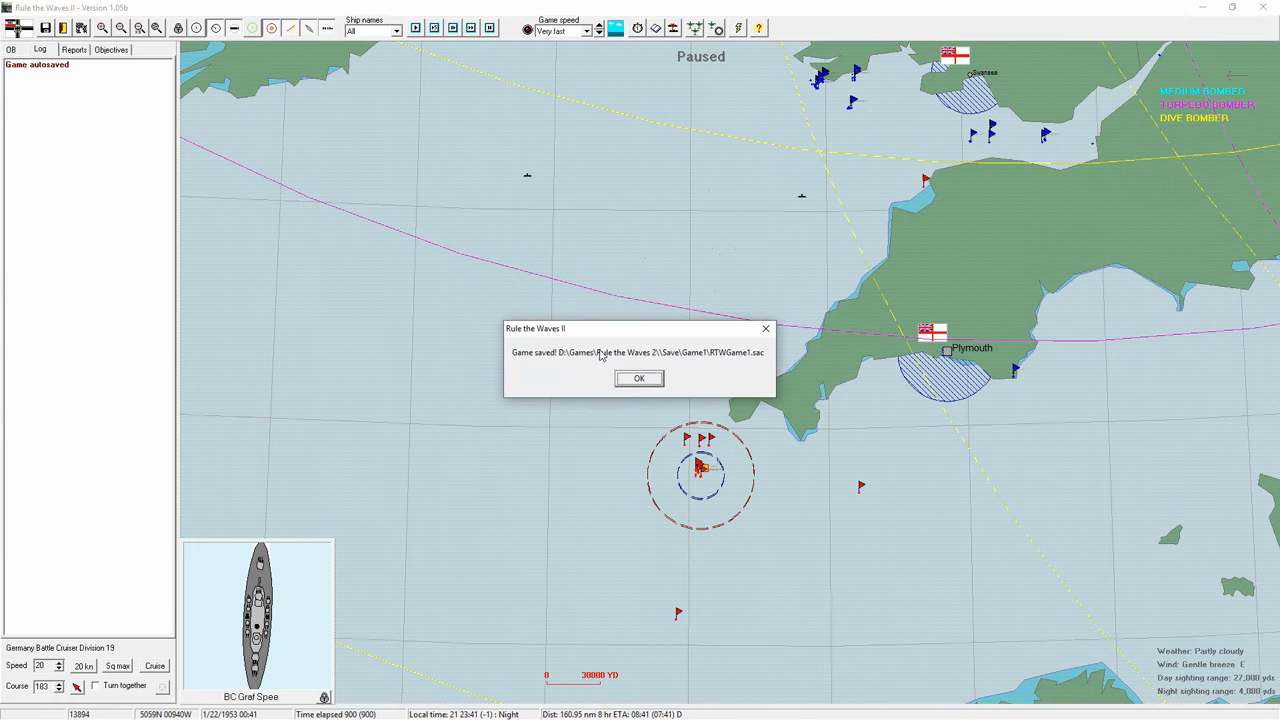
left_click(640, 378)
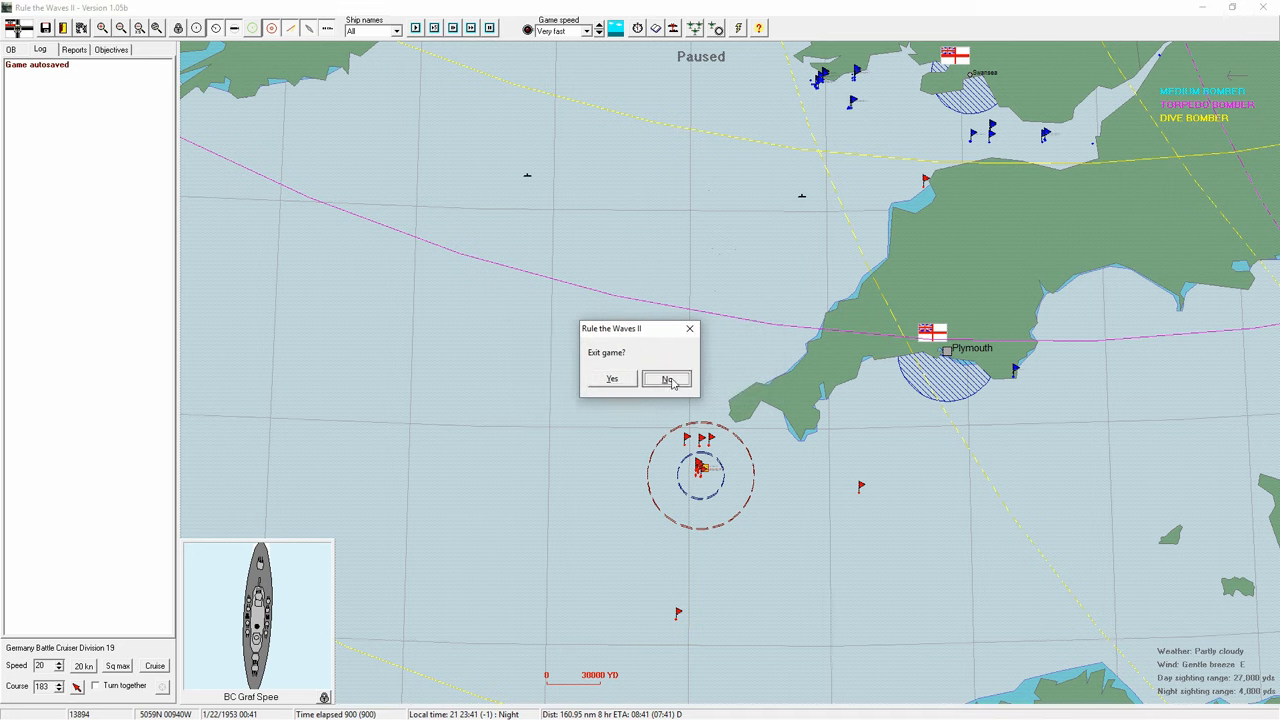
left_click(668, 380)
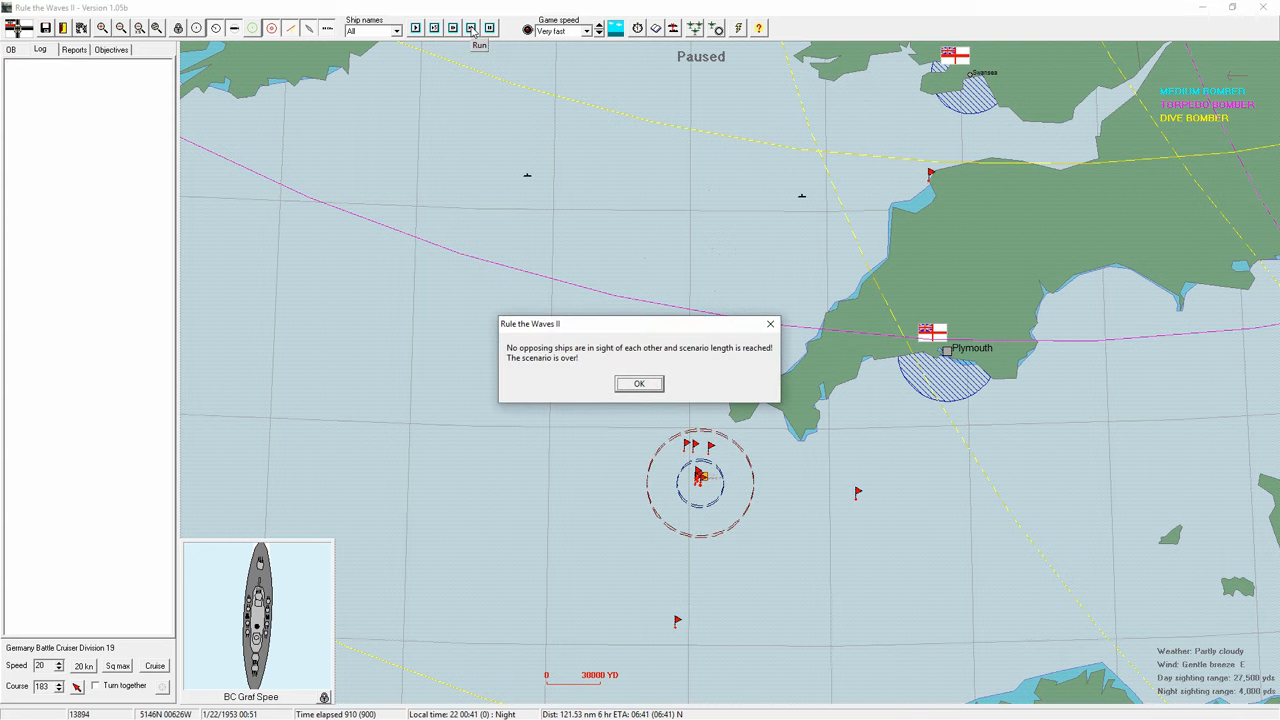
Step: Clear the scenario-over, torpedo, cannot-leave, game-saved and flotation damage notices
left_click(640, 384)
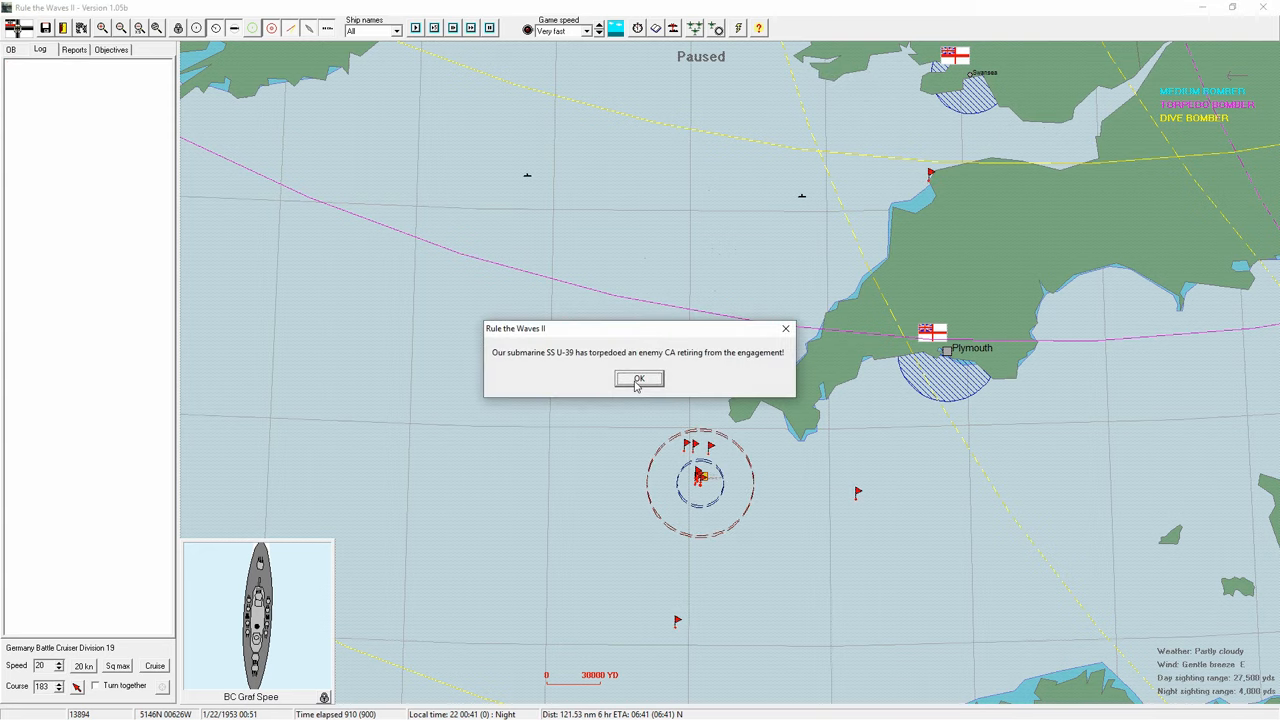
left_click(640, 380)
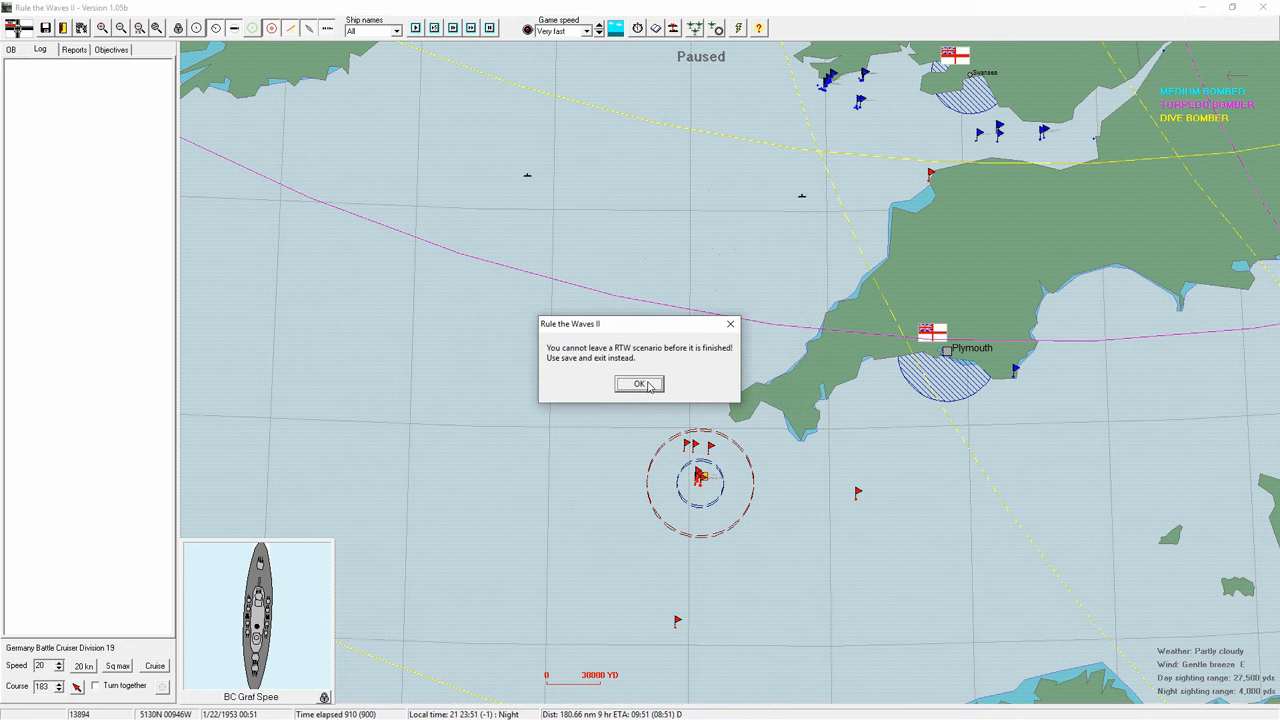
left_click(640, 384)
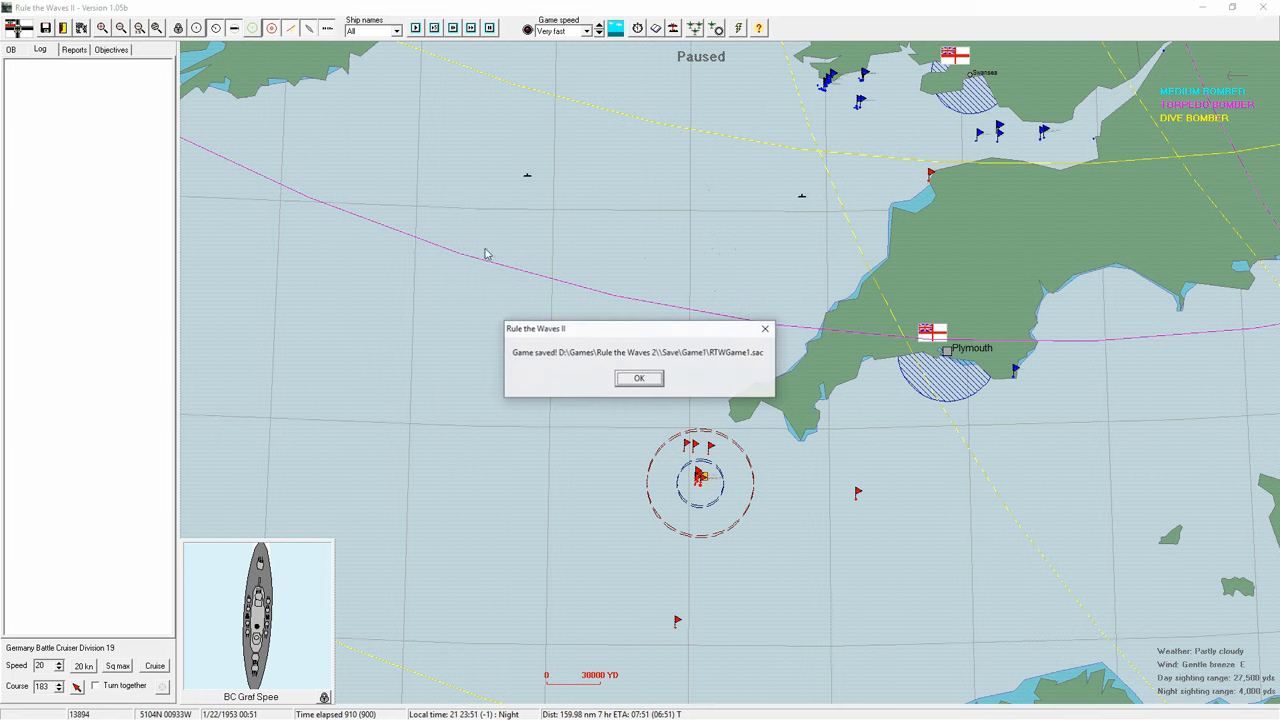
left_click(640, 378)
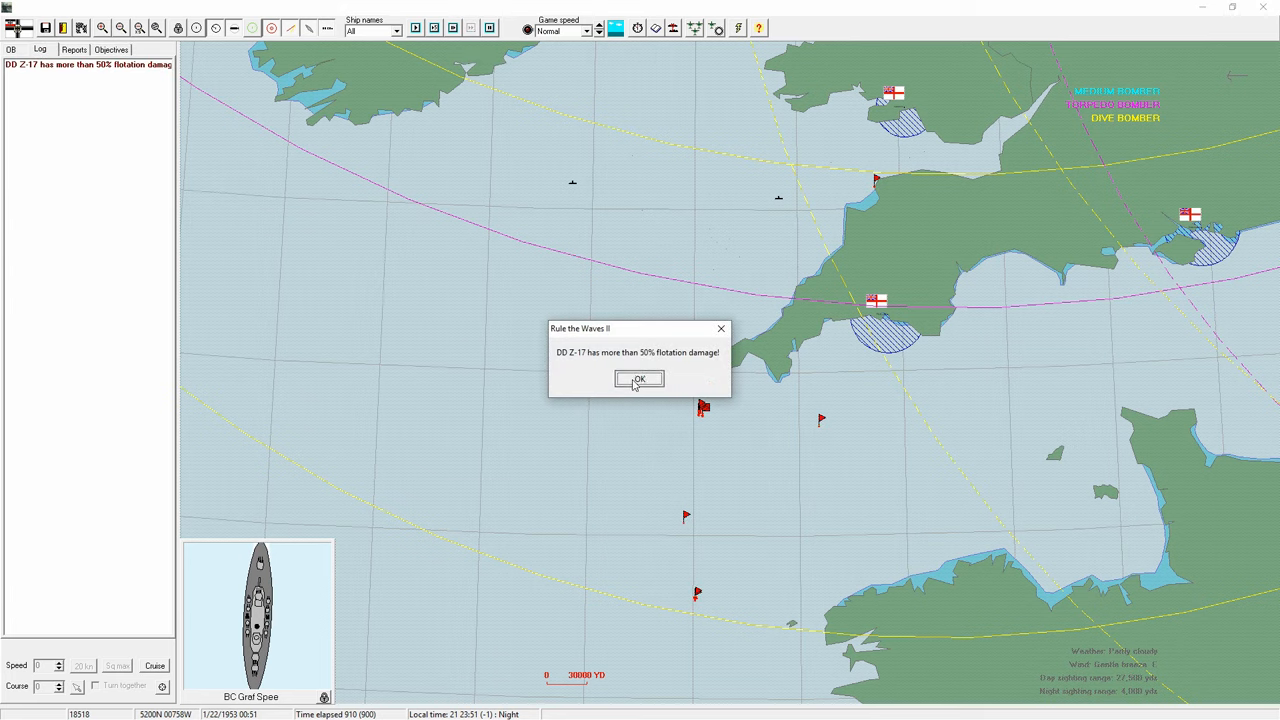
left_click(640, 380)
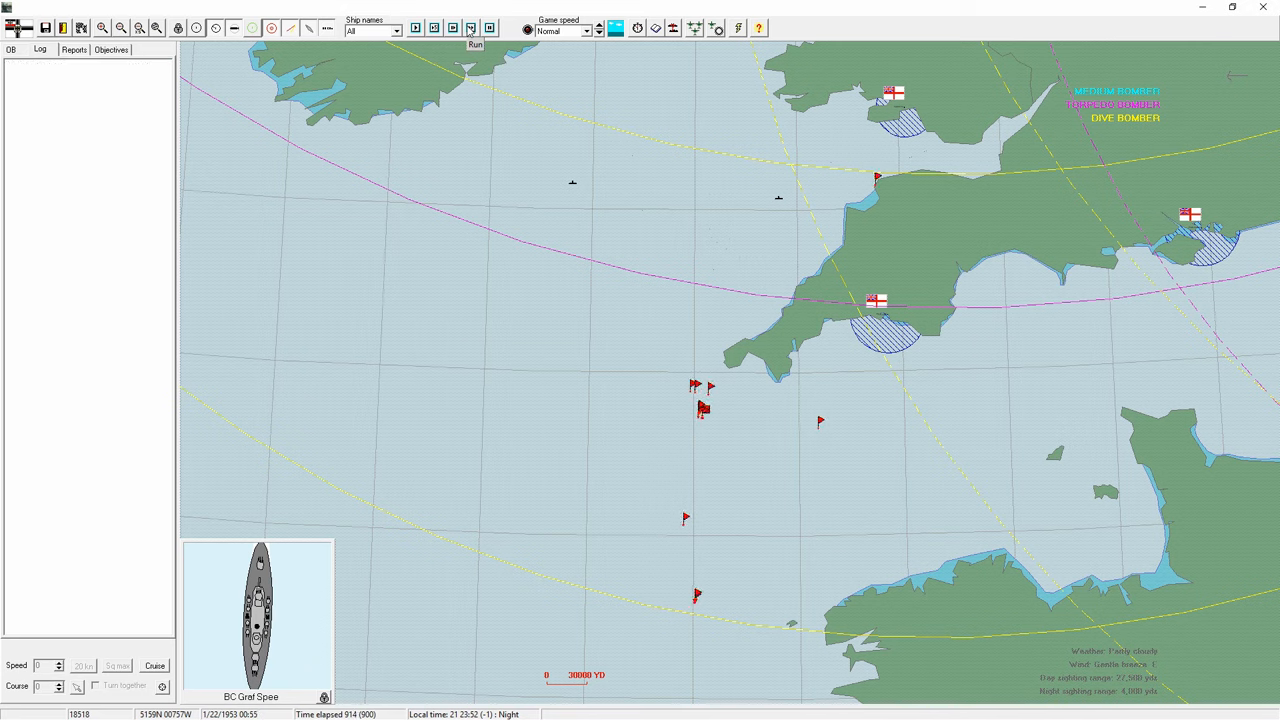
Step: Resume battle time and raise the game speed to Very fast until the scenario ends
left_click(476, 28)
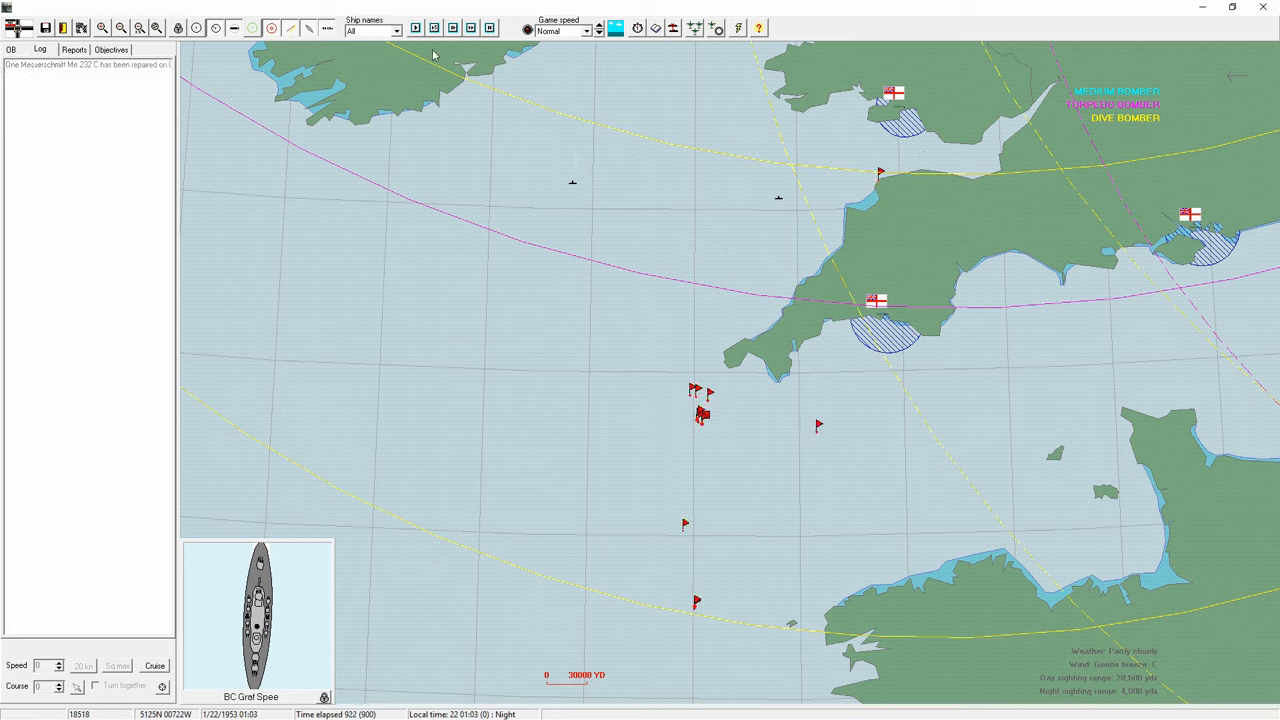
left_click(598, 28)
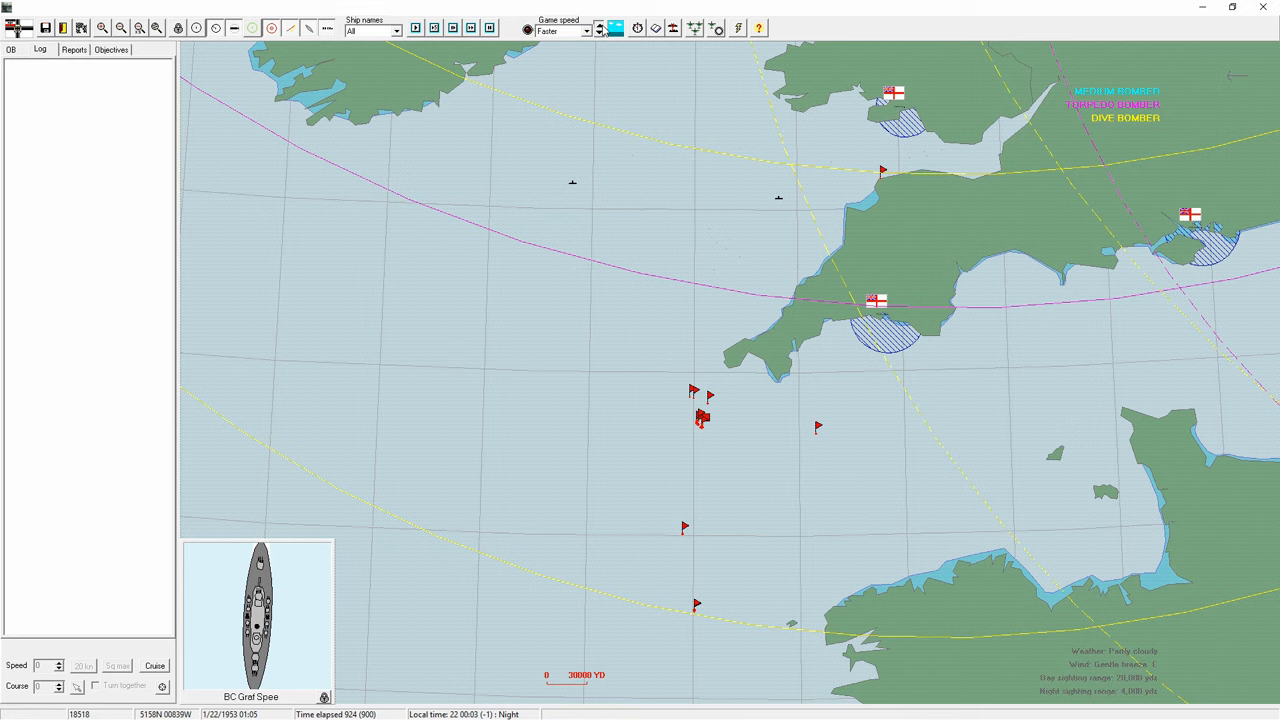
left_click(600, 28)
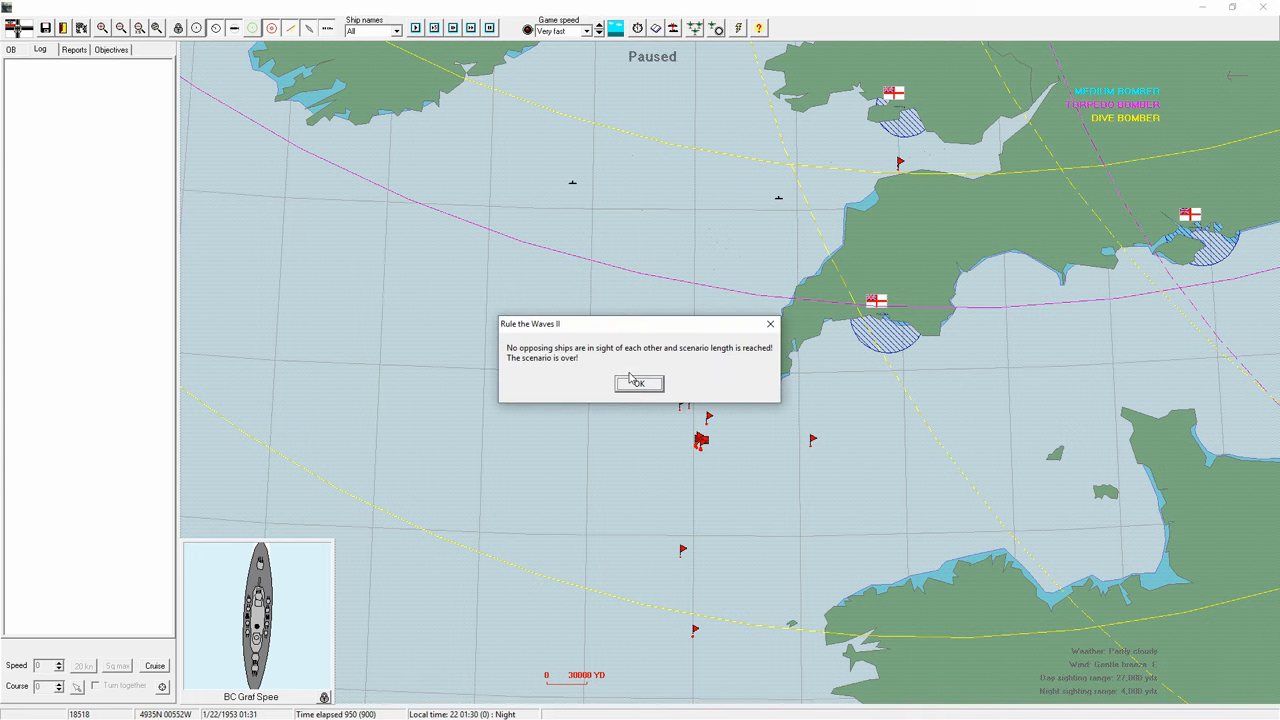
Step: Acknowledge the scenario end, check the per-ship results of the German major victory, and close them
left_click(638, 384)
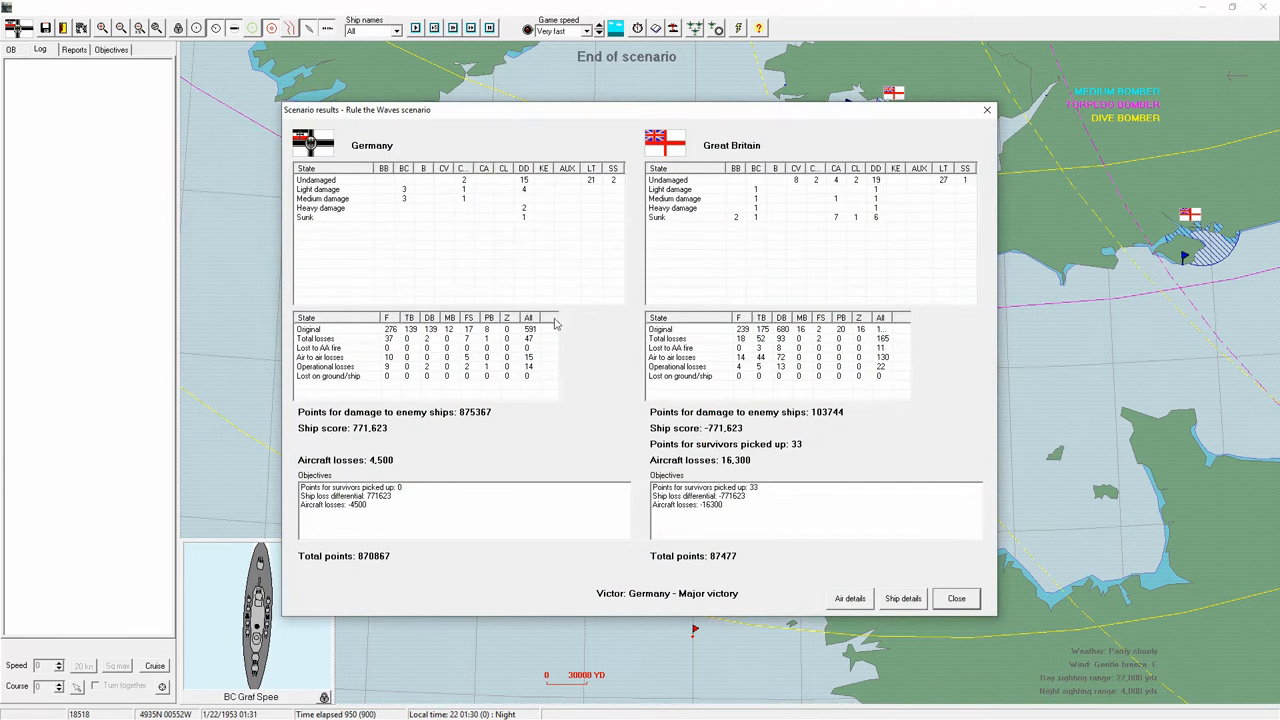
mouse_move(528, 226)
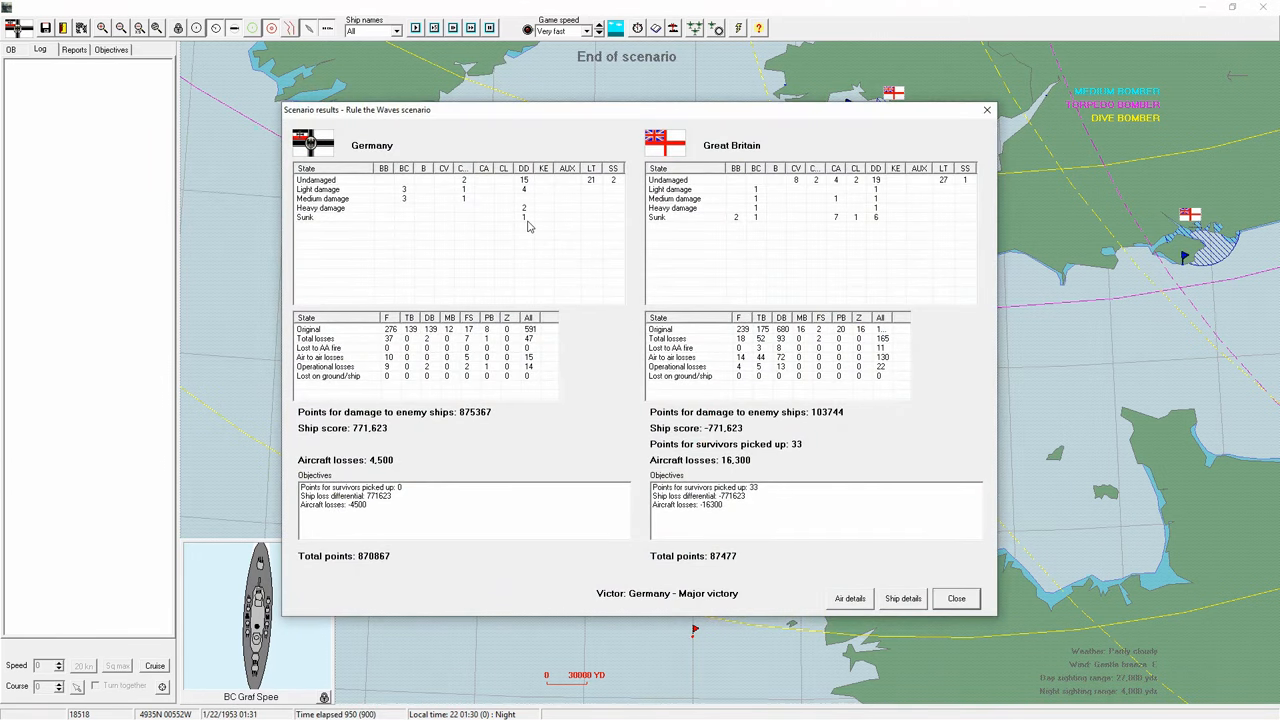
mouse_move(756, 224)
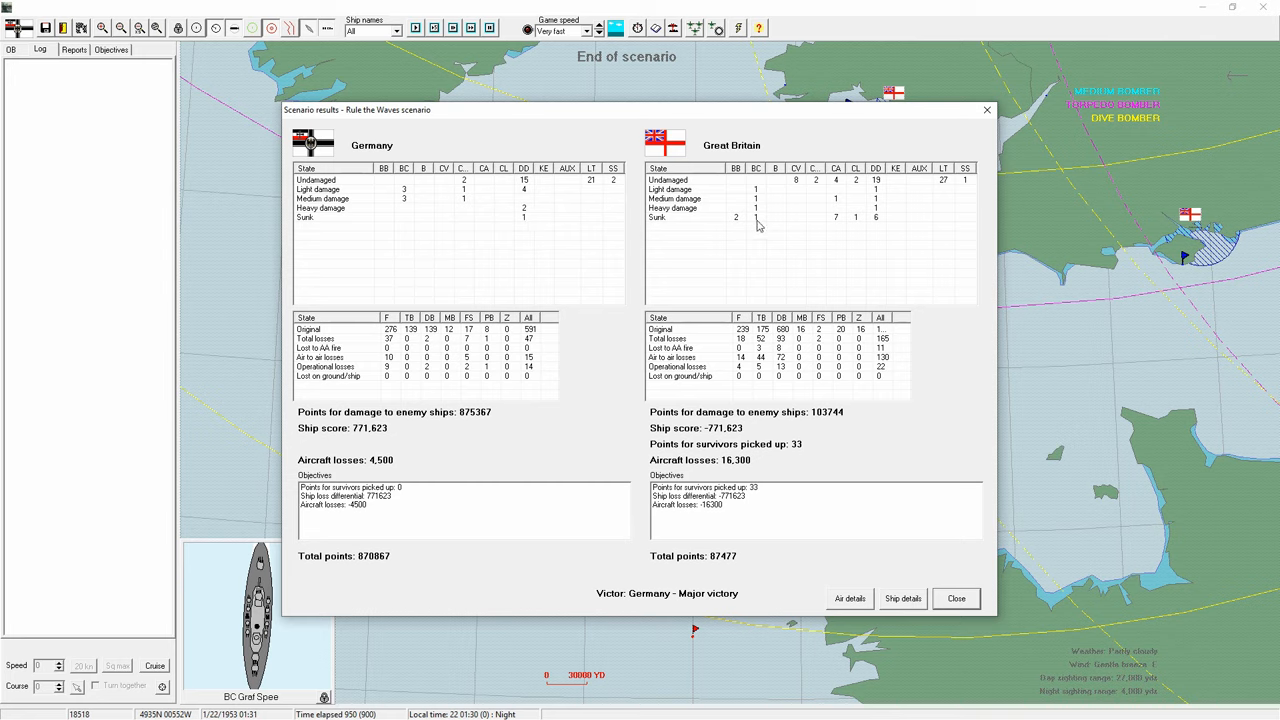
mouse_move(734, 228)
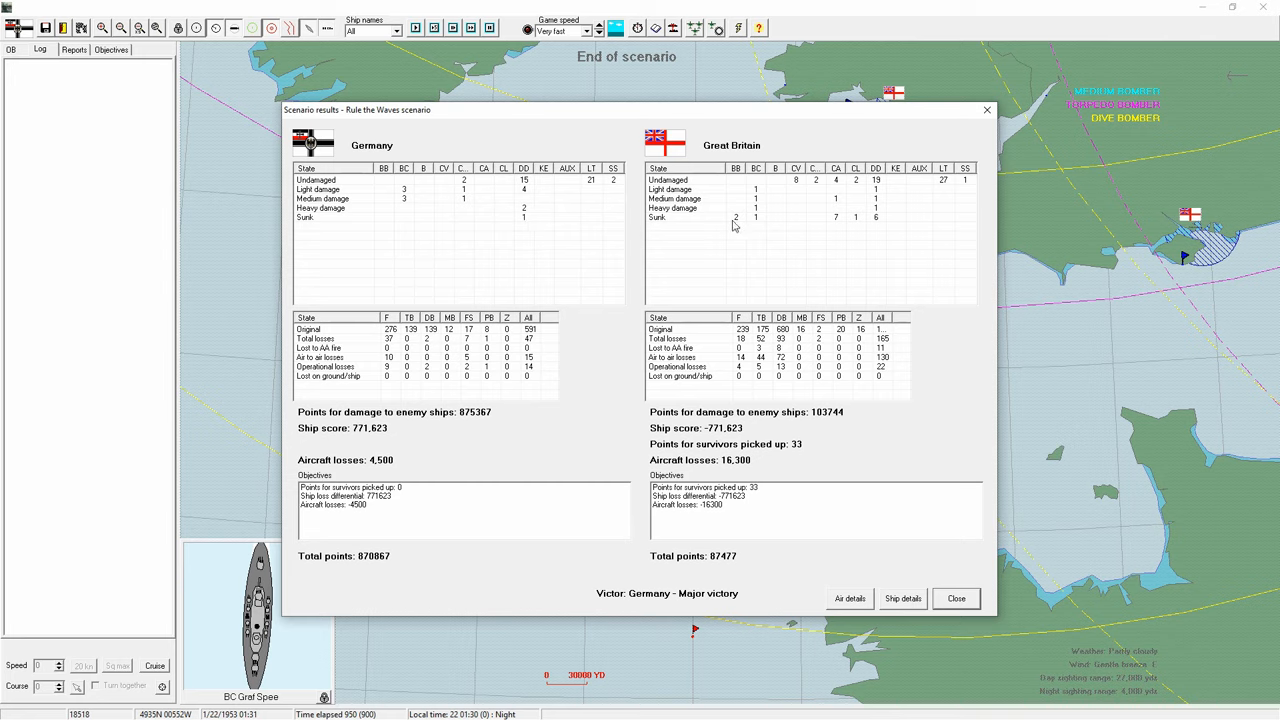
mouse_move(864, 218)
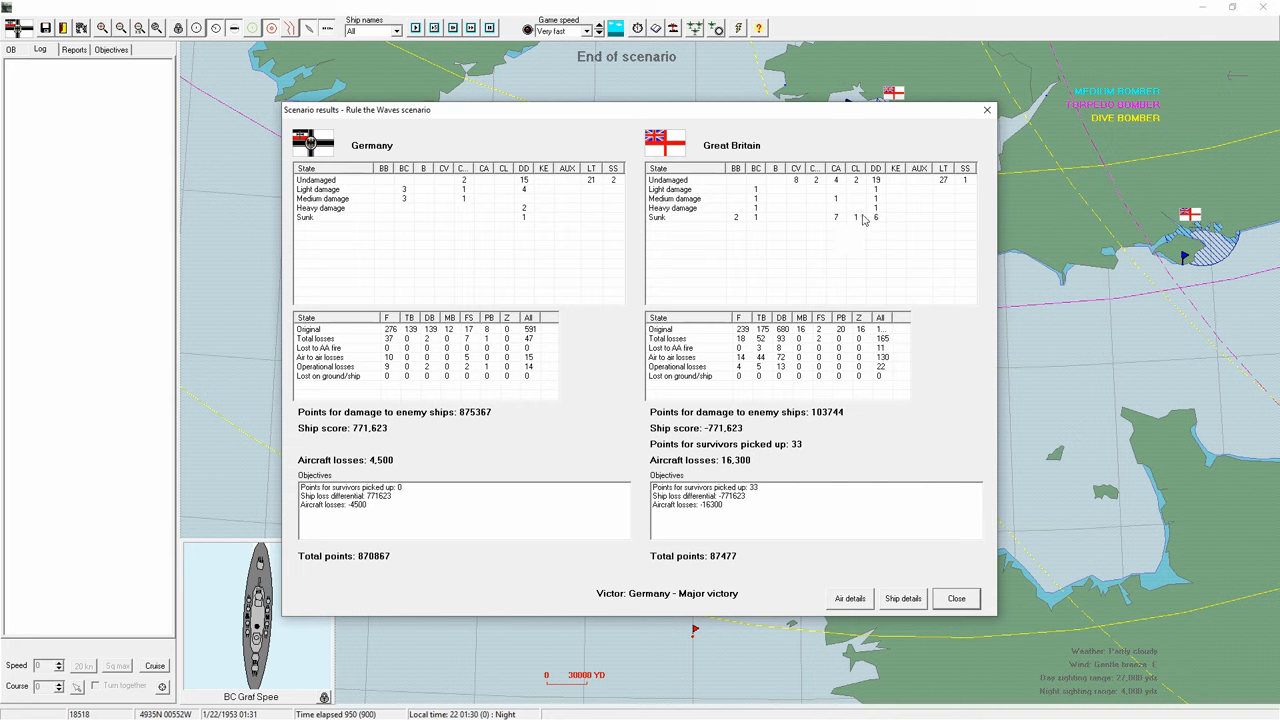
mouse_move(896, 590)
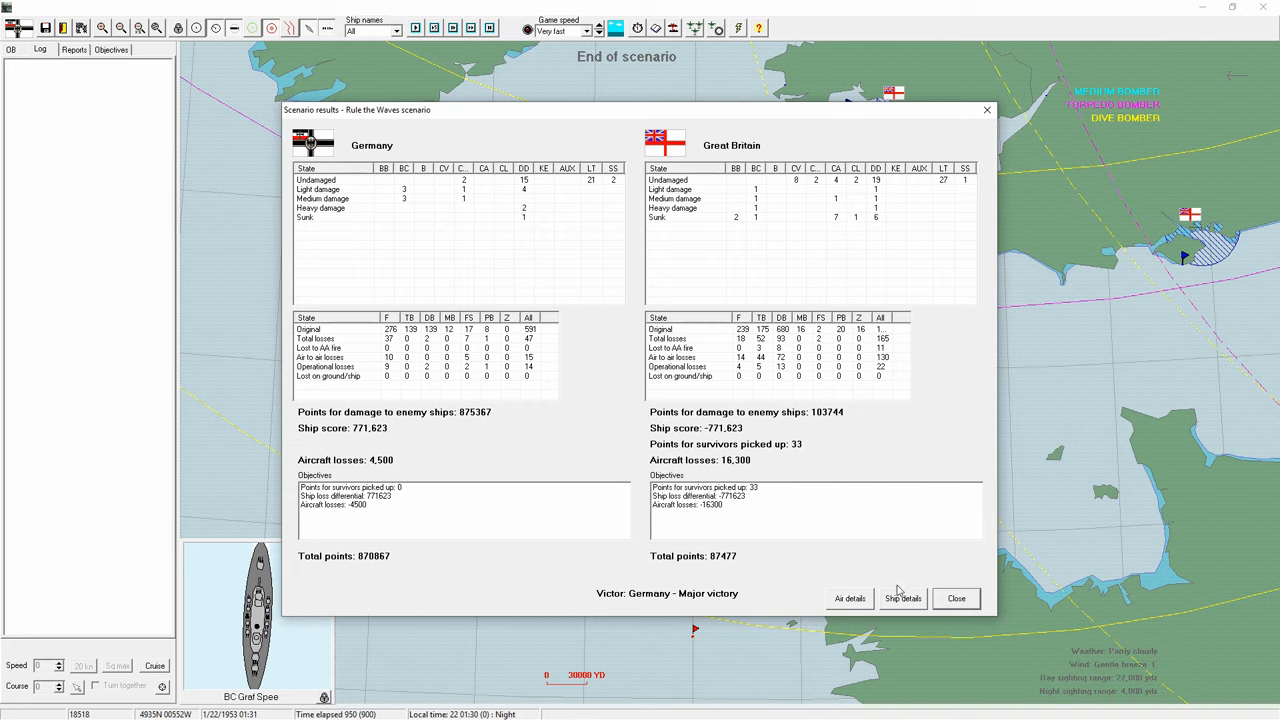
mouse_move(908, 608)
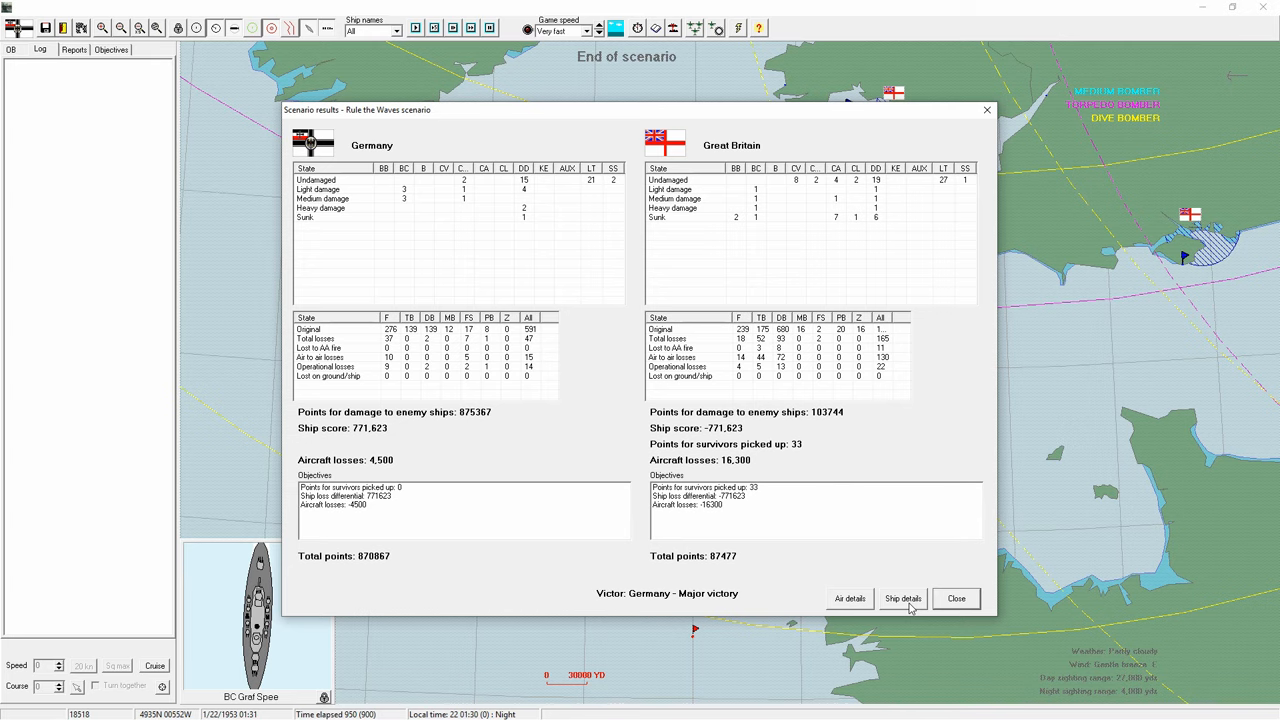
left_click(902, 598)
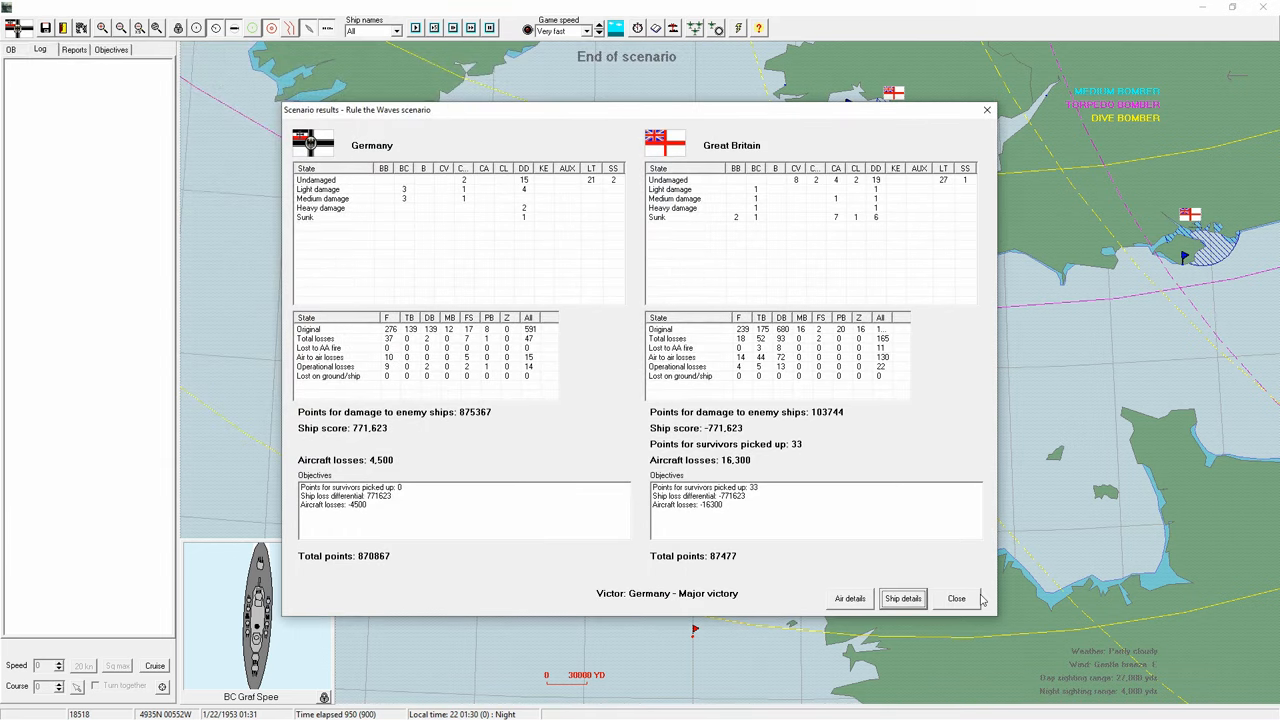
left_click(956, 598)
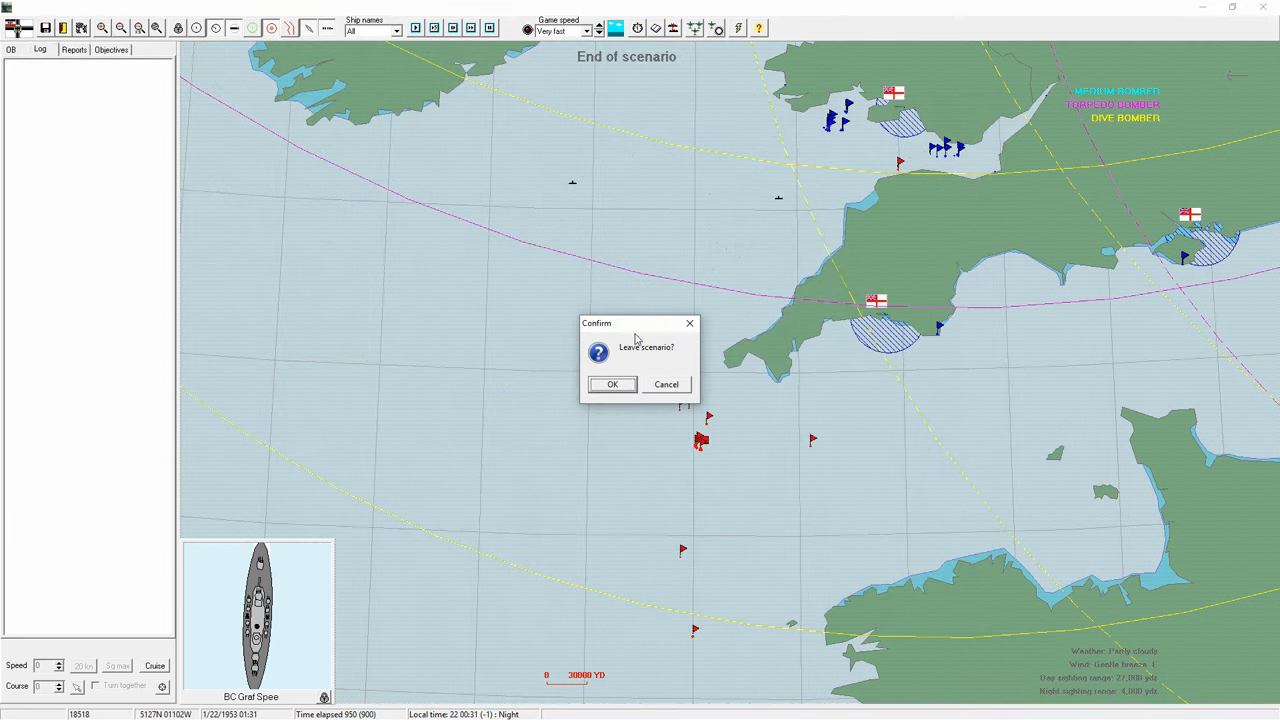
Step: Confirm leaving the scenario, scan ships in service, and select Hansestadt Lubeck in the construction list
left_click(612, 384)
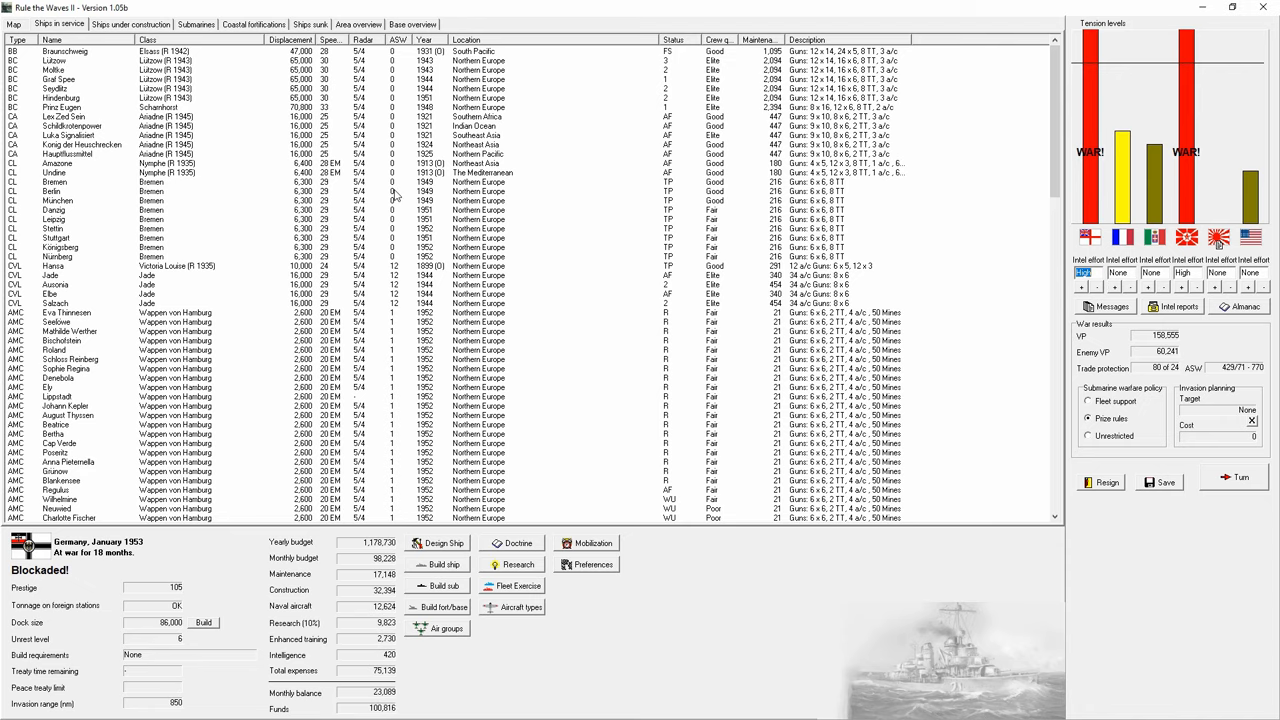
scroll("down", 3)
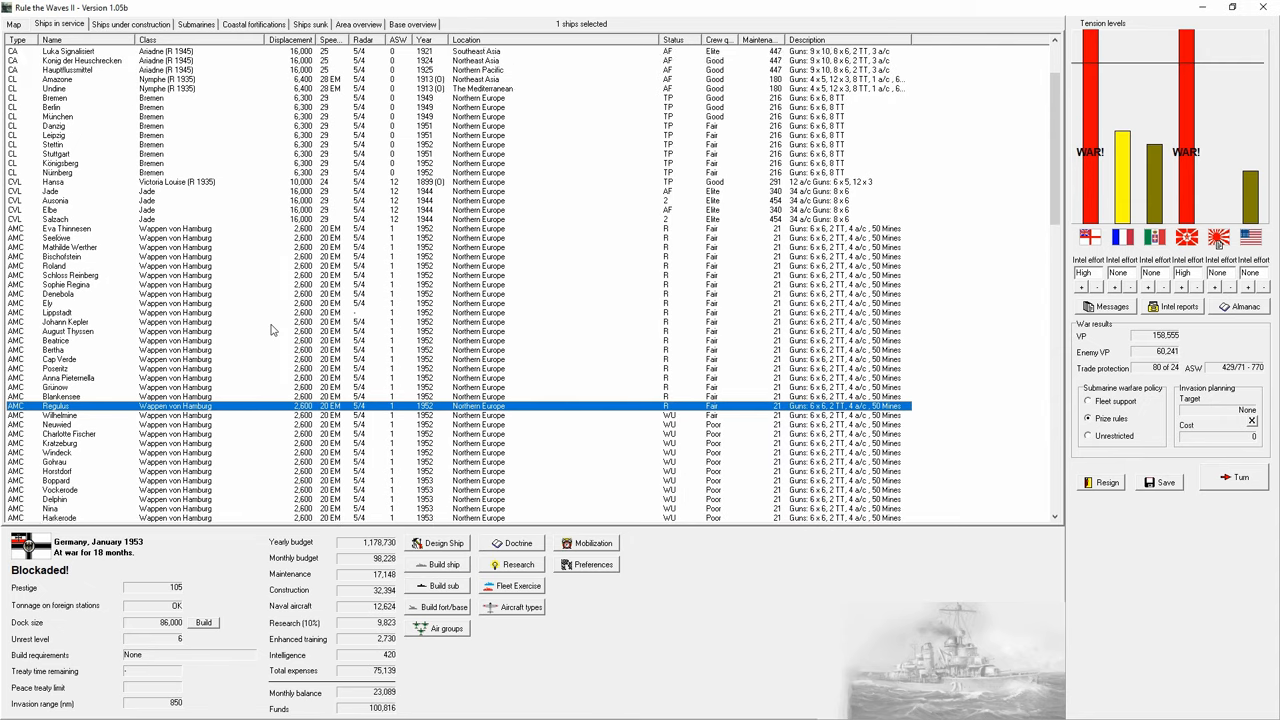
left_click(130, 24)
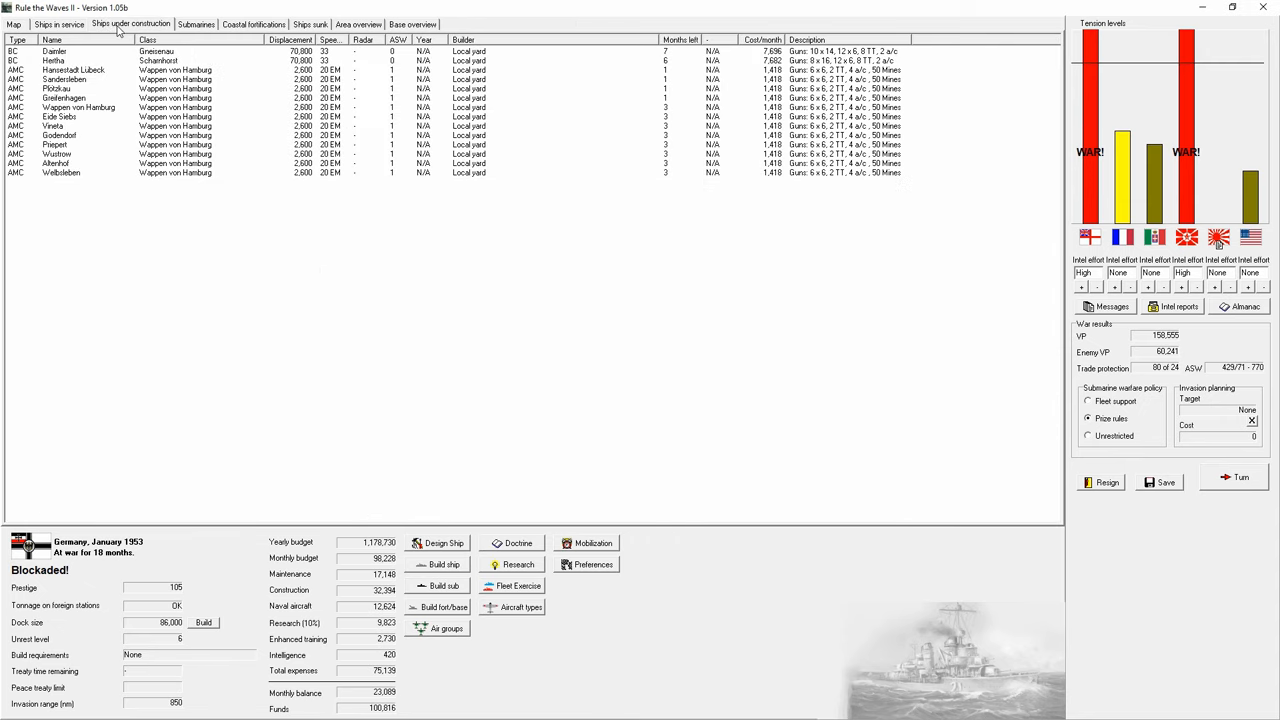
left_click(76, 70)
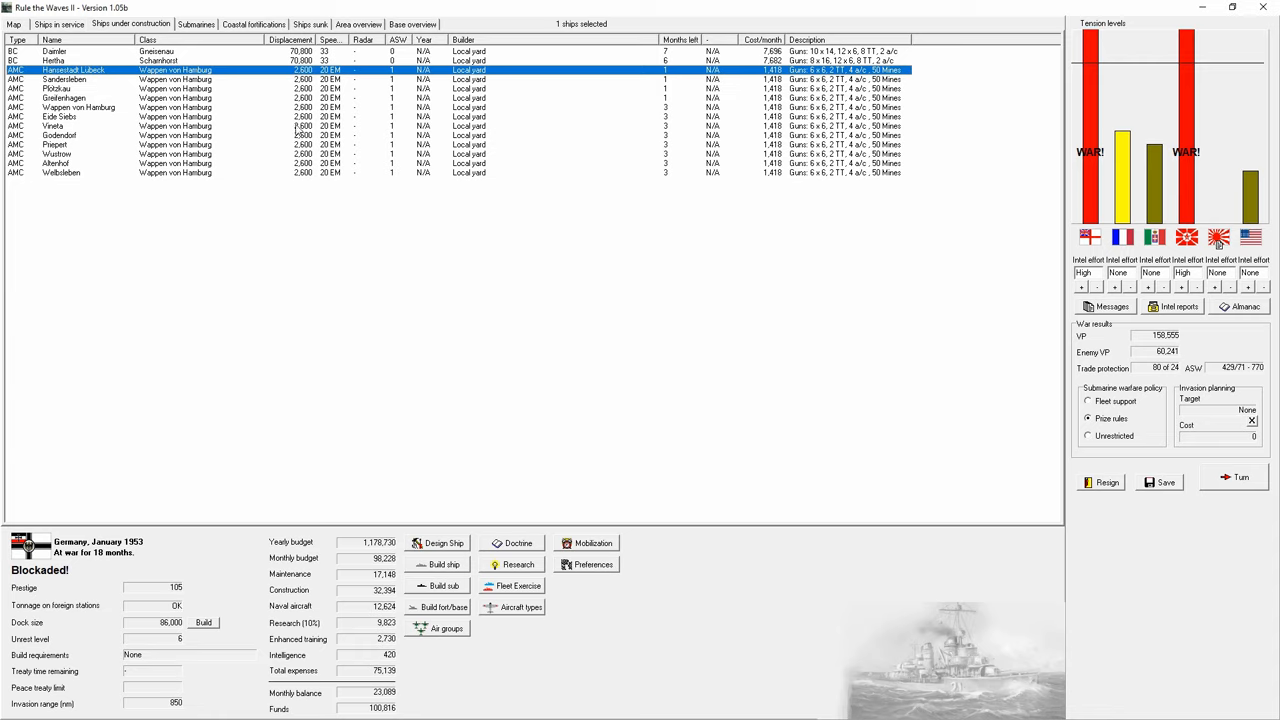
mouse_move(440, 568)
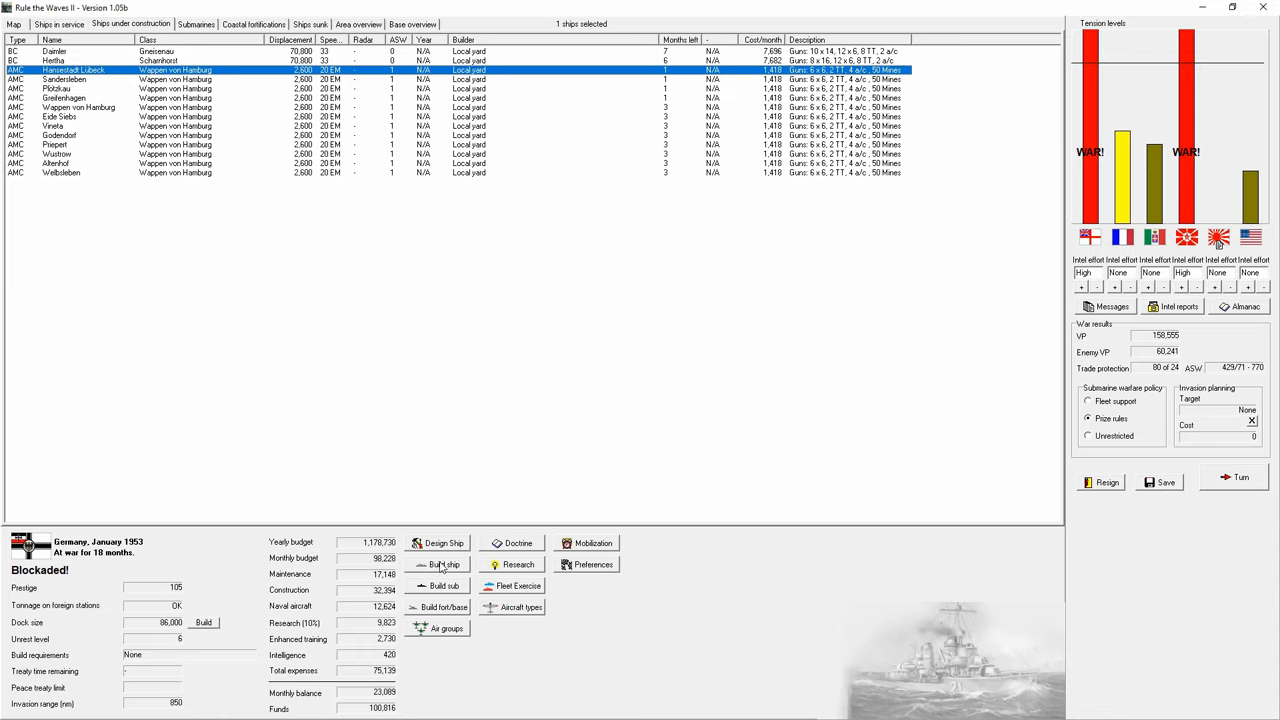
Step: Order twelve Wappen von Hamburg auxiliary cruisers
left_click(444, 564)
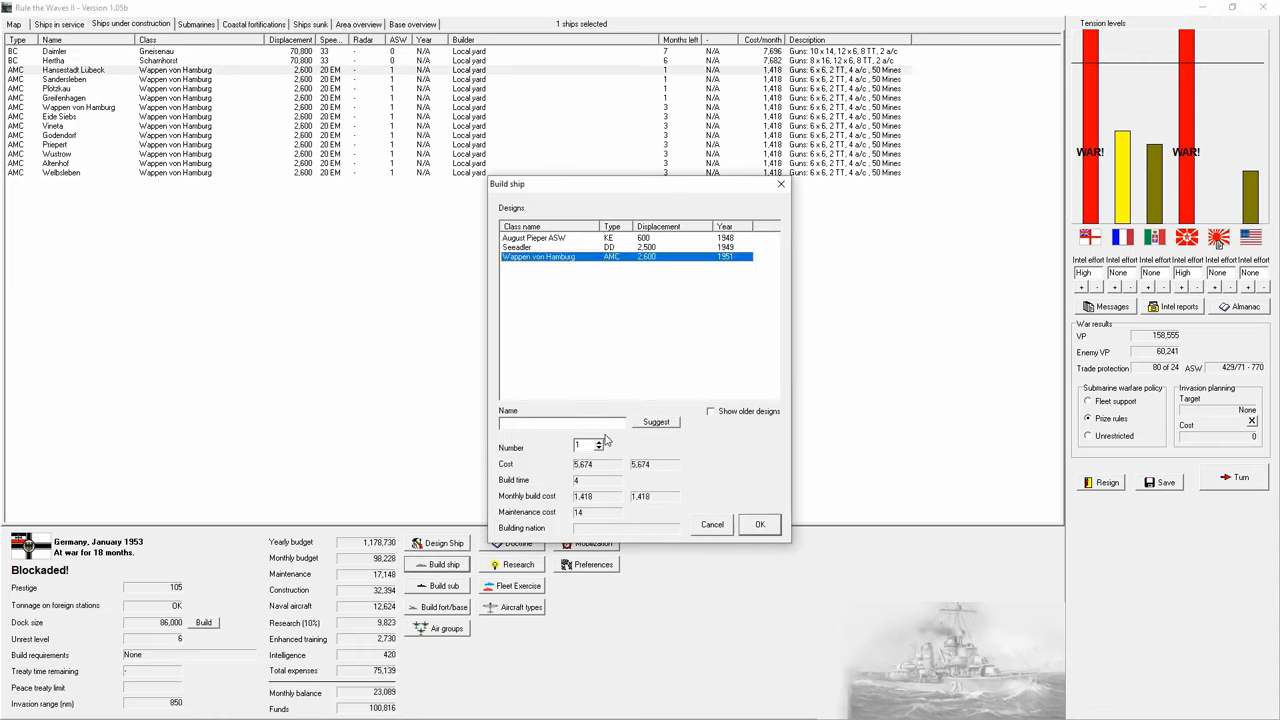
left_click(600, 444)
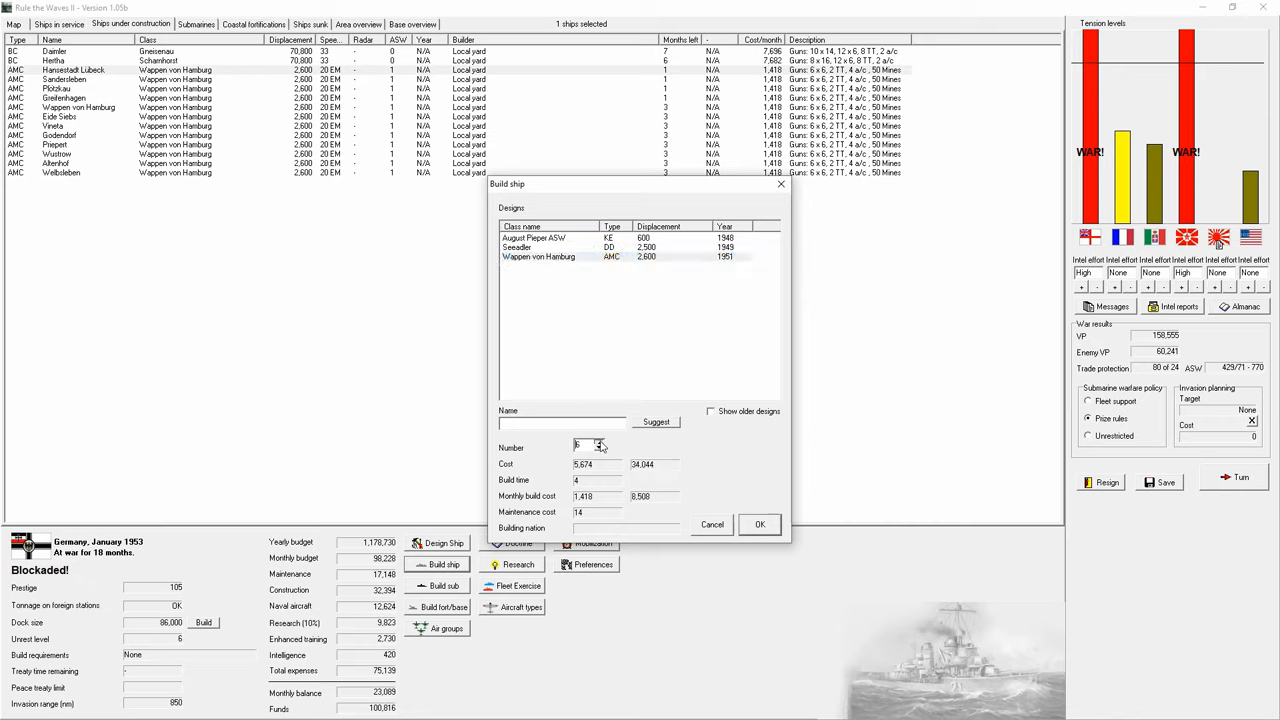
left_click(600, 444)
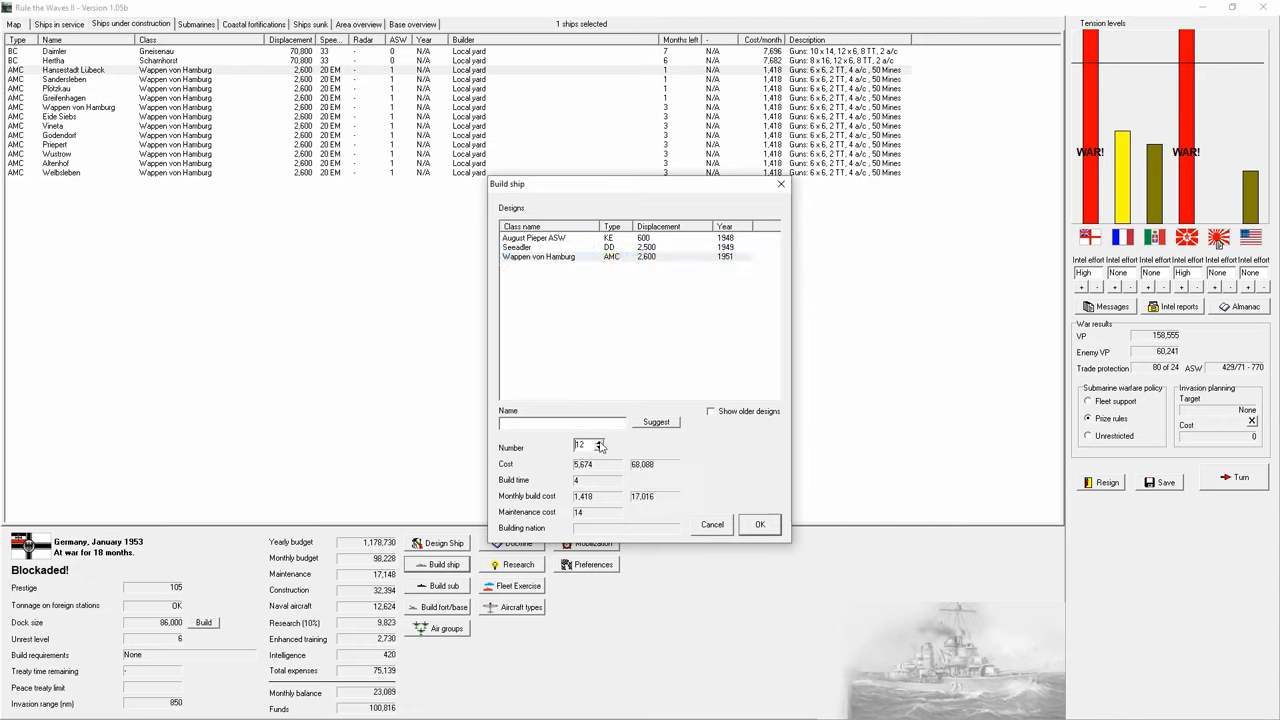
left_click(760, 524)
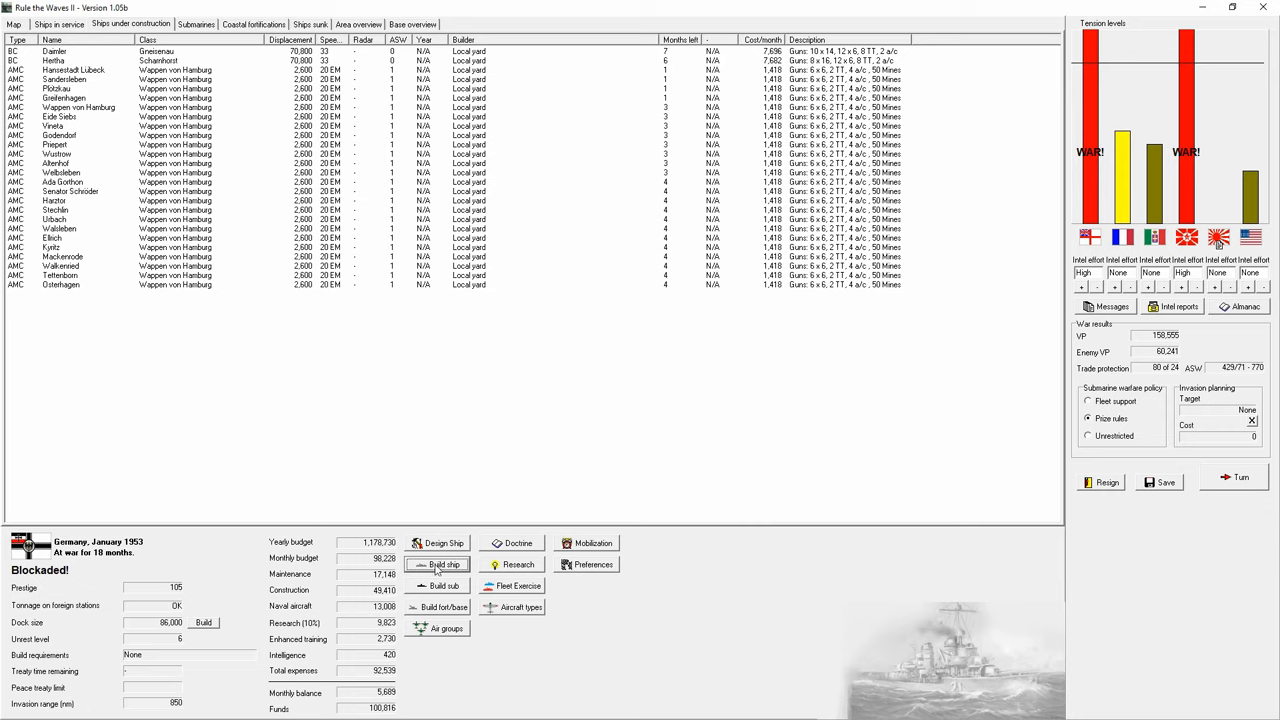
Step: Order a second batch of four Wappen von Hamburg cruisers
left_click(444, 564)
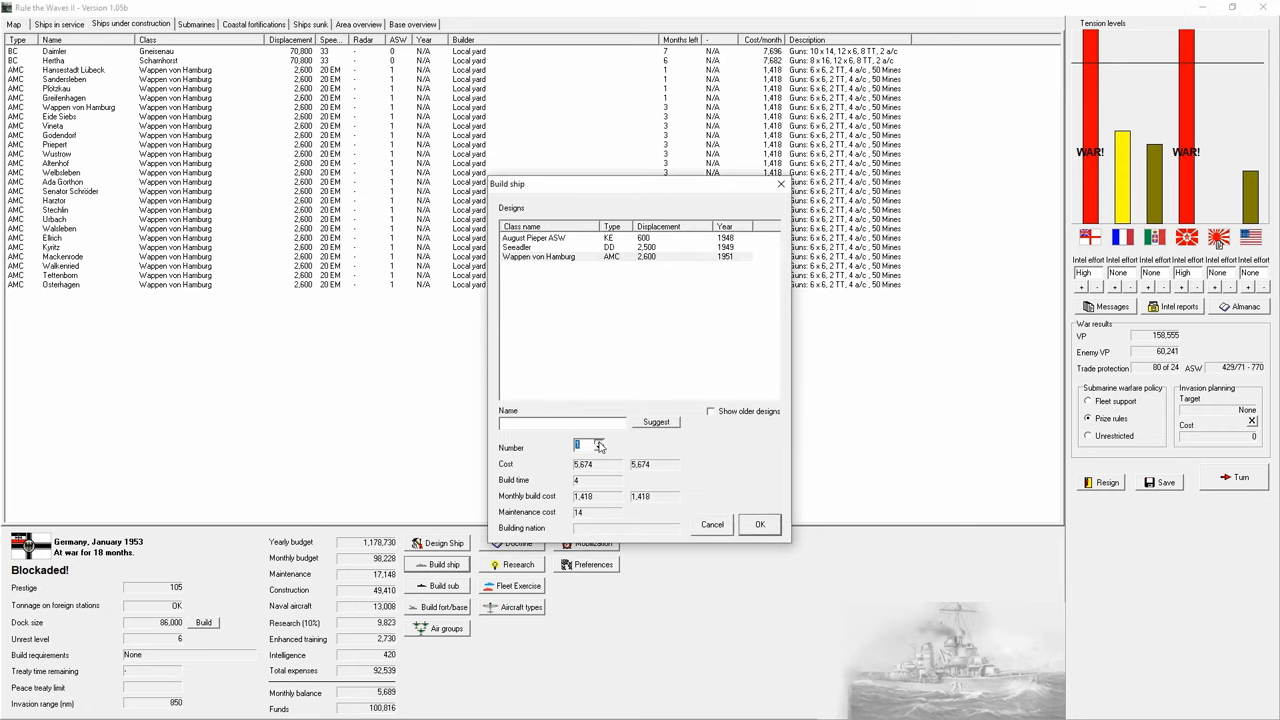
left_click(598, 444)
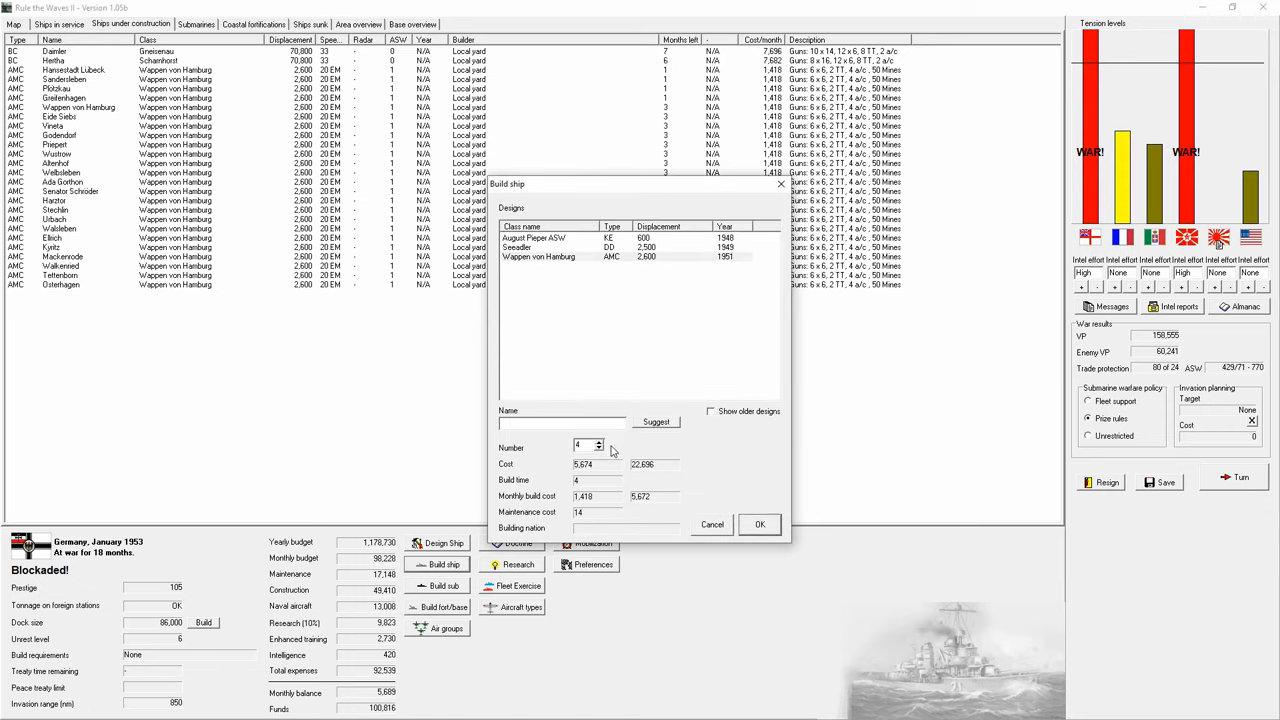
left_click(760, 524)
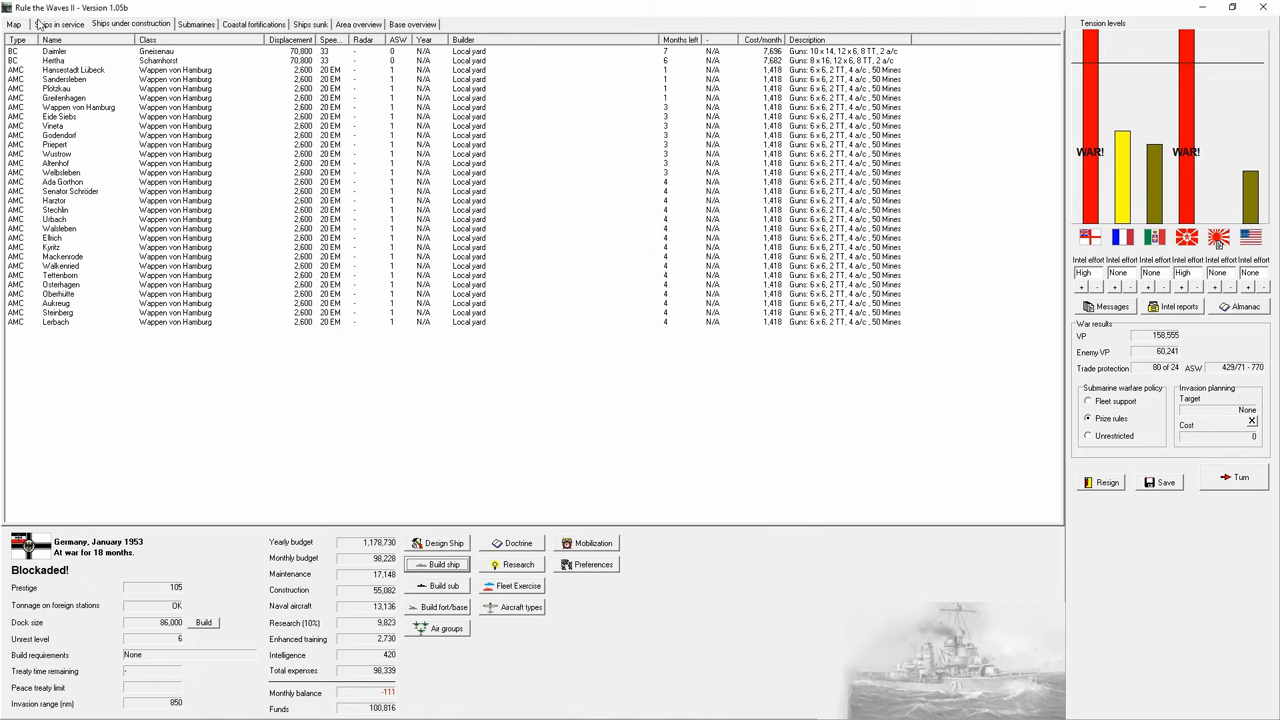
Step: Clear the Rhodes fighting, British strikes and AMC Pfalz commissioning reports and view the Italian Uria blueprint
left_click(14, 24)
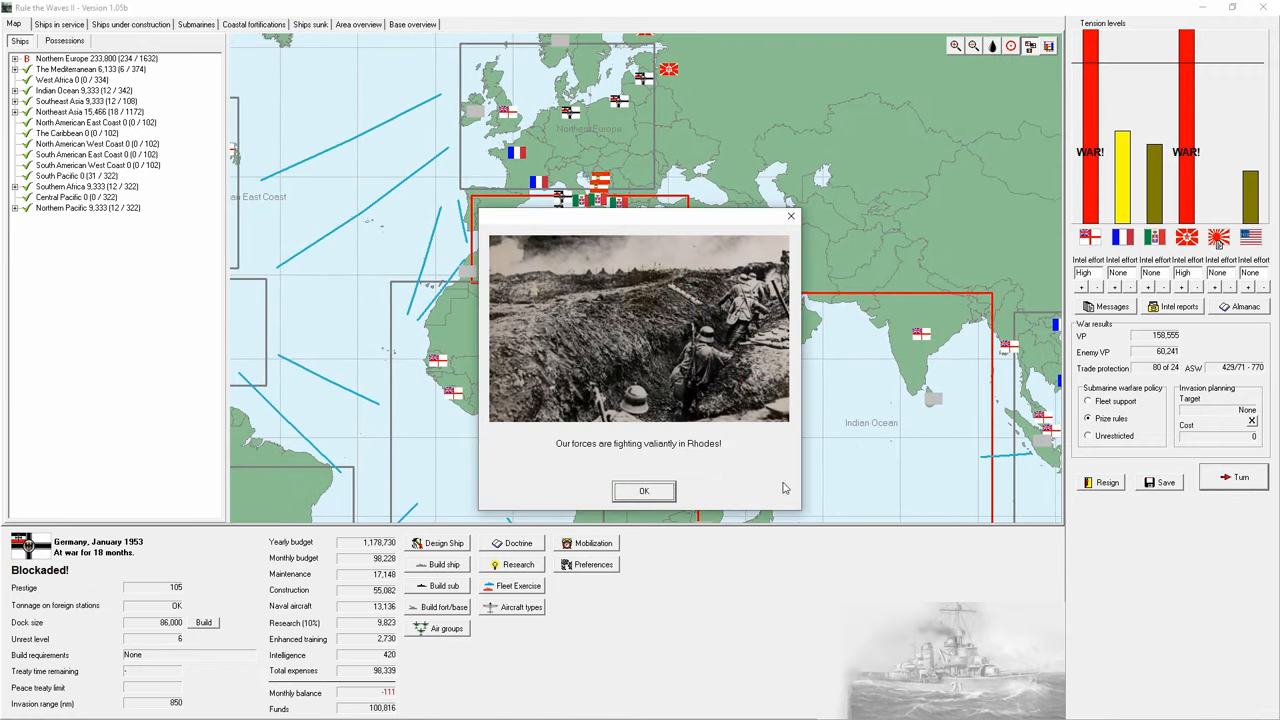
left_click(644, 492)
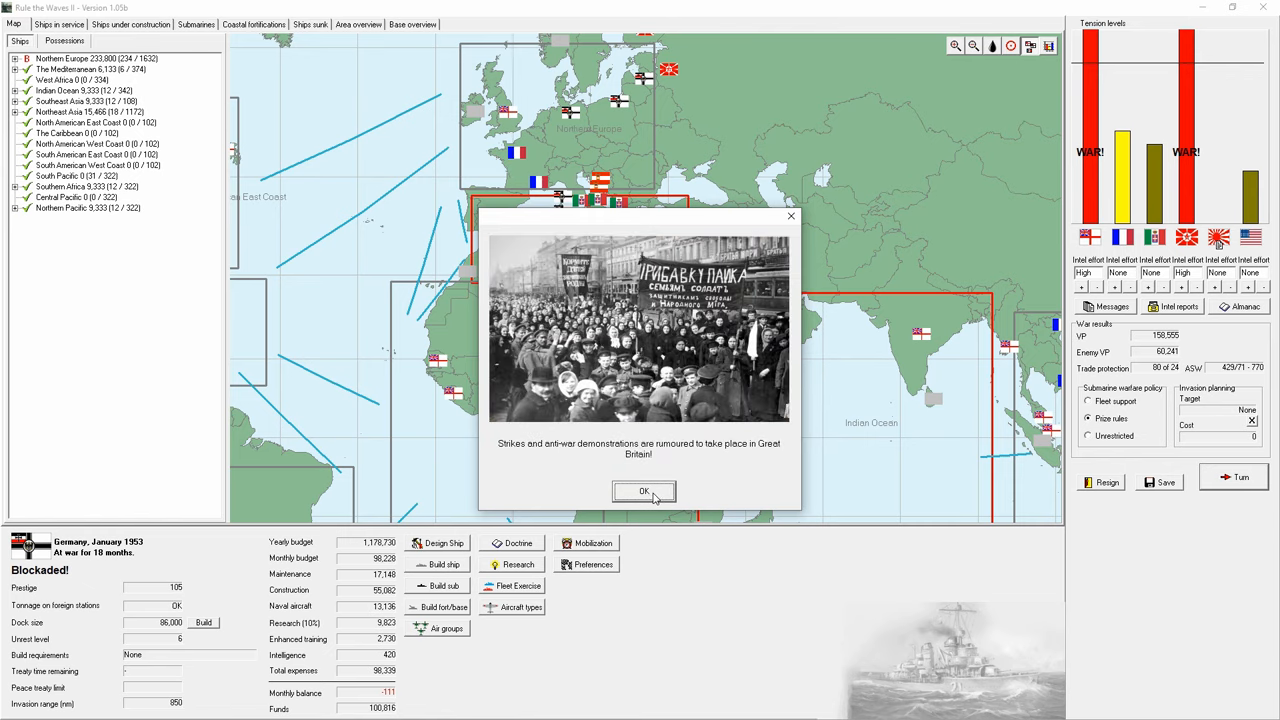
left_click(644, 492)
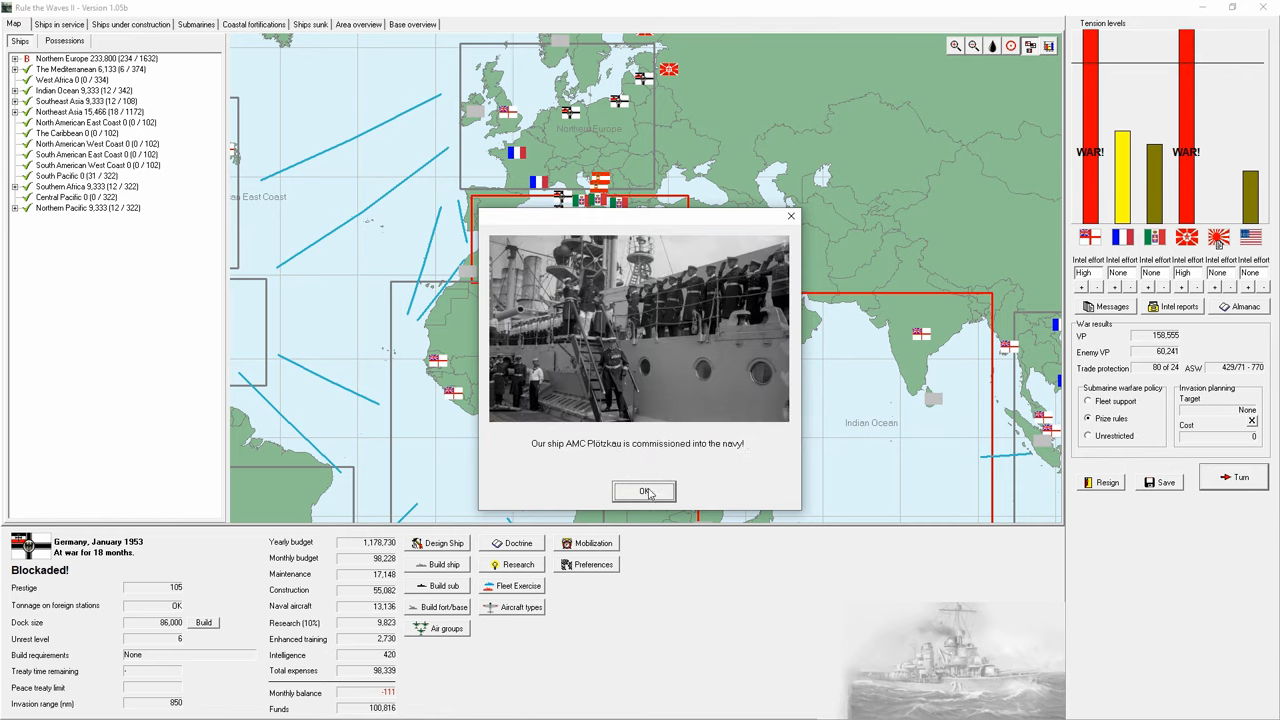
left_click(644, 492)
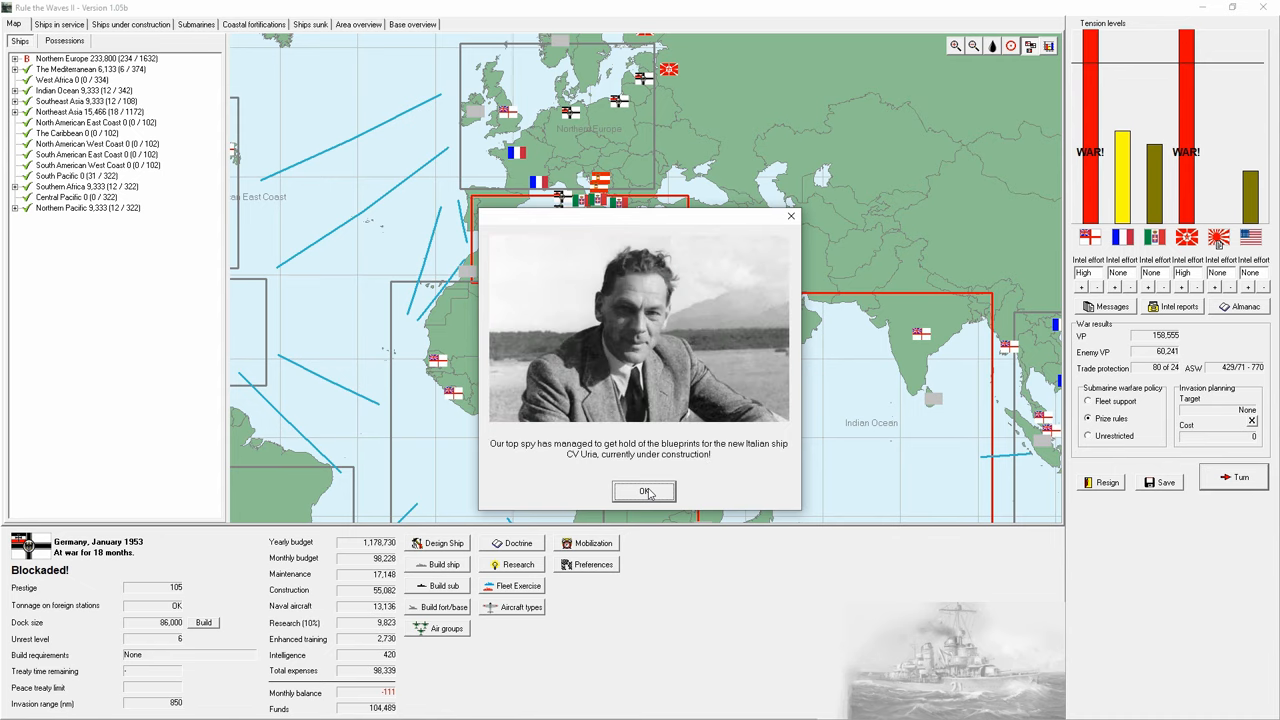
left_click(644, 492)
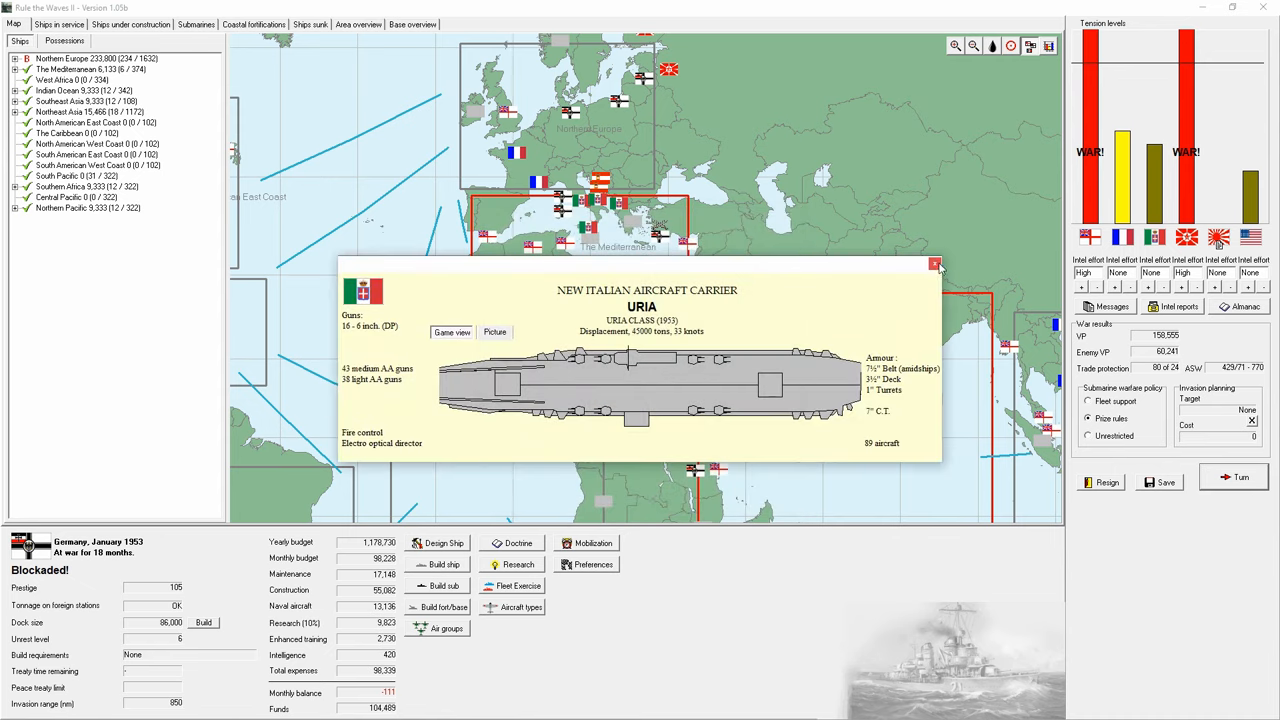
left_click(934, 264)
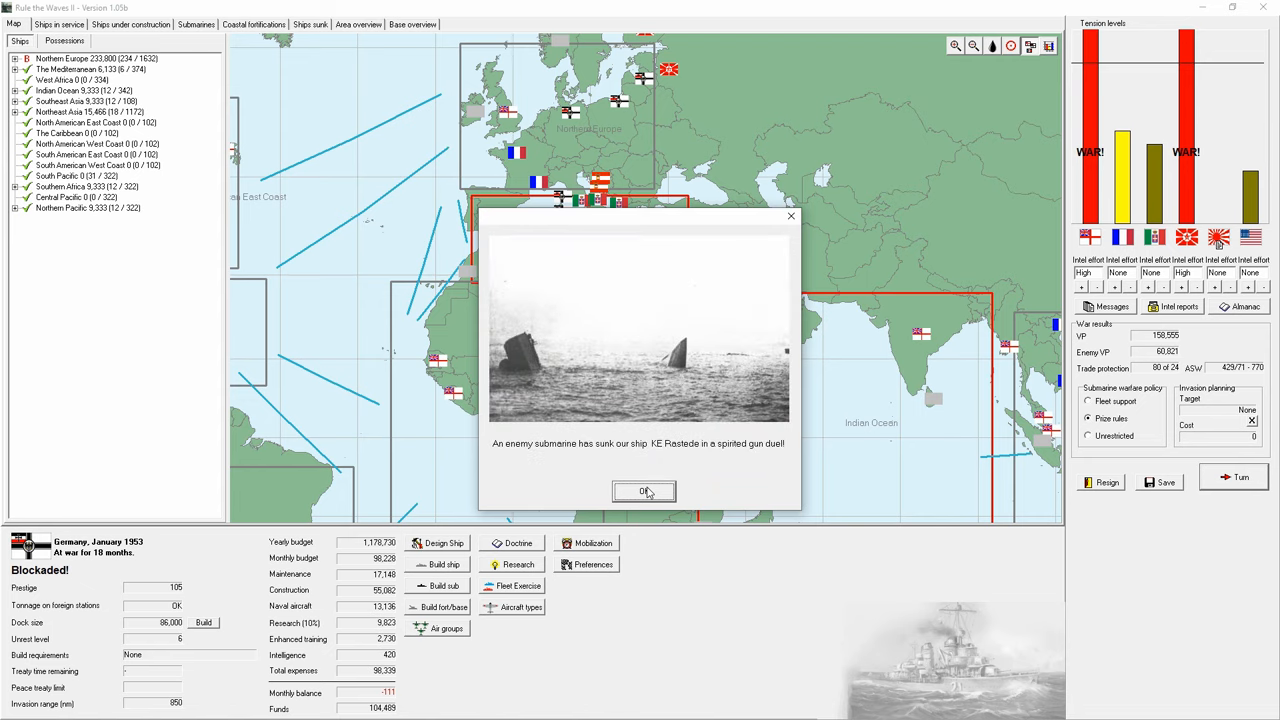
Step: Dismiss the submarine sinking and raider internment notices and close the submarine warfare summary
left_click(644, 492)
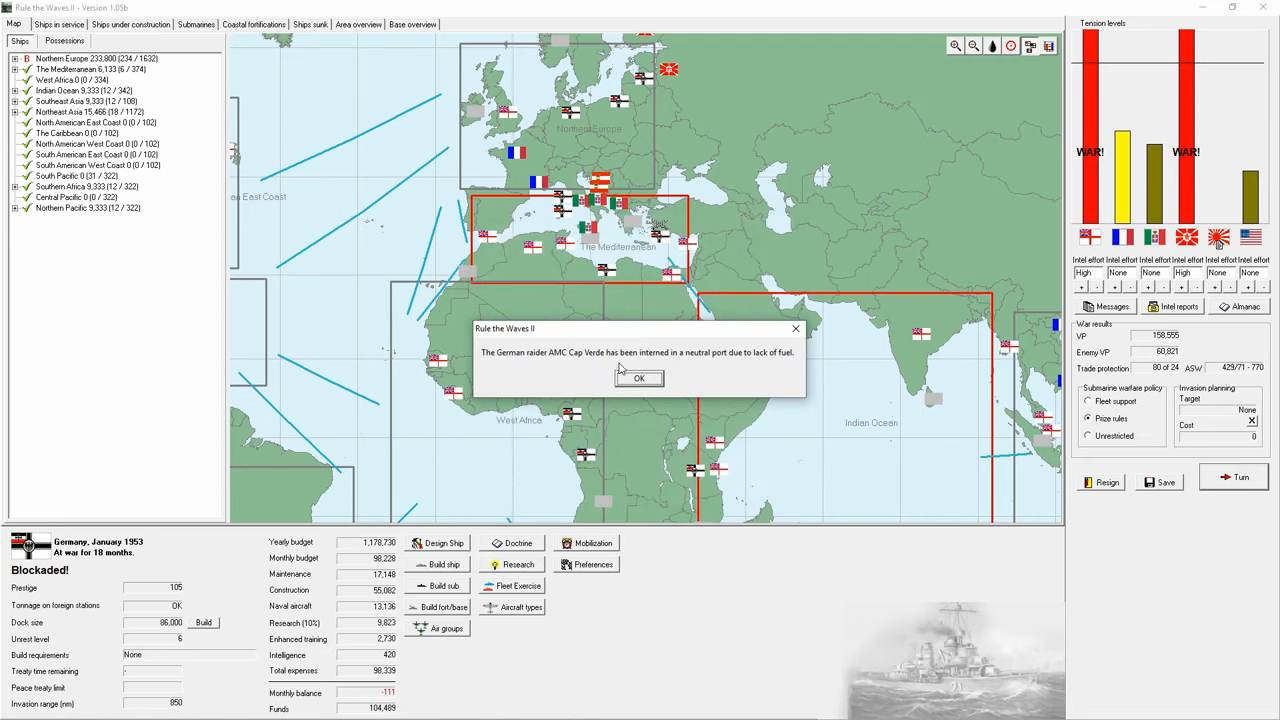
left_click(640, 378)
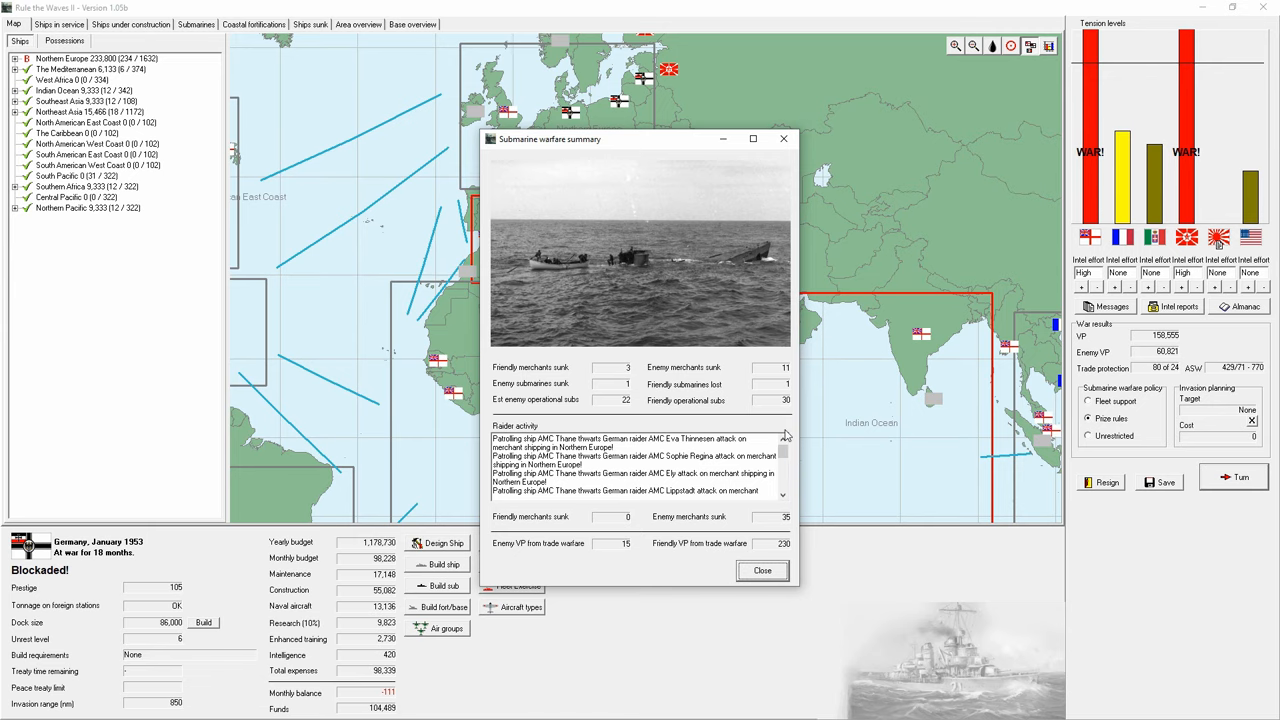
mouse_move(770, 580)
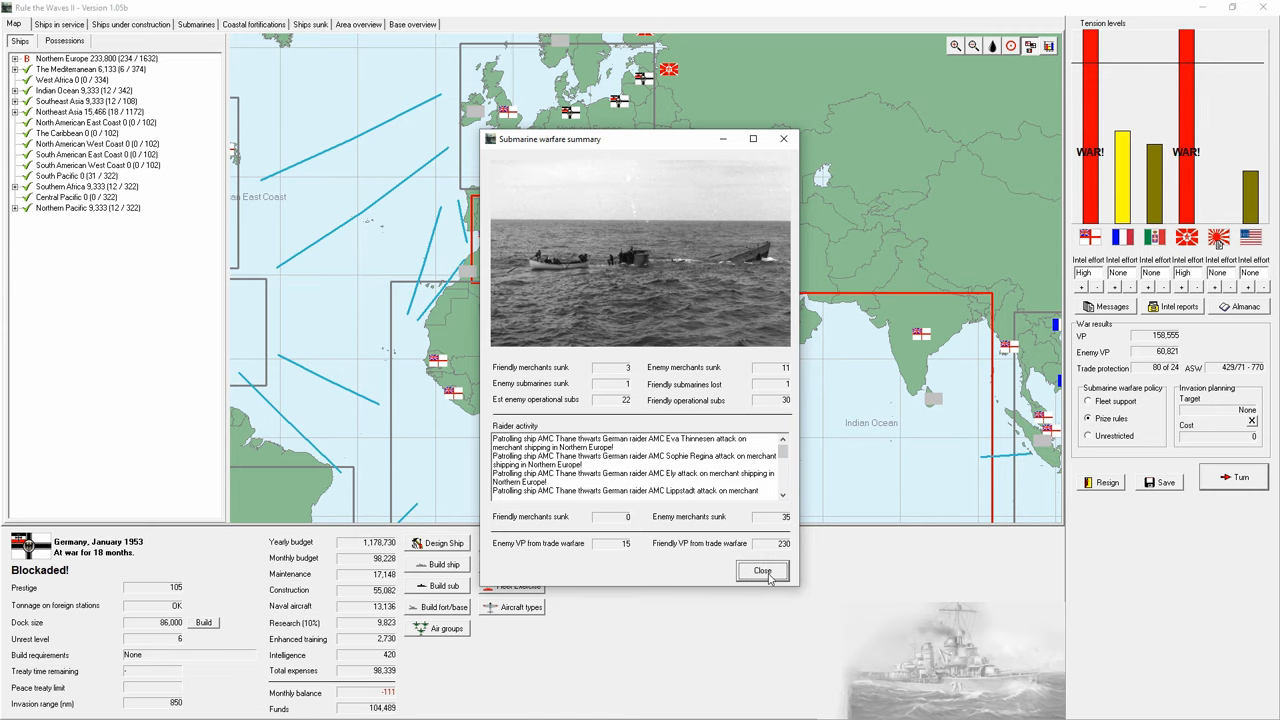
left_click(762, 570)
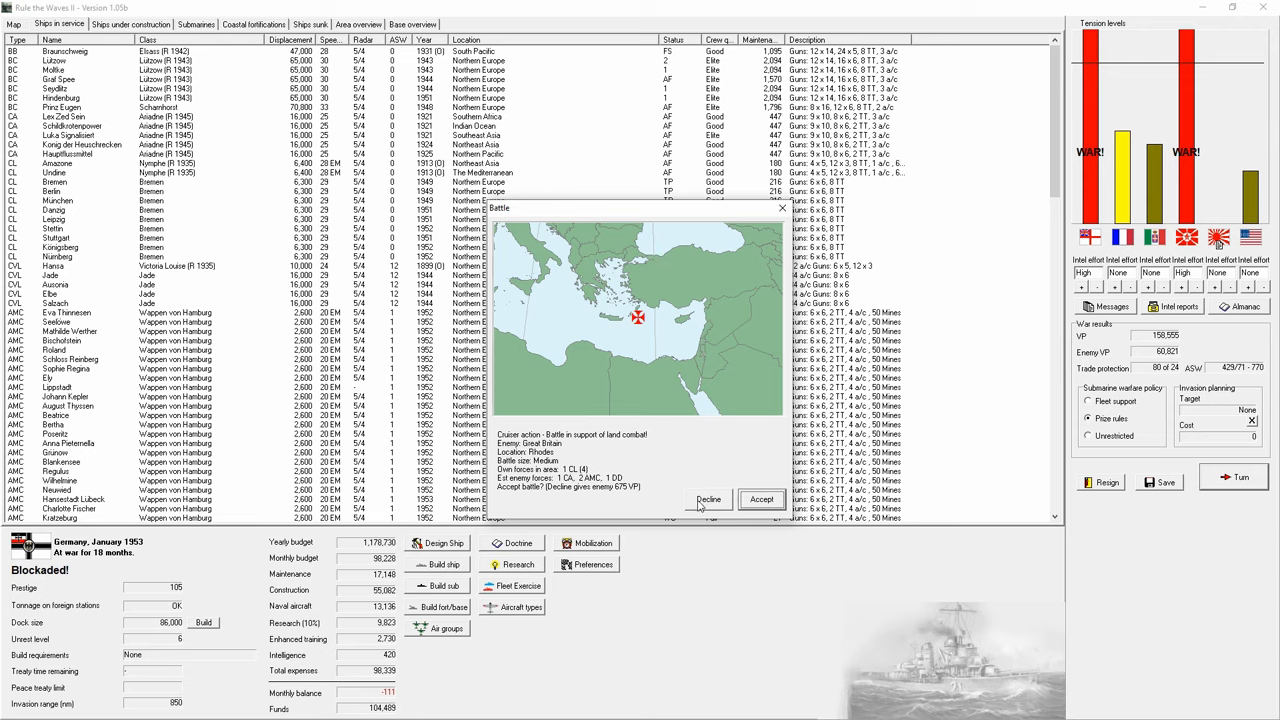
Step: Answer the Rhodes battle offer, review ships in service and under construction, and advance to February 1953
left_click(760, 500)
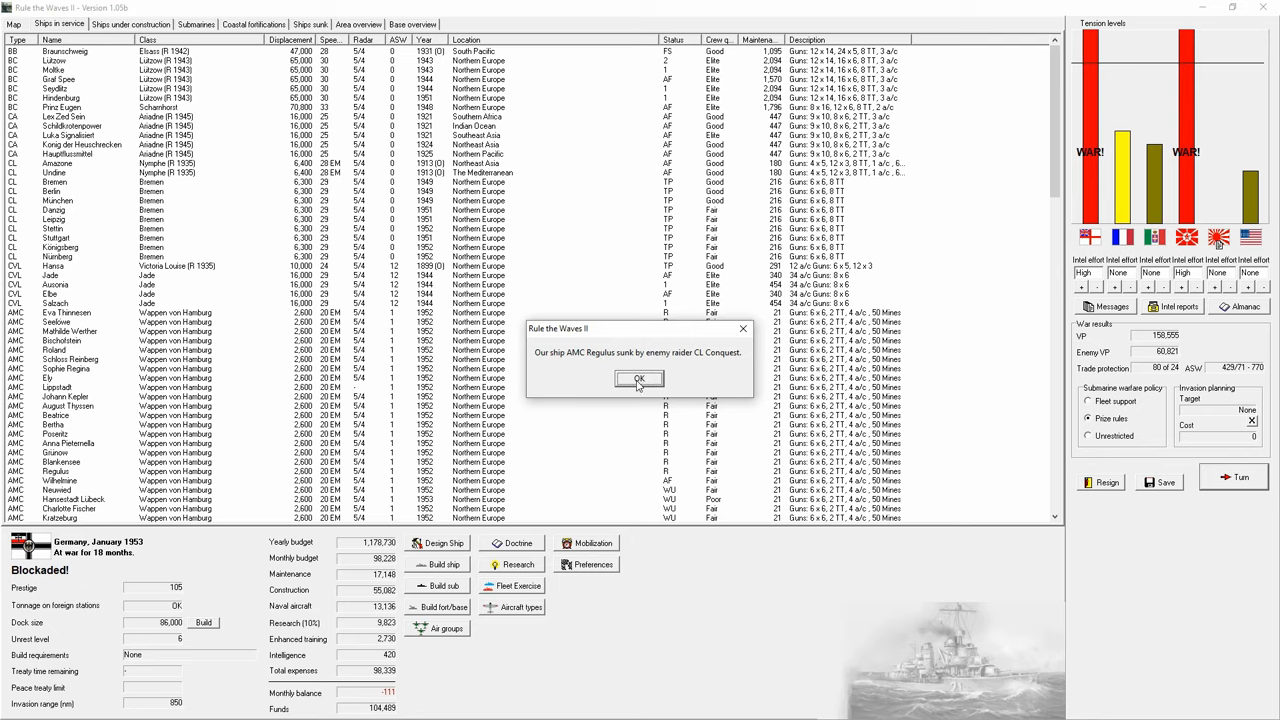
mouse_move(704, 360)
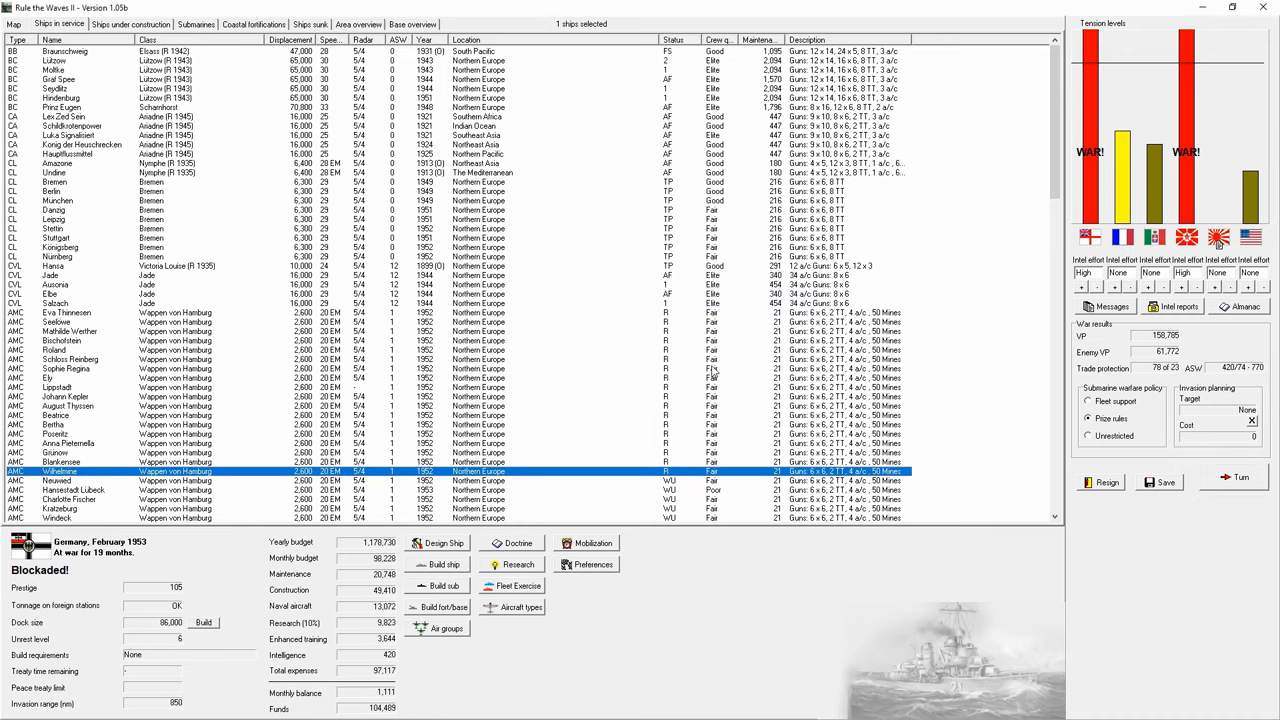
scroll("down", 3)
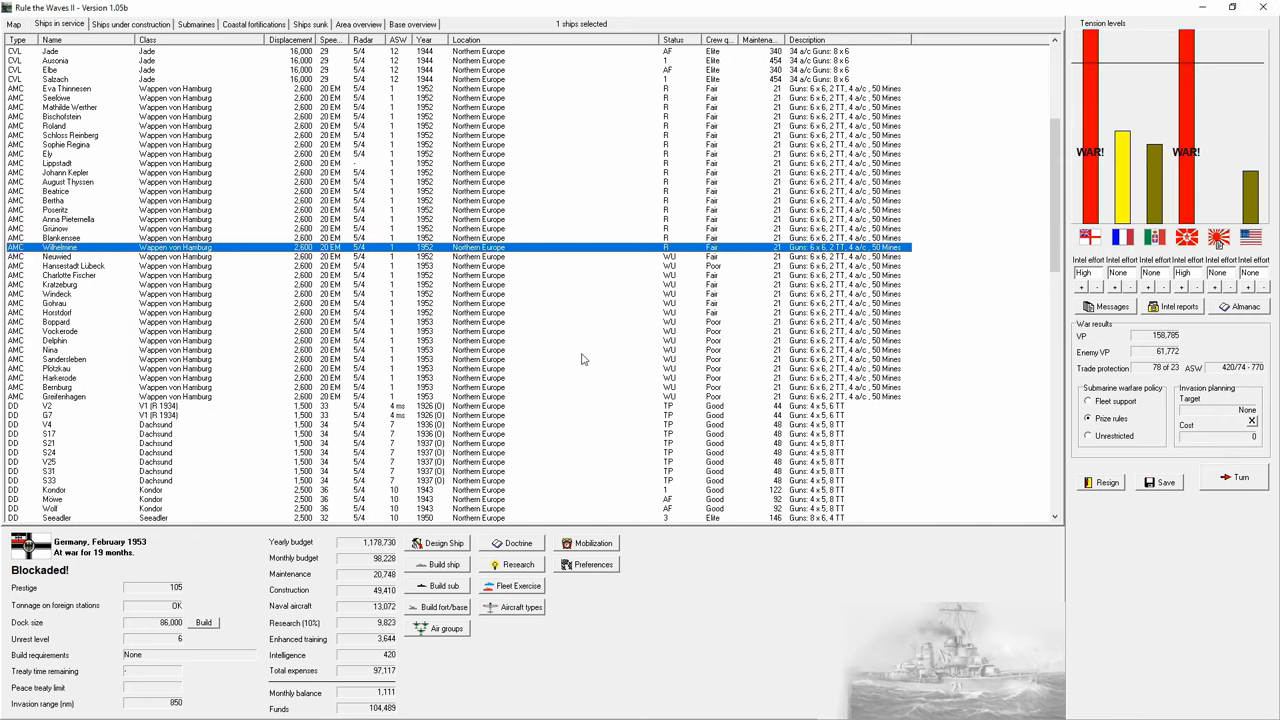
scroll("up", 3)
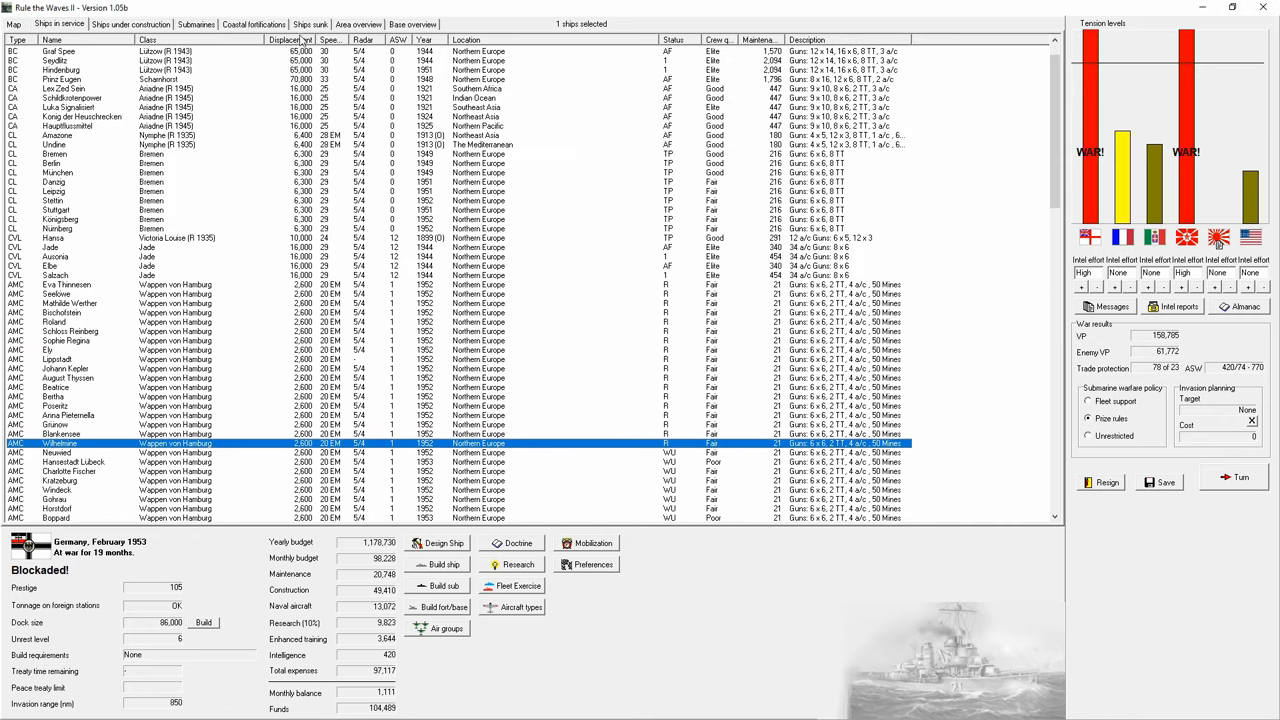
left_click(132, 24)
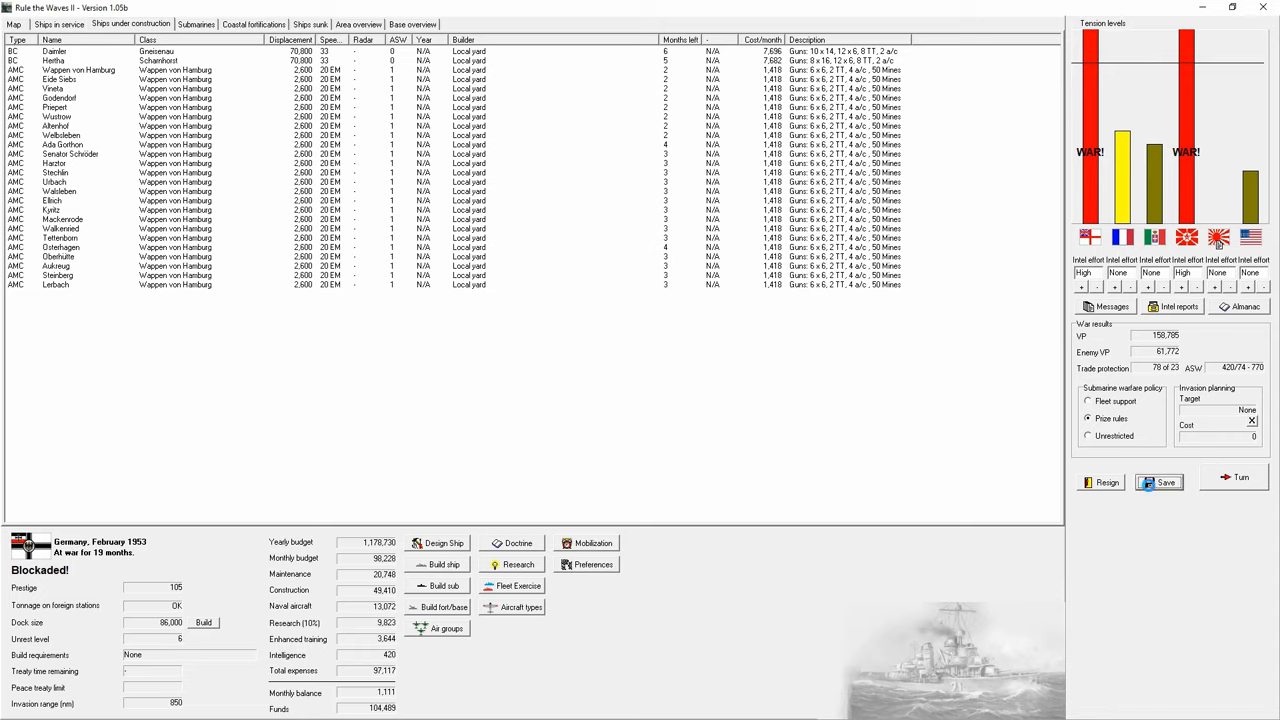
mouse_move(1240, 476)
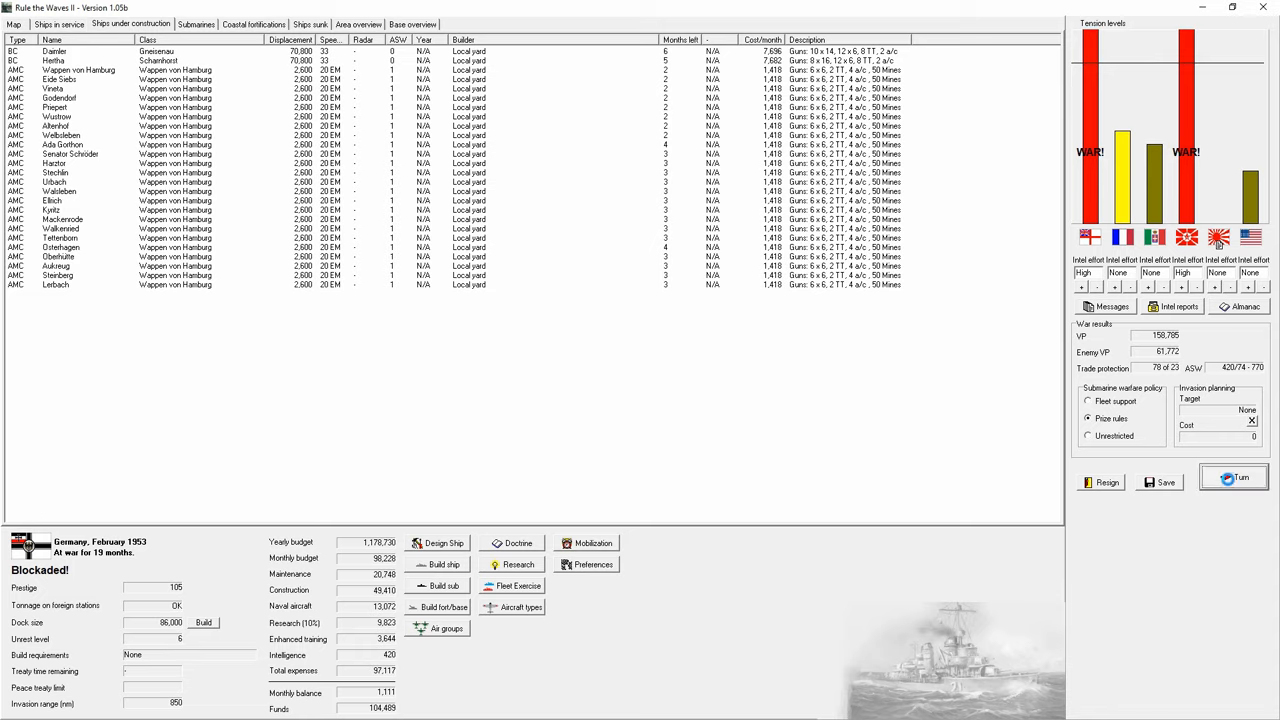
left_click(1236, 476)
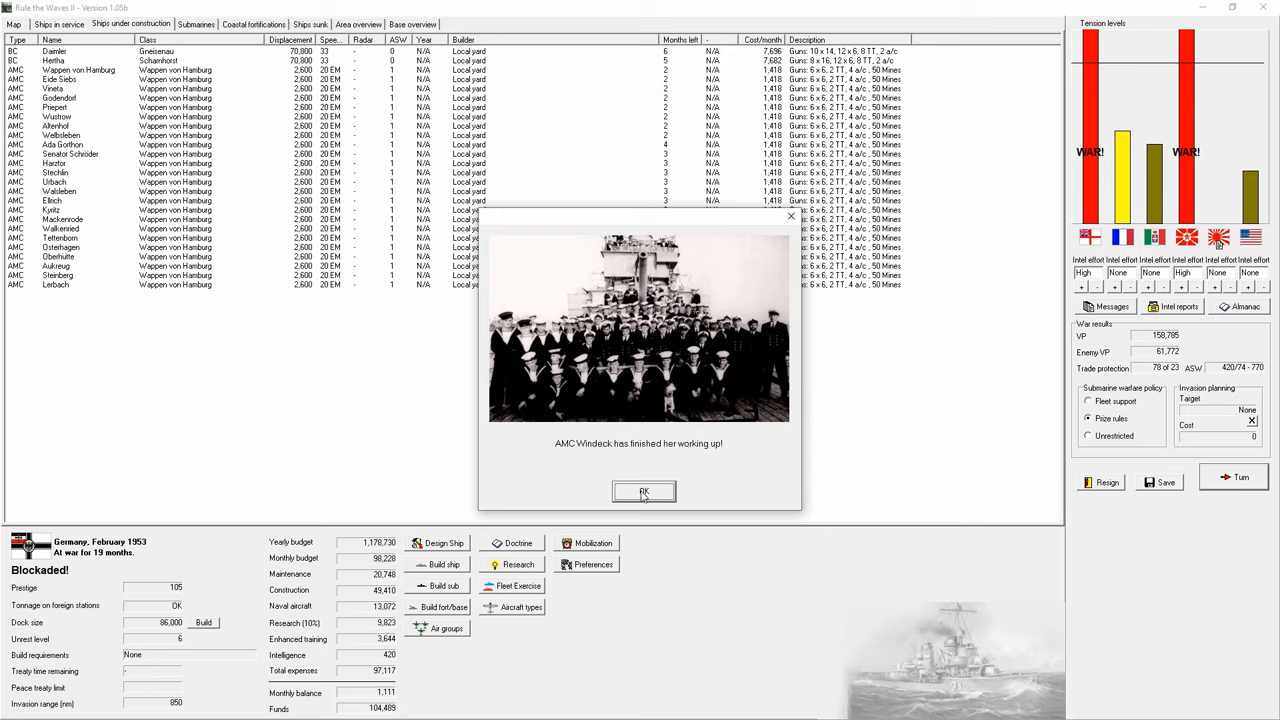
Step: Acknowledge peace with Great Britain and claim a possession in the peace agreement
left_click(644, 492)
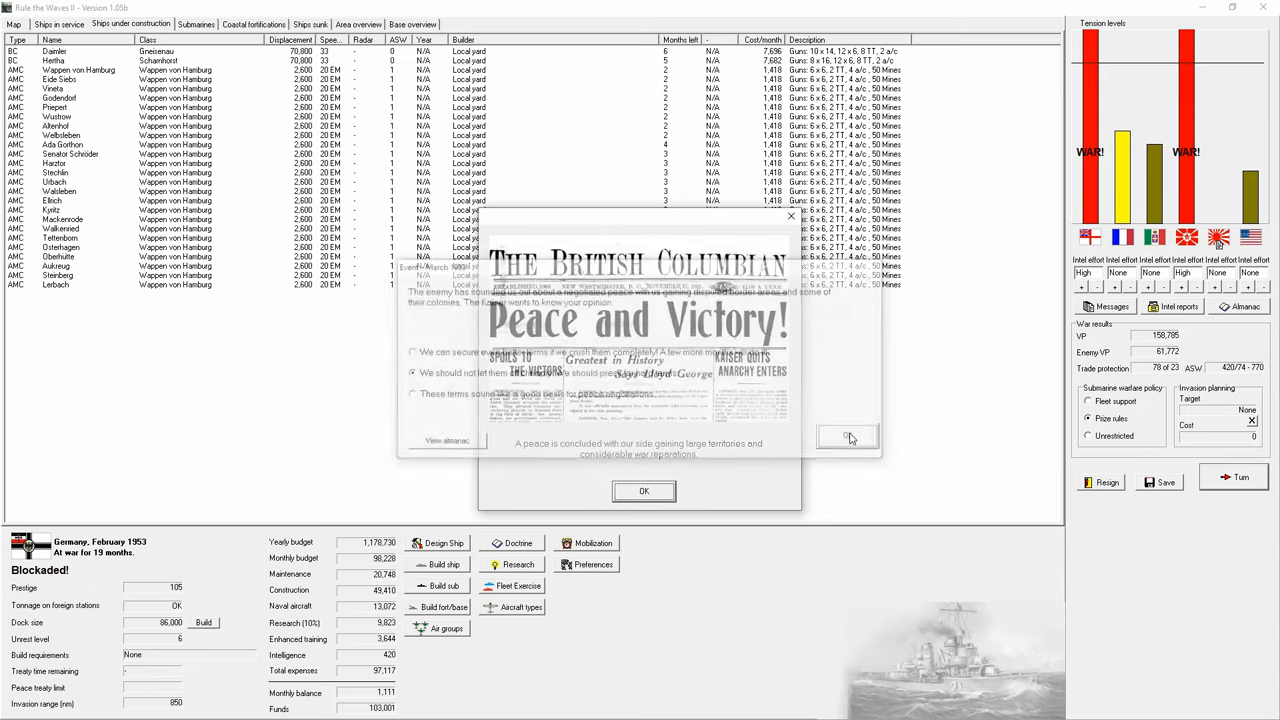
left_click(644, 490)
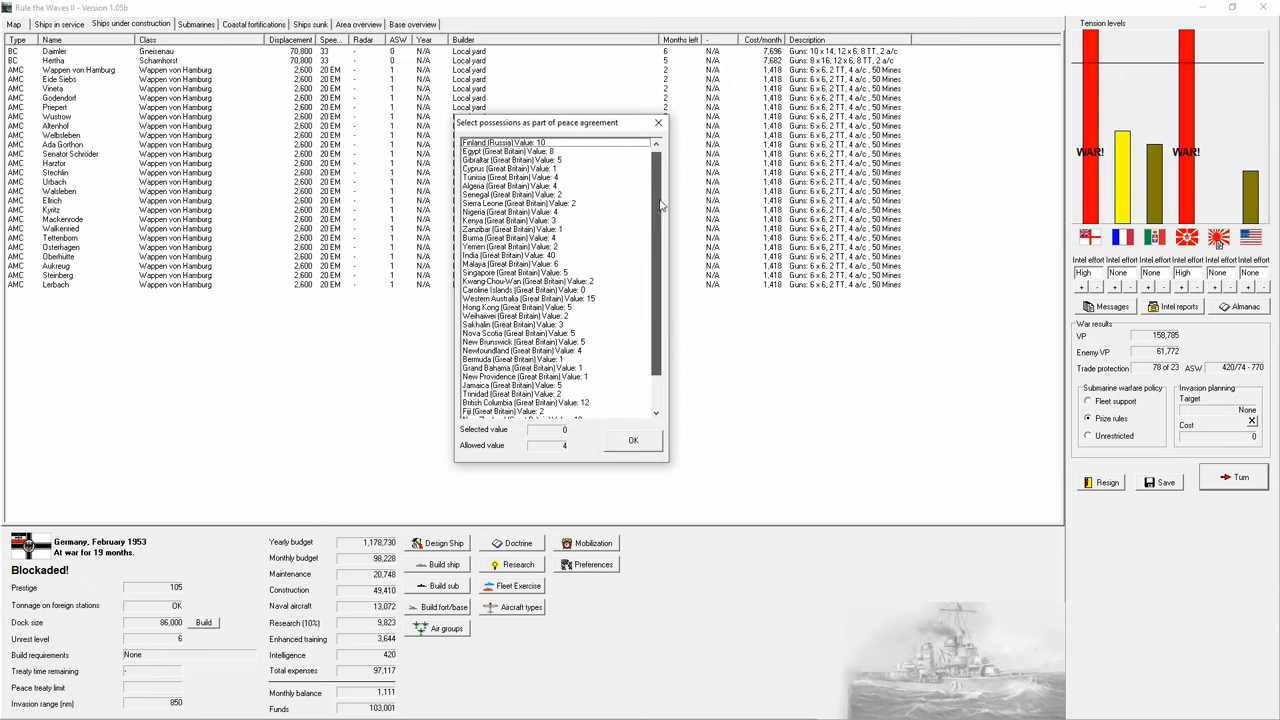
scroll("down", 3)
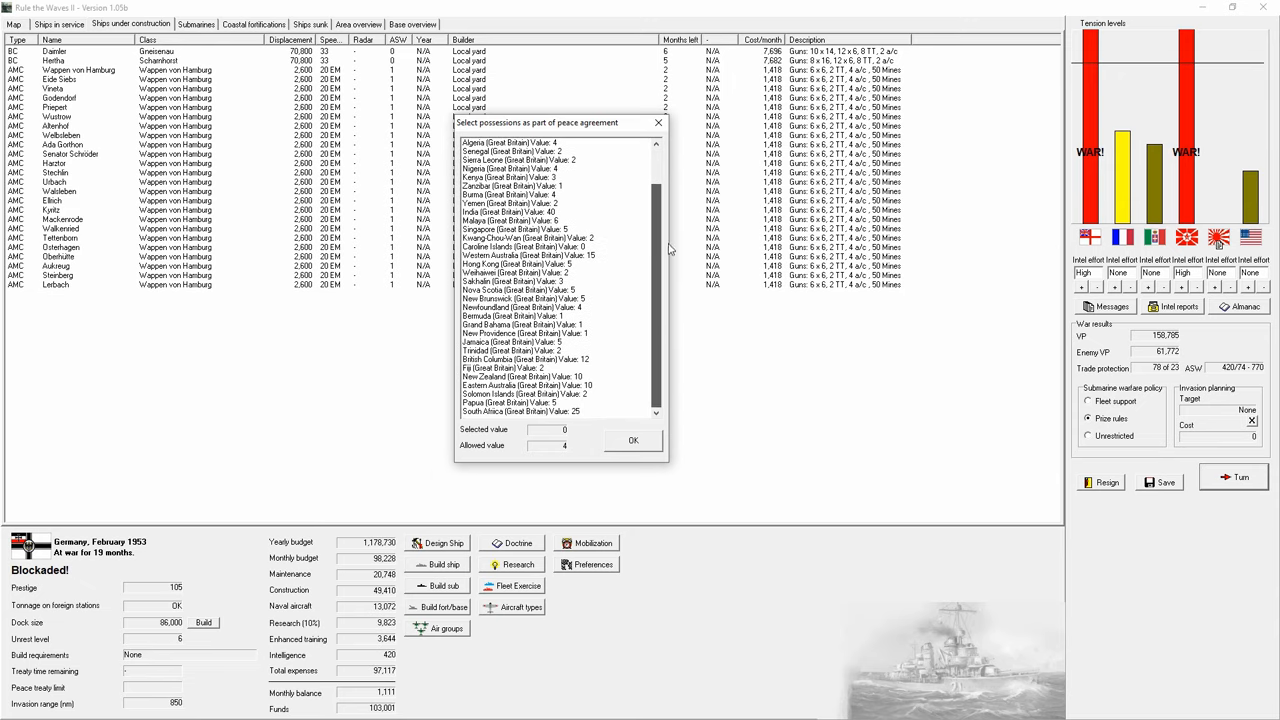
scroll("up", 3)
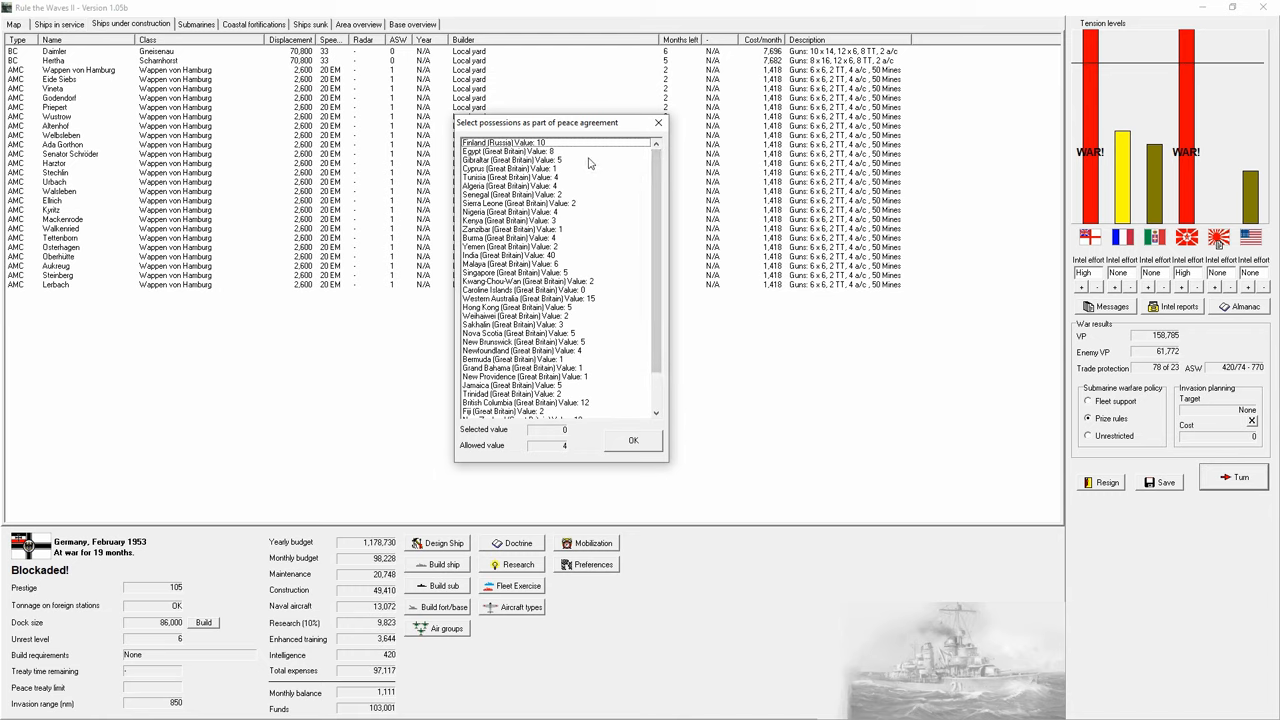
left_click(512, 176)
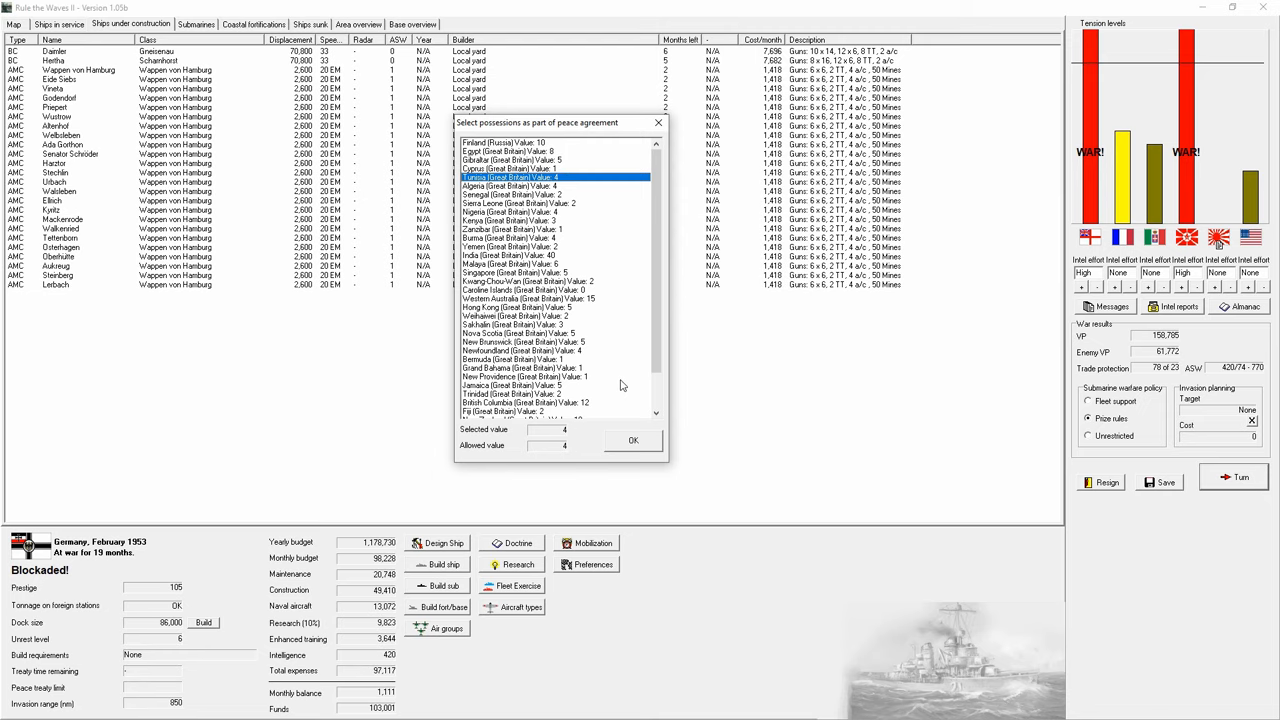
left_click(632, 440)
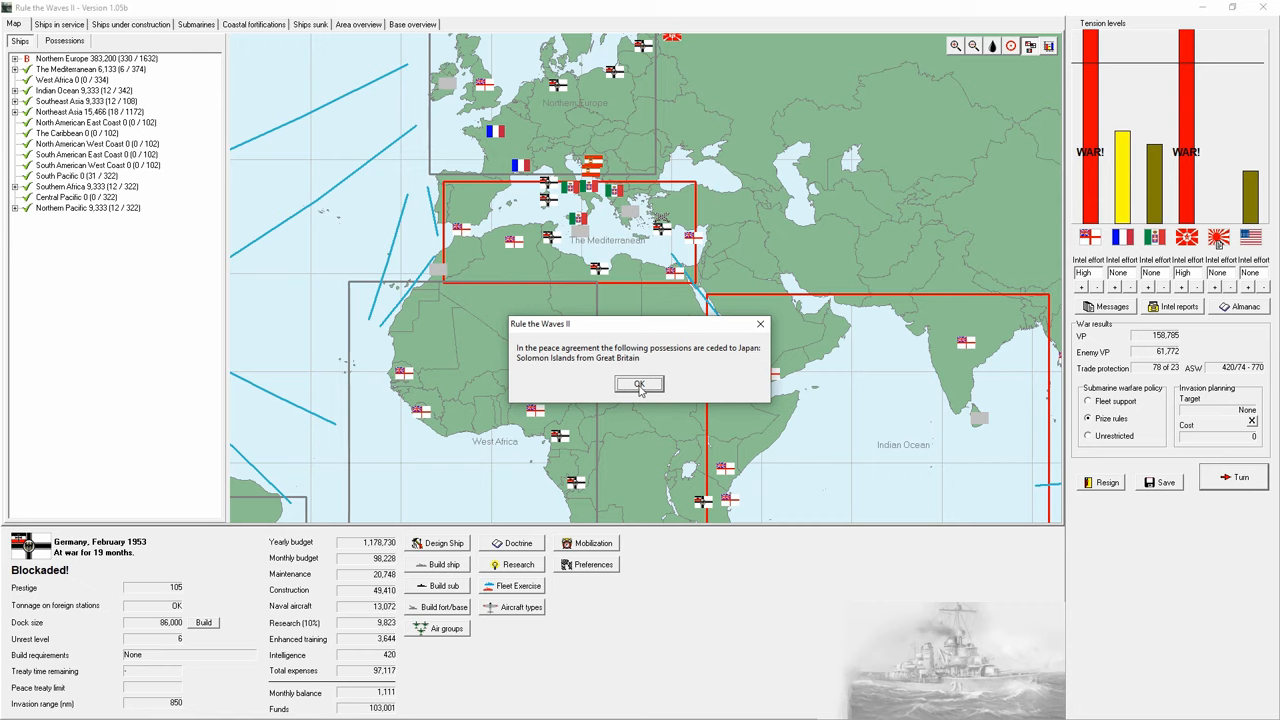
Step: Dismiss the ceded possessions, post-war fleet reductions and Zähringen internment return notices
left_click(640, 384)
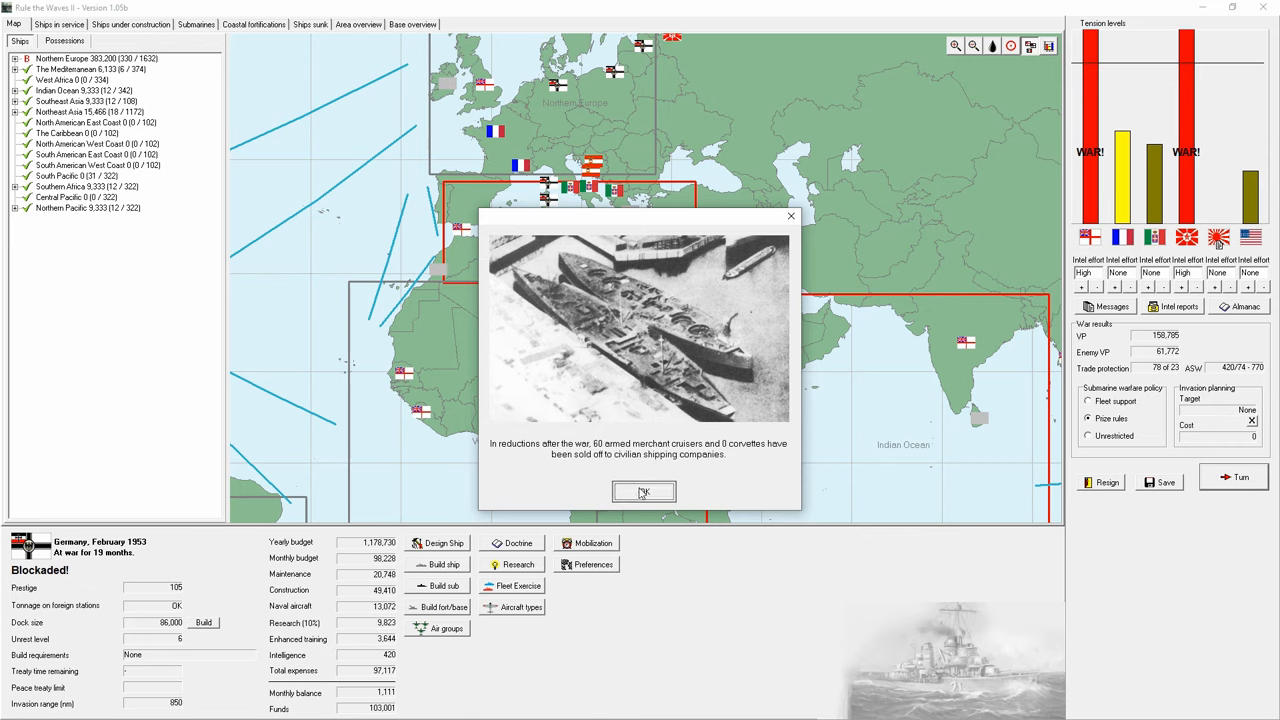
left_click(644, 492)
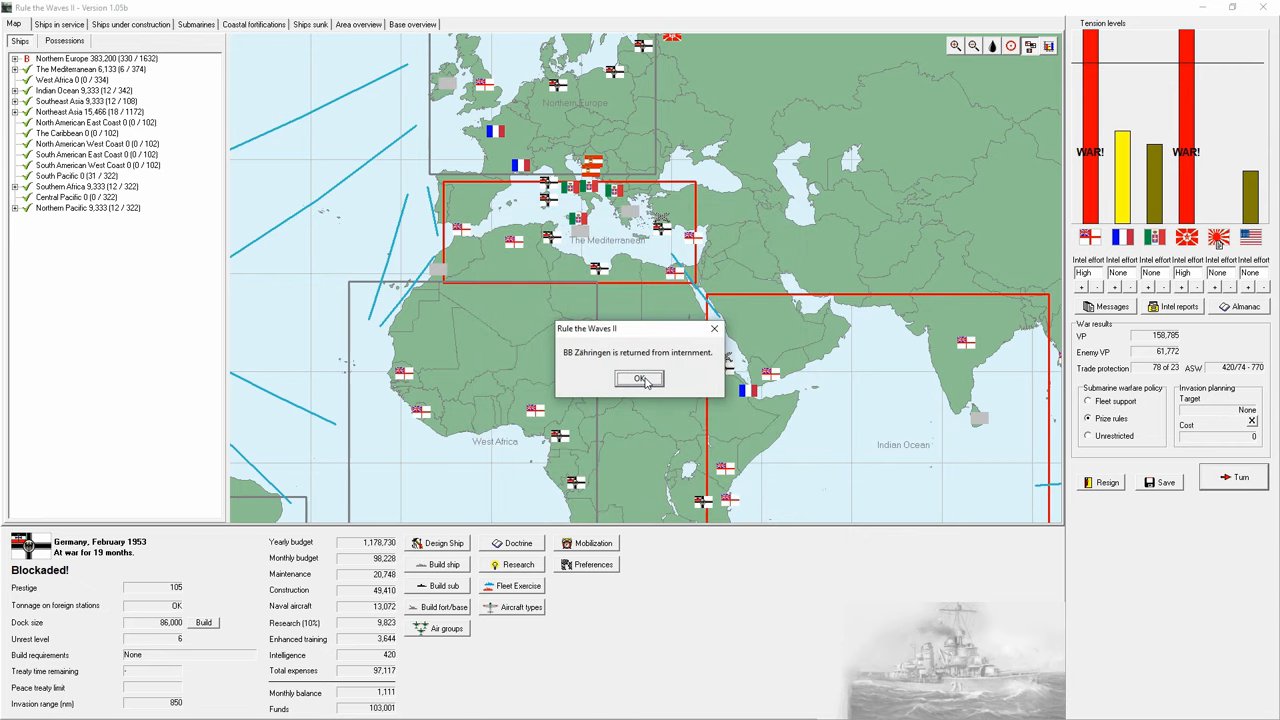
left_click(640, 380)
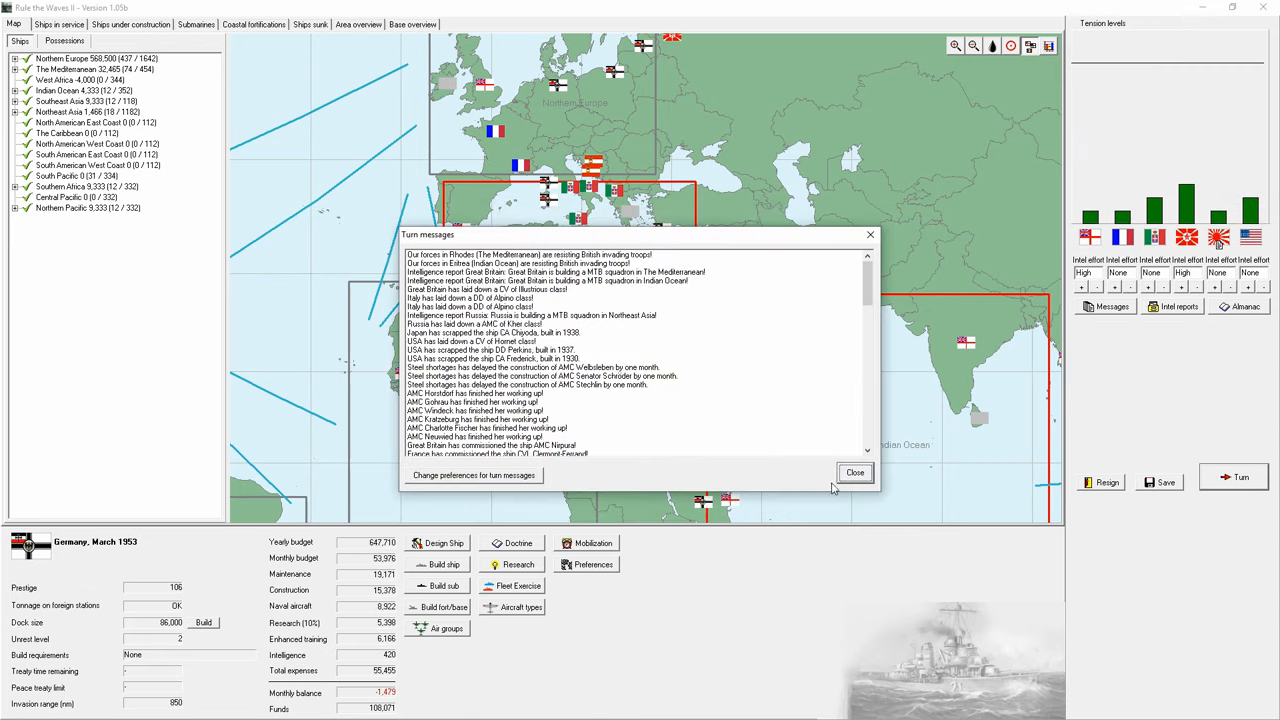
Step: Move BB Zähringen and BC Goeben to Northern Europe and return to the world map
left_click(854, 472)
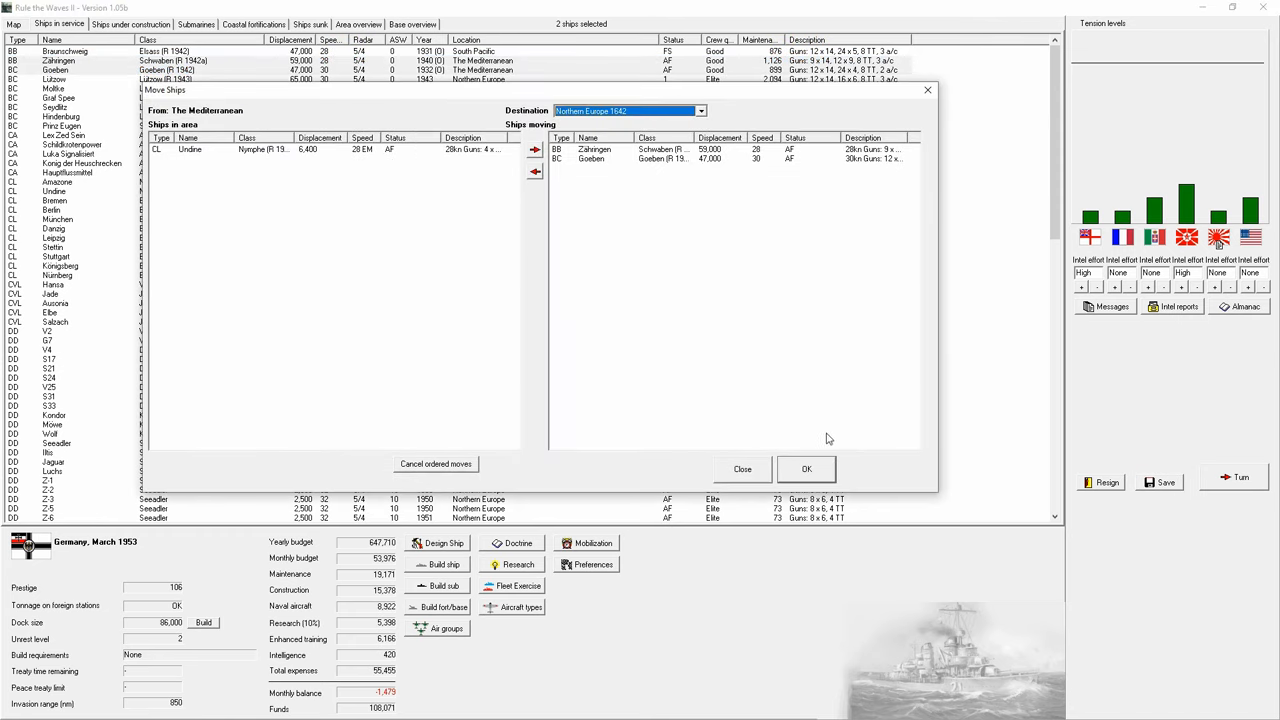
left_click(806, 468)
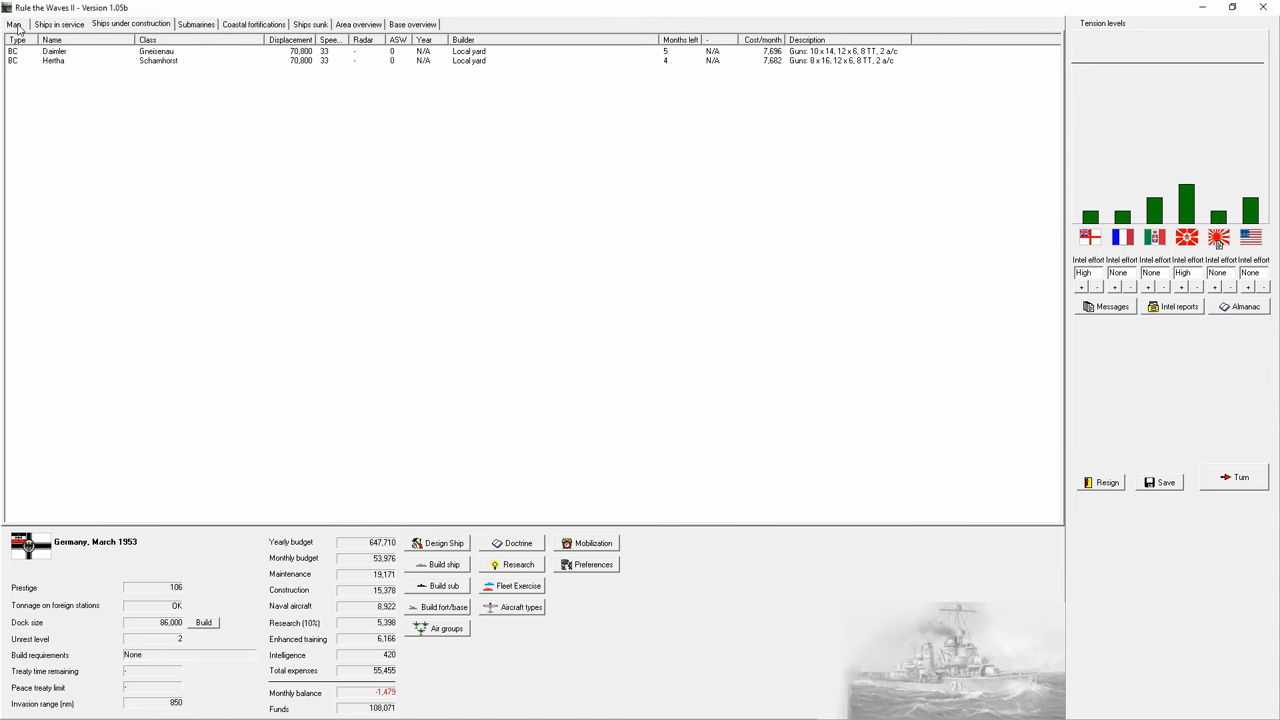
left_click(12, 24)
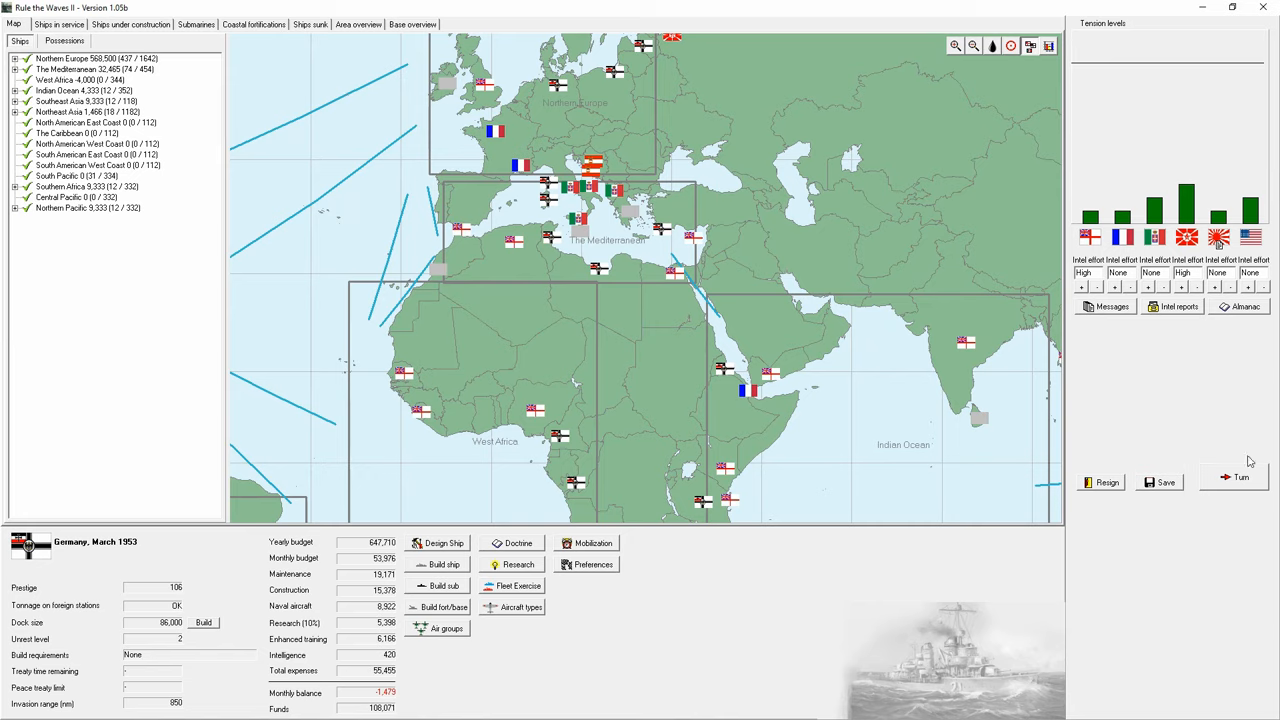
mouse_move(1192, 338)
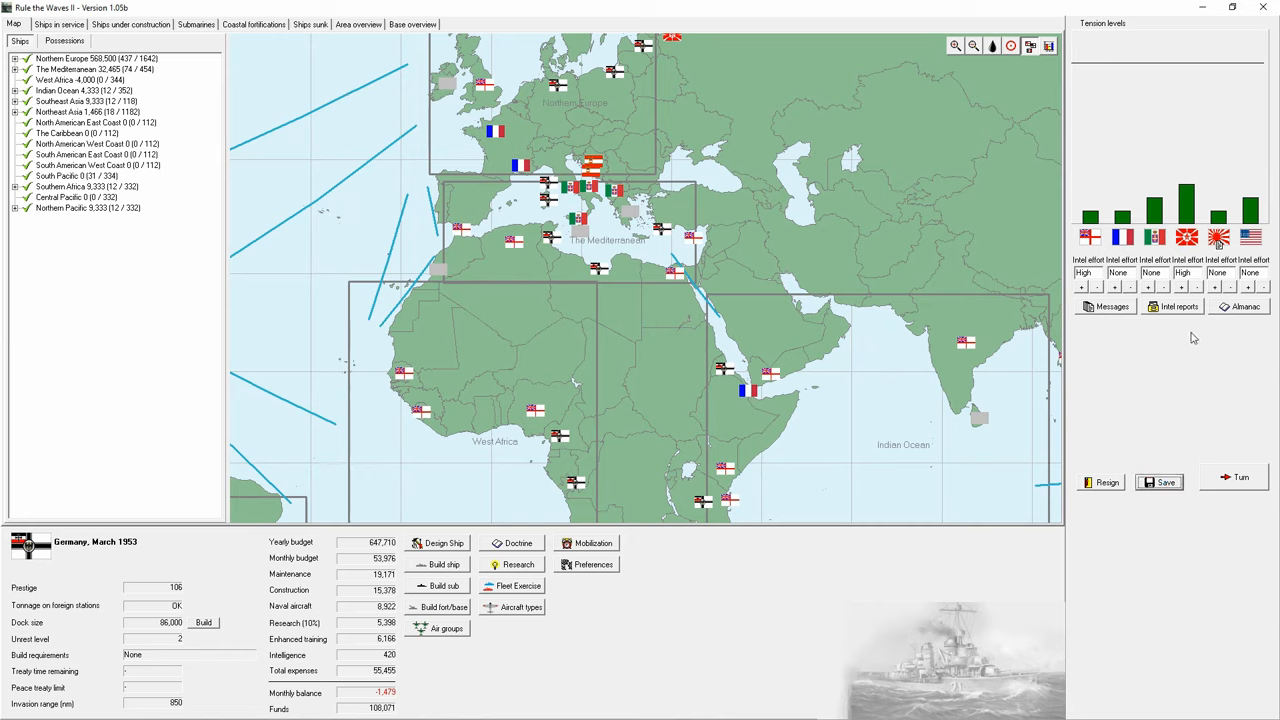
Step: Cut intelligence spending, clear the March and April turn reports and advance into June 1953
left_click(1080, 288)
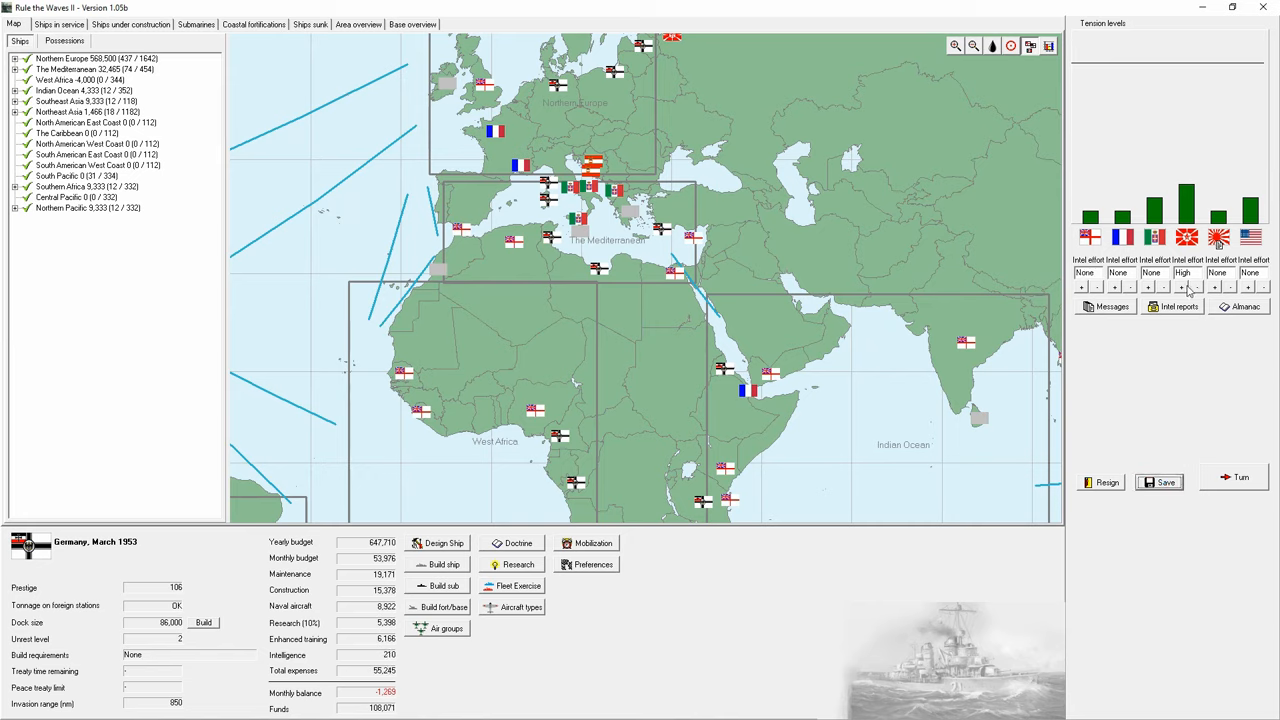
left_click(1238, 476)
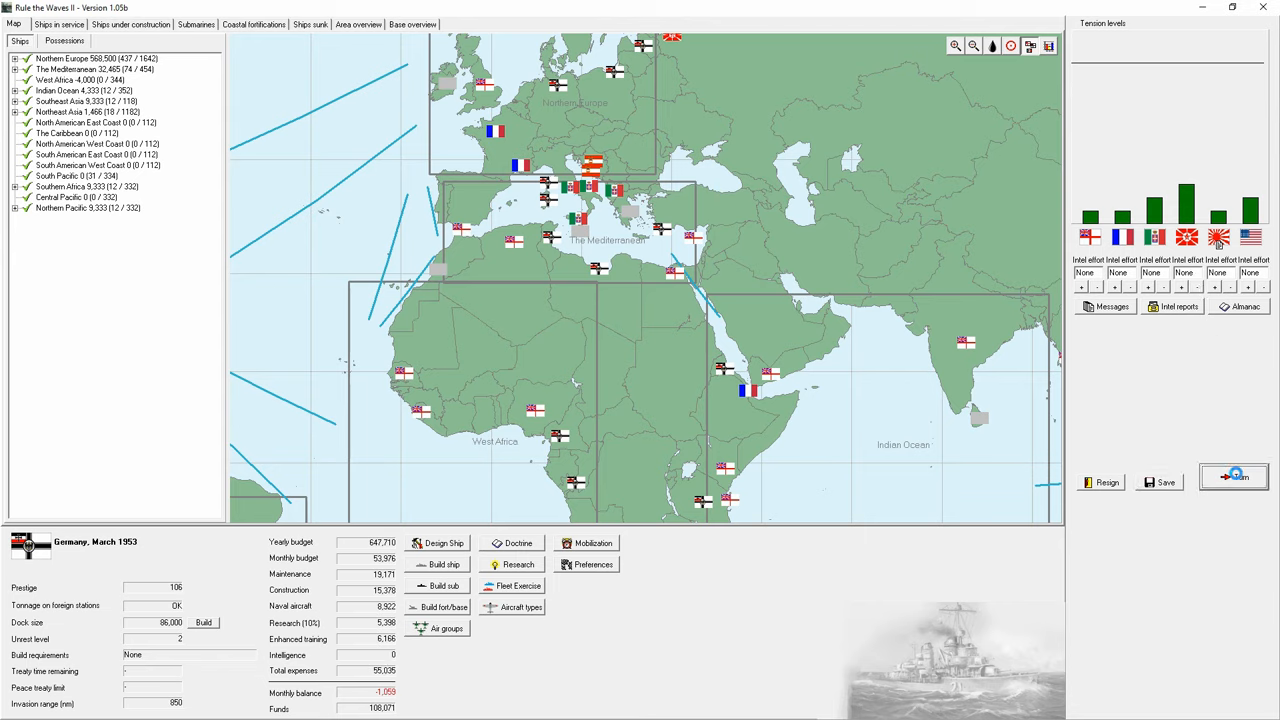
left_click(1232, 476)
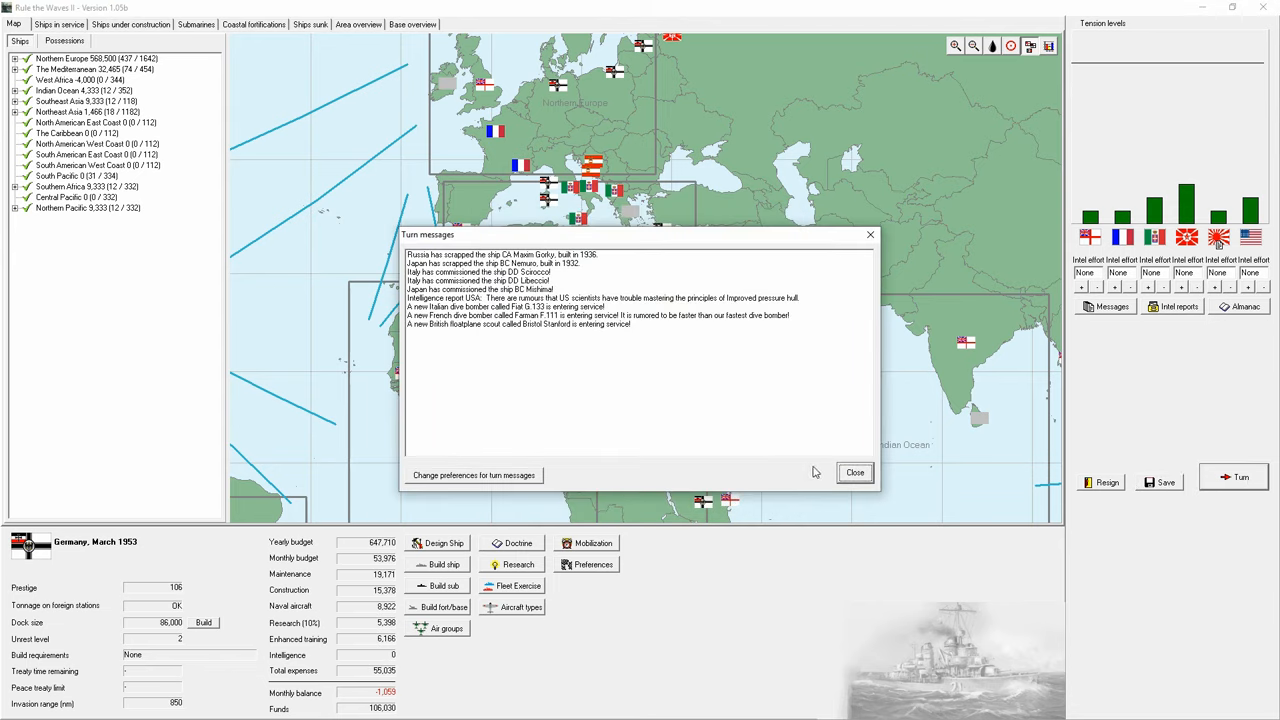
left_click(1240, 476)
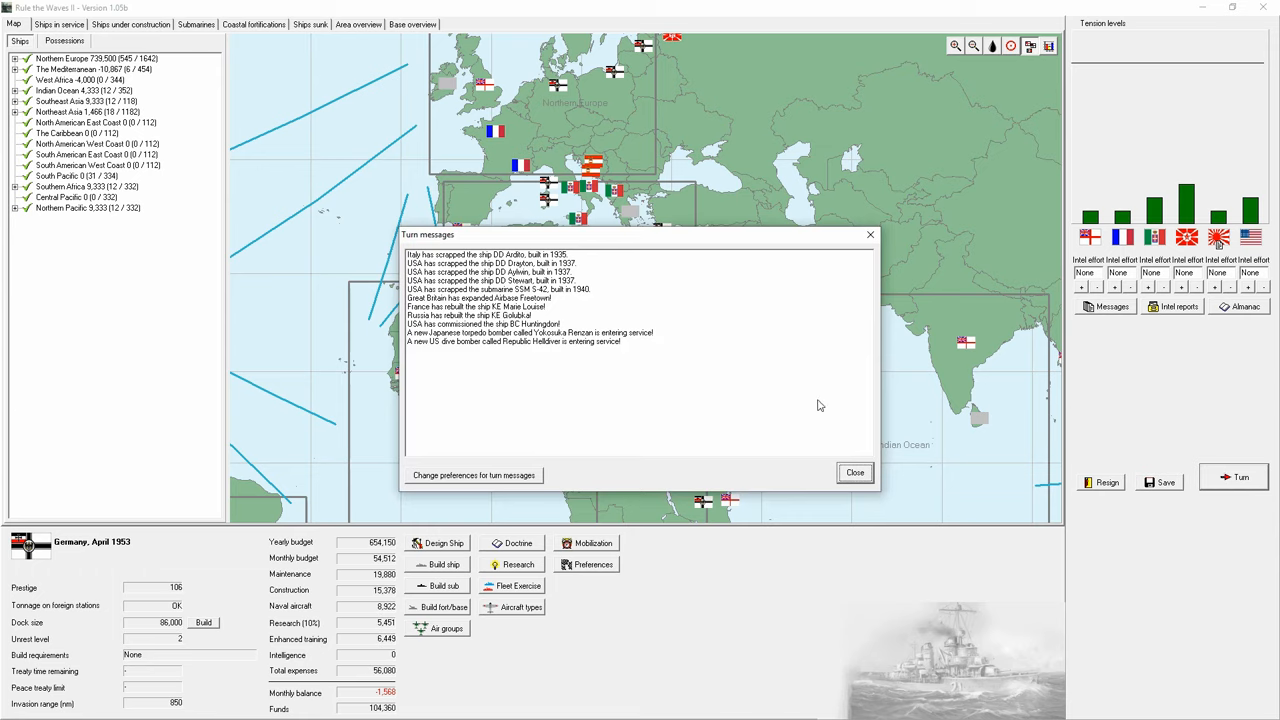
left_click(856, 472)
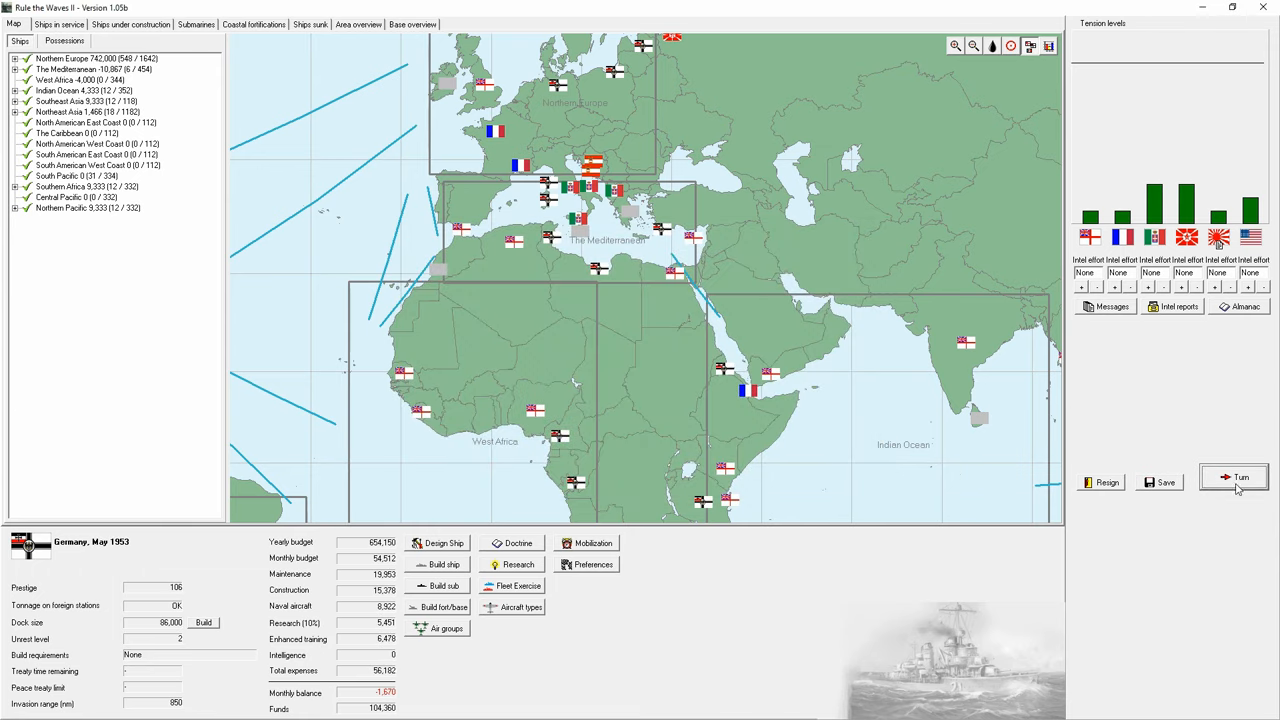
left_click(1234, 476)
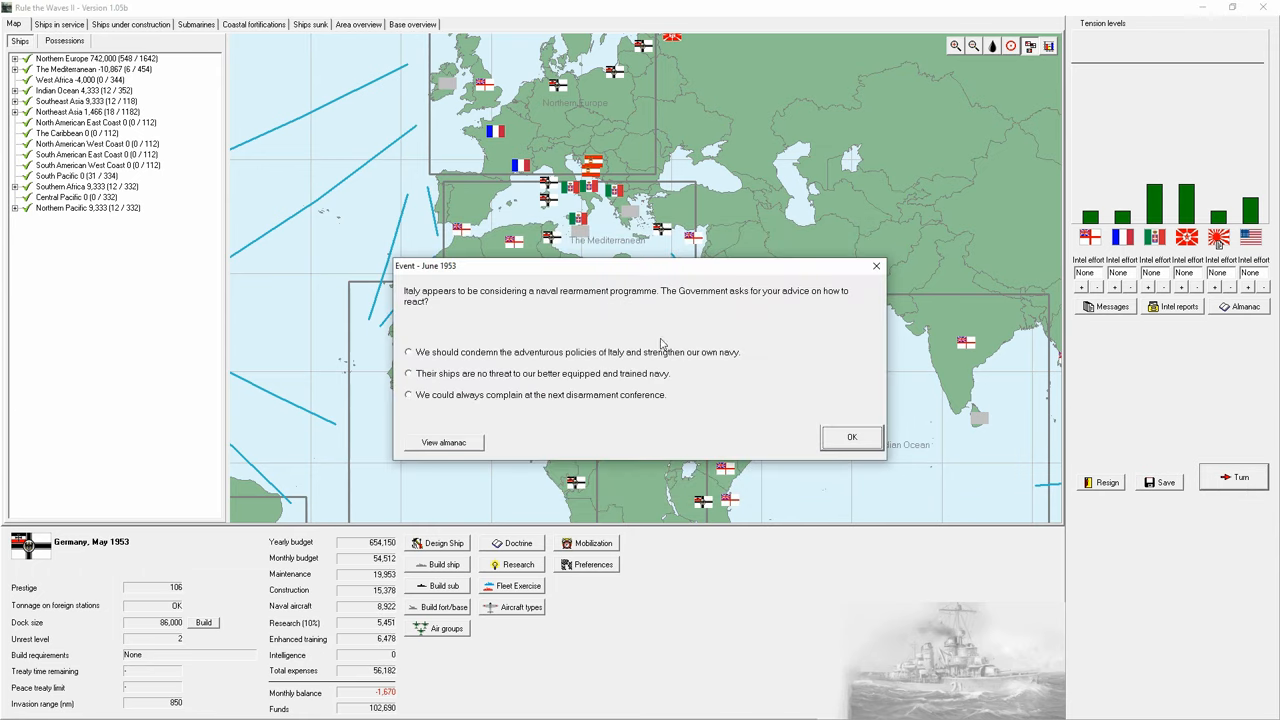
mouse_move(620, 304)
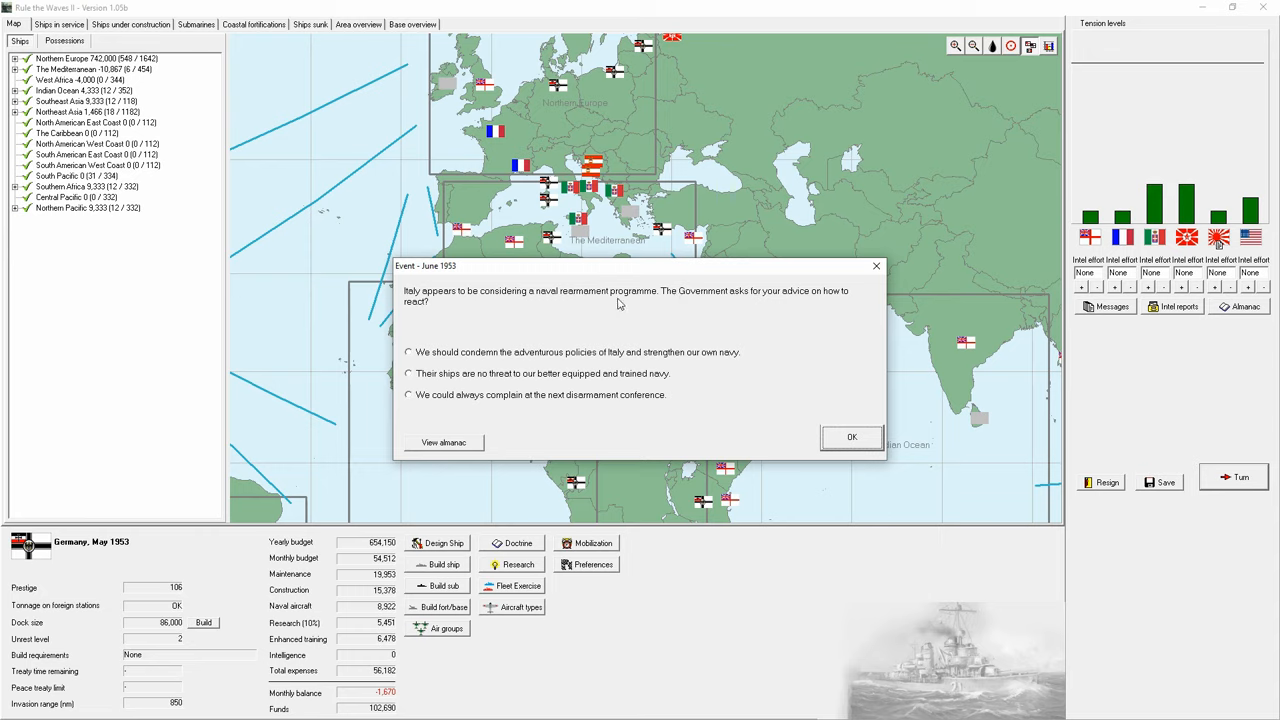
mouse_move(540, 358)
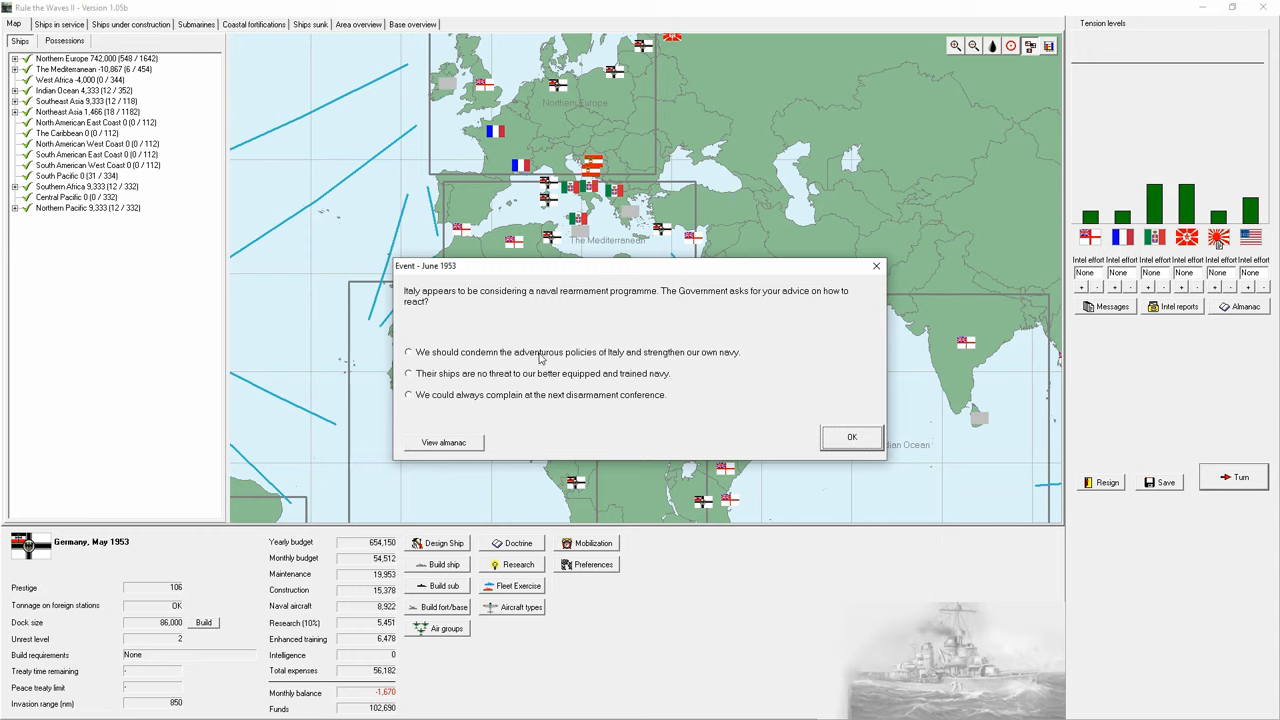
Step: Answer Italy's rearmament event and refuse automatic air units for all empty airbases
left_click(852, 436)
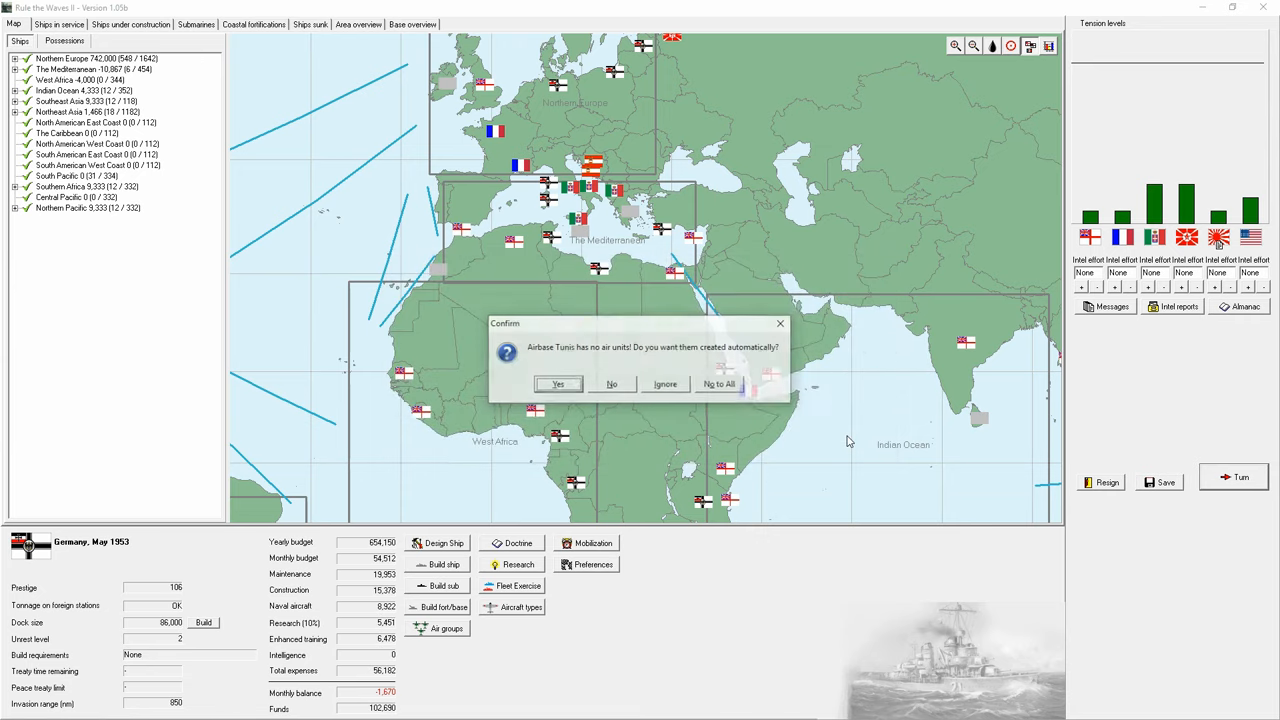
mouse_move(648, 420)
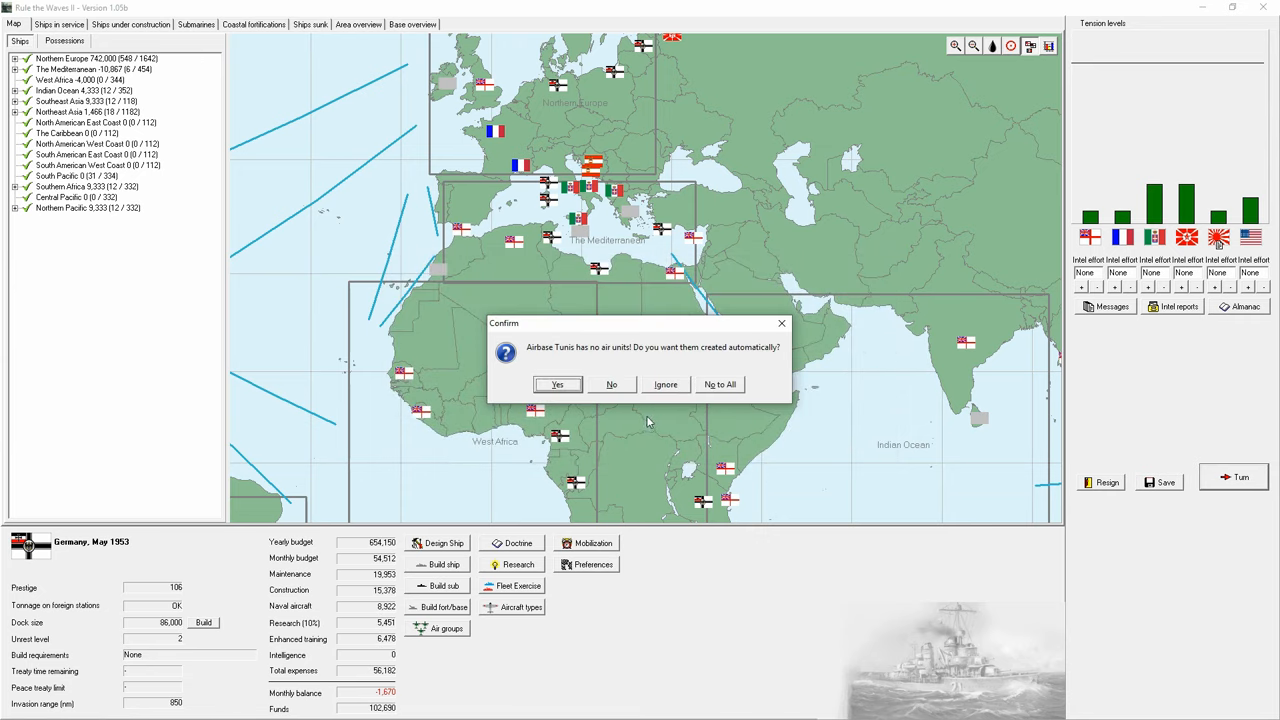
mouse_move(716, 392)
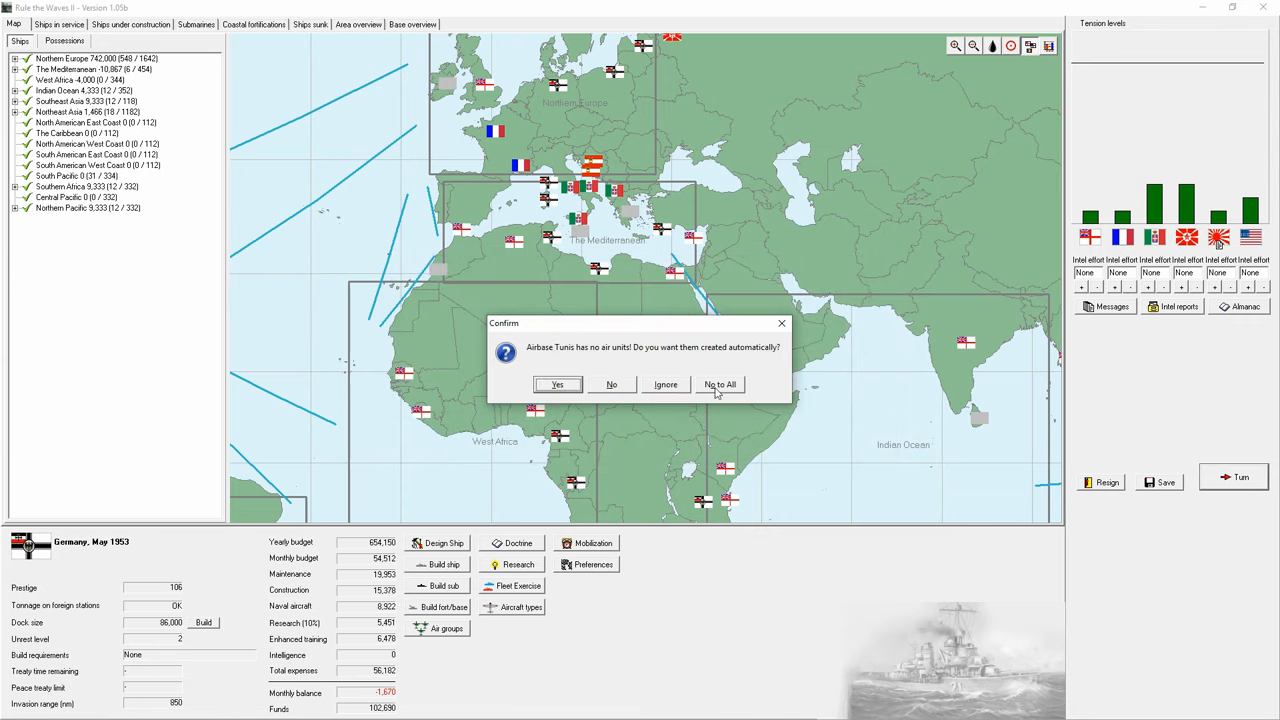
left_click(720, 384)
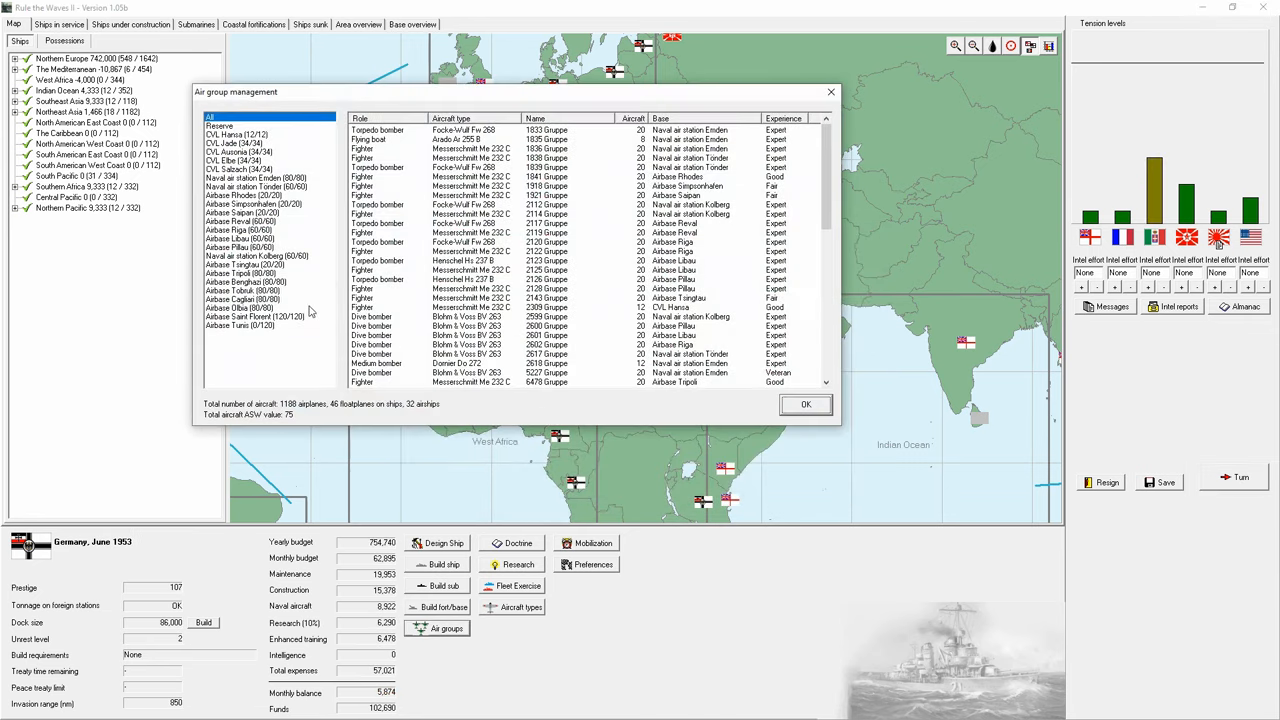
Step: Add fighter, dive bomber and torpedo bomber squadrons to Airbase Tunis and return to the map
left_click(240, 324)
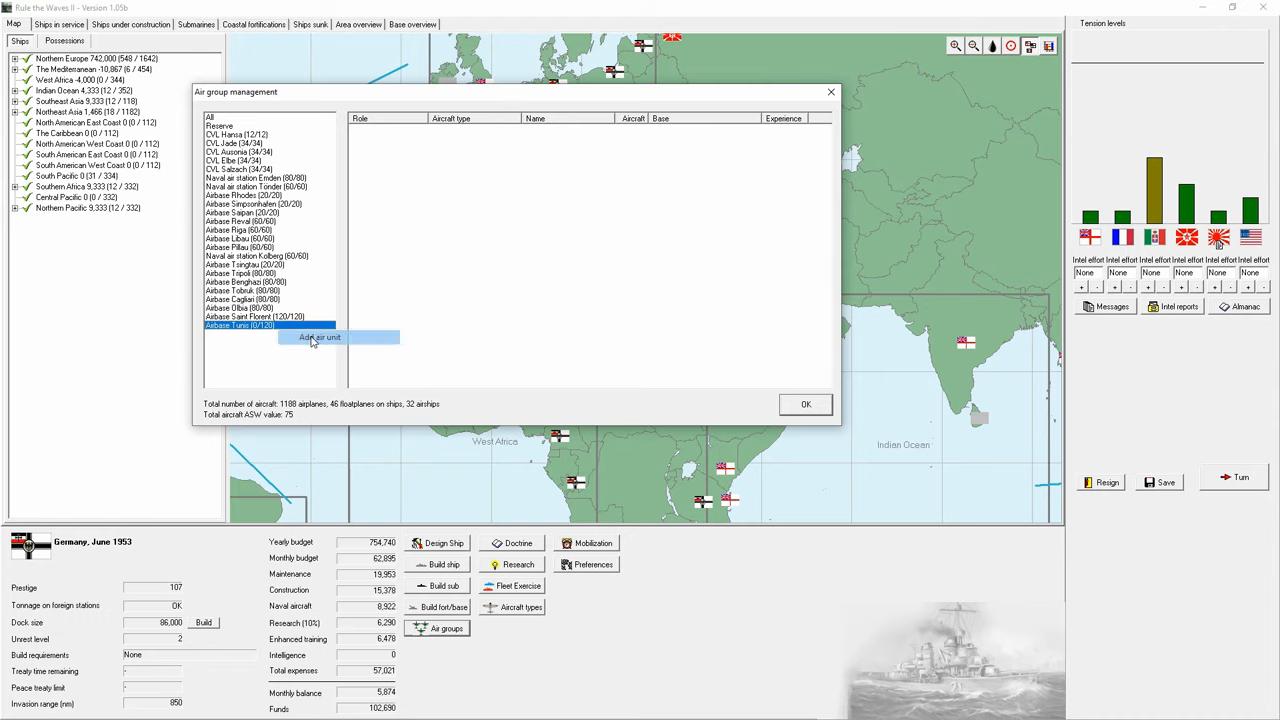
left_click(320, 336)
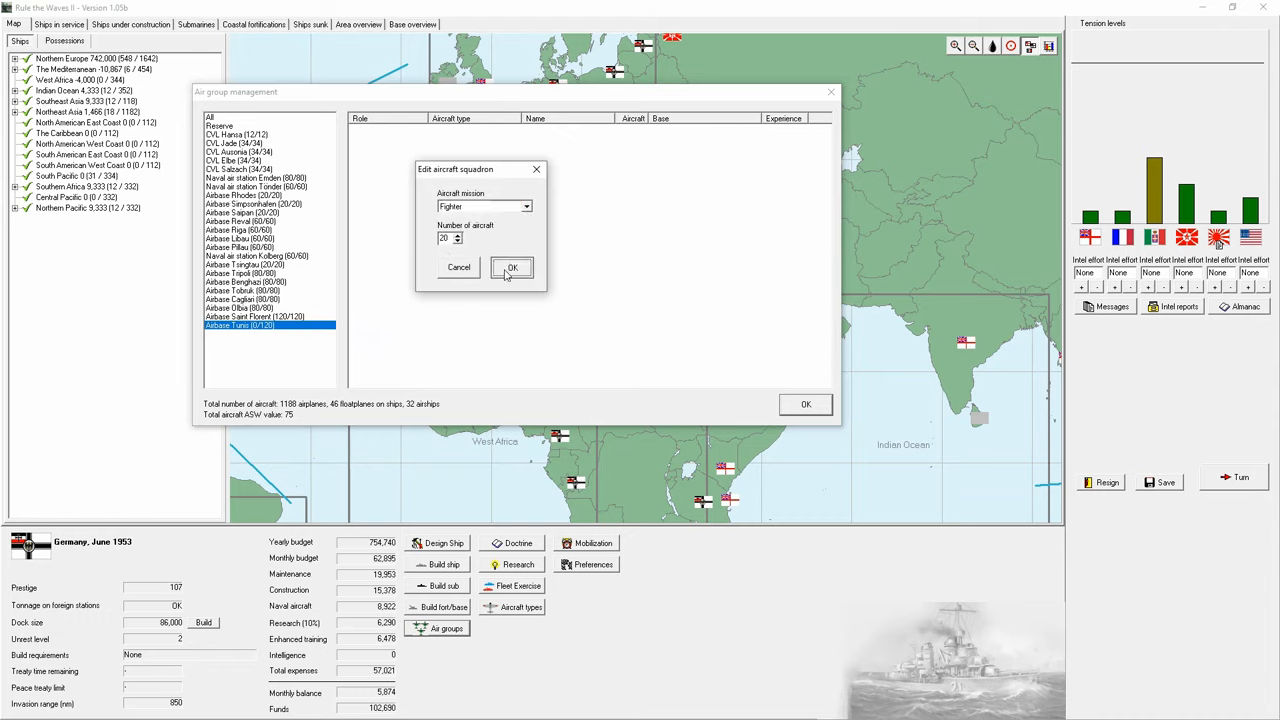
left_click(512, 268)
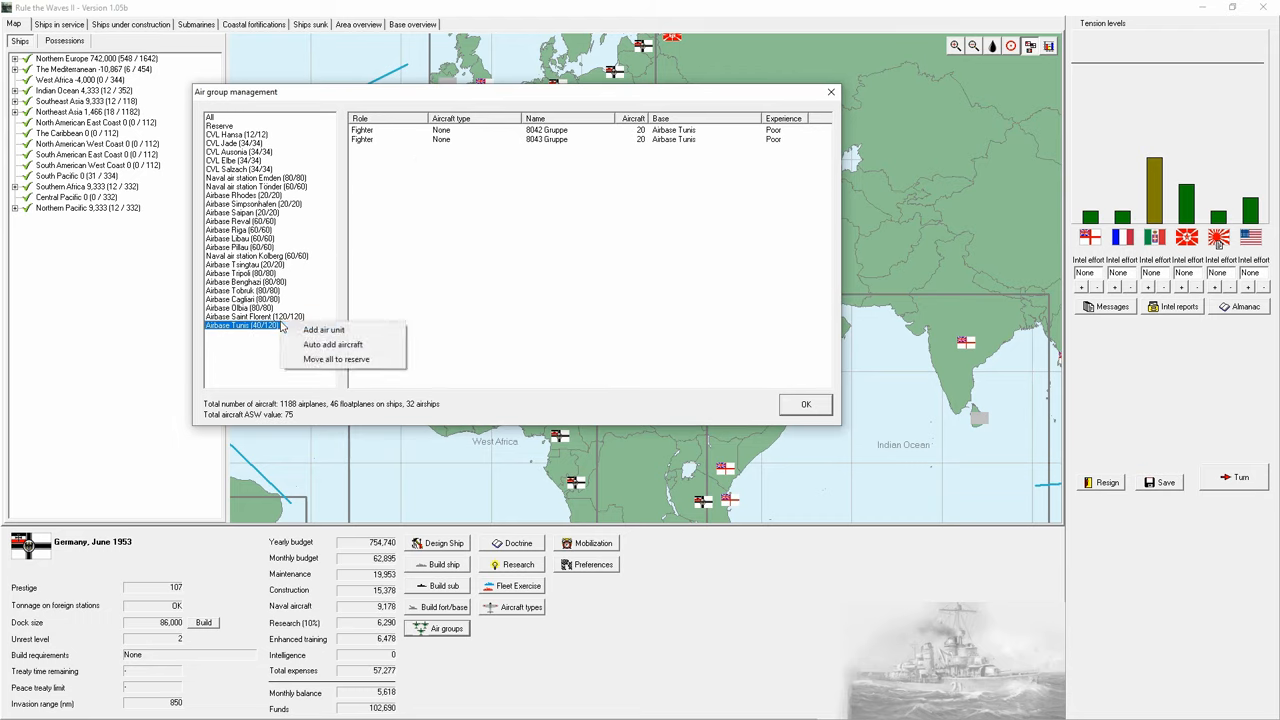
left_click(324, 328)
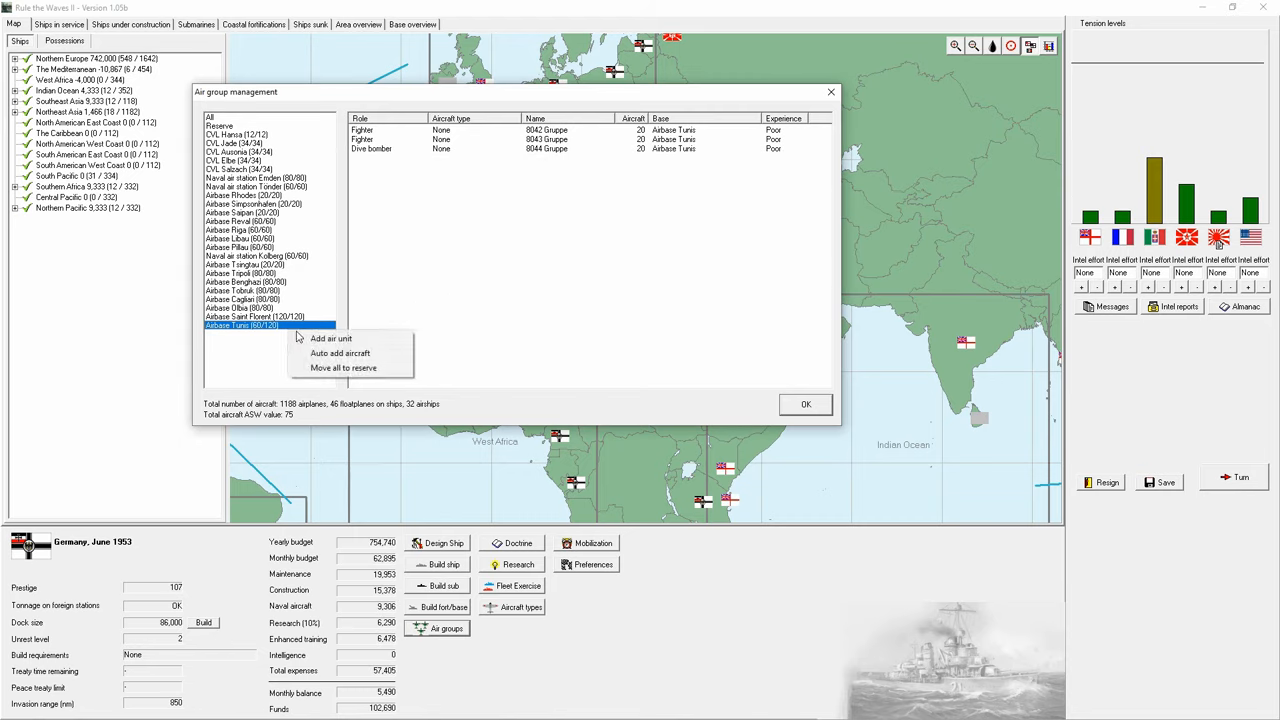
left_click(332, 338)
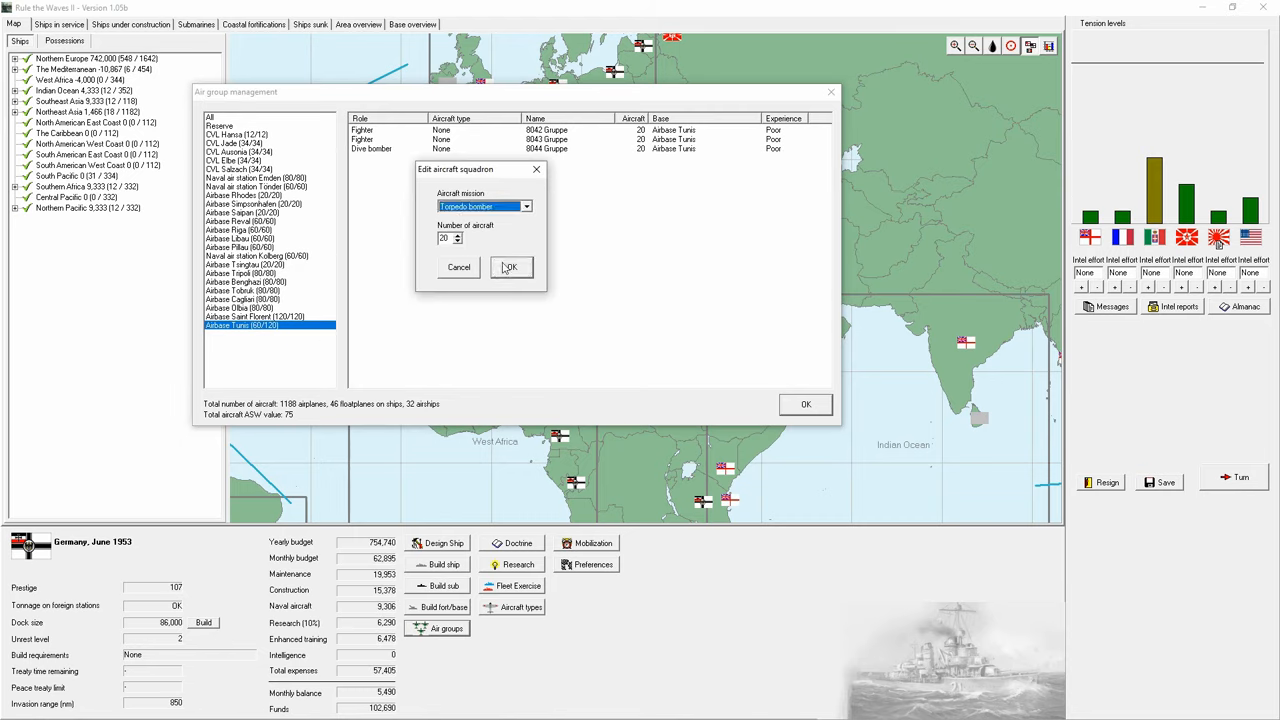
left_click(510, 268)
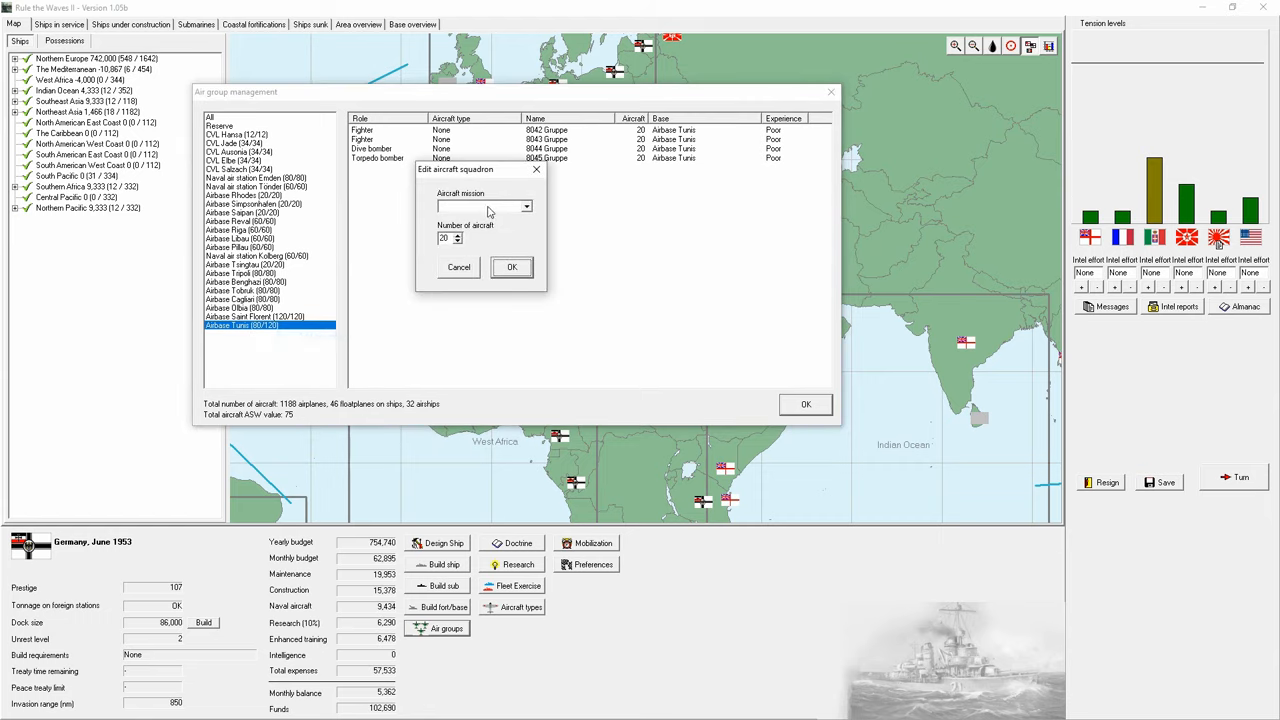
left_click(512, 268)
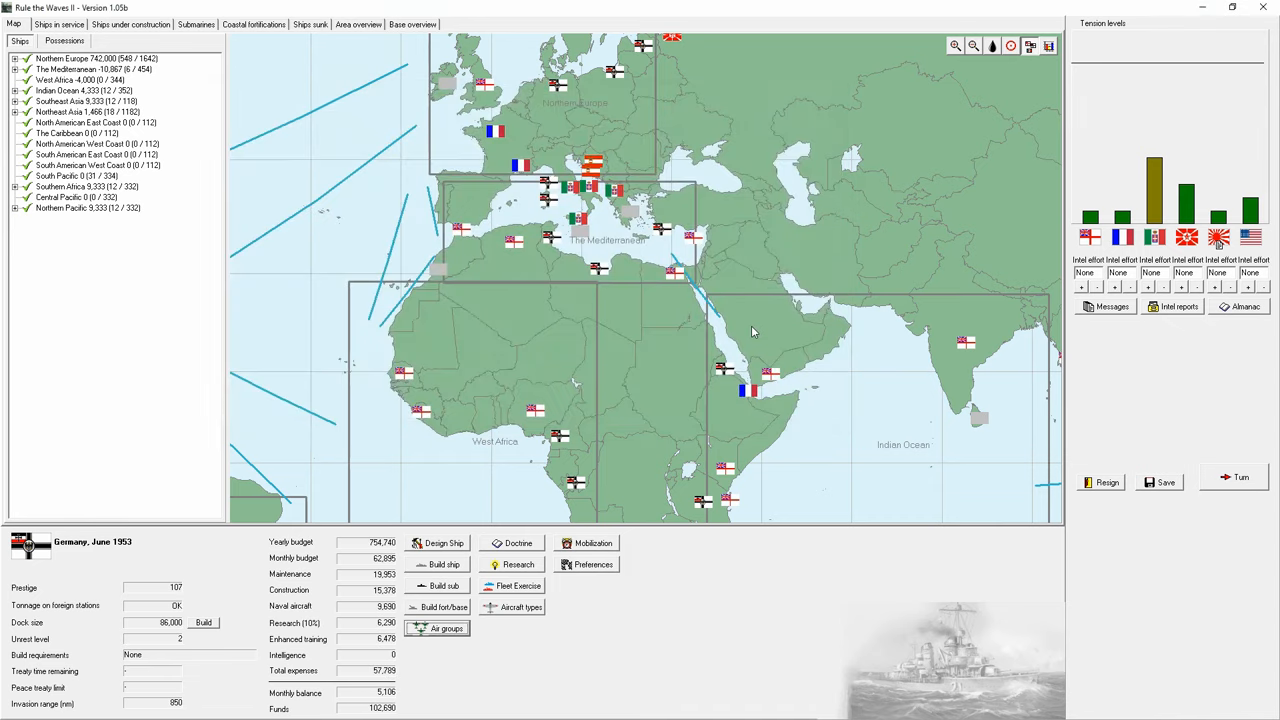
mouse_move(430, 644)
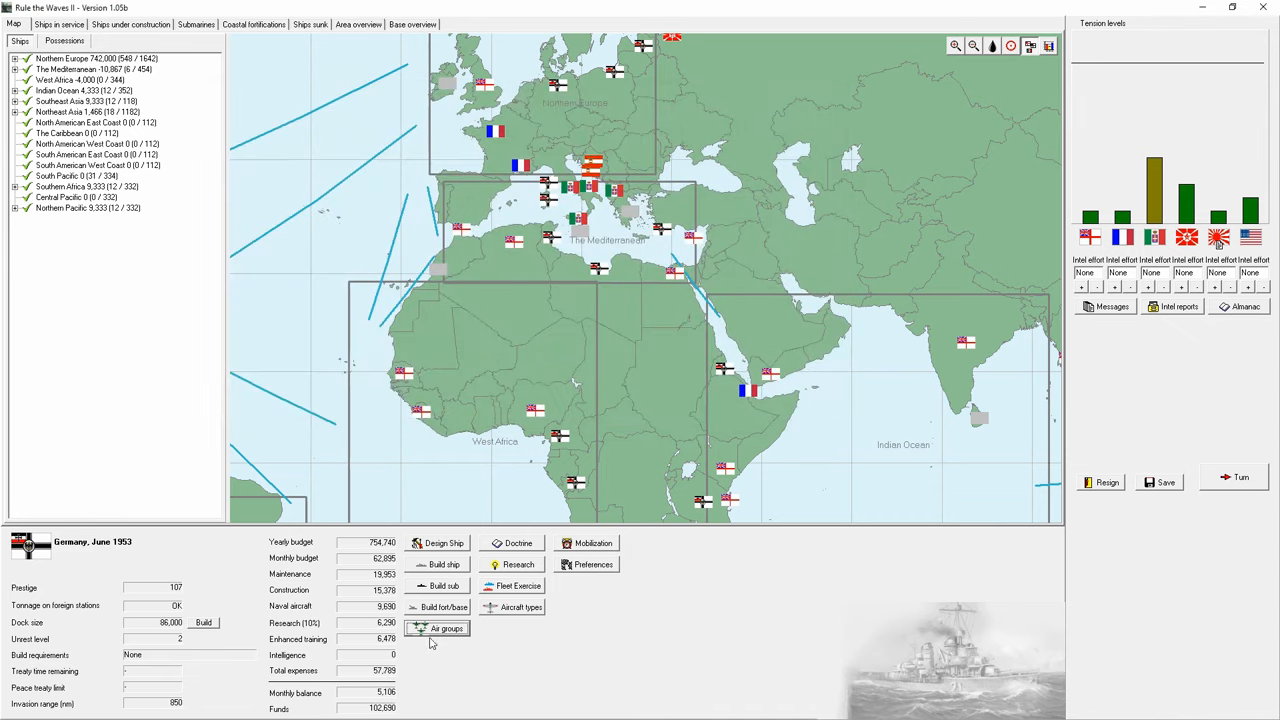
Step: Pay for larger docks, then dismiss the commissioning, radar-rights and missile research notices and the turn report
left_click(204, 622)
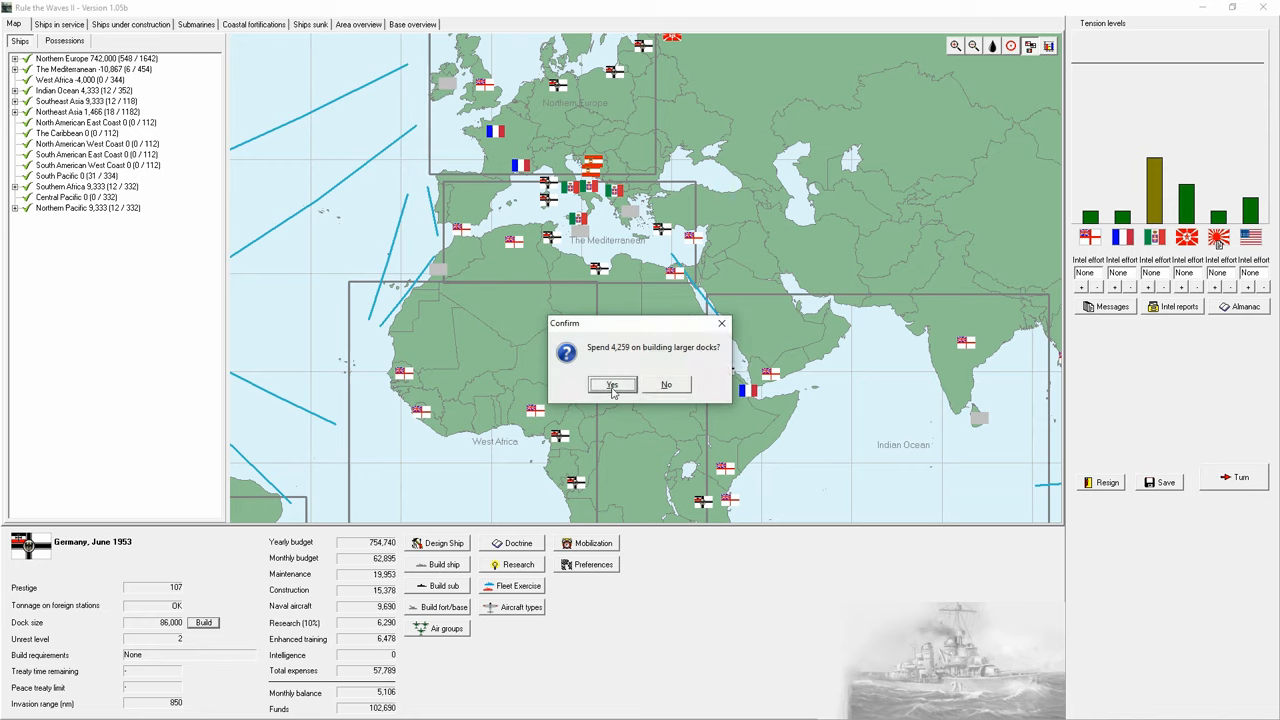
left_click(612, 384)
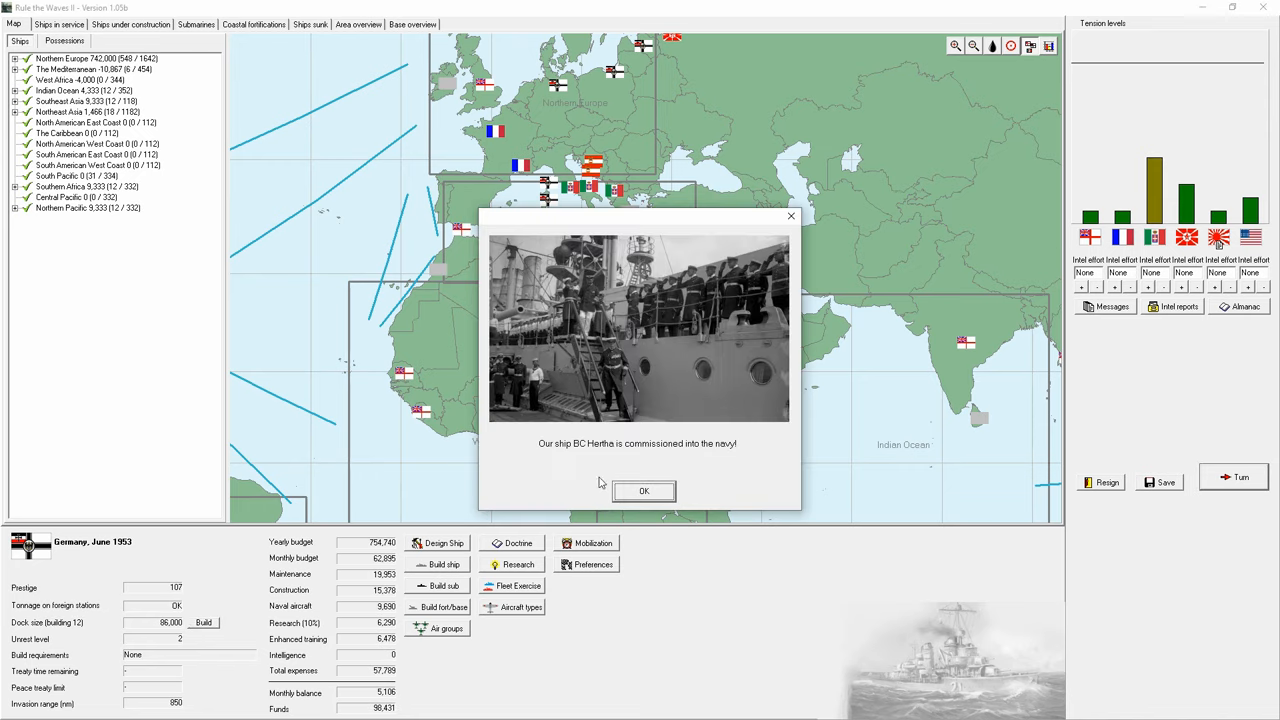
left_click(644, 492)
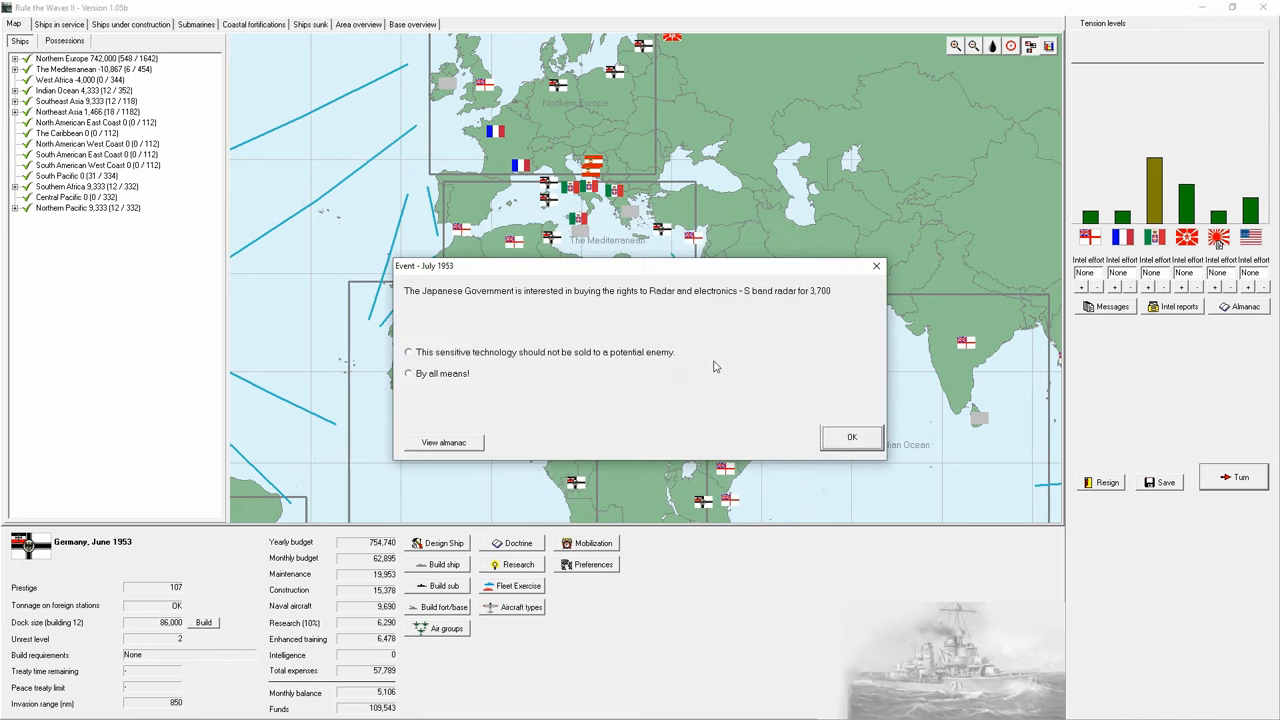
mouse_move(520, 308)
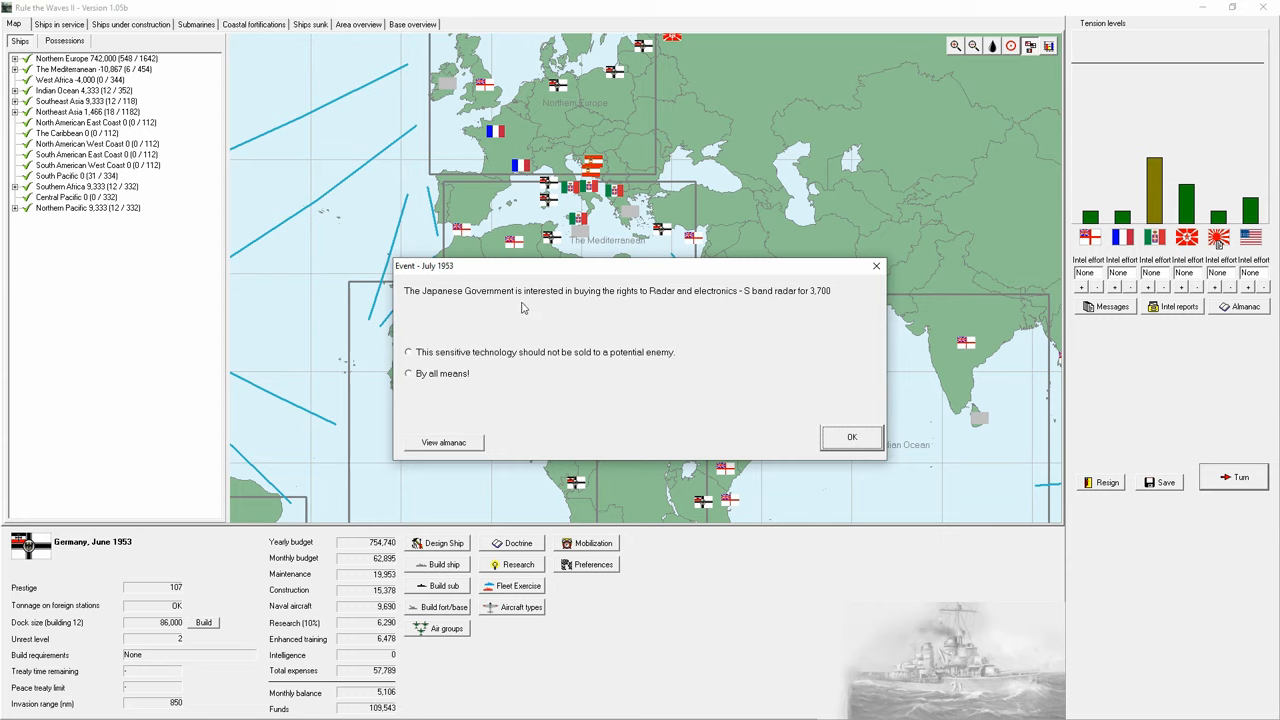
left_click(852, 436)
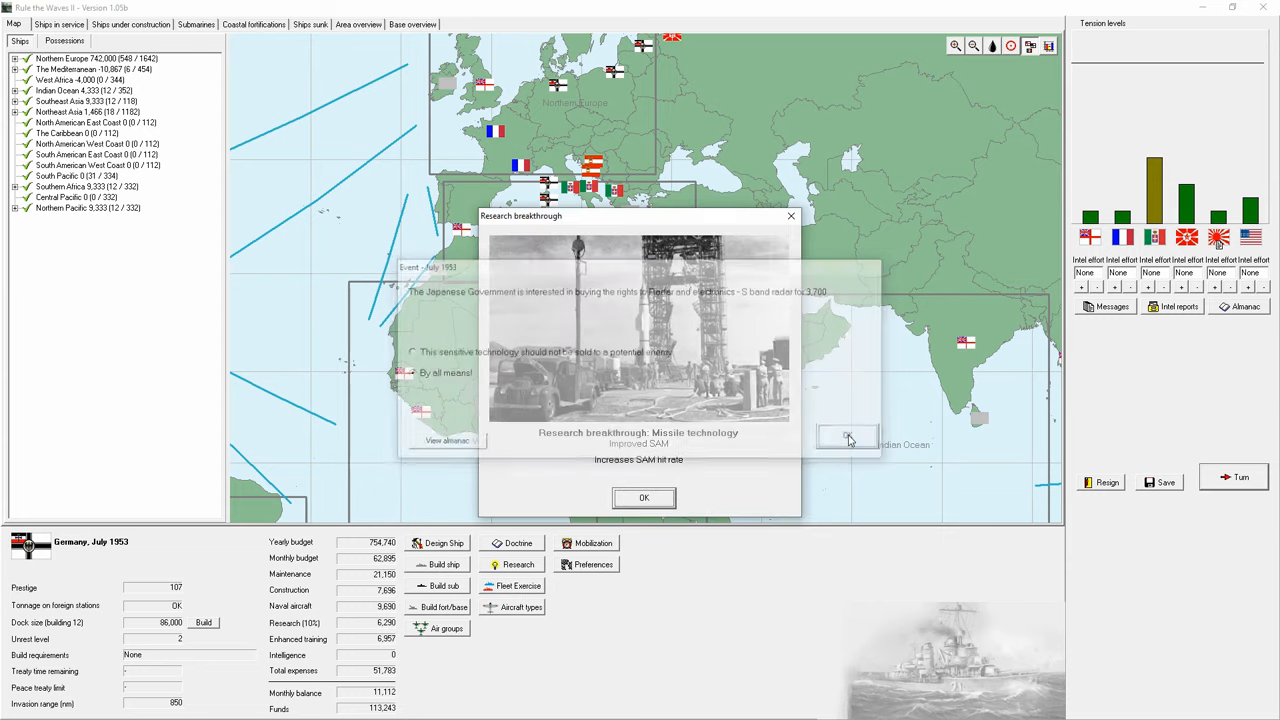
left_click(644, 498)
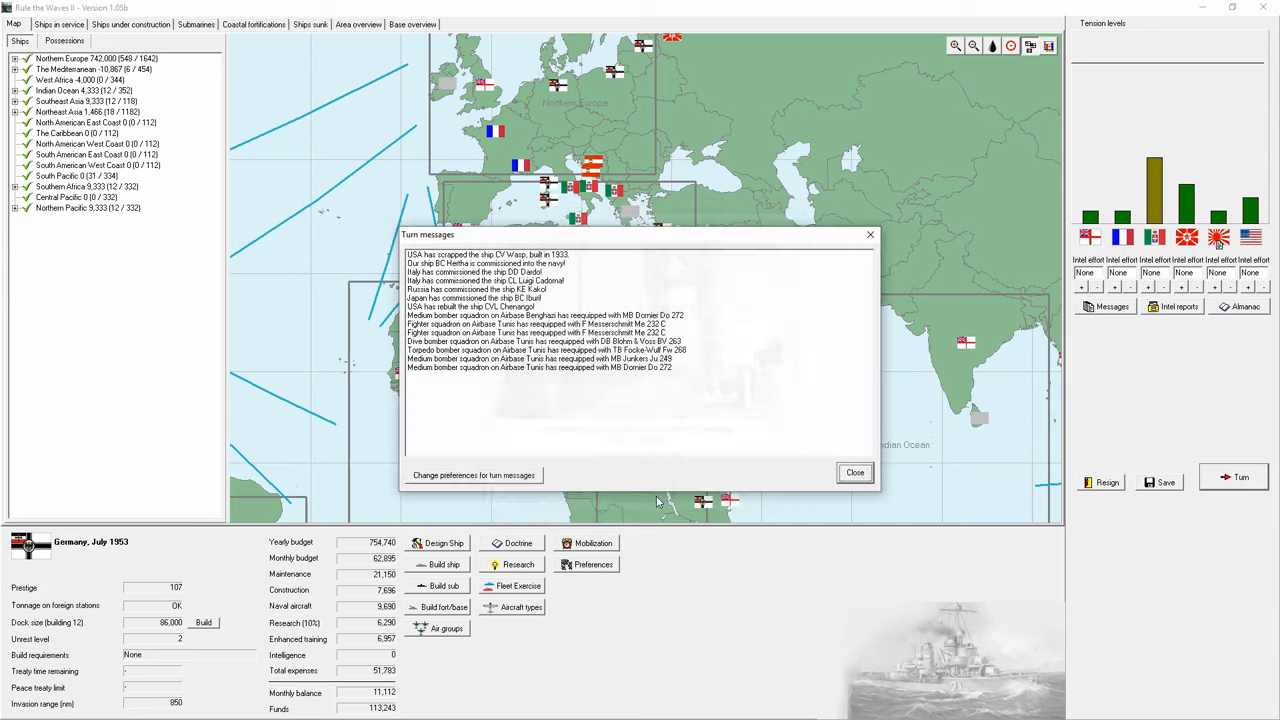
left_click(854, 472)
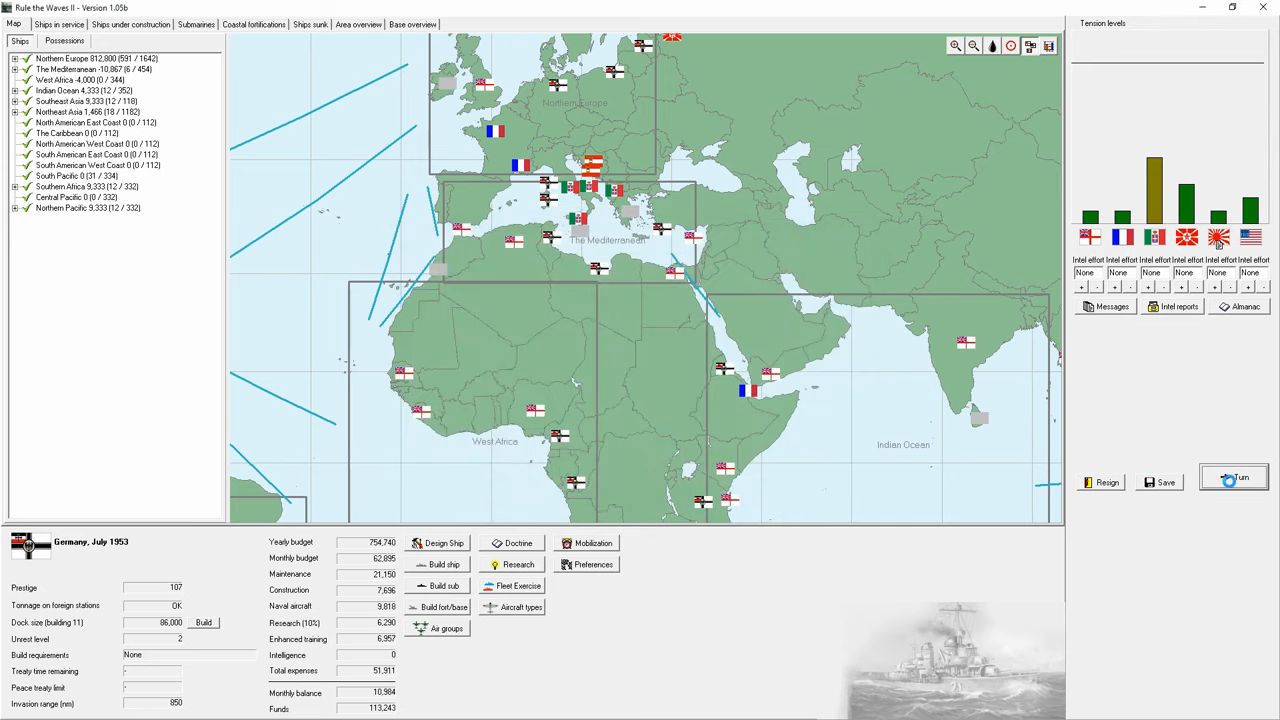
Step: Advance month by month to November 1953, dismissing the torpedo, armour and gun research breakthroughs
left_click(1232, 476)
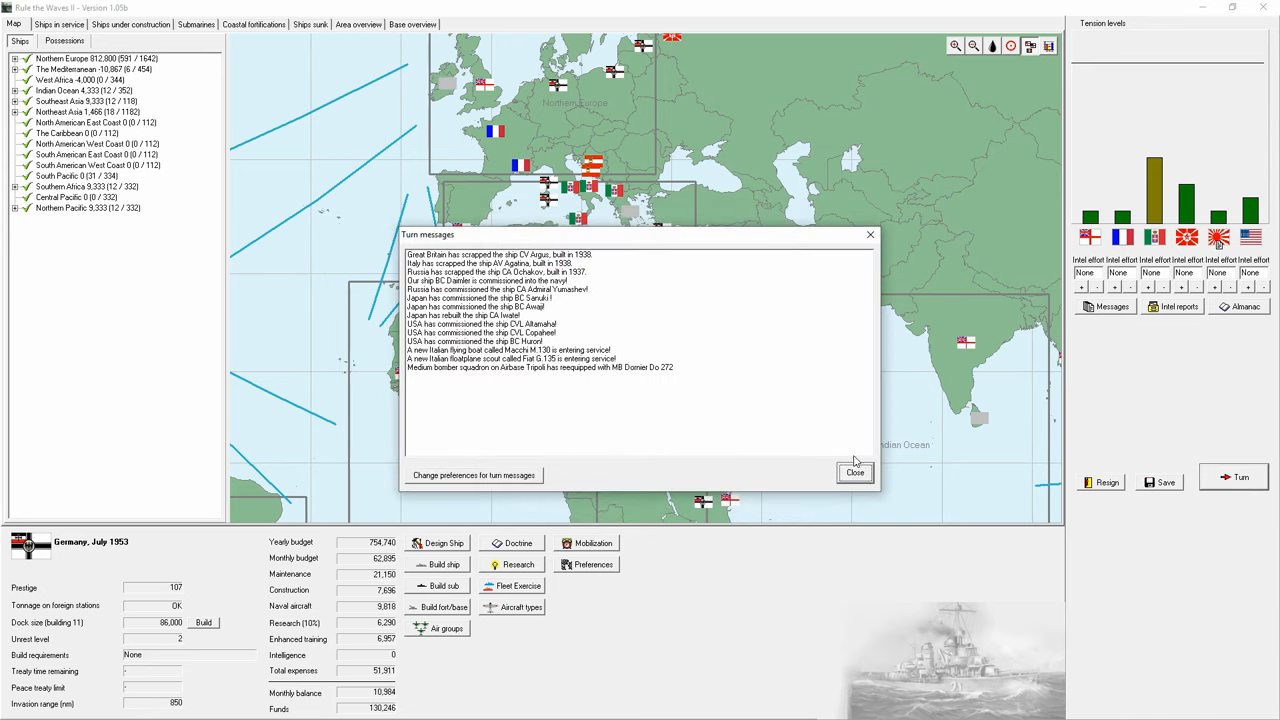
left_click(856, 472)
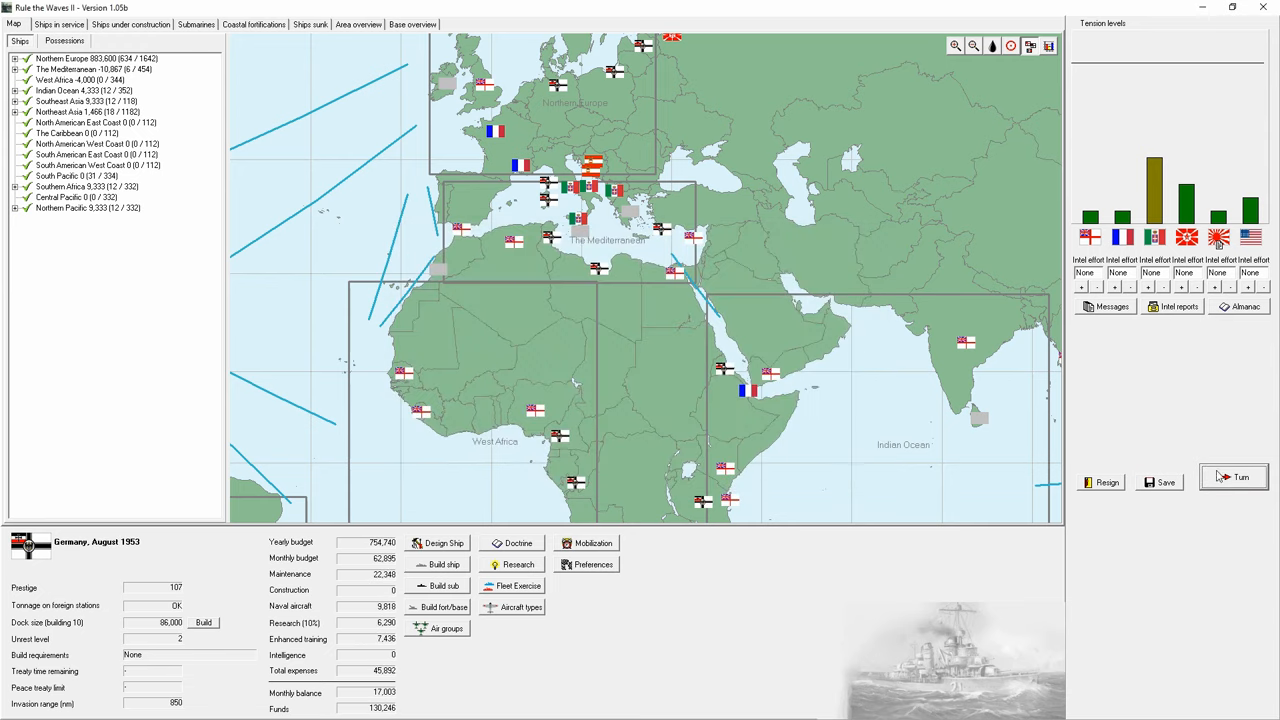
left_click(1232, 476)
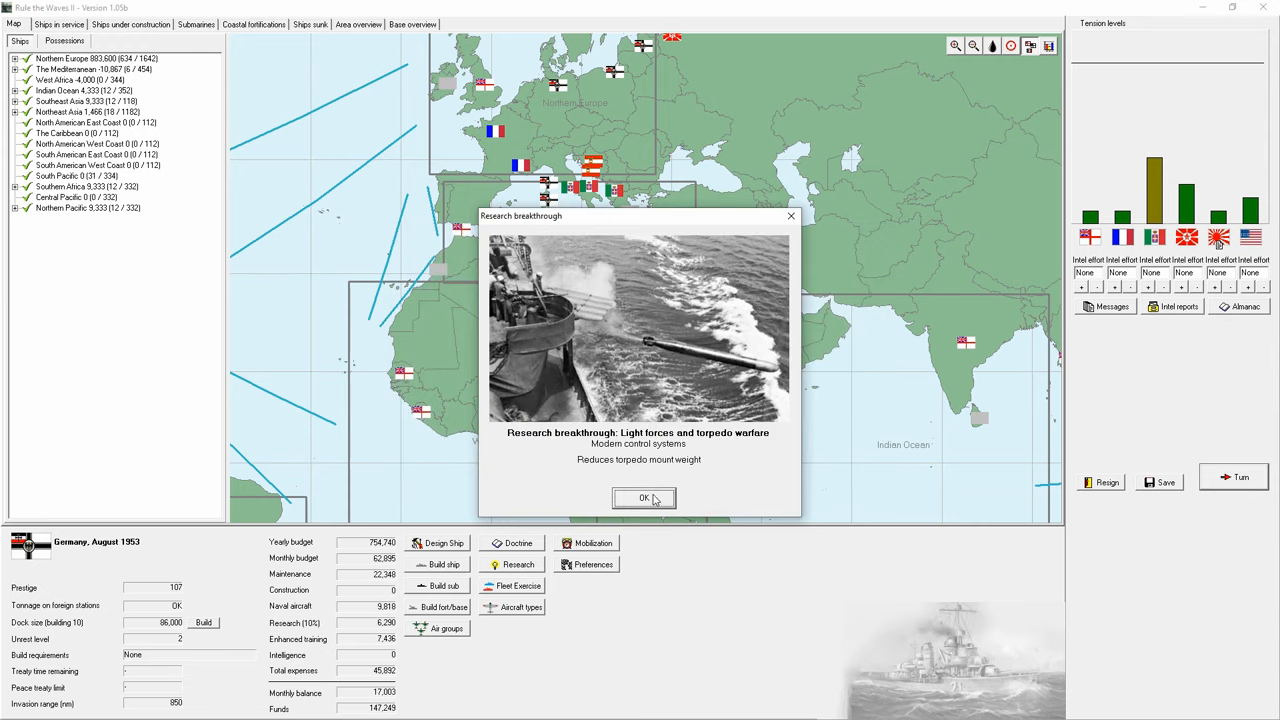
left_click(644, 498)
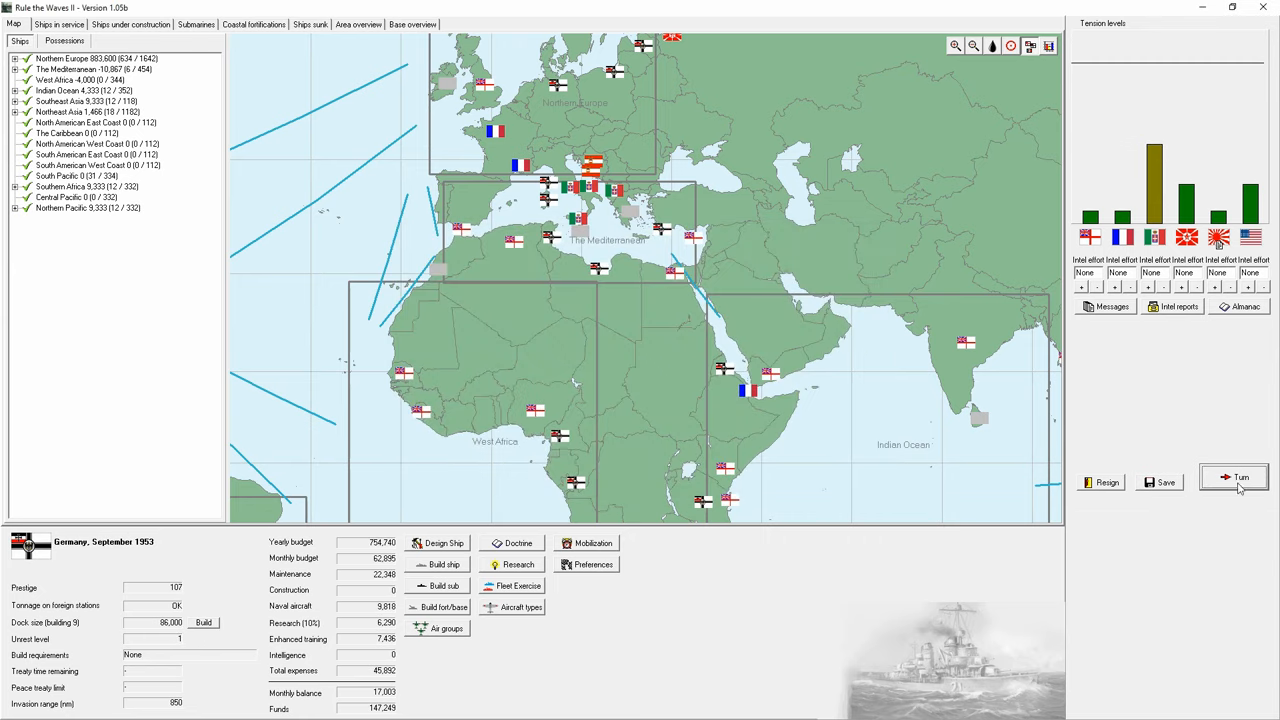
left_click(1234, 476)
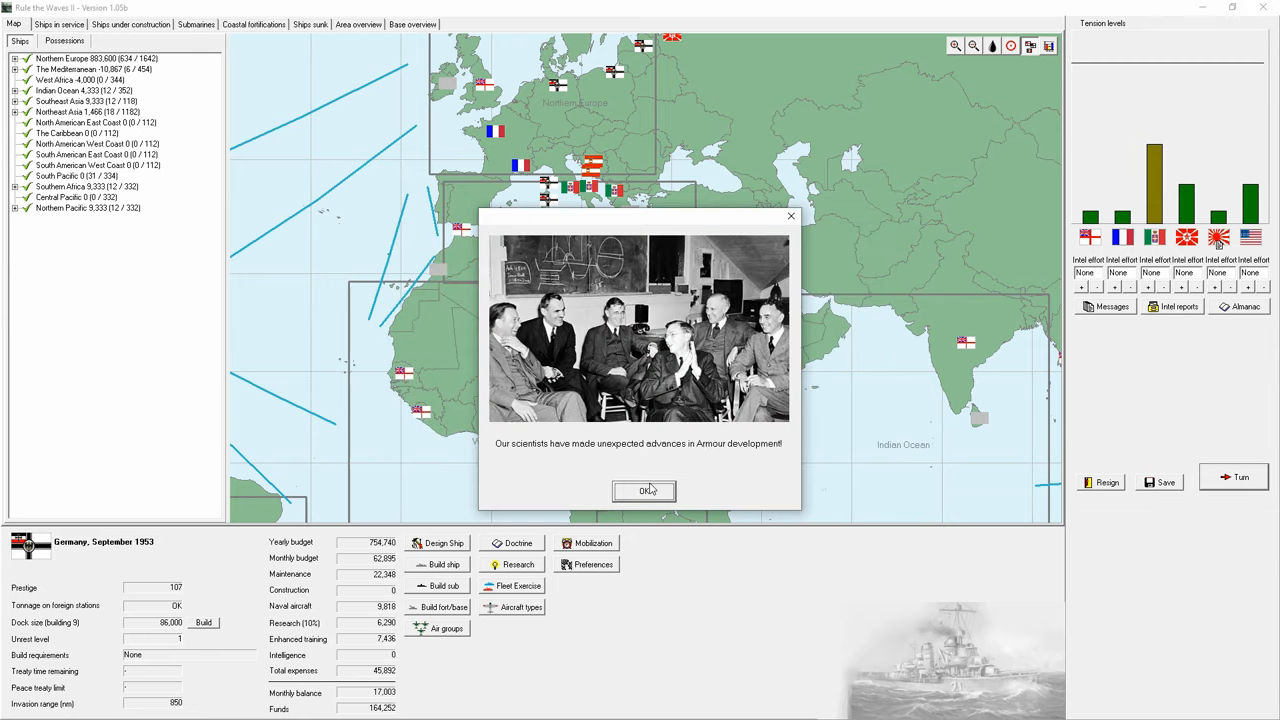
left_click(644, 492)
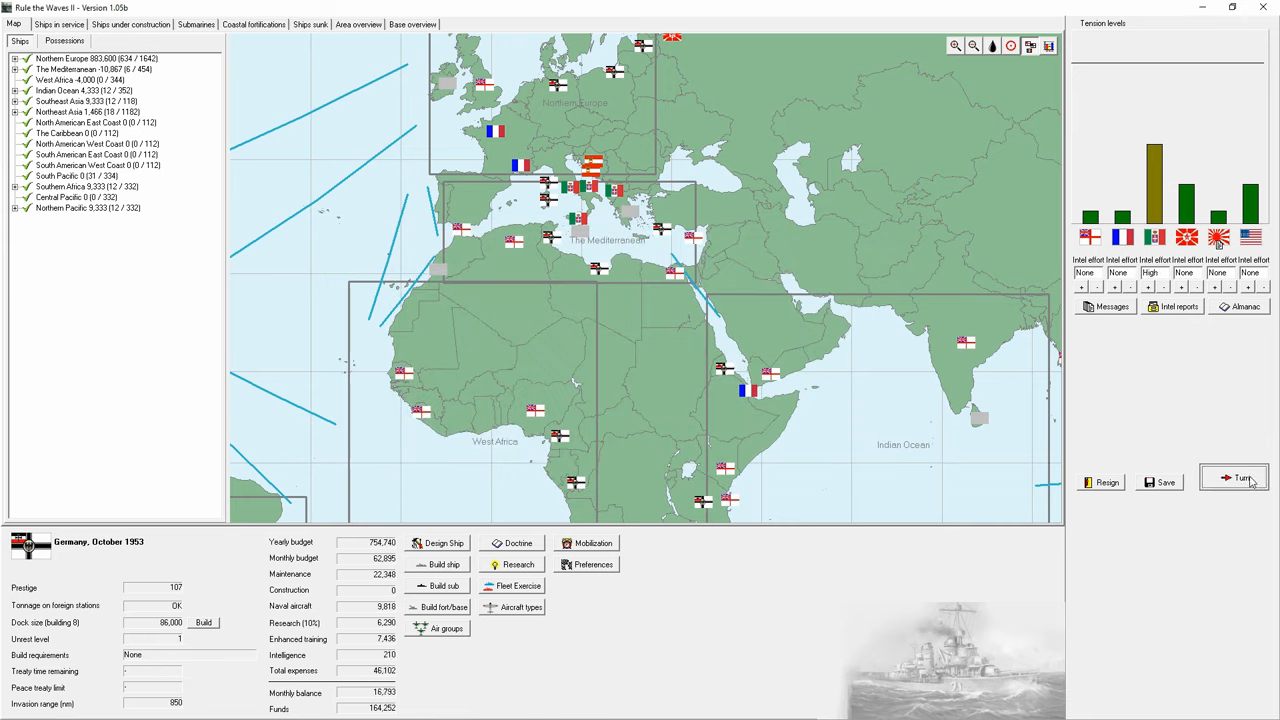
left_click(1236, 476)
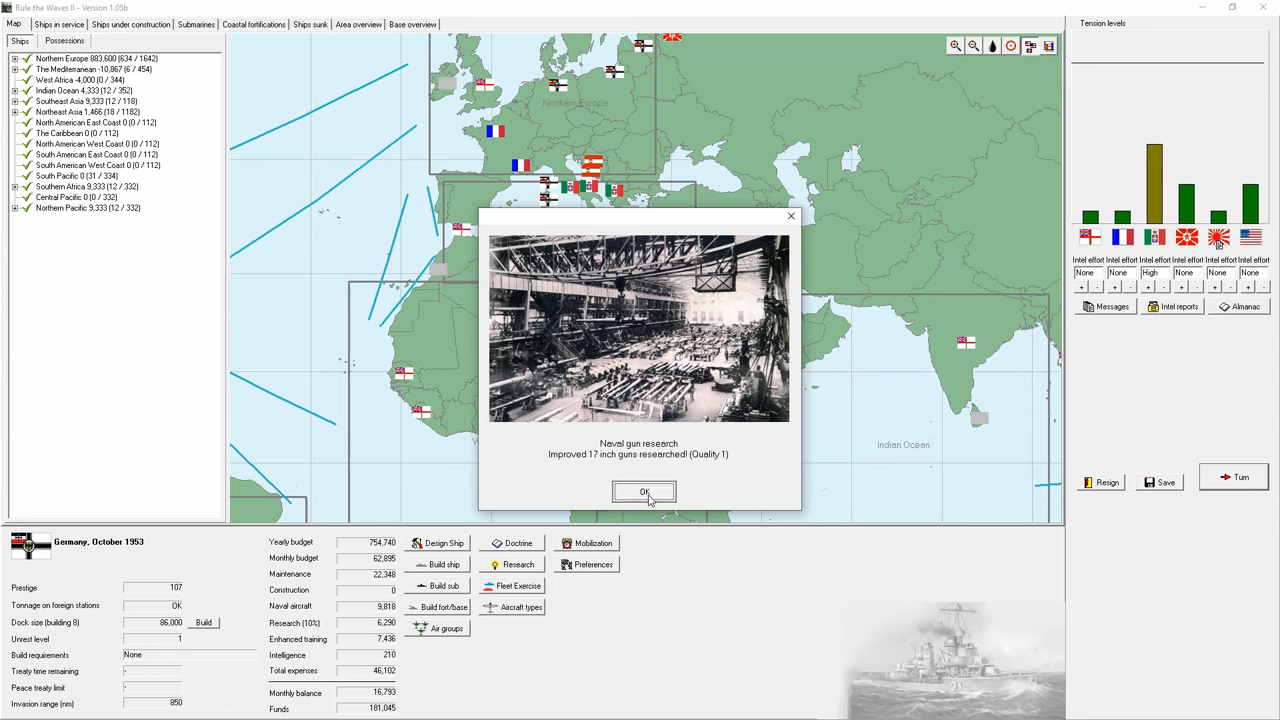
left_click(644, 492)
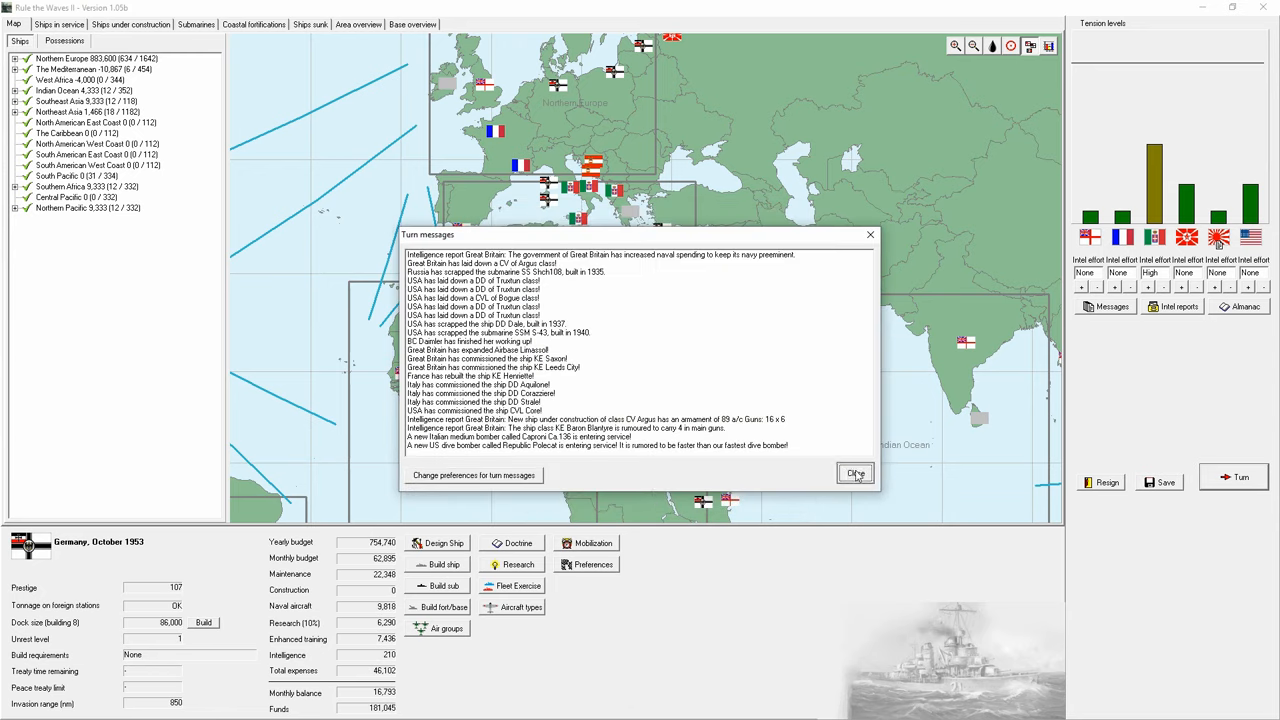
left_click(856, 472)
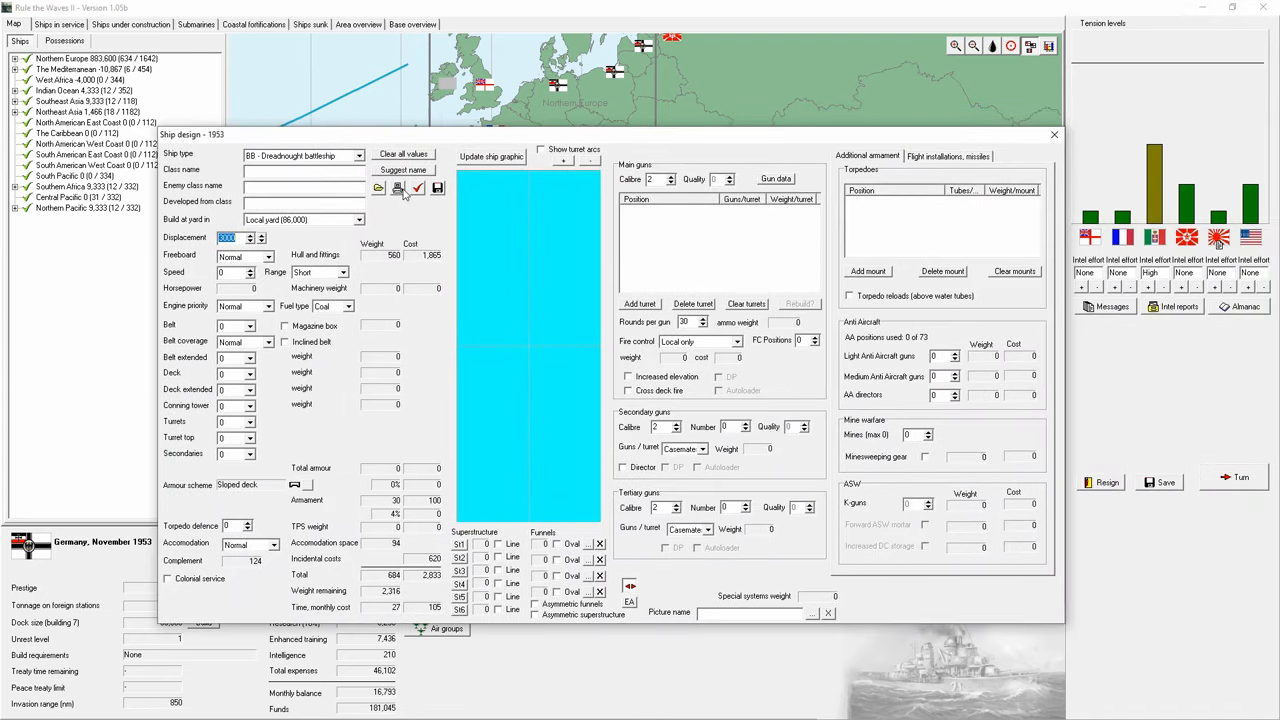
Step: Load the Brandenburg design as a battlecruiser and clear all its main gun turrets
left_click(396, 188)
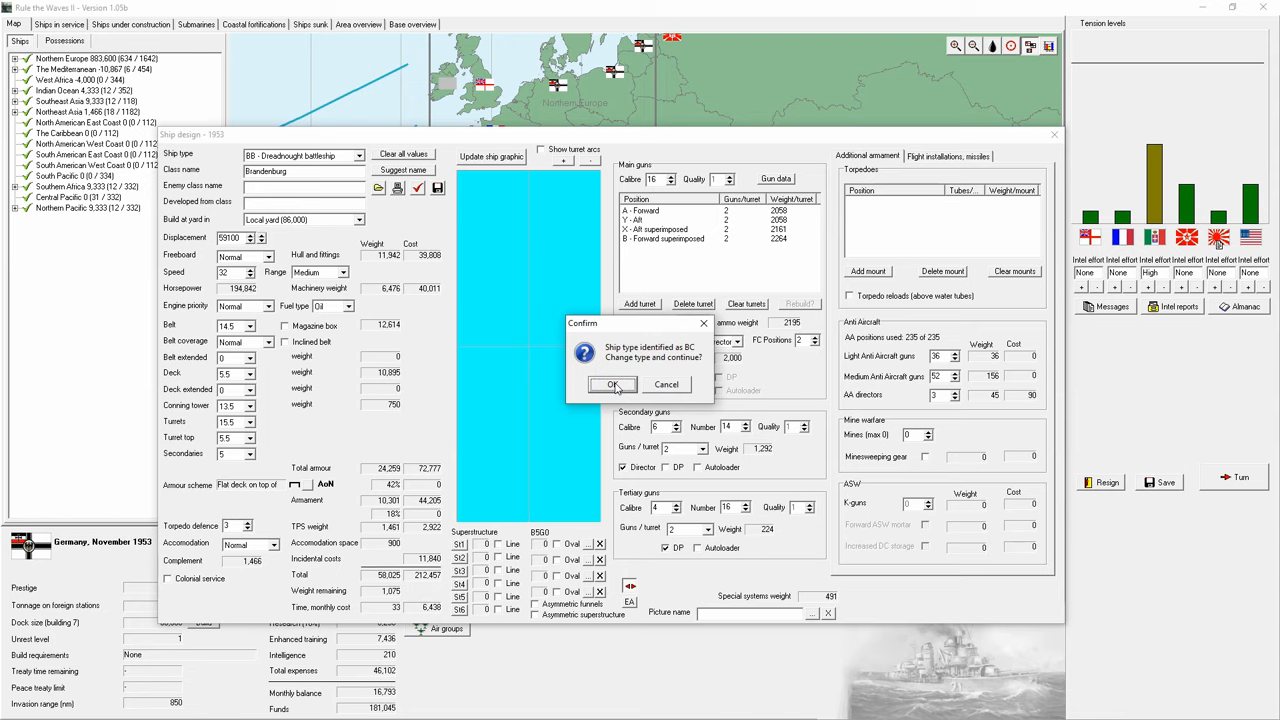
left_click(612, 384)
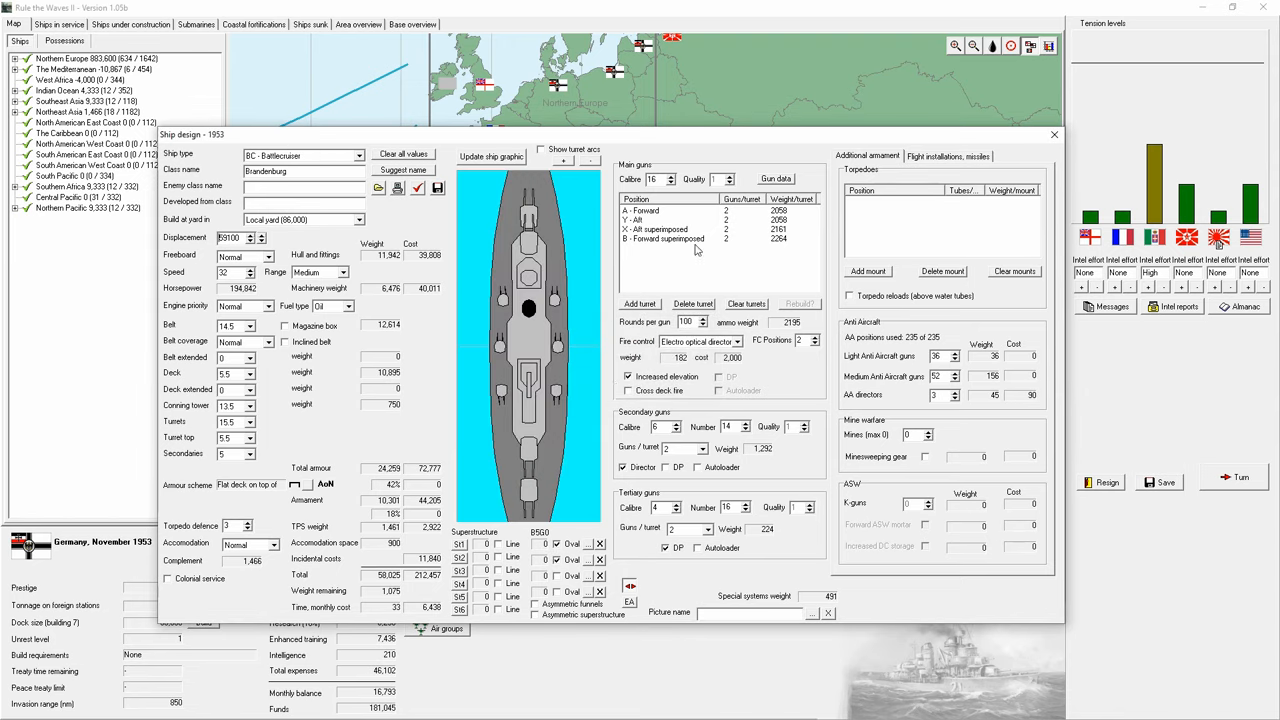
left_click(746, 304)
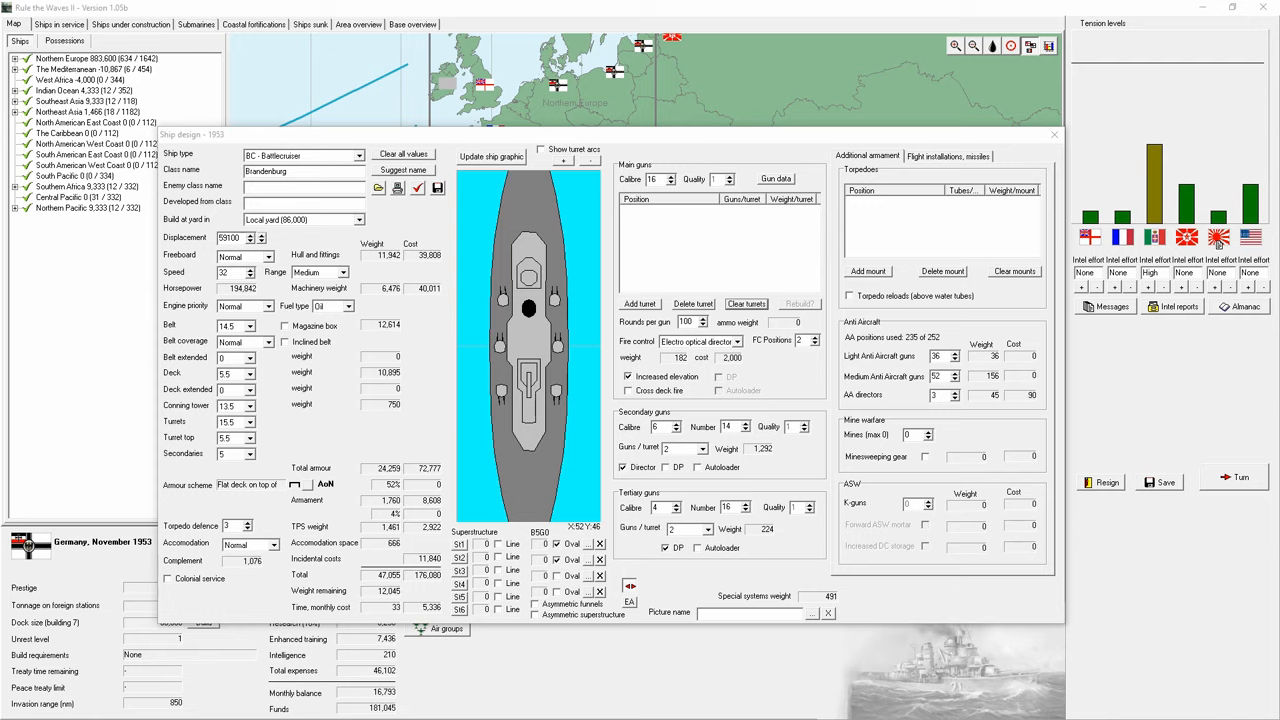
mouse_move(676, 180)
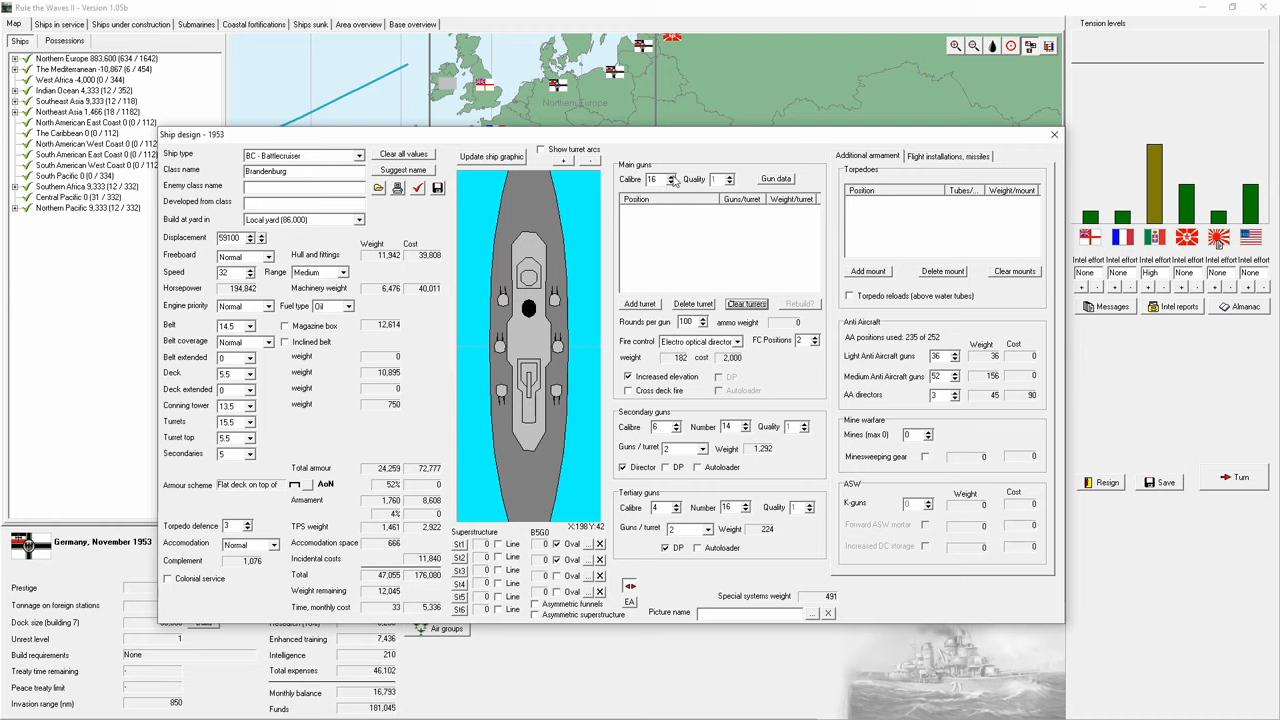
Step: Add main gun turrets in the A-Forward and B-Forward superimposed positions
left_click(640, 304)
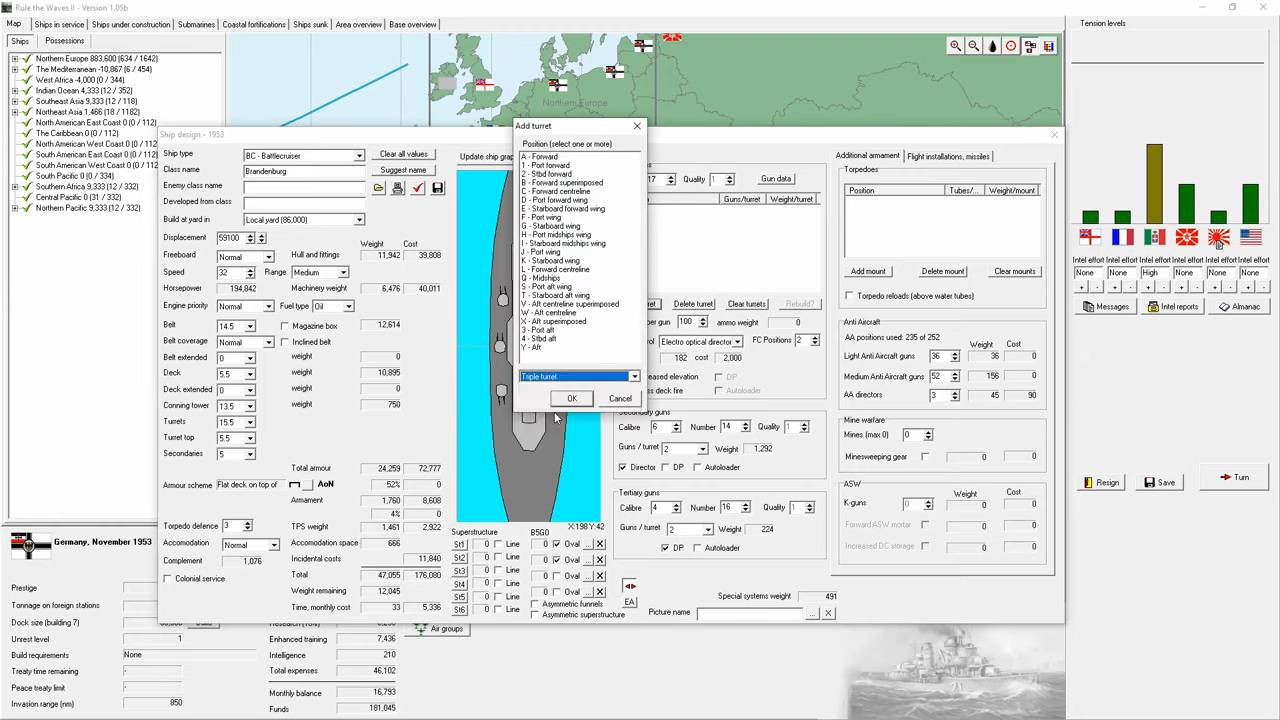
left_click(564, 180)
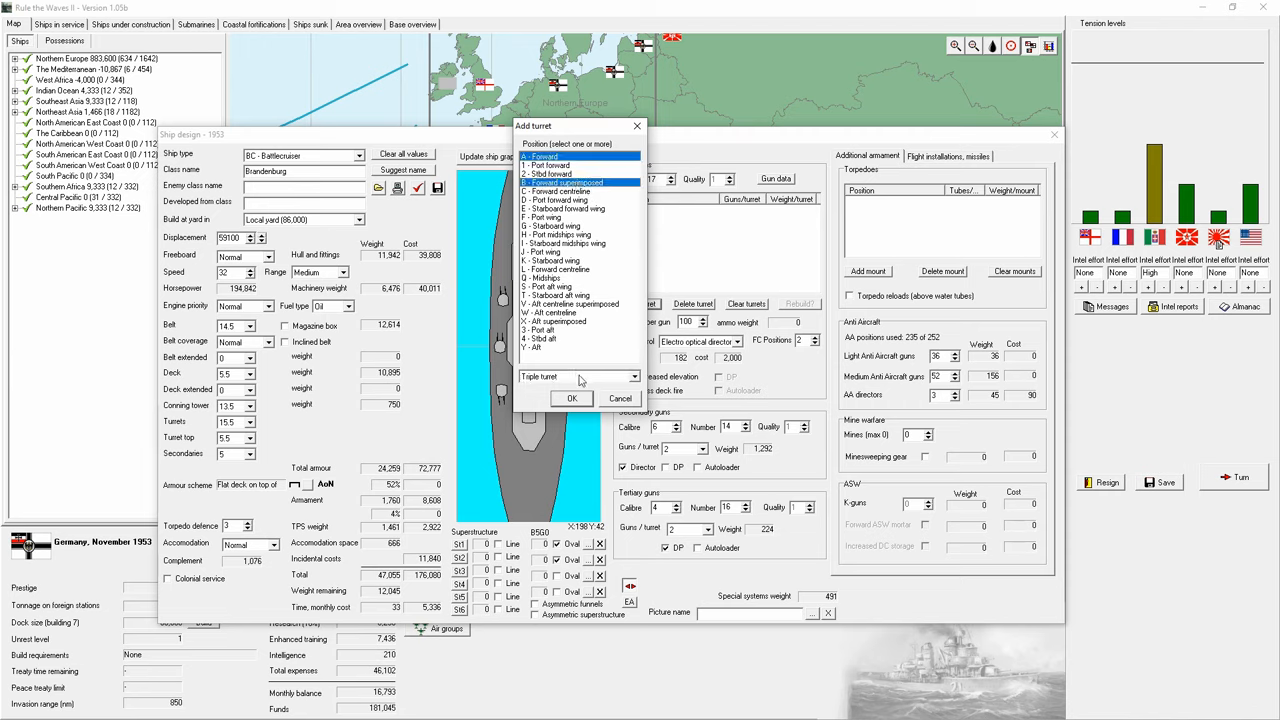
left_click(572, 398)
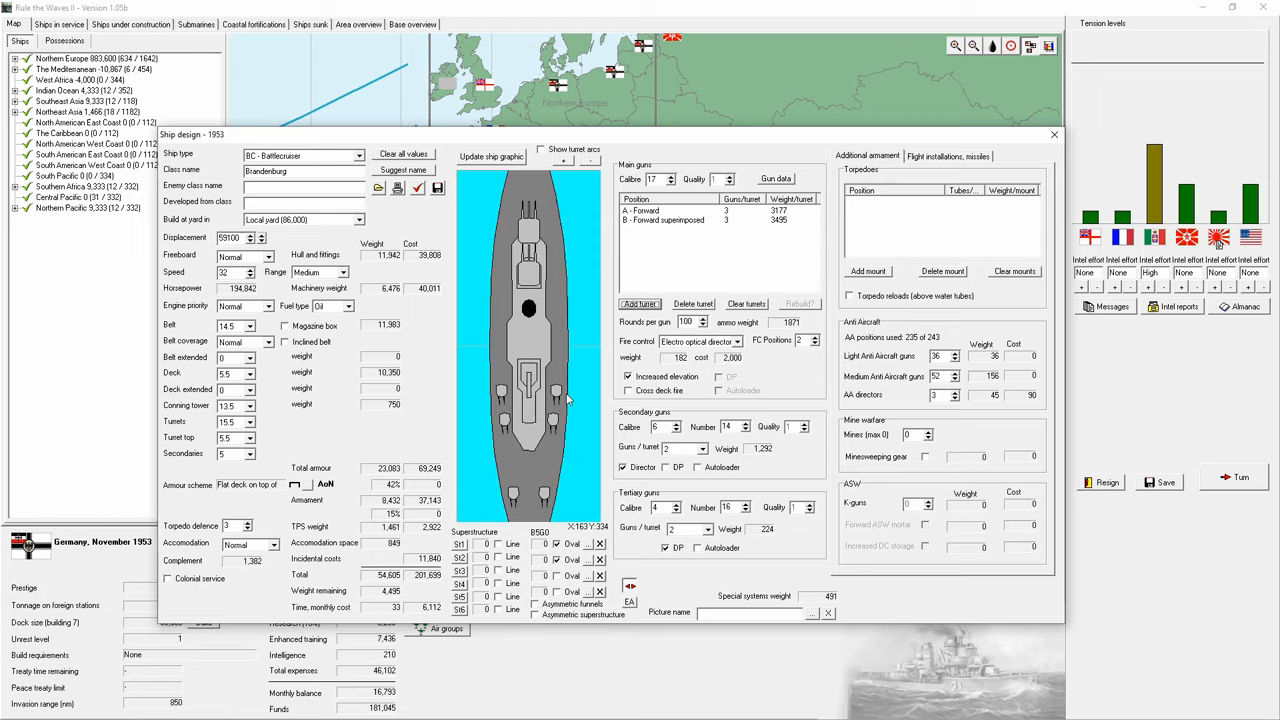
Step: Raise the Brandenburg's displacement to about 36,000 tons
left_click(262, 234)
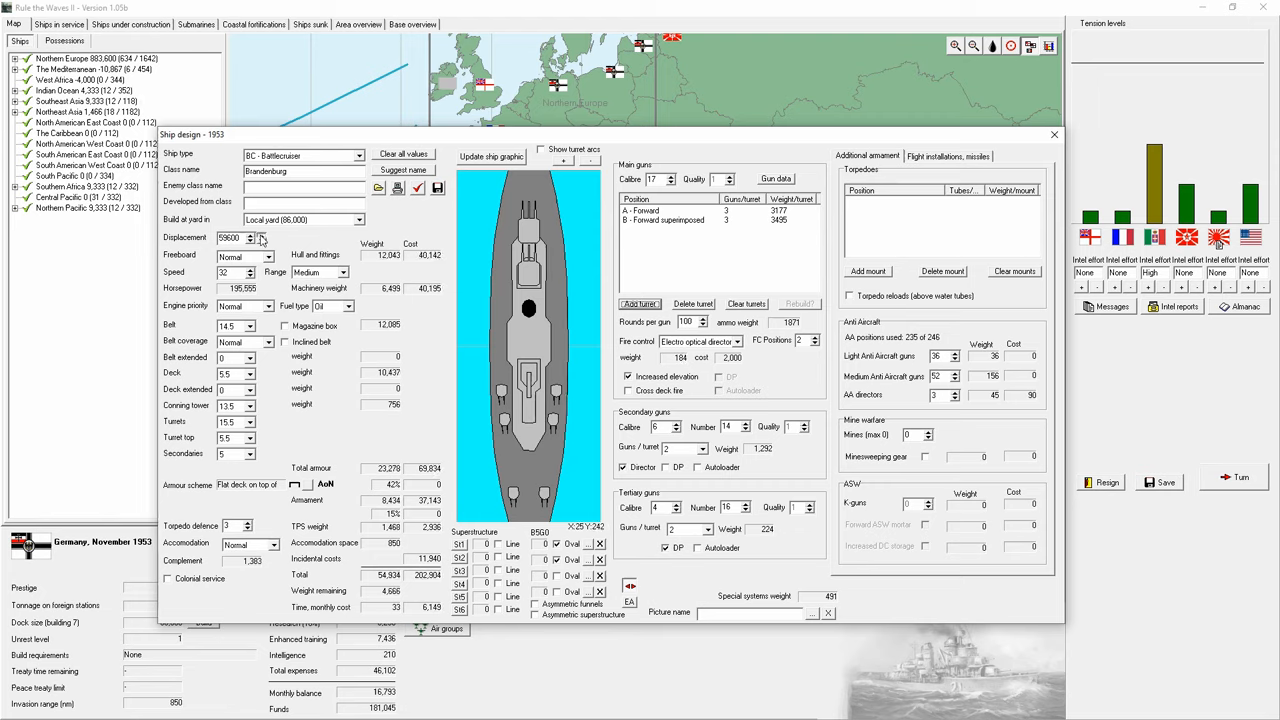
left_click(252, 236)
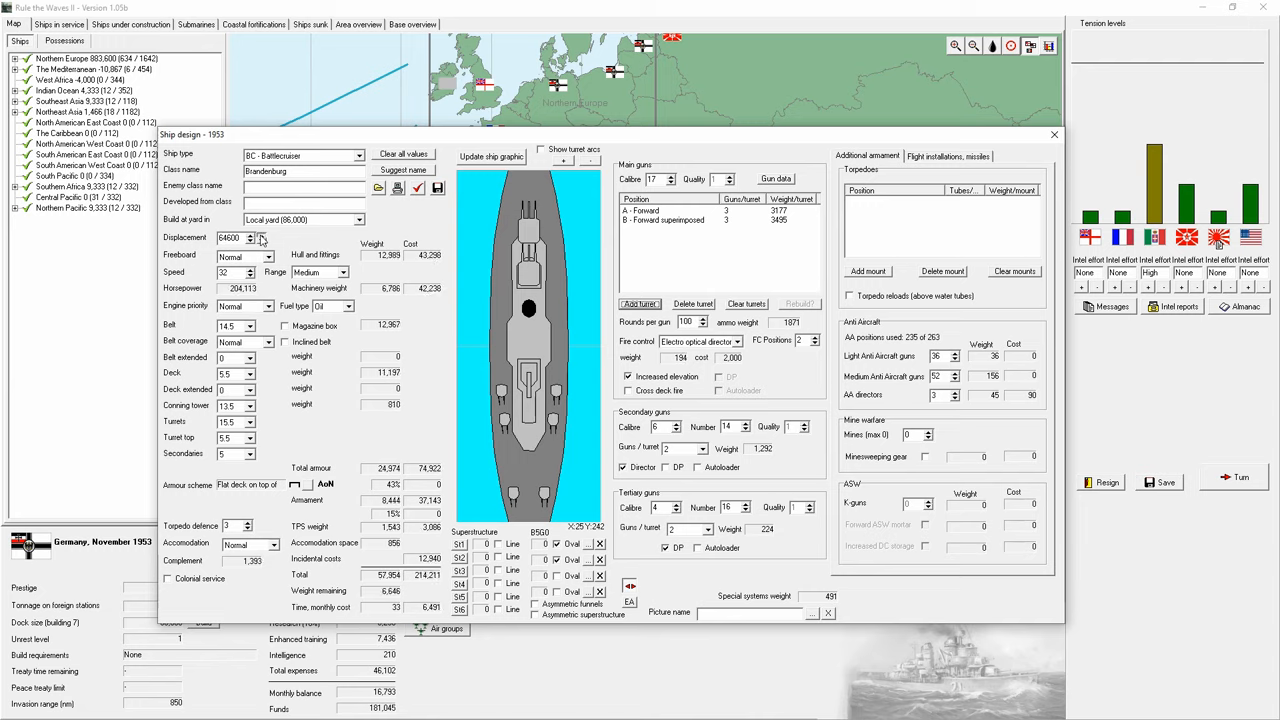
left_click(252, 238)
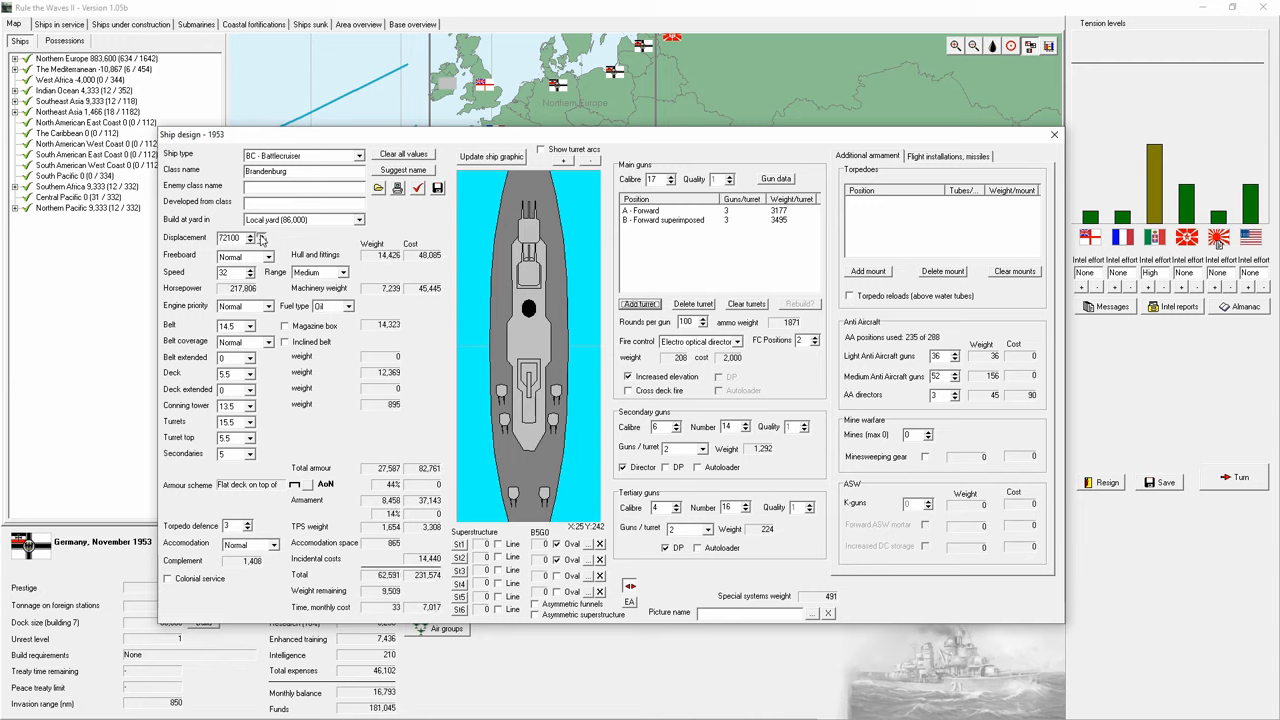
left_click(250, 232)
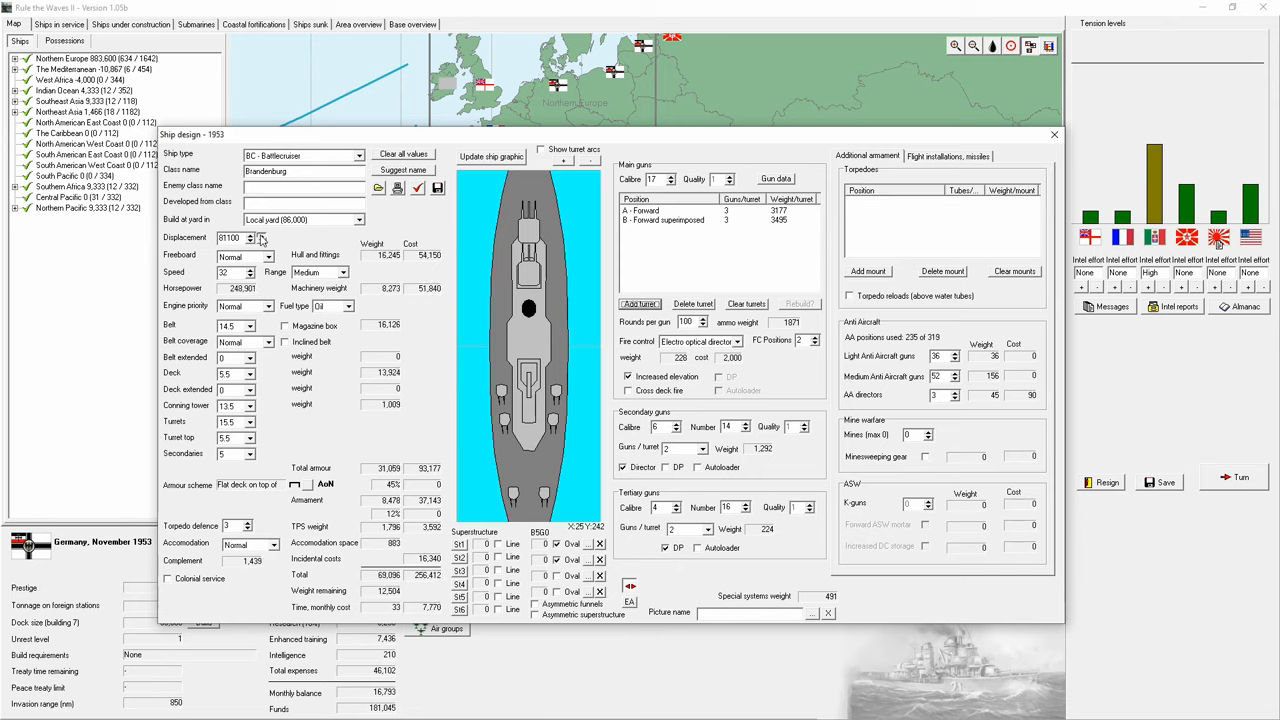
left_click(262, 234)
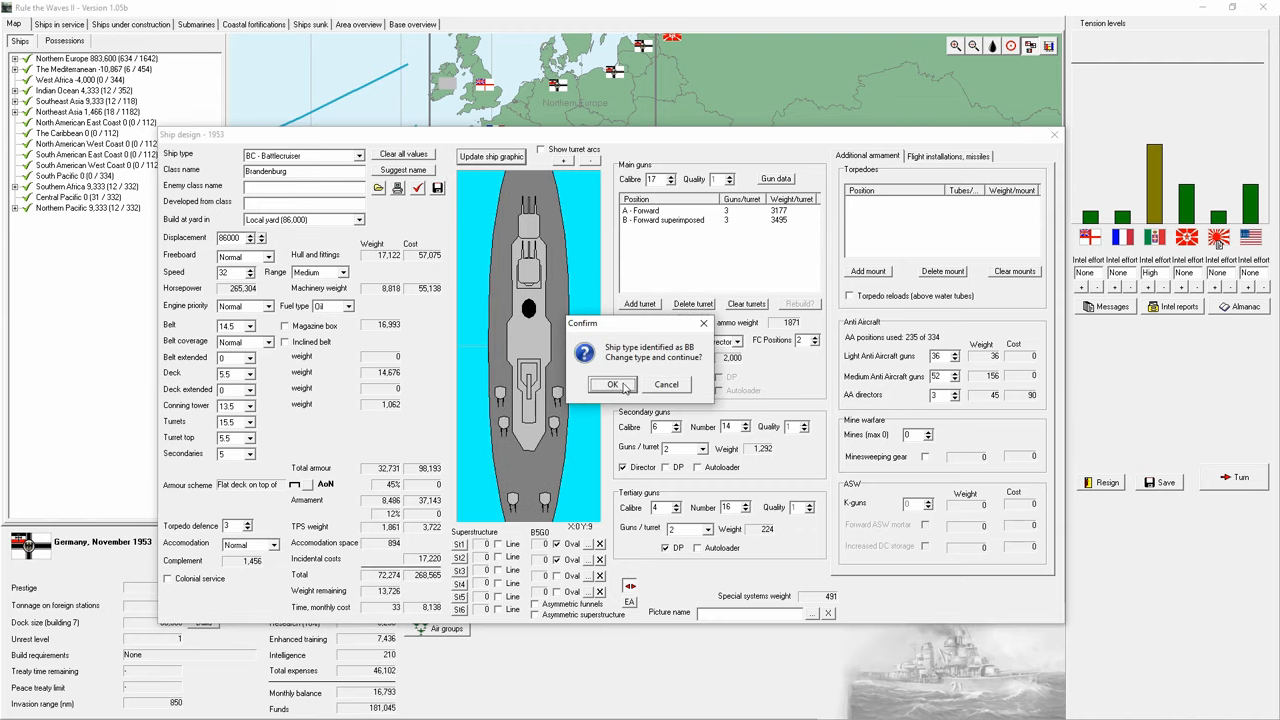
Step: Accept the battleship reclassification, dismiss the design report and set a new engine priority
left_click(612, 384)
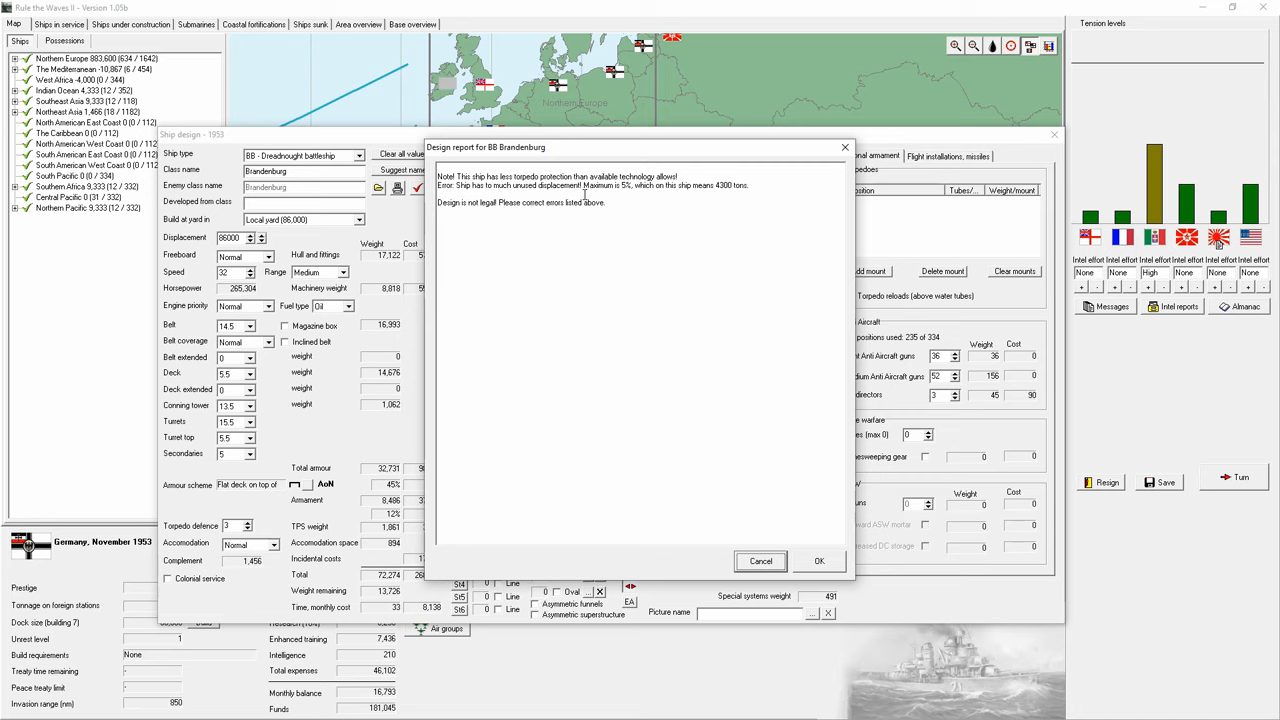
left_click(820, 560)
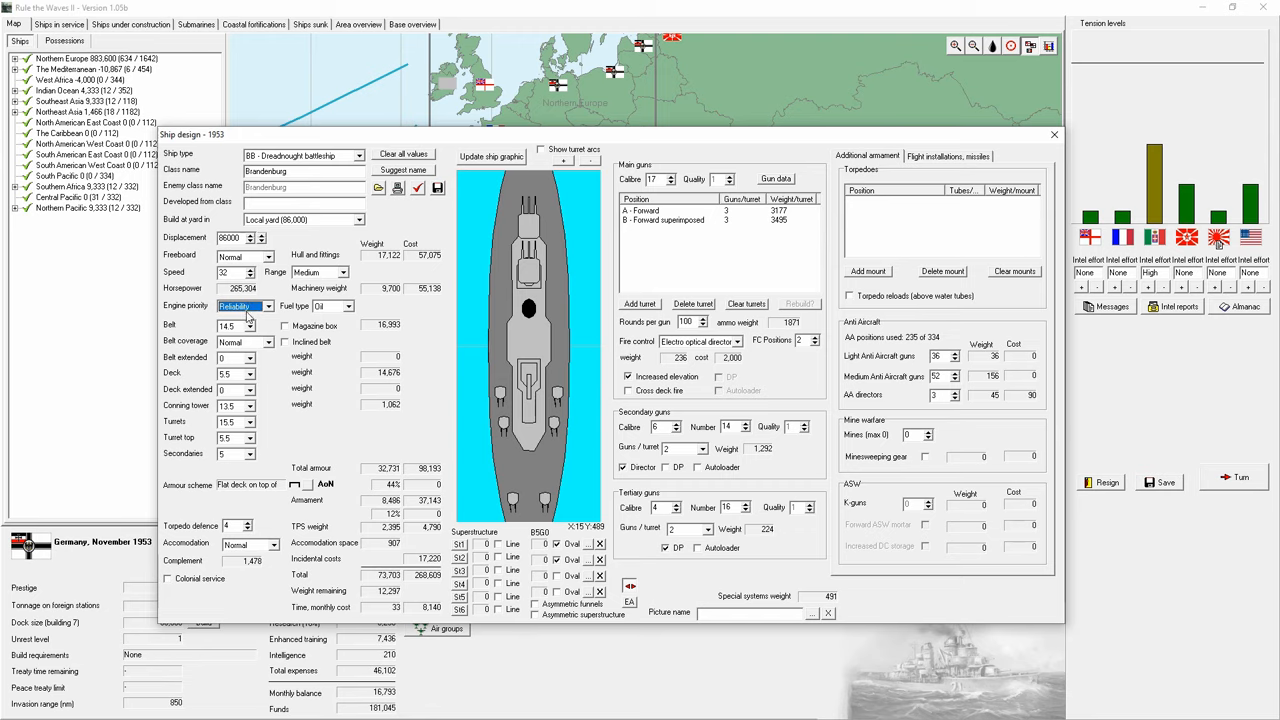
left_click(268, 304)
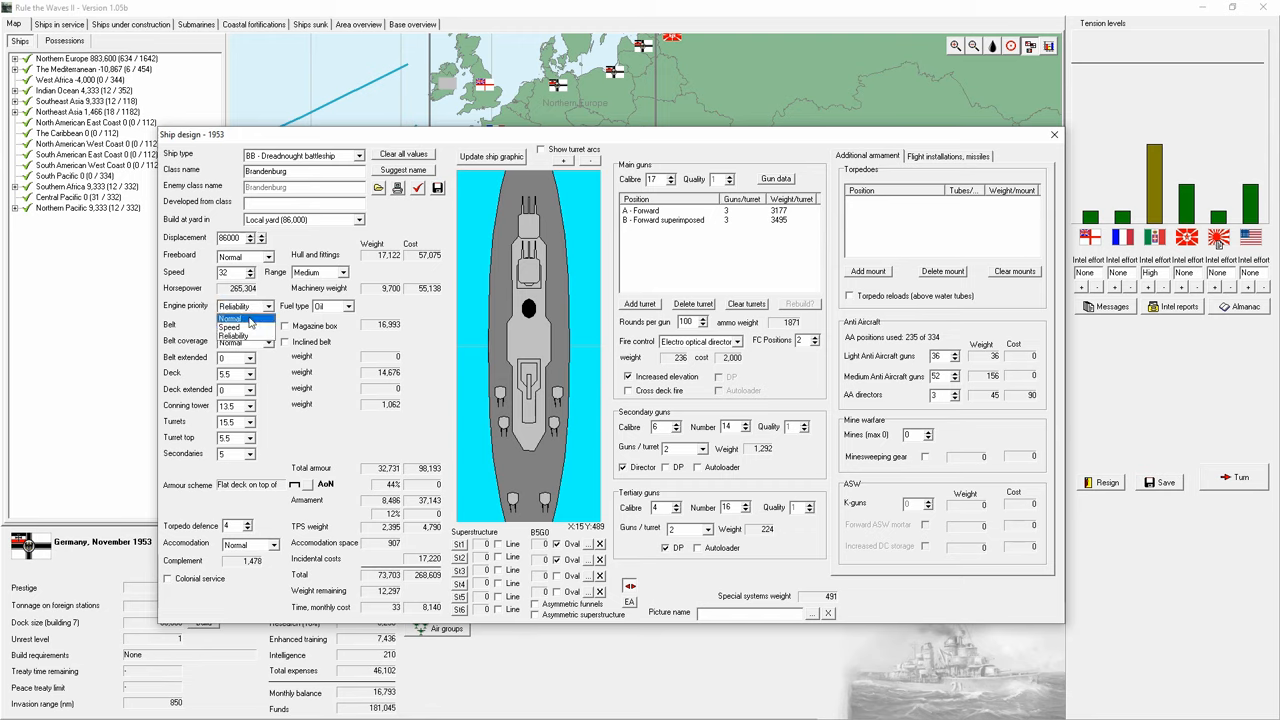
left_click(232, 326)
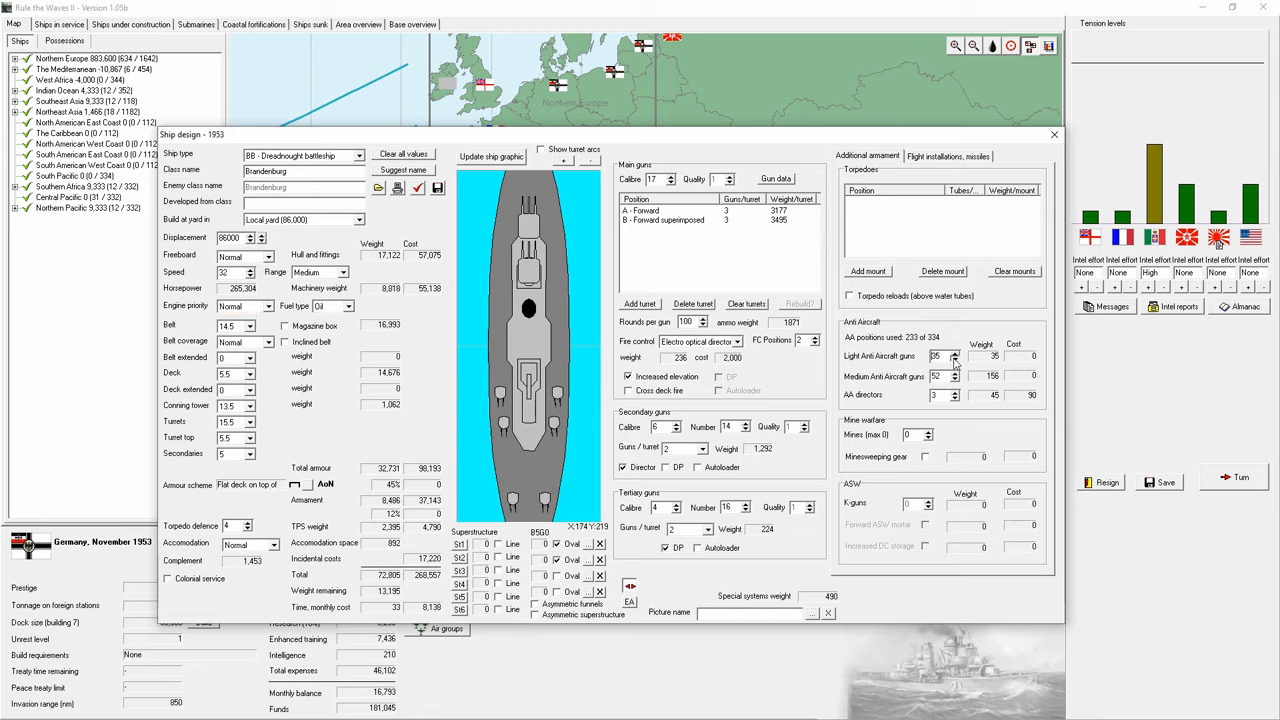
Step: Revise main-gun fire control, enable secondary autoloaders and adjust the tertiary gun counts
left_click(956, 360)
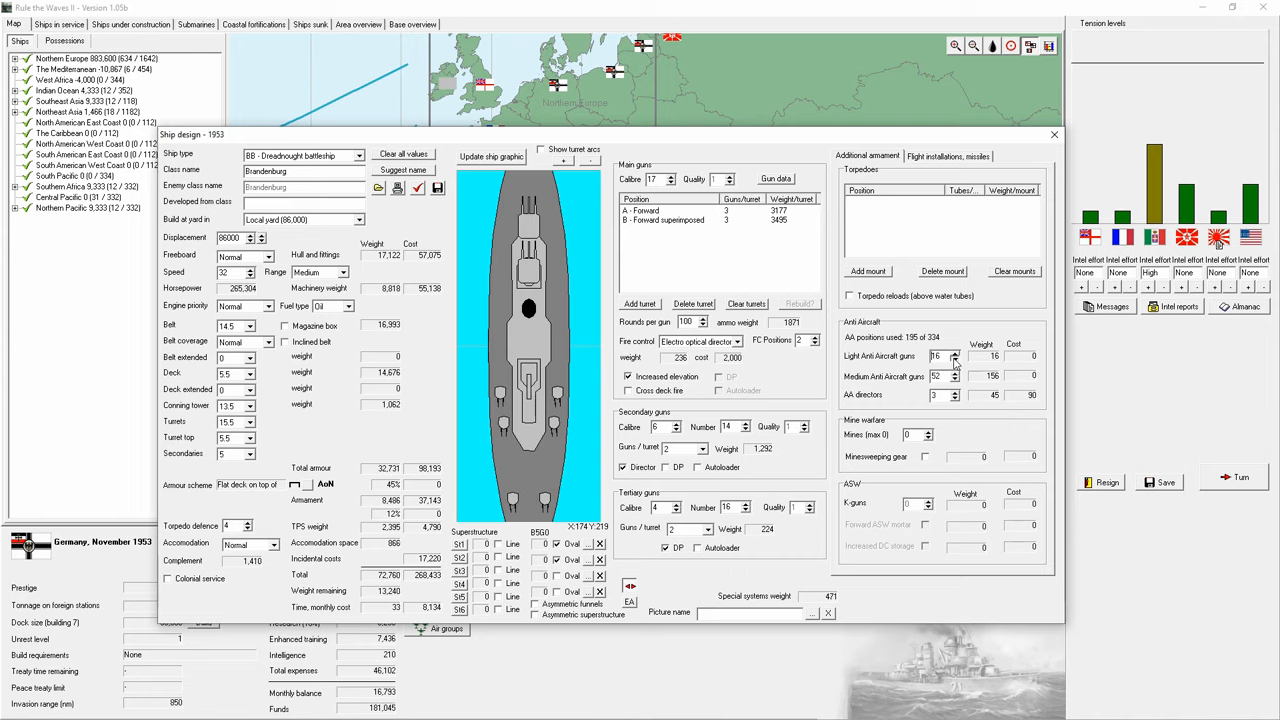
left_click(954, 360)
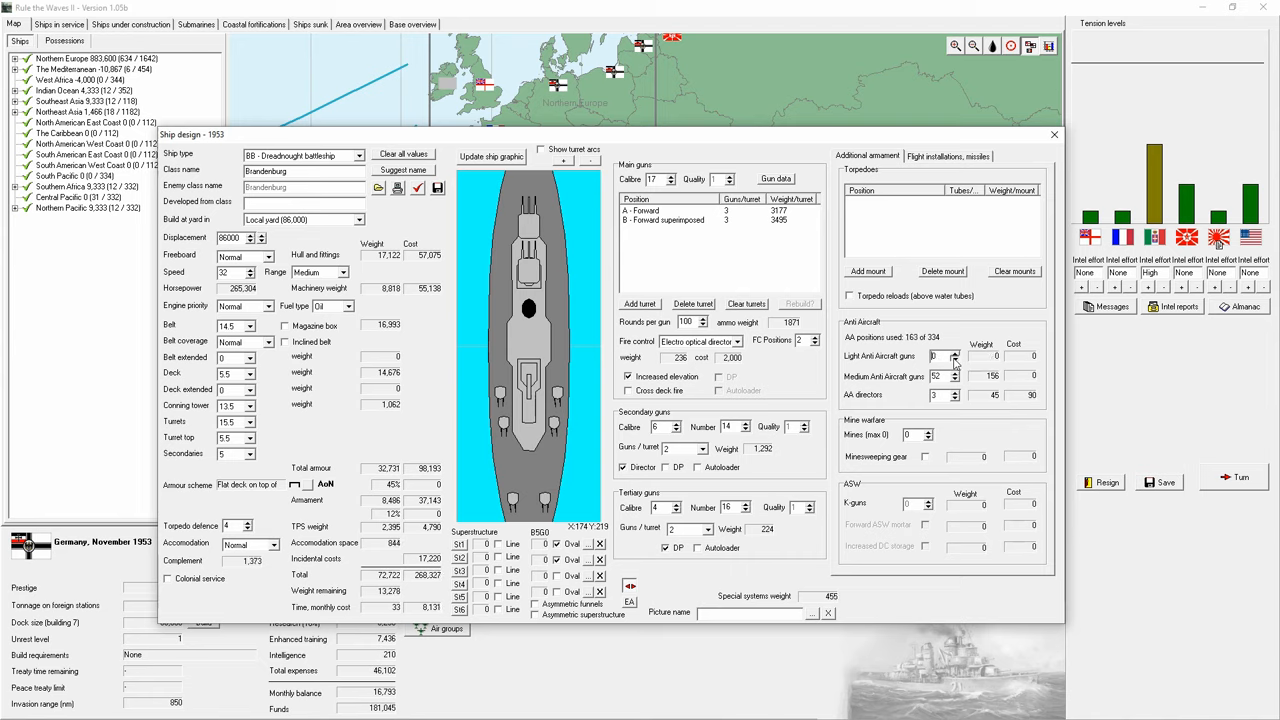
left_click(952, 390)
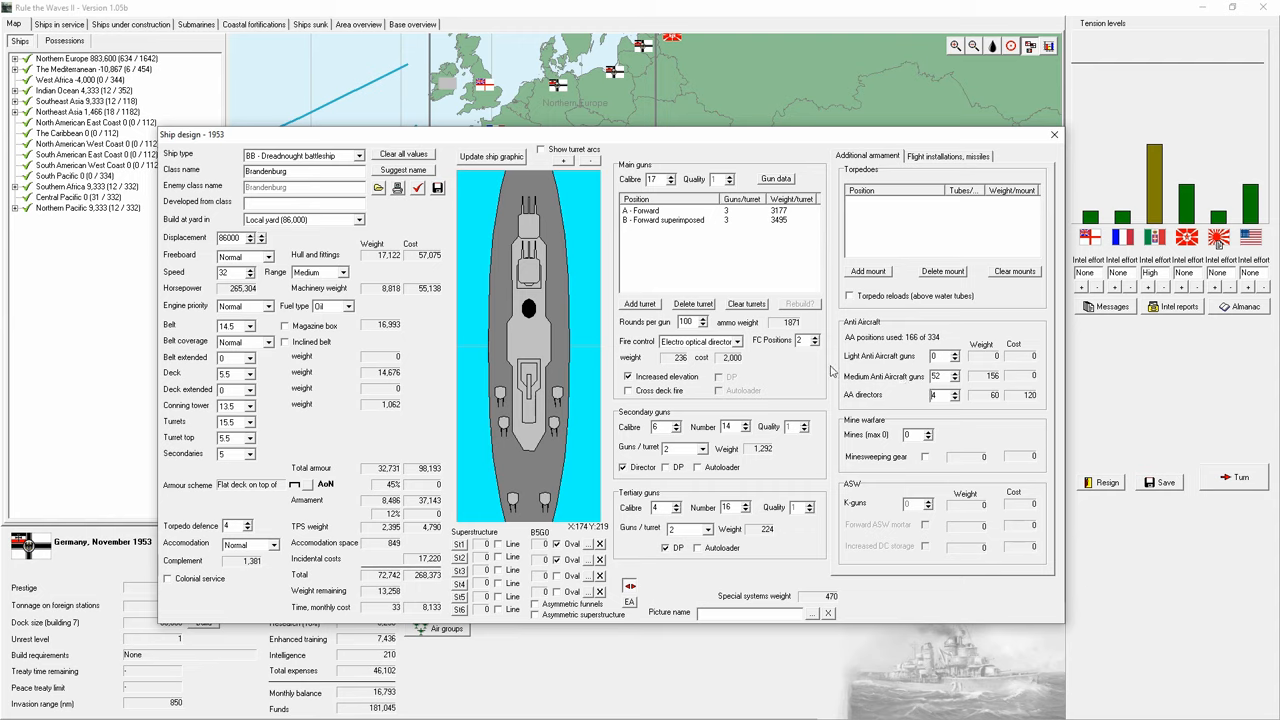
left_click(704, 320)
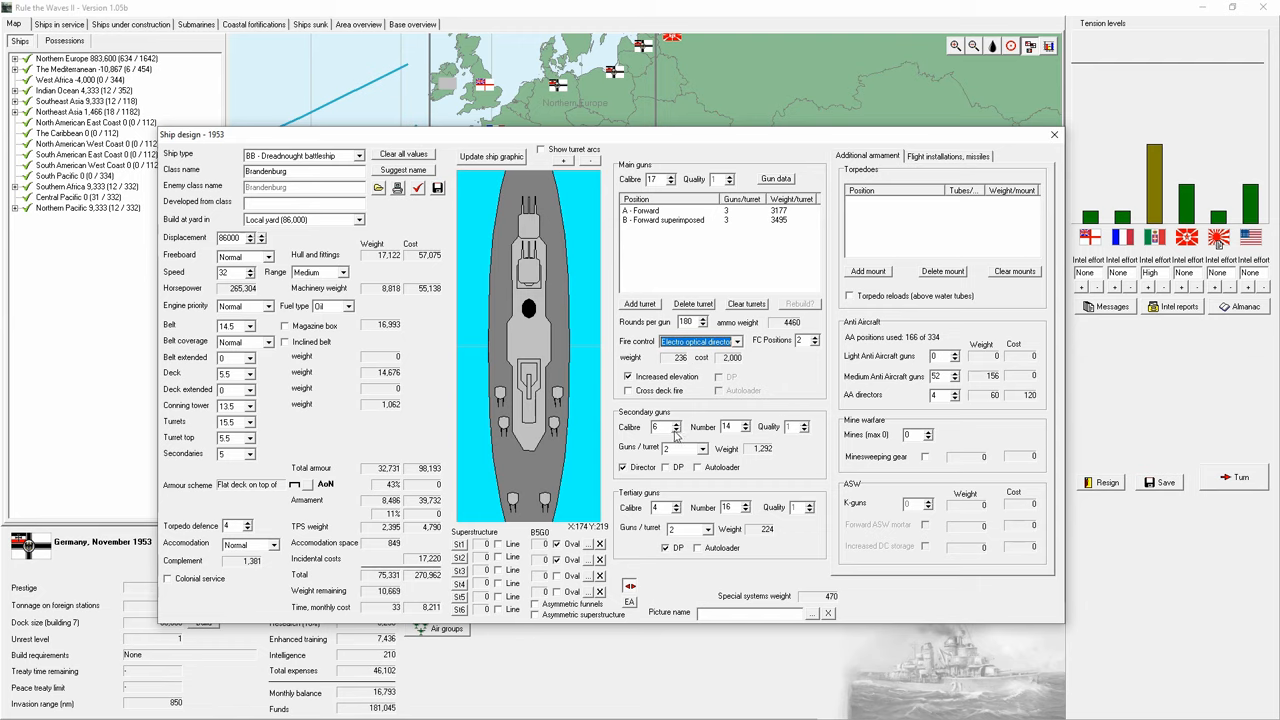
left_click(696, 468)
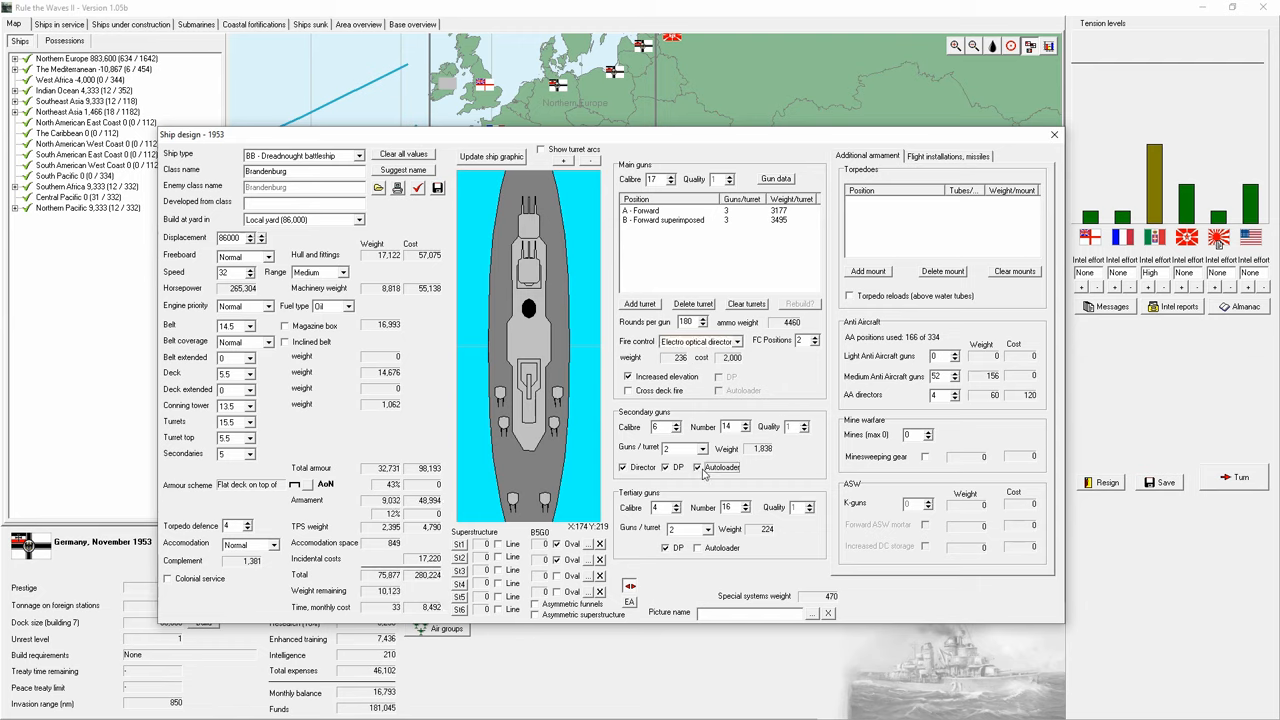
left_click(744, 424)
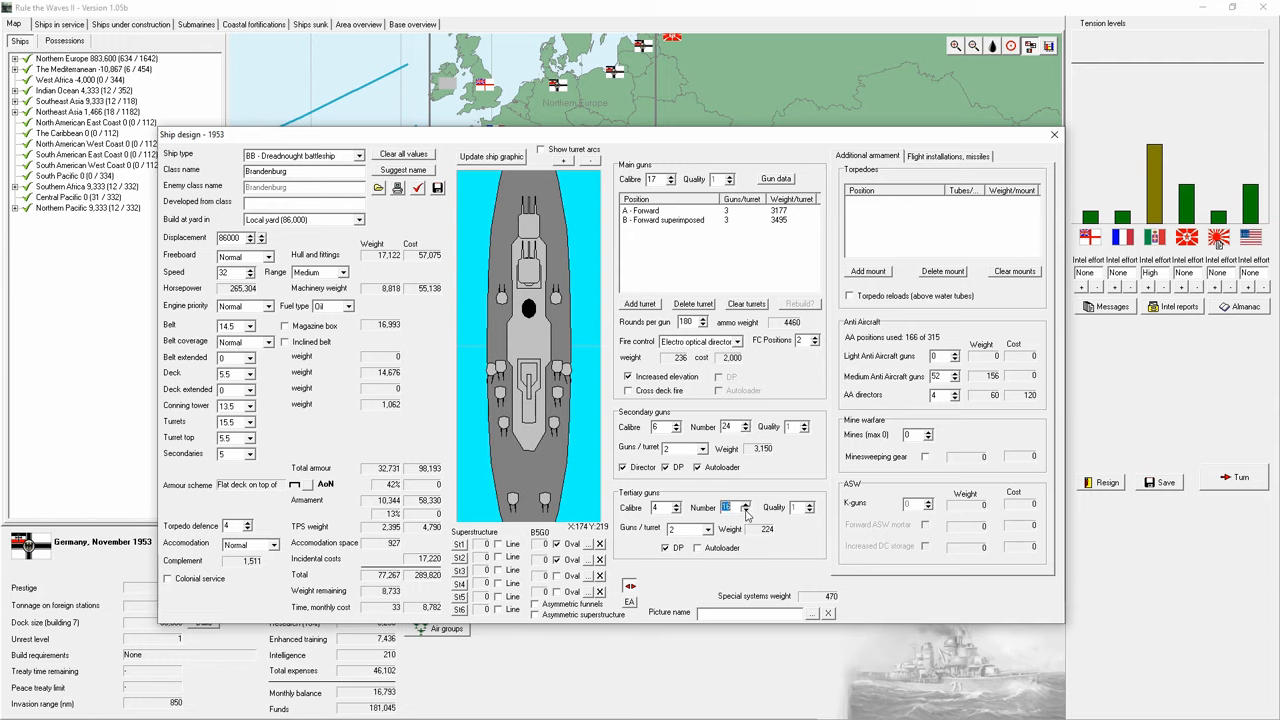
left_click(744, 510)
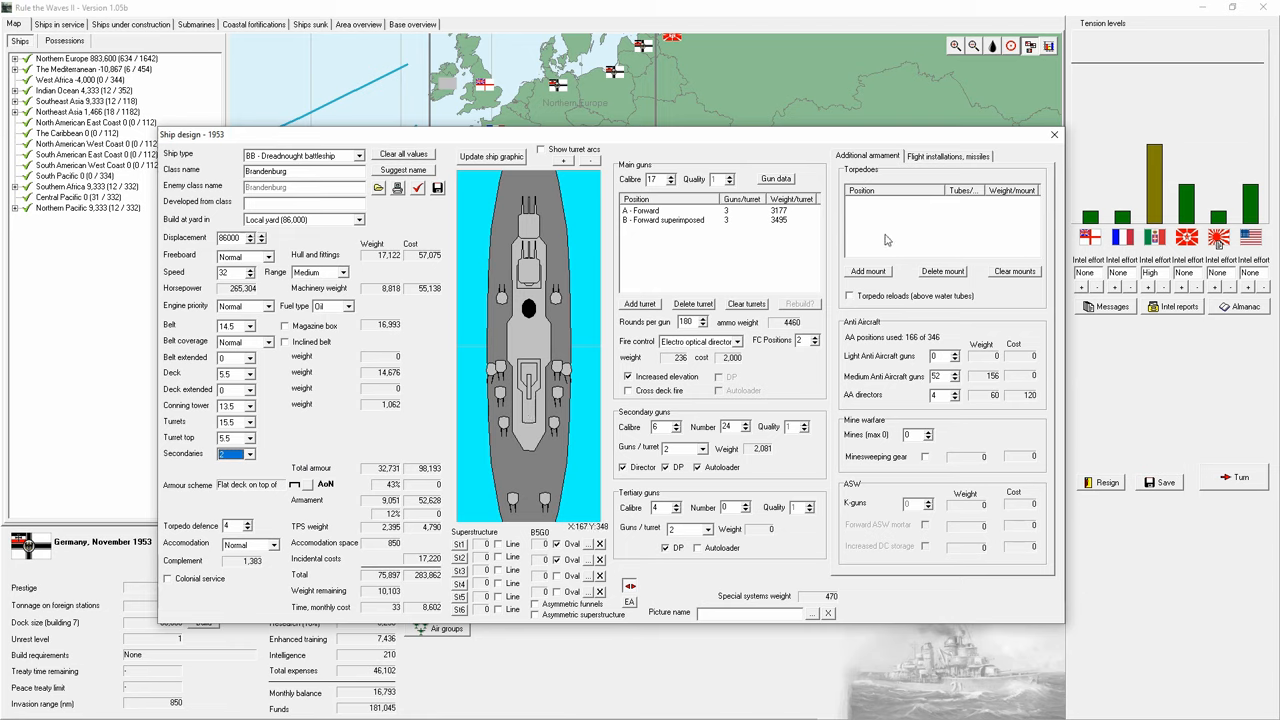
Step: Add broadside torpedo mounts, then clear all torpedo mounts again
left_click(868, 272)
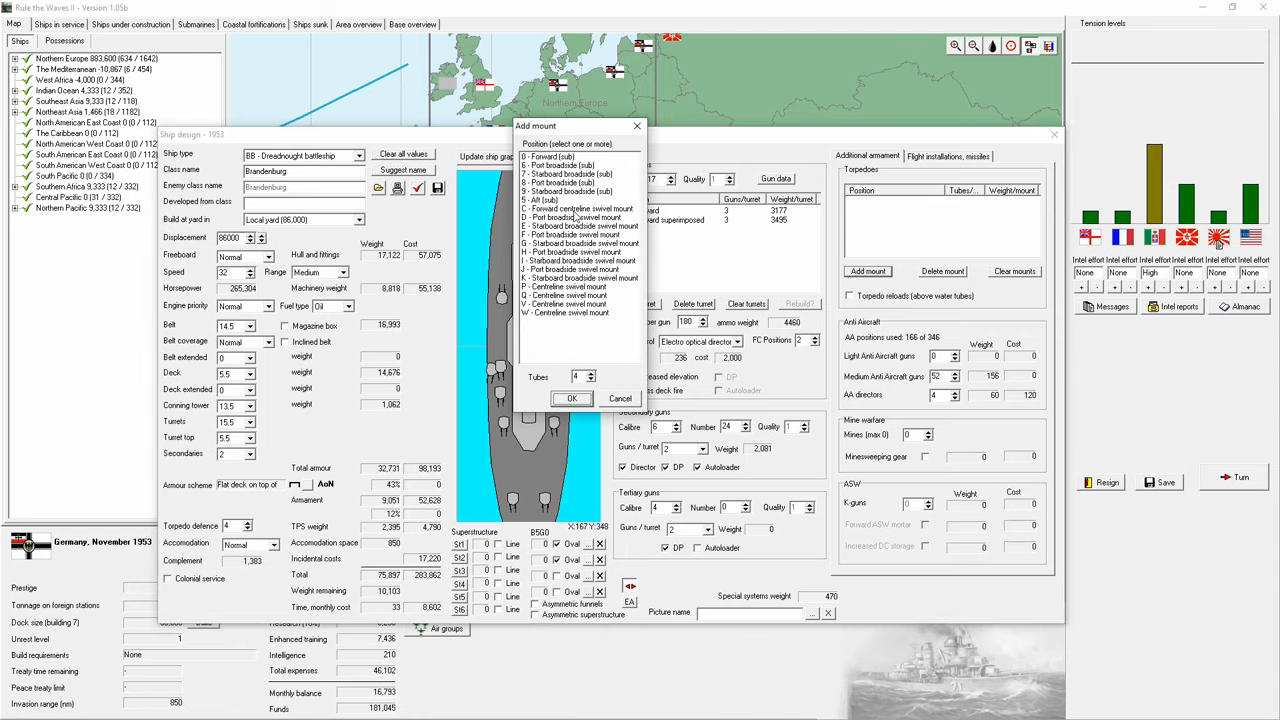
left_click(580, 226)
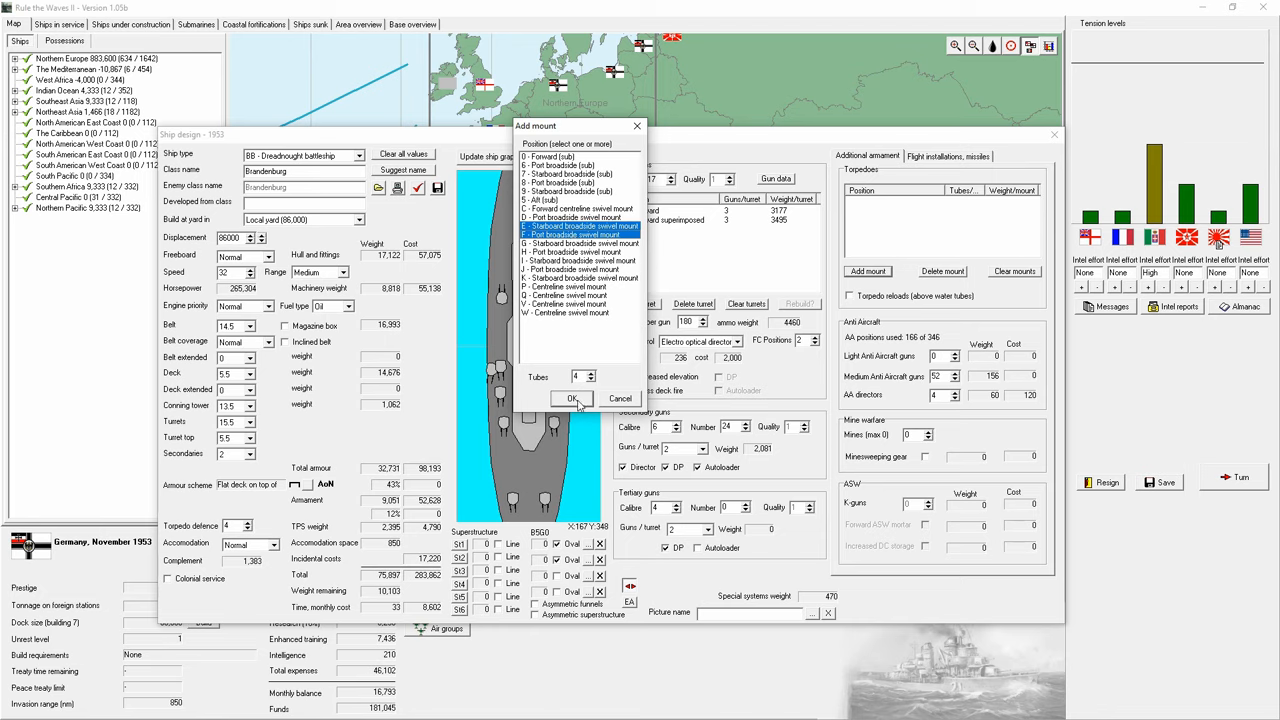
left_click(572, 398)
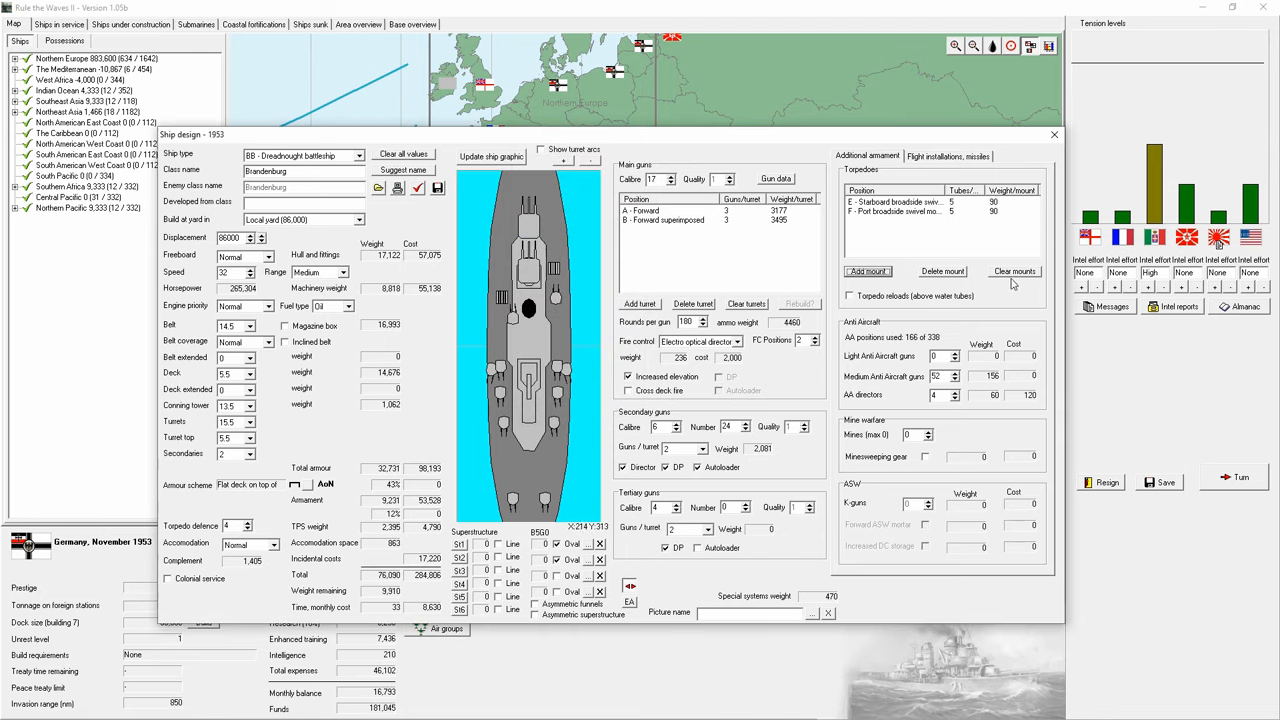
left_click(1012, 272)
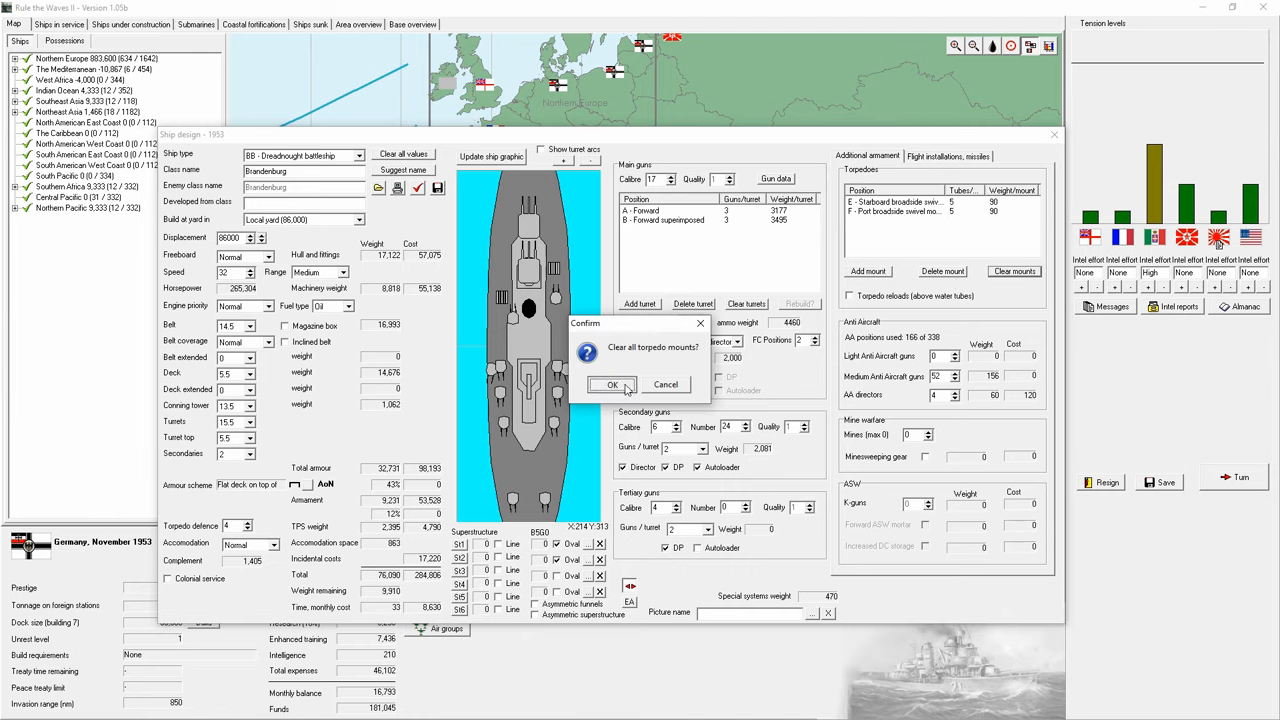
left_click(612, 384)
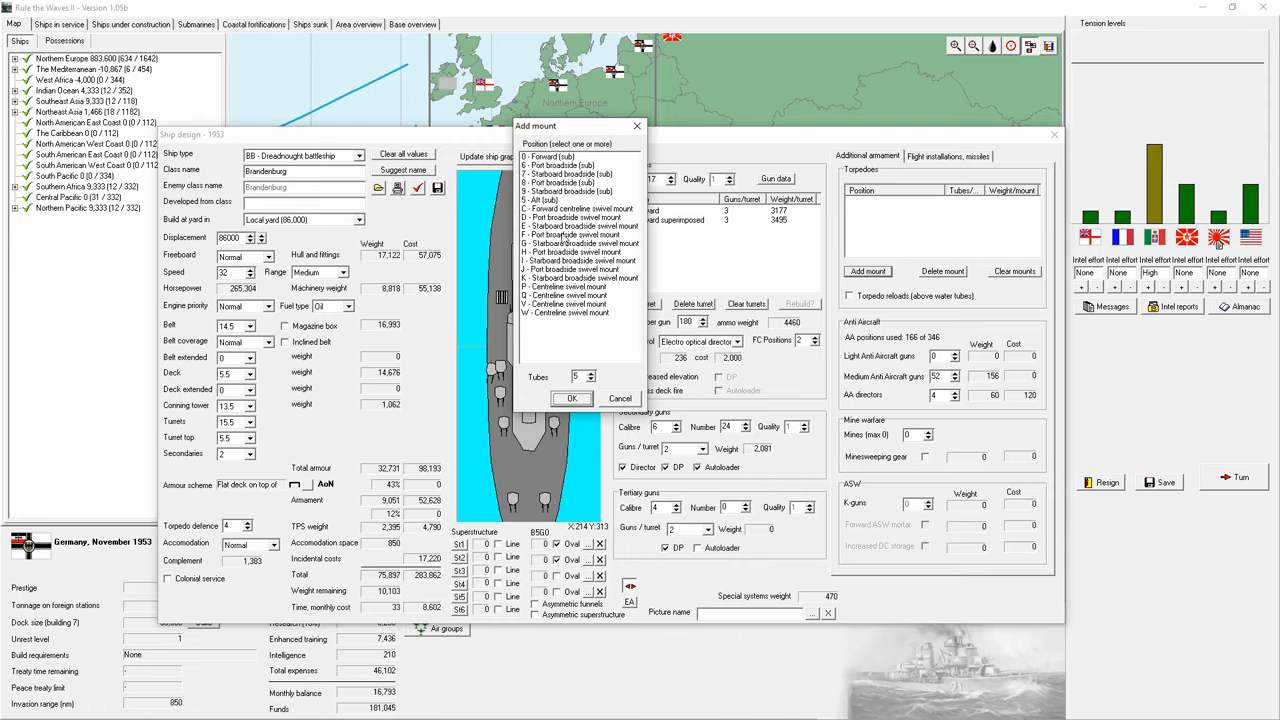
Step: Re-add port and starboard broadside torpedo mounts with more tubes and enable above-water torpedo reloads
left_click(572, 398)
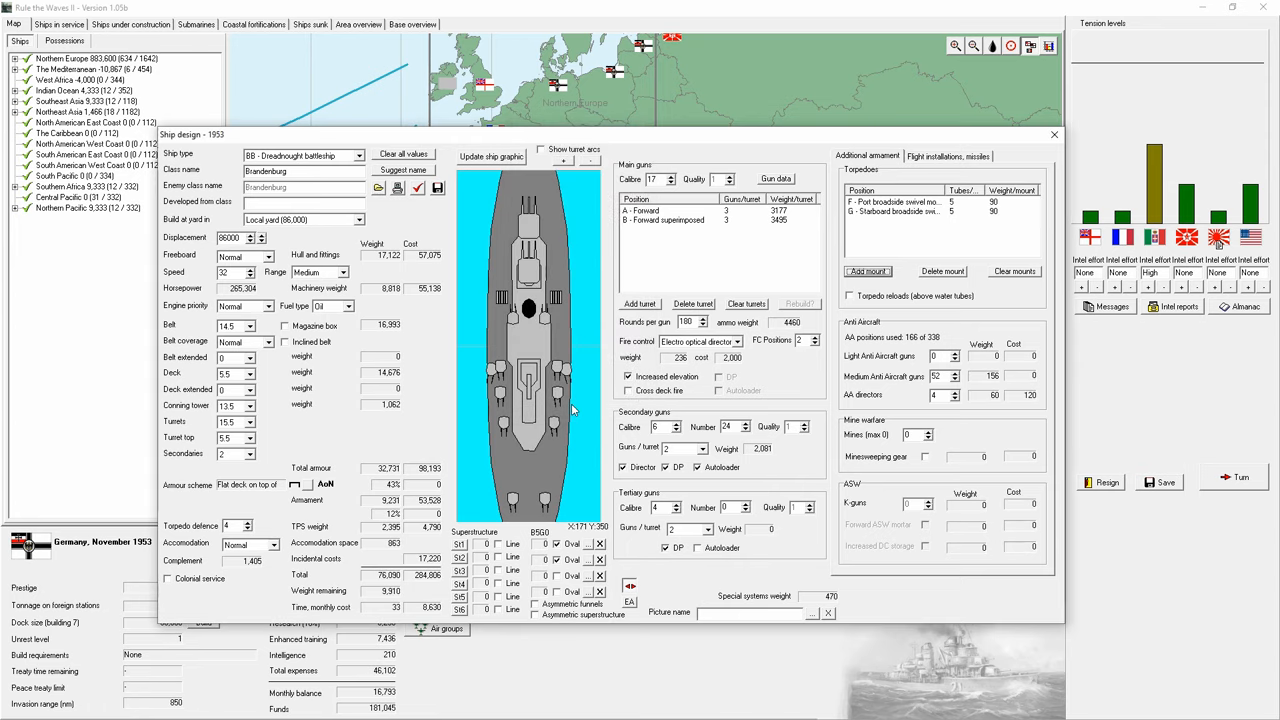
left_click(1014, 272)
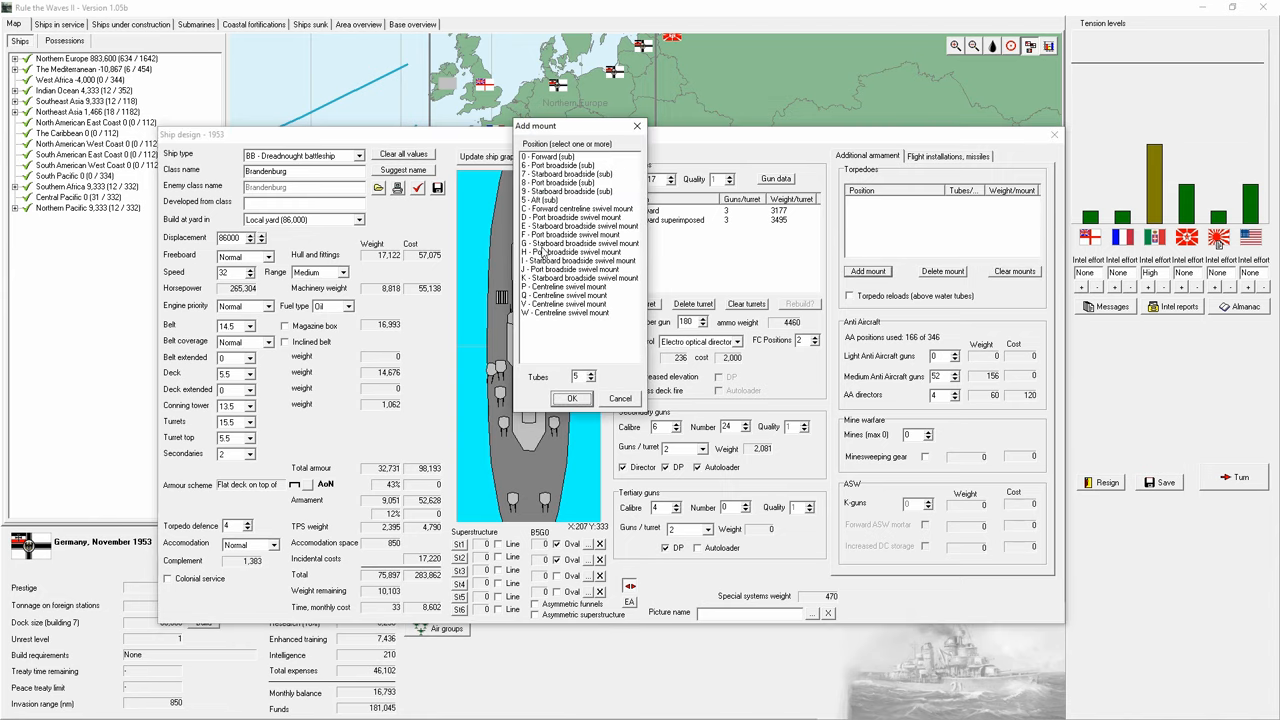
left_click(572, 398)
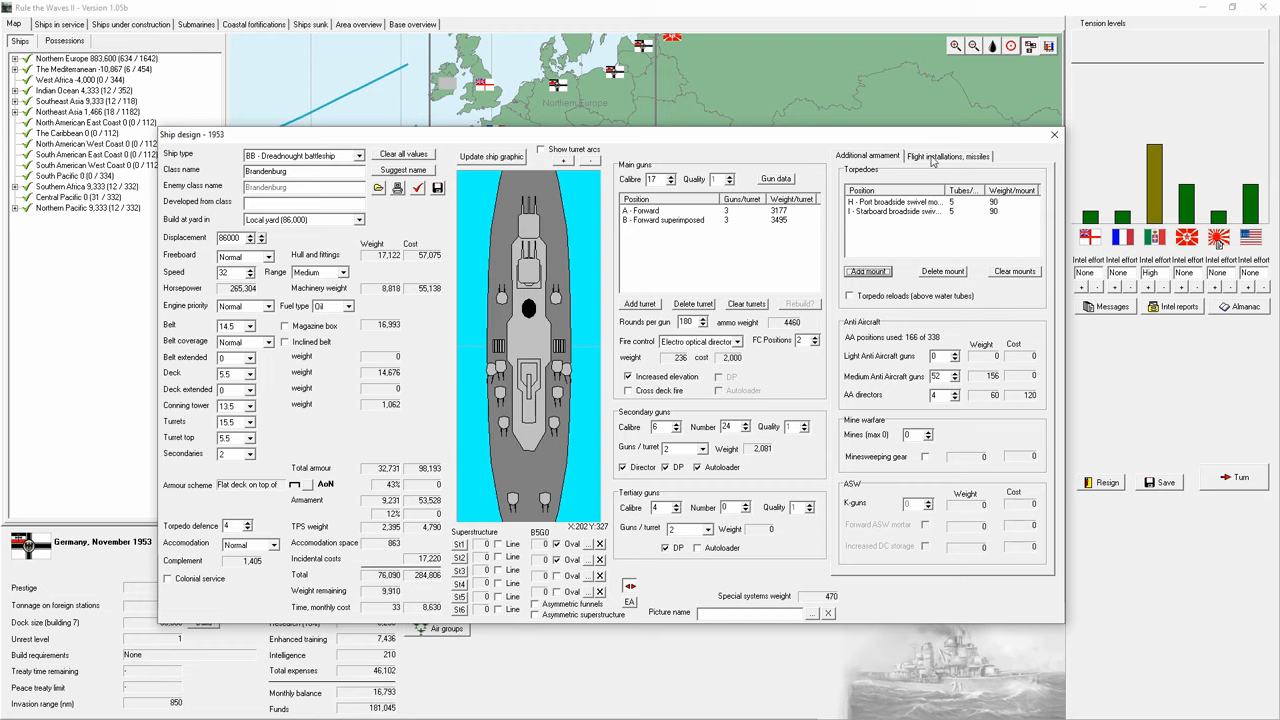
left_click(850, 296)
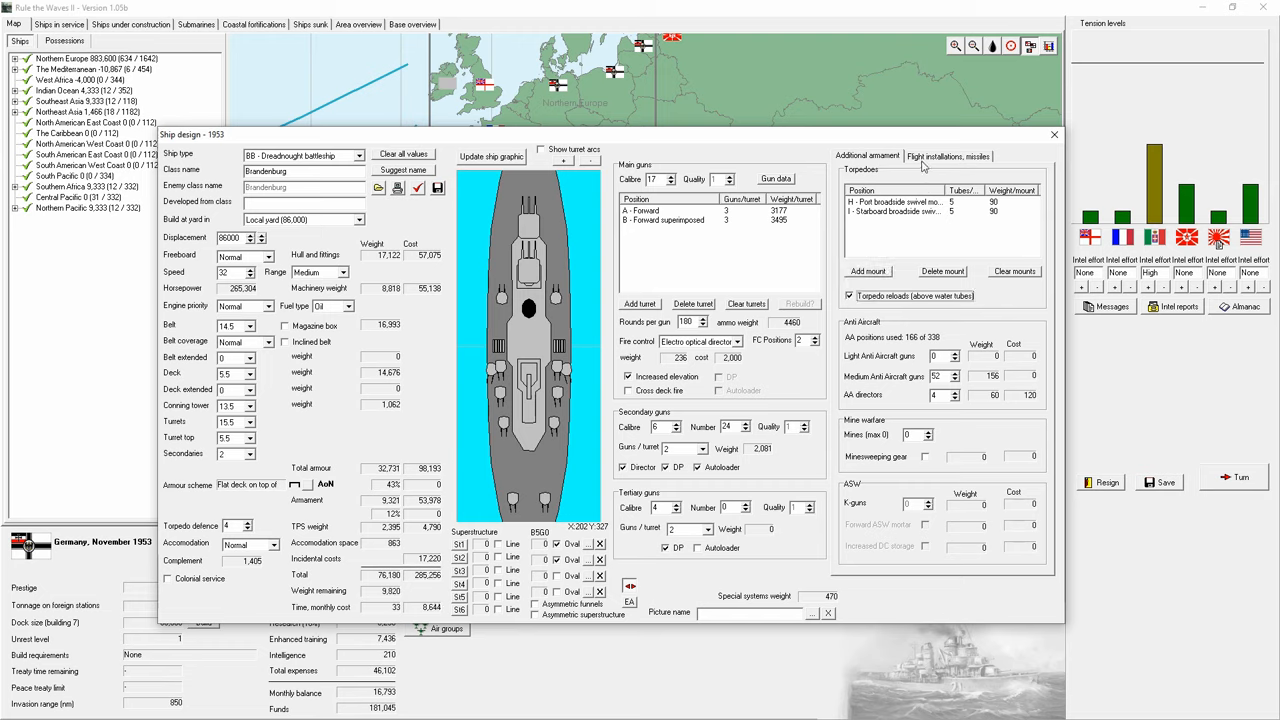
Step: Raise the ship's aircraft capacity in Flight installations
left_click(948, 156)
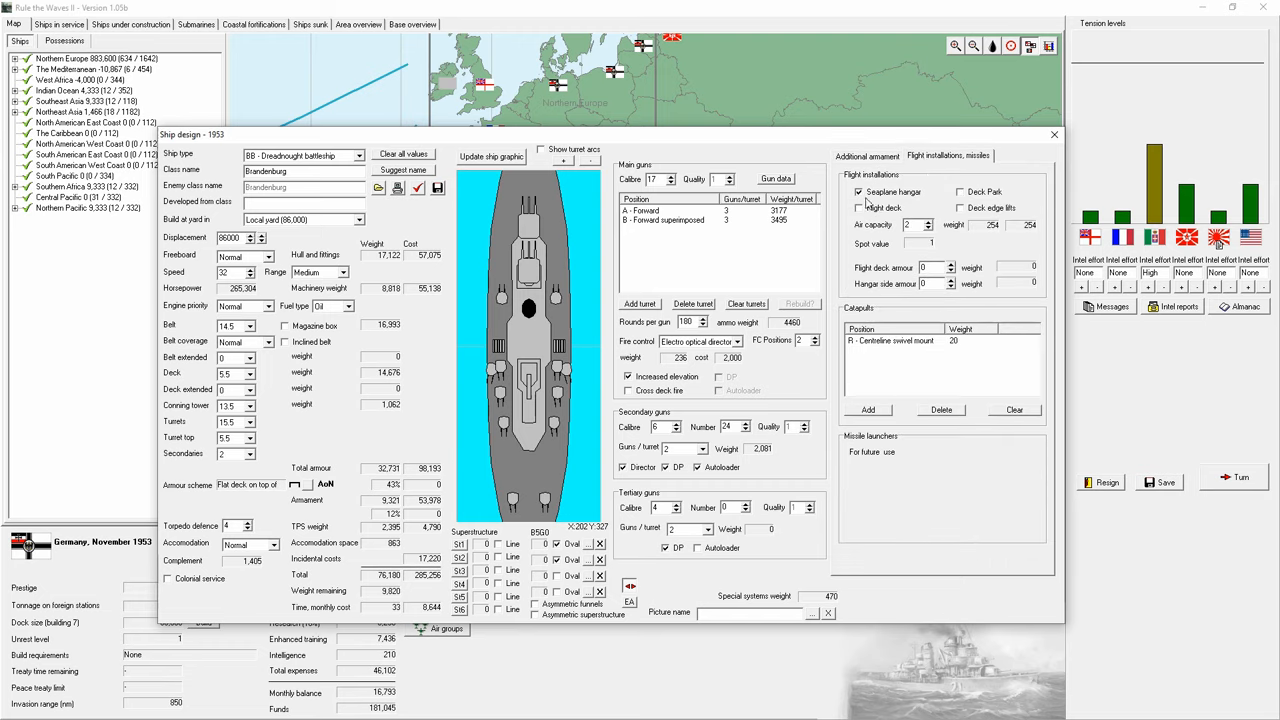
left_click(928, 220)
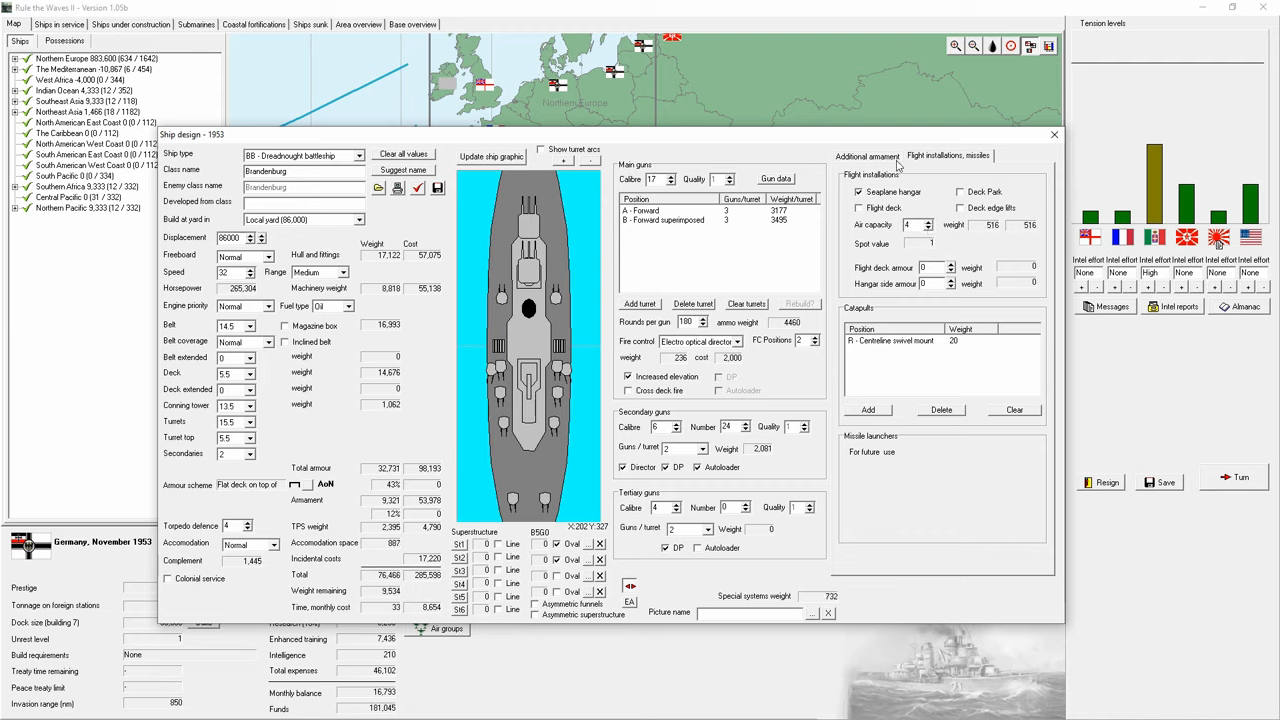
mouse_move(838, 232)
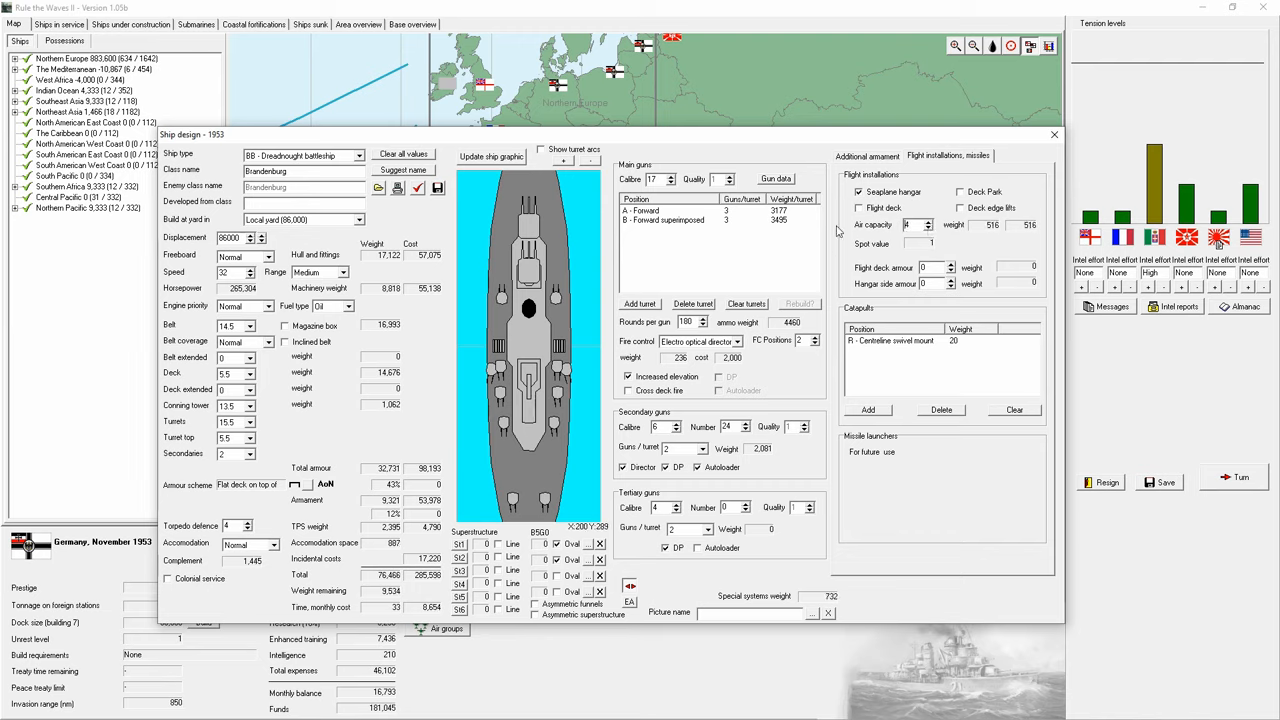
left_click(866, 156)
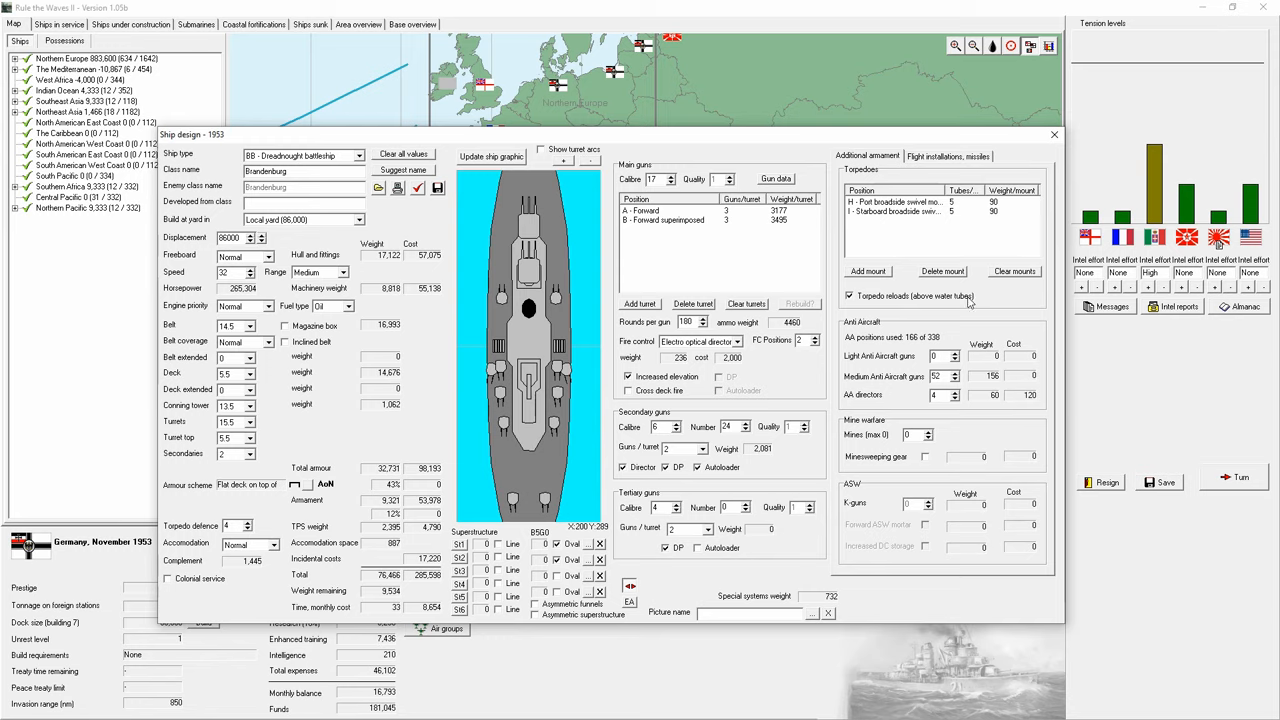
Step: Add many more medium anti-aircraft guns
left_click(956, 374)
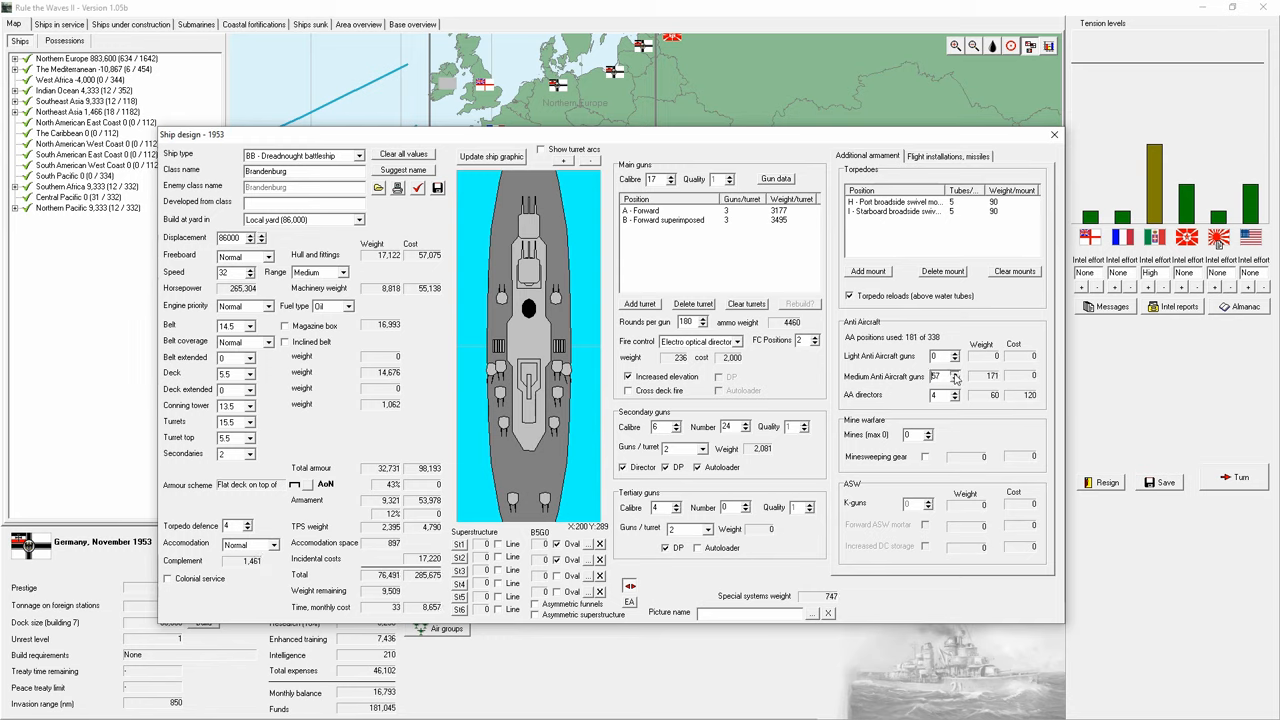
left_click(954, 374)
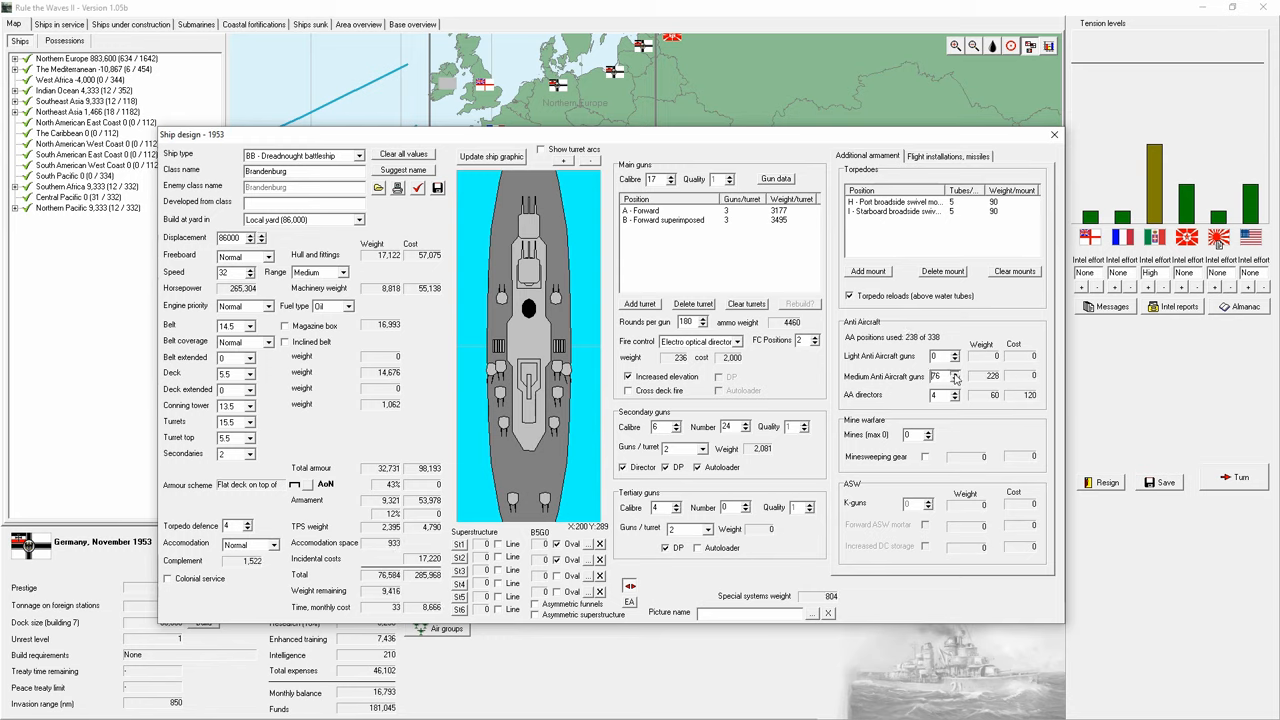
left_click(952, 374)
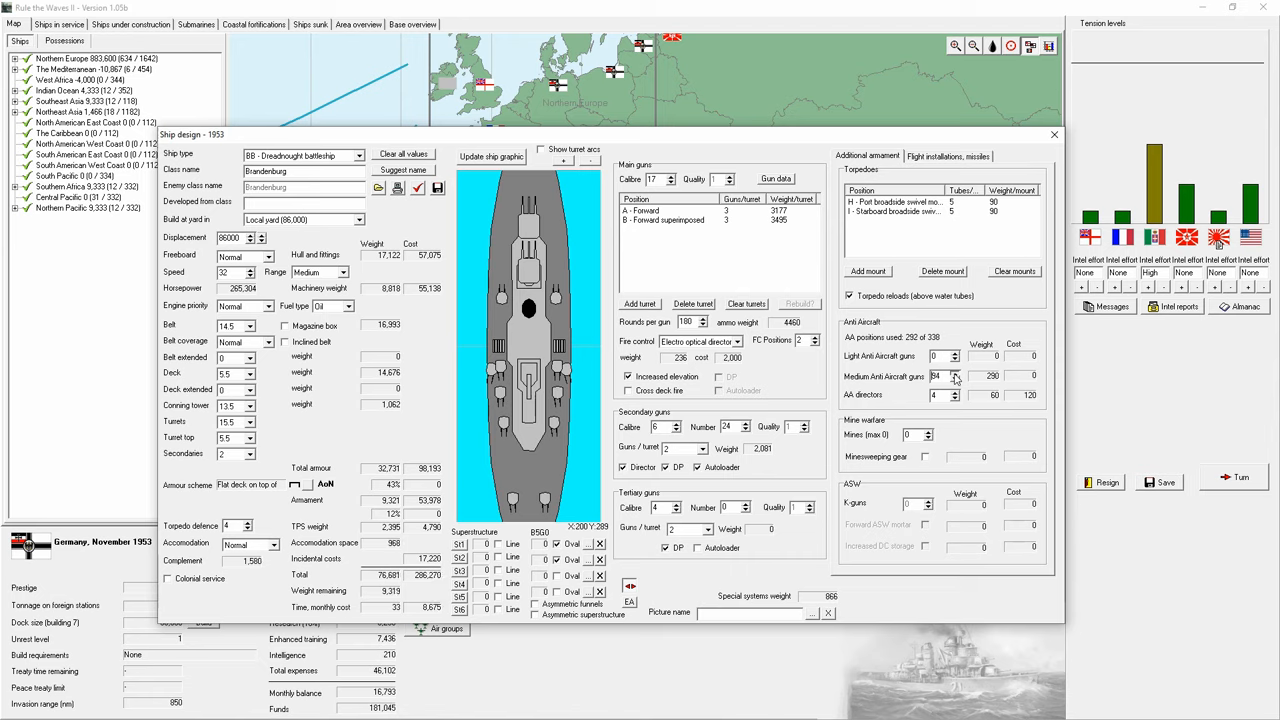
left_click(956, 372)
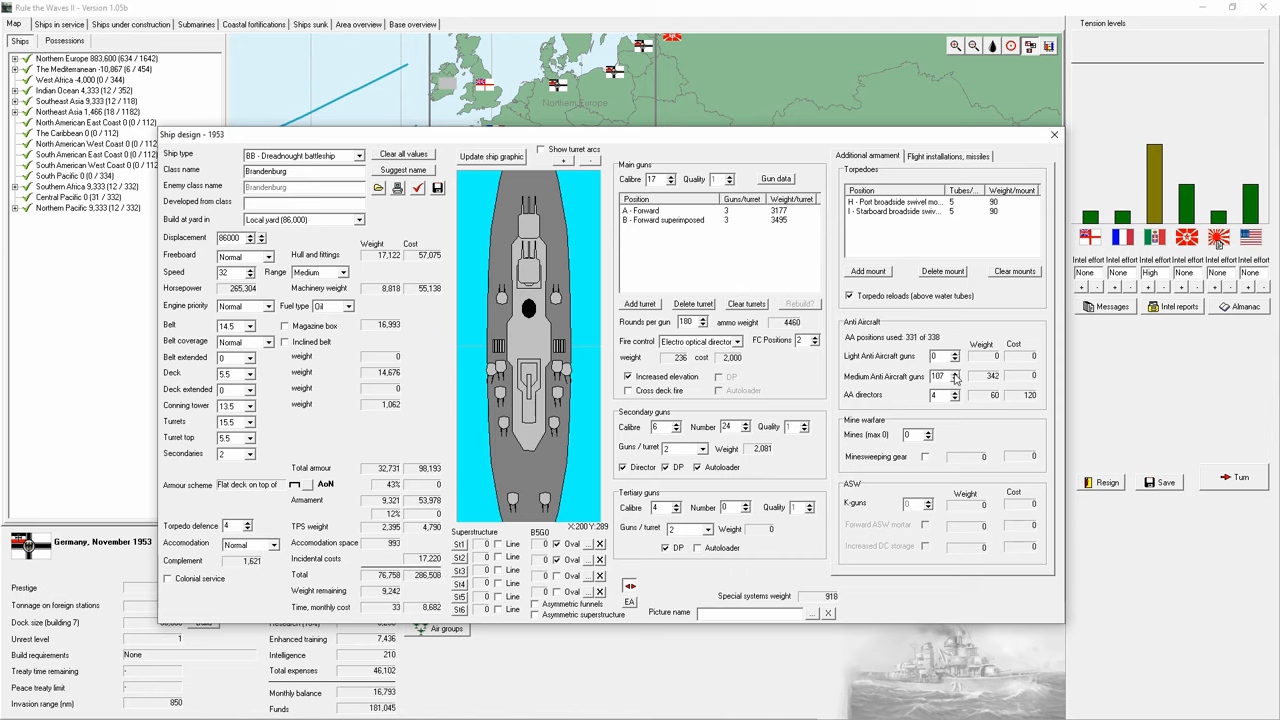
left_click(956, 374)
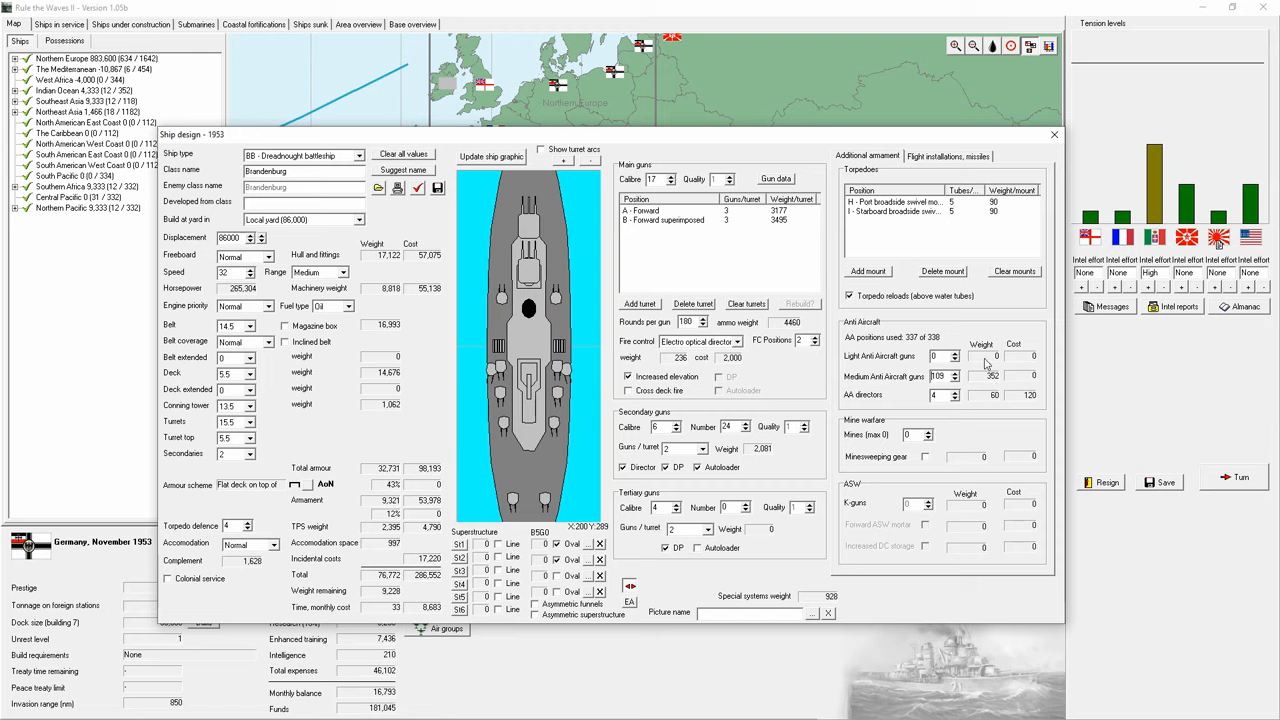
mouse_move(624, 256)
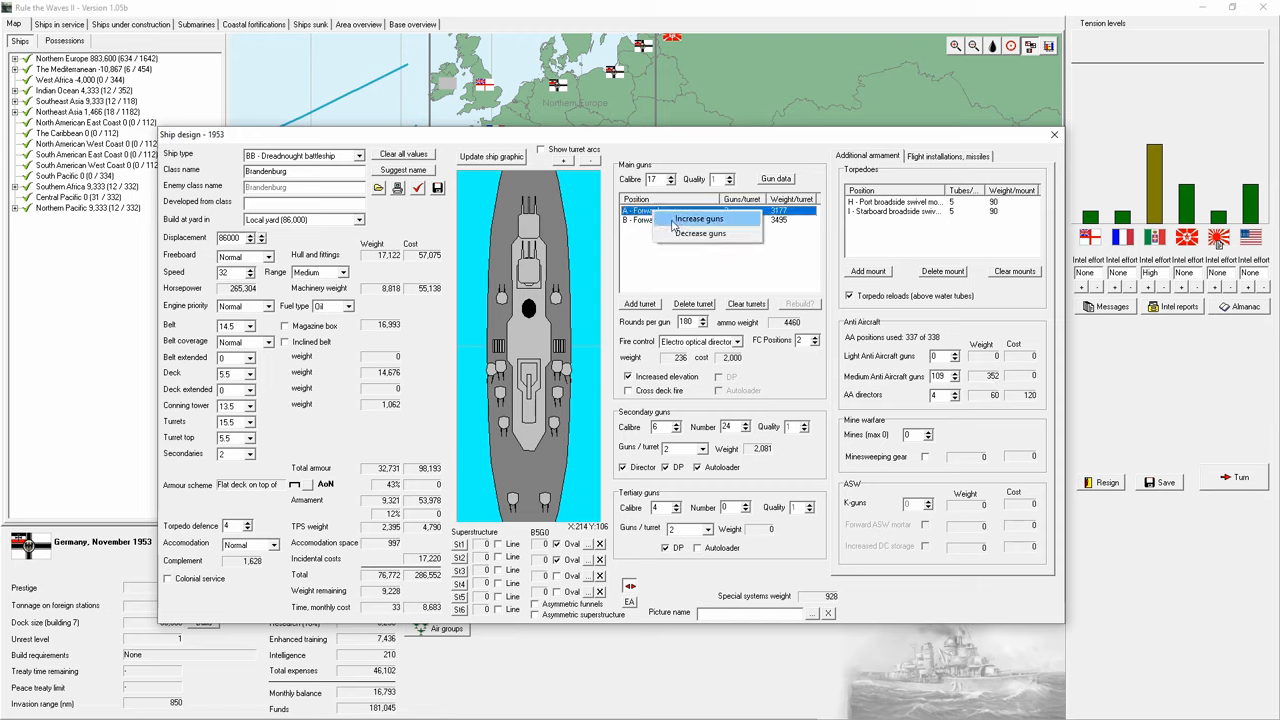
Step: Add a fourth gun to each main turret and pick a thicker turret armour
left_click(700, 218)
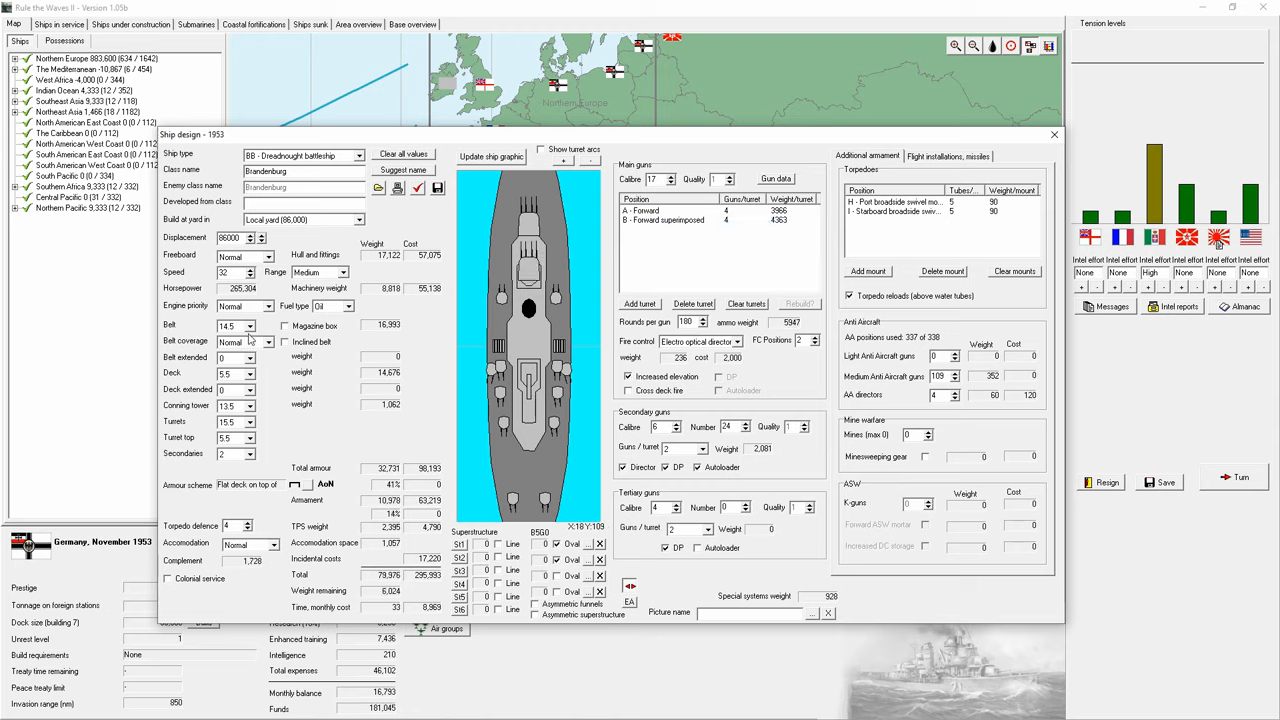
left_click(250, 436)
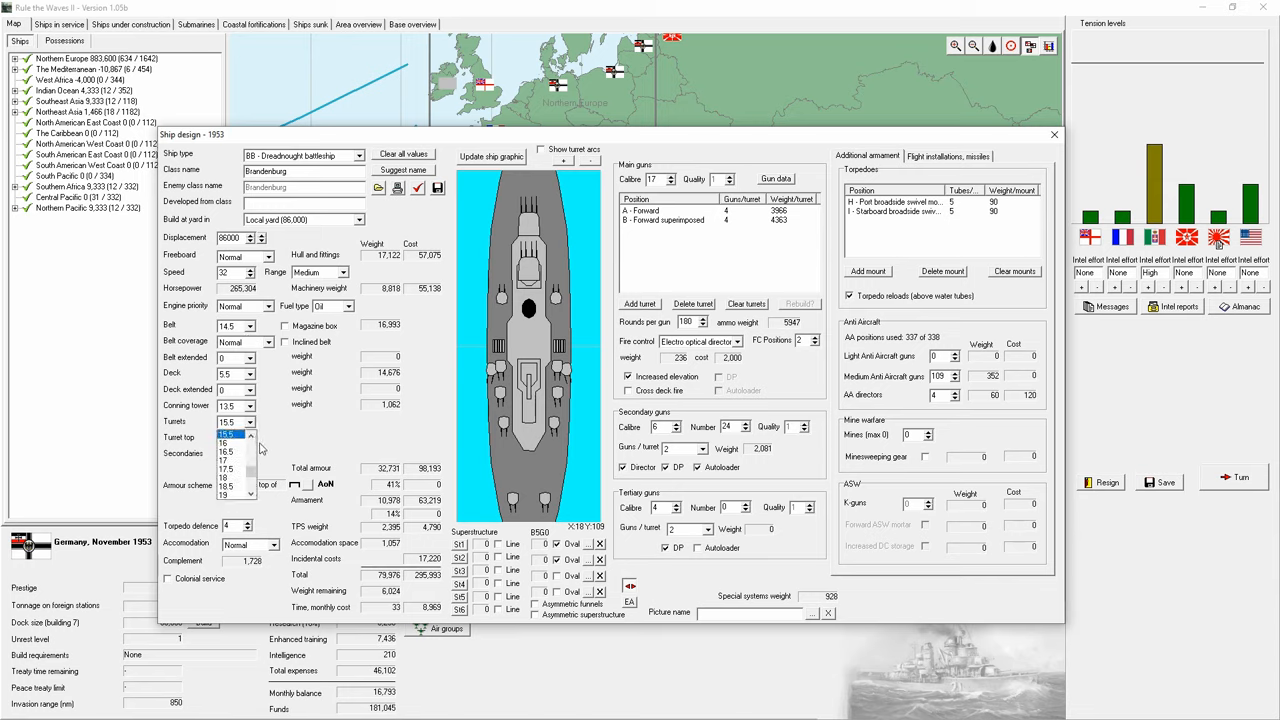
left_click(224, 438)
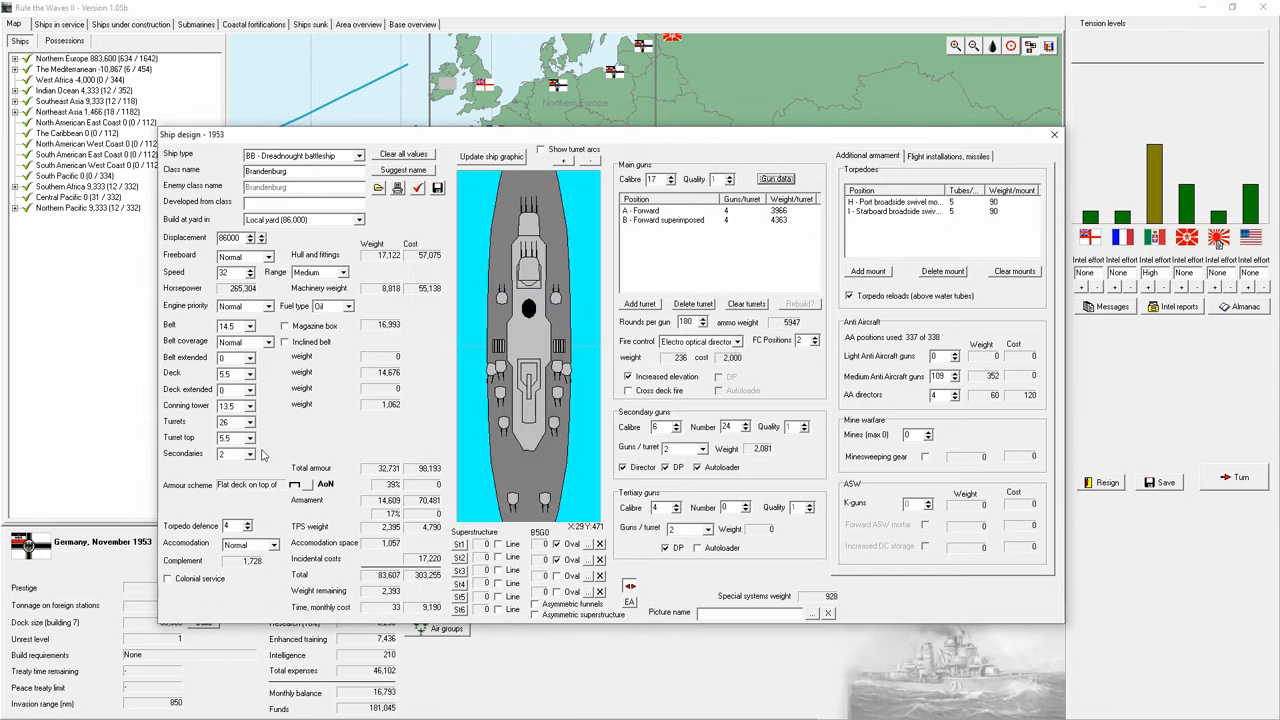
Step: Review the armour penetration table for the current turret armour
left_click(250, 452)
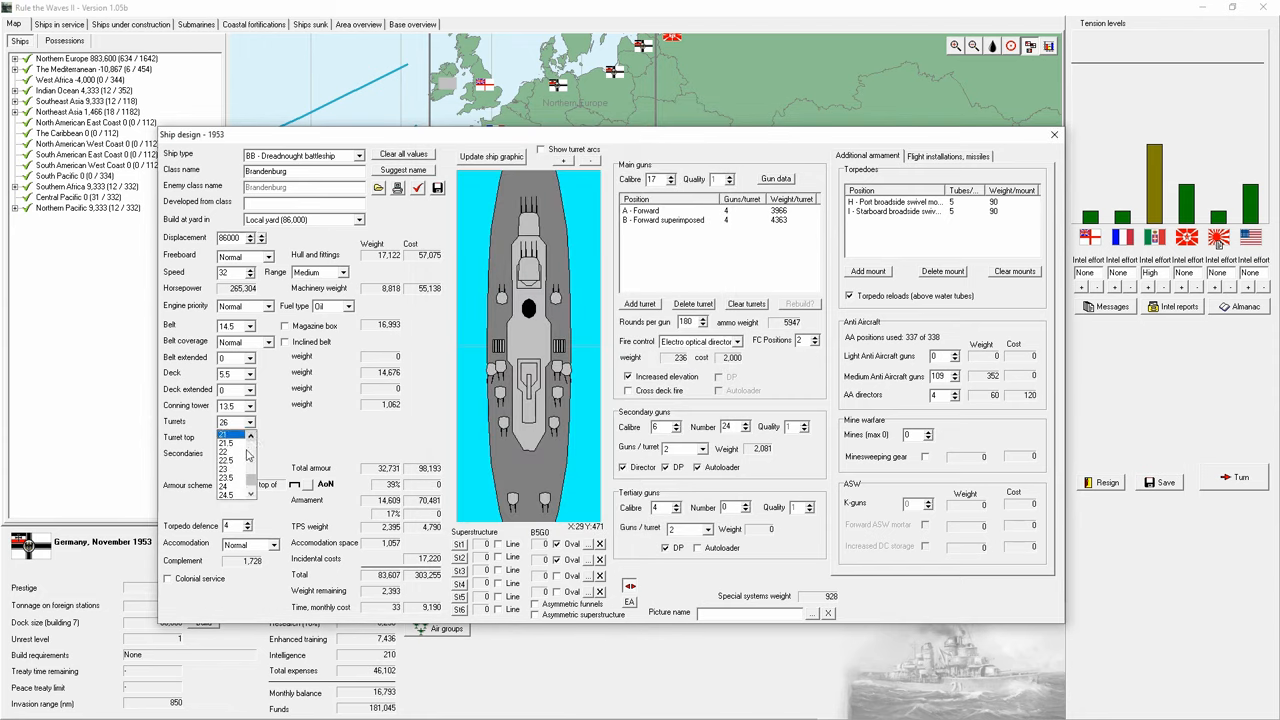
left_click(776, 178)
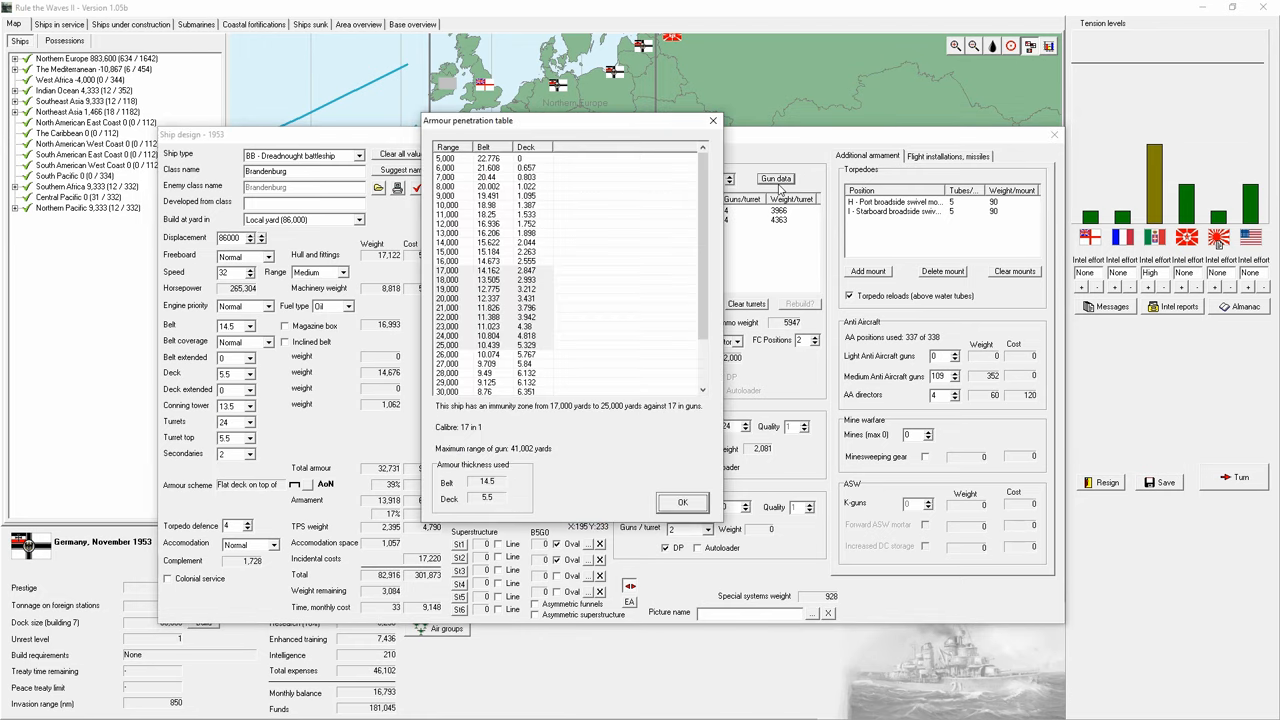
mouse_move(560, 256)
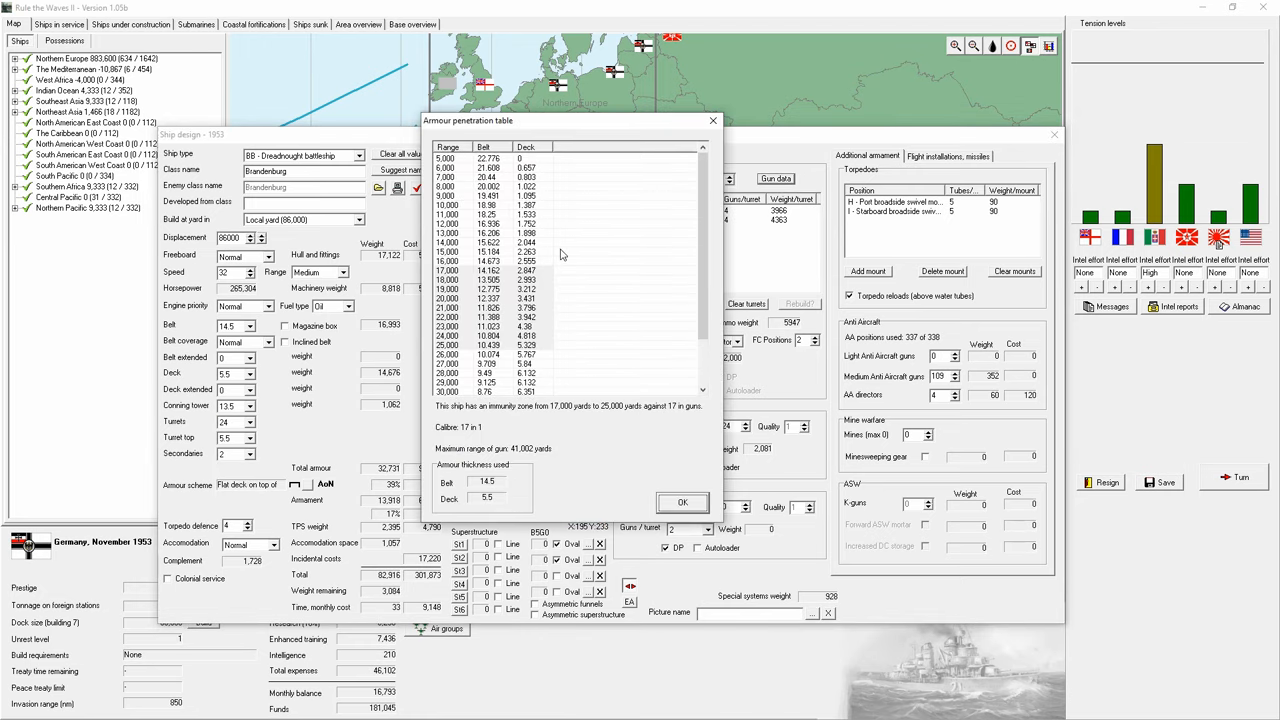
left_click(682, 502)
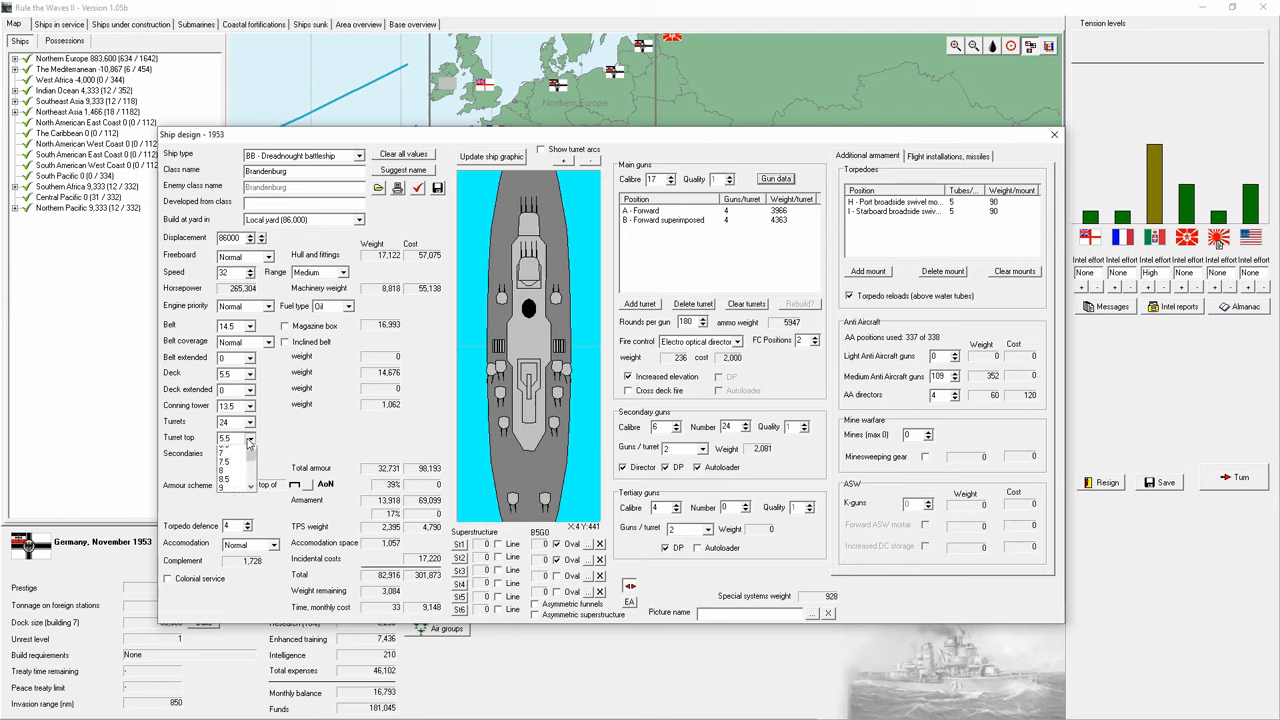
Step: Thicken the turret top and conning tower armour and recheck the penetration table
left_click(234, 438)
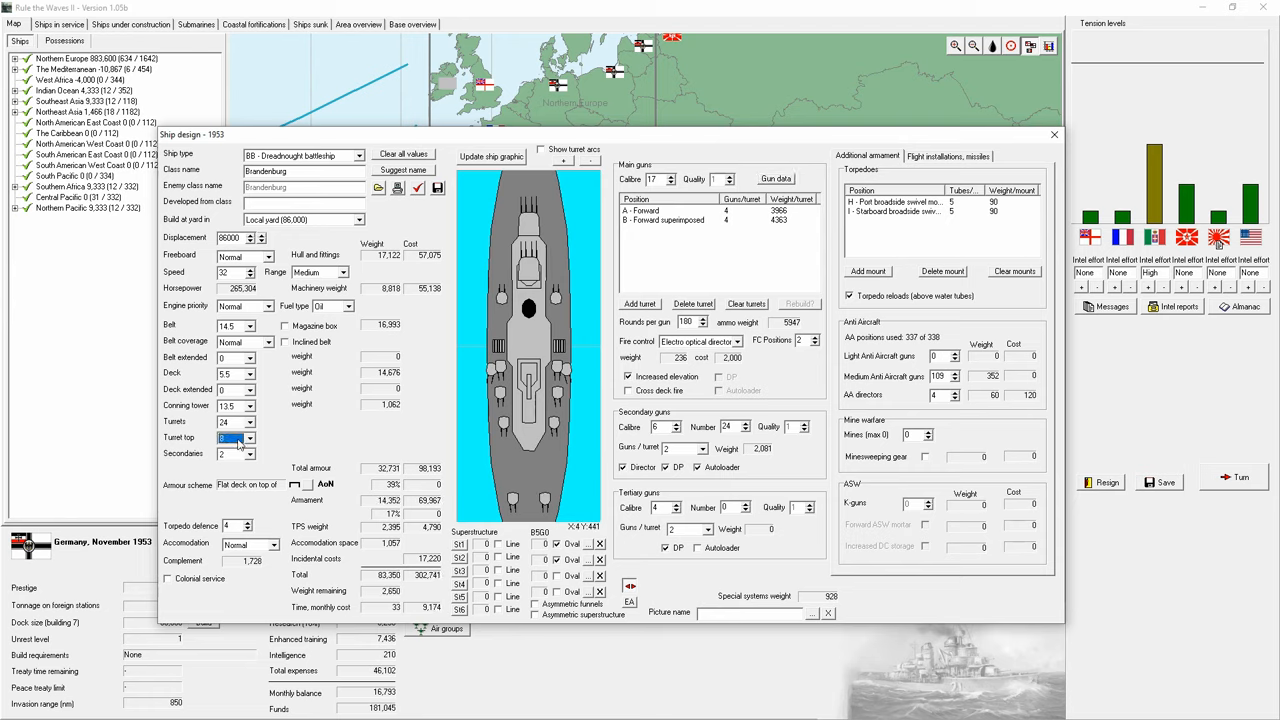
left_click(246, 404)
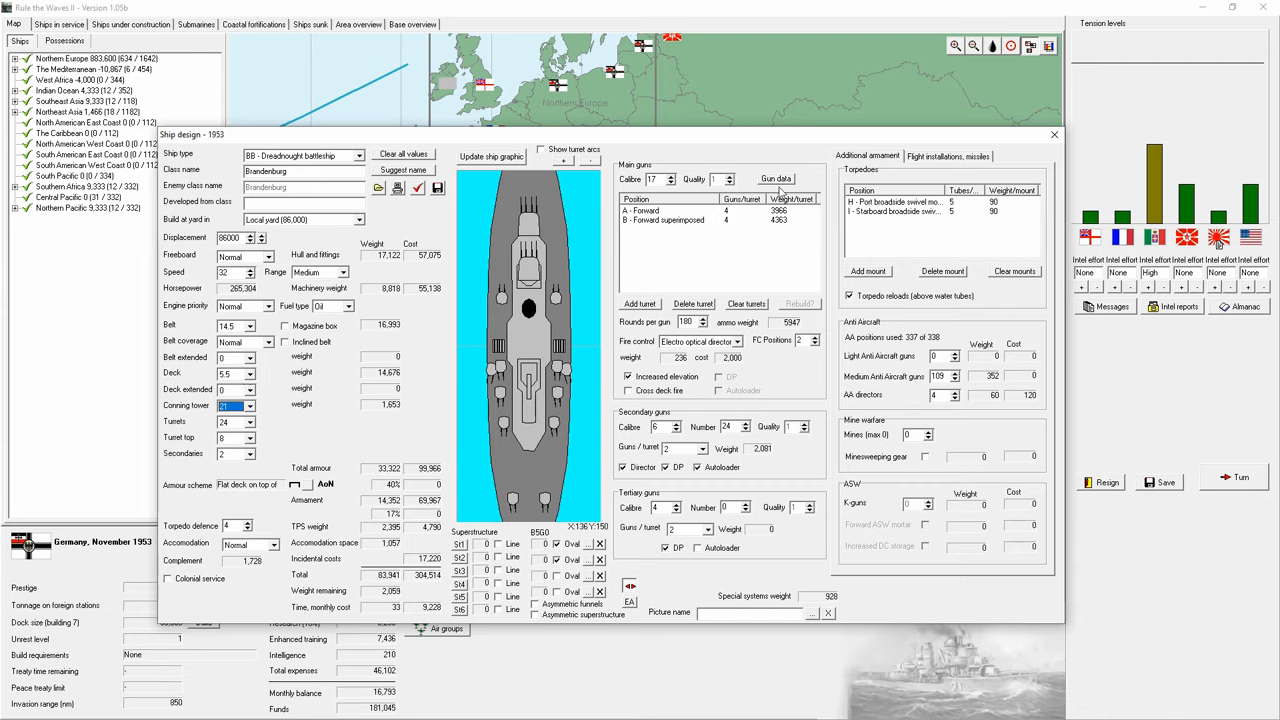
left_click(776, 178)
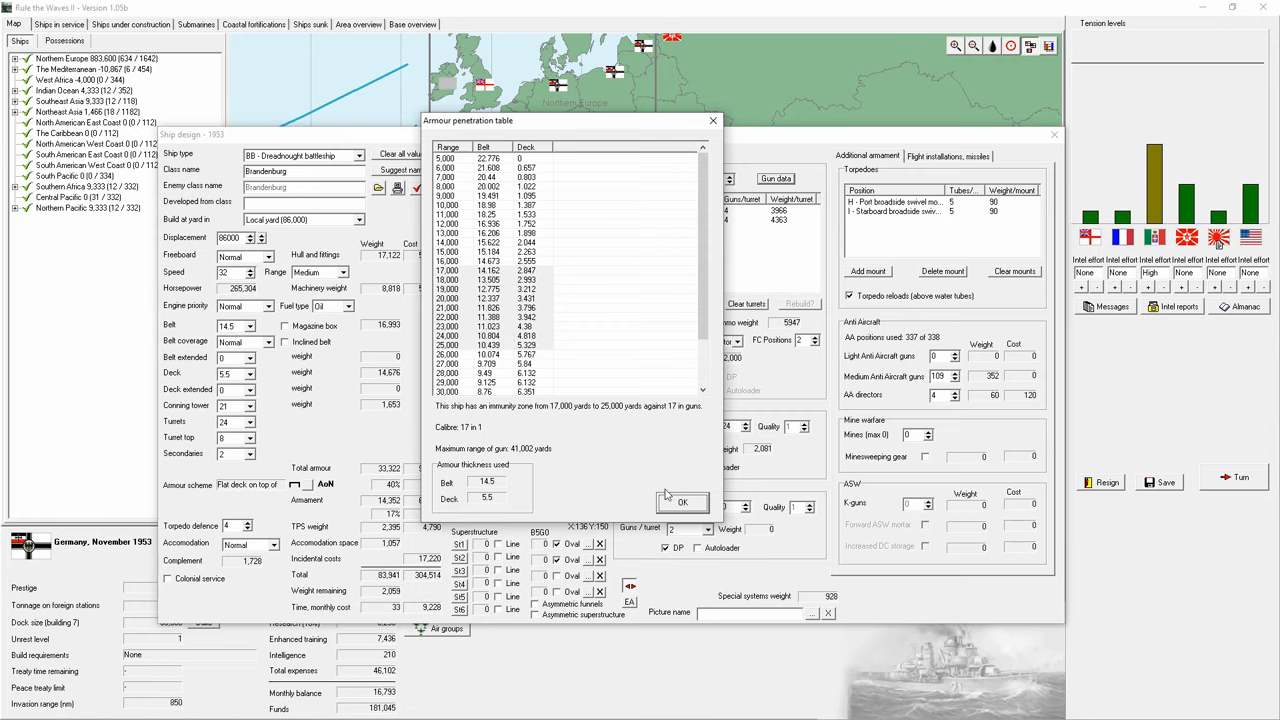
left_click(682, 500)
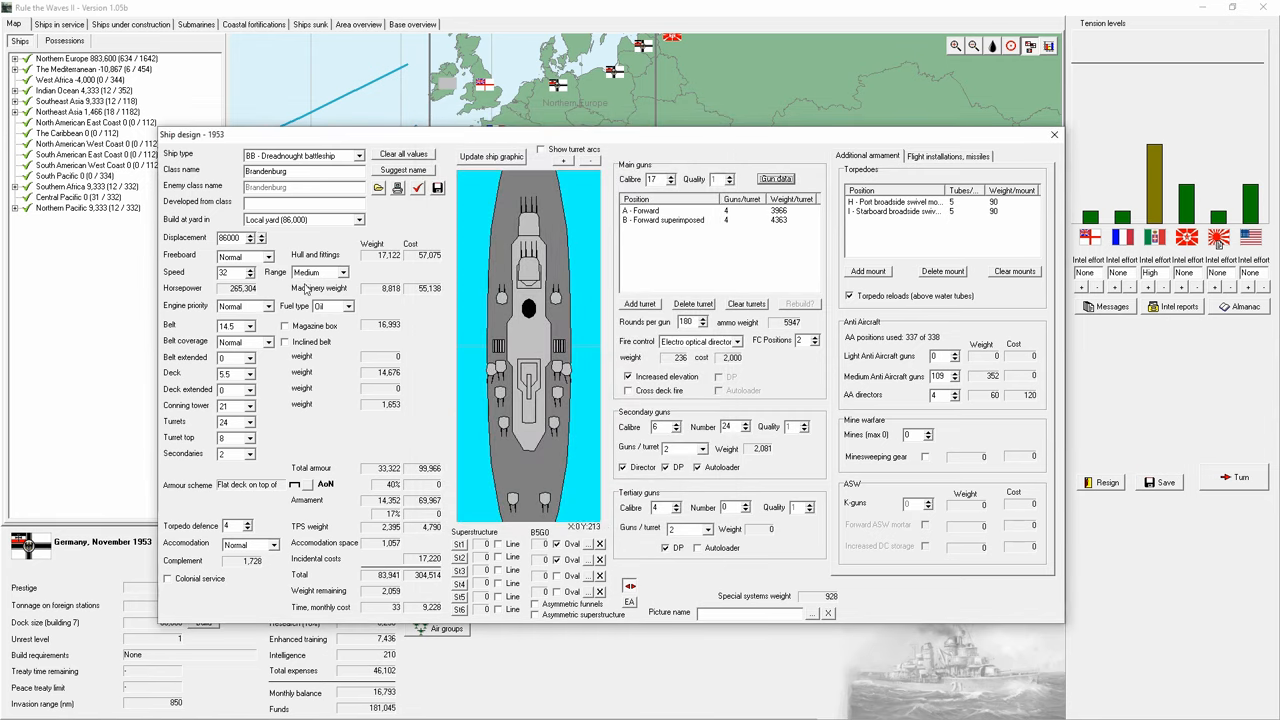
Step: Choose a thicker belt armour and bring the design back under its weight limit
left_click(248, 374)
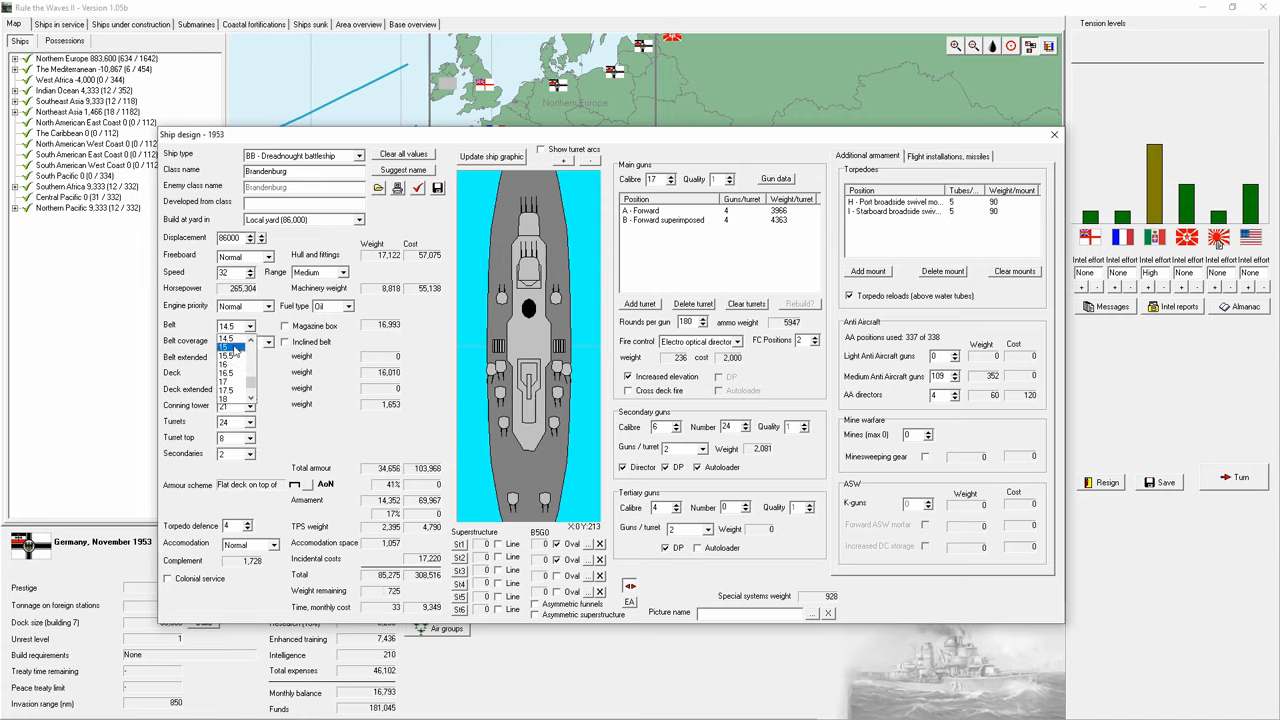
left_click(224, 326)
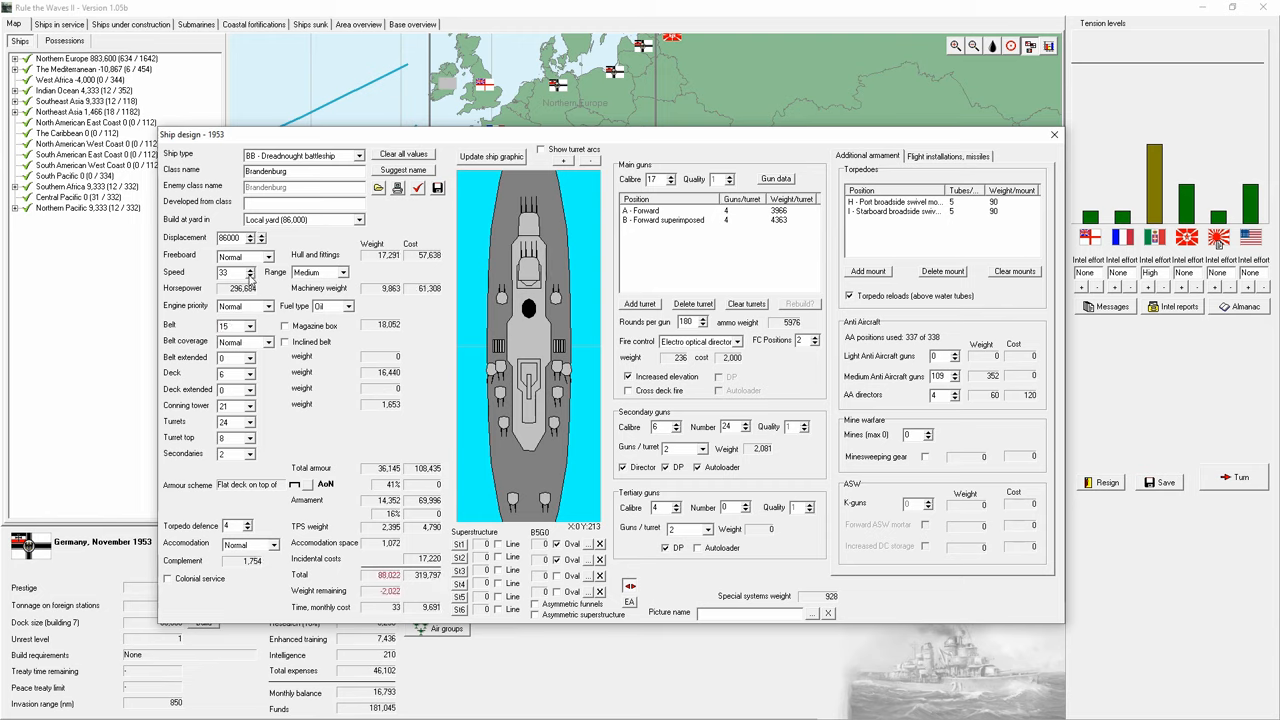
left_click(490, 156)
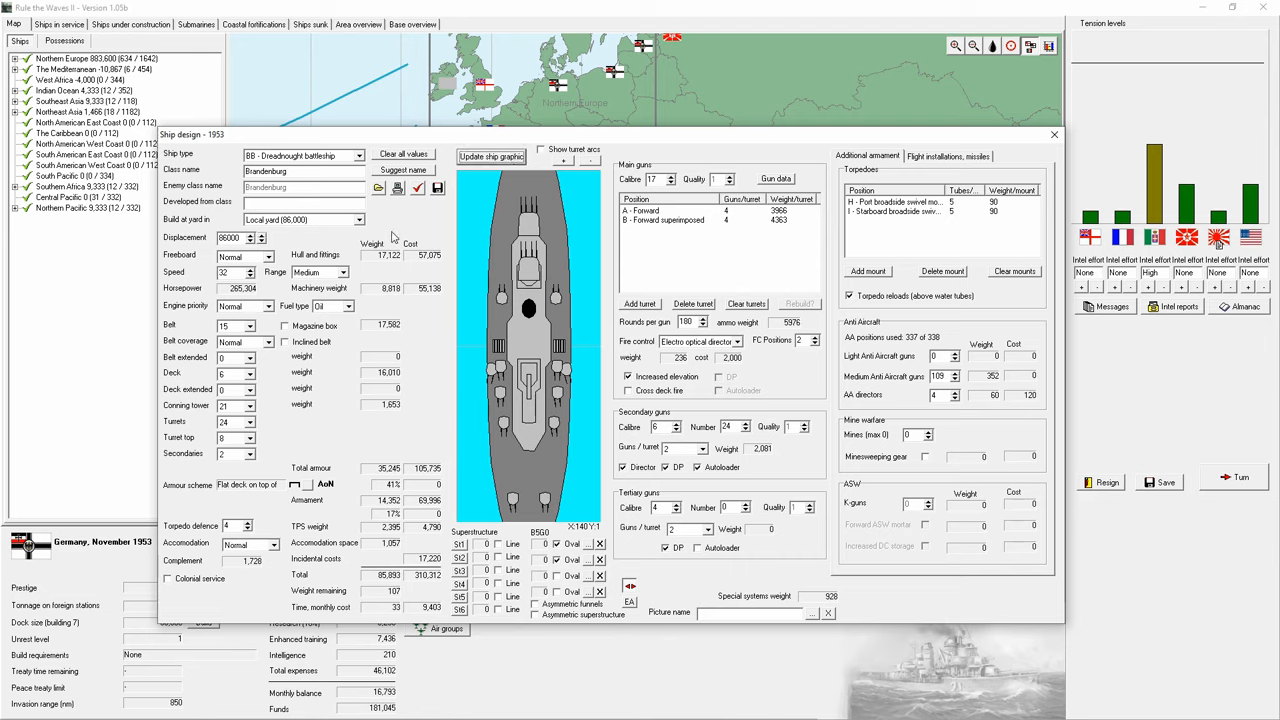
mouse_move(800, 408)
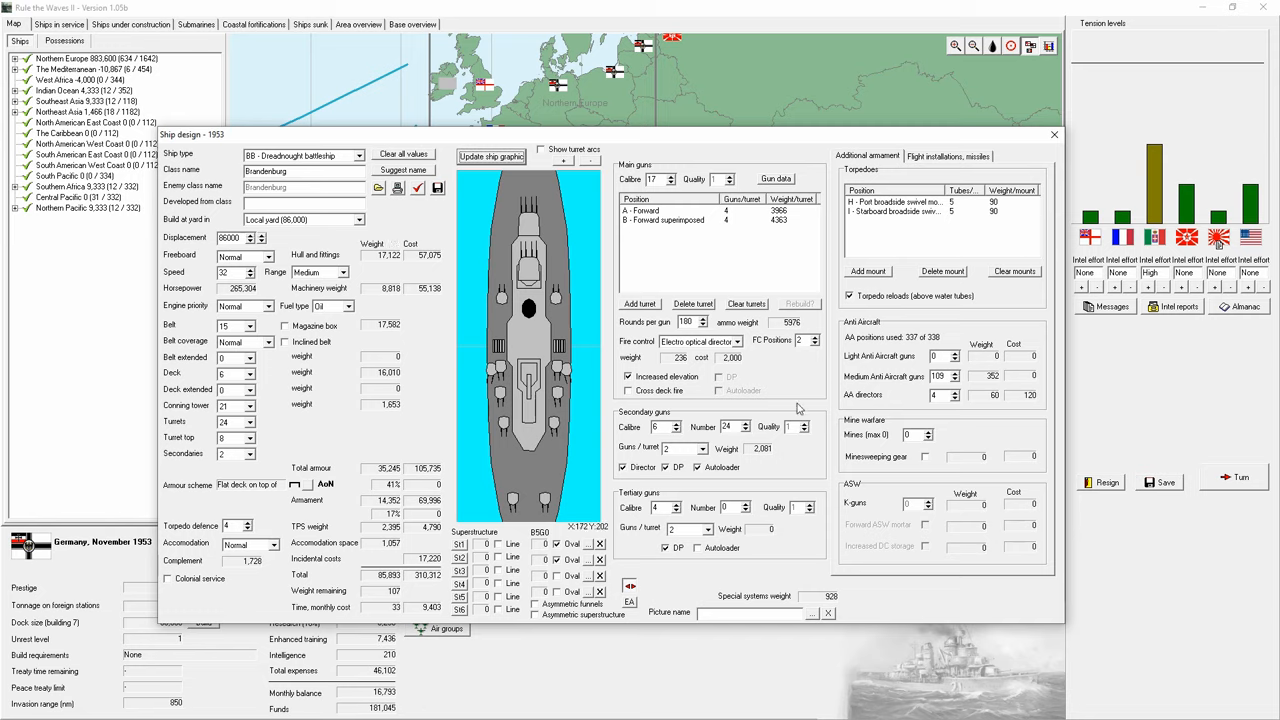
mouse_move(700, 552)
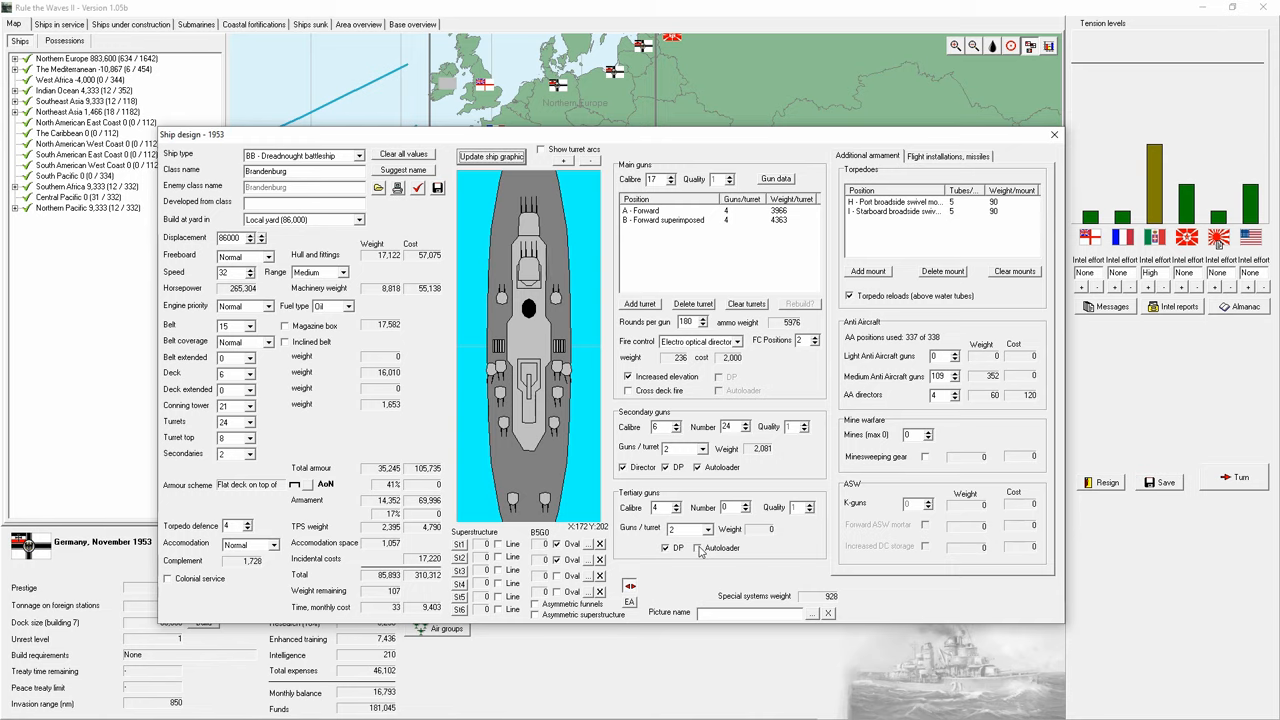
mouse_move(808, 496)
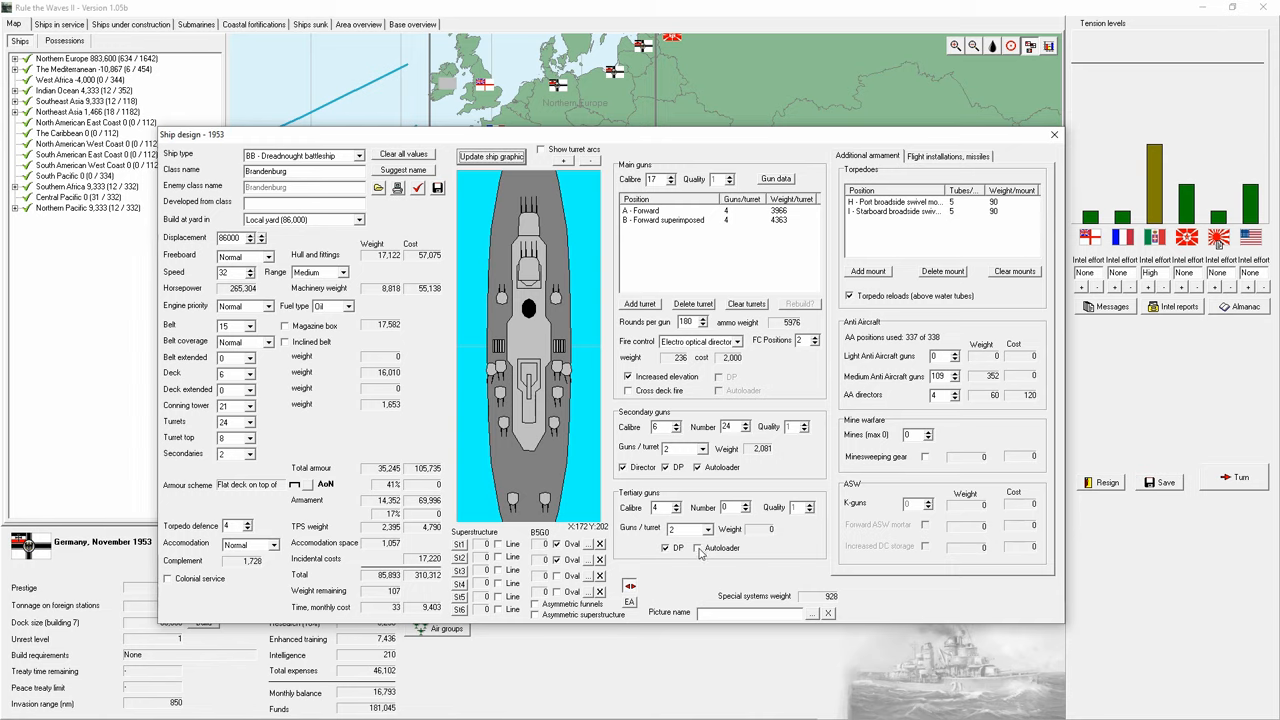
Step: Enable tertiary autoloaders and trim anti-aircraft guns to cut the overweight
left_click(746, 504)
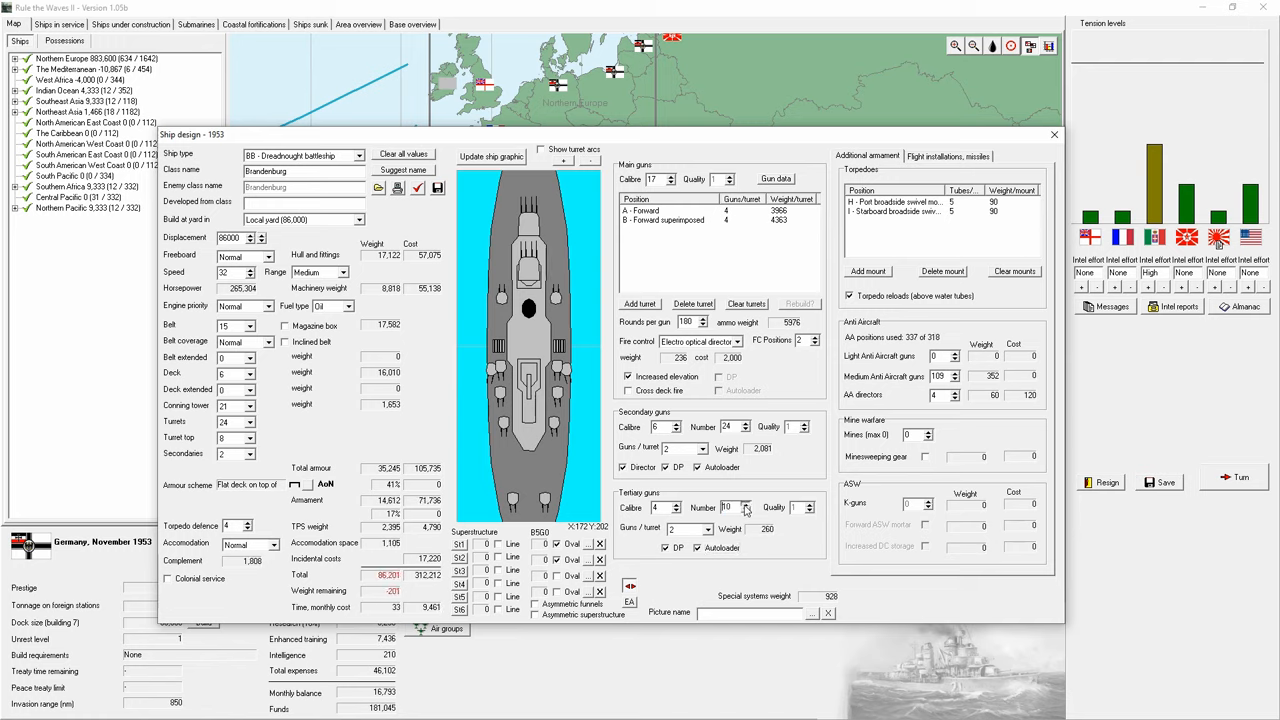
left_click(744, 502)
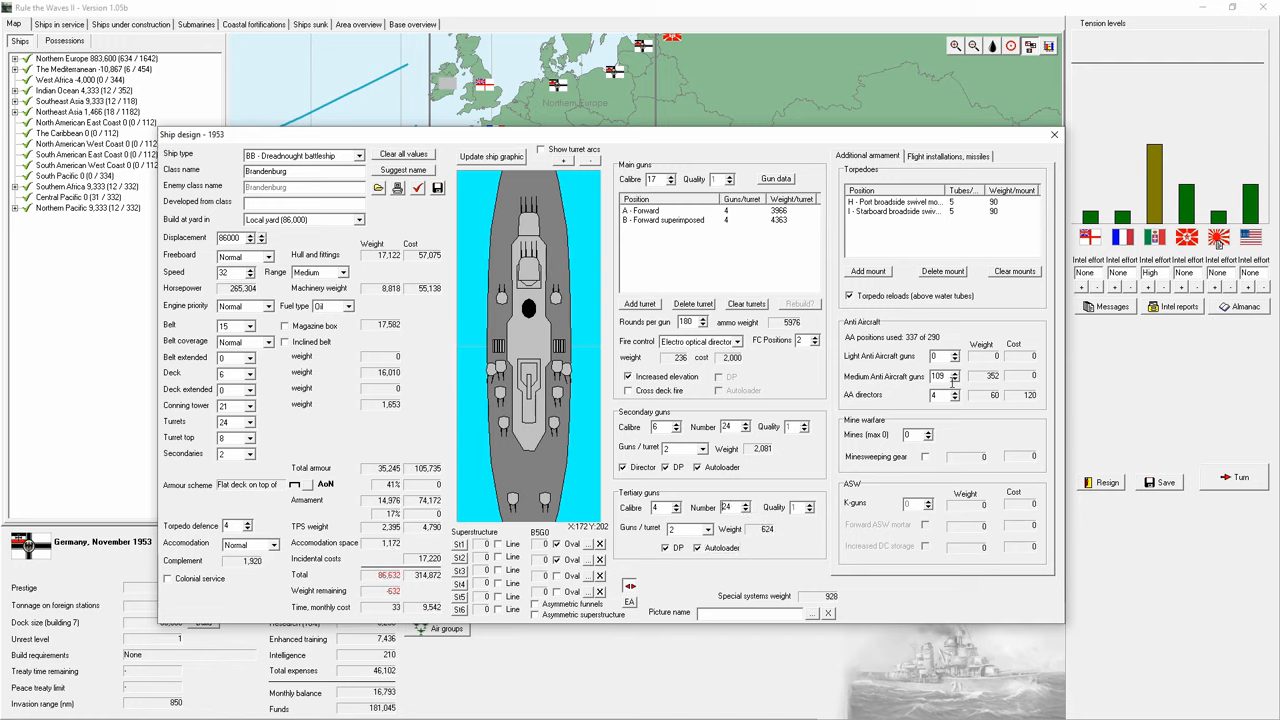
left_click(956, 380)
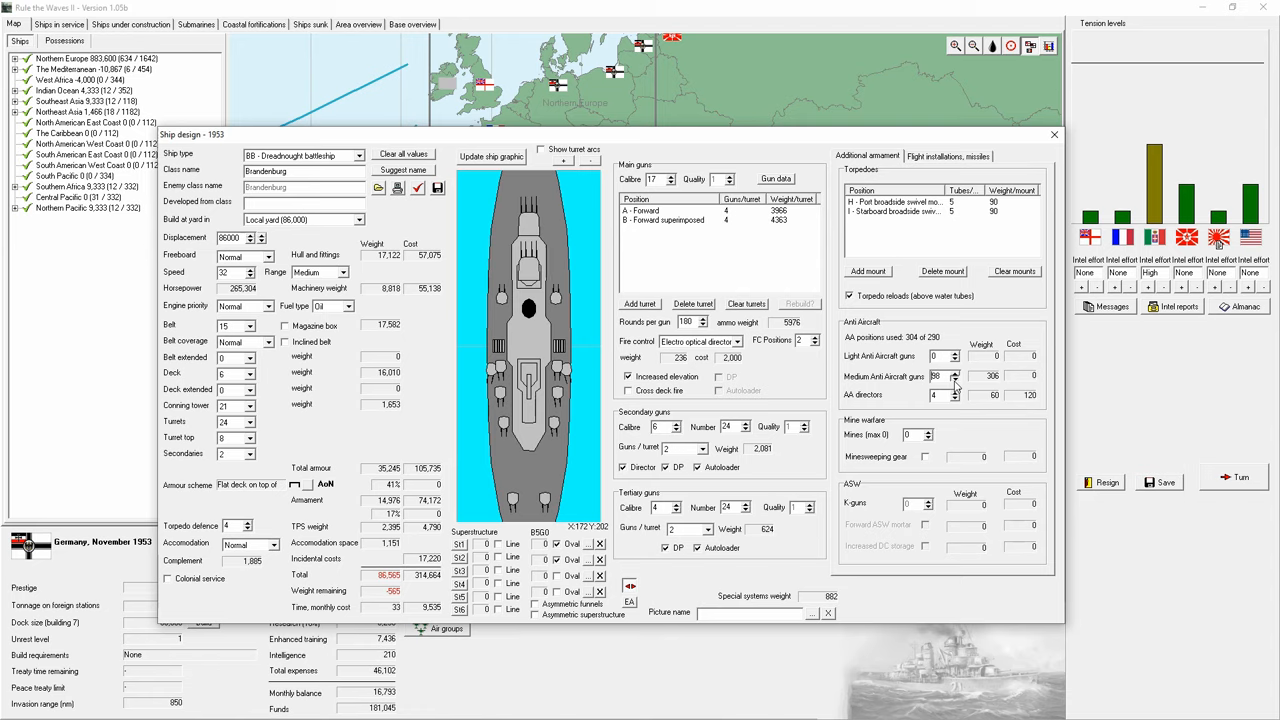
left_click(956, 380)
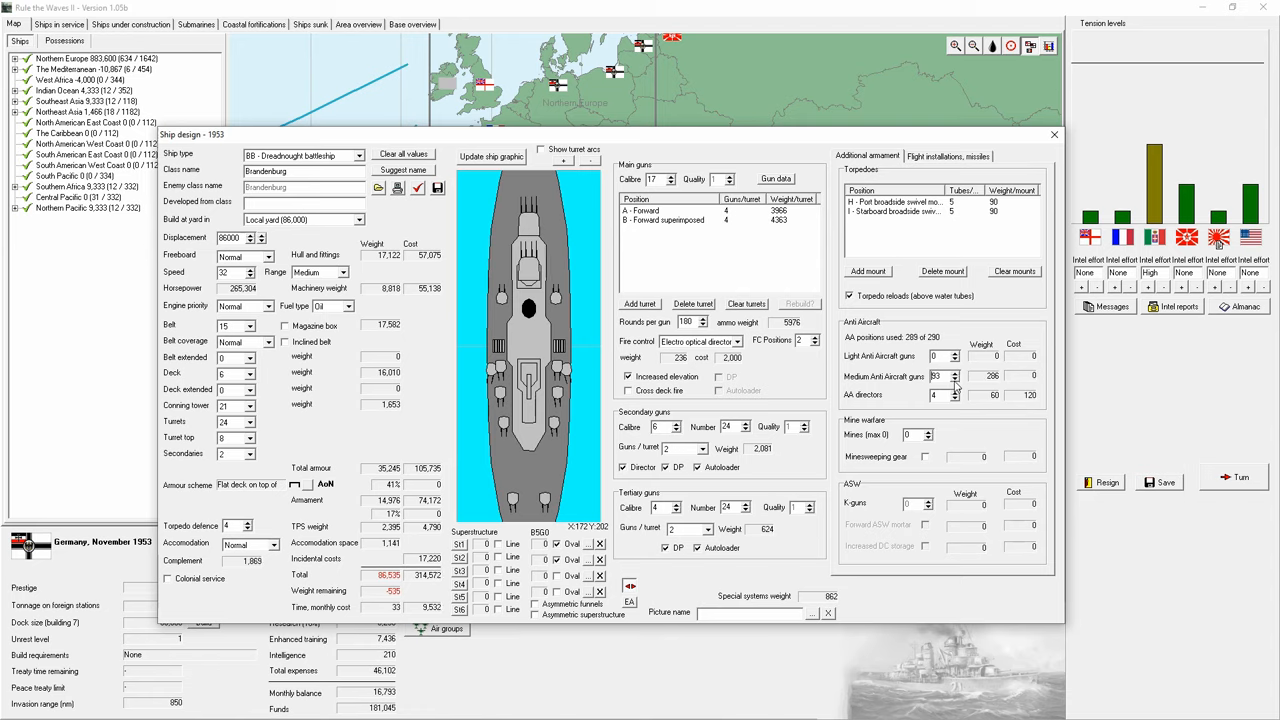
mouse_move(588, 532)
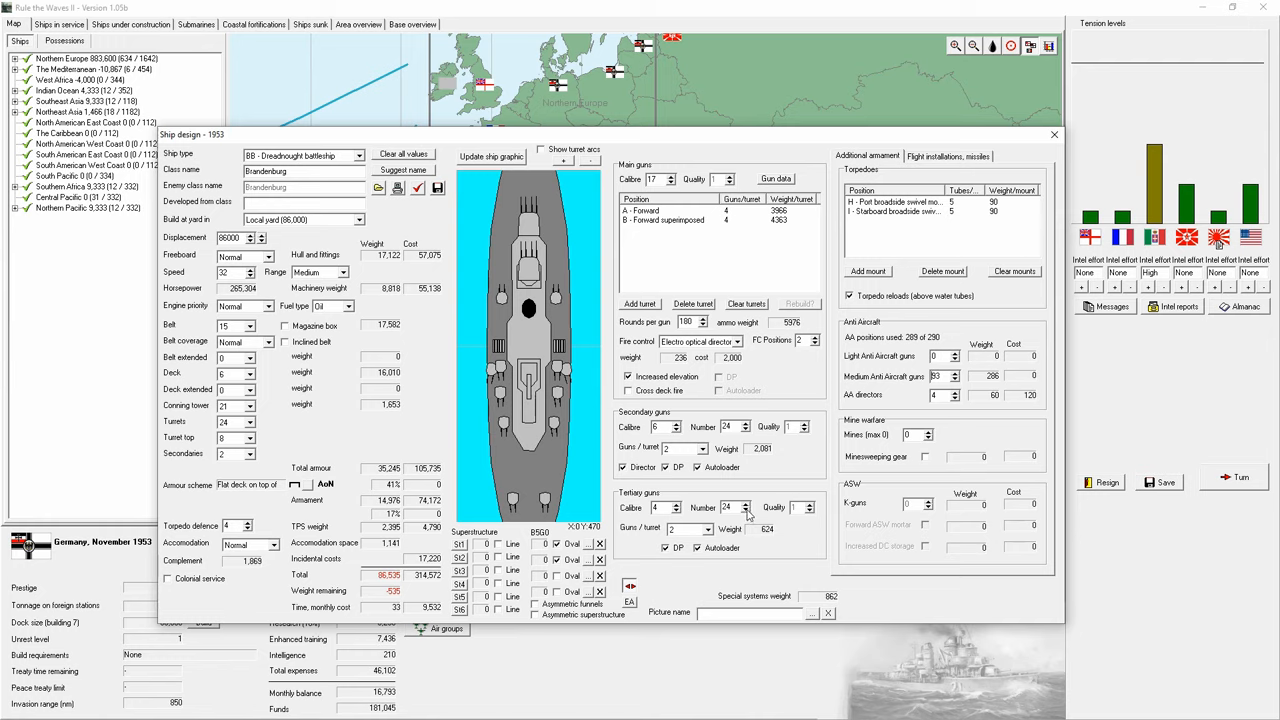
Step: Reduce crew accommodation and settle the final medium anti-aircraft gun count within weight
left_click(744, 512)
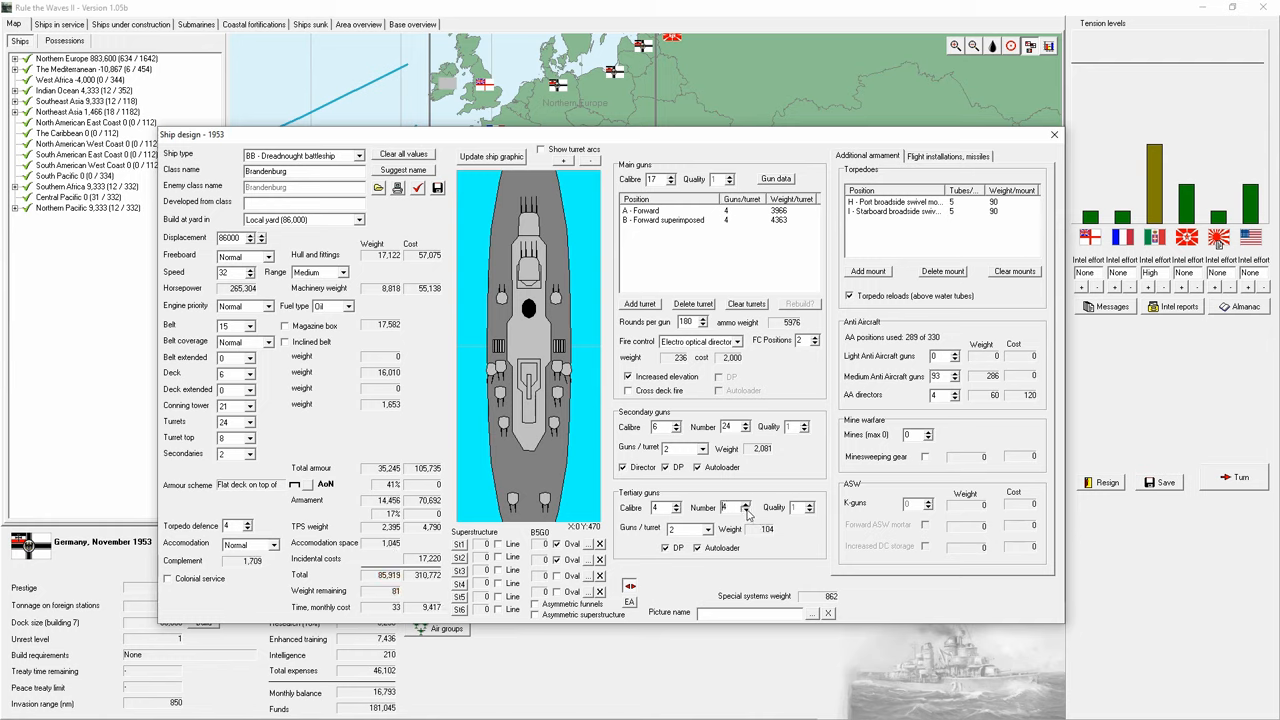
left_click(744, 504)
type("0")
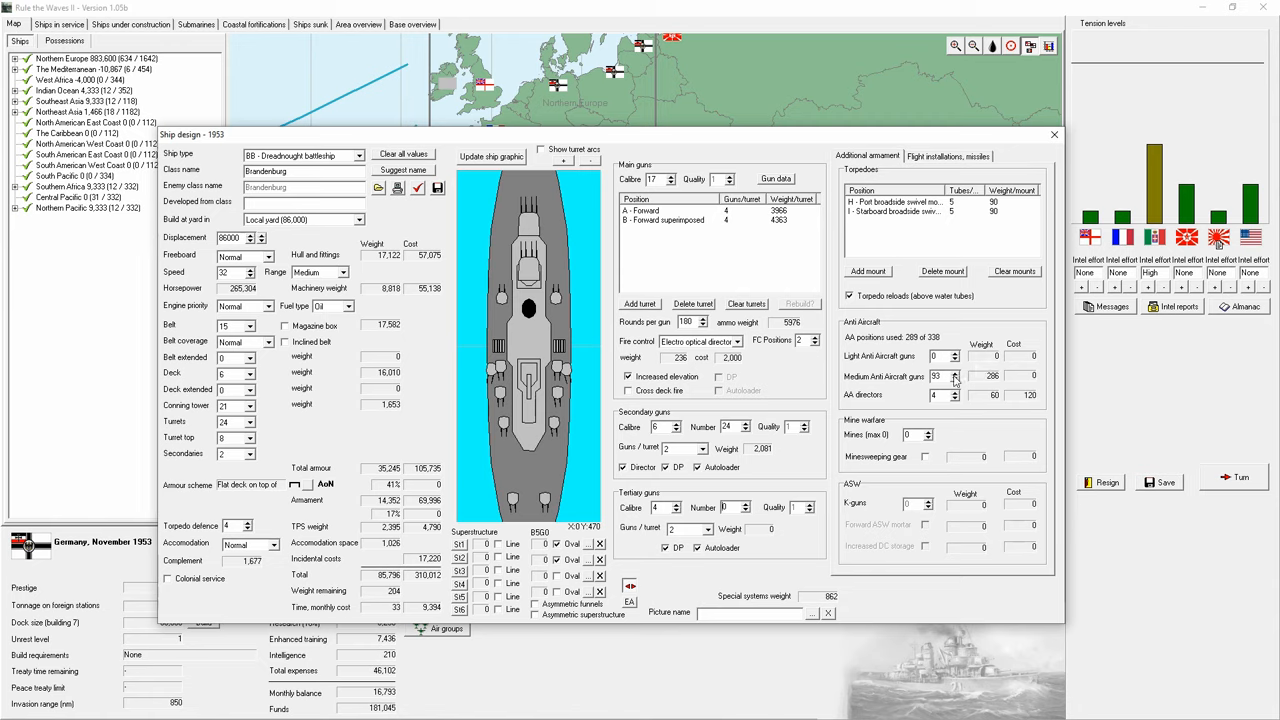
left_click(956, 372)
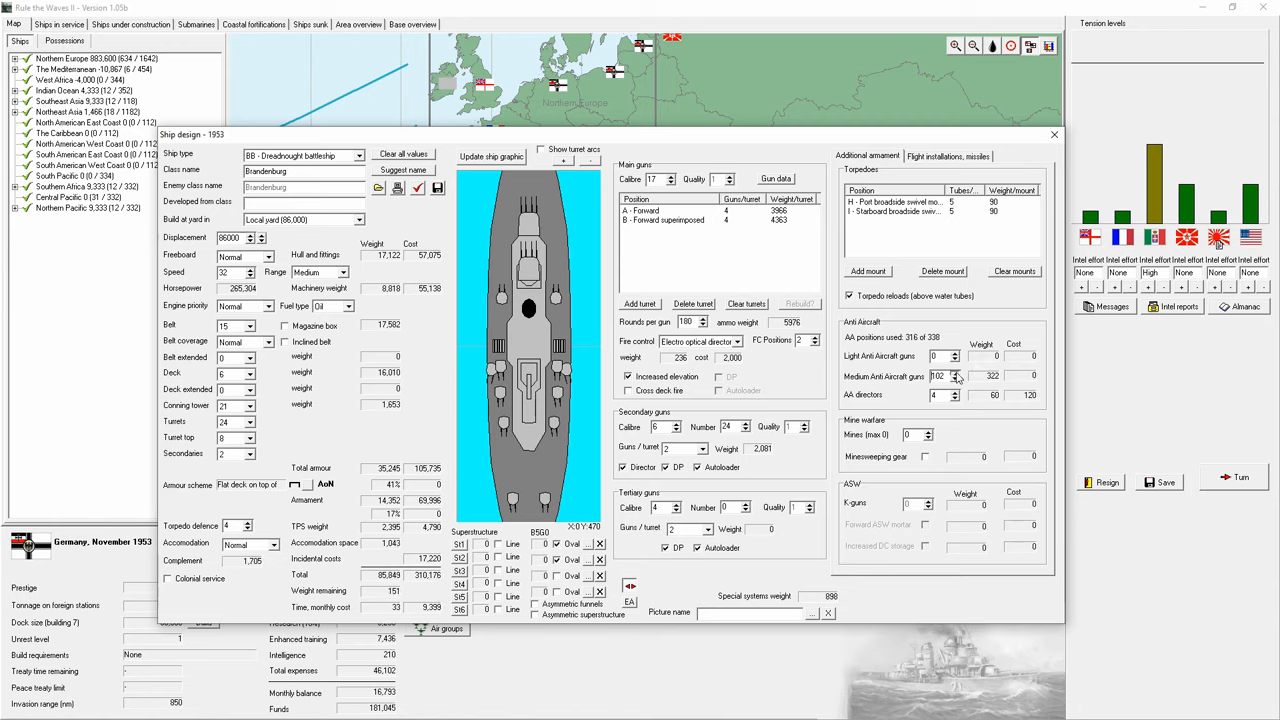
left_click(956, 374)
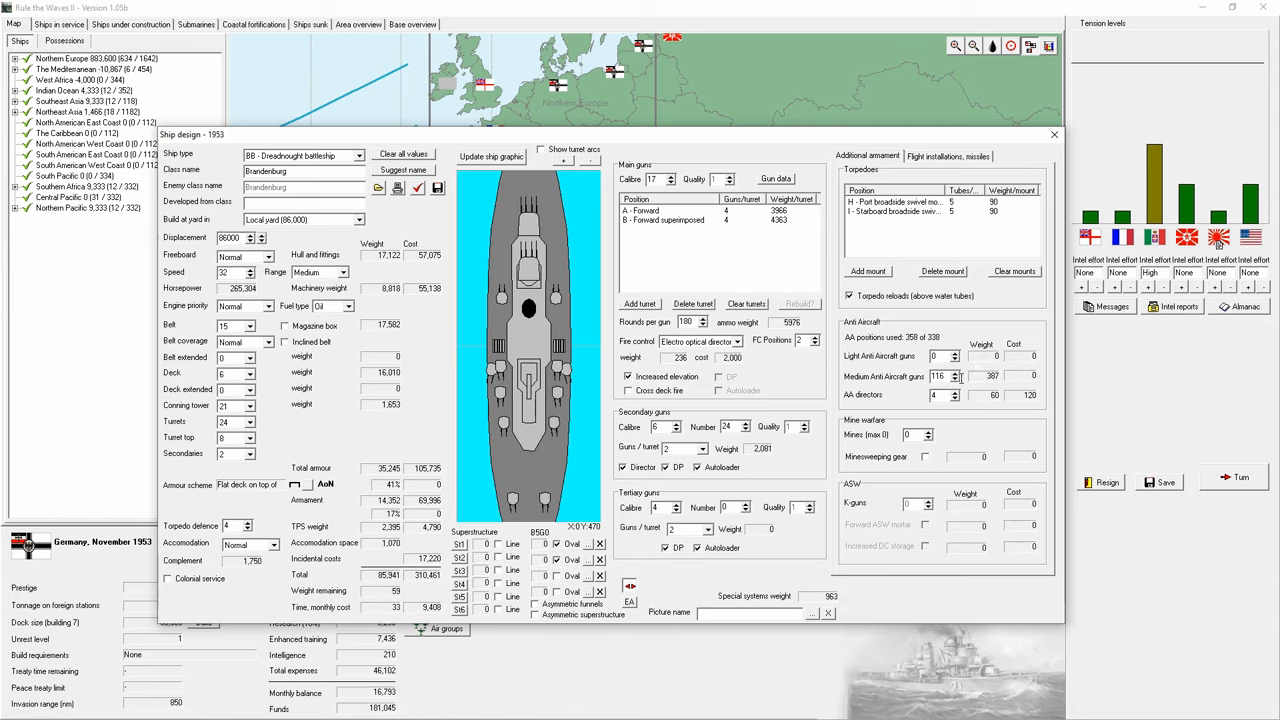
left_click(956, 380)
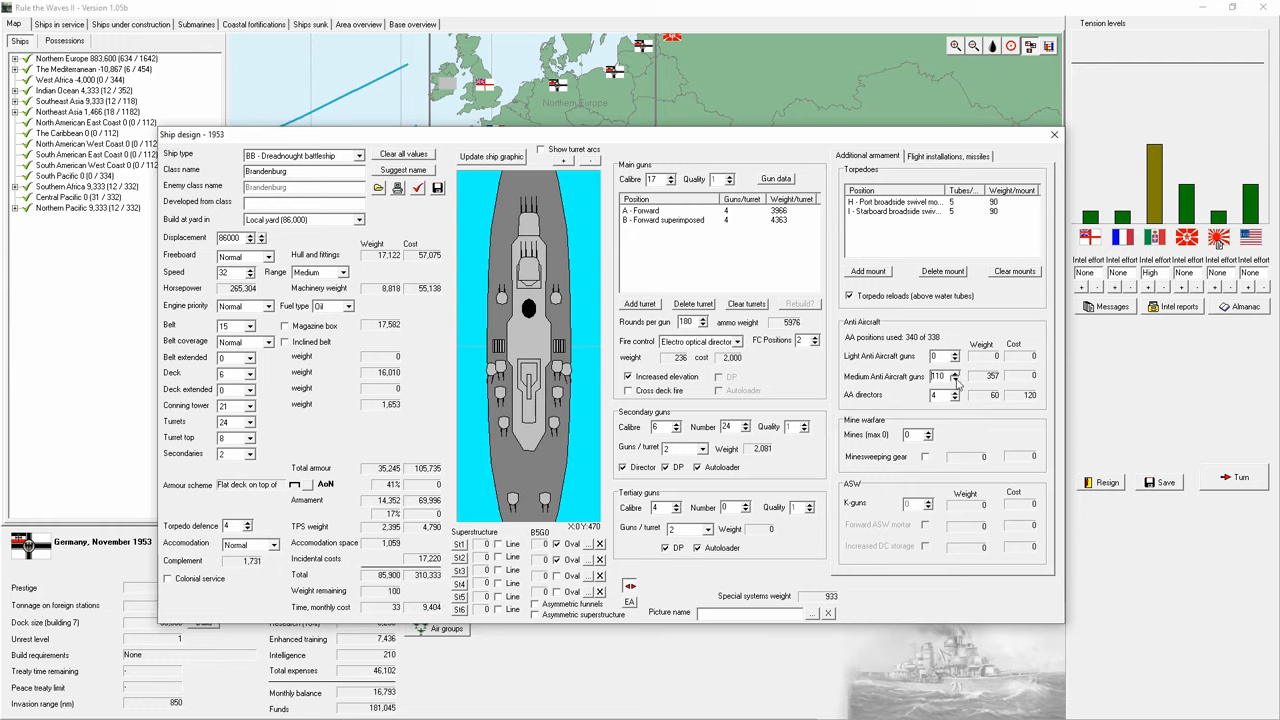
left_click(956, 380)
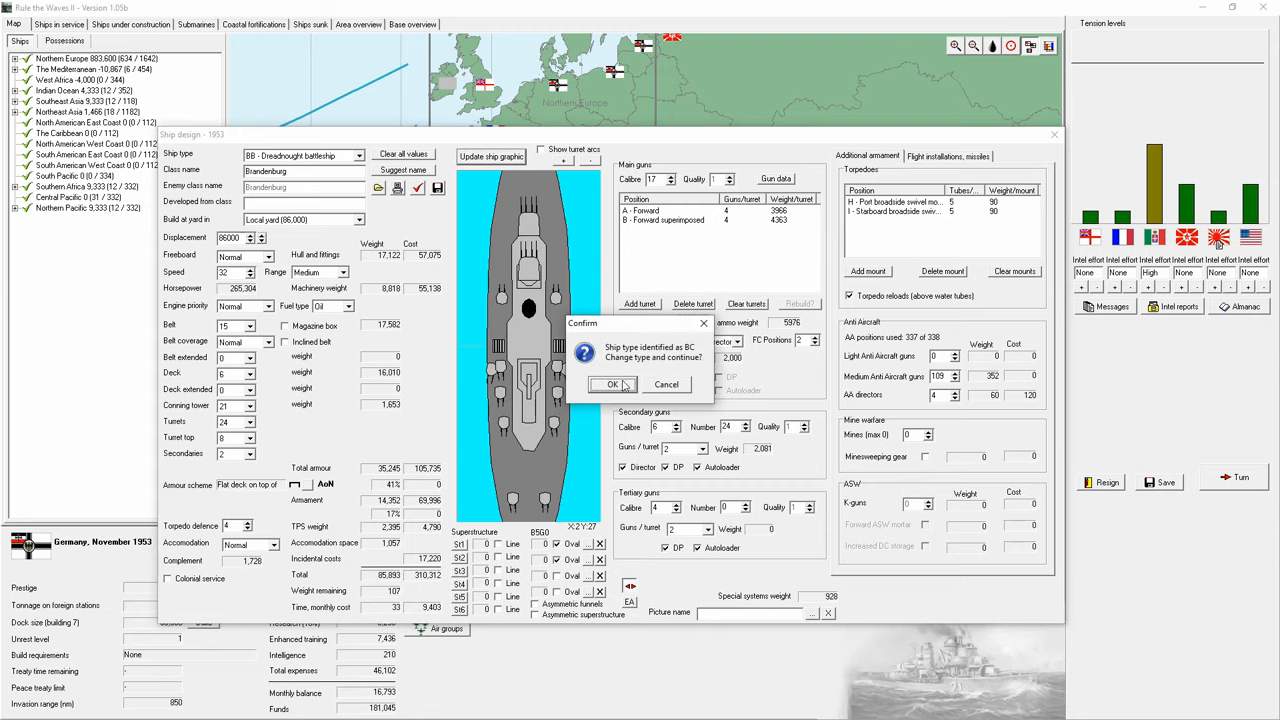
Step: Accept the battlecruiser reclassification, fix the torpedo mount errors, save the design and set the secondary turret count
left_click(612, 384)
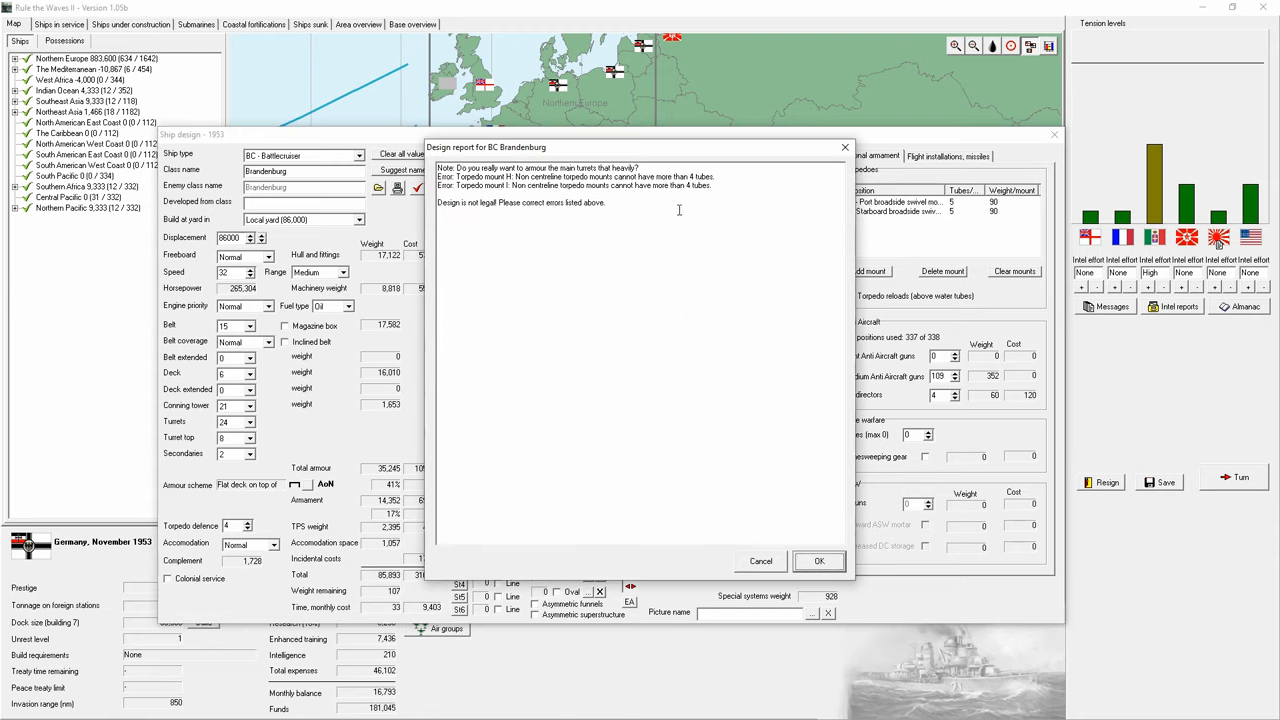
mouse_move(800, 420)
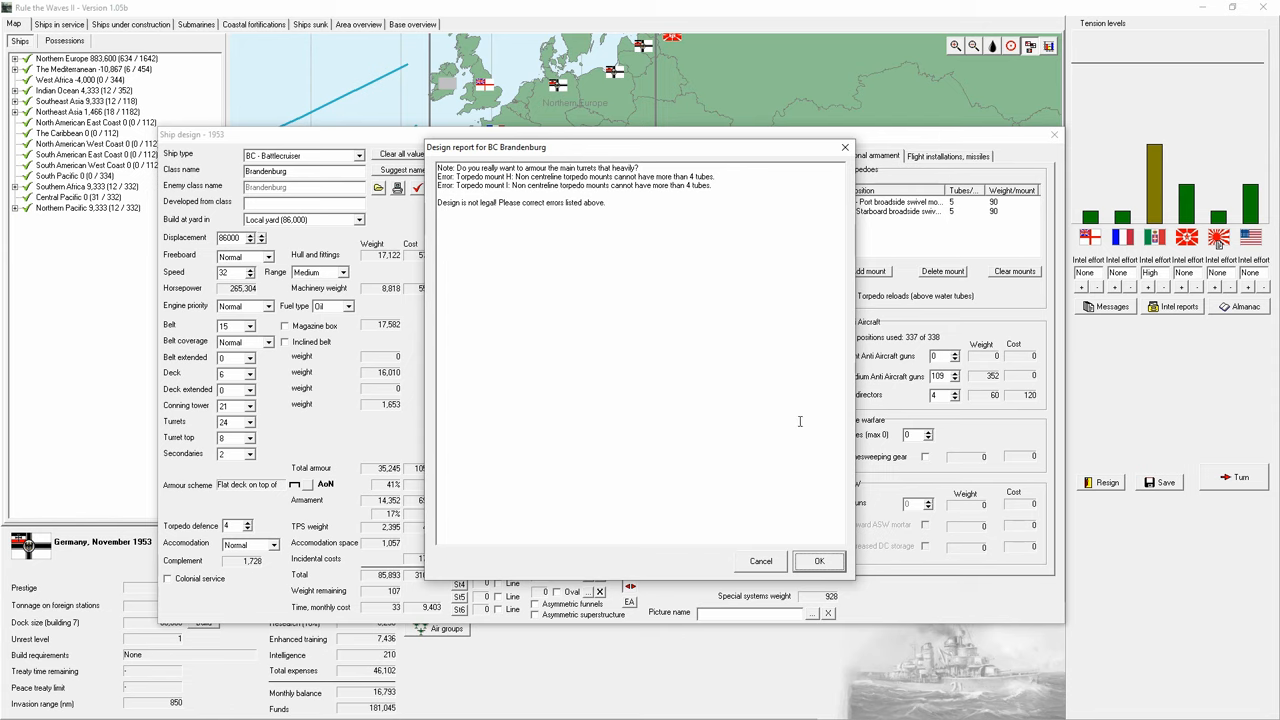
left_click(818, 560)
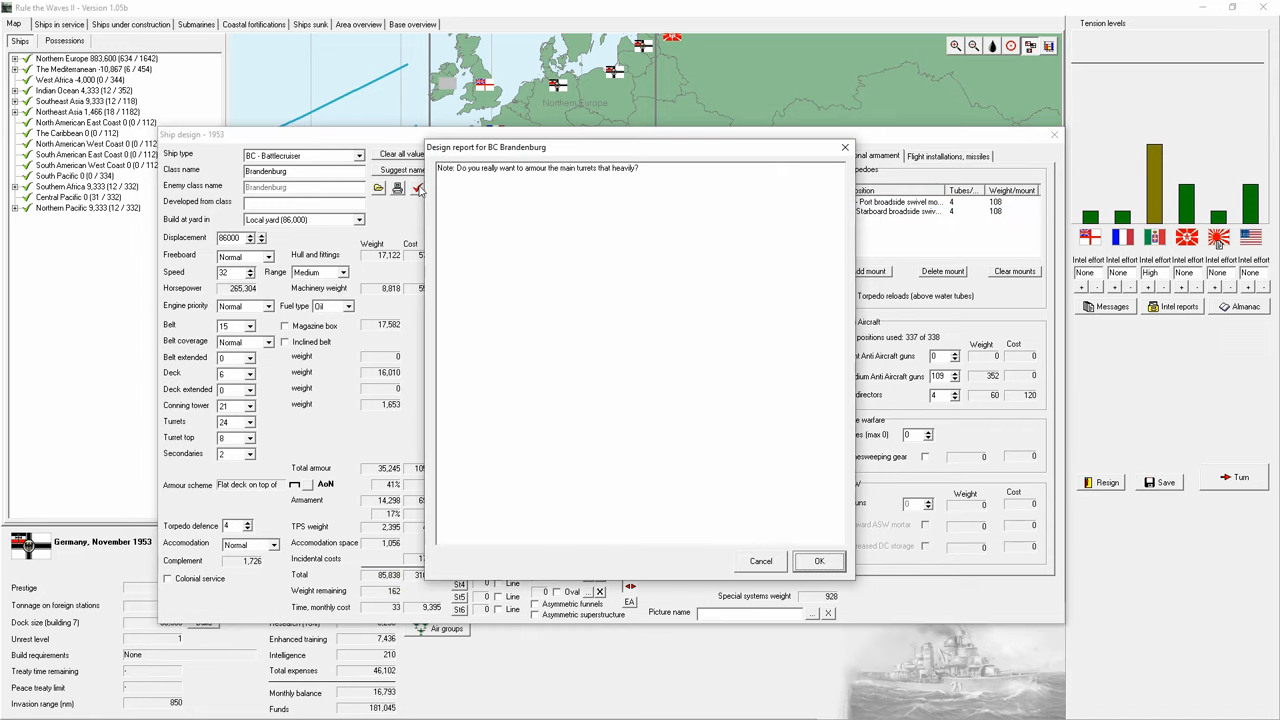
left_click(820, 560)
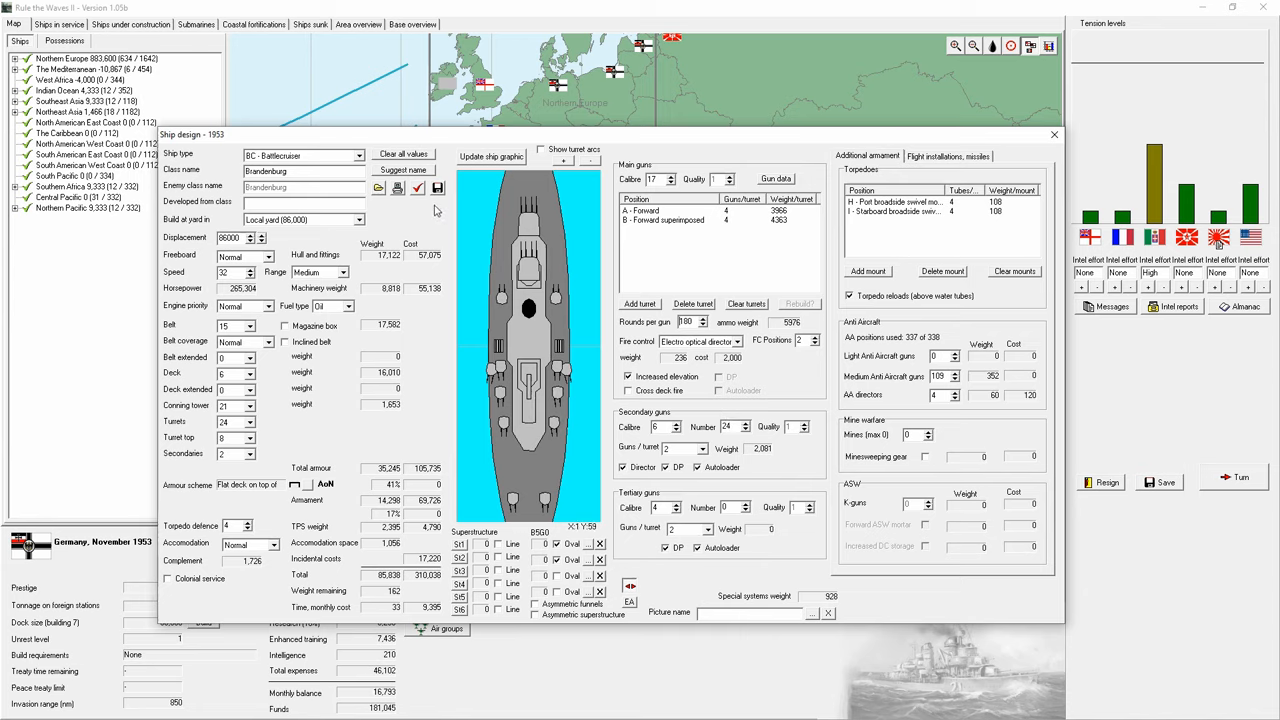
left_click(248, 452)
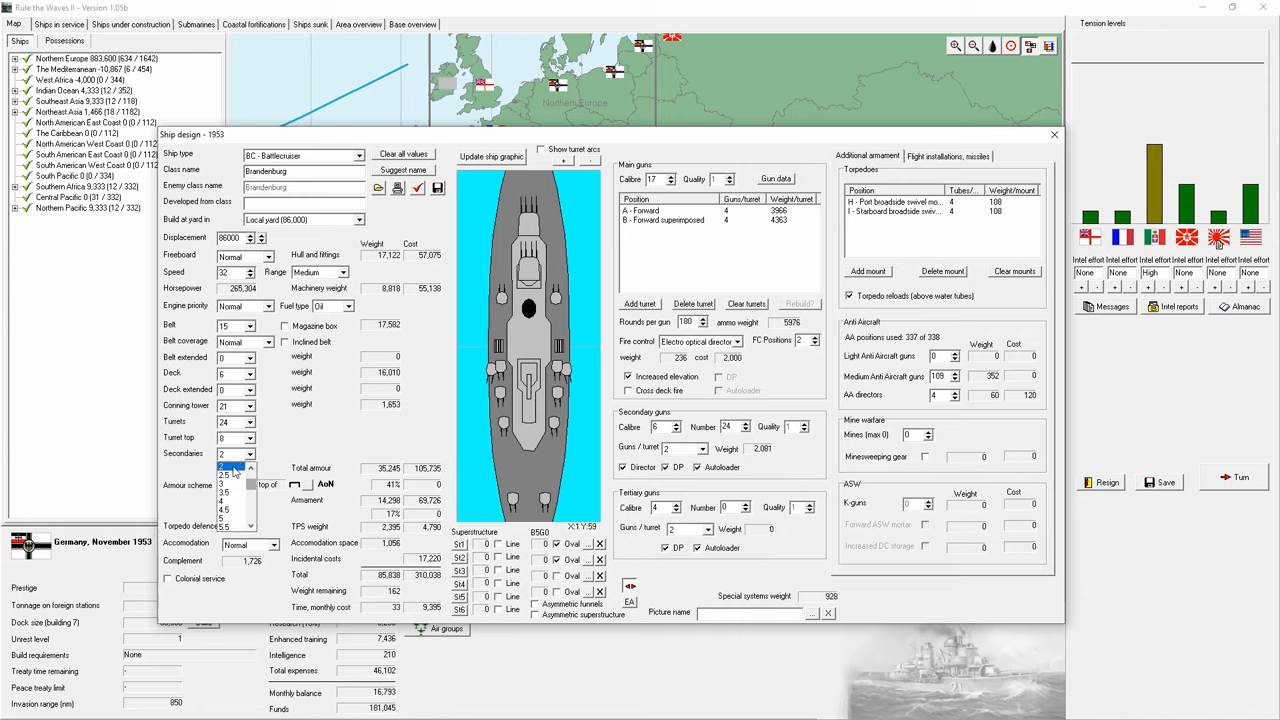
left_click(232, 452)
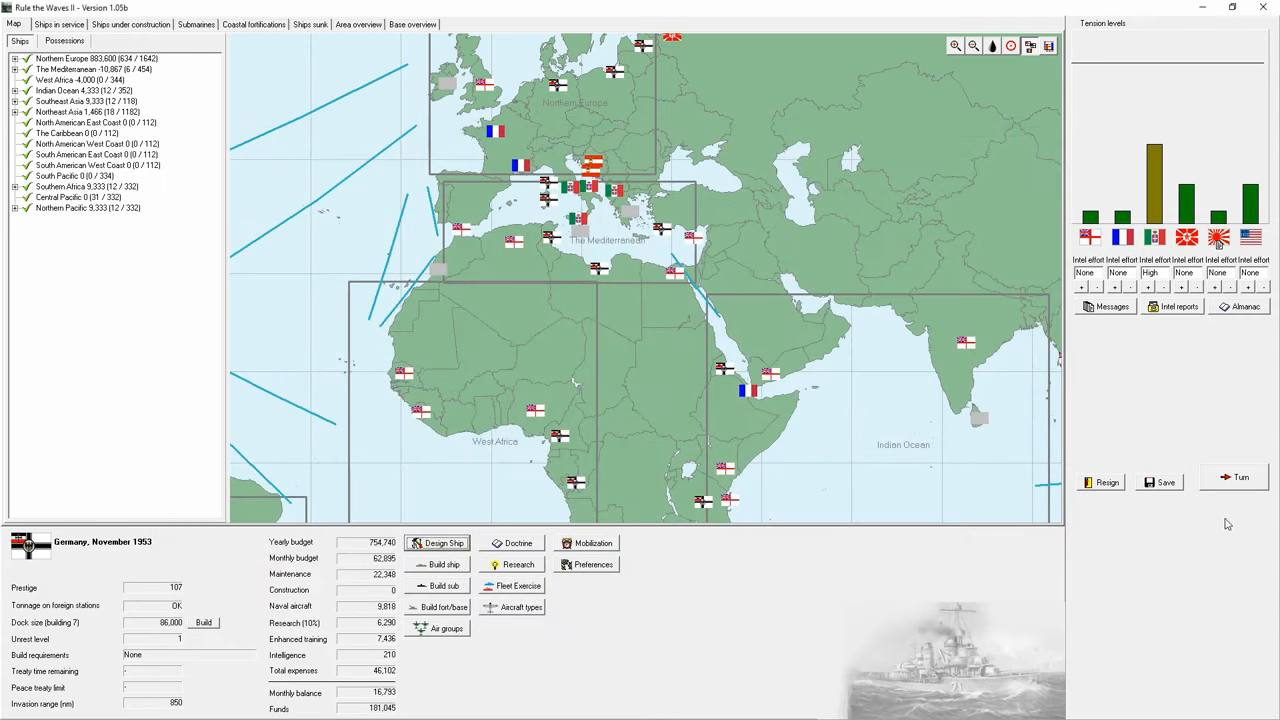
Step: Advance a month and agree 'By all means' to sell missile technology to Britain
left_click(1240, 476)
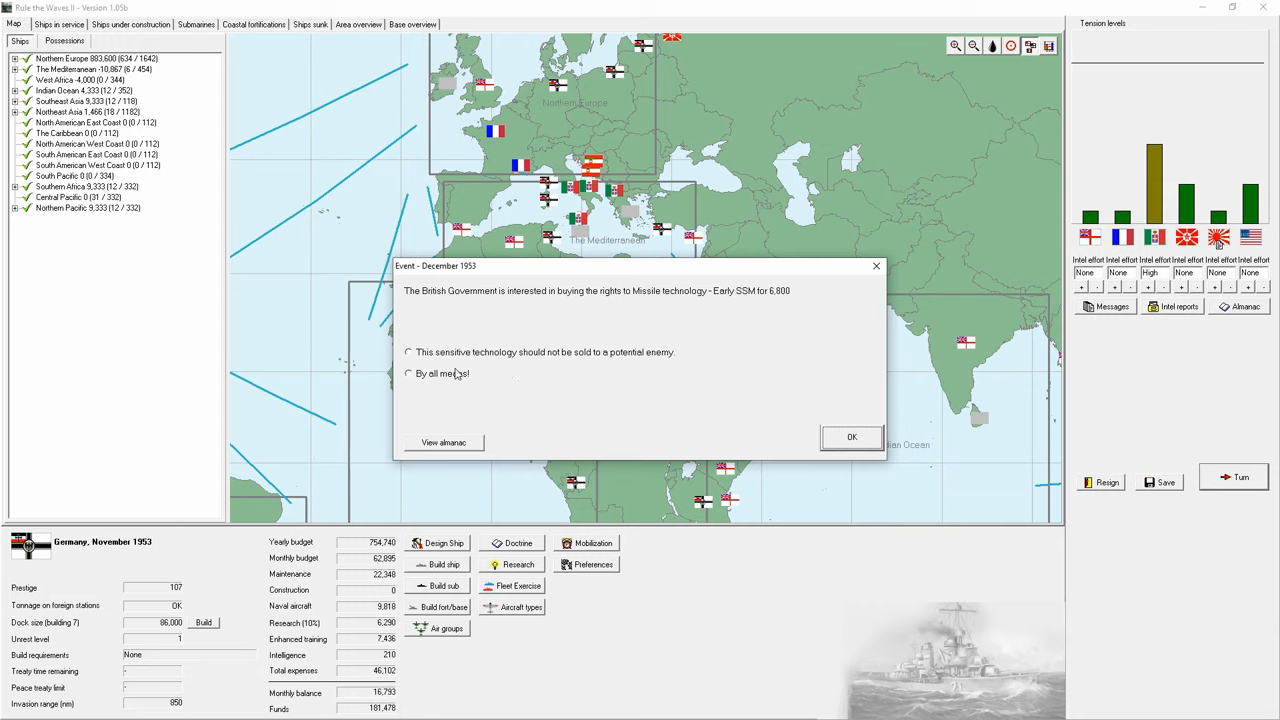
left_click(852, 436)
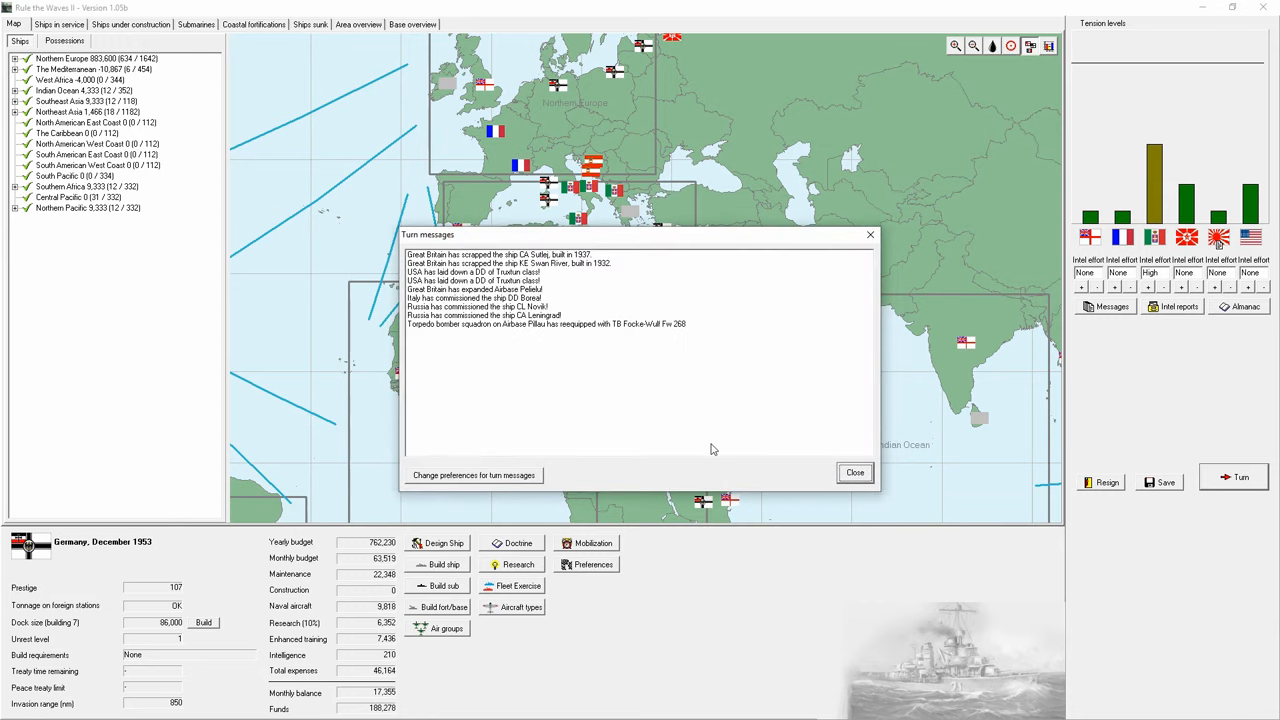
left_click(854, 472)
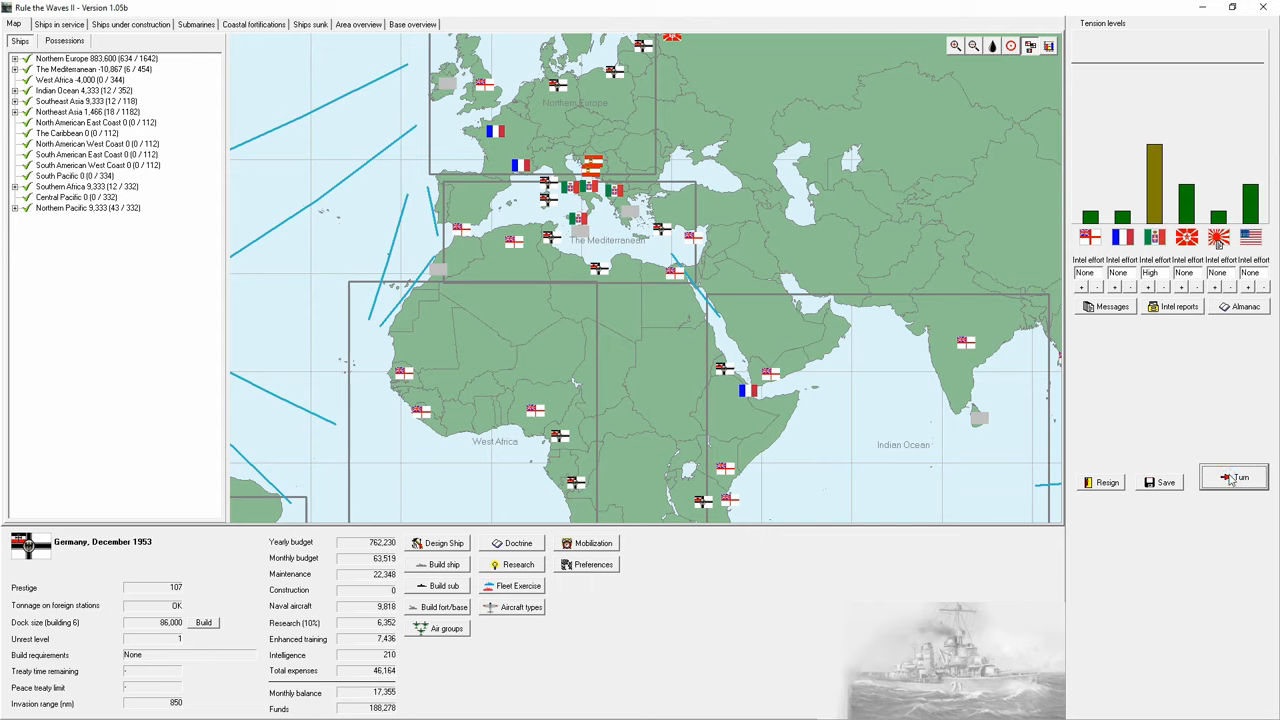
Step: Advance again and issue Italy an ultimatum over Greece, which Italy backs down from
left_click(1240, 476)
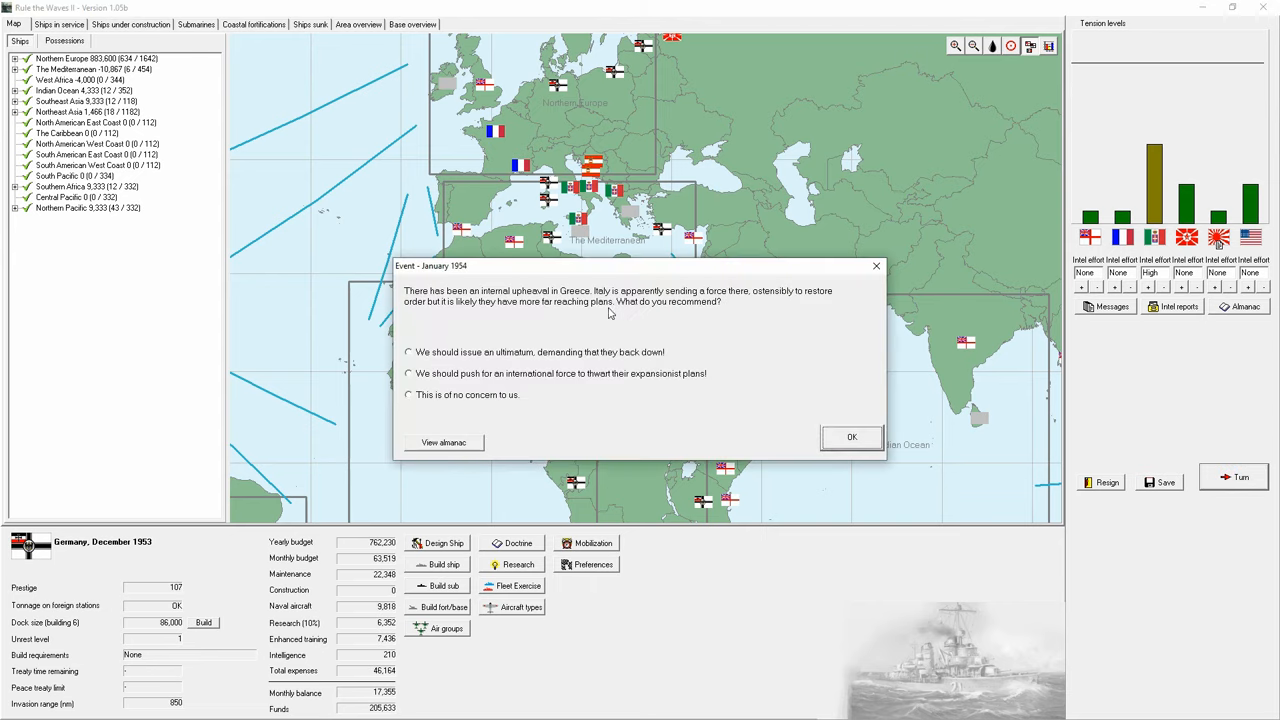
left_click(408, 352)
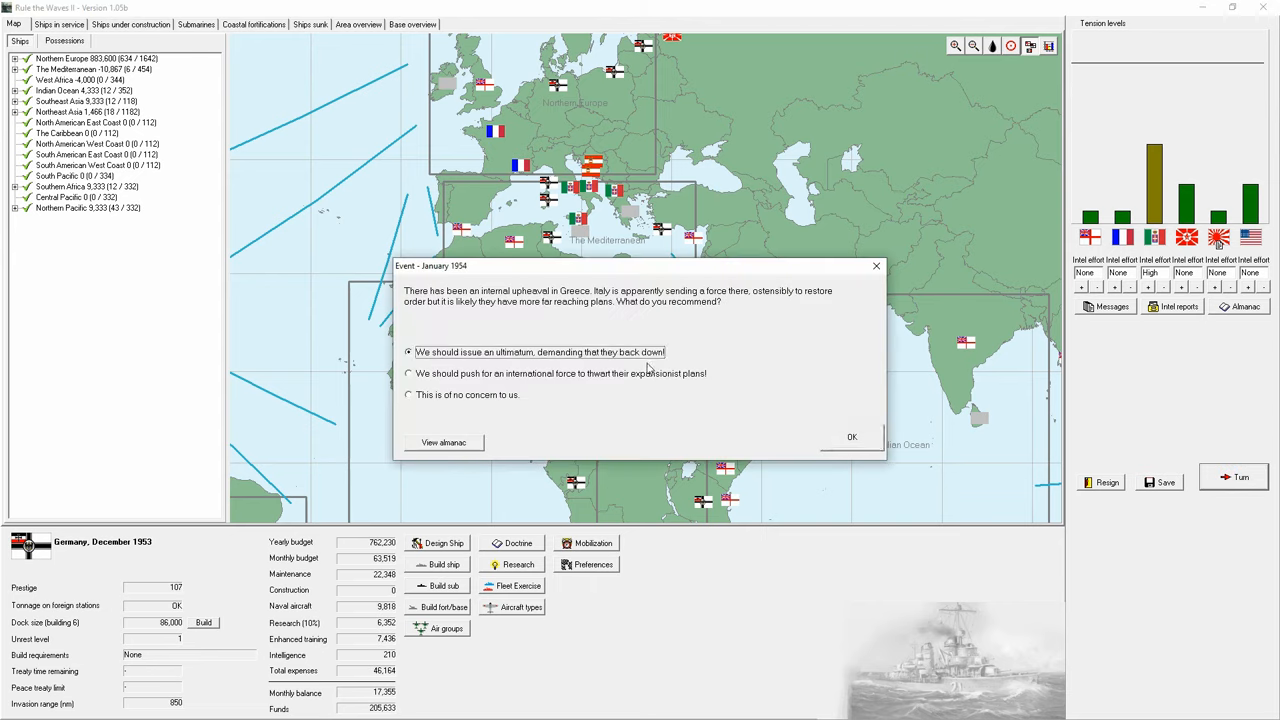
left_click(852, 436)
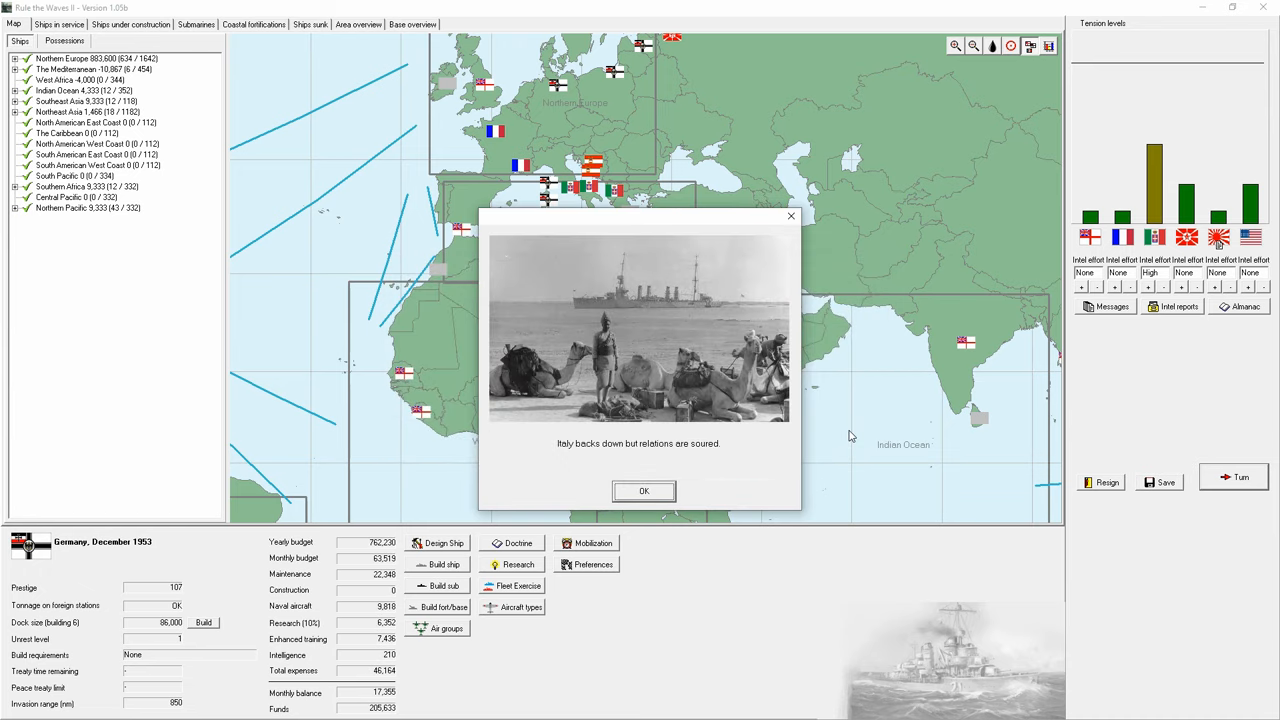
mouse_move(680, 458)
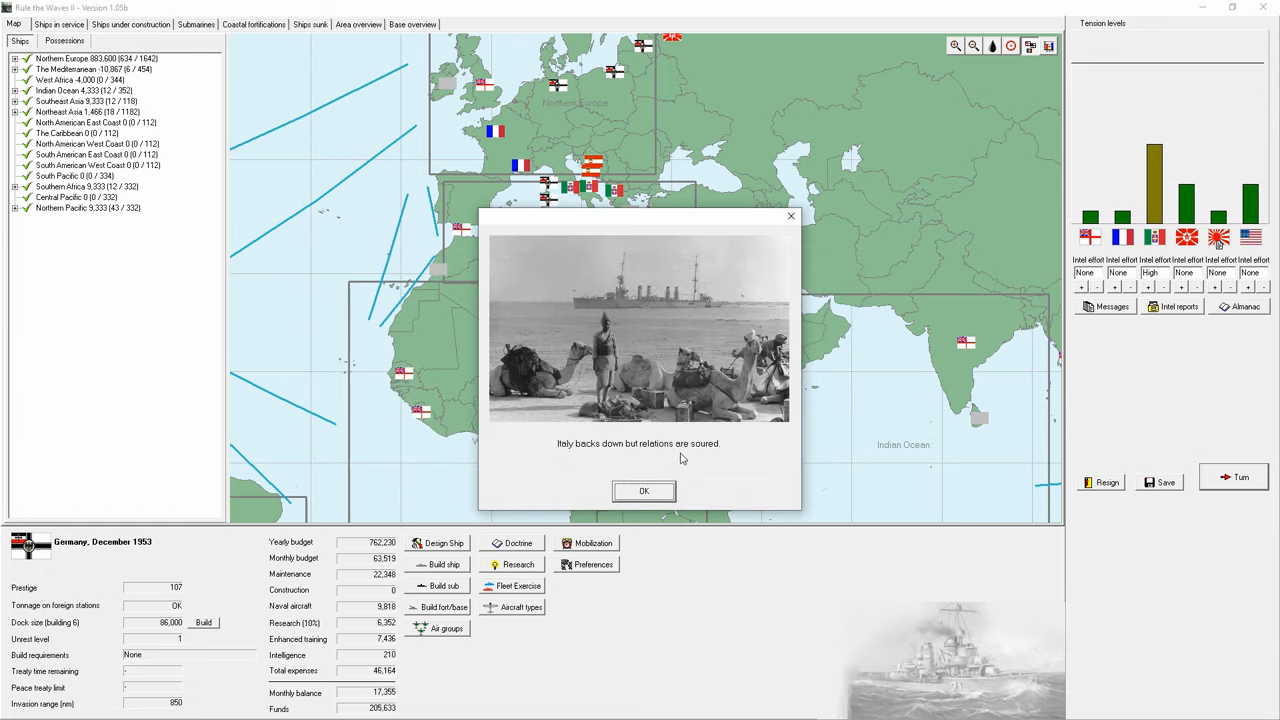
left_click(644, 492)
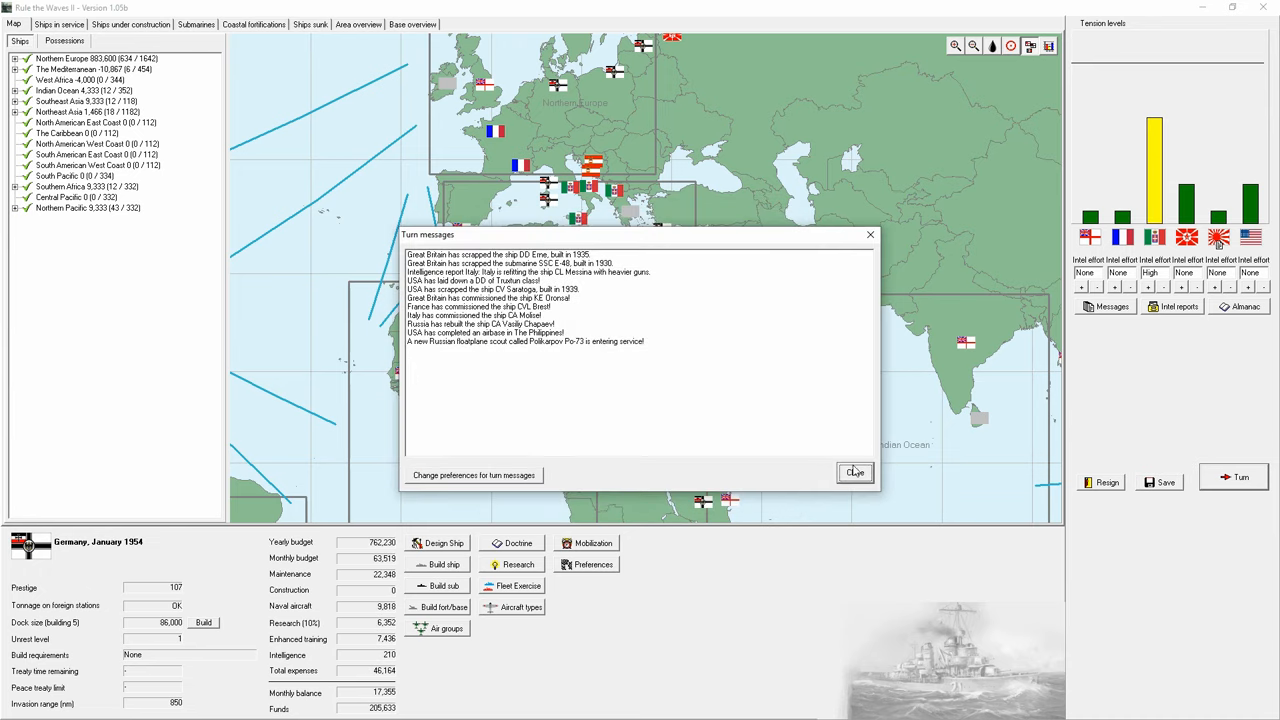
Step: Clear the turn messages and agree to sell the AA shell technology rights to Britain
left_click(854, 472)
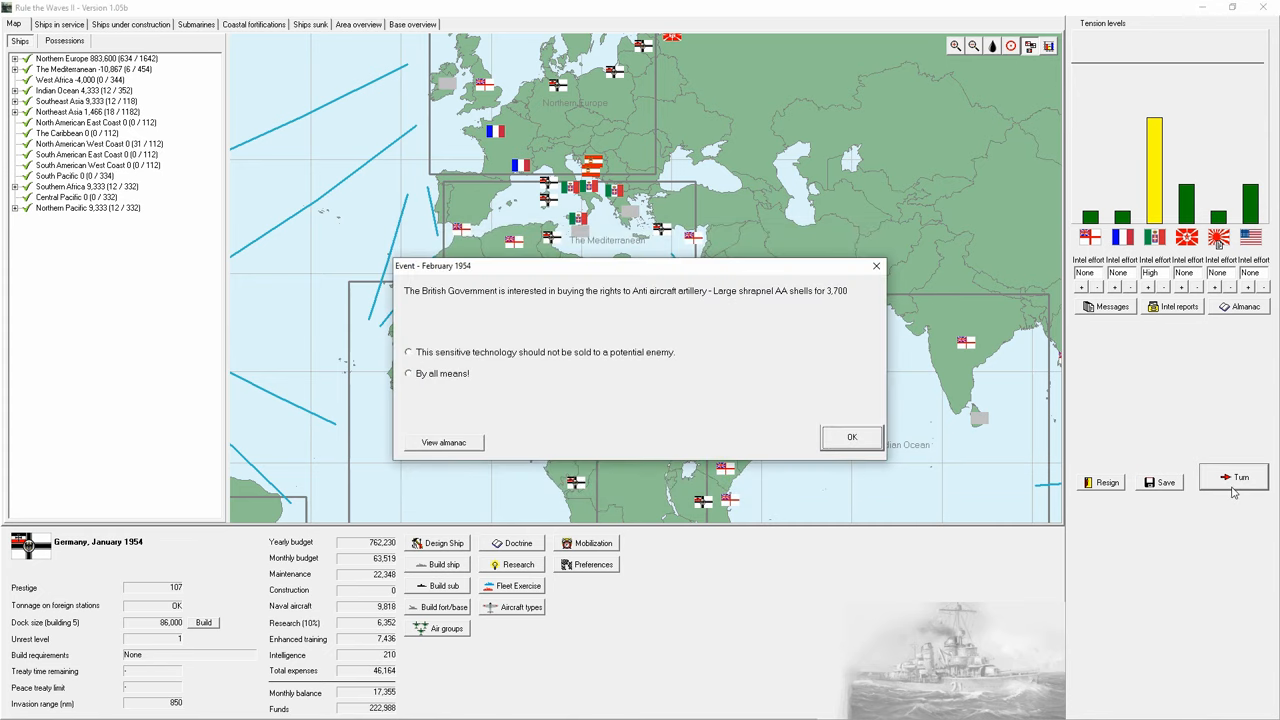
left_click(408, 374)
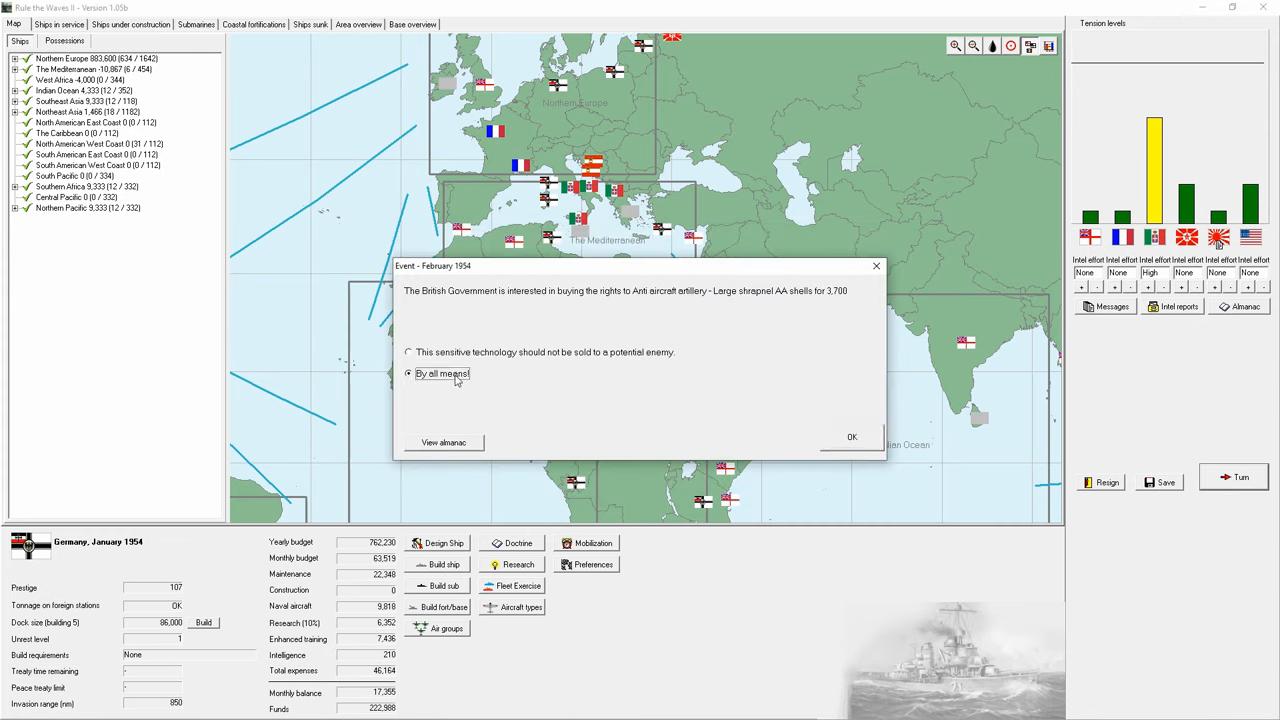
left_click(852, 436)
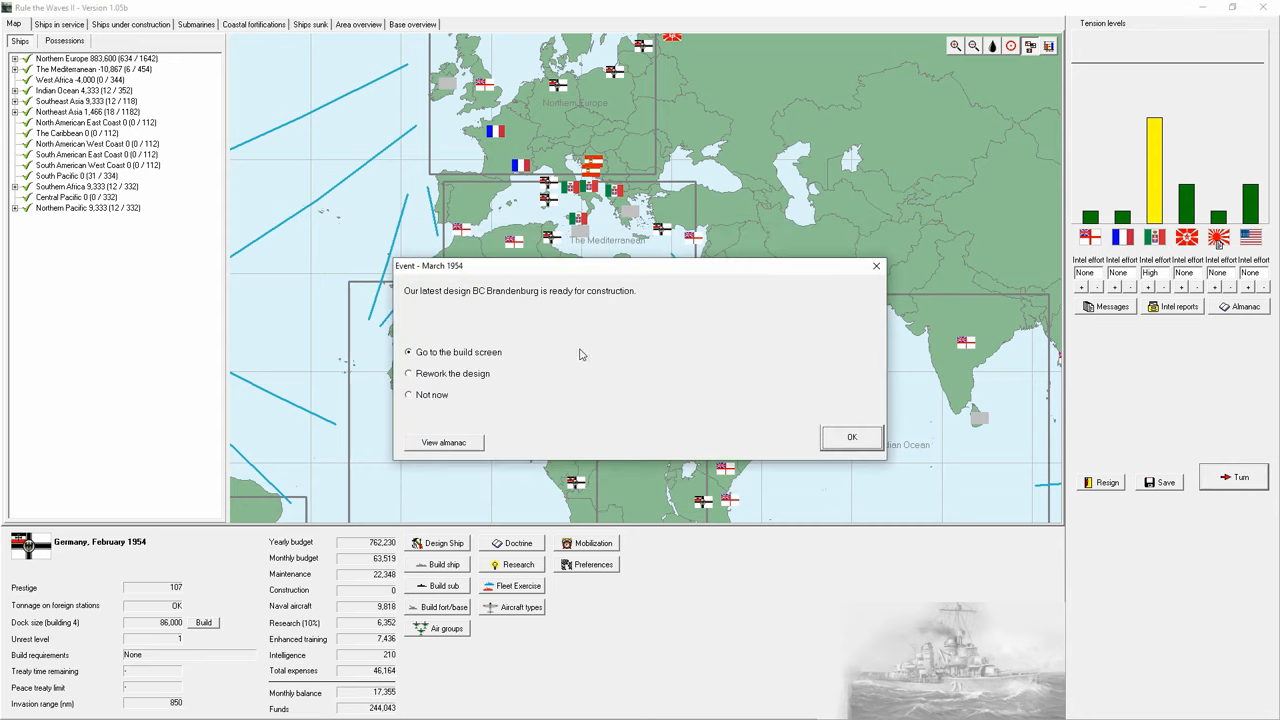
Step: Lay down battlecruisers Brandenburg and Blücher from the build screen and advance to April 1954
left_click(852, 436)
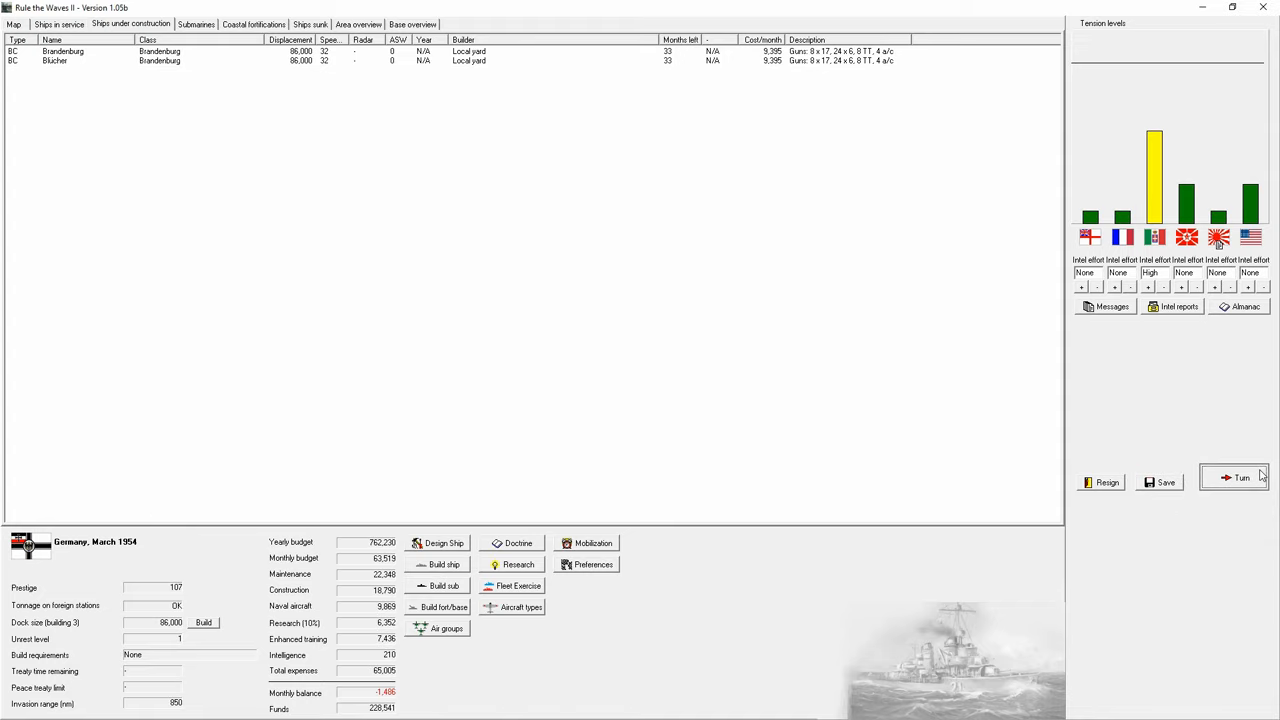
left_click(1240, 476)
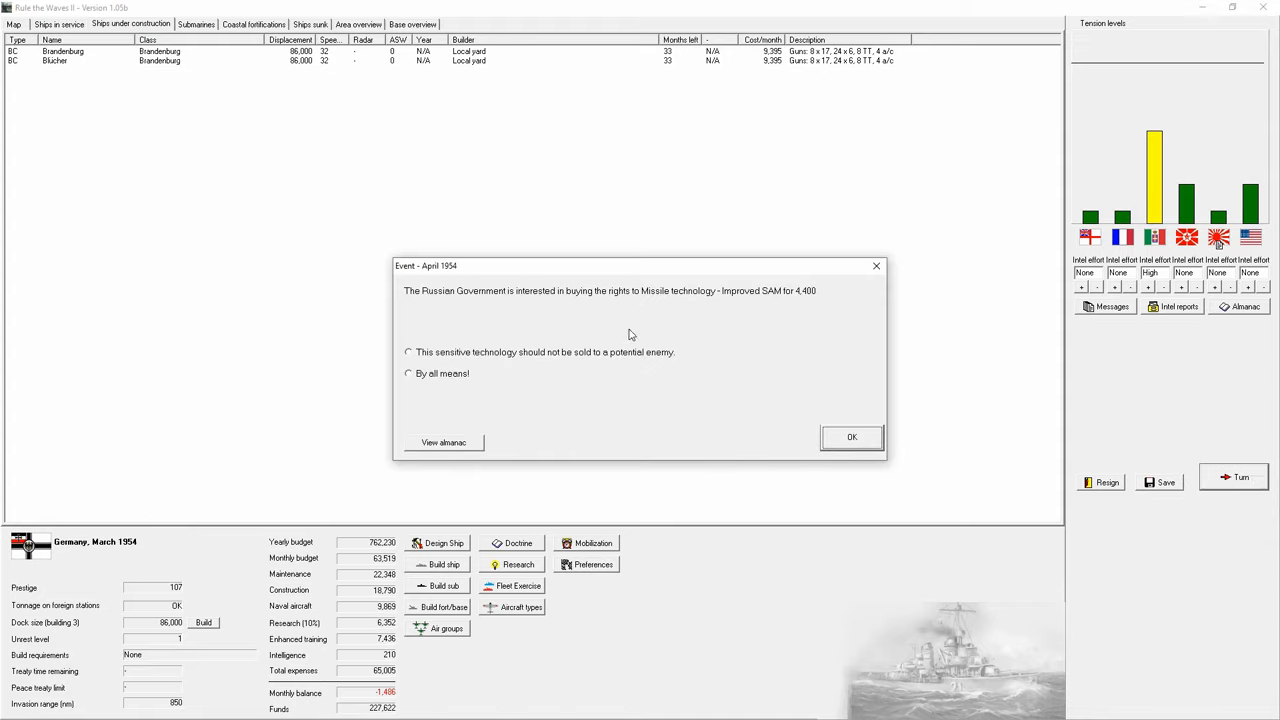
Step: Answer Russia's technology request, accept the explosive-shell advance and new medium bomber, then advance
left_click(852, 436)
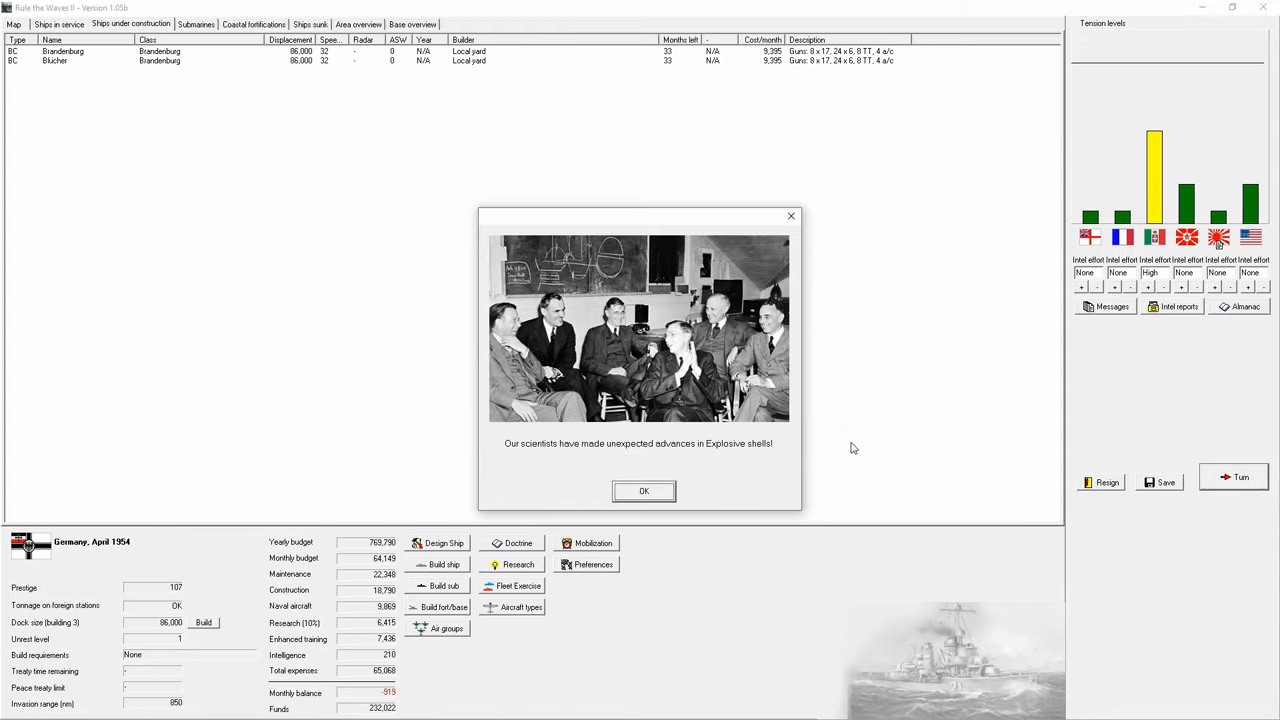
left_click(644, 492)
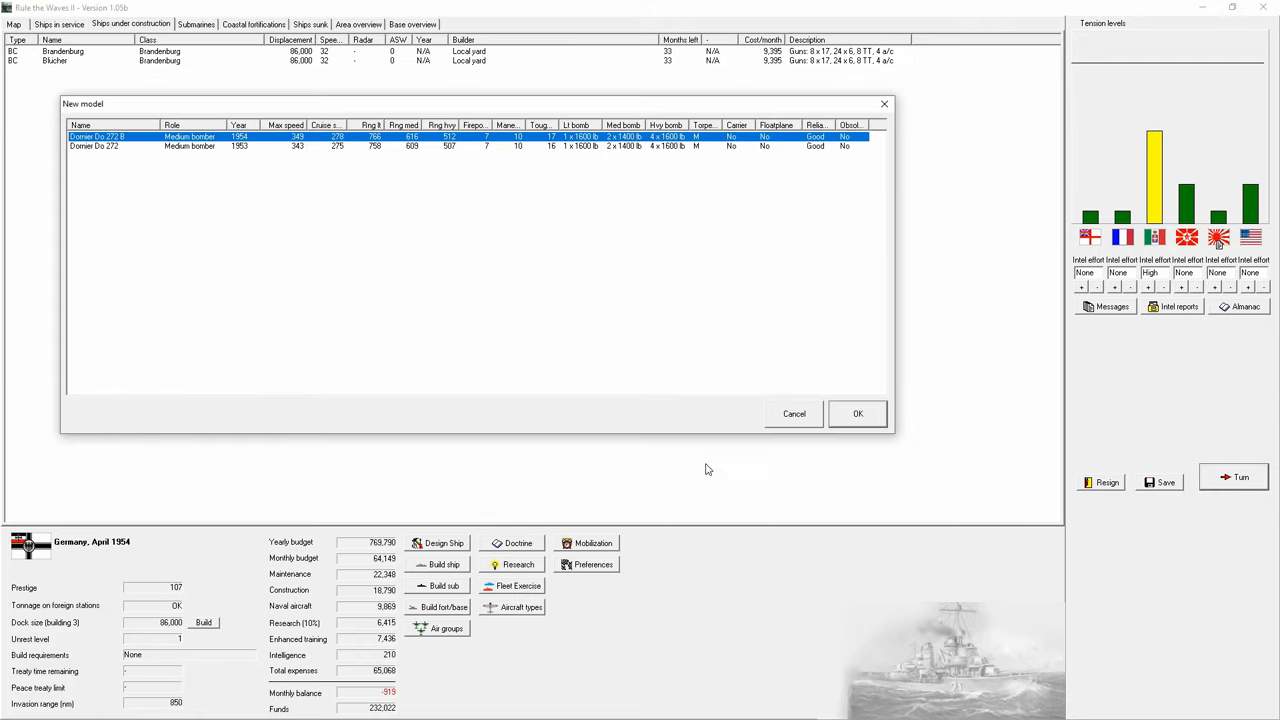
mouse_move(858, 414)
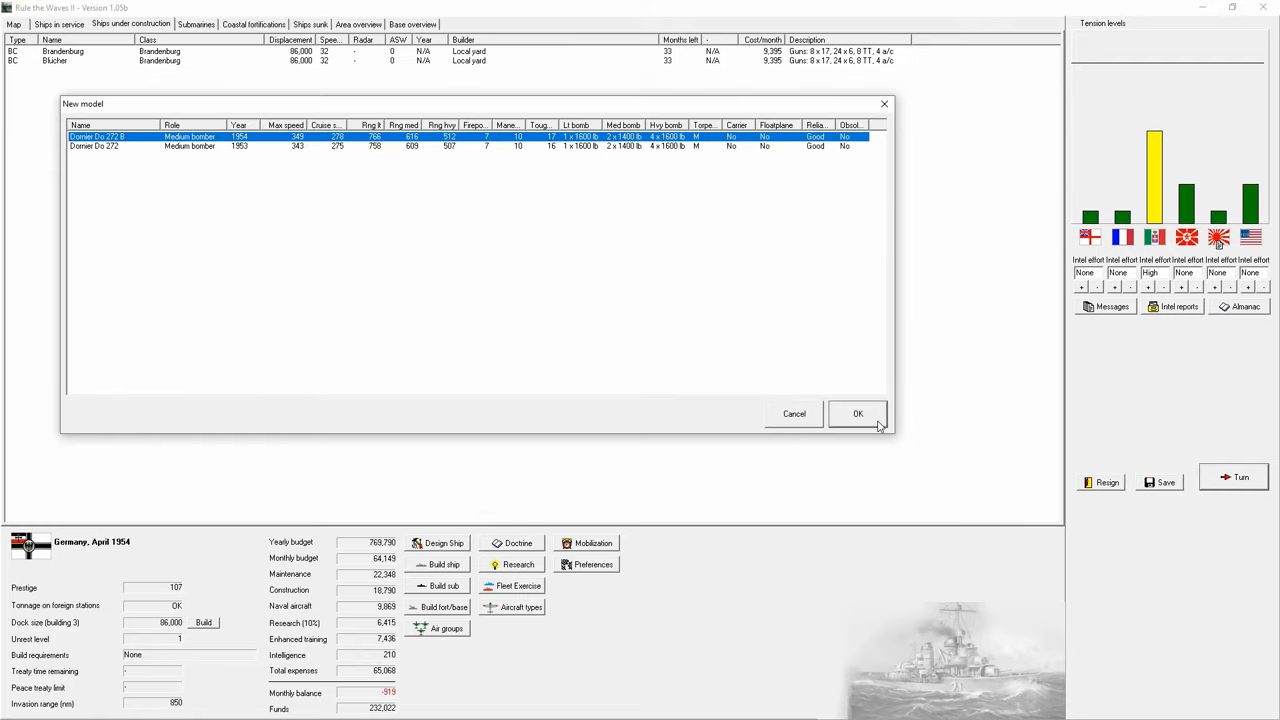
left_click(856, 412)
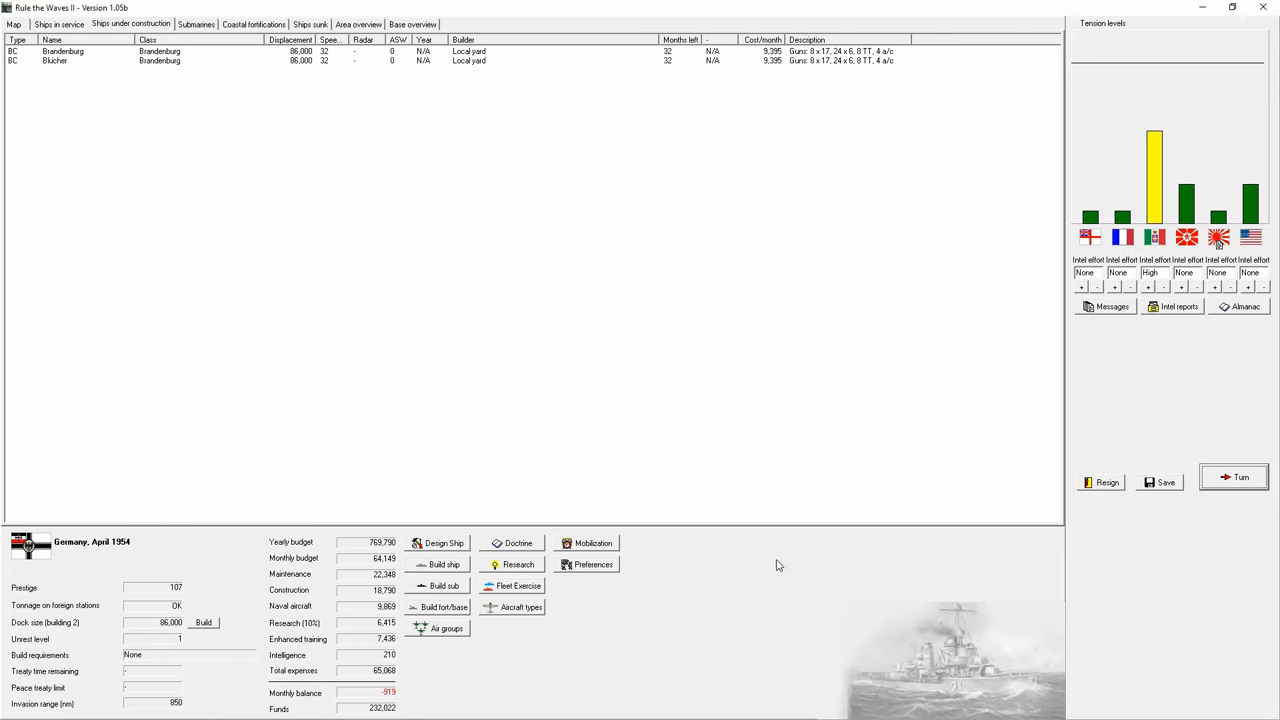
left_click(1240, 476)
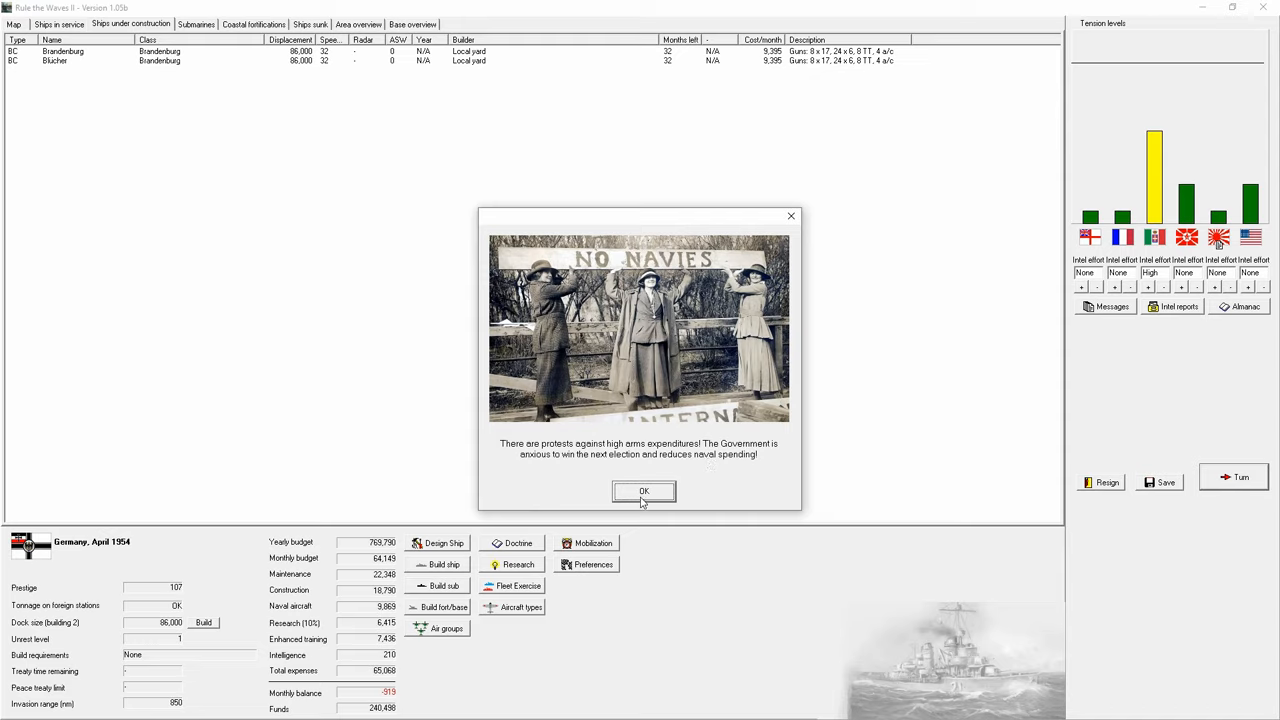
Step: Acknowledge the completed docks and fire control breakthrough and move on another month
left_click(644, 492)
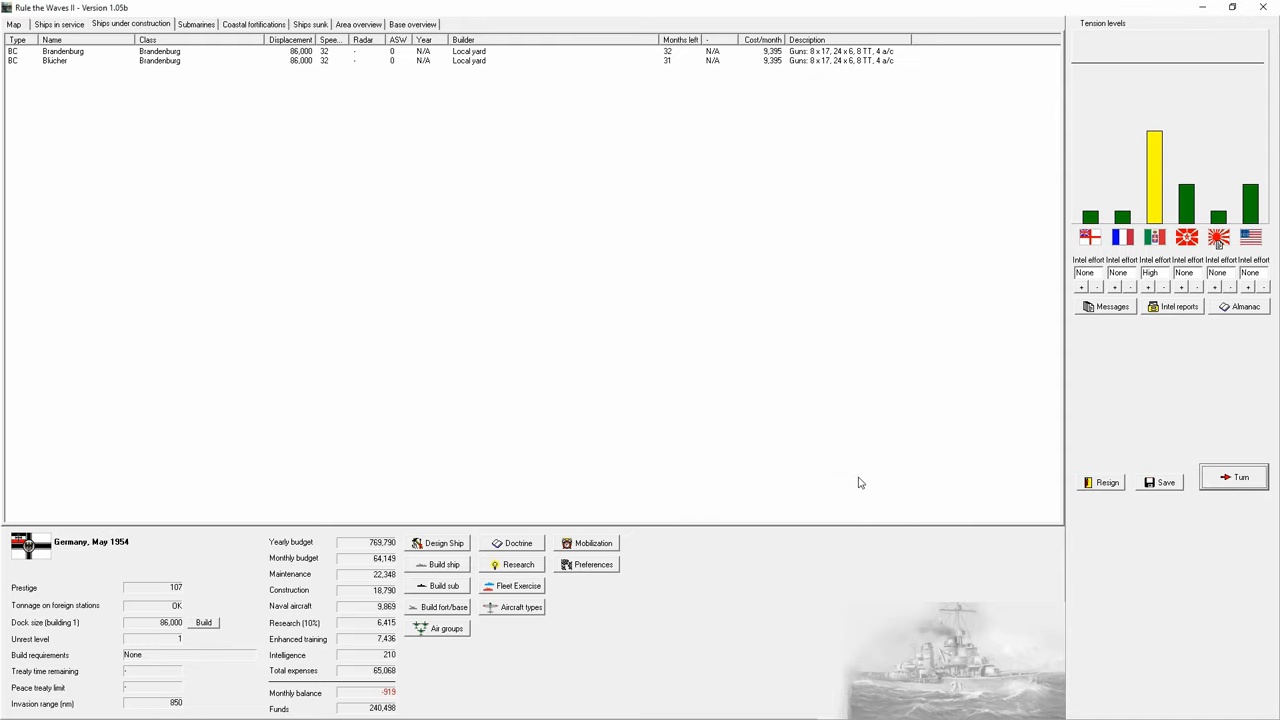
left_click(1240, 476)
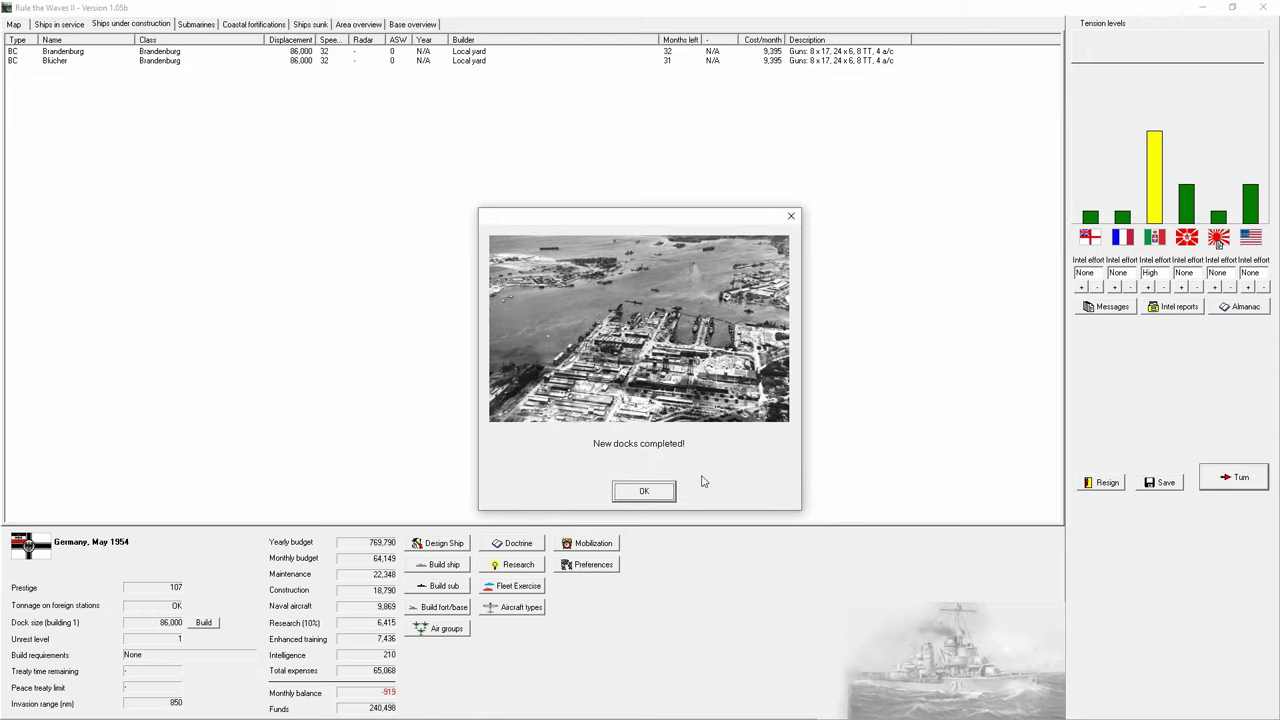
left_click(644, 492)
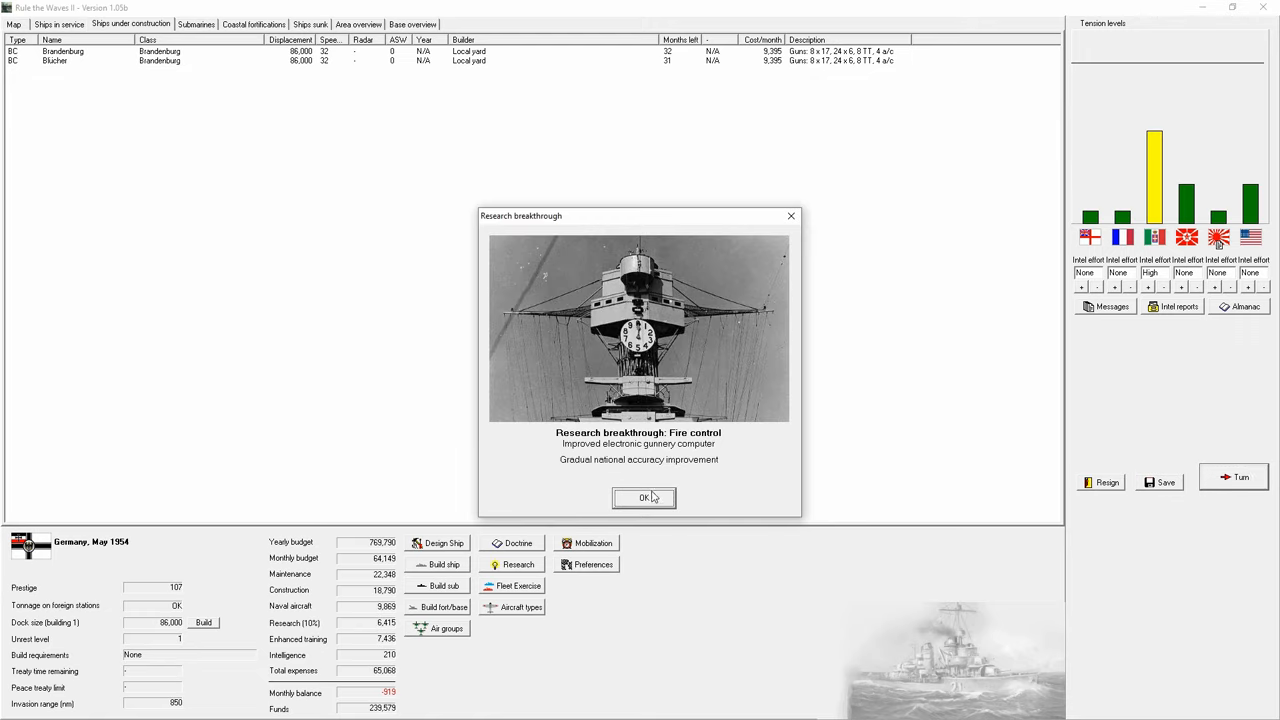
left_click(644, 498)
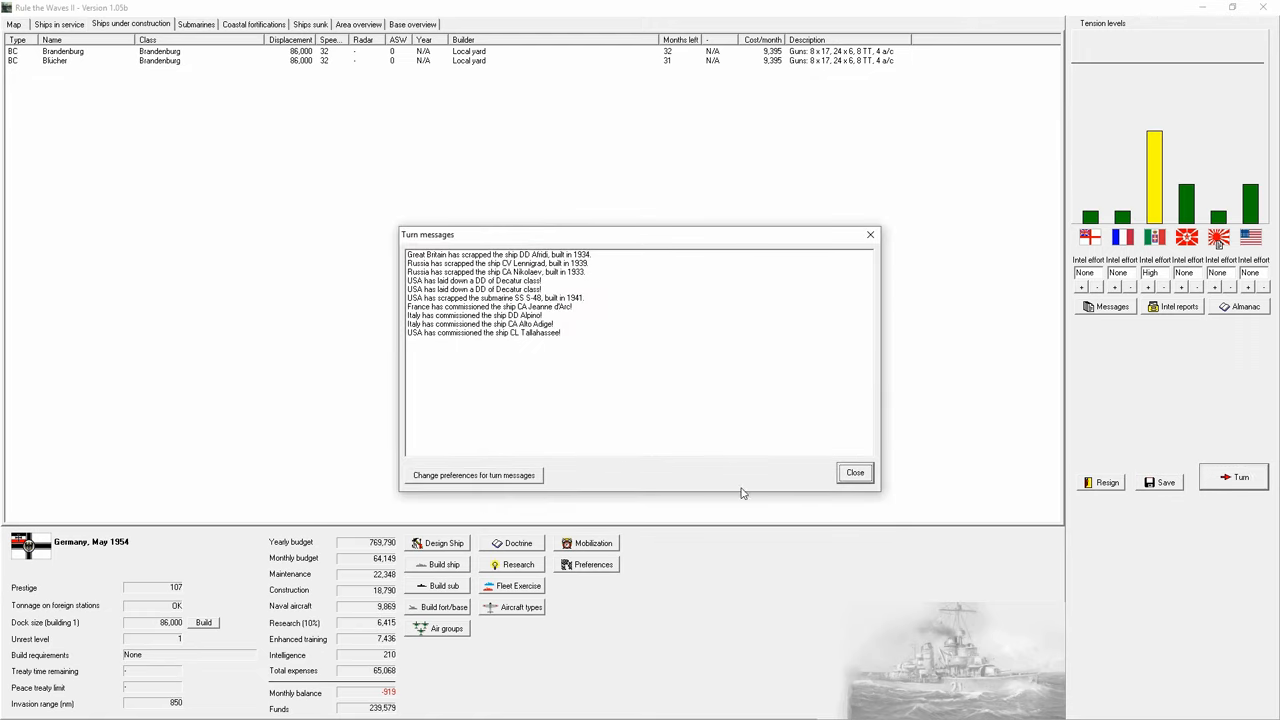
left_click(856, 472)
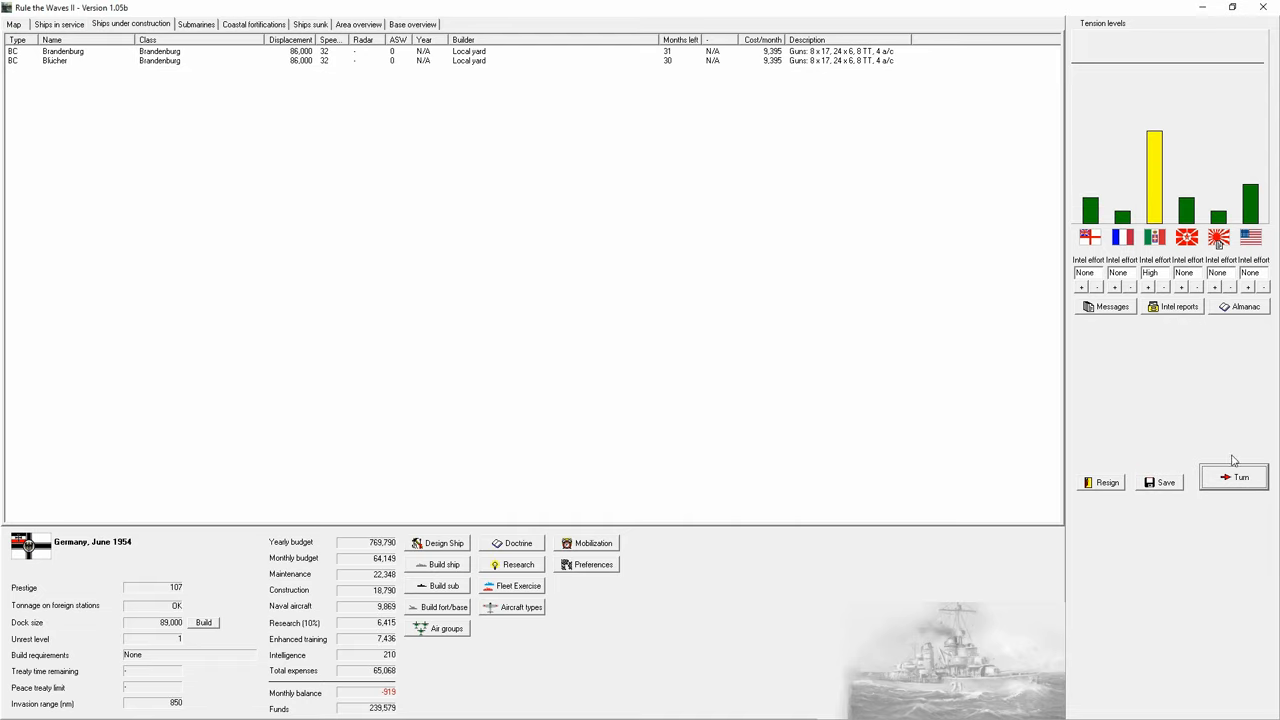
left_click(1240, 476)
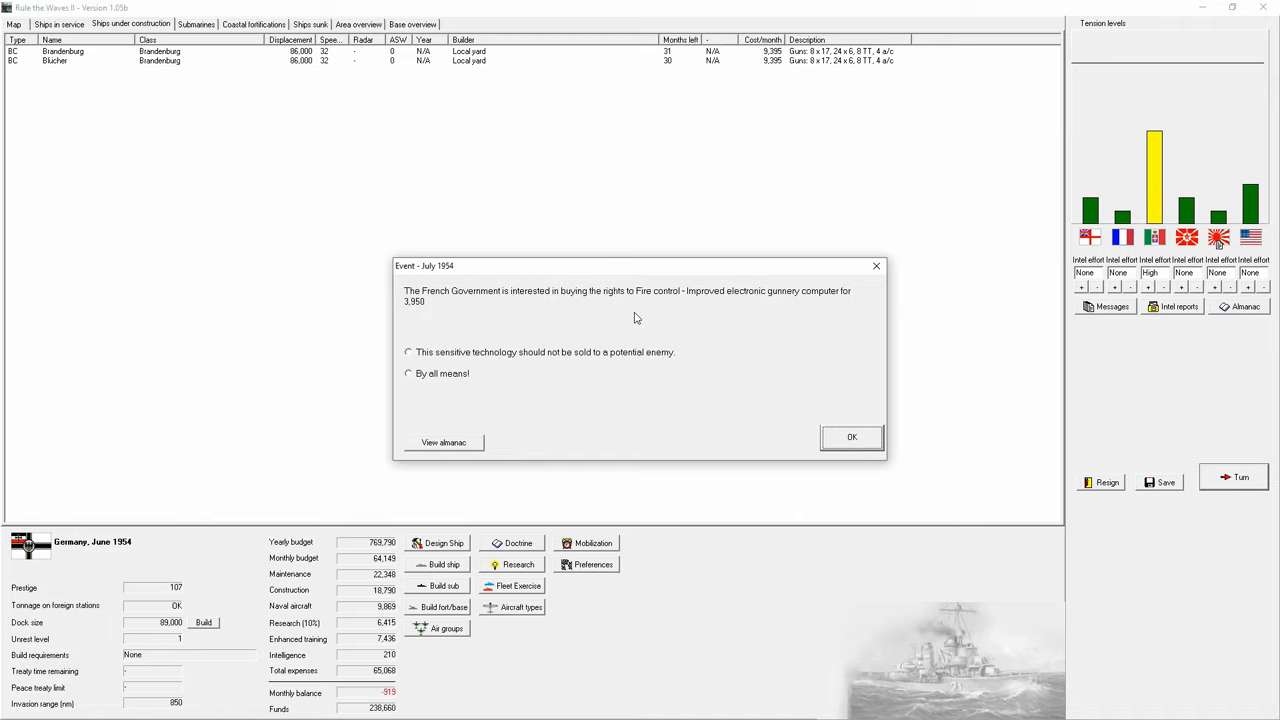
Step: Answer France's purchase offer and advance through the news reports to September 1954
left_click(852, 436)
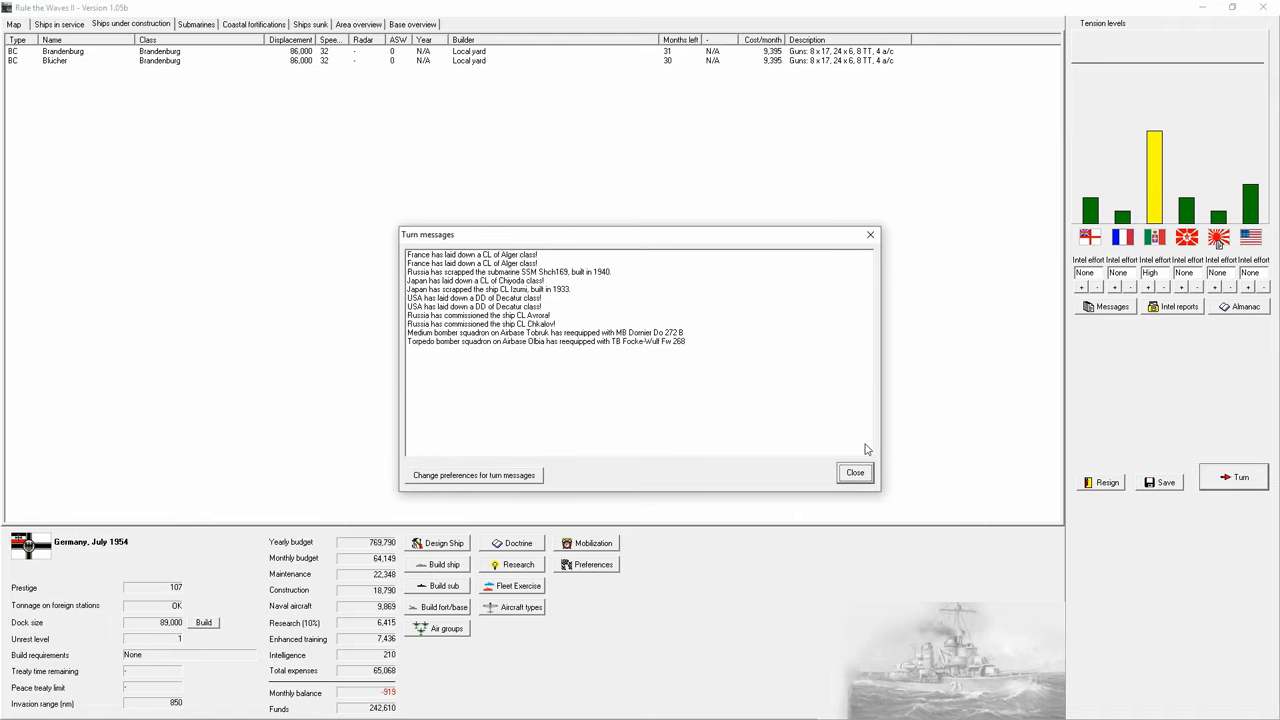
left_click(856, 472)
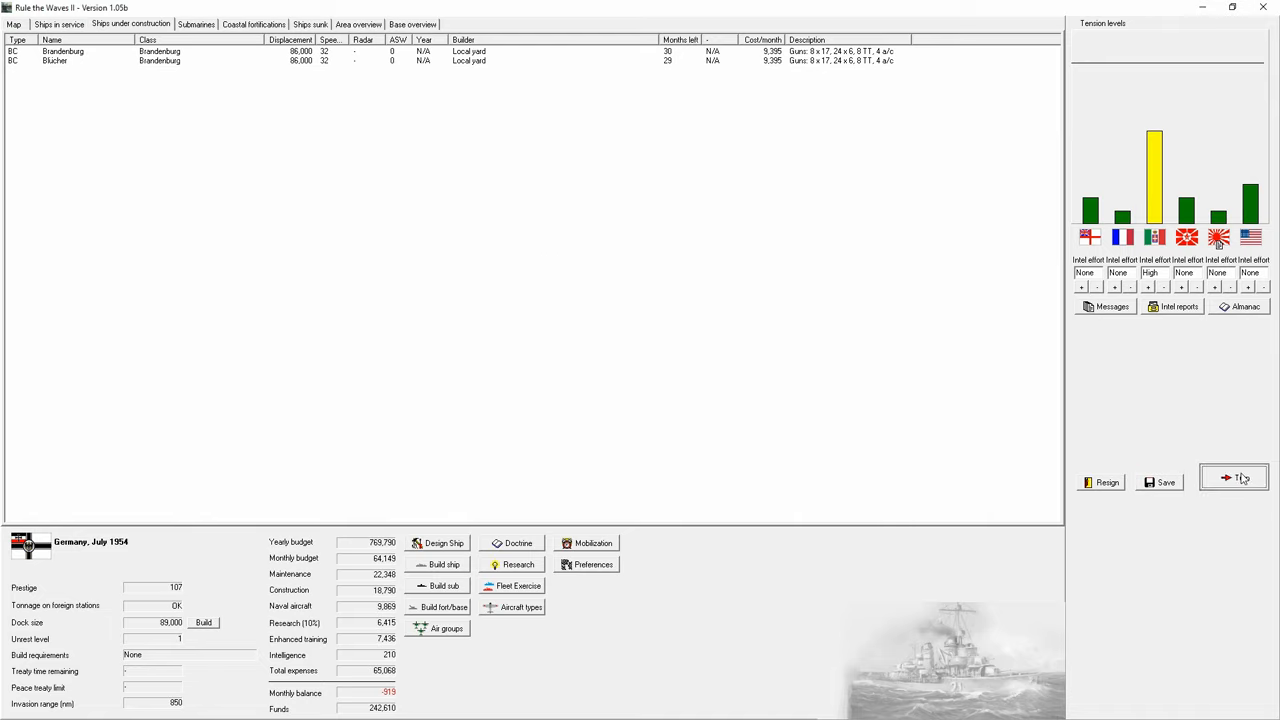
left_click(1240, 476)
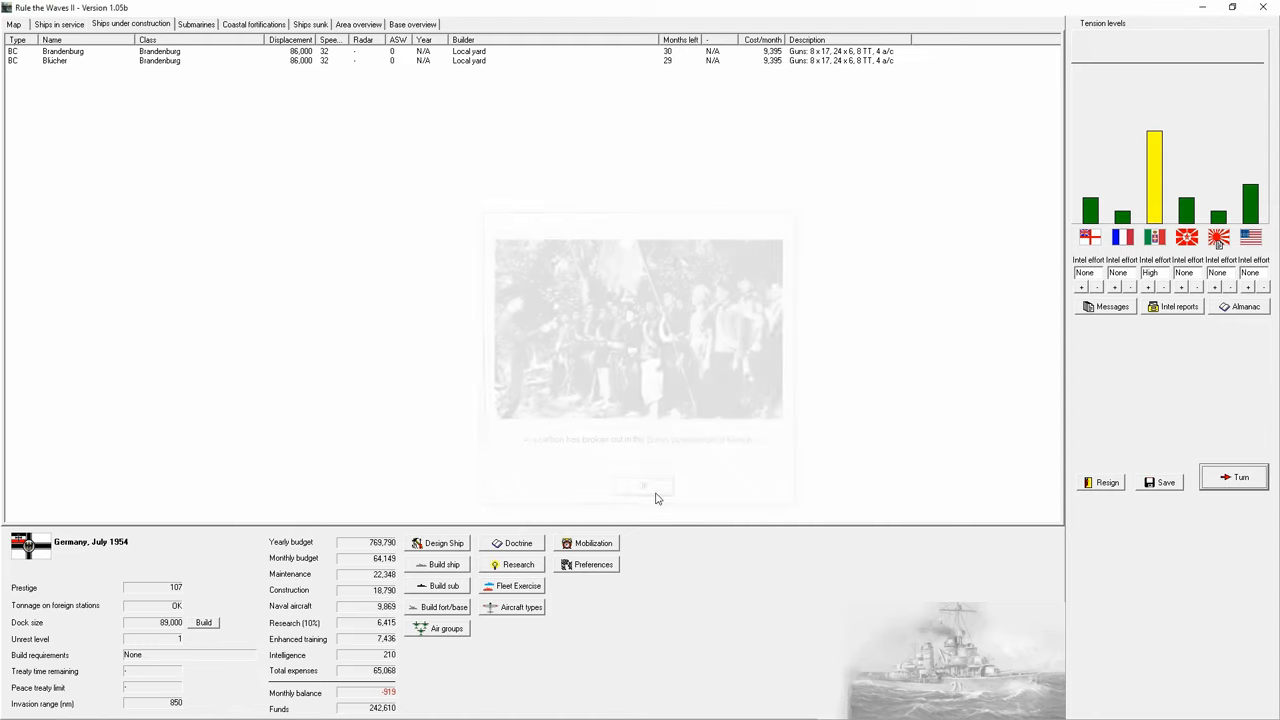
left_click(1236, 476)
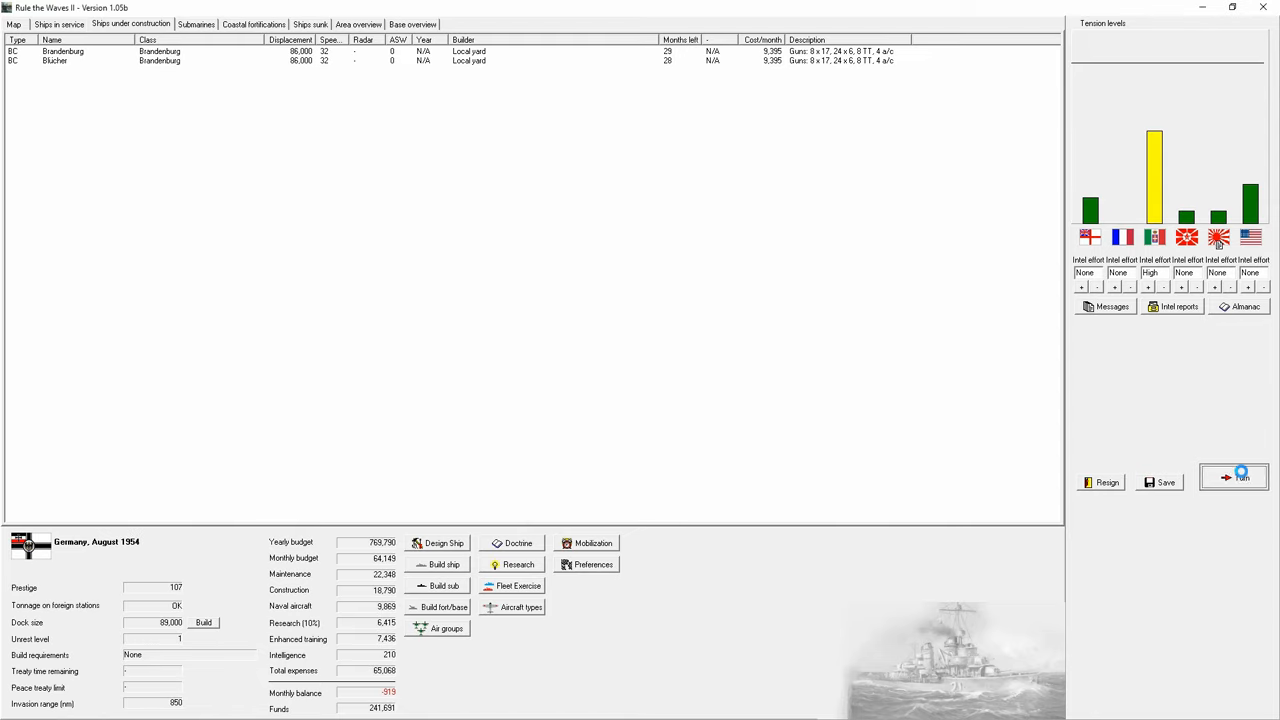
left_click(1240, 476)
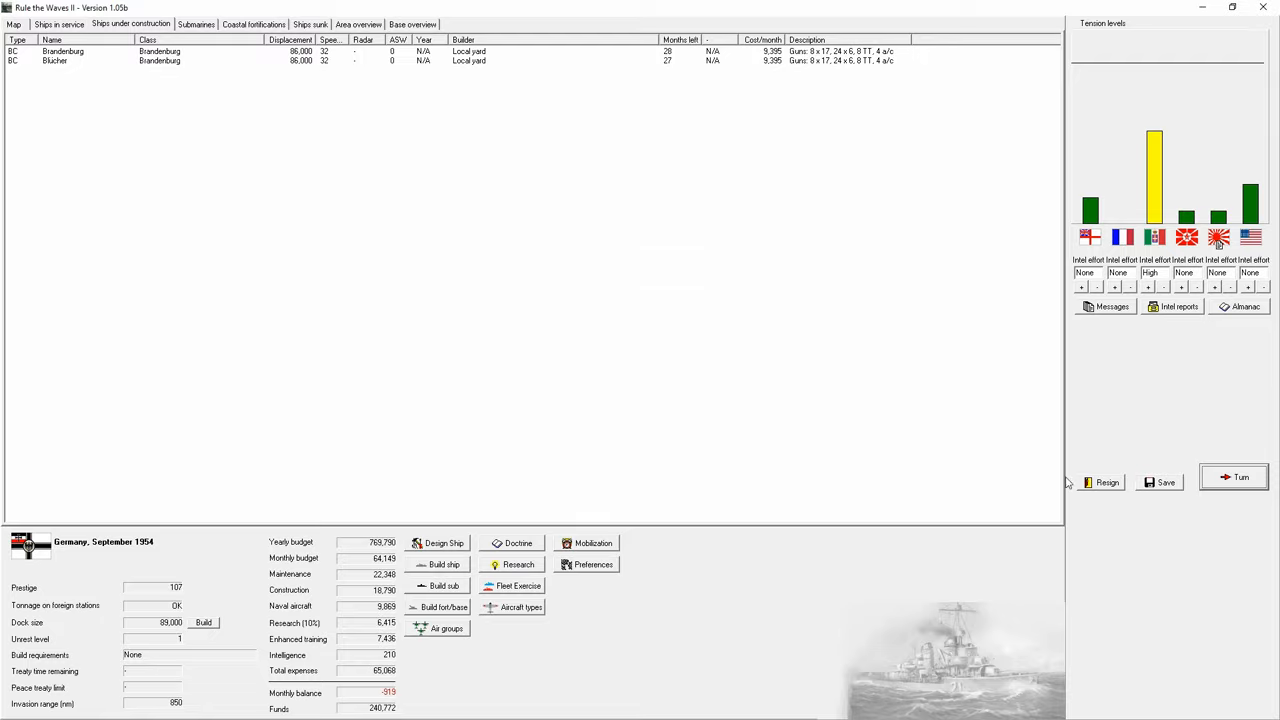
Step: Condemn Italy's rearmament and order a third Brandenburg-class battlecruiser with the suggested name Freya
left_click(1236, 476)
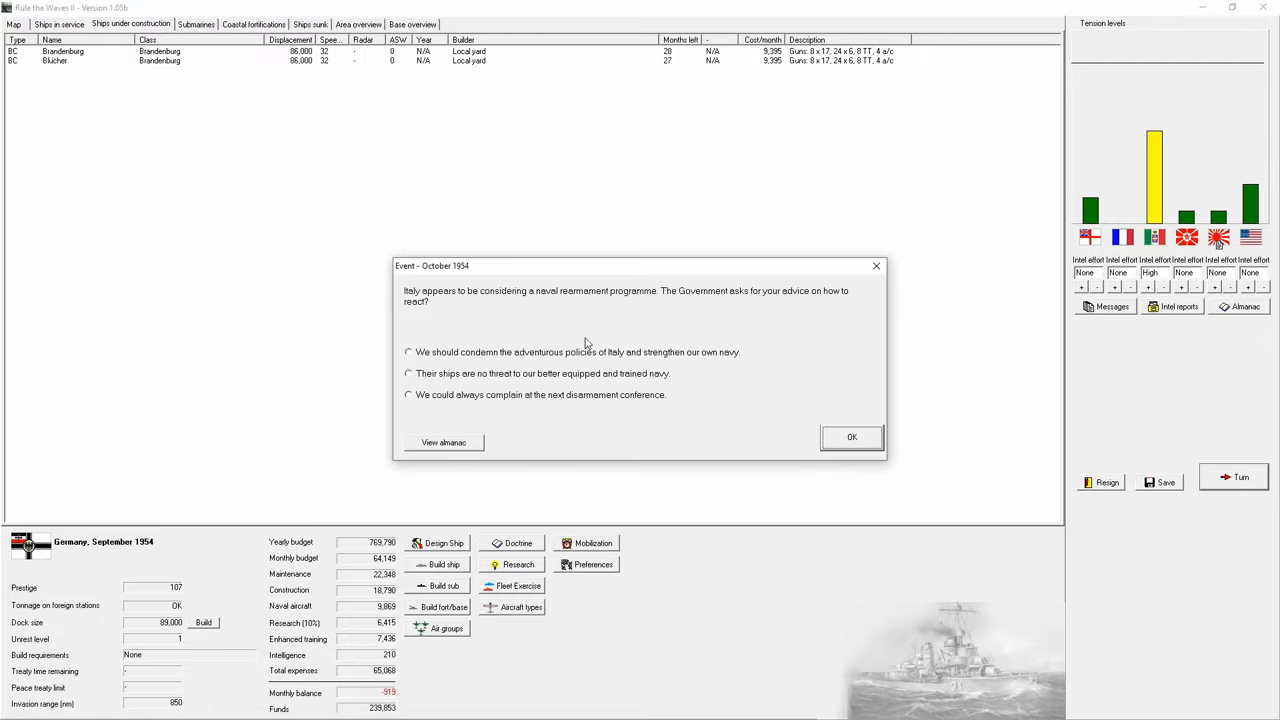
mouse_move(544, 368)
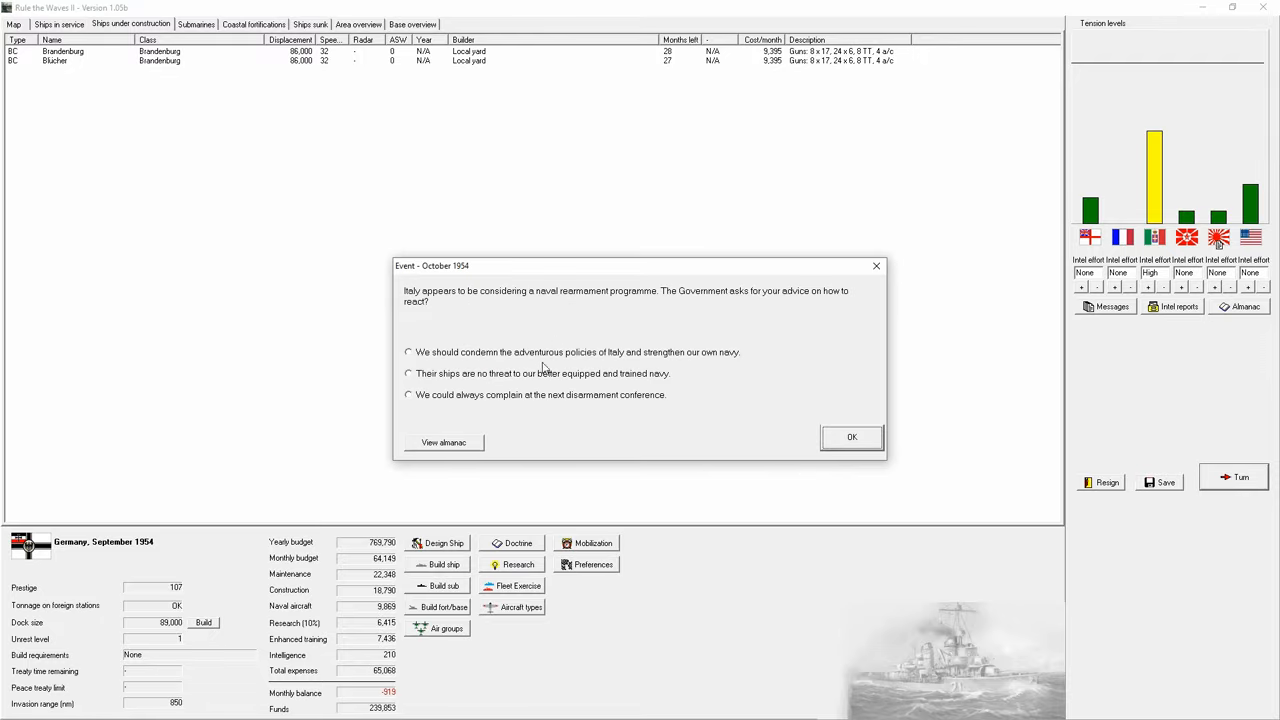
left_click(408, 352)
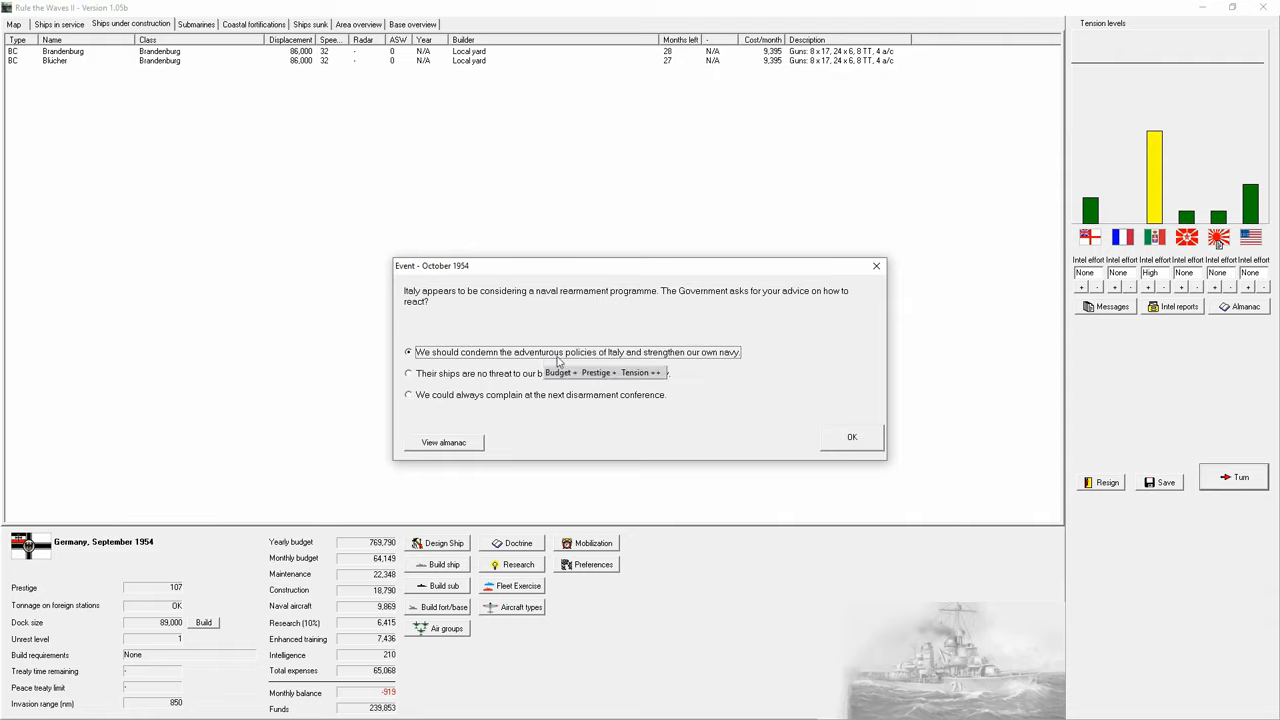
left_click(852, 436)
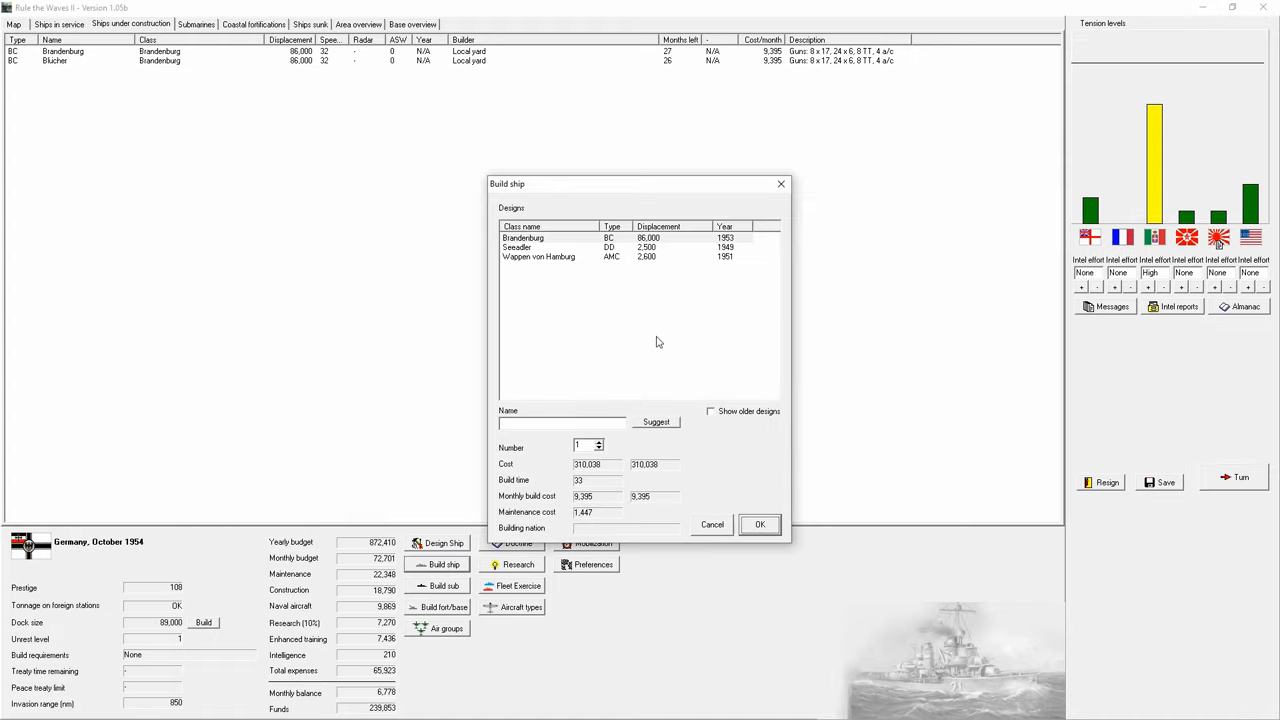
left_click(656, 420)
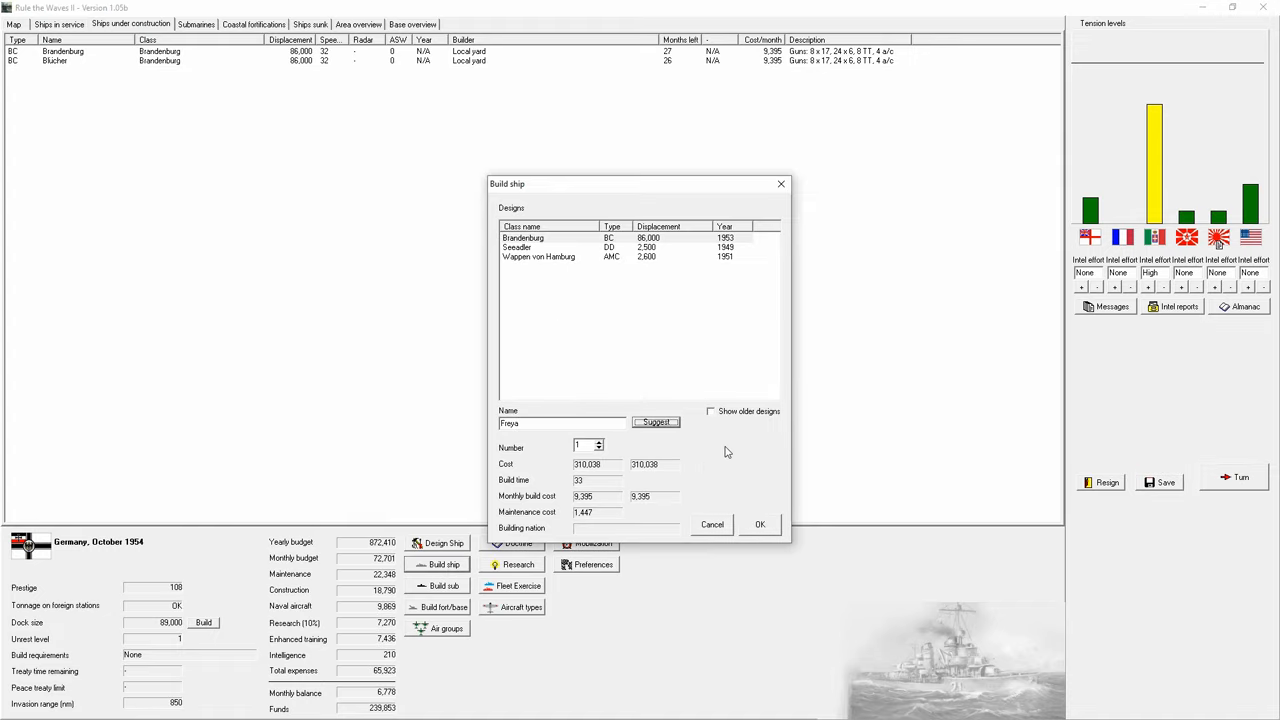
left_click(760, 524)
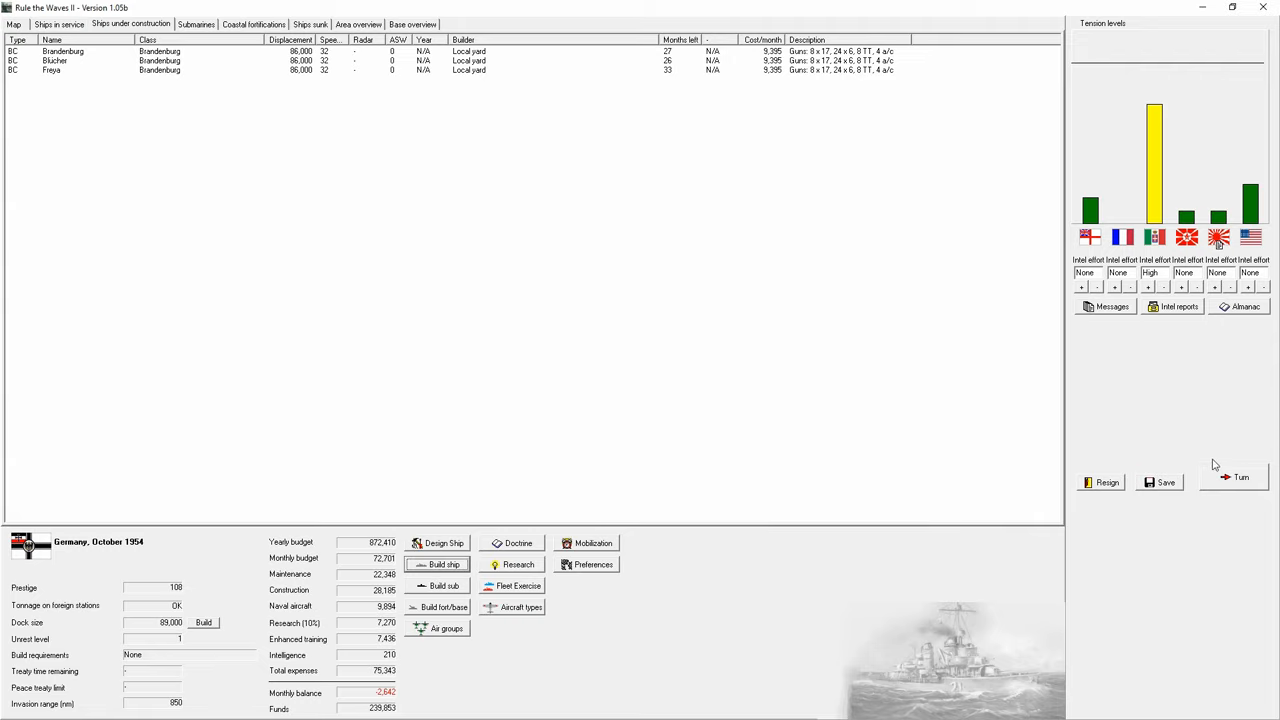
Step: Answer Russia's purchase offer and acknowledge the floatplane scout and stolen British carrier blueprint reports
left_click(1240, 476)
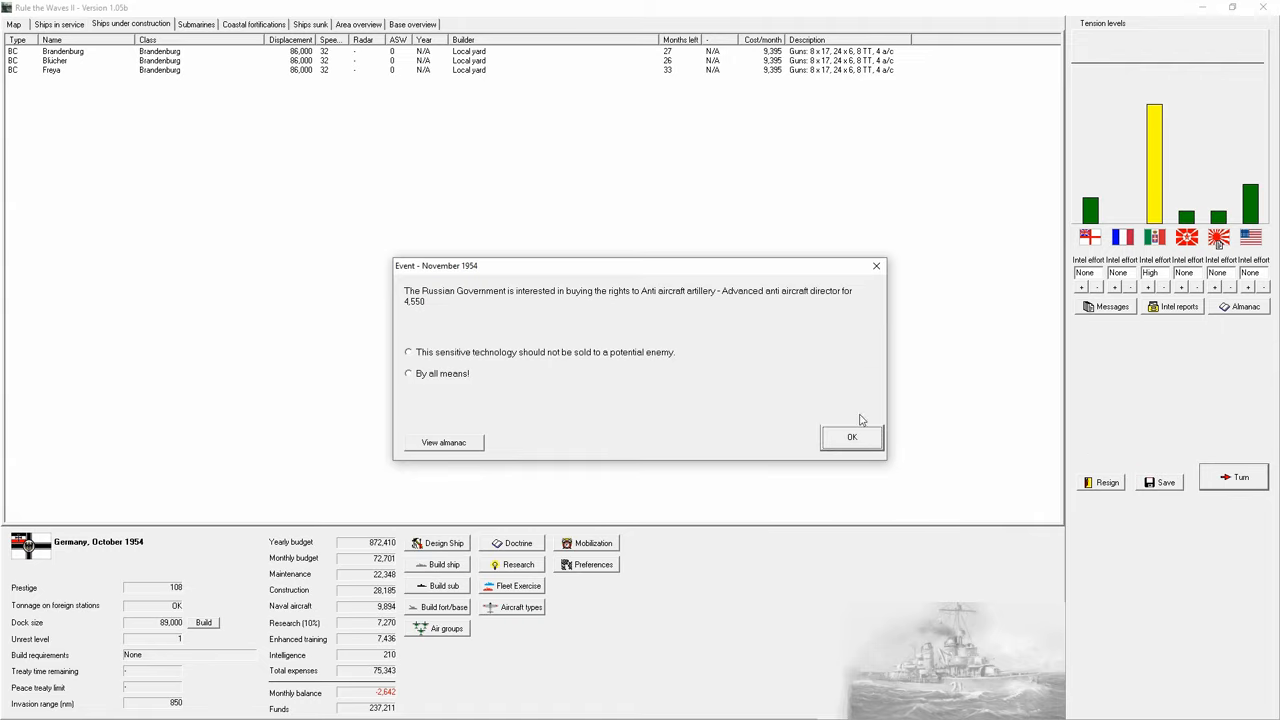
left_click(408, 374)
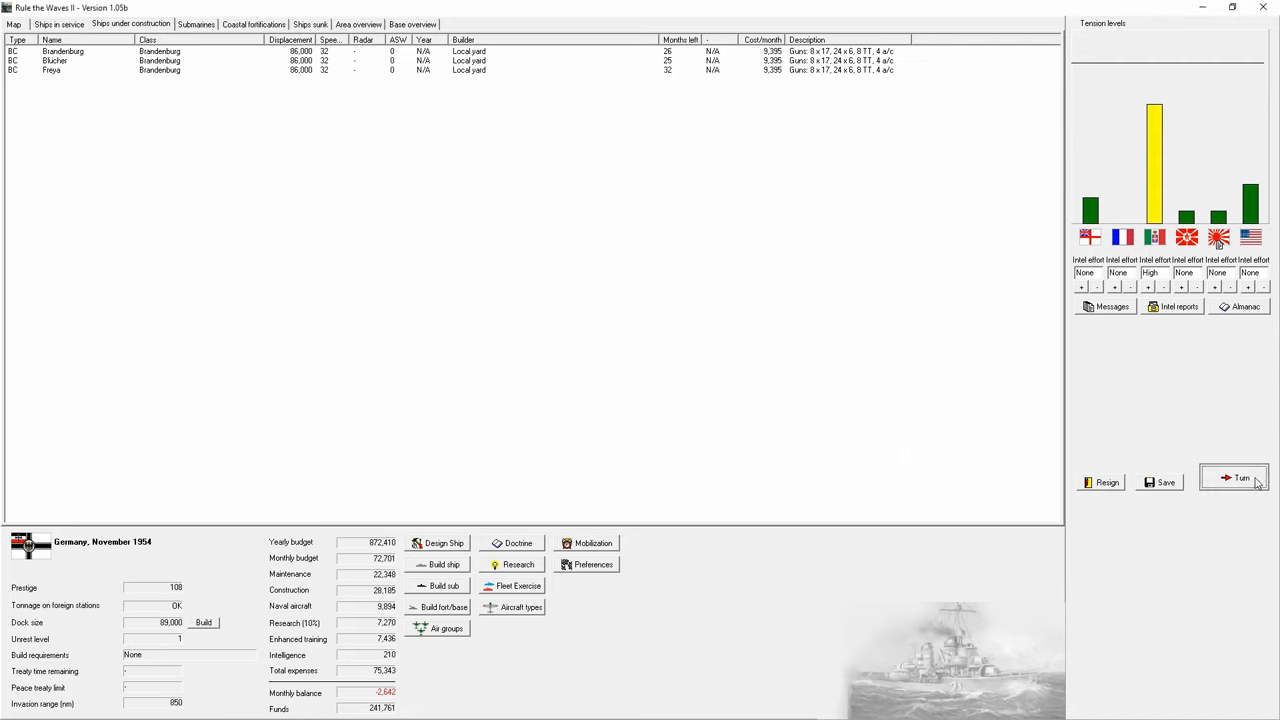
left_click(1236, 476)
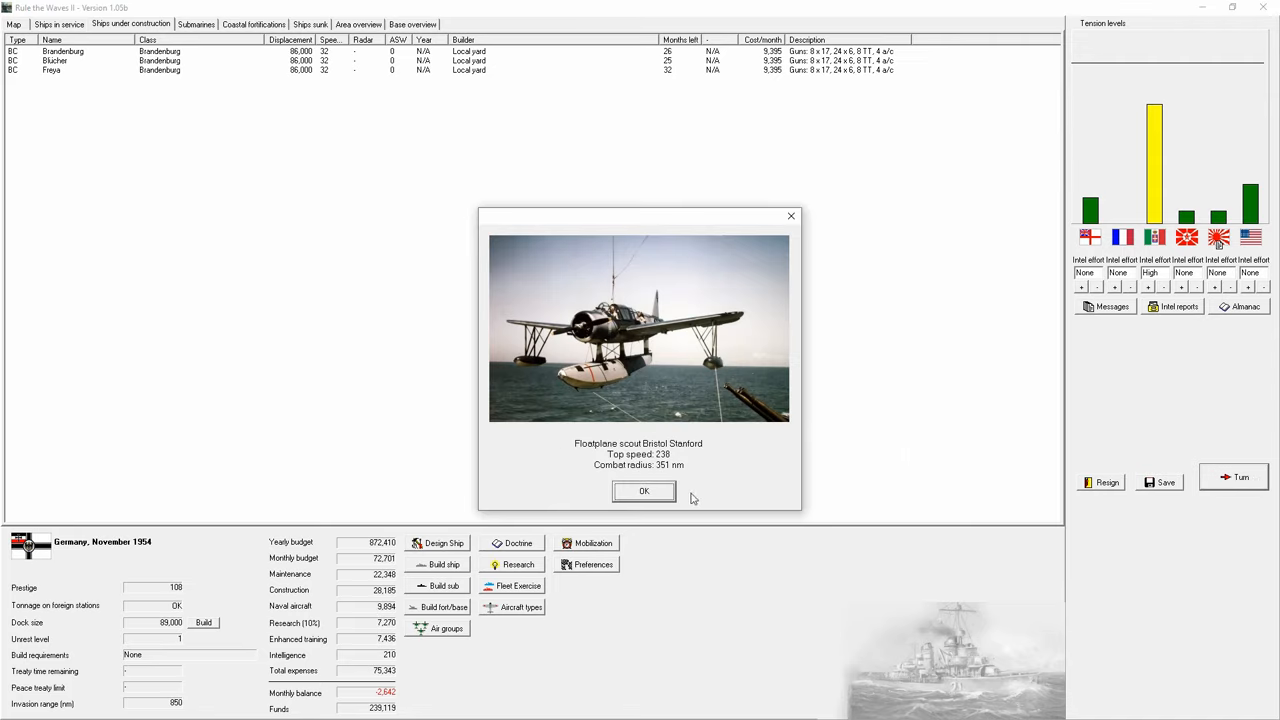
left_click(644, 492)
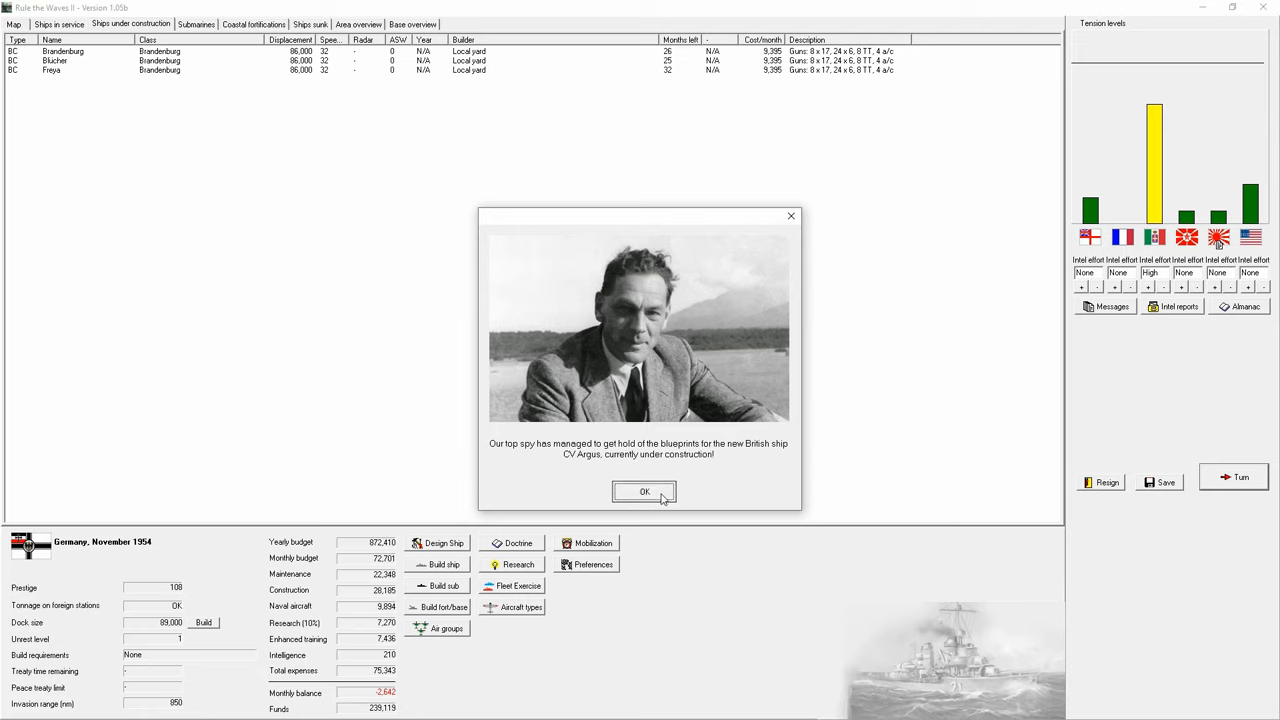
left_click(644, 492)
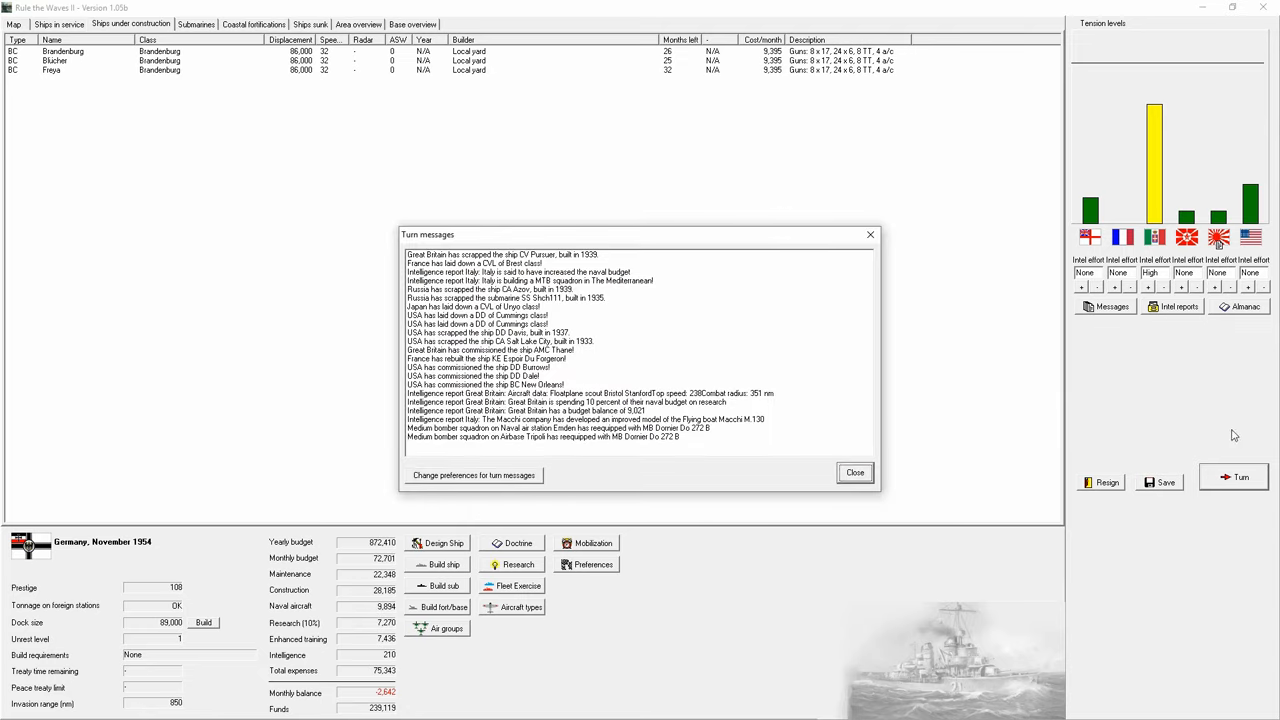
left_click(854, 472)
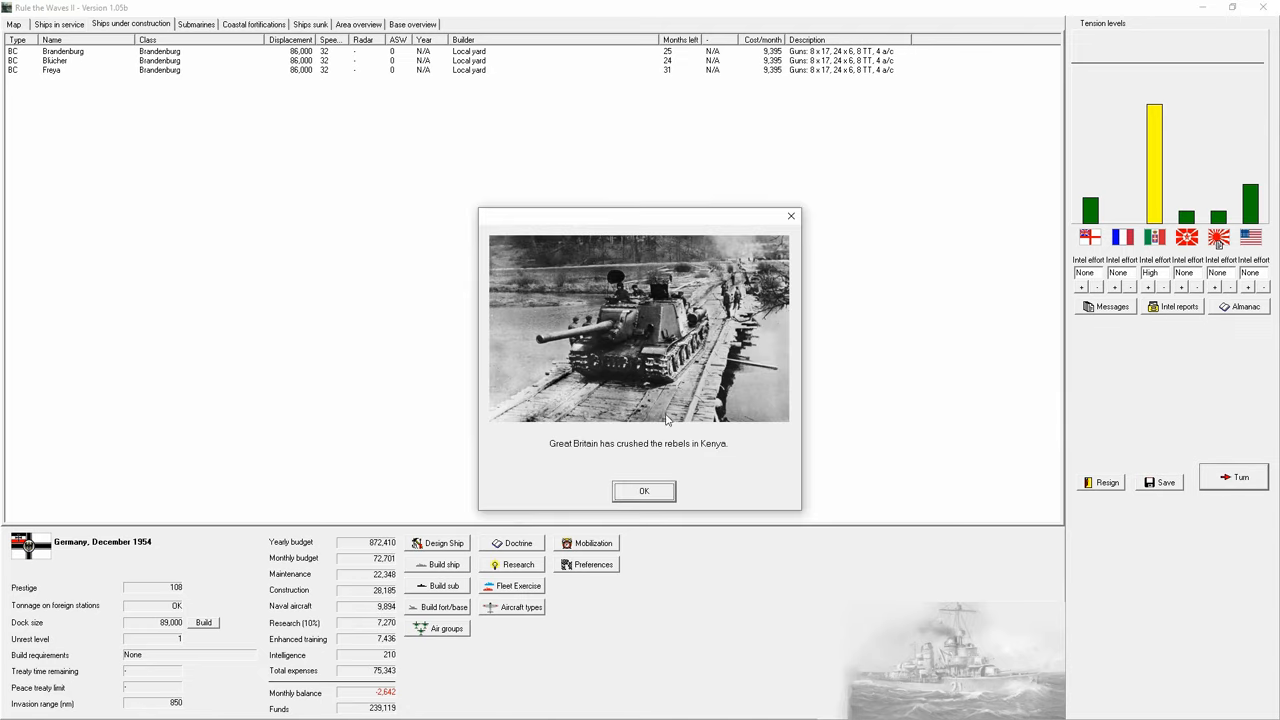
Step: Acknowledge the Kenya rebellion news and the ASW breakthrough, reaching February 1955
left_click(644, 492)
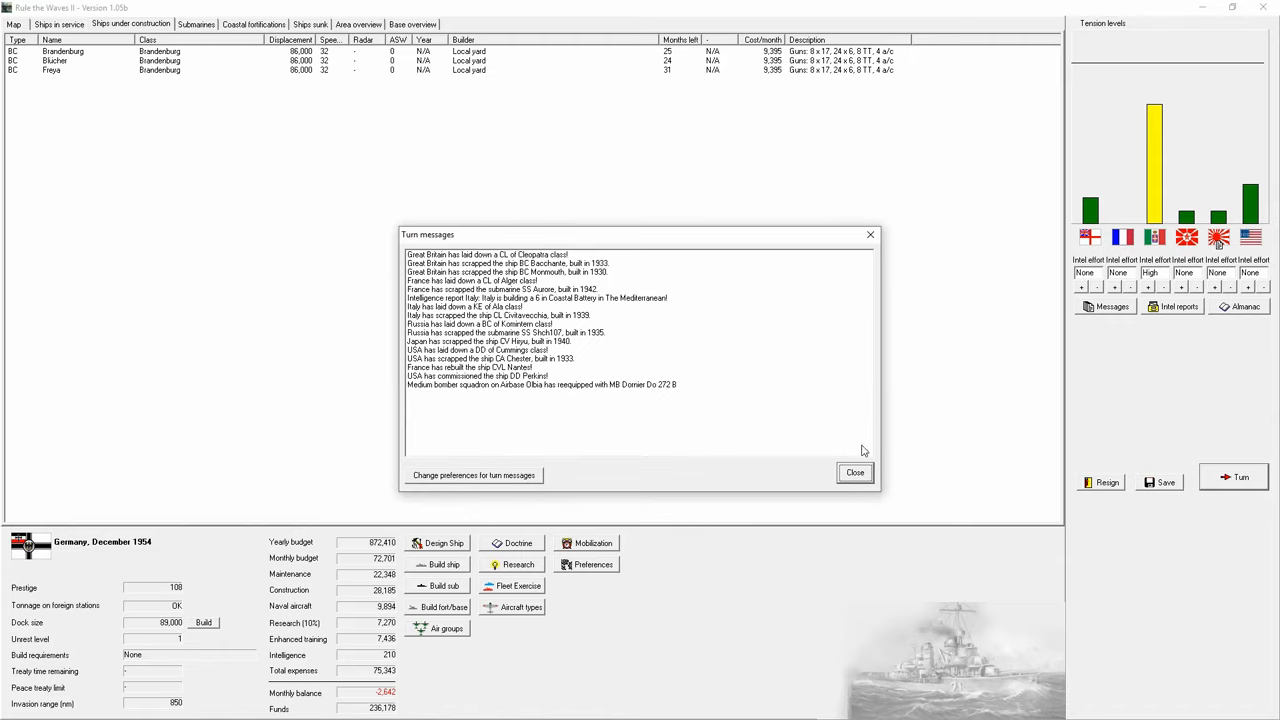
left_click(854, 472)
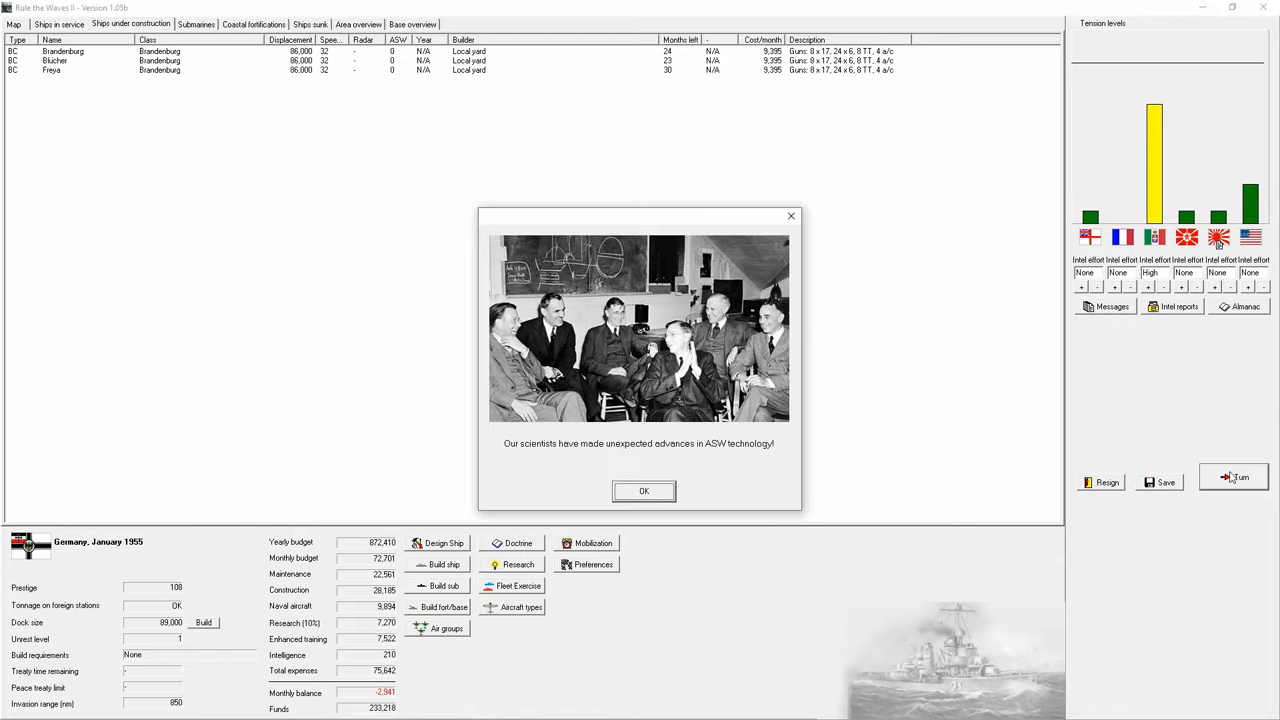
left_click(644, 492)
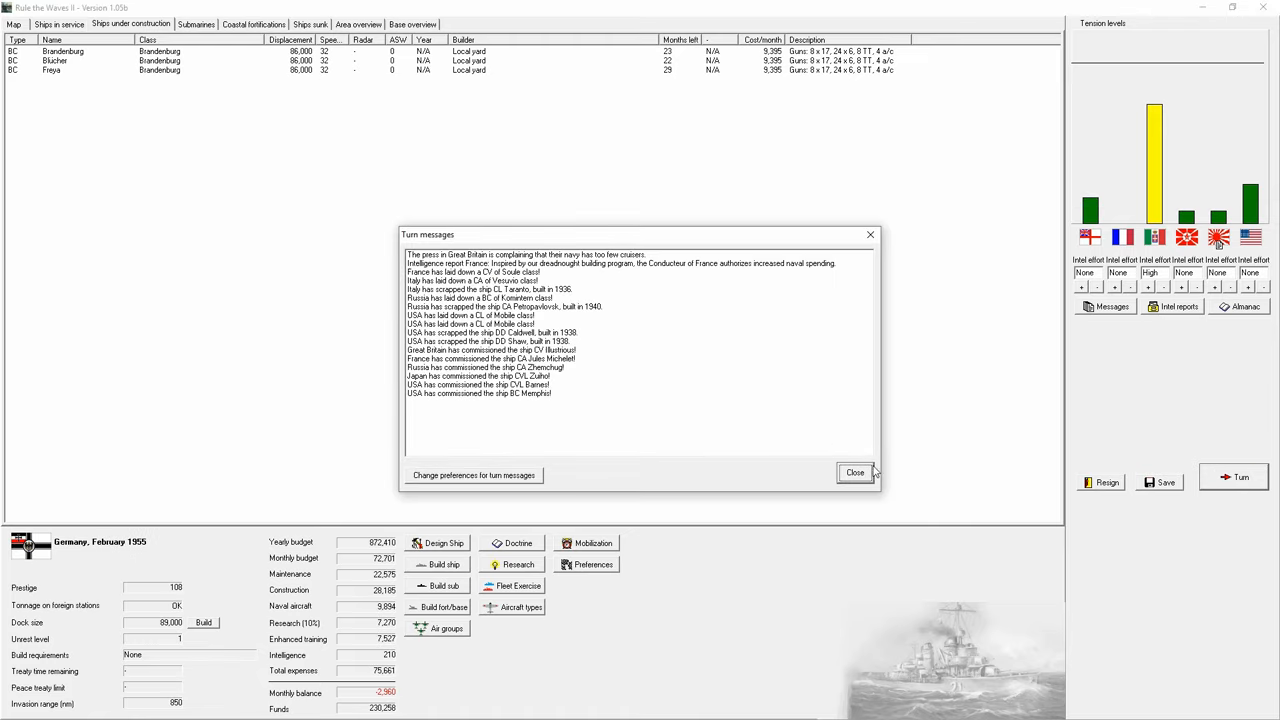
Step: Urge an international force in the Formosa crisis and bring up April 1955's turn messages
left_click(856, 472)
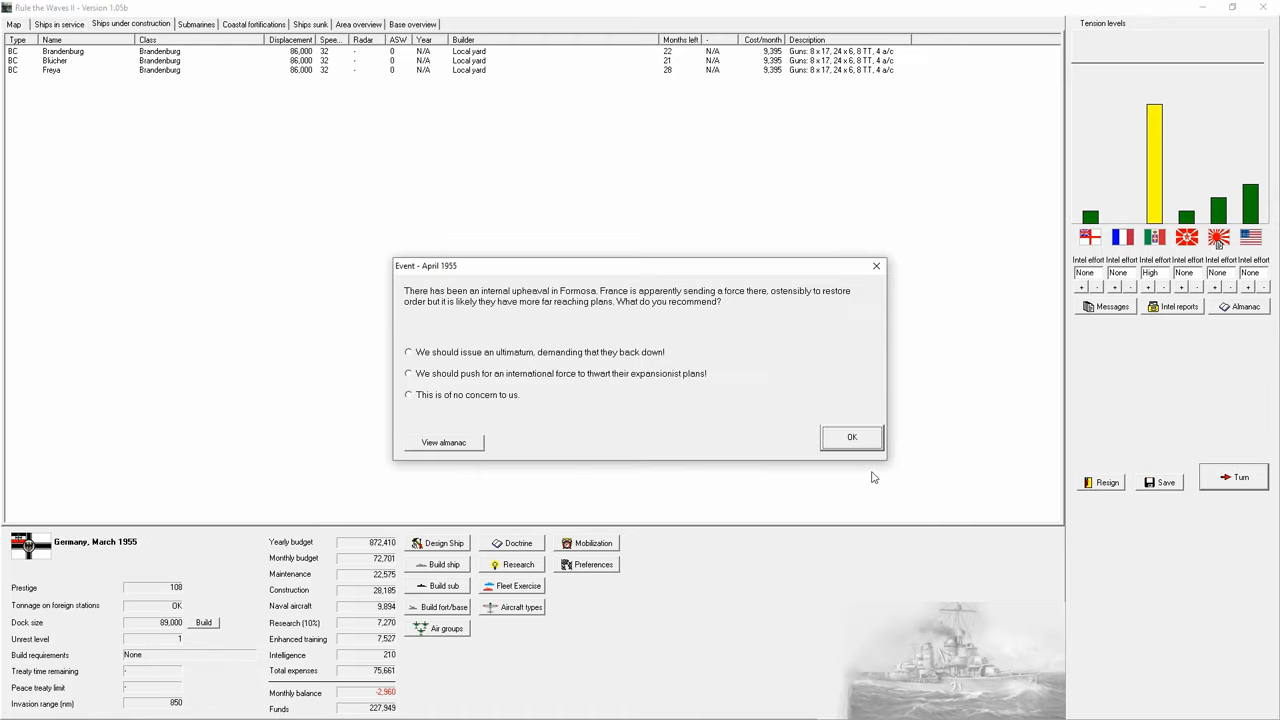
mouse_move(640, 304)
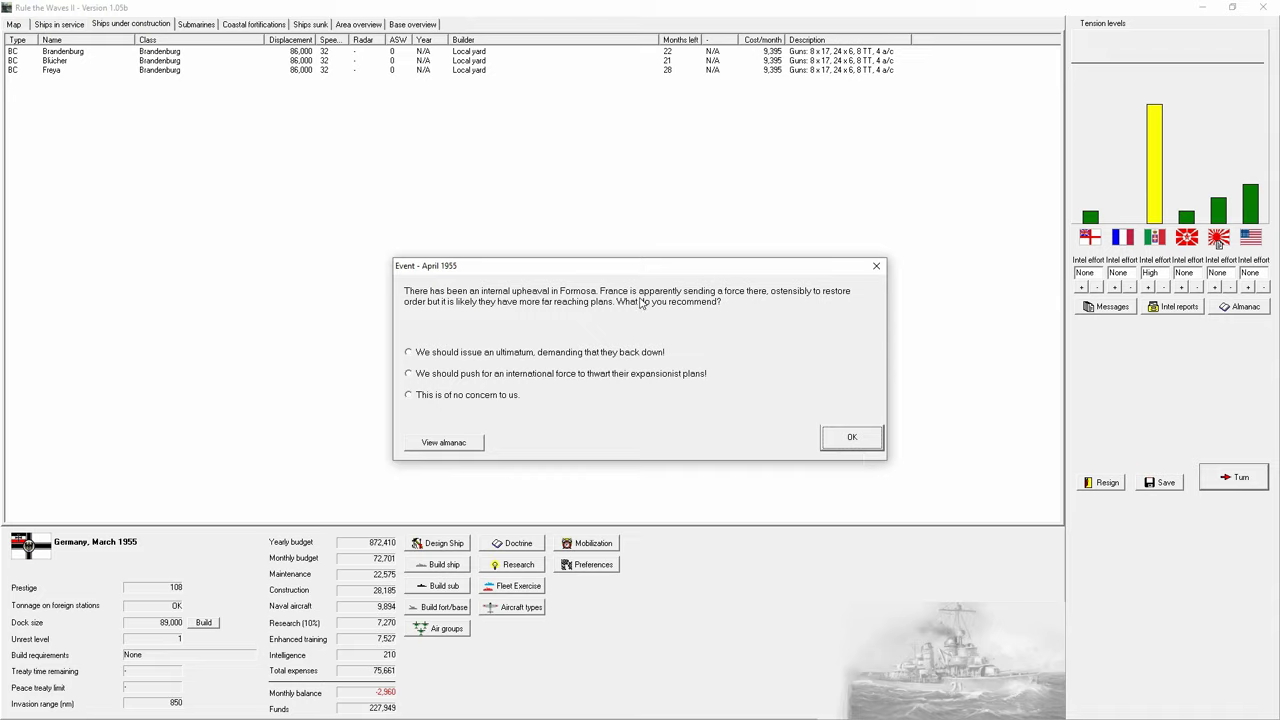
mouse_move(540, 322)
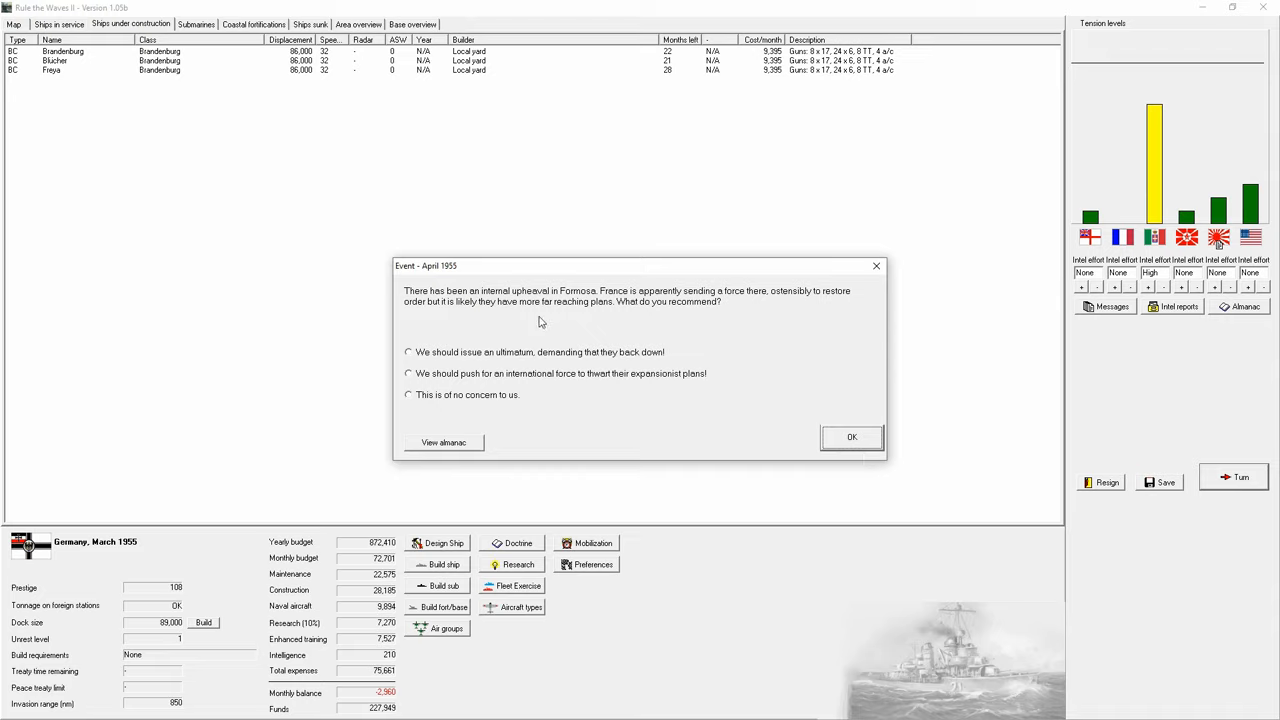
mouse_move(536, 356)
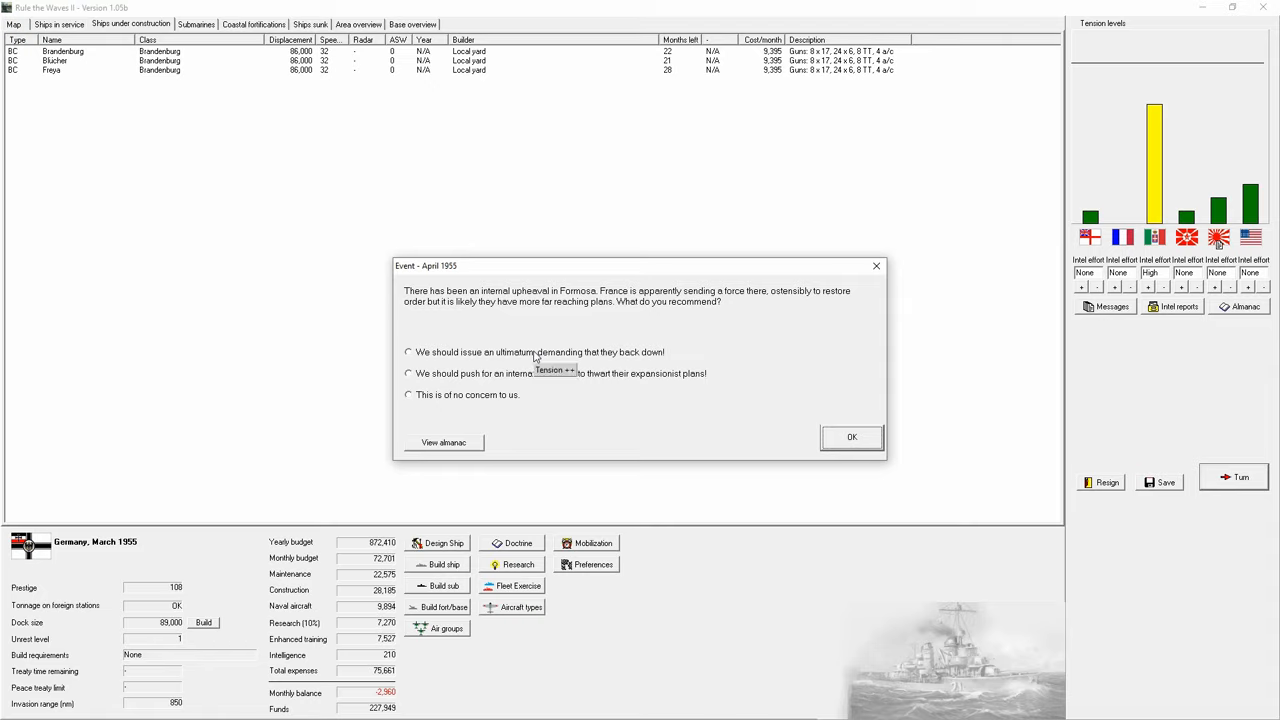
left_click(408, 374)
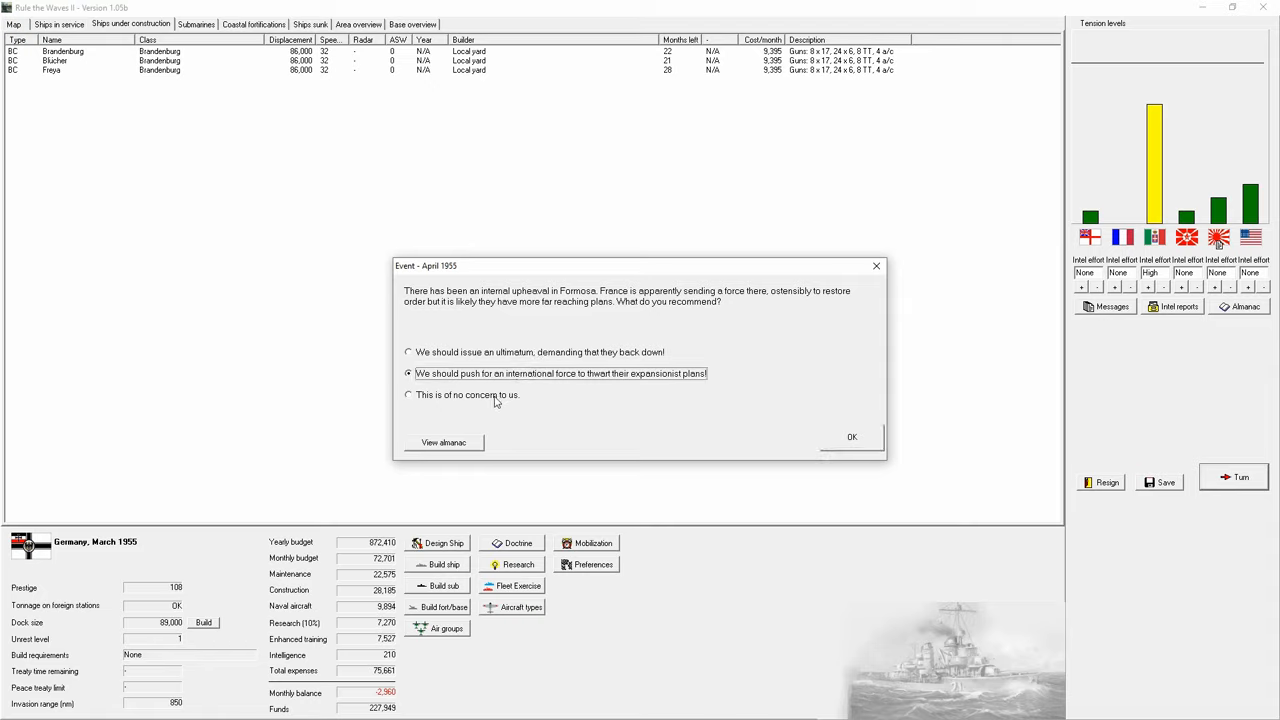
left_click(852, 436)
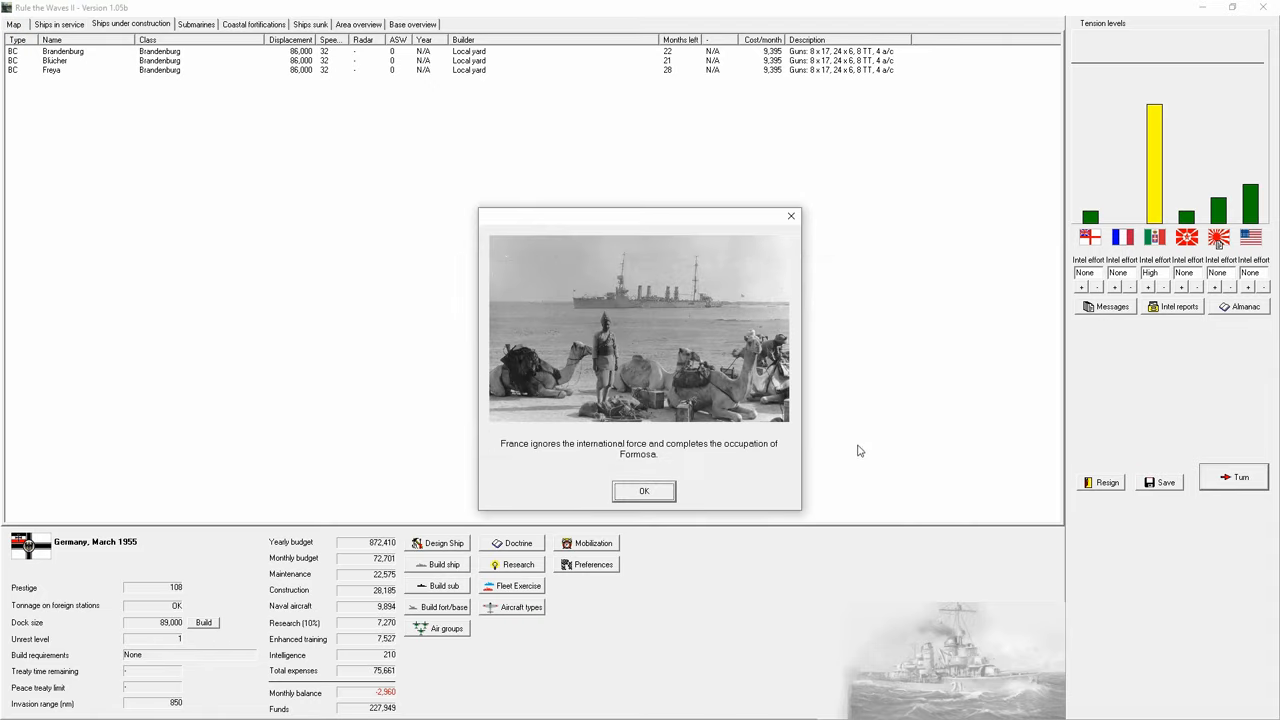
left_click(644, 492)
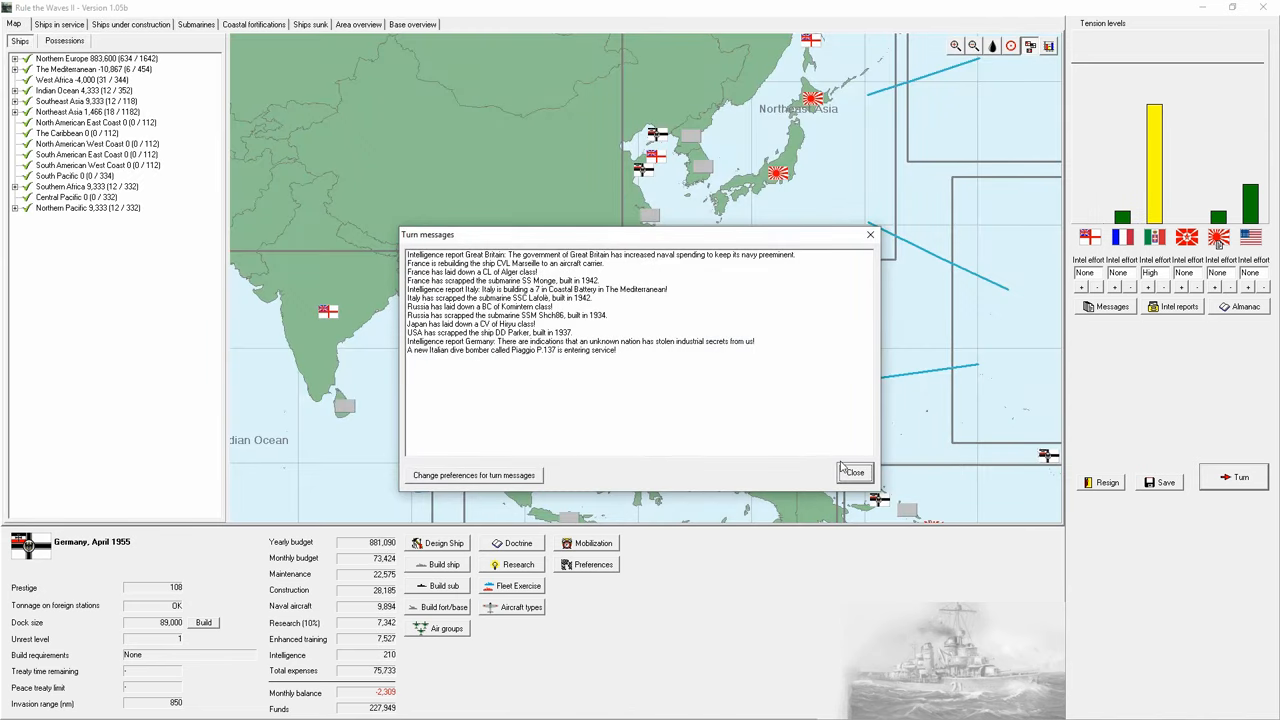
Step: Advance to May 1955 and buy the US fire control technology, acknowledging the breakthrough
left_click(852, 472)
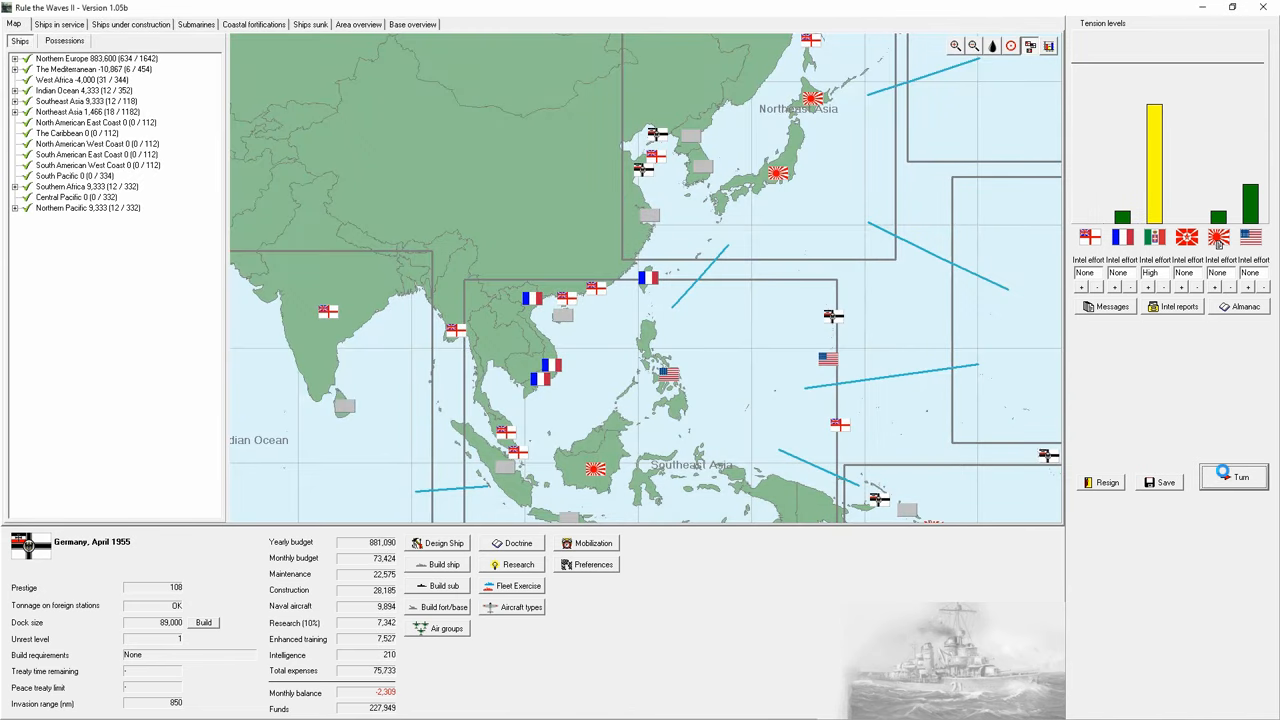
left_click(1240, 476)
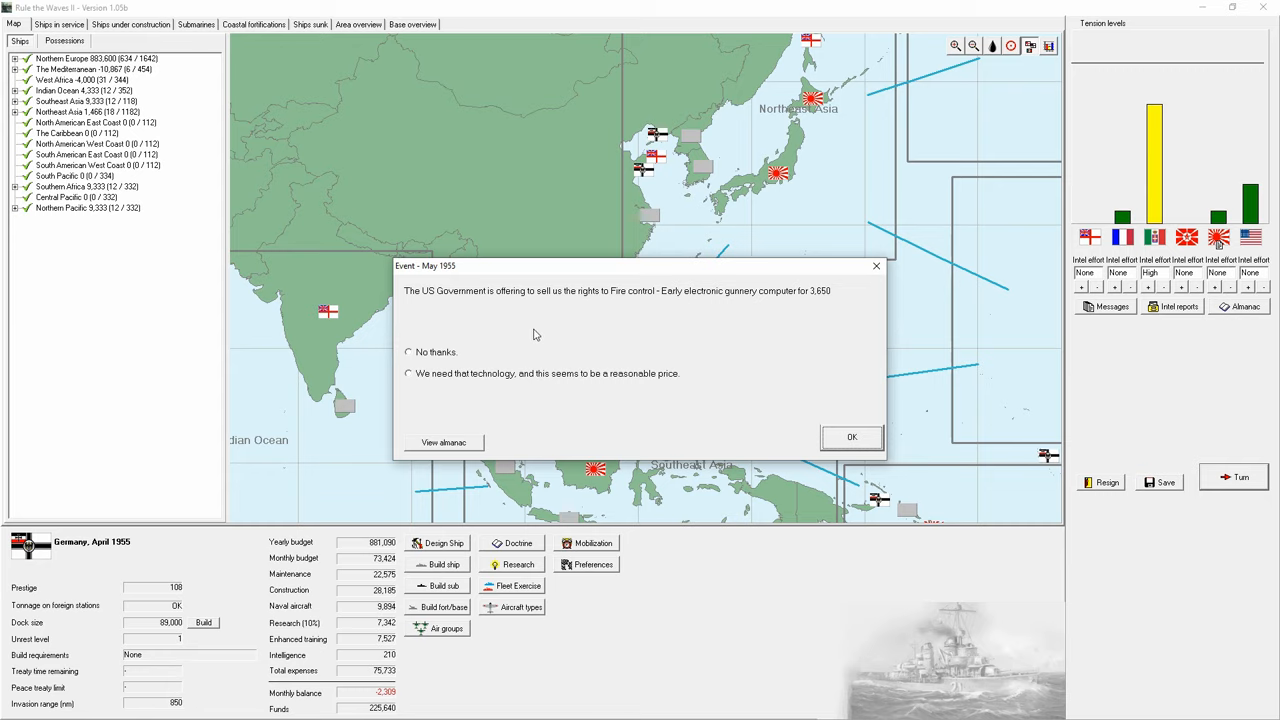
mouse_move(596, 320)
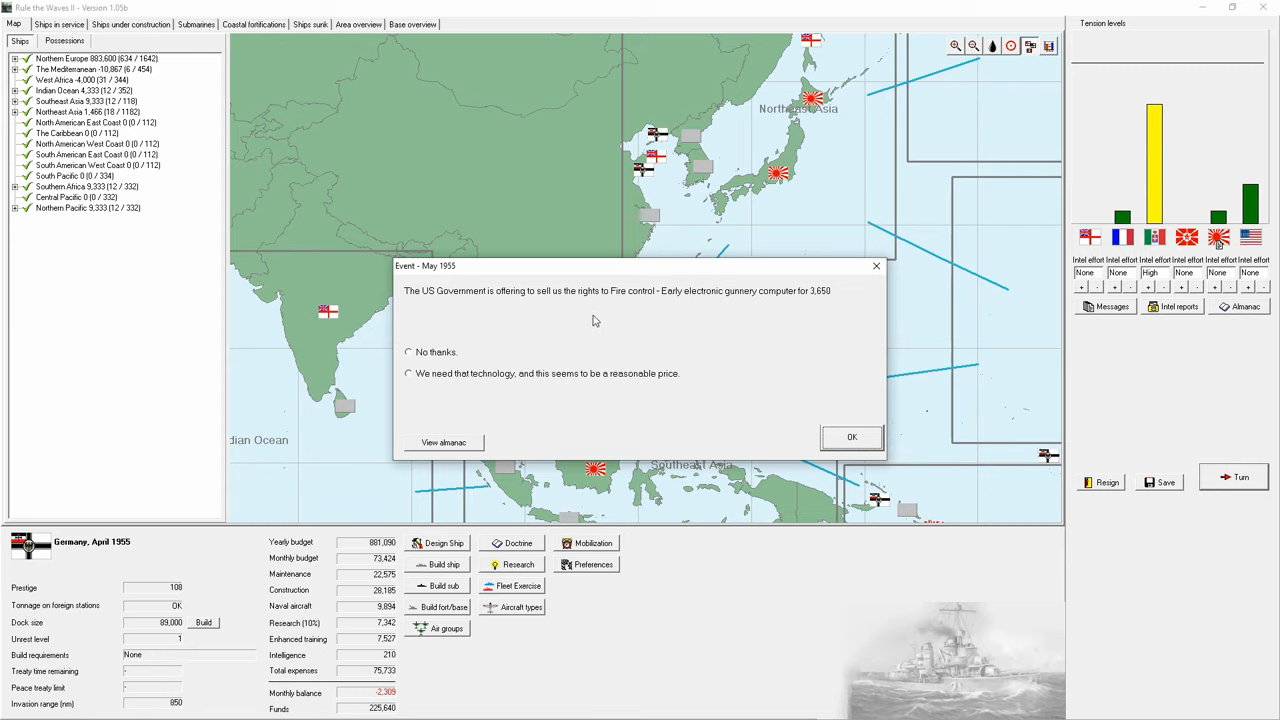
mouse_move(572, 342)
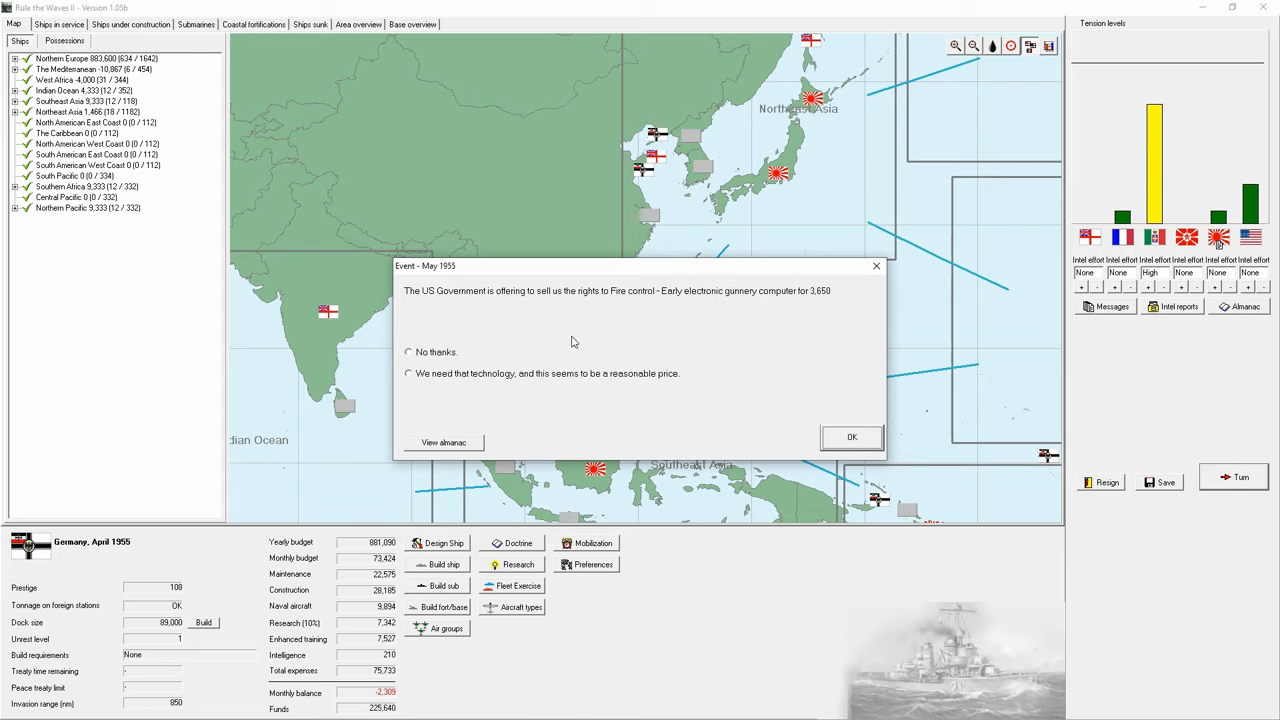
mouse_move(532, 384)
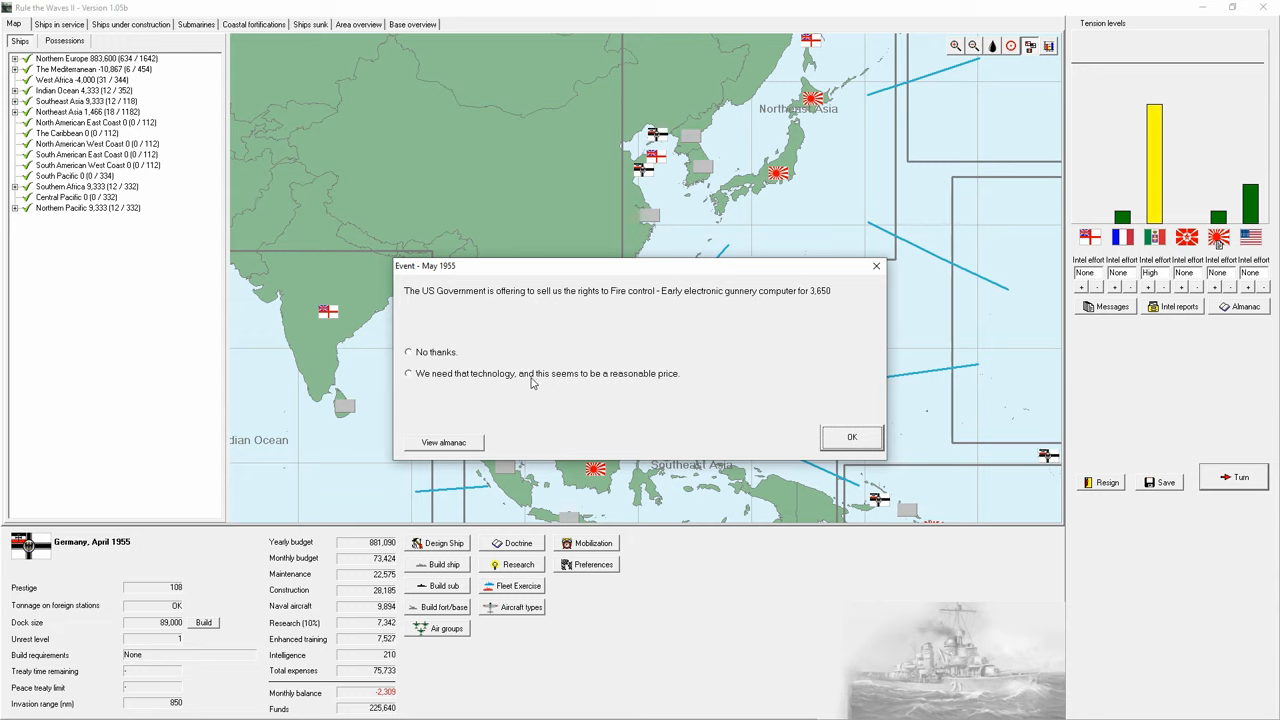
left_click(408, 374)
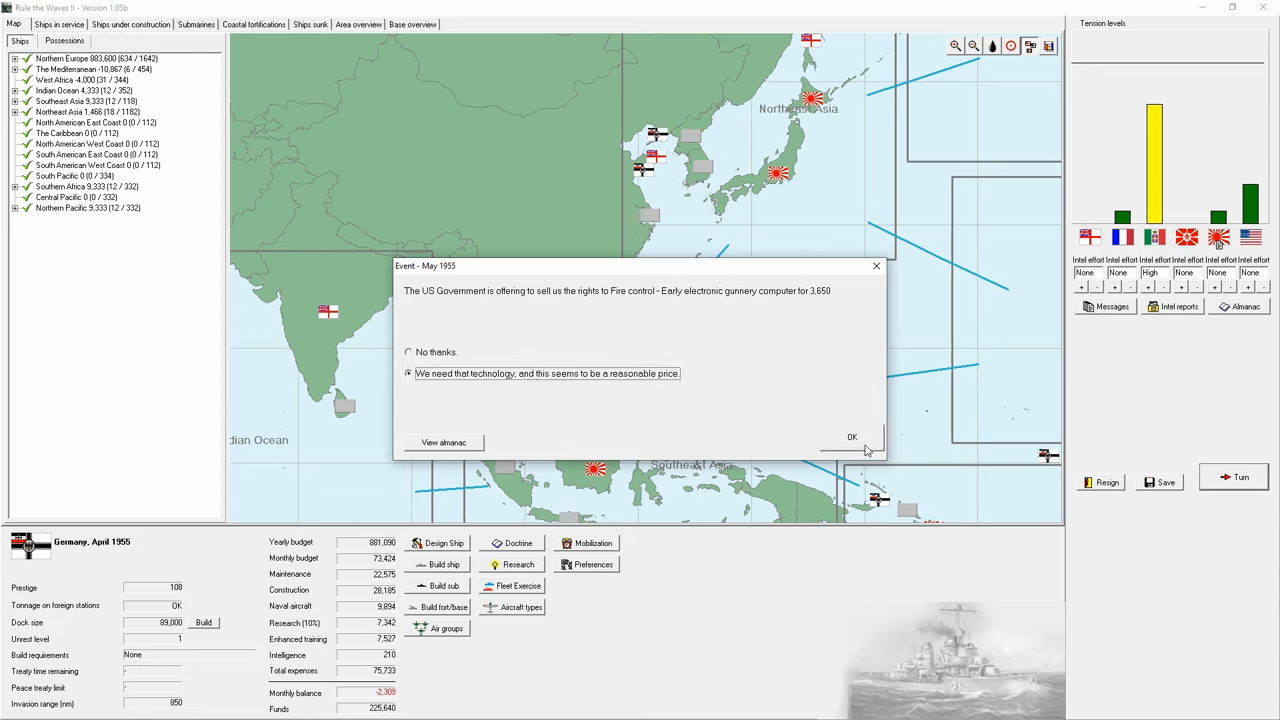
left_click(852, 436)
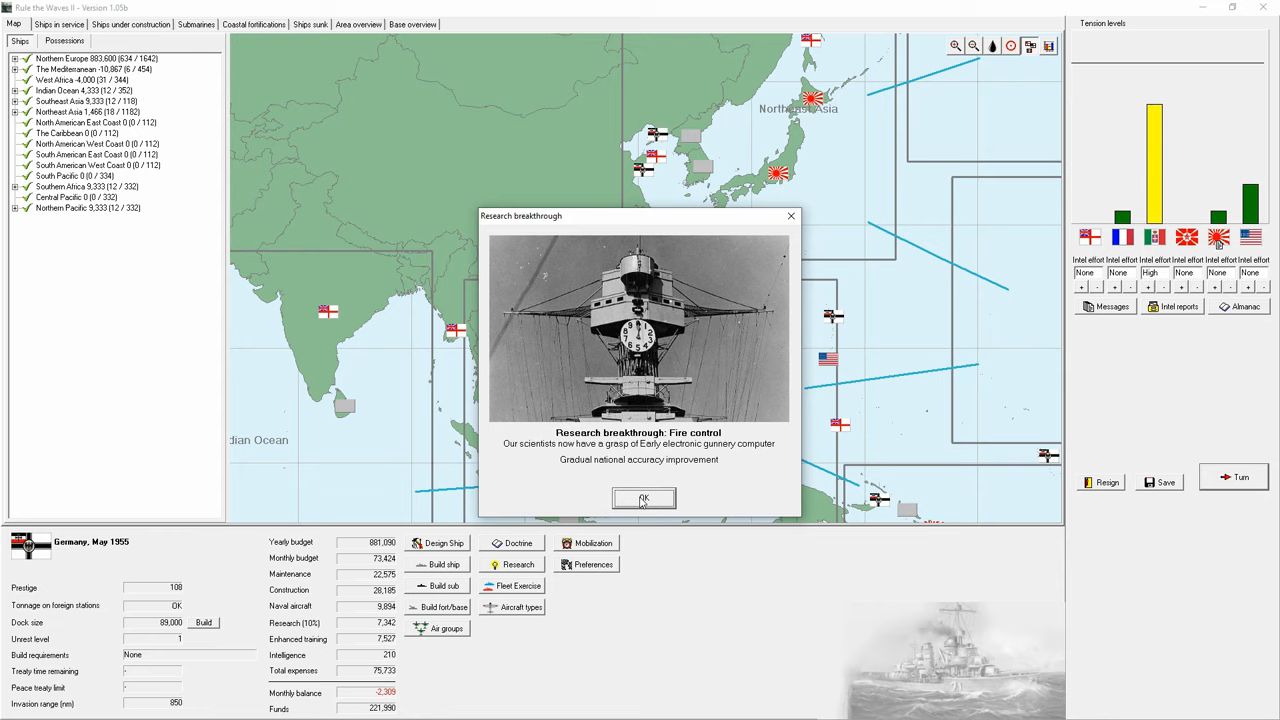
left_click(644, 498)
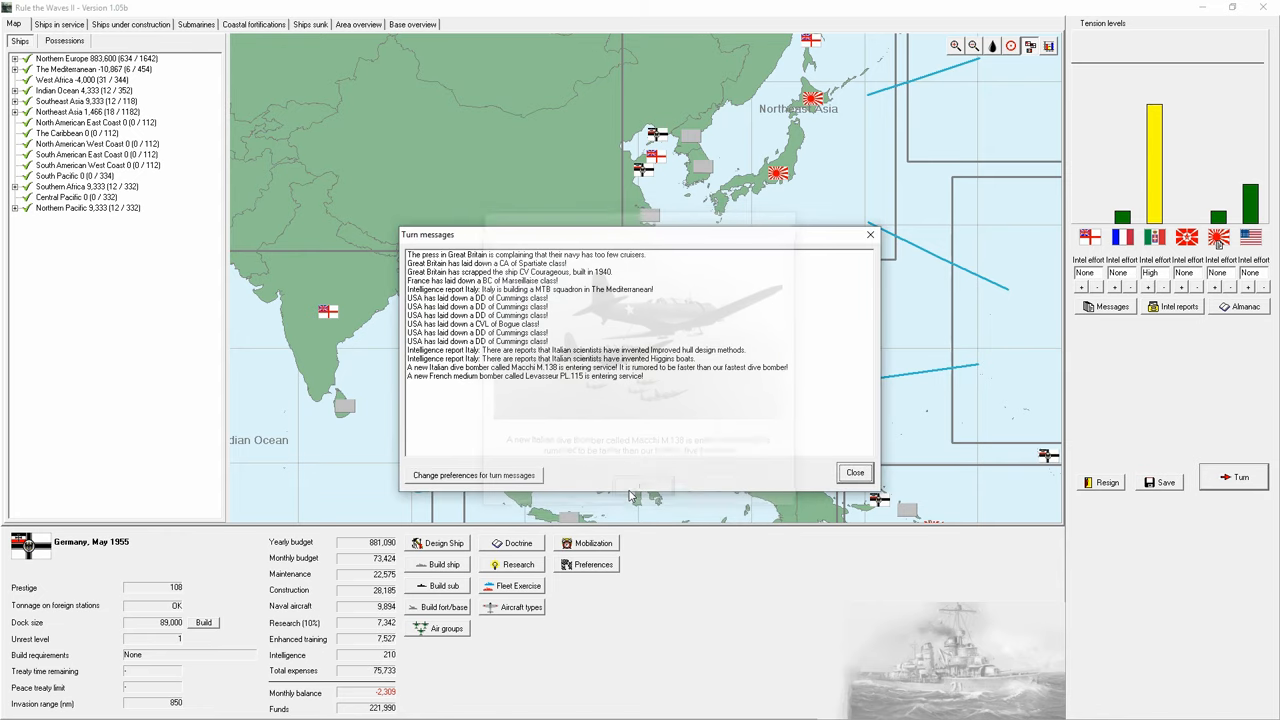
left_click(856, 472)
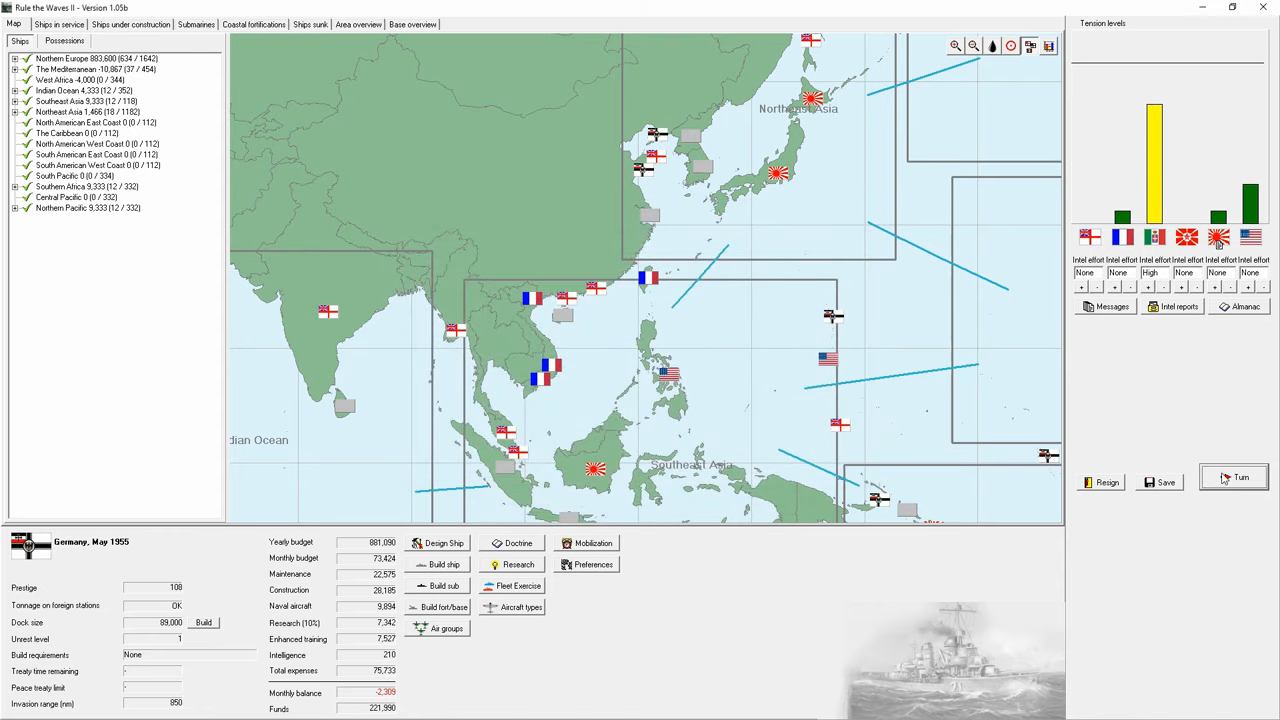
Step: Answer the collision incident, note the oil discovery, and accept the alliance with Great Britain
left_click(1234, 476)
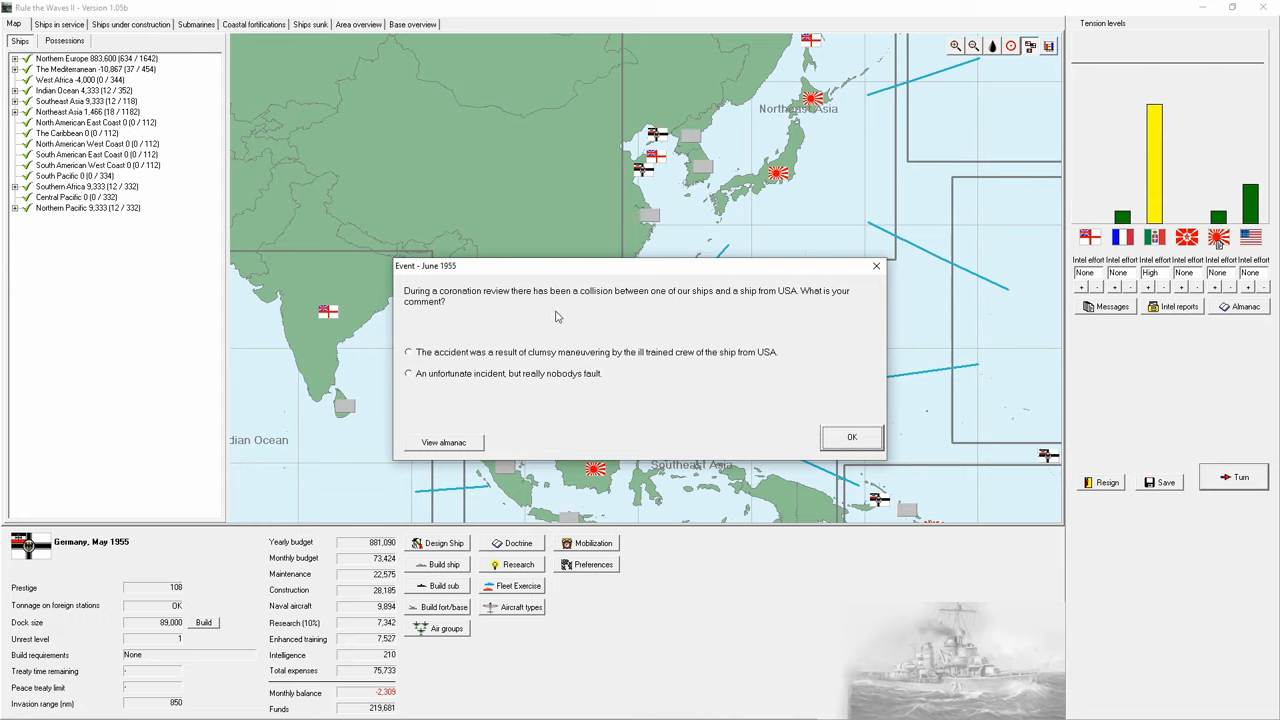
mouse_move(528, 380)
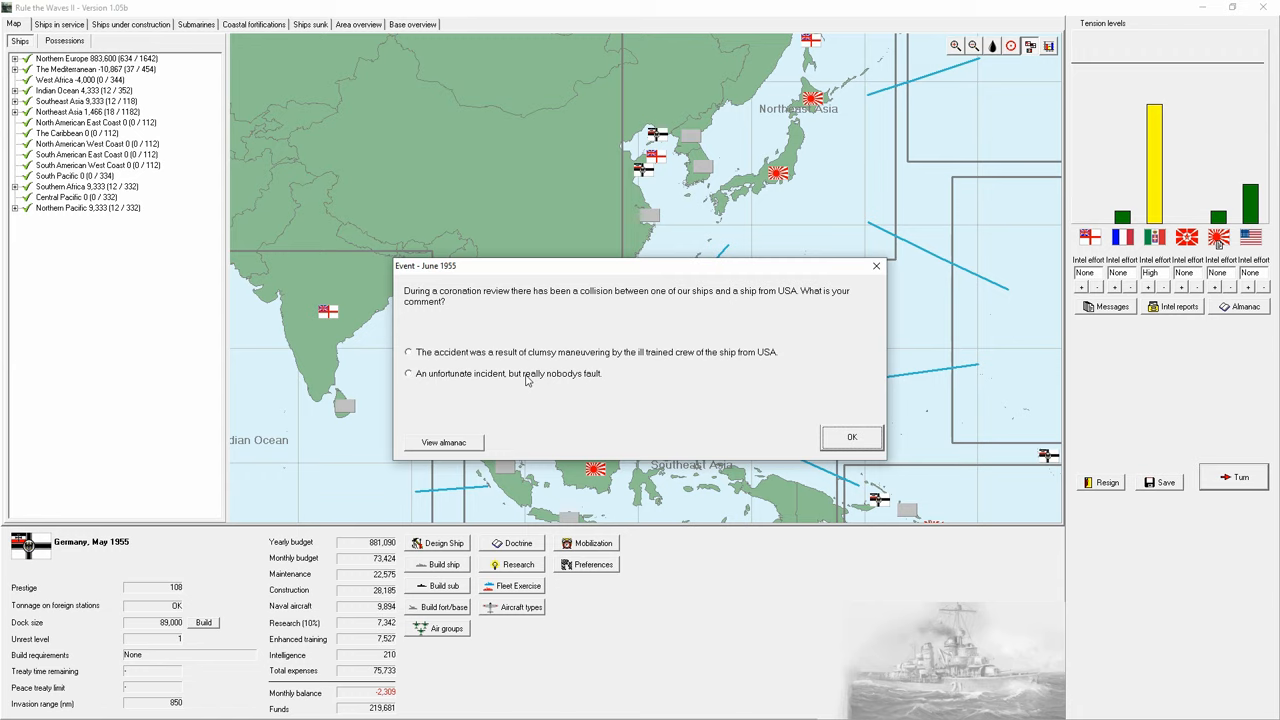
left_click(852, 436)
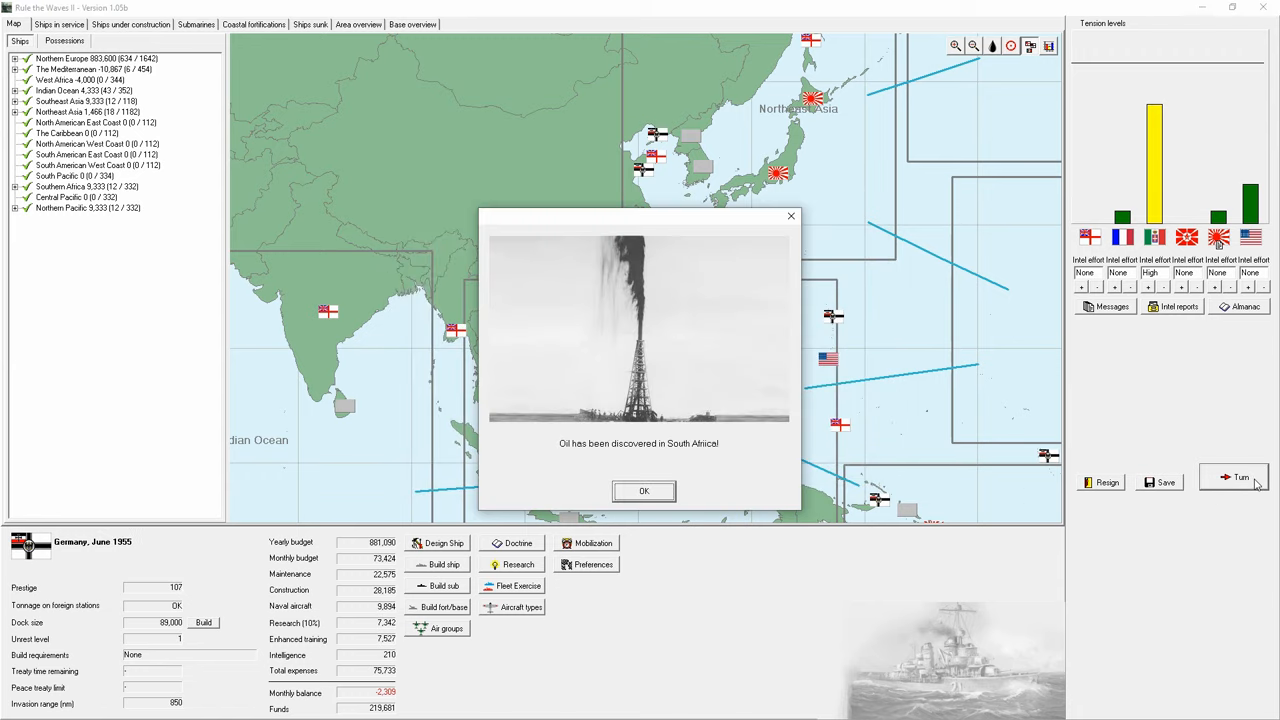
left_click(644, 492)
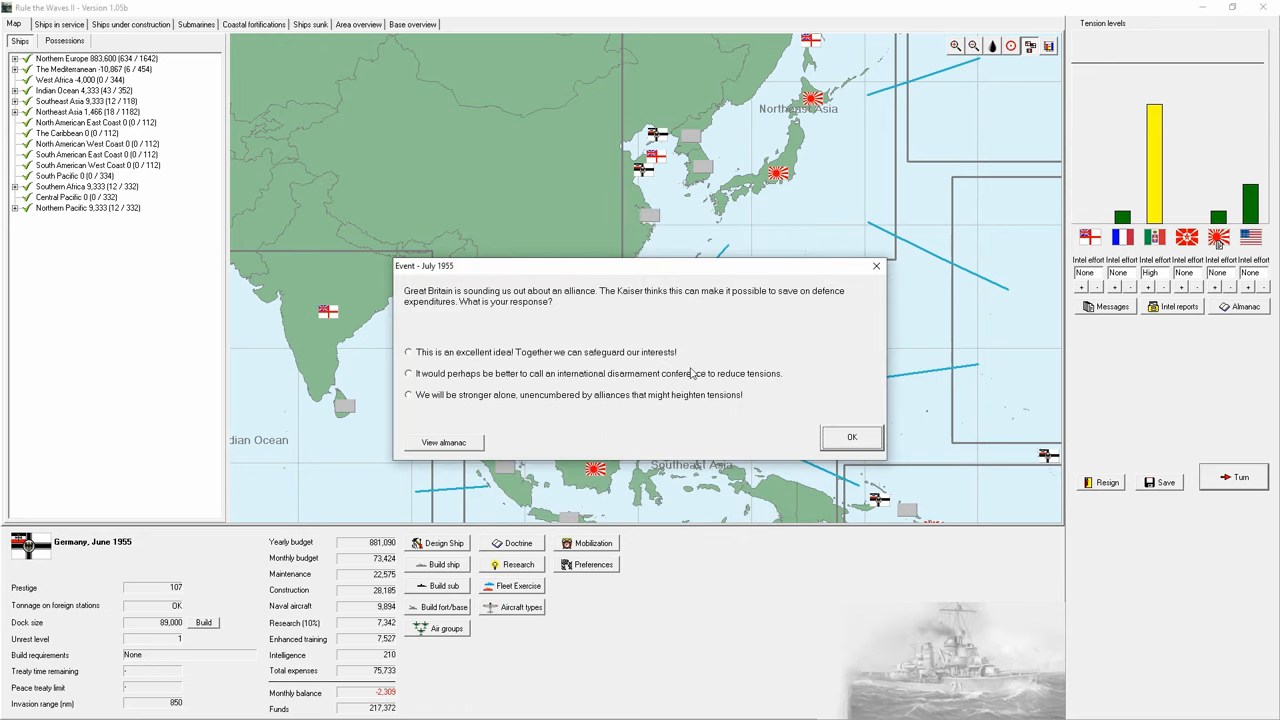
mouse_move(512, 356)
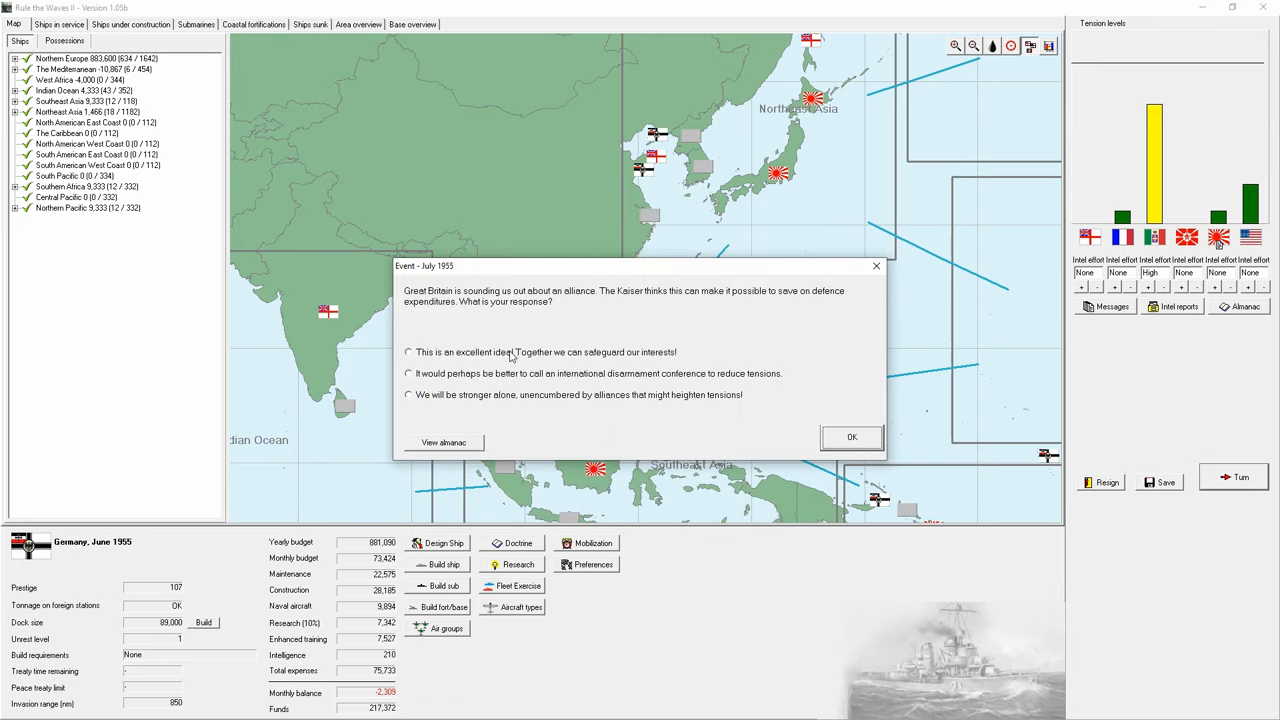
left_click(852, 436)
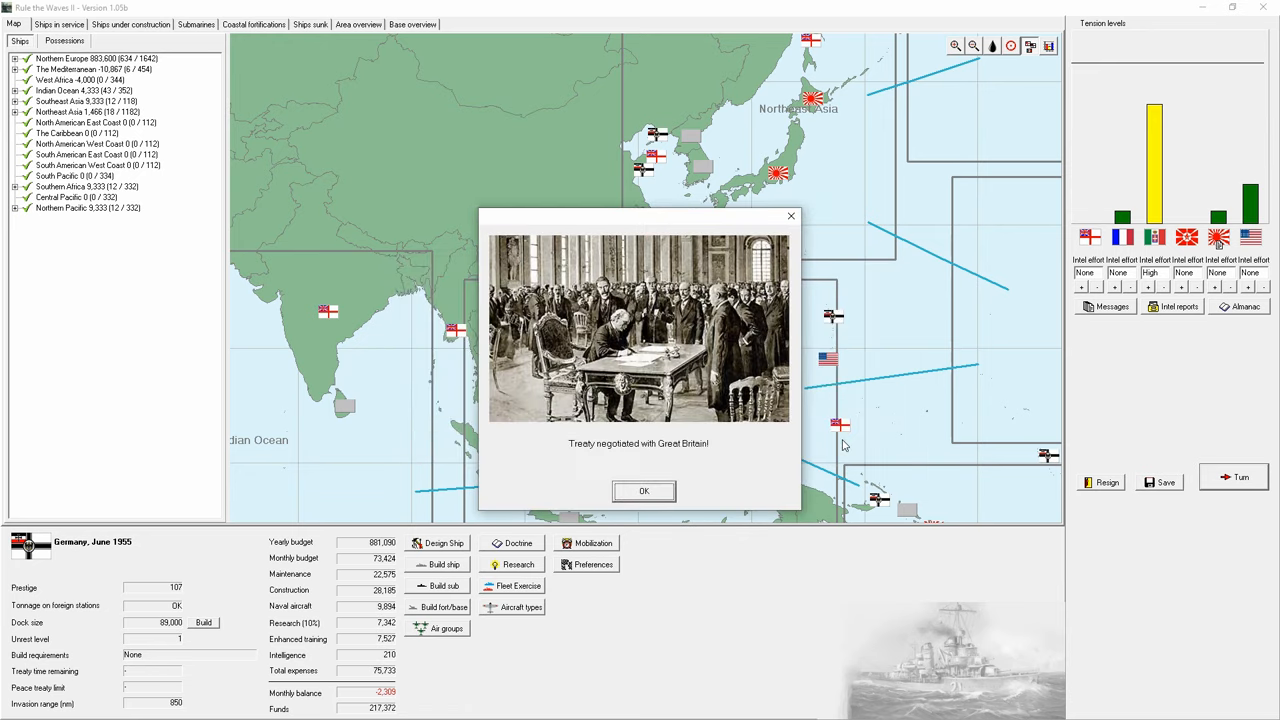
left_click(644, 492)
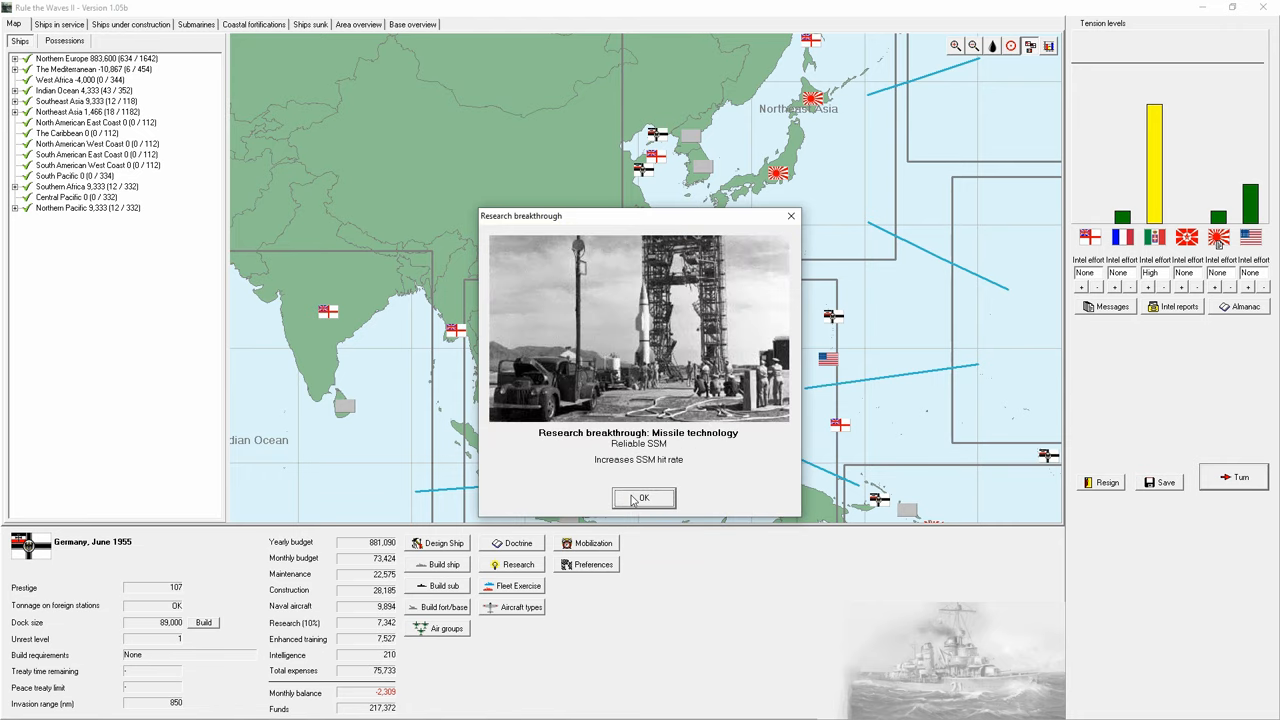
left_click(644, 498)
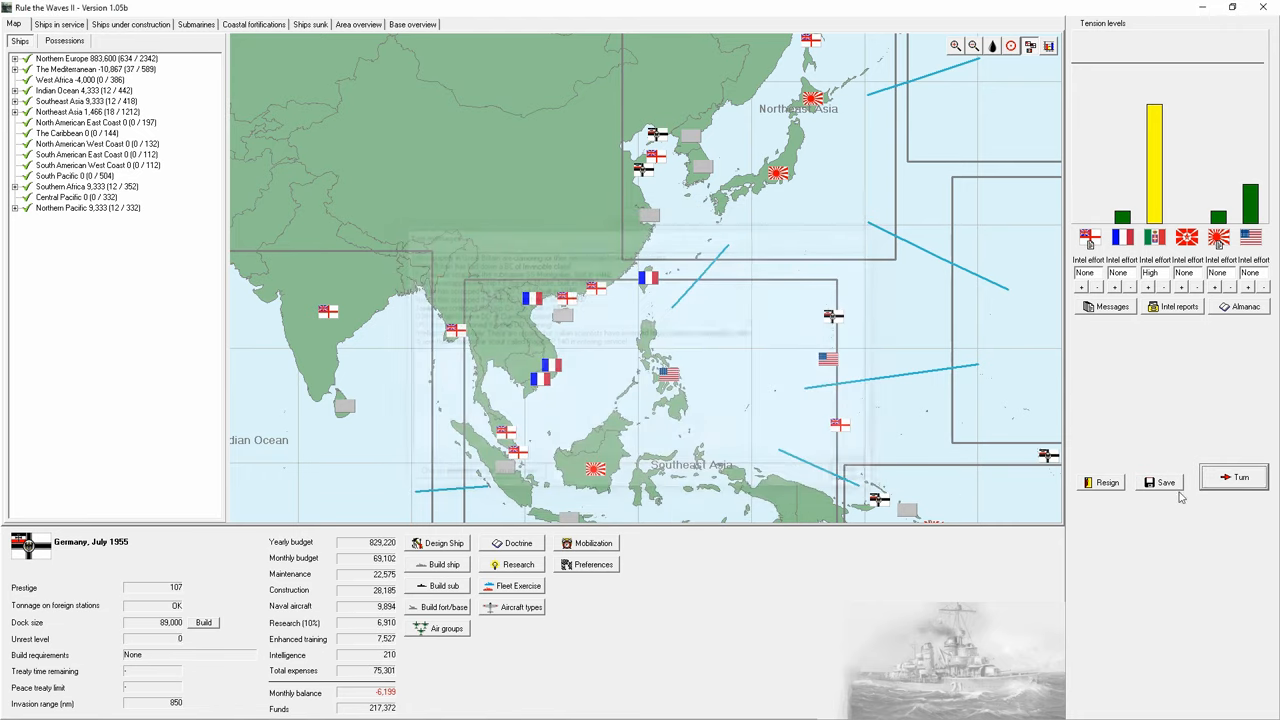
Step: Deflect the Kaiser's gaffe by criticising another nation's policy and receive the Vesuvio blueprints, reaching September 1955
left_click(1238, 476)
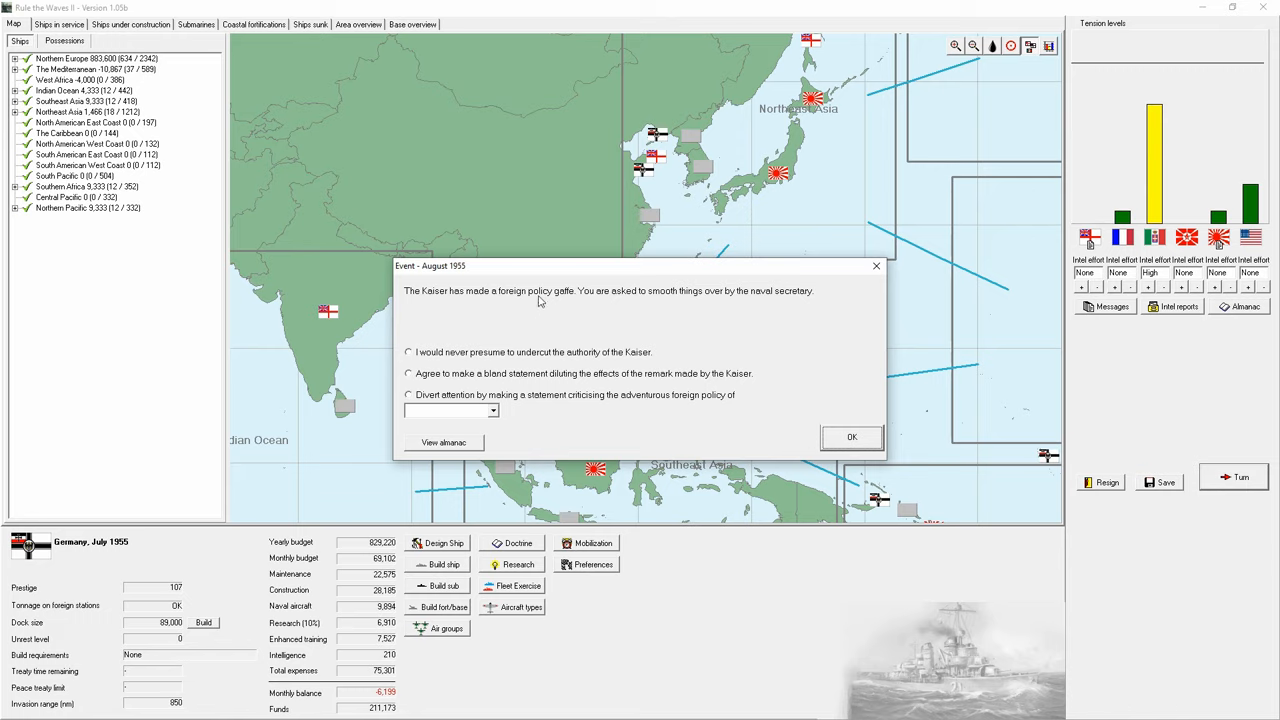
left_click(408, 394)
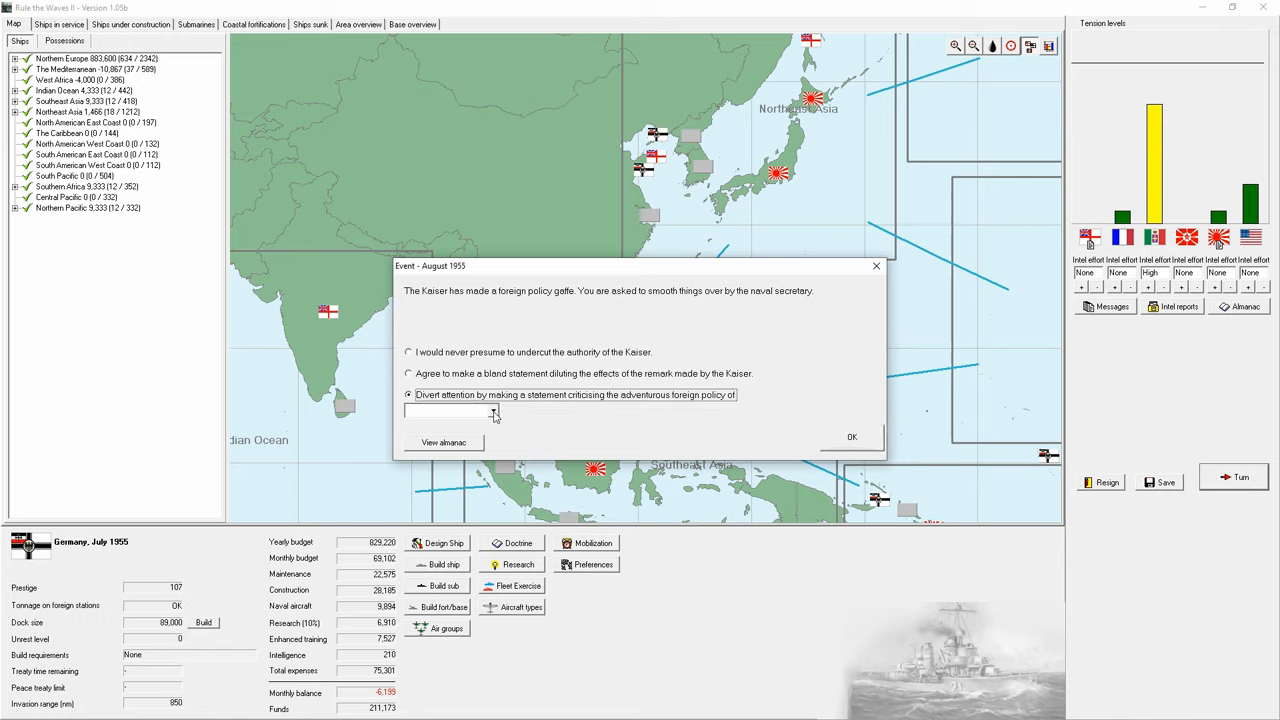
left_click(492, 412)
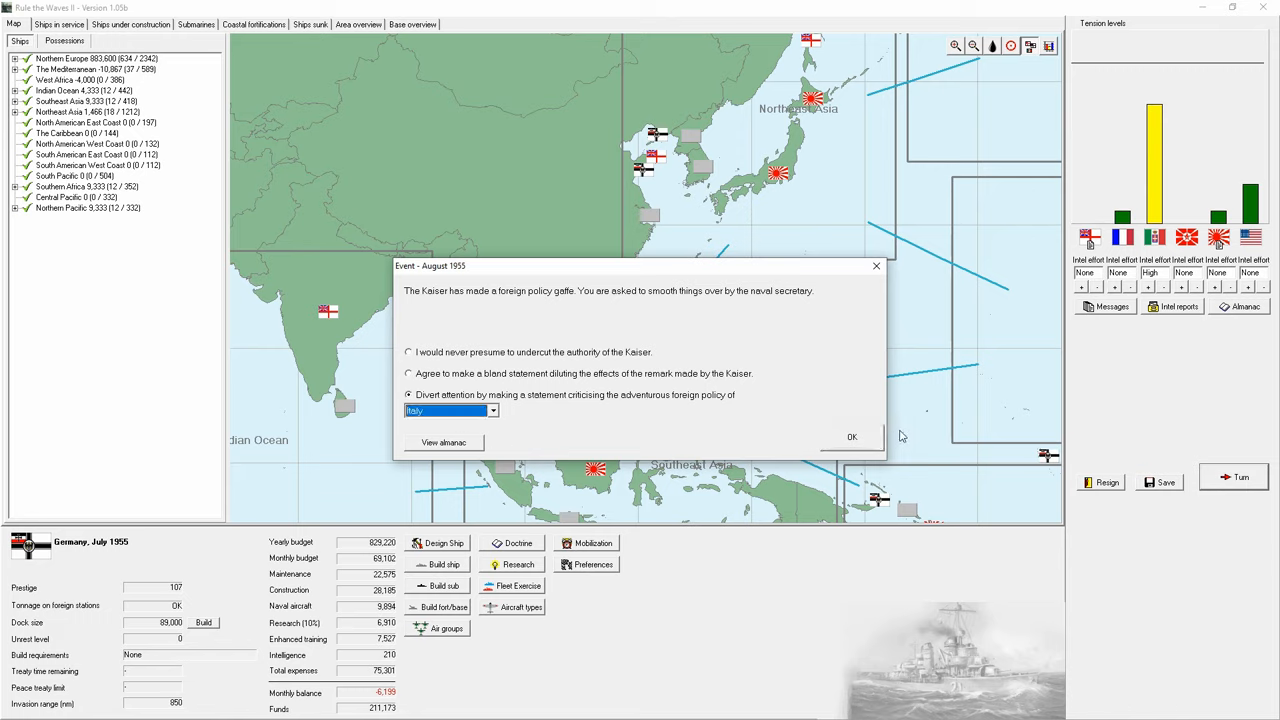
left_click(852, 436)
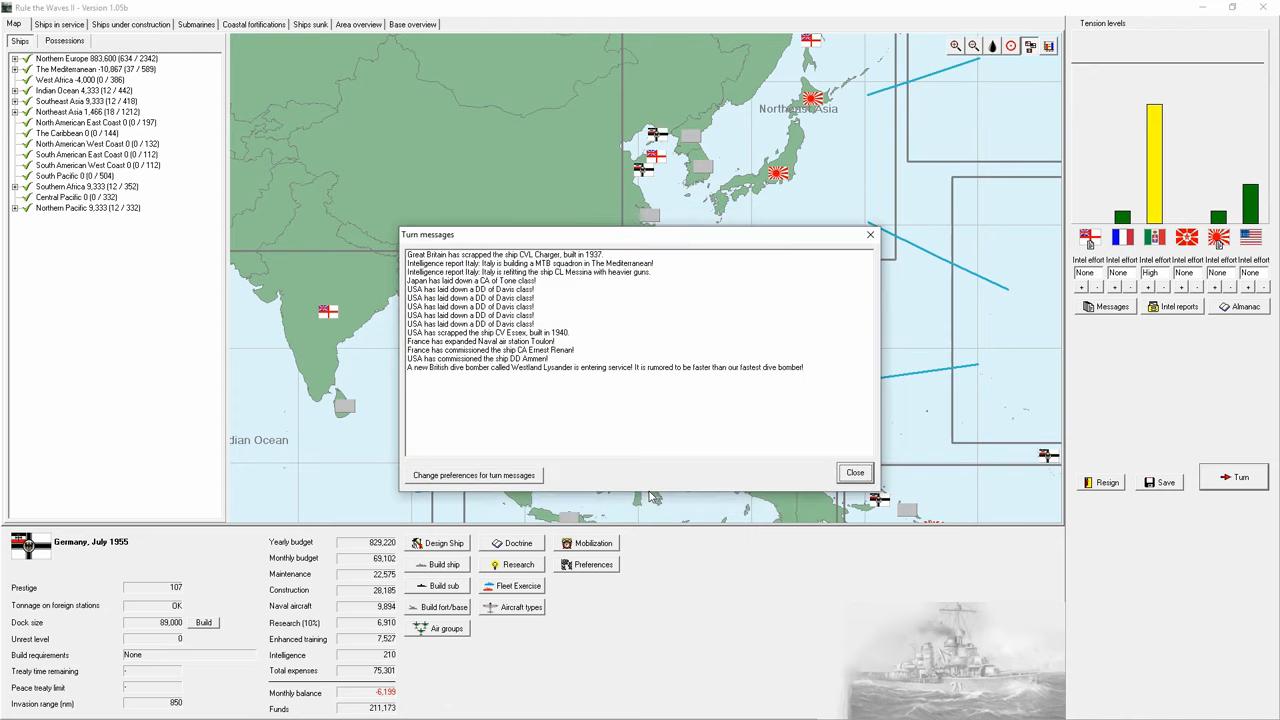
left_click(854, 472)
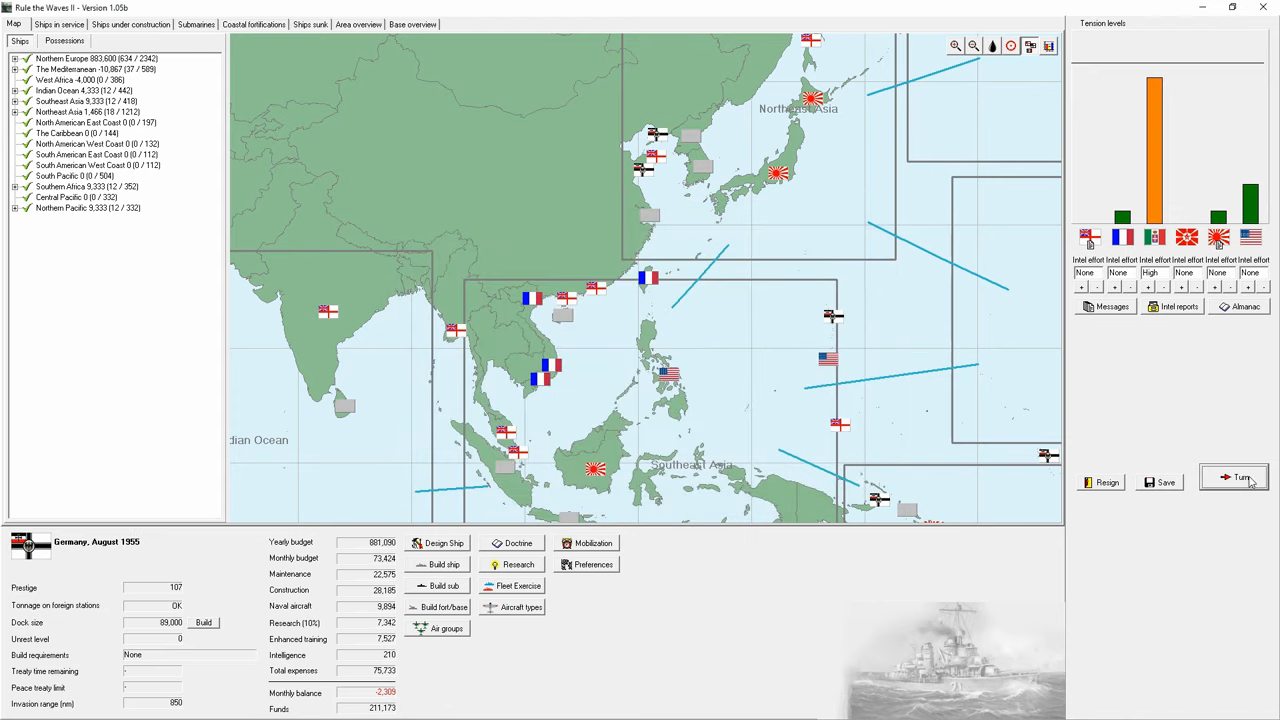
left_click(1242, 476)
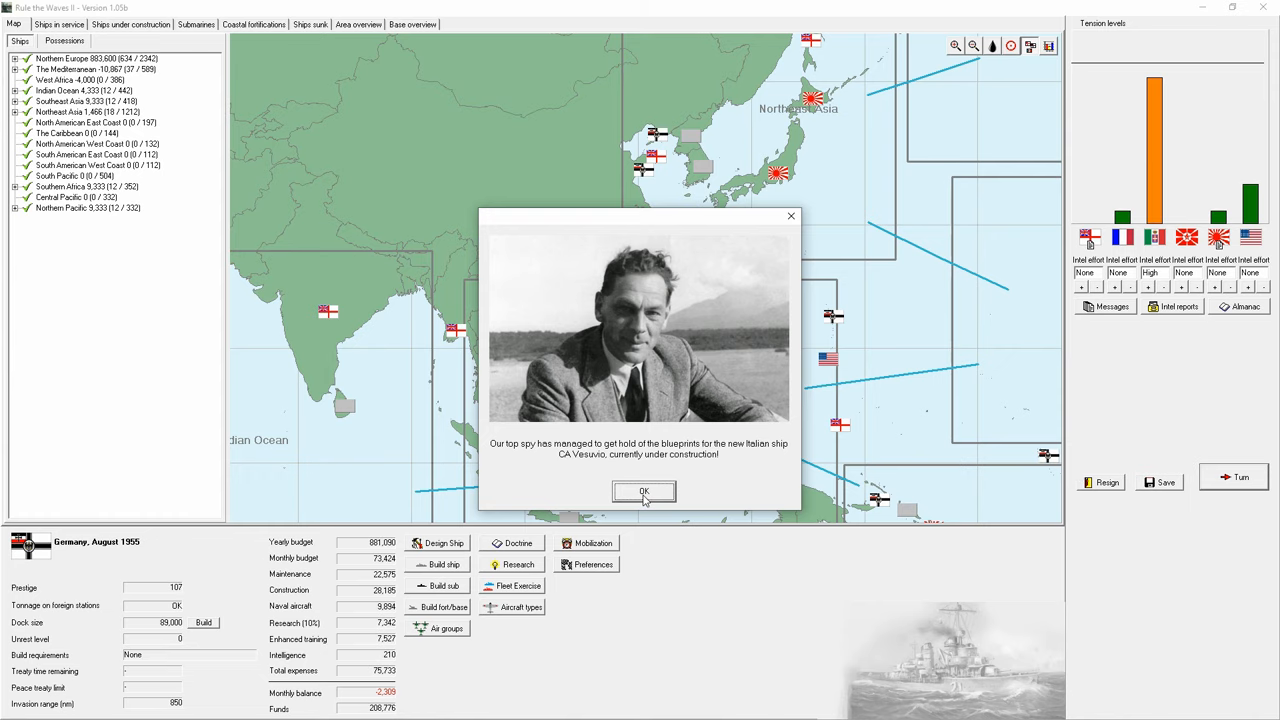
left_click(644, 492)
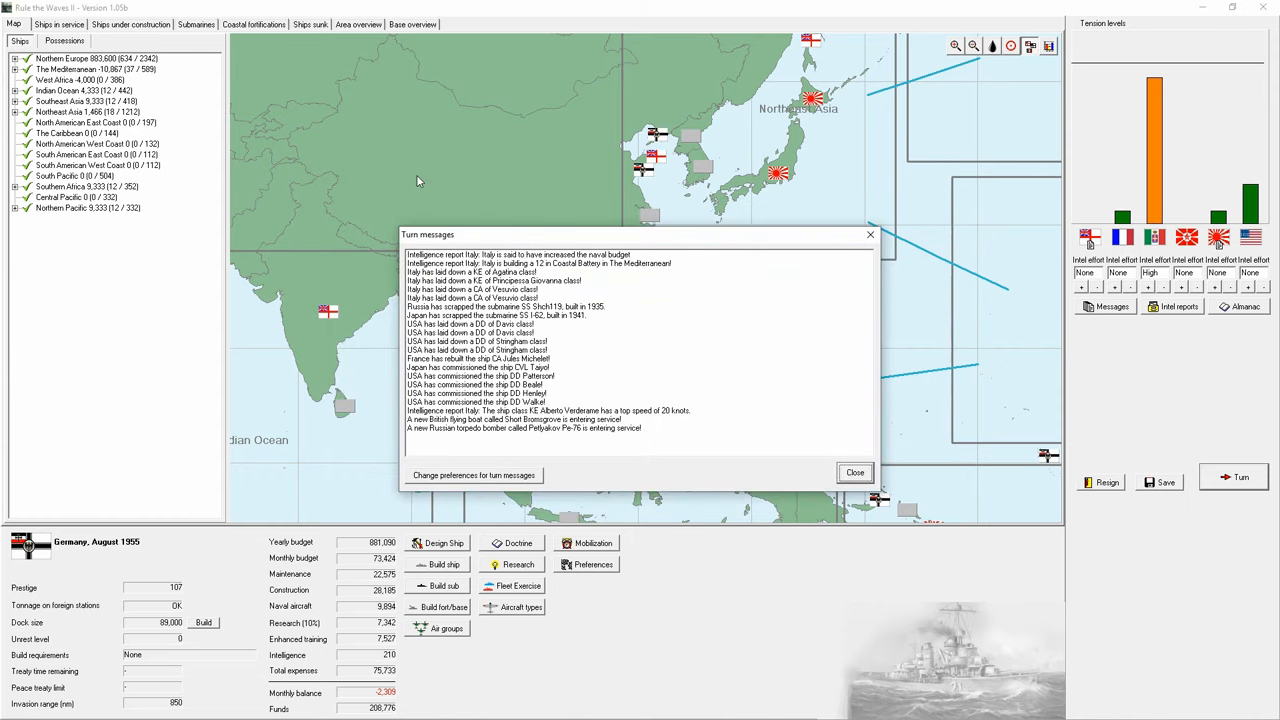
left_click(856, 472)
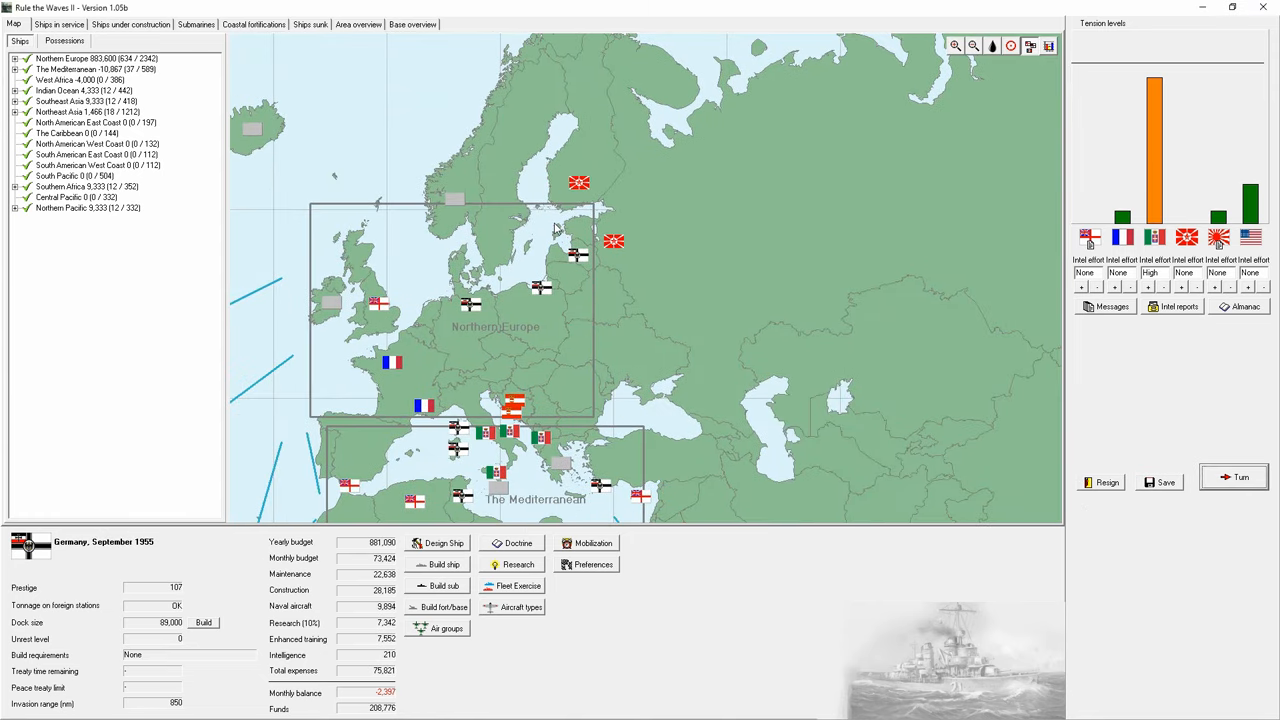
Step: From the ships-in-service list, send the selected Northern Europe ships to the Mediterranean
left_click(60, 24)
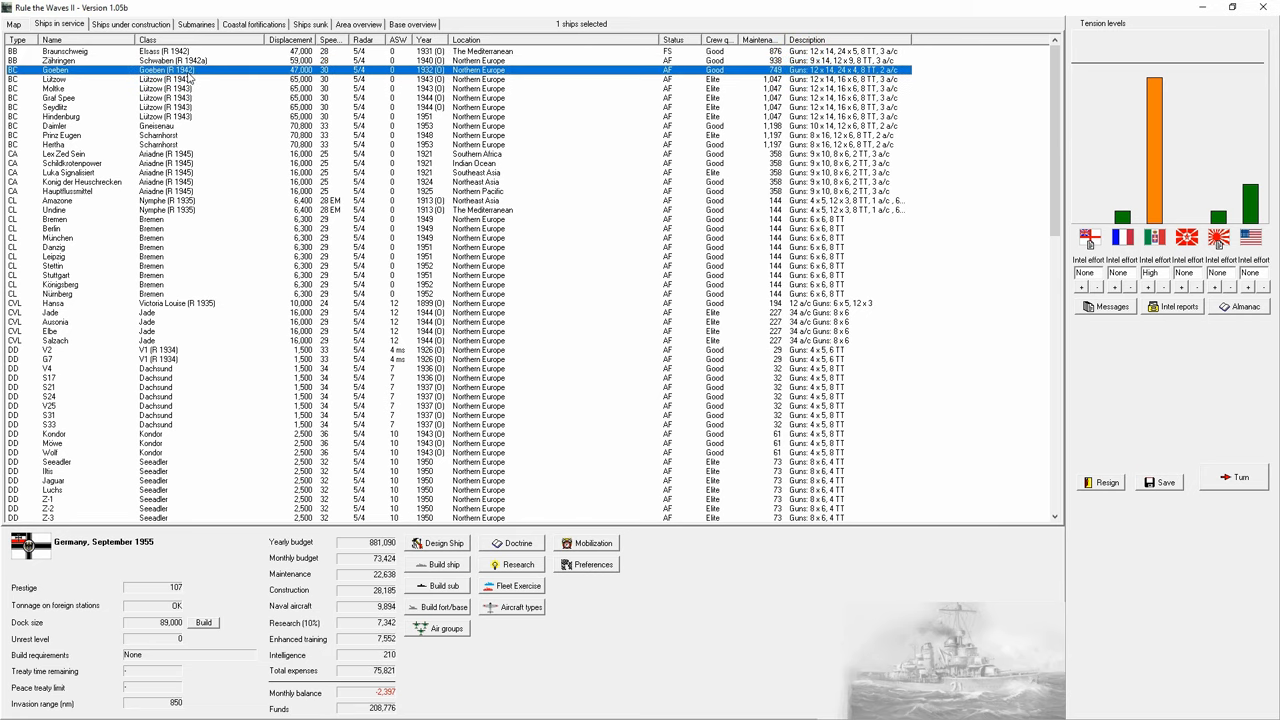
left_click(60, 116)
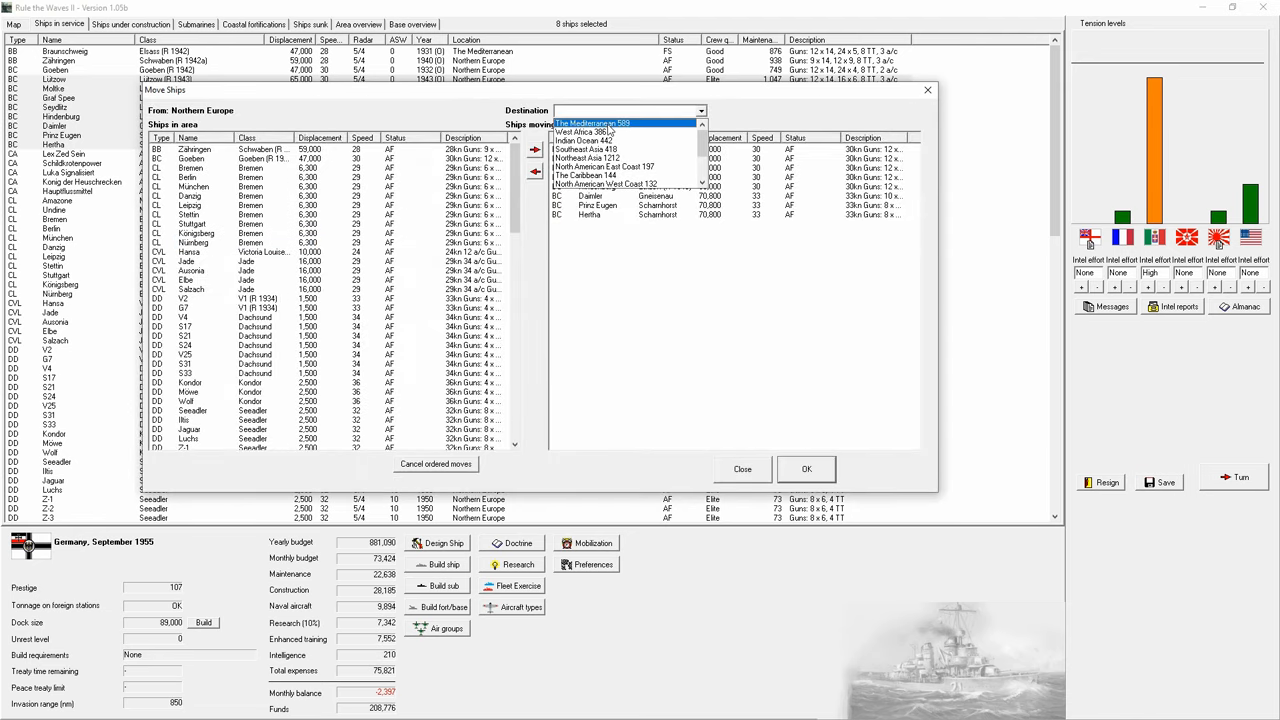
left_click(806, 468)
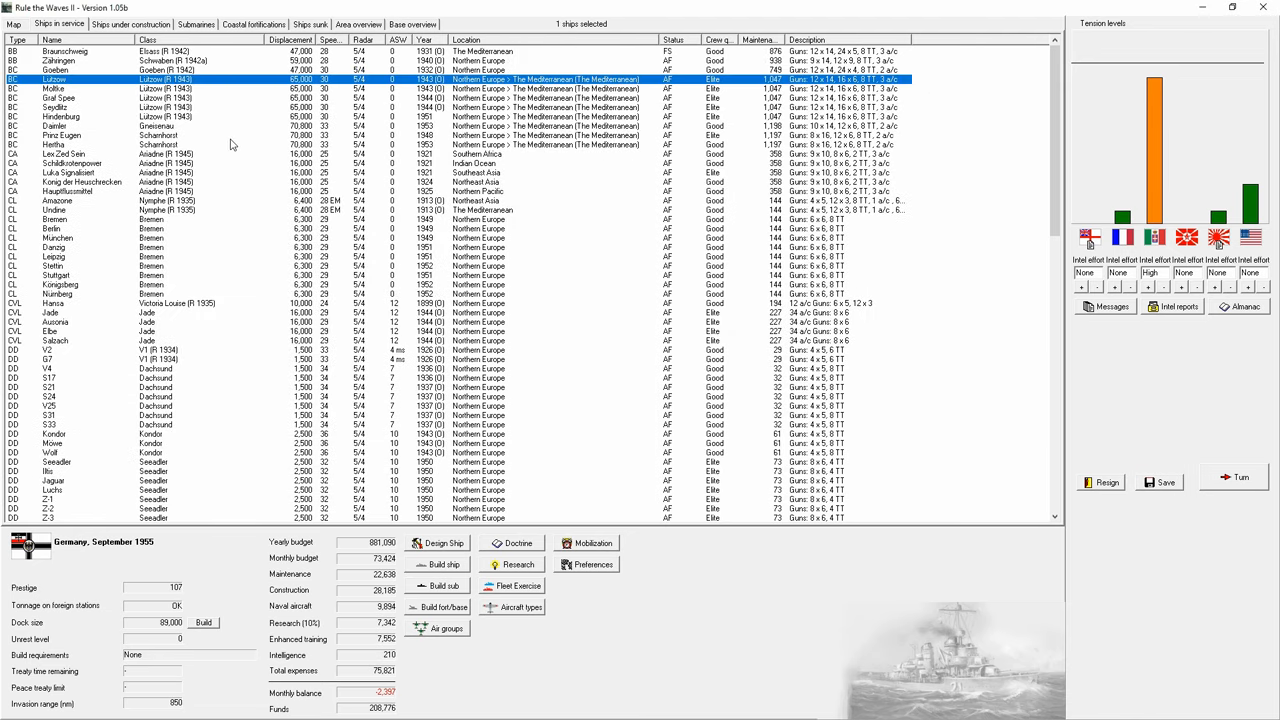
left_click(12, 24)
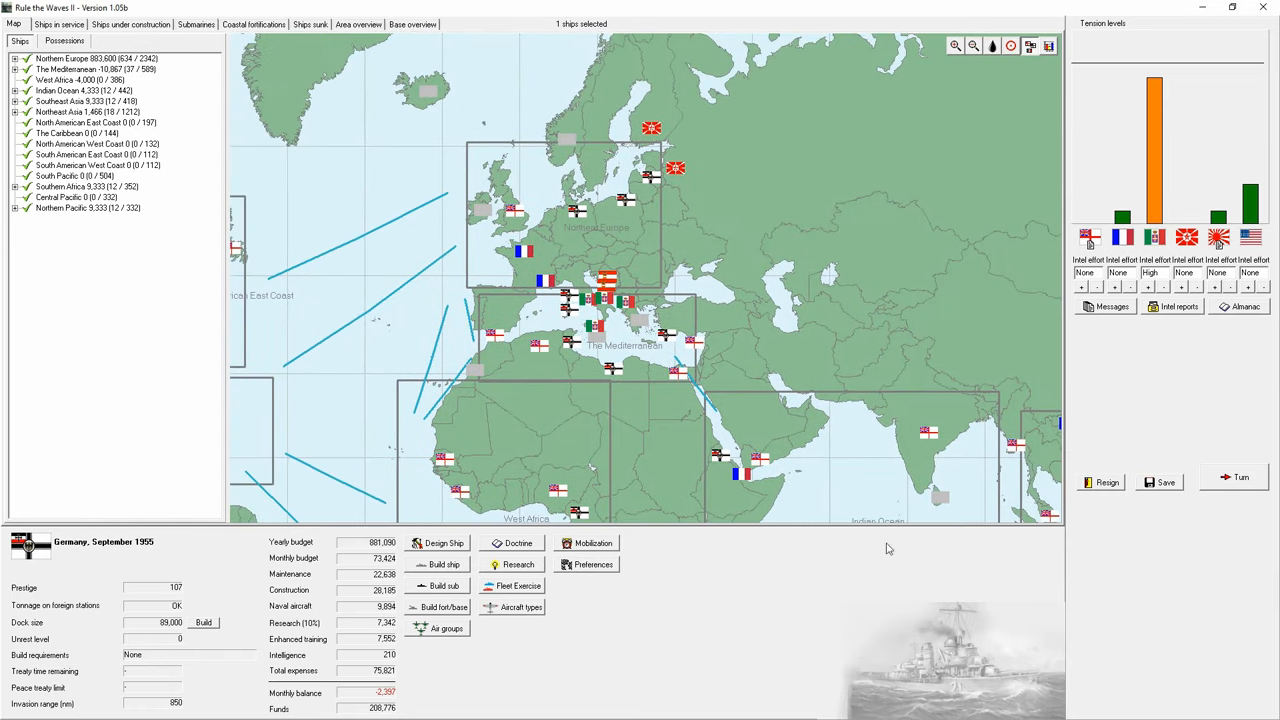
Step: Add light carriers Jade, Ausonia, Elbe and Salzach to the Mediterranean movement
left_click(60, 24)
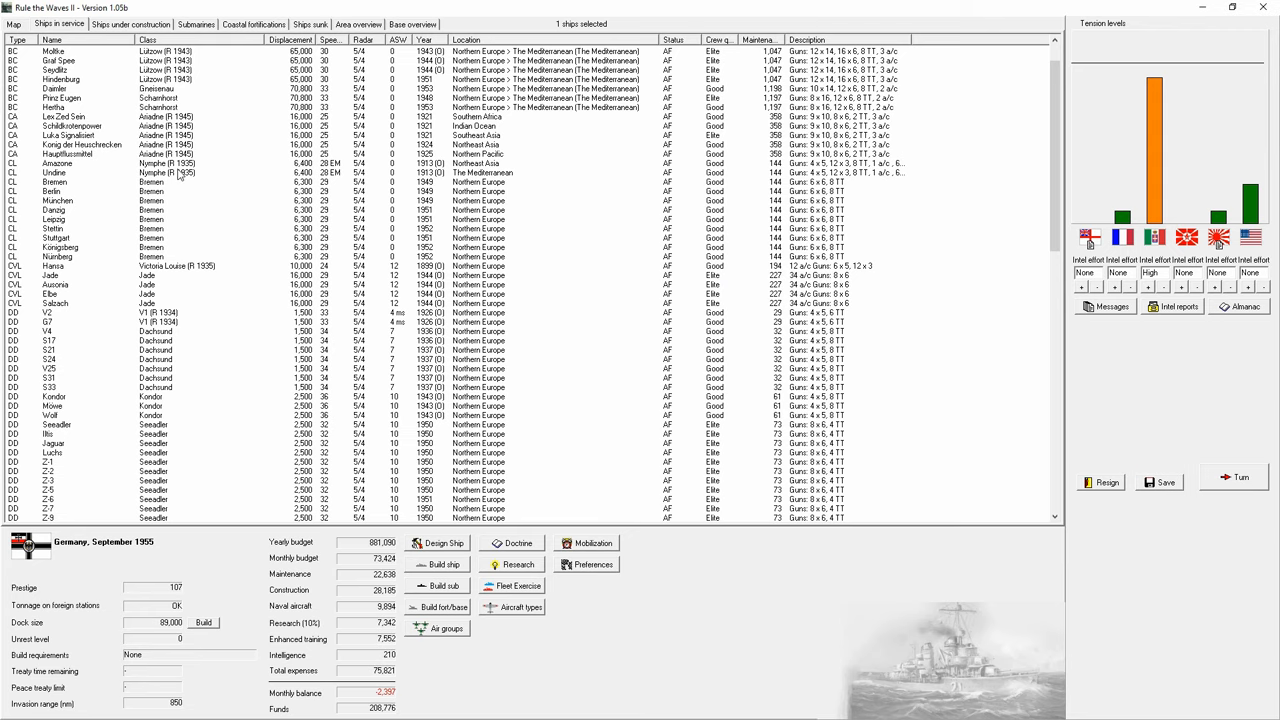
scroll("down", 3)
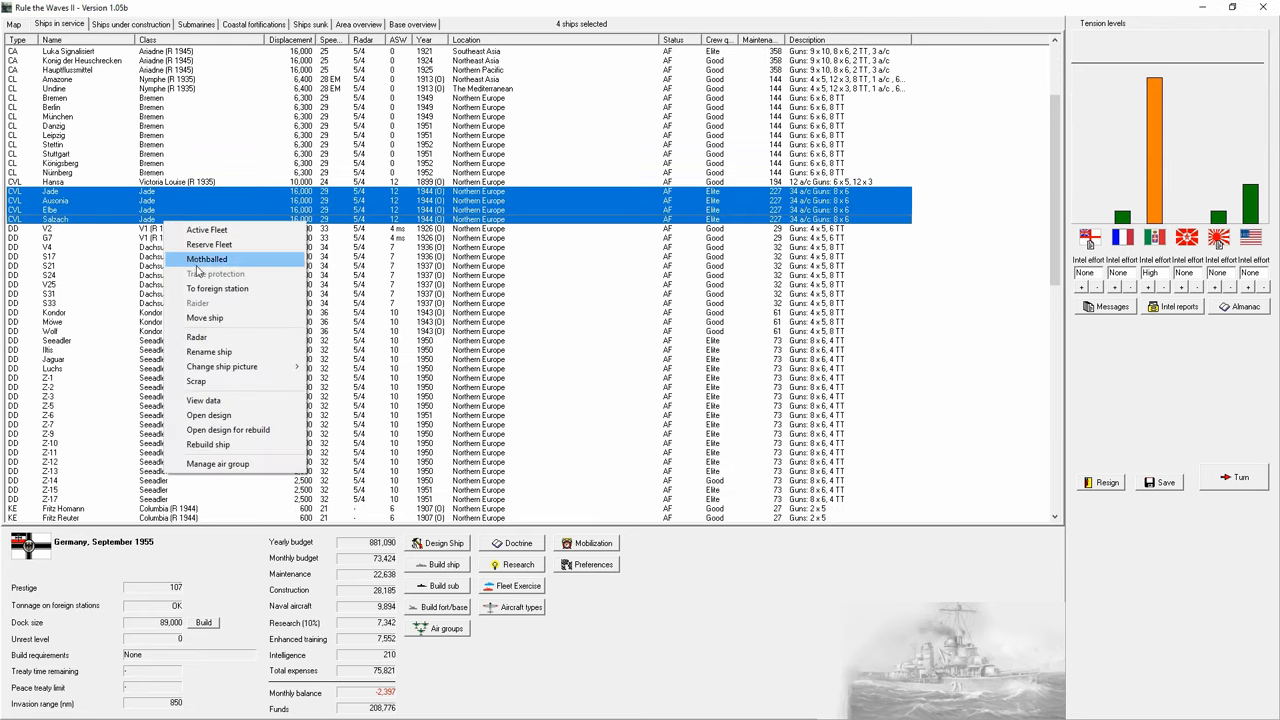
left_click(204, 318)
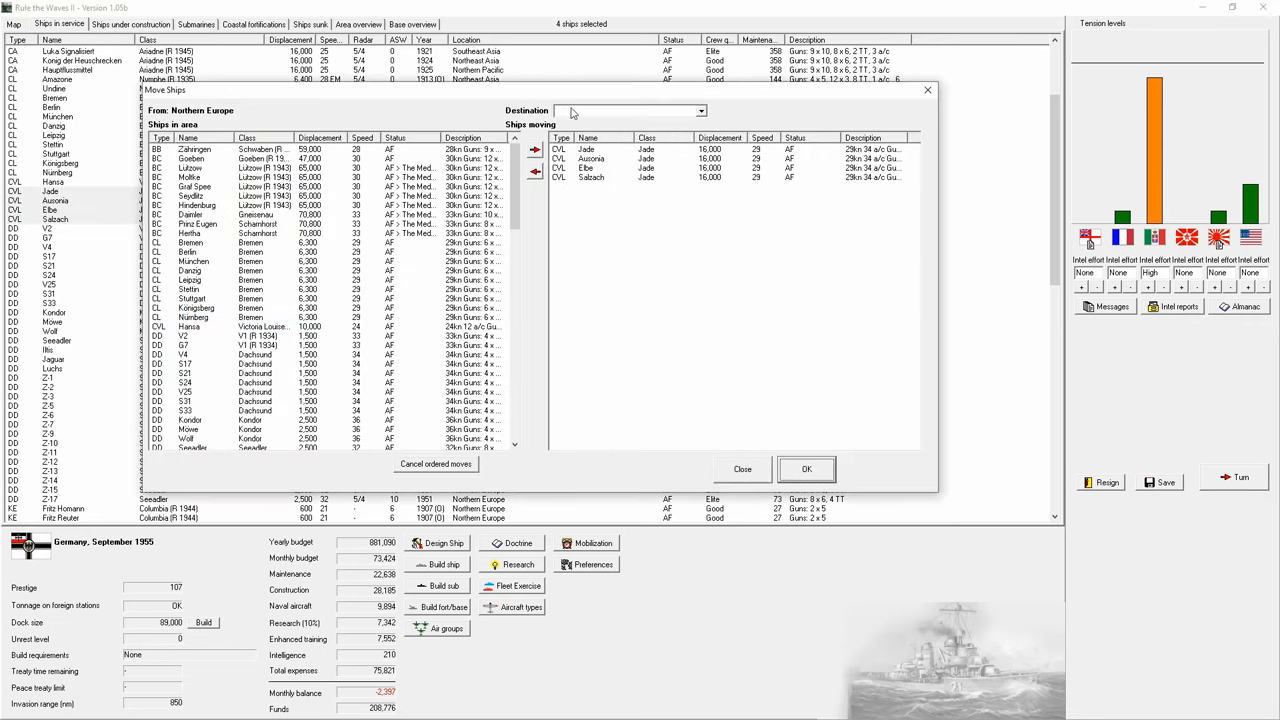
left_click(806, 468)
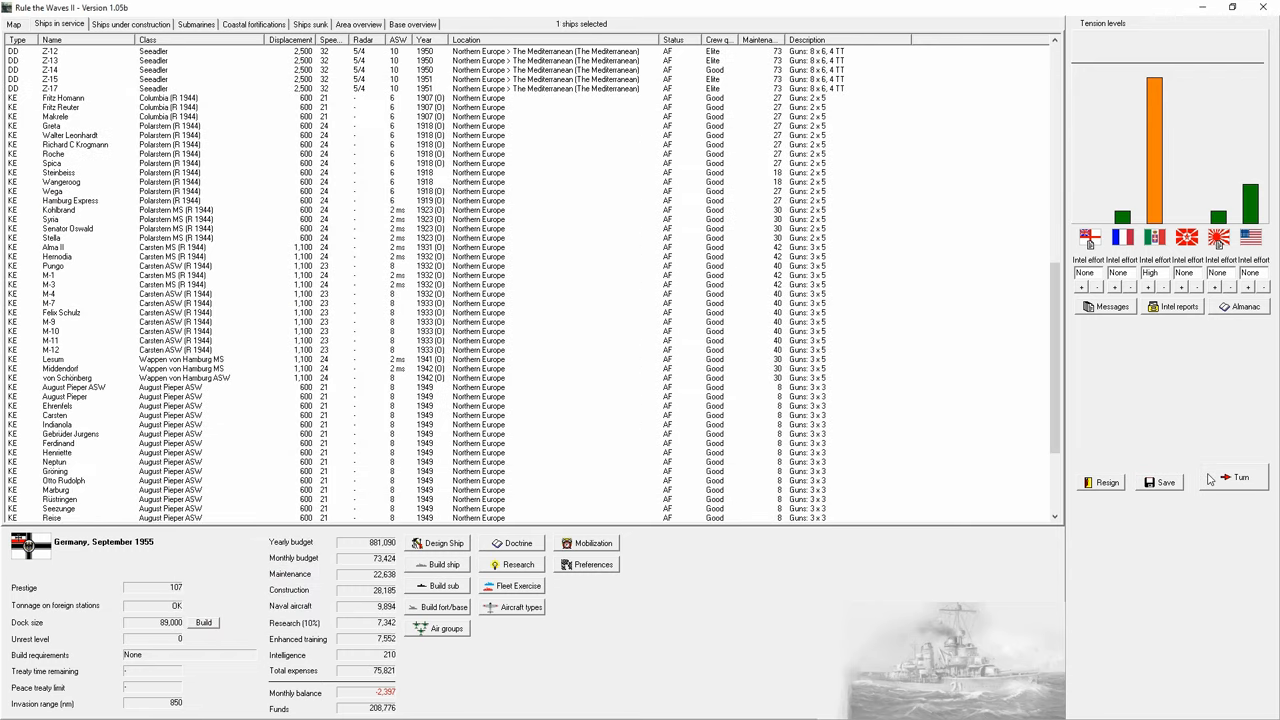
Step: Advance a month, dismiss the expired Japan arrangement note and give the reporter a dismissive reply
left_click(1240, 476)
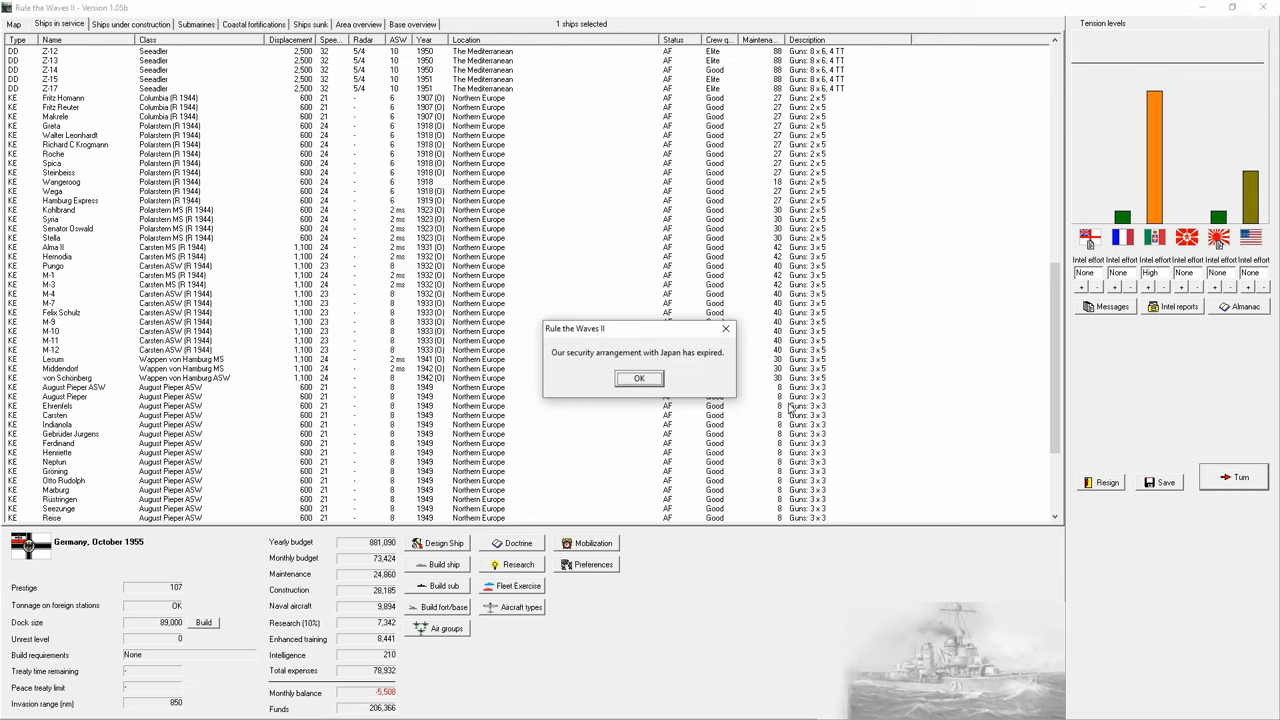
left_click(638, 378)
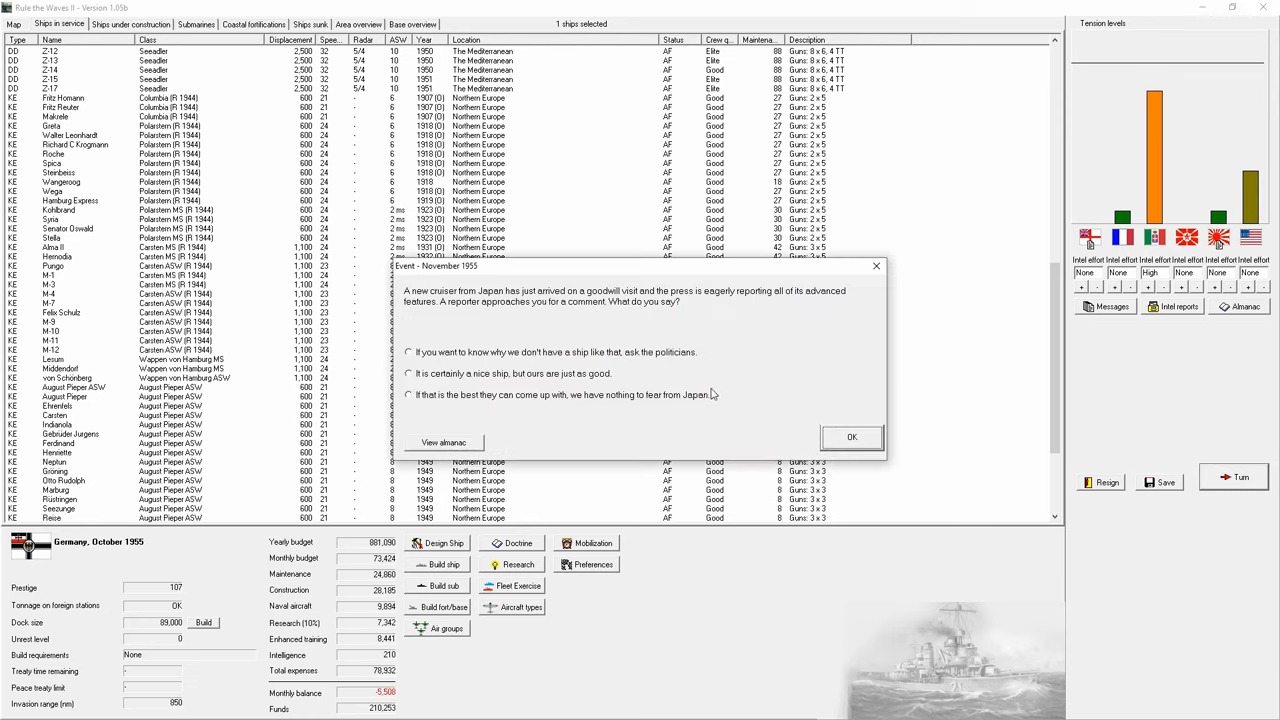
mouse_move(550, 308)
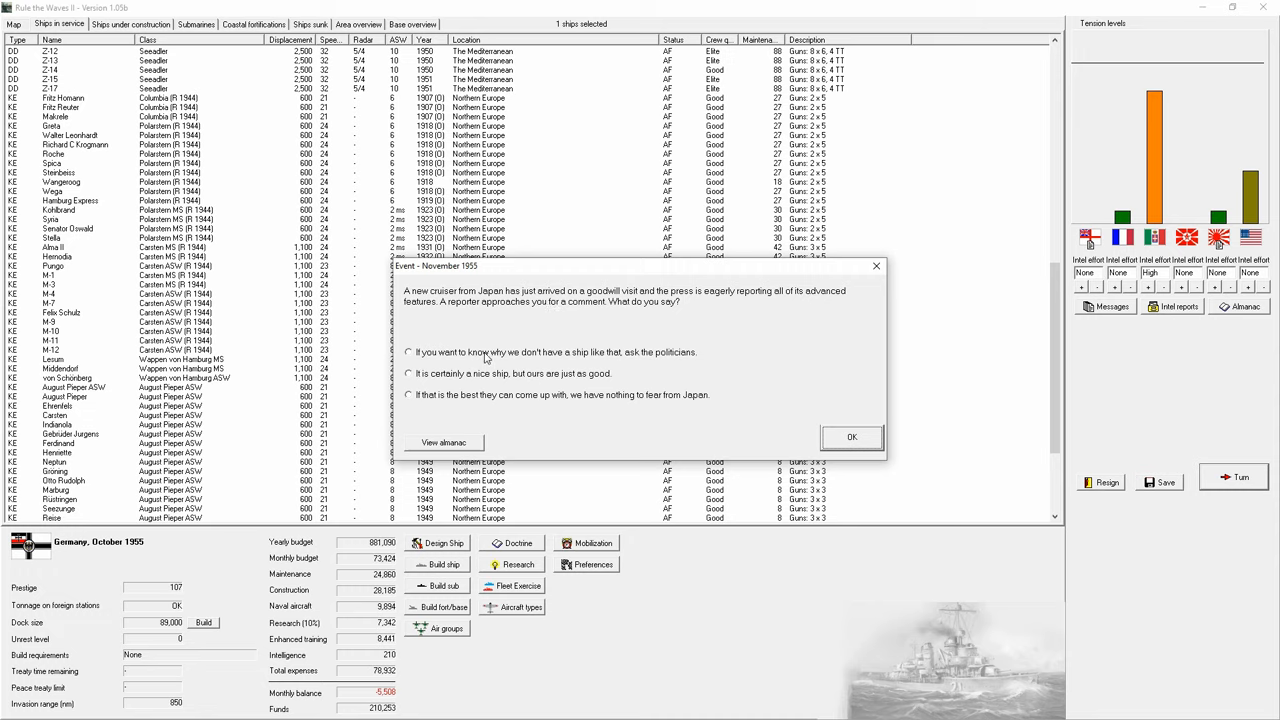
mouse_move(488, 402)
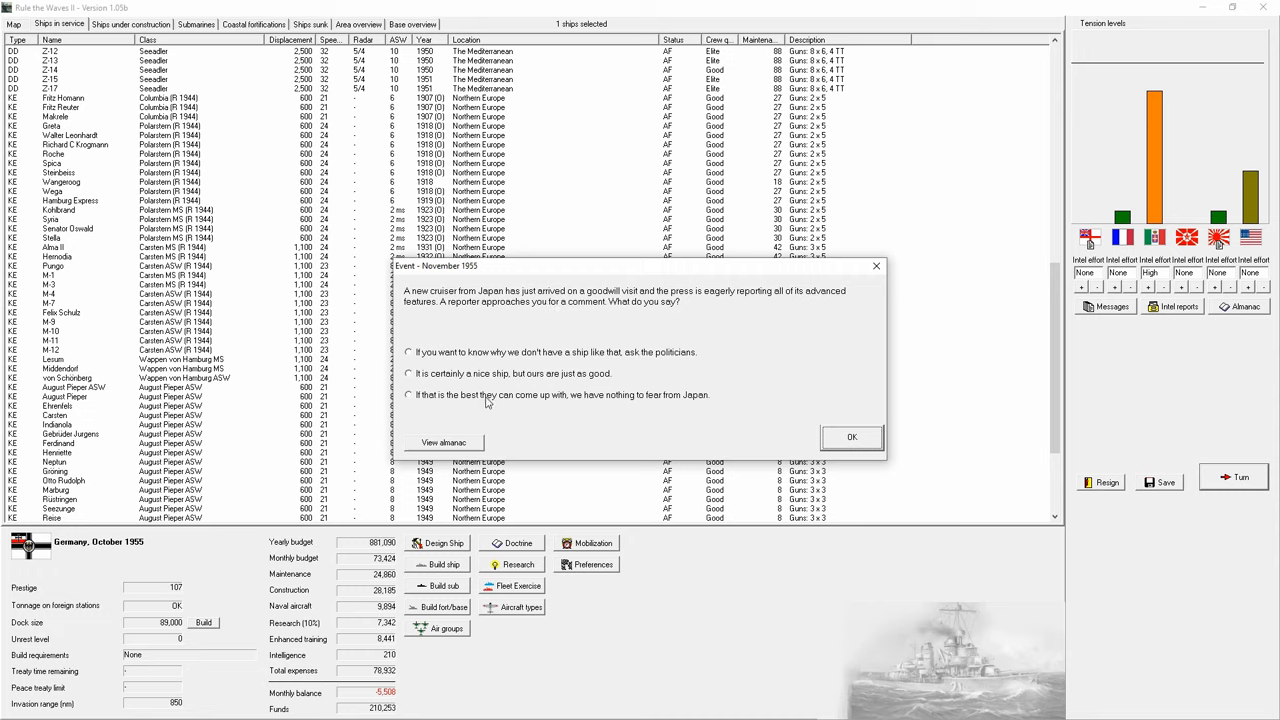
left_click(408, 394)
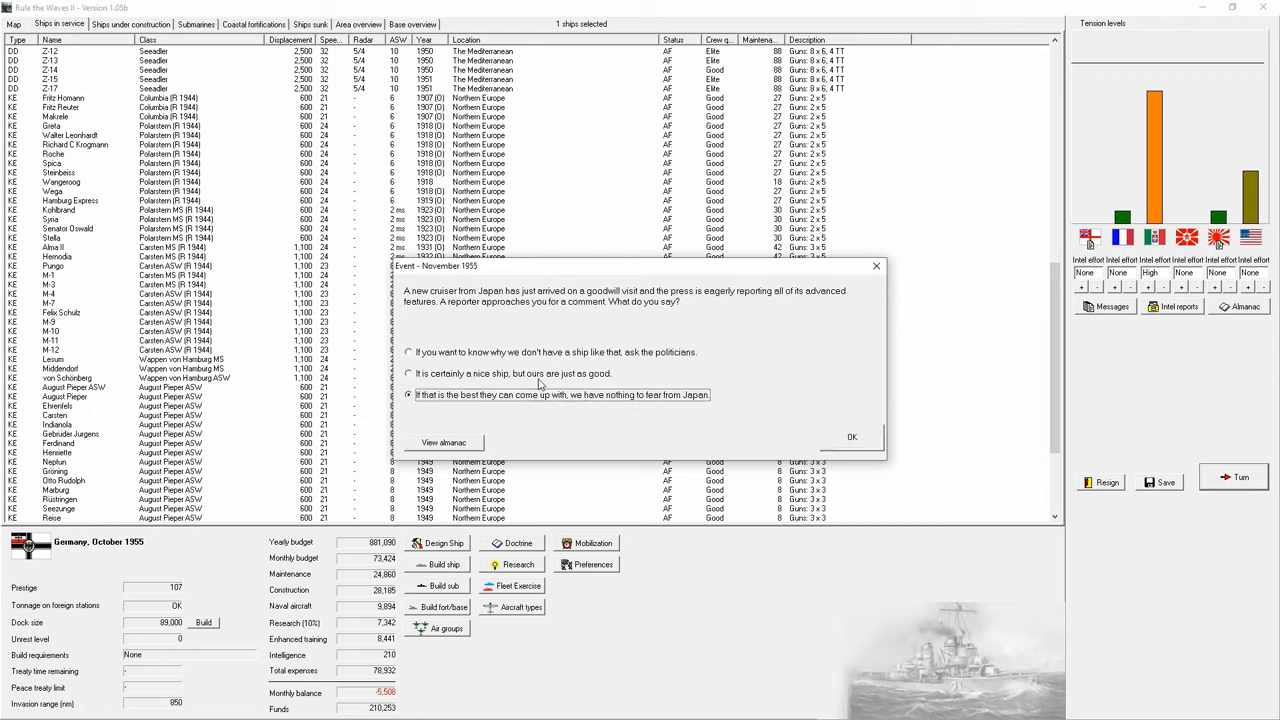
left_click(852, 436)
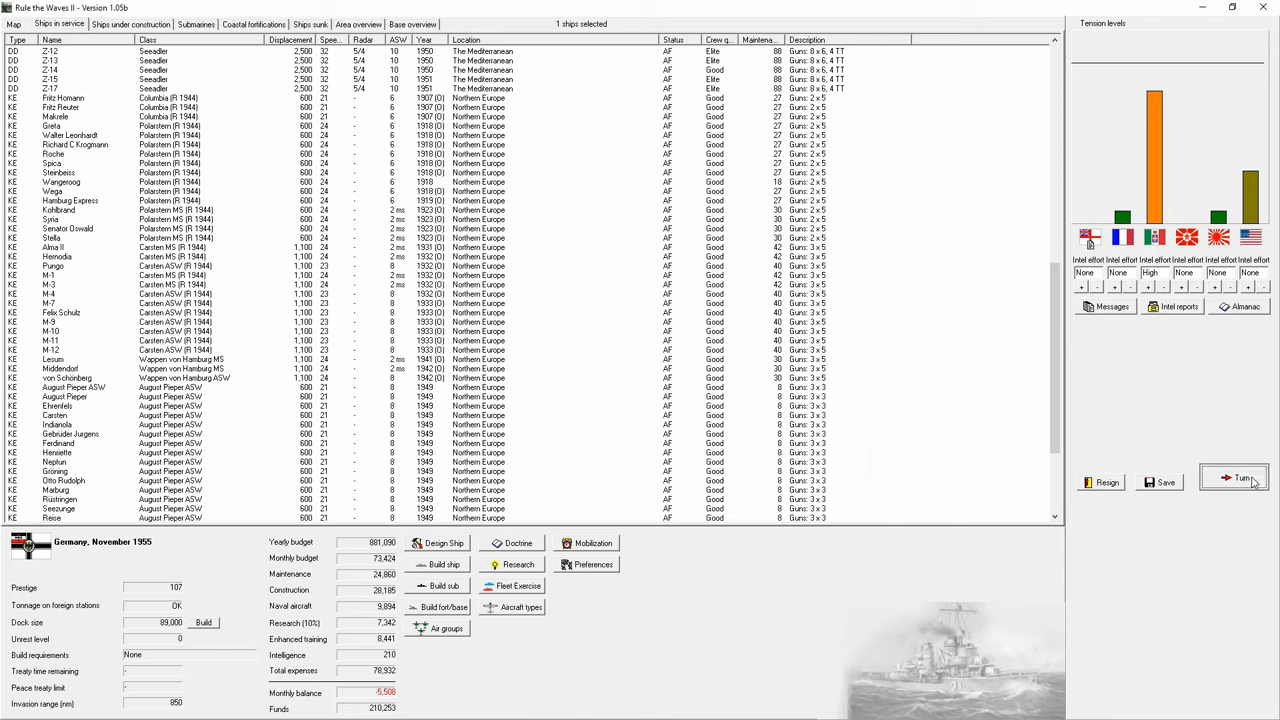
Step: Back the officers' plan with 'An excellent idea!' and advance to the December 1955 game-over notice
left_click(1240, 476)
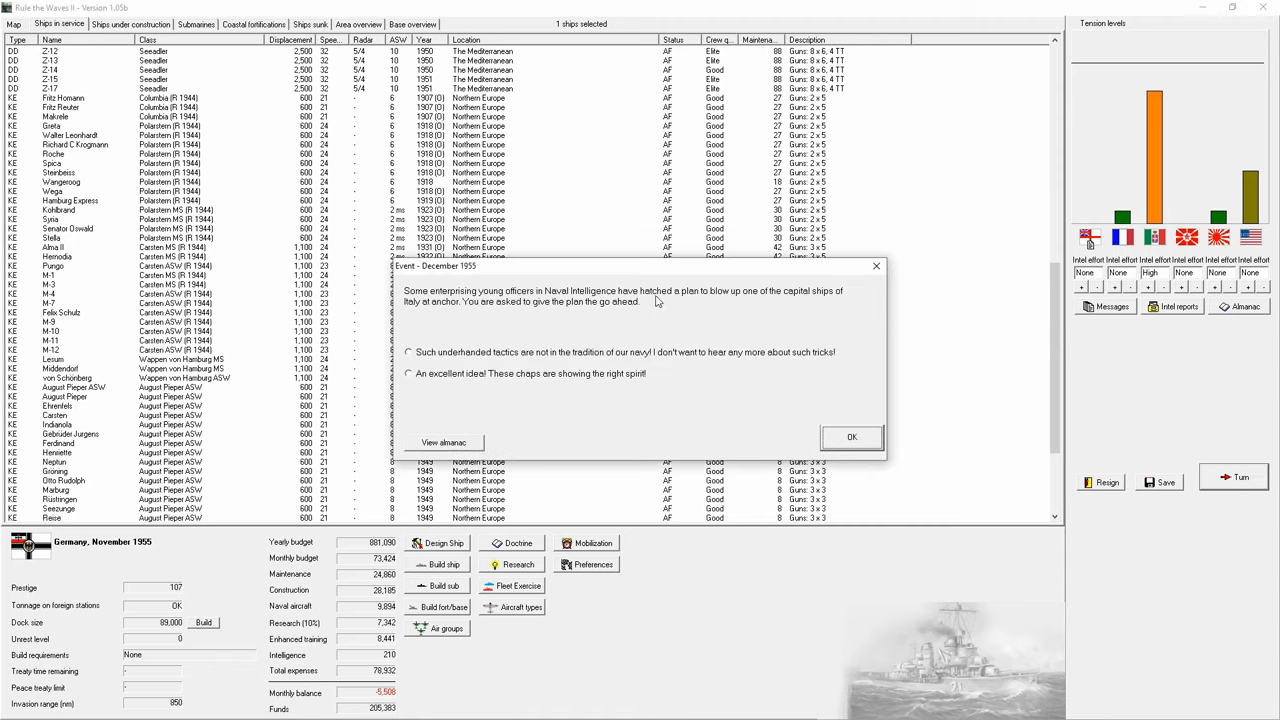
mouse_move(492, 346)
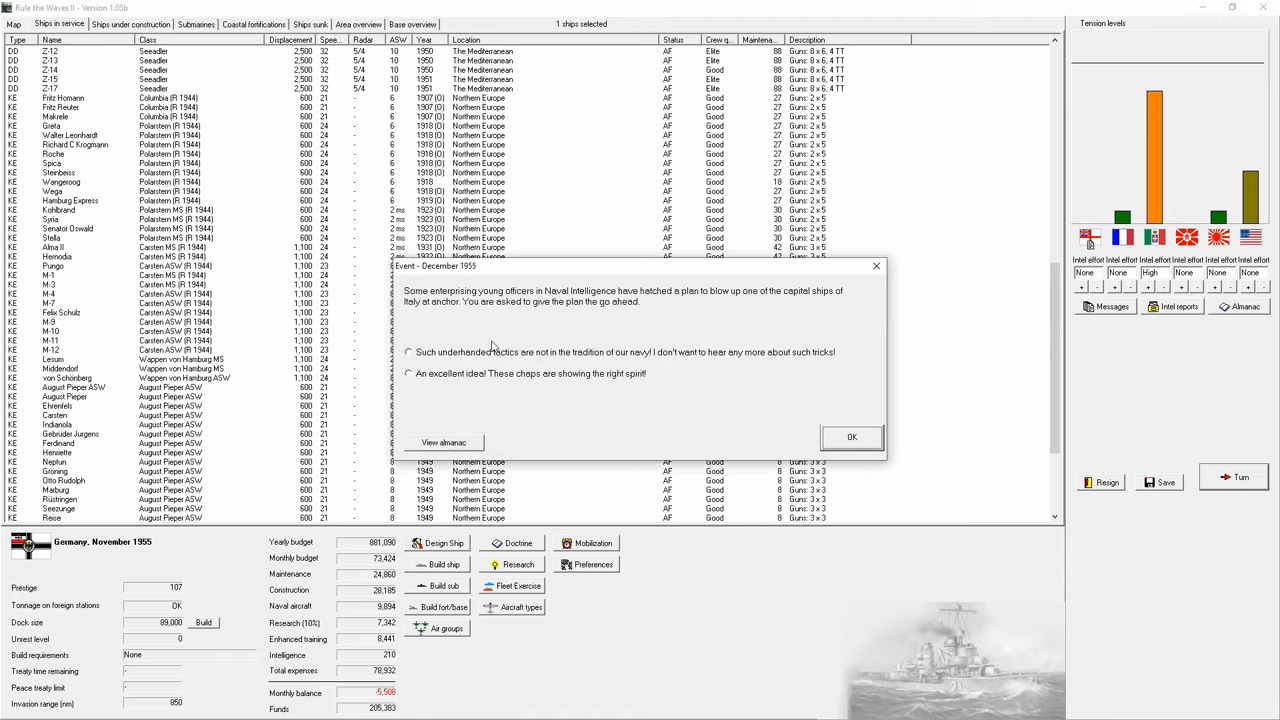
left_click(408, 374)
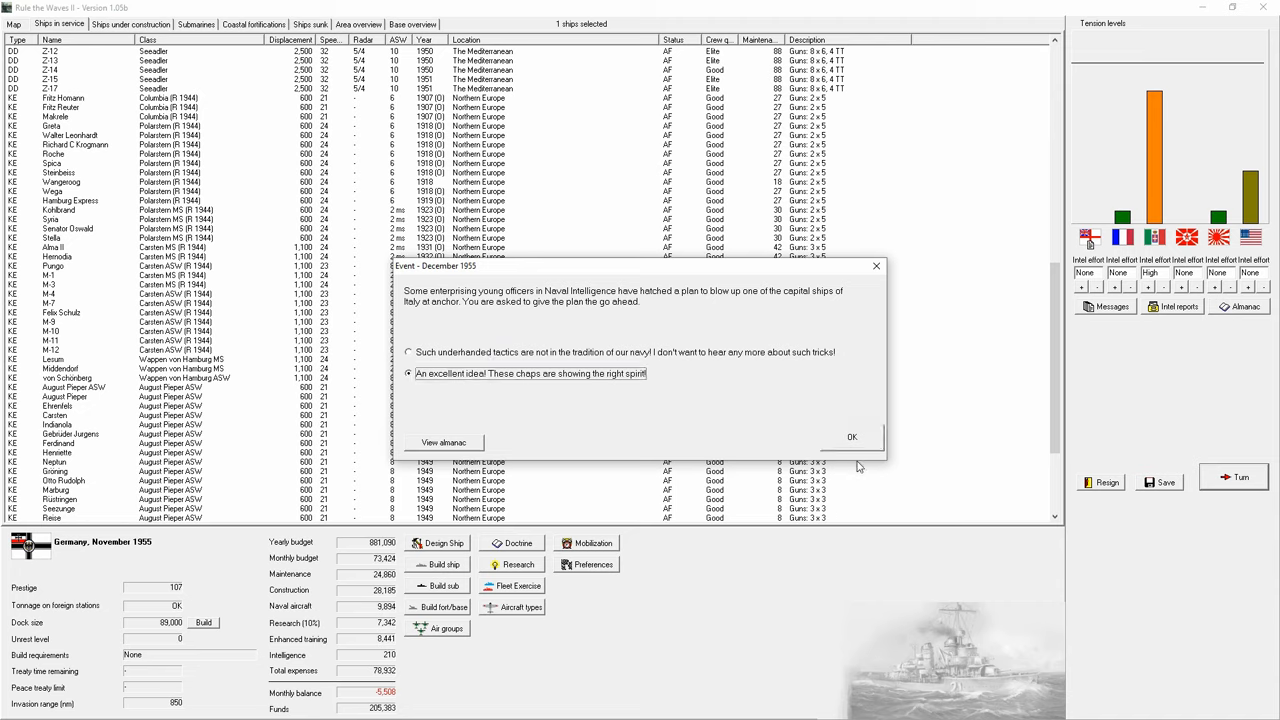
left_click(852, 436)
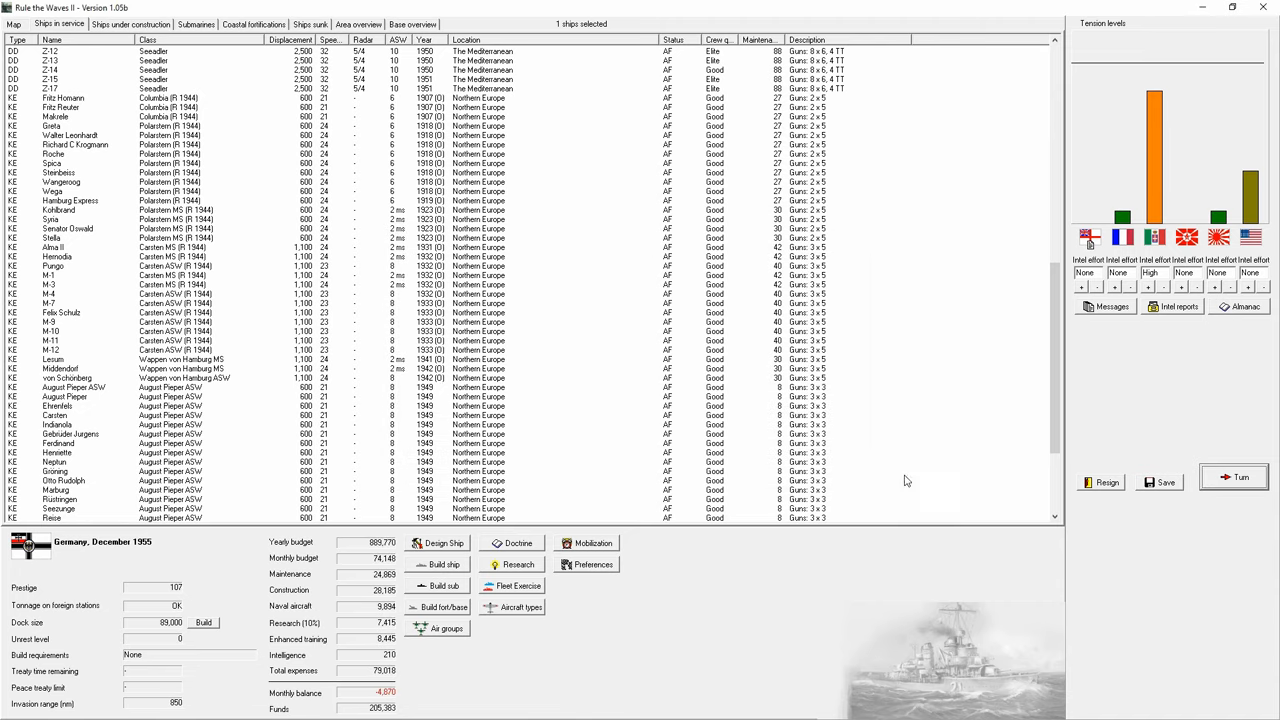
left_click(1234, 476)
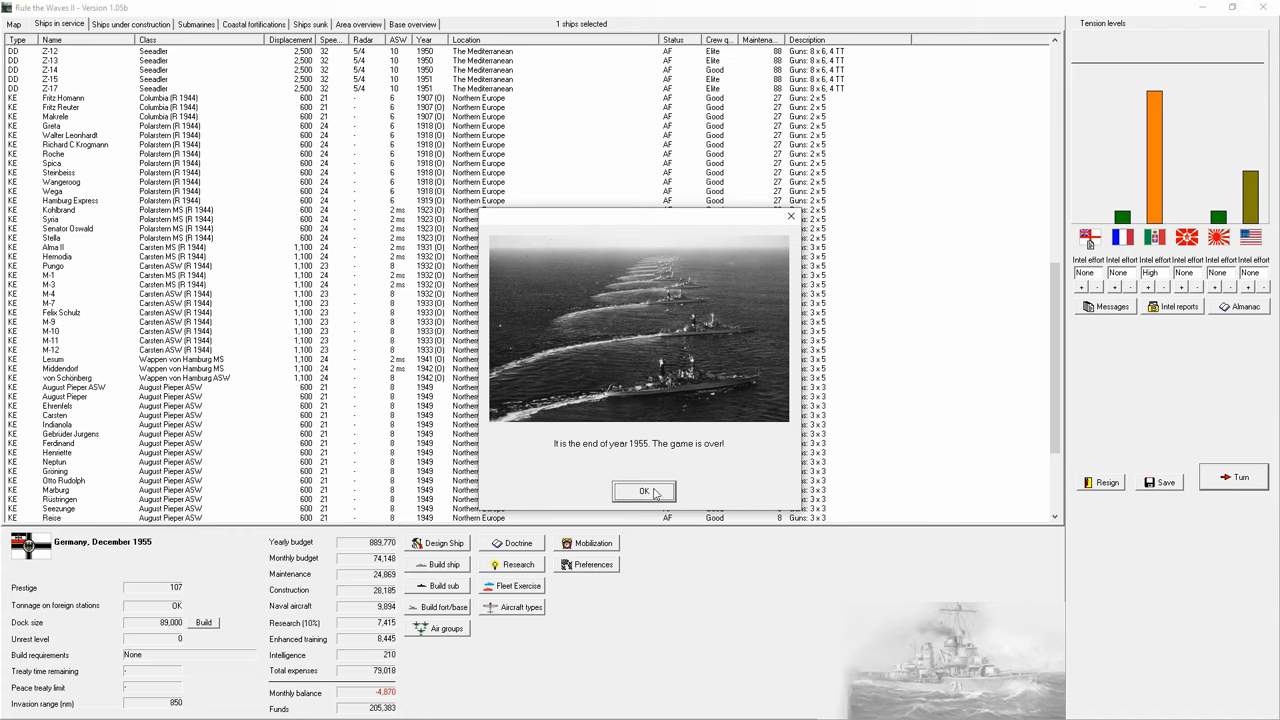
Step: Accept the game-over message and choose 'End the game now!' to reach the German naval history summary
left_click(644, 492)
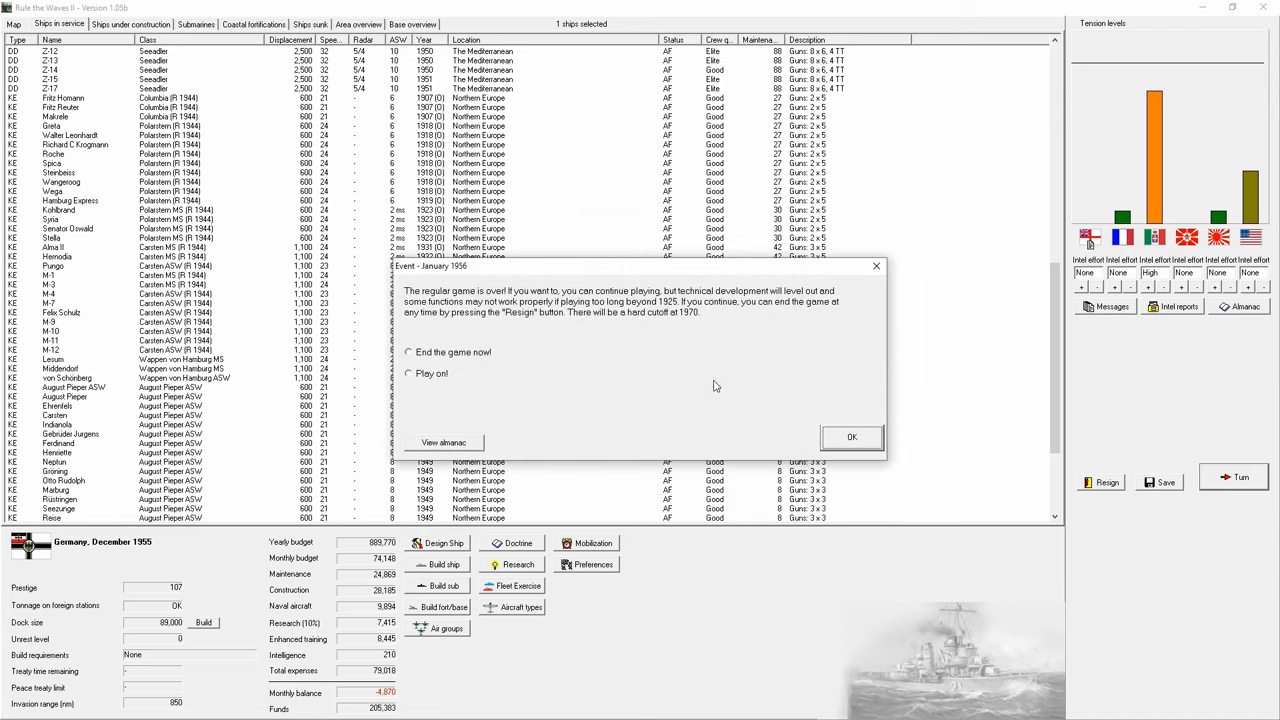
mouse_move(730, 364)
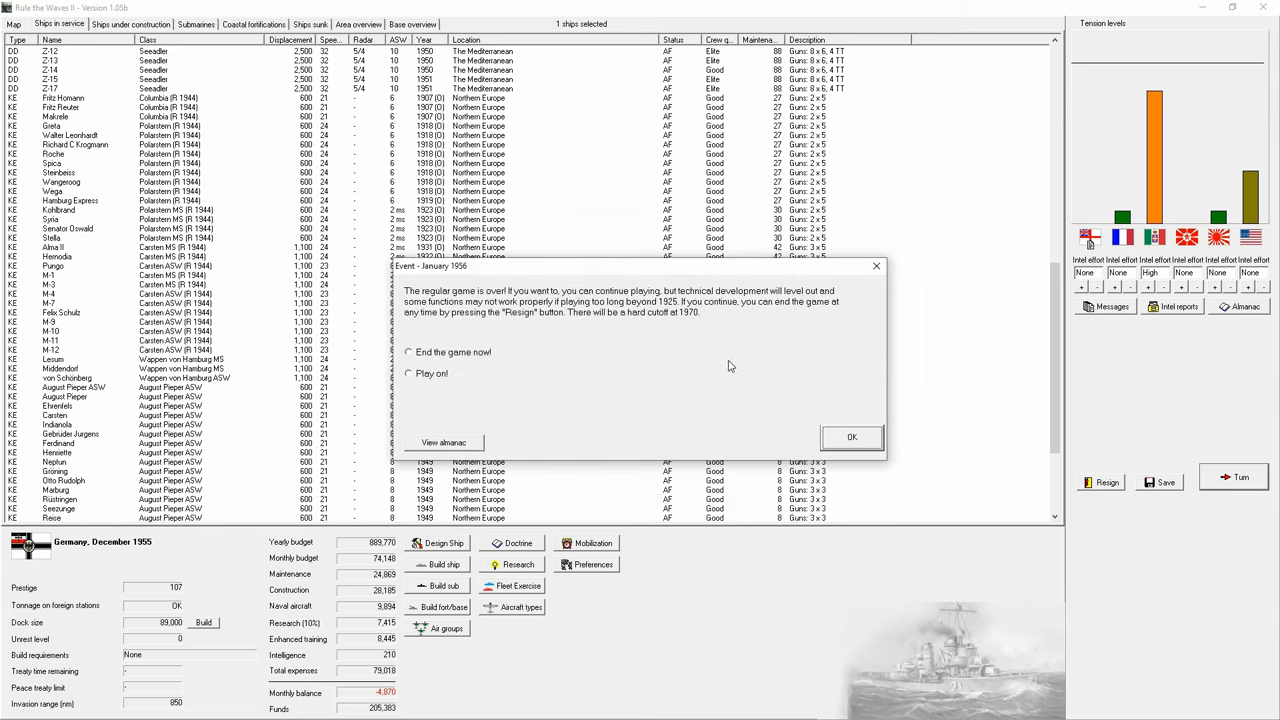
mouse_move(476, 358)
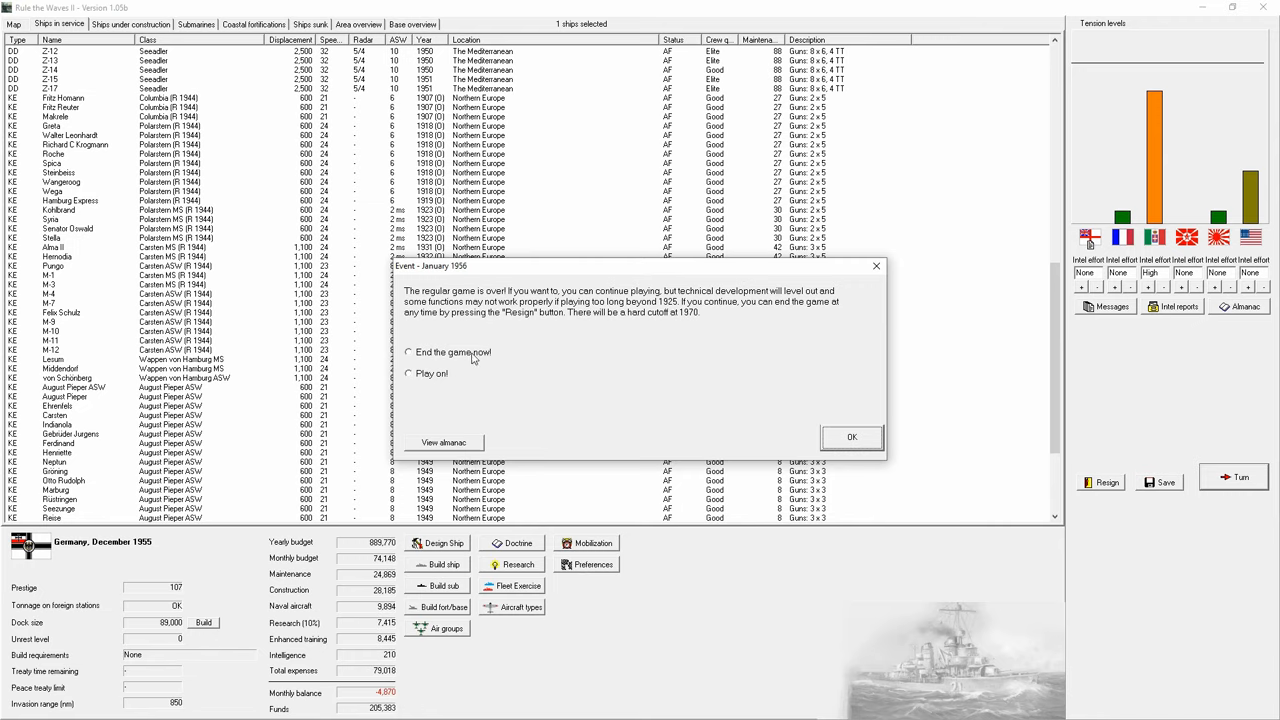
left_click(408, 352)
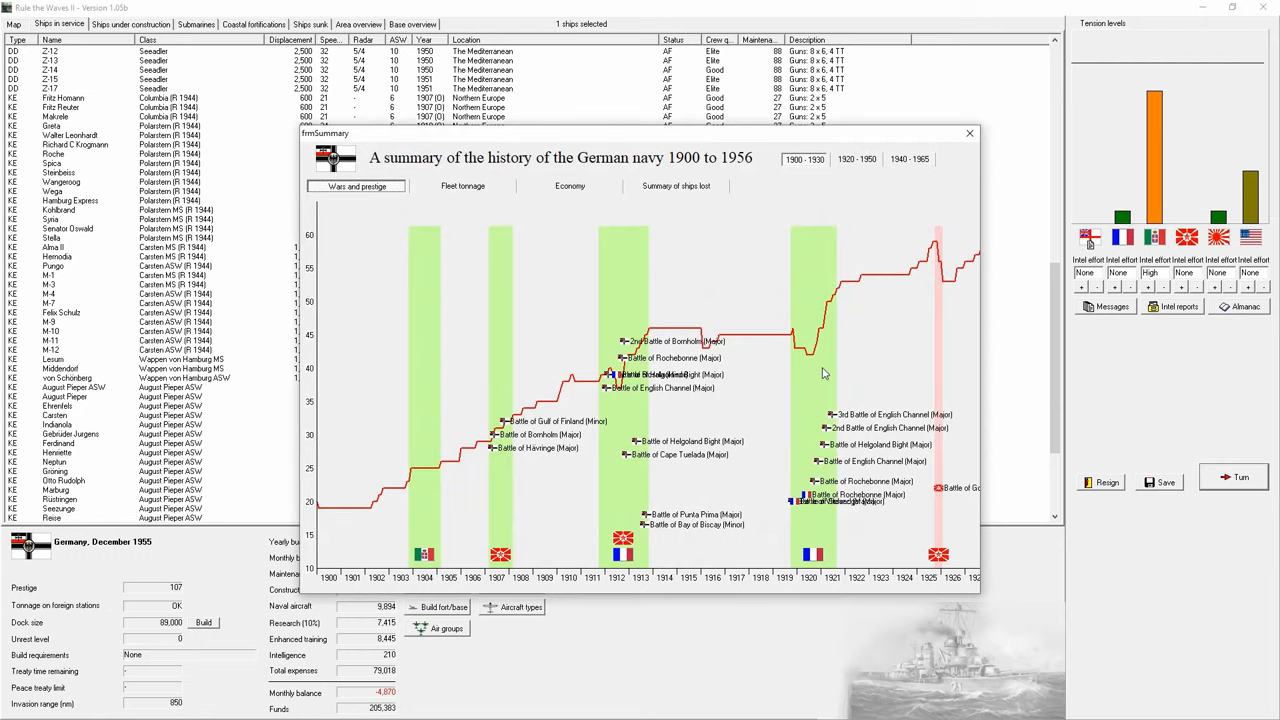
mouse_move(772, 472)
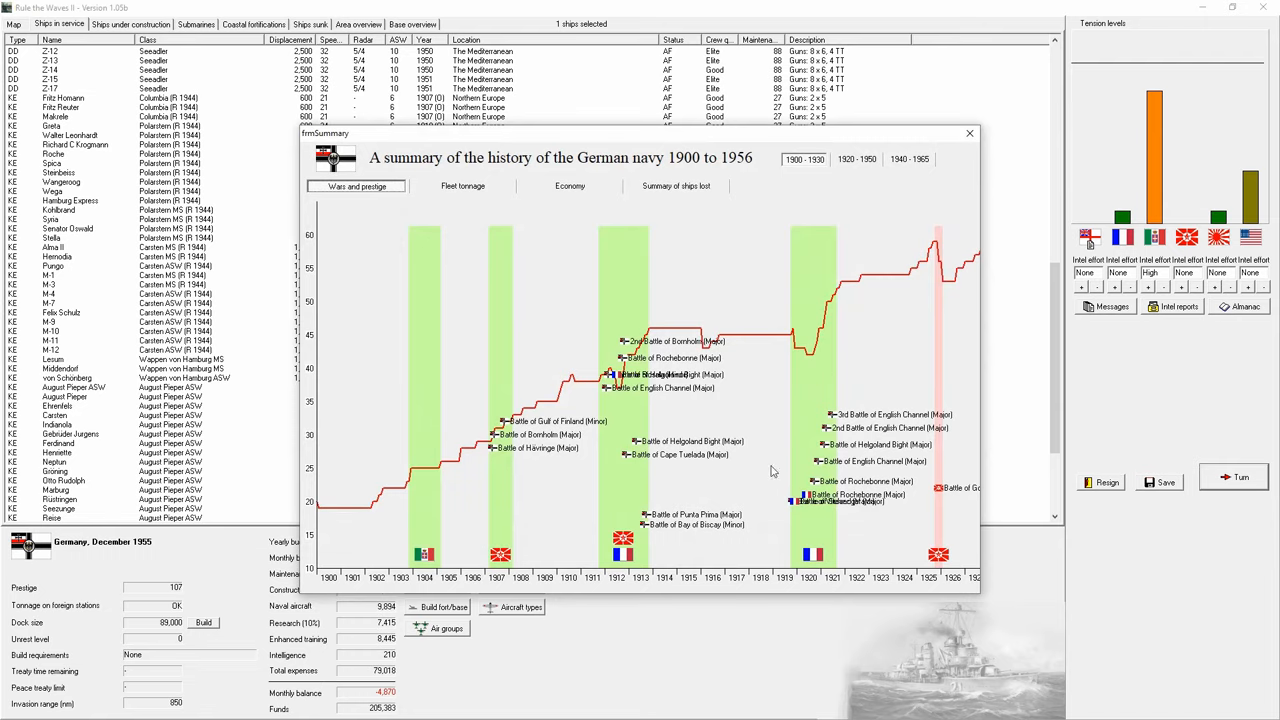
mouse_move(852, 142)
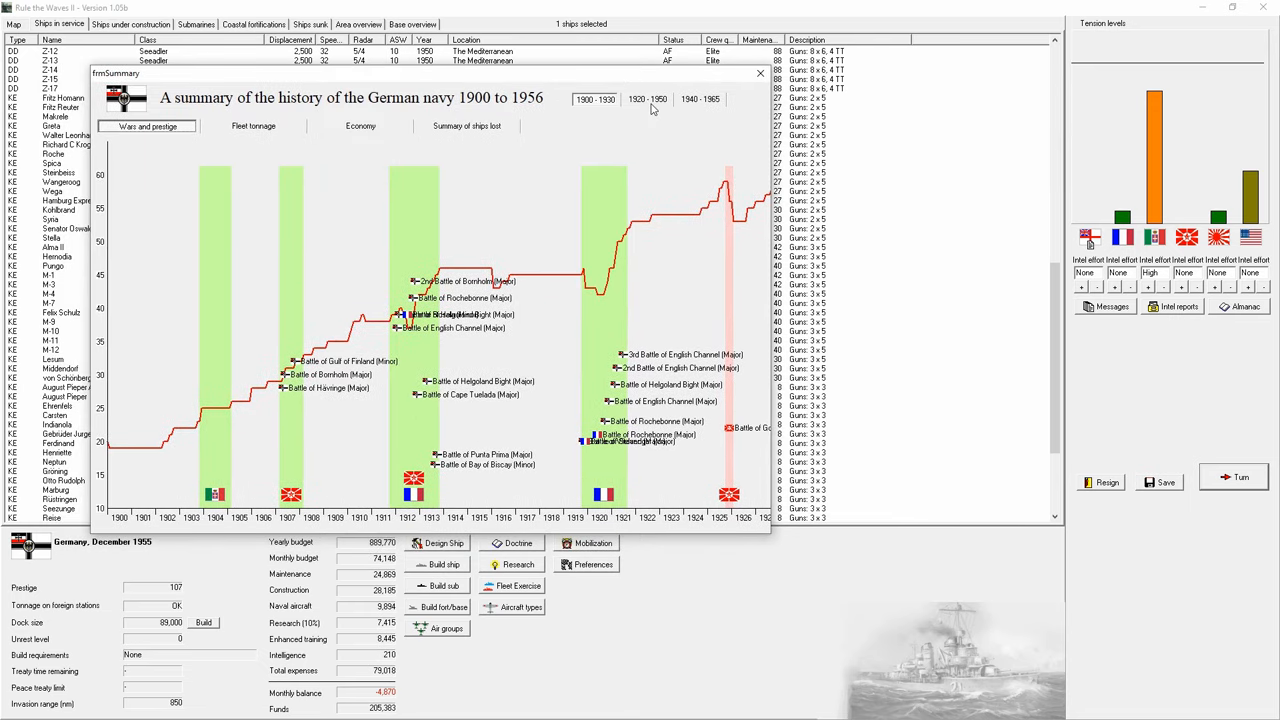
Step: Glance at the fleet tonnage graph, then browse wars and prestige across the 1920–1950 and 1940–1965 eras
left_click(252, 126)
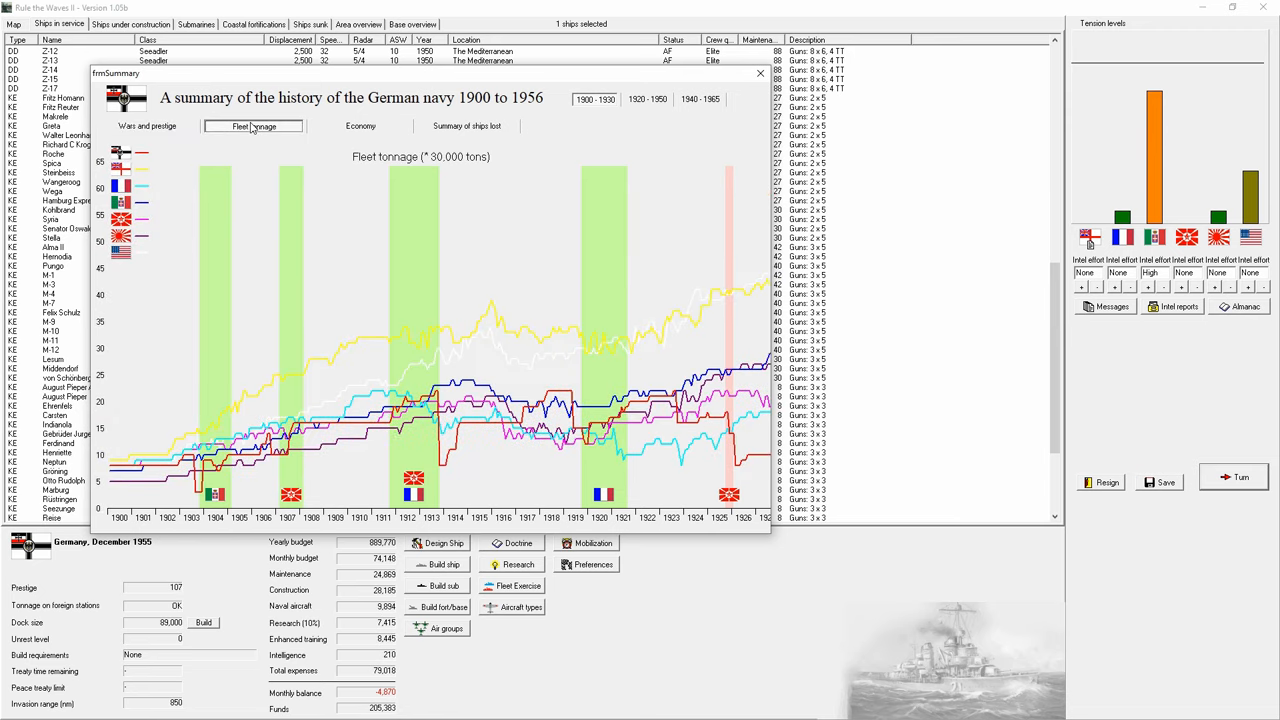
left_click(148, 126)
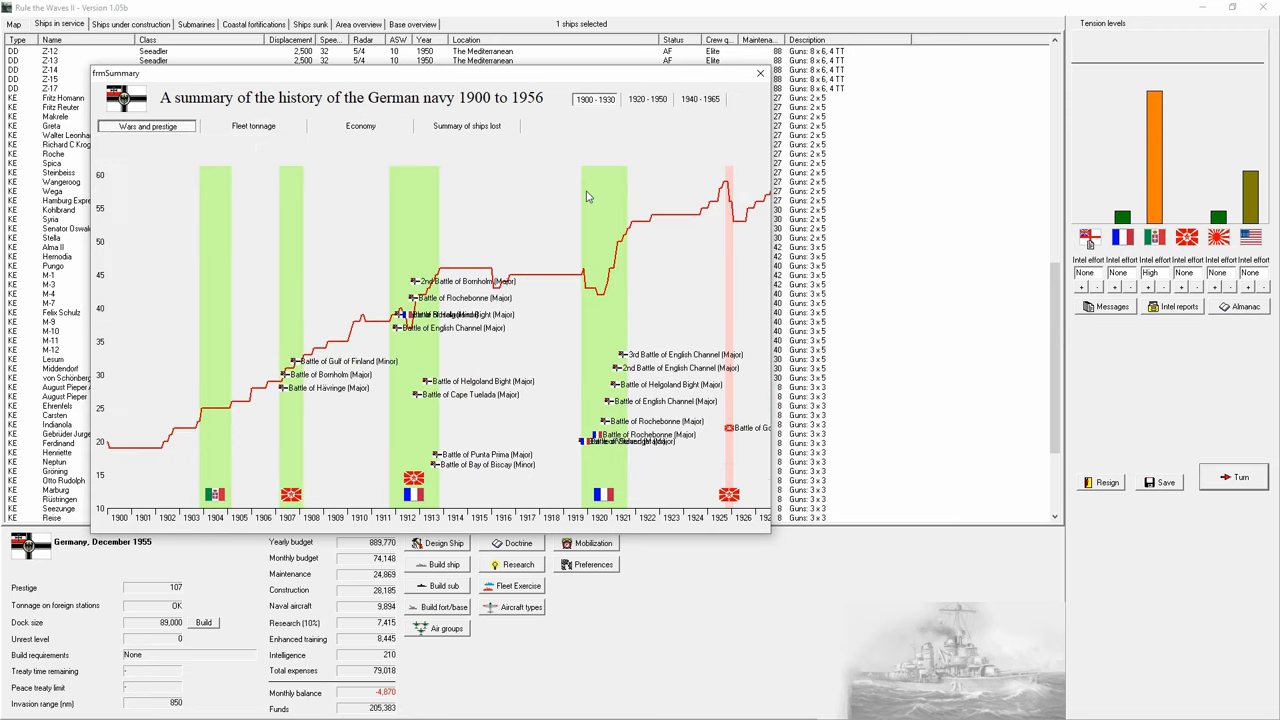
left_click(648, 100)
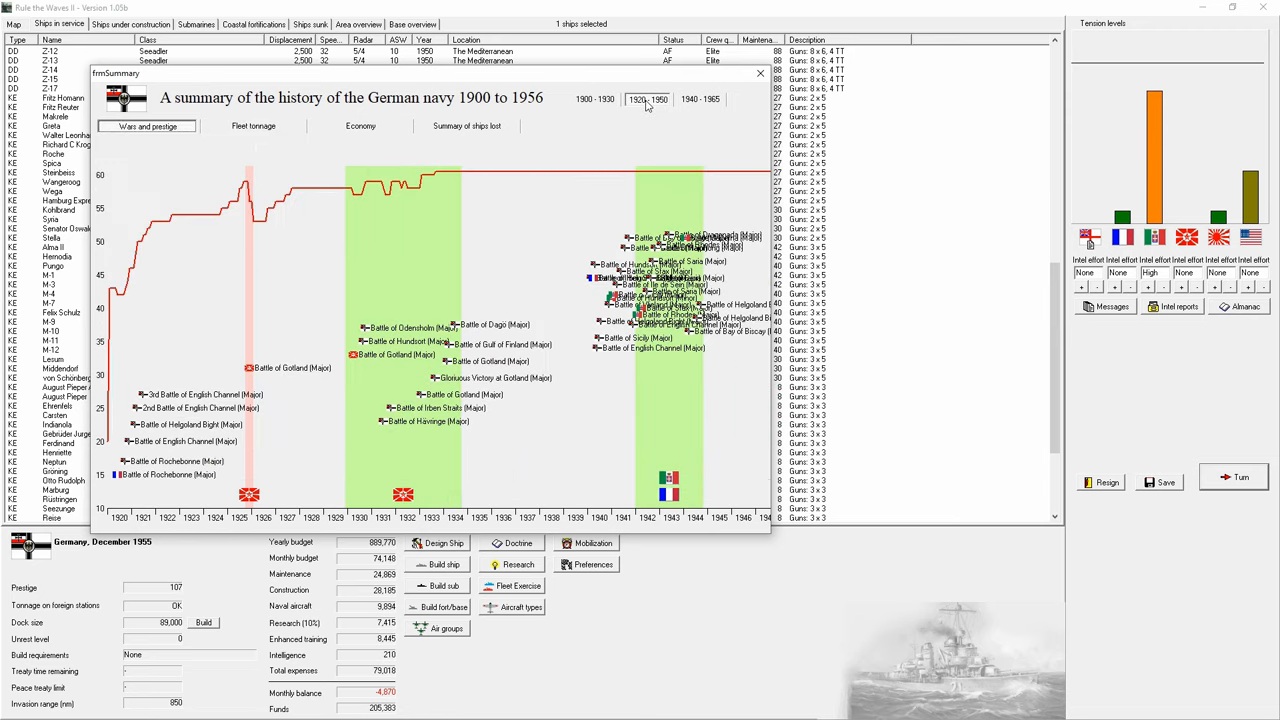
mouse_move(548, 250)
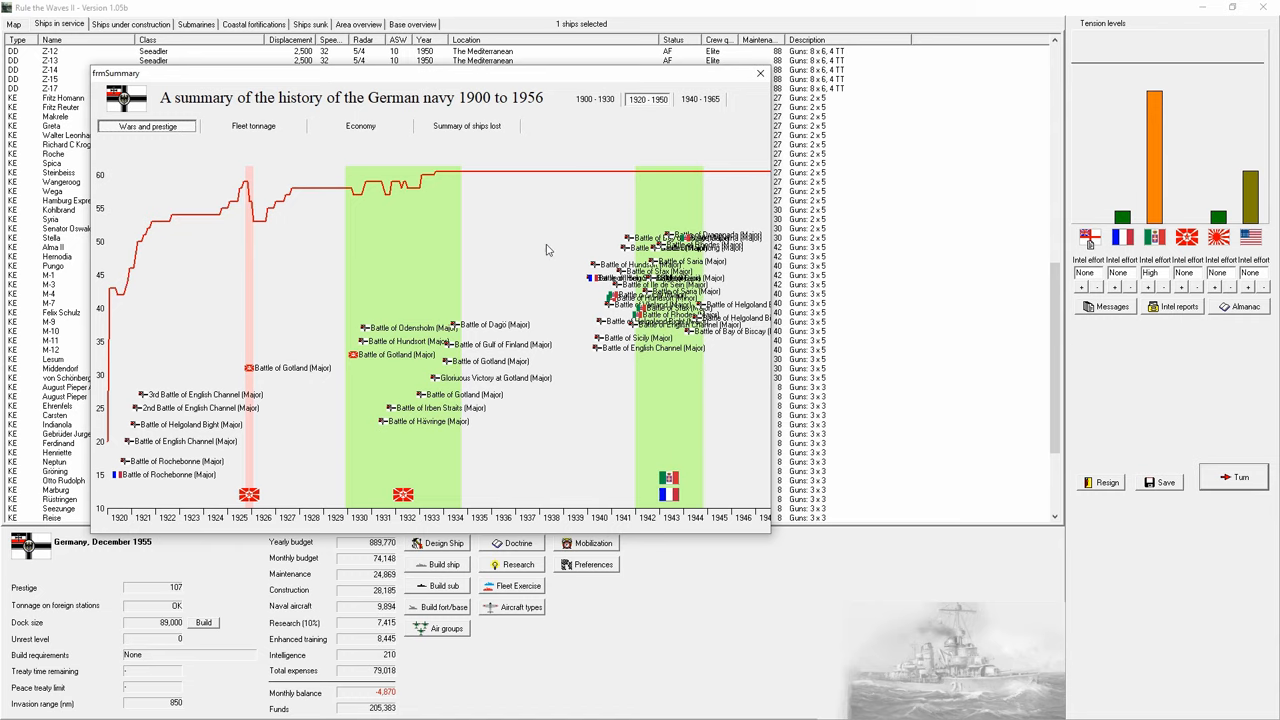
left_click(700, 100)
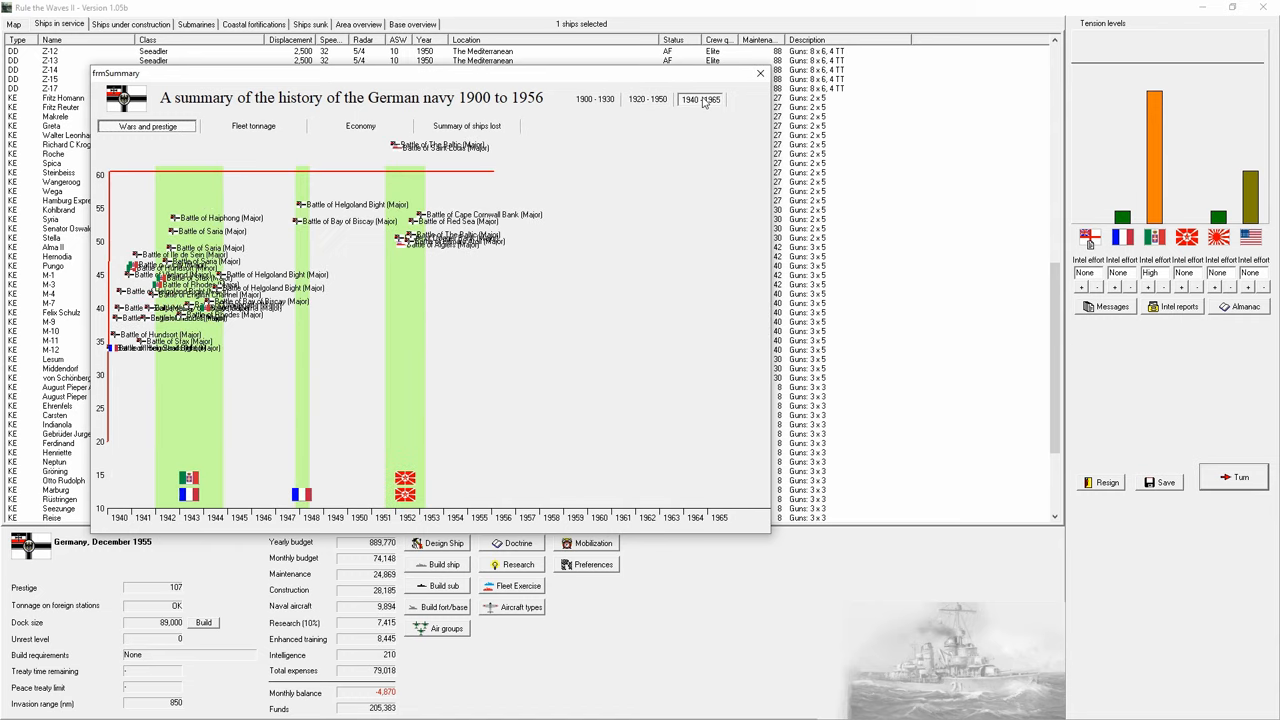
left_click(648, 100)
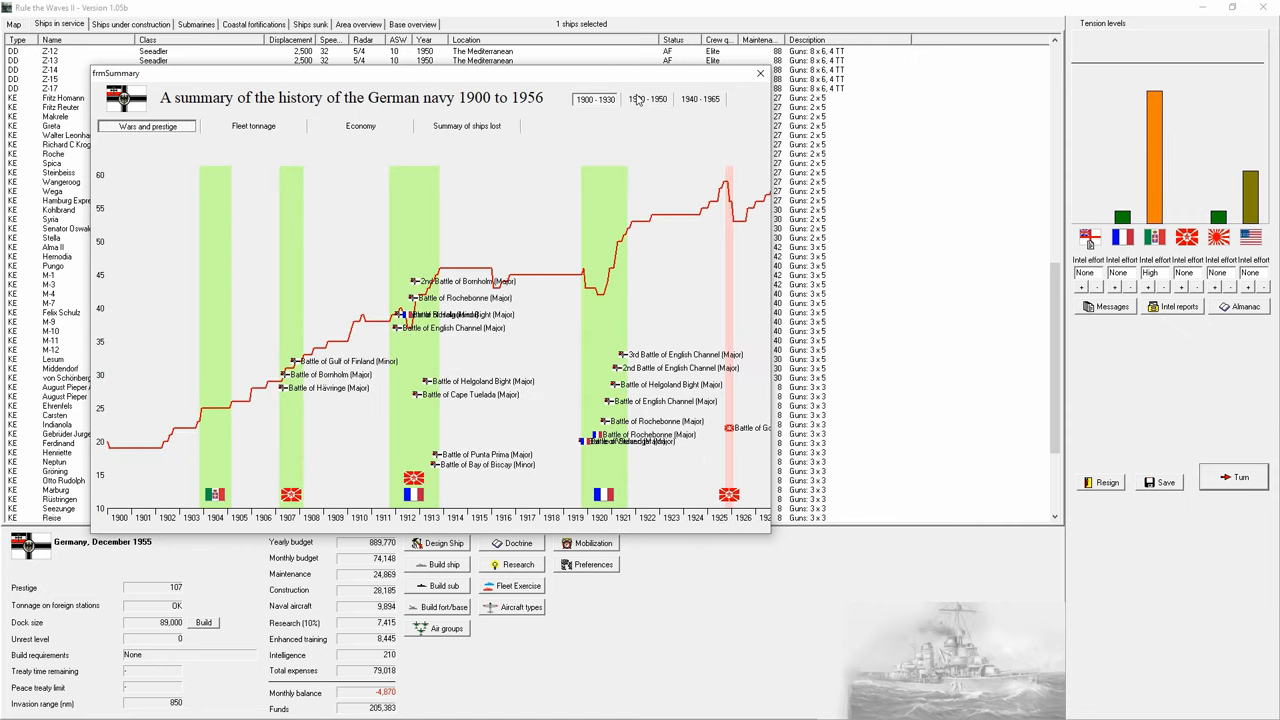
Step: Step through the prestige periods again, settling on the 1920–1950 battles
left_click(648, 98)
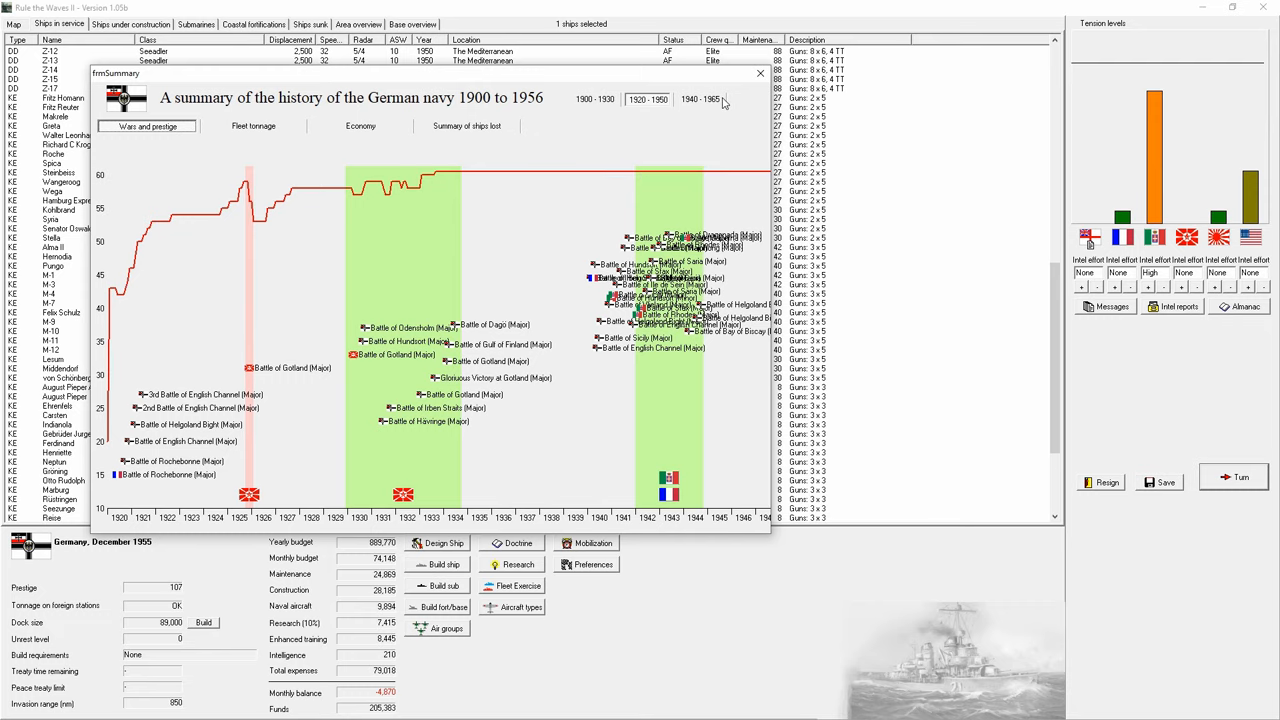
left_click(700, 100)
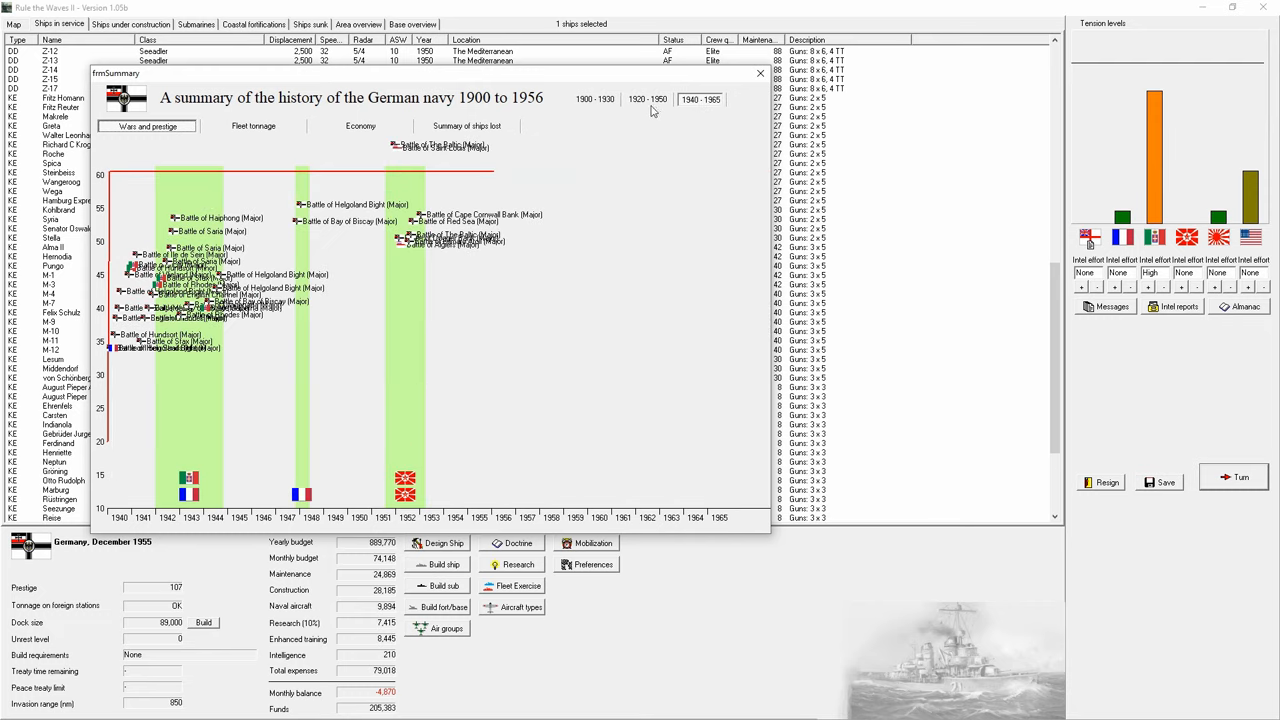
left_click(596, 98)
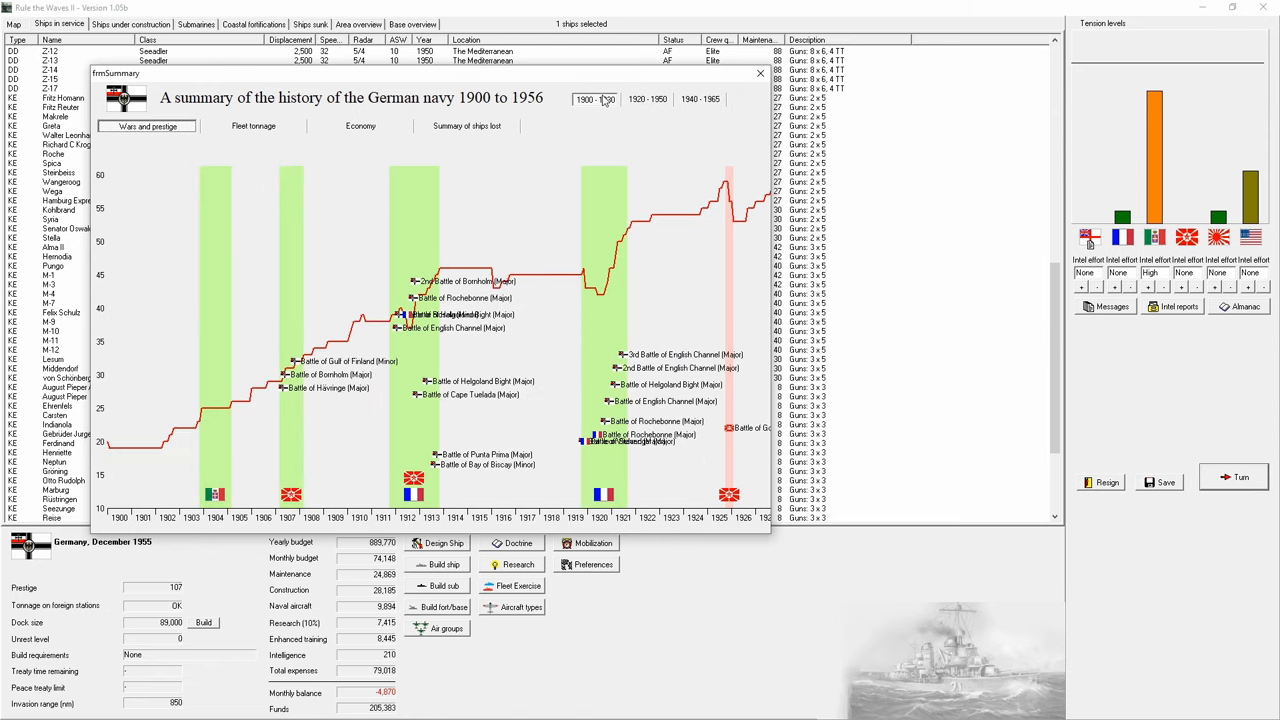
mouse_move(648, 110)
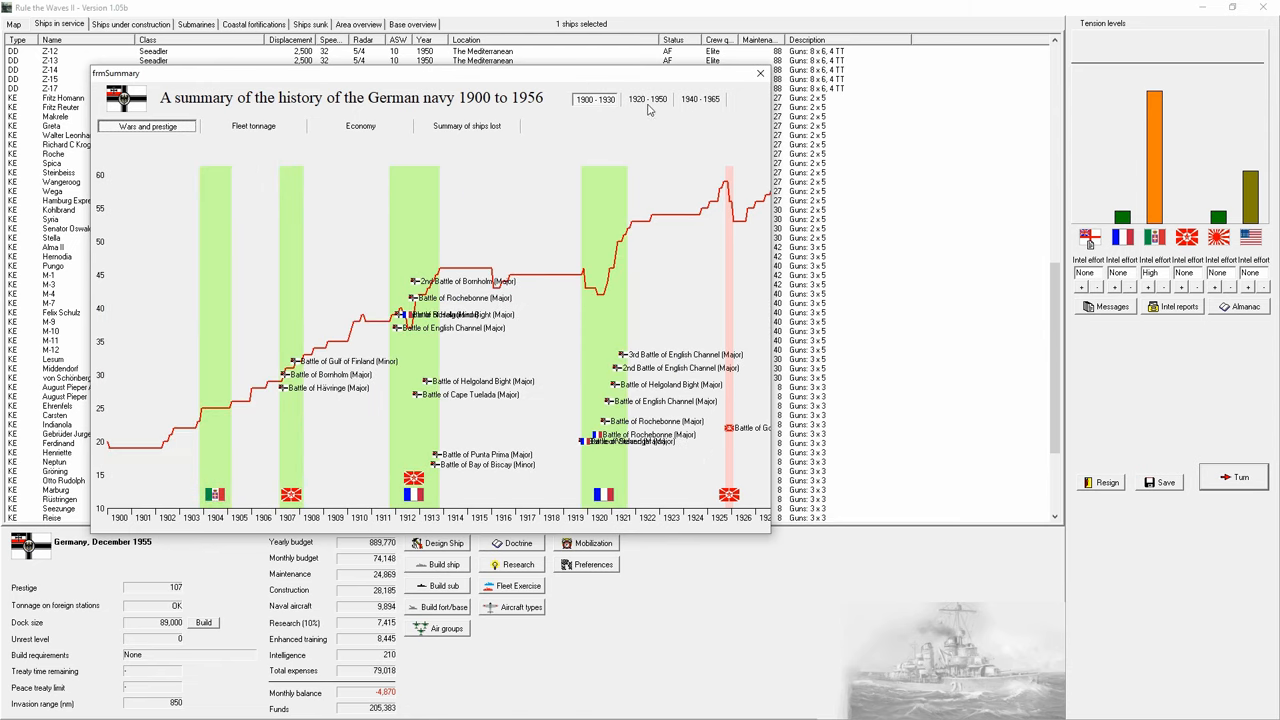
mouse_move(364, 350)
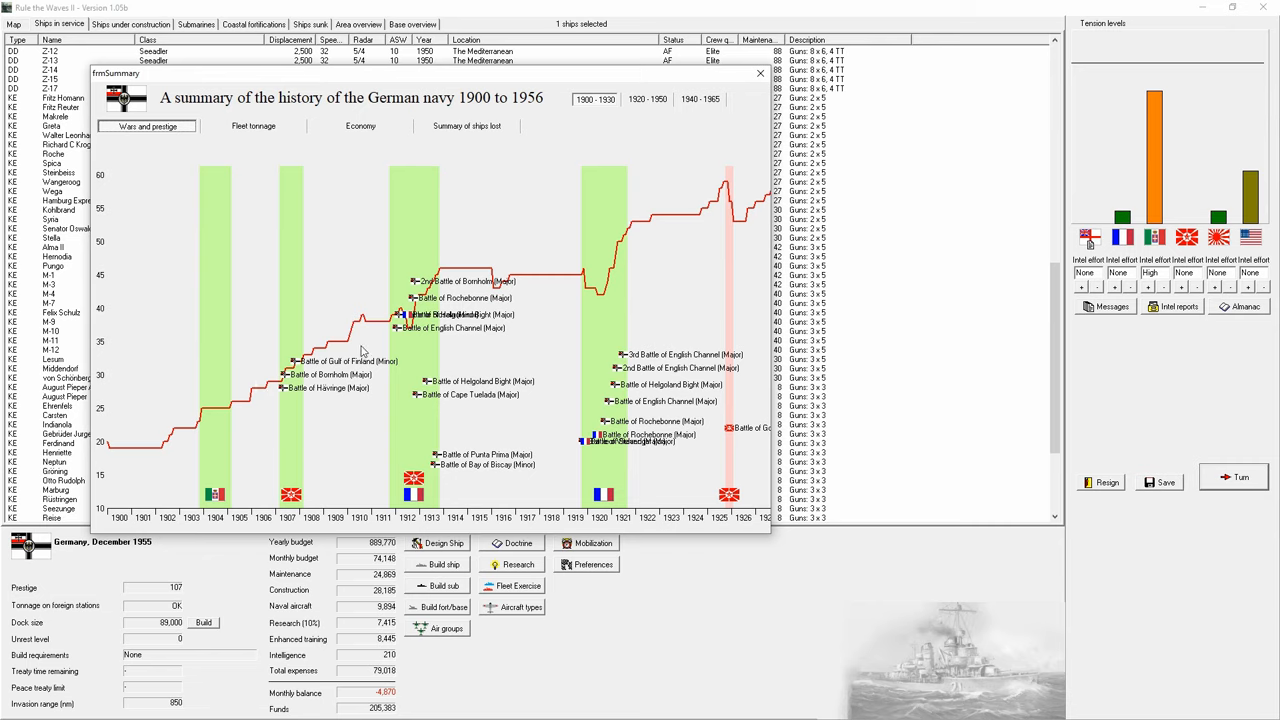
mouse_move(644, 100)
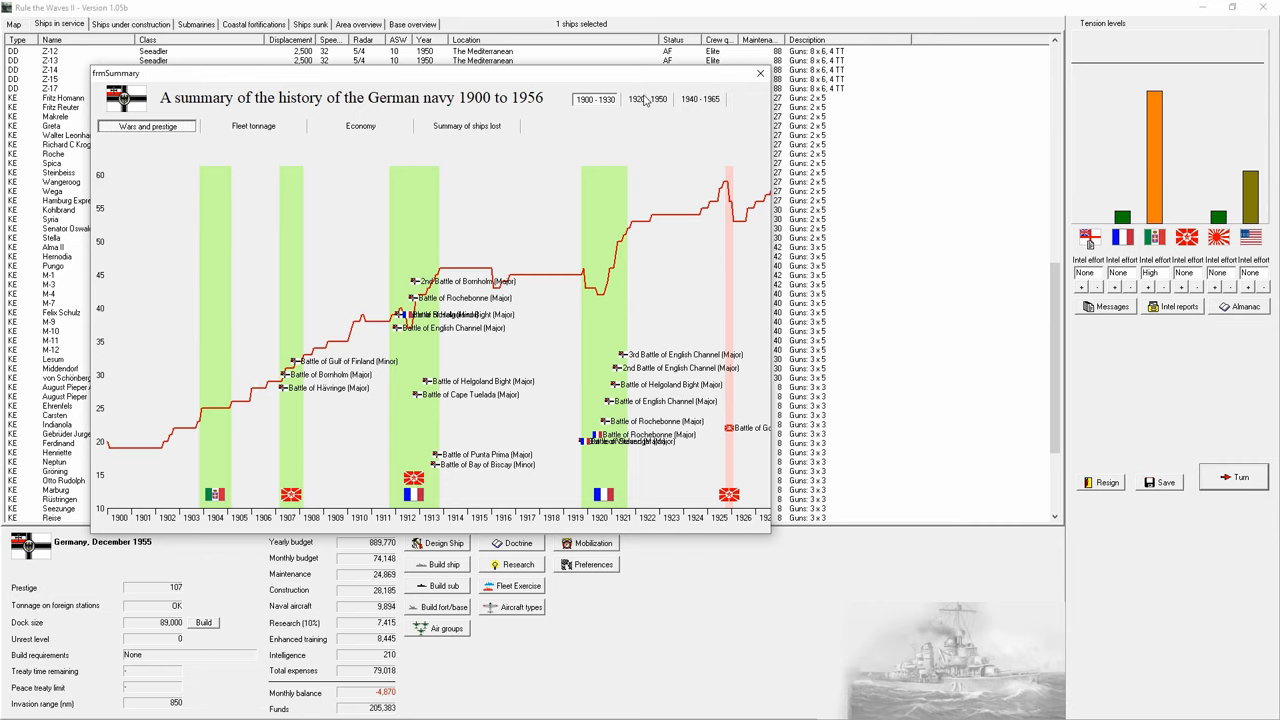
left_click(648, 98)
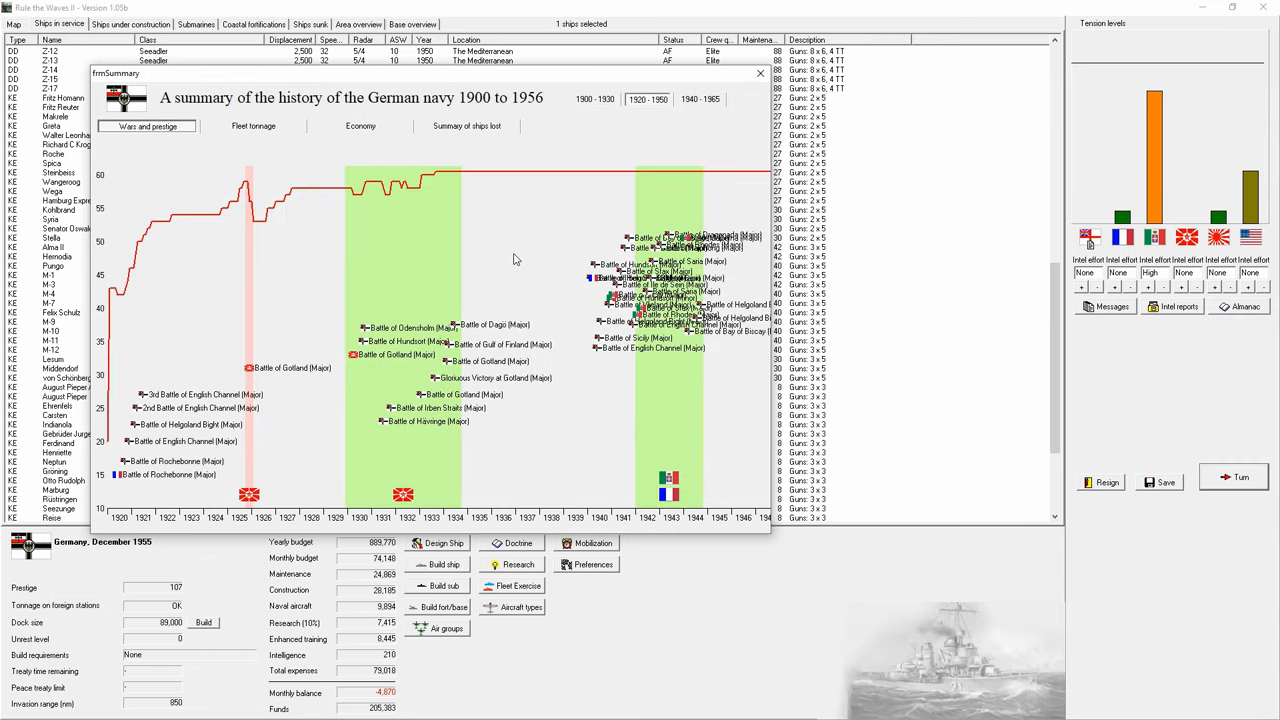
mouse_move(604, 140)
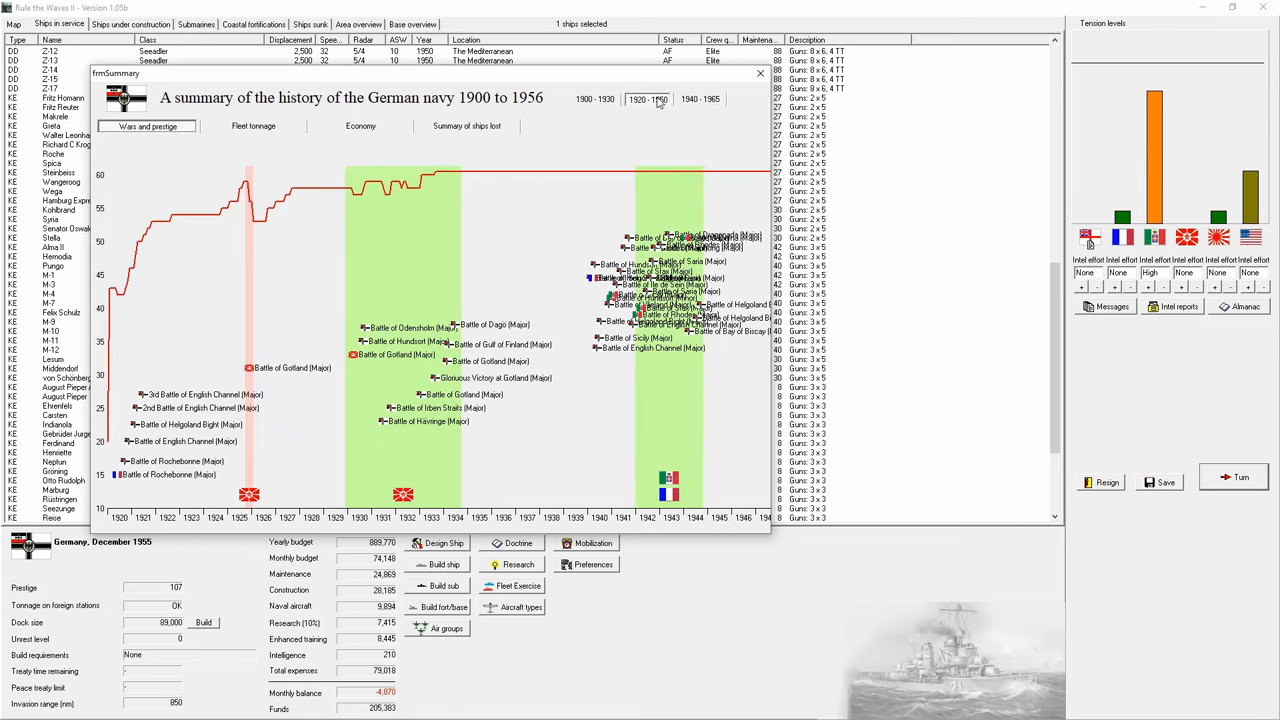
mouse_move(690, 412)
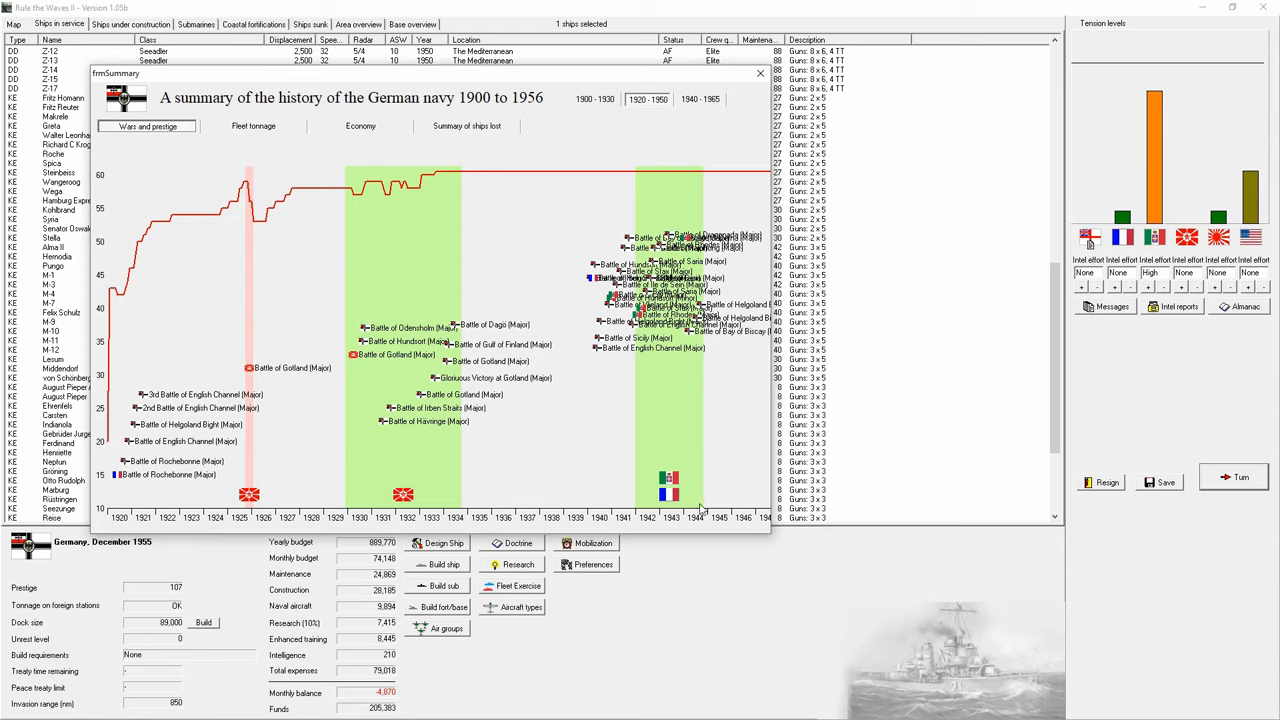
mouse_move(598, 352)
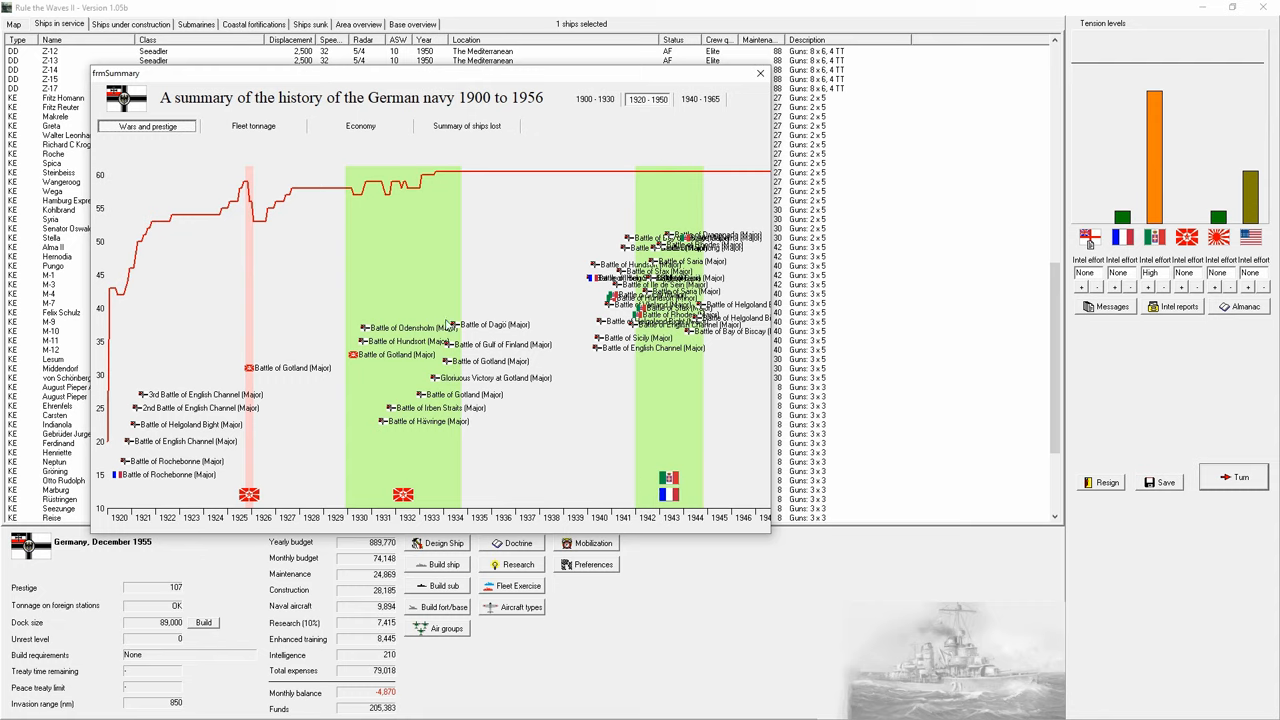
mouse_move(318, 422)
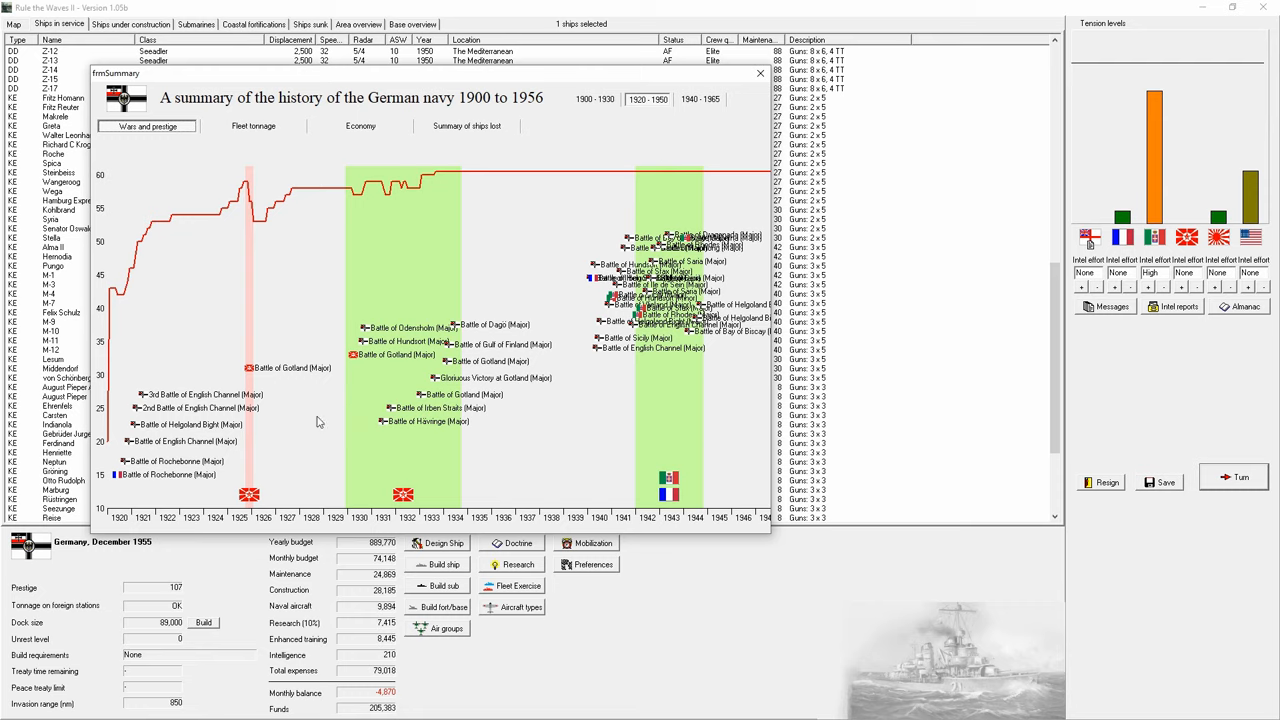
mouse_move(418, 520)
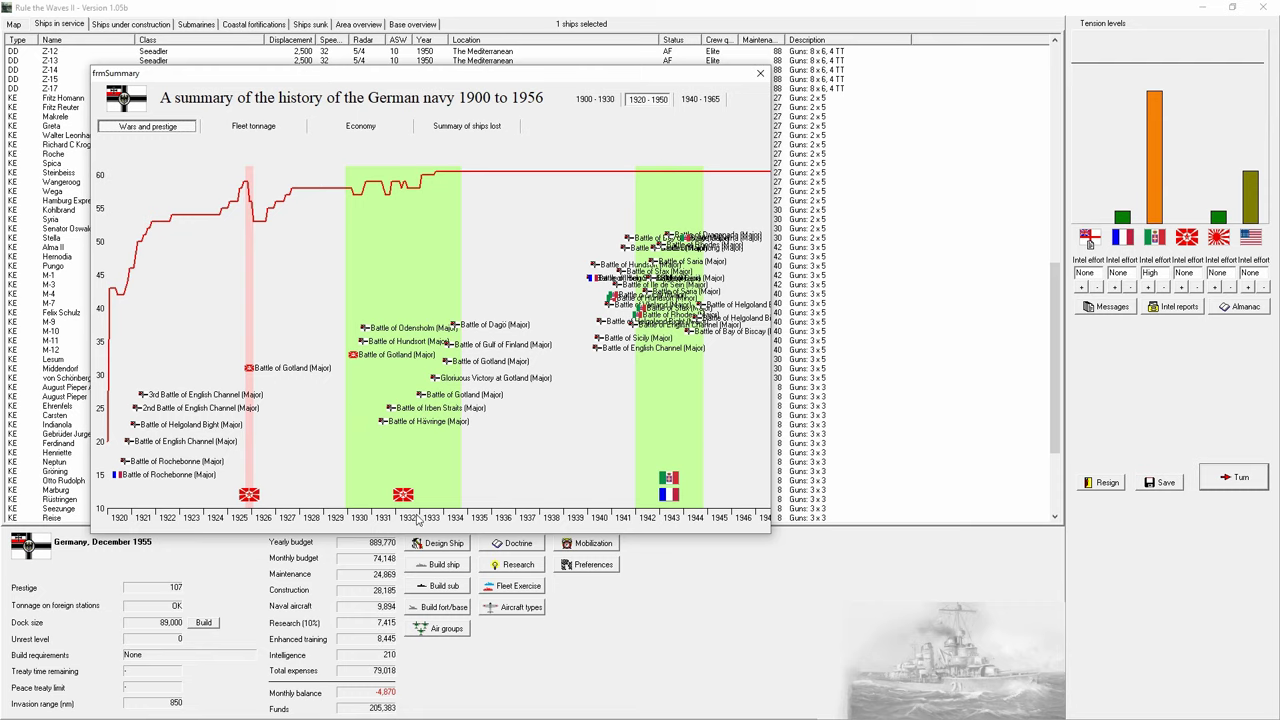
mouse_move(594, 150)
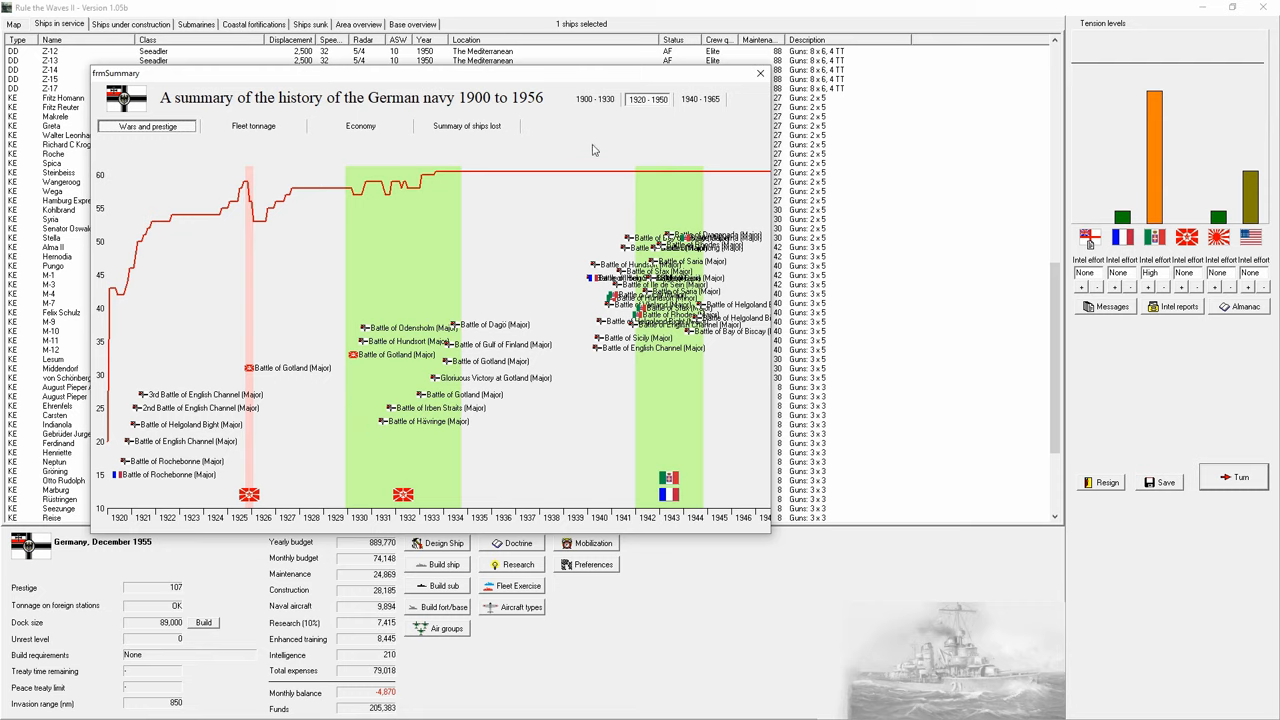
Step: View the fleet tonnage comparison for 1900–1930, then 1920–1950 and 1940–1965
left_click(252, 126)
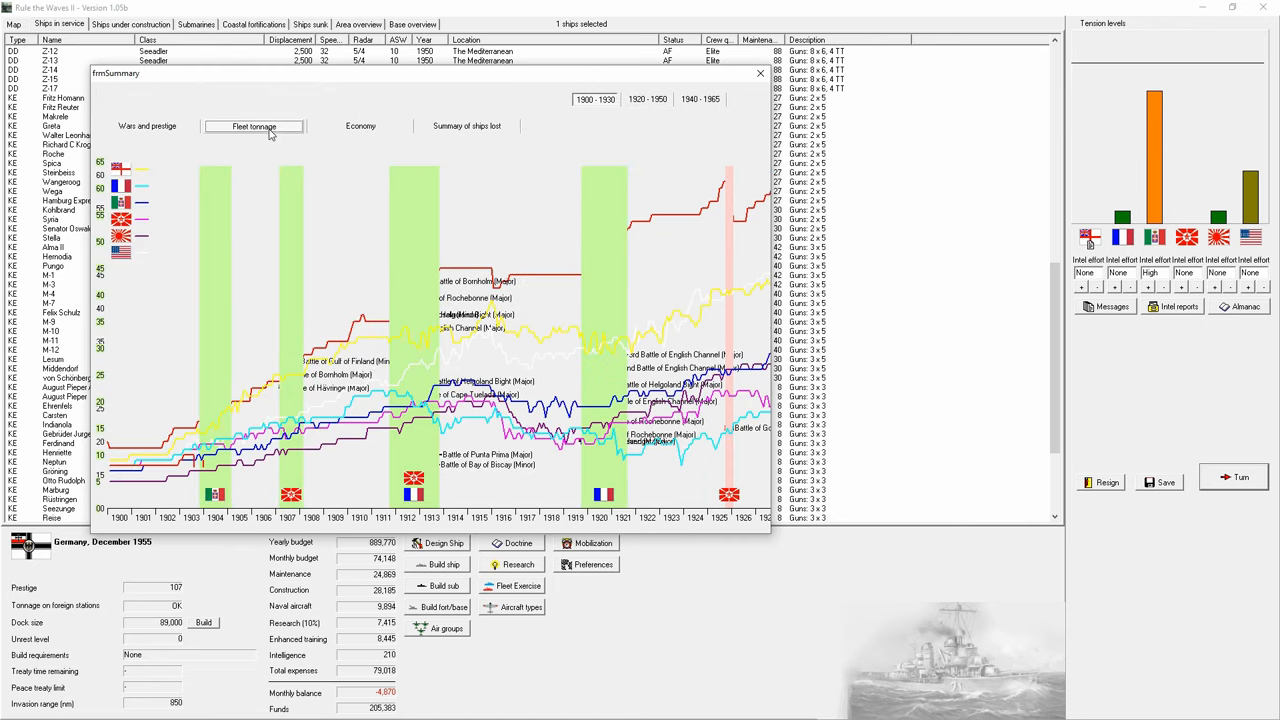
left_click(252, 124)
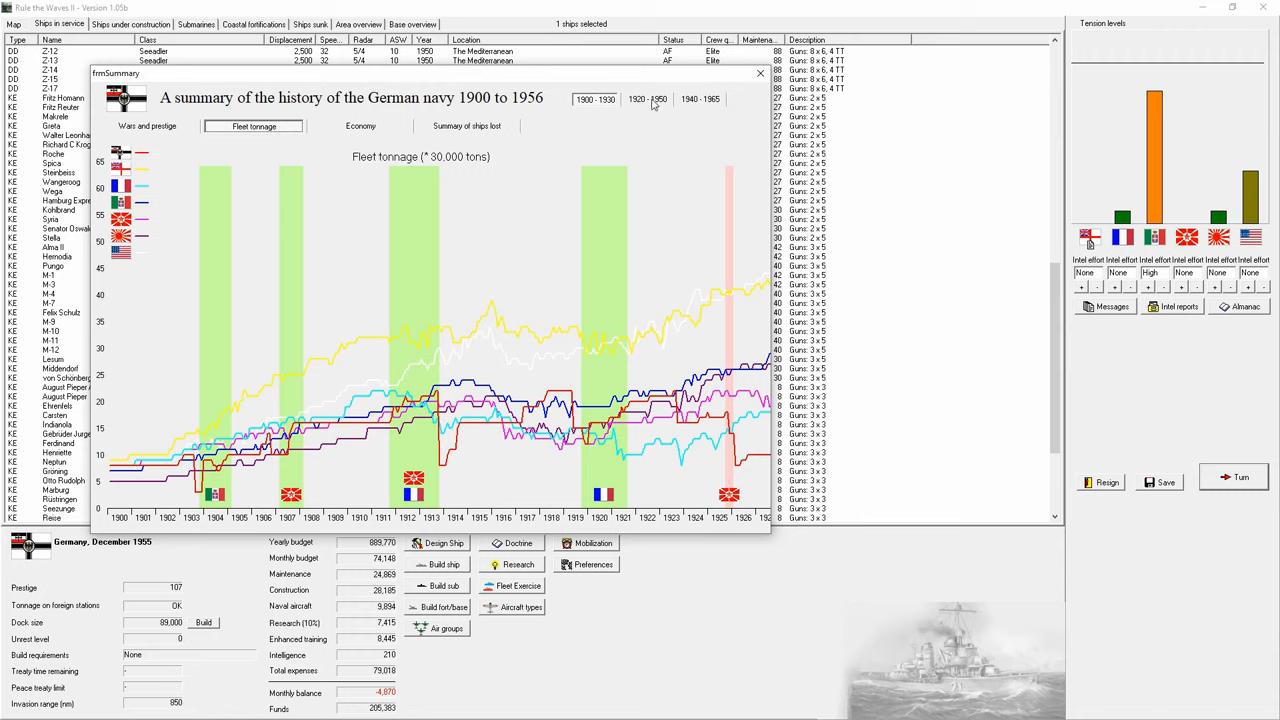
mouse_move(568, 510)
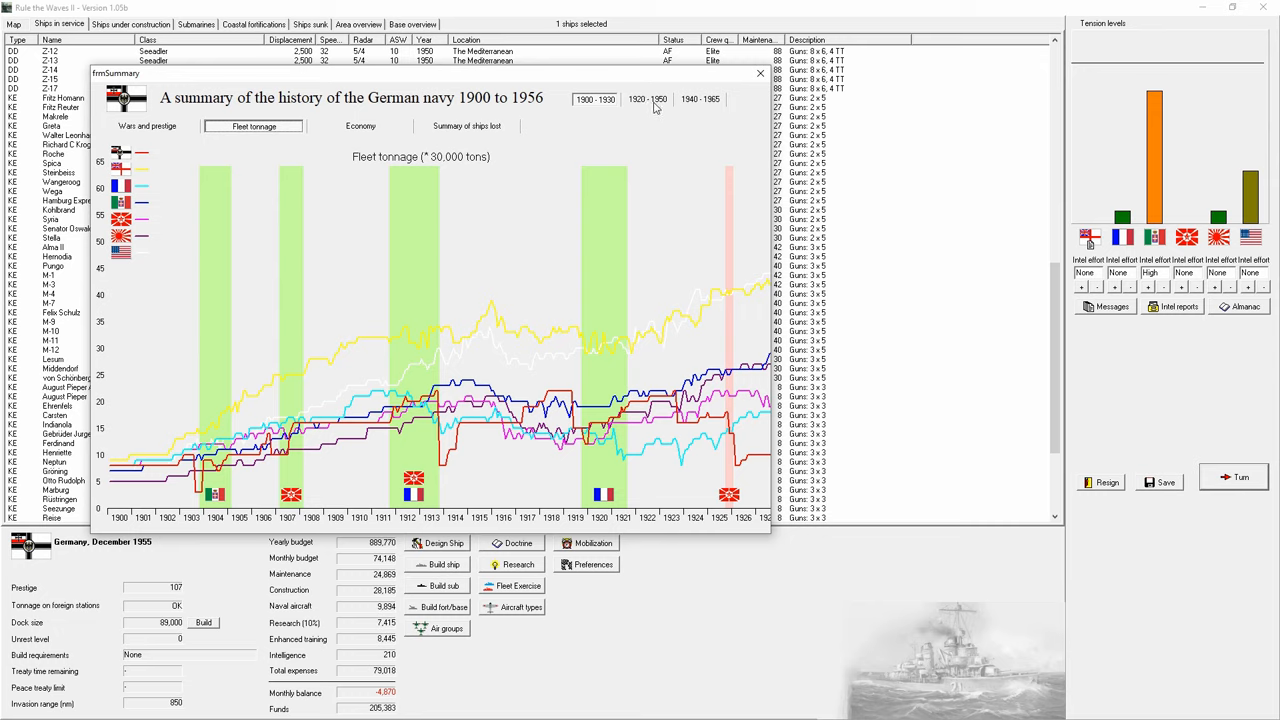
left_click(648, 100)
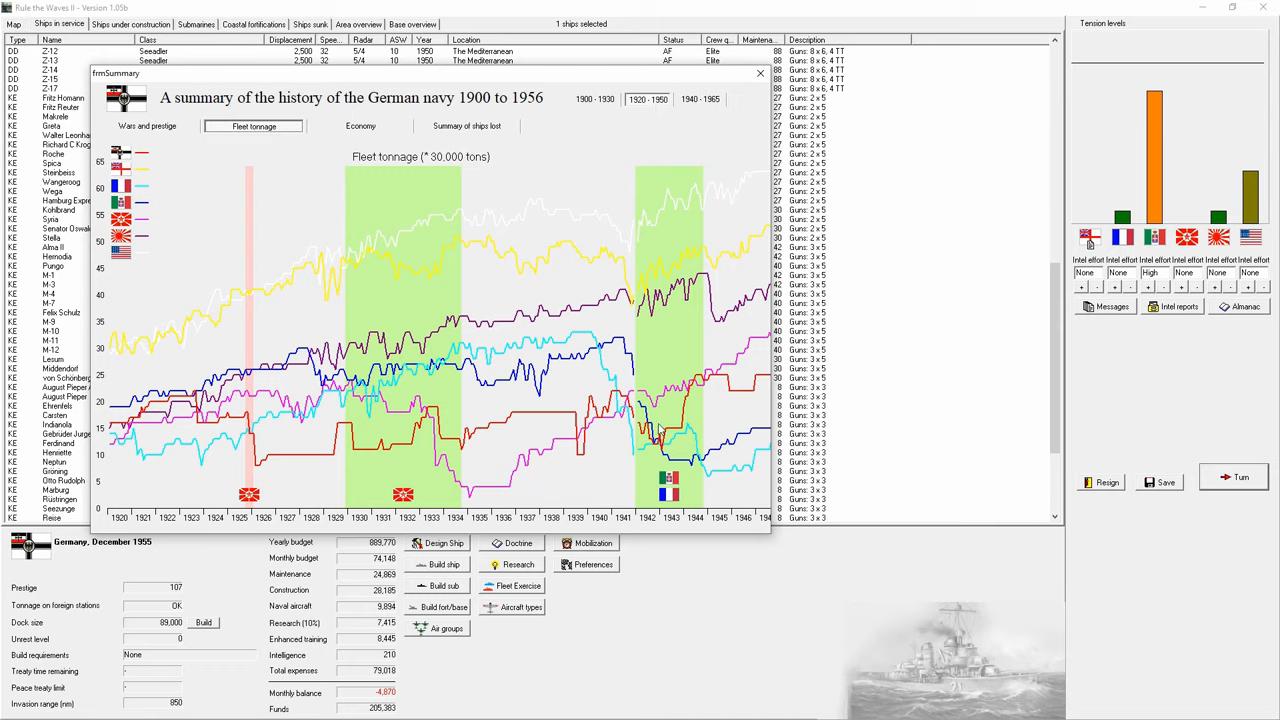
mouse_move(670, 446)
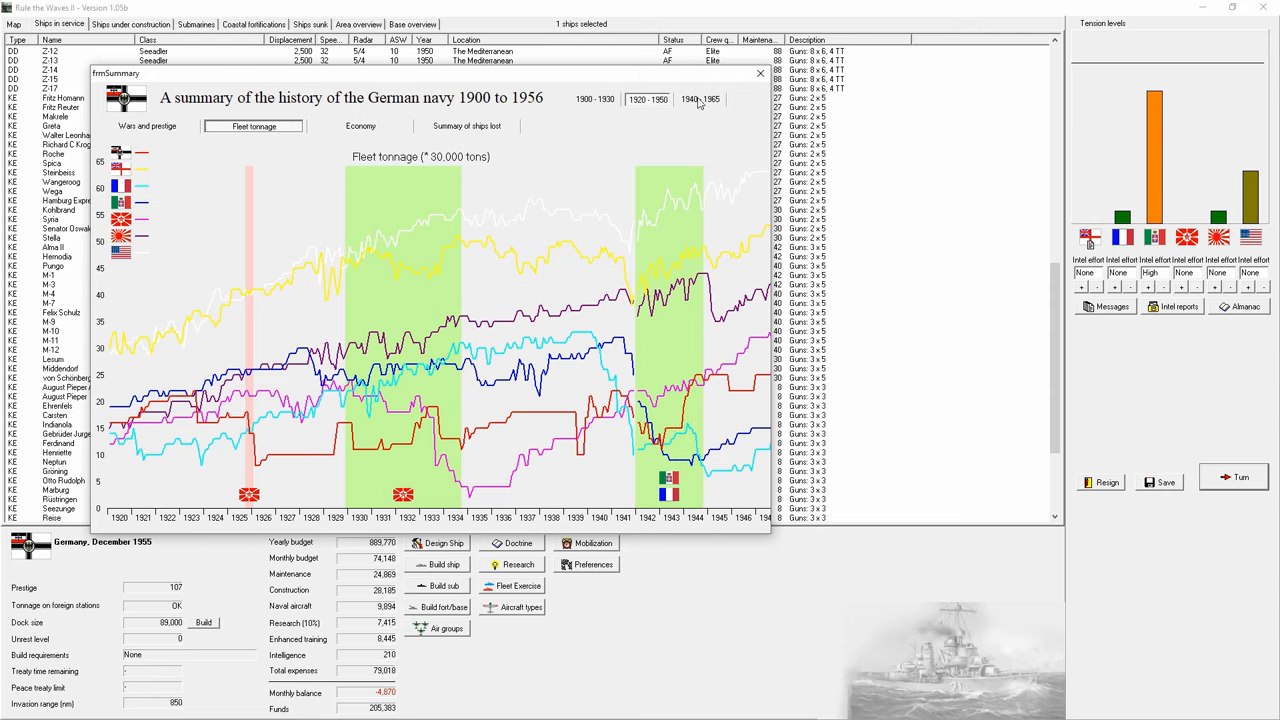
left_click(700, 100)
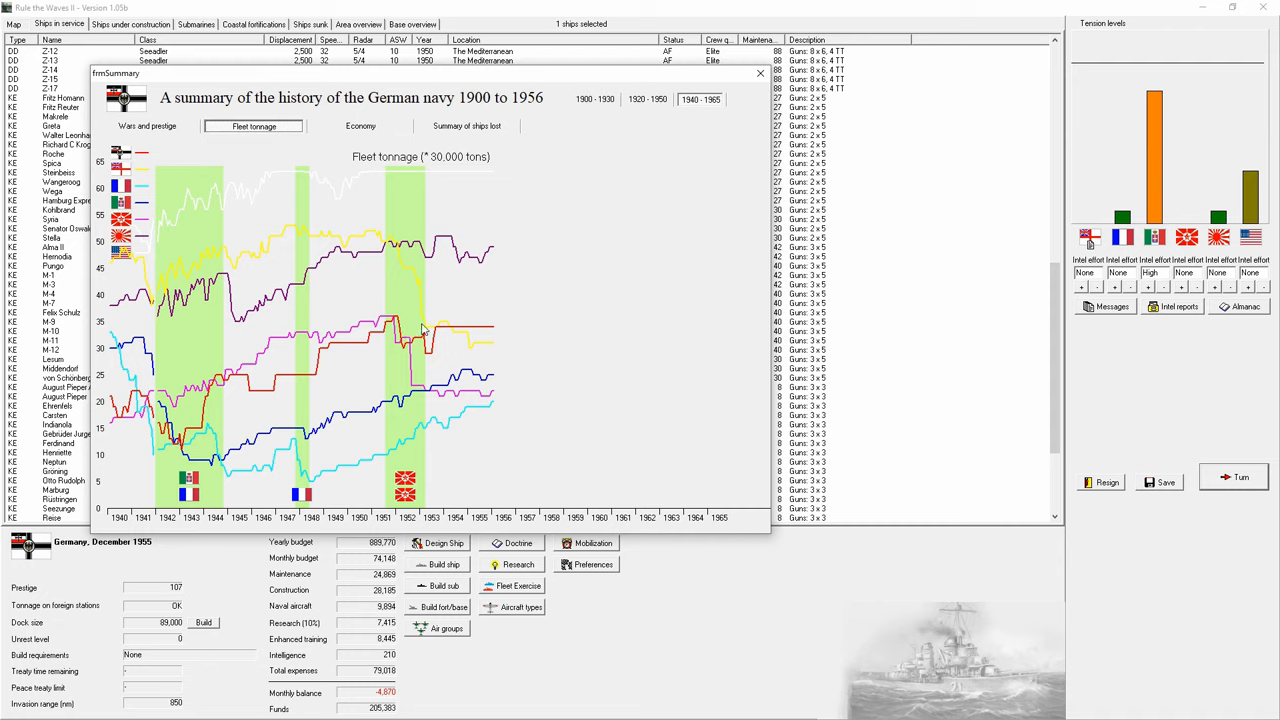
mouse_move(588, 110)
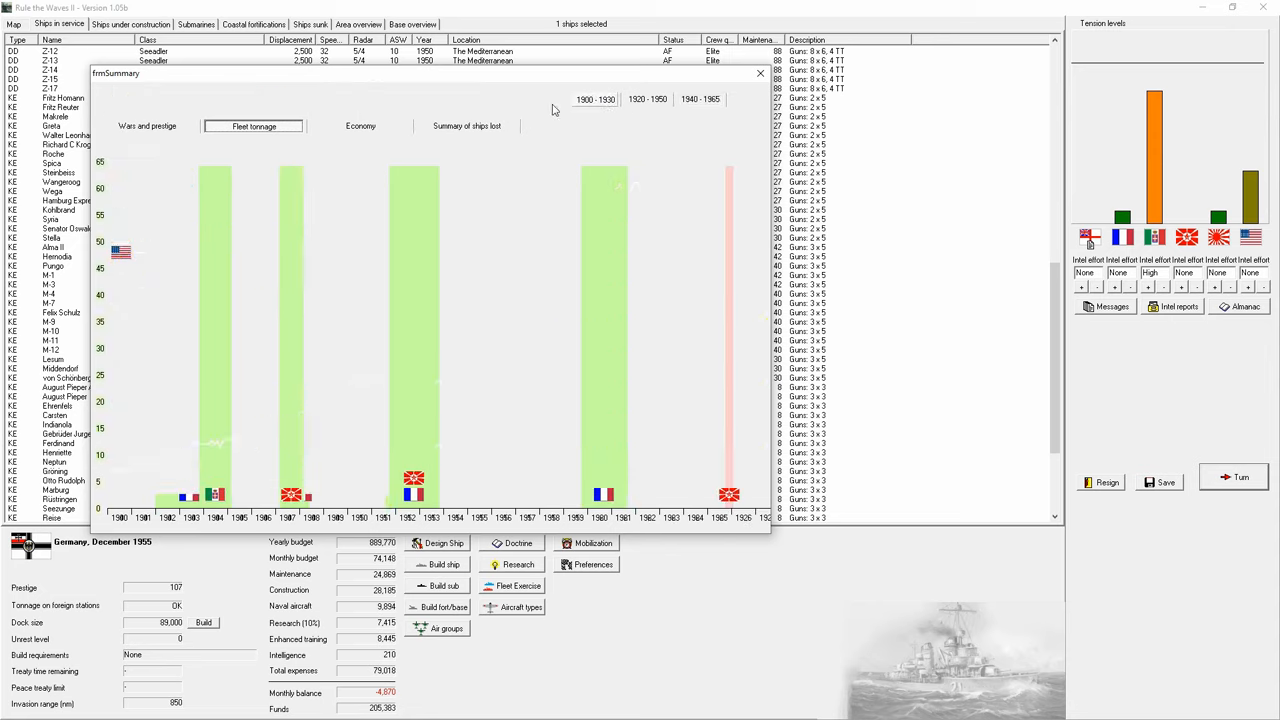
Step: View the economy base resources graph for 1900–1930, 1920–1950 and 1940–1965
left_click(360, 124)
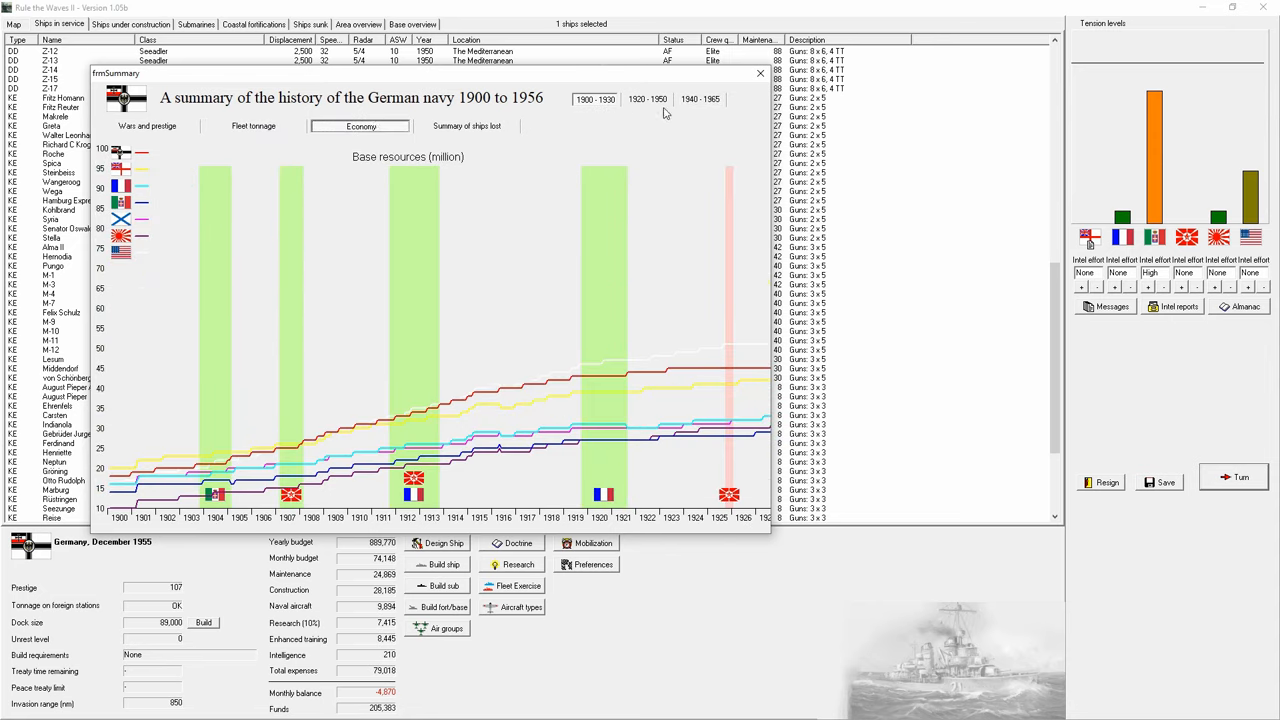
left_click(648, 100)
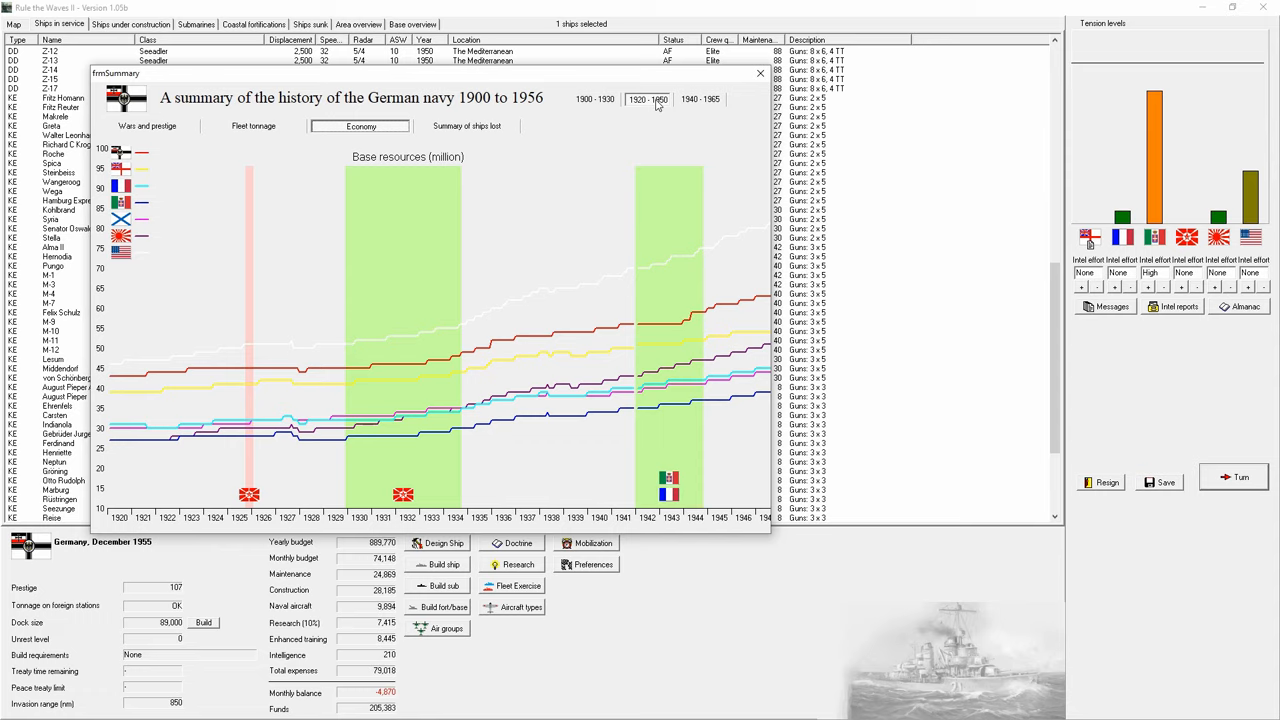
mouse_move(696, 100)
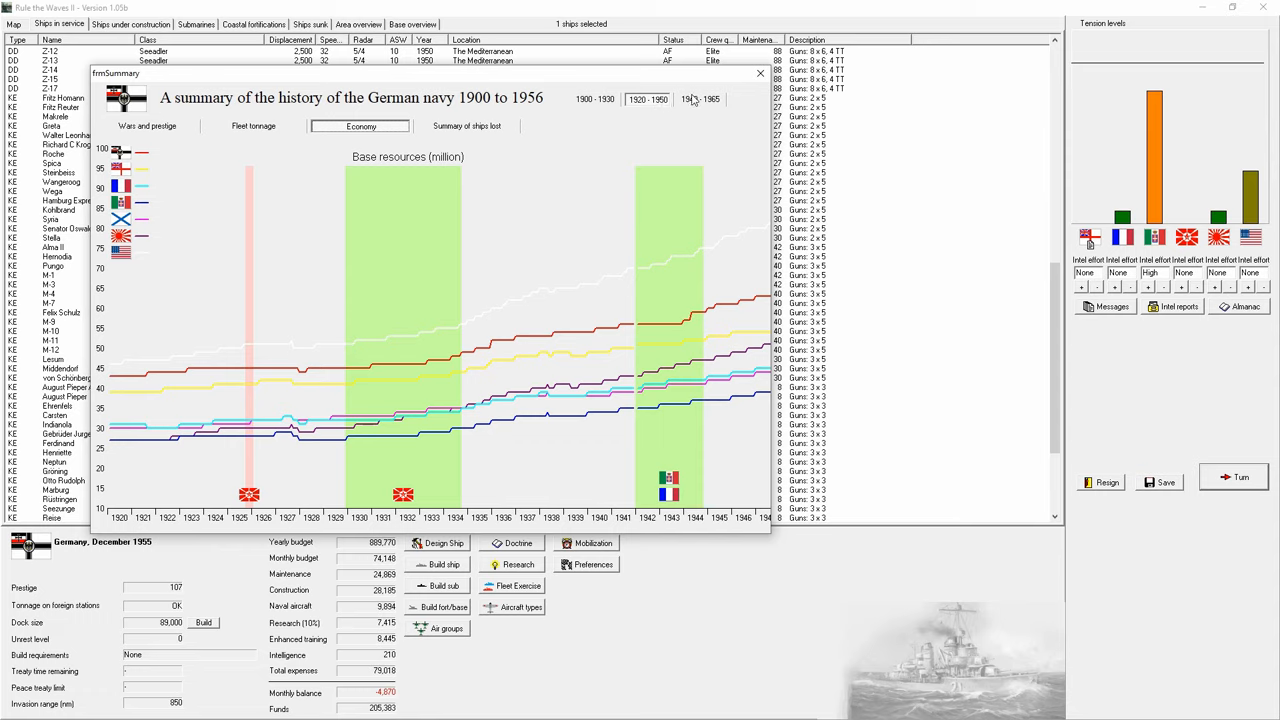
left_click(700, 100)
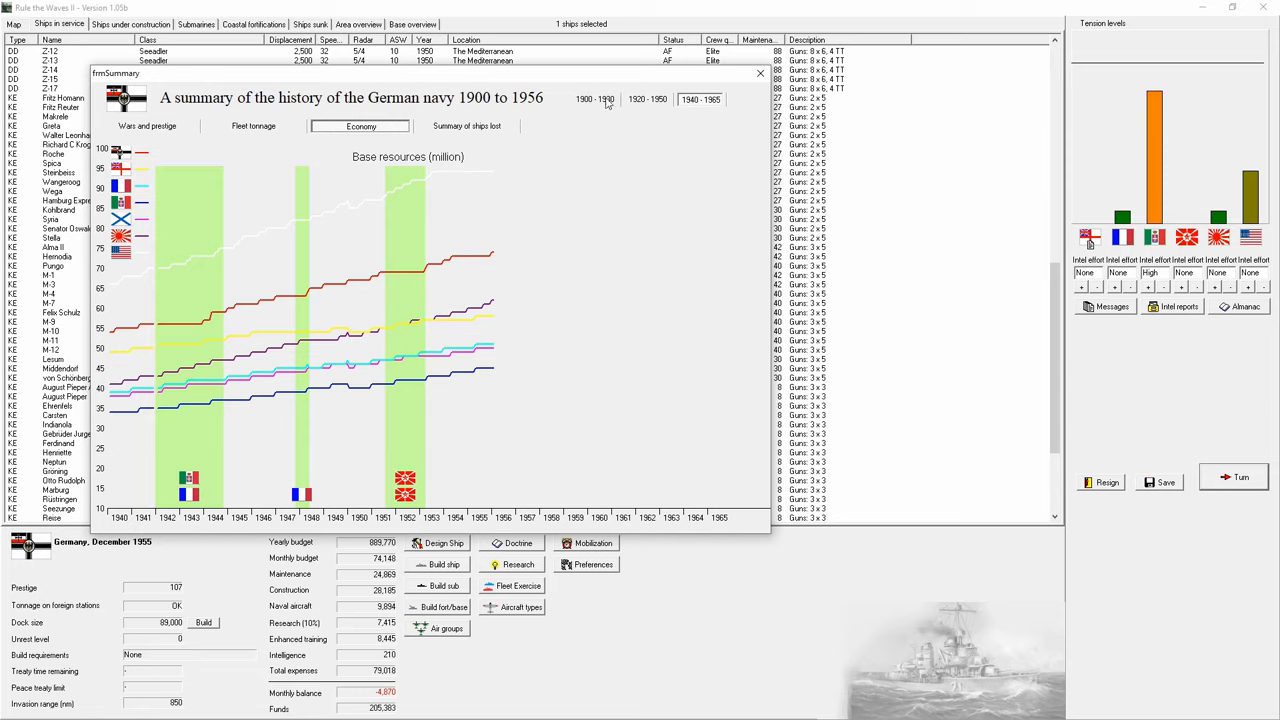
Step: Show the summary table of ships lost per nation by ship type
left_click(466, 126)
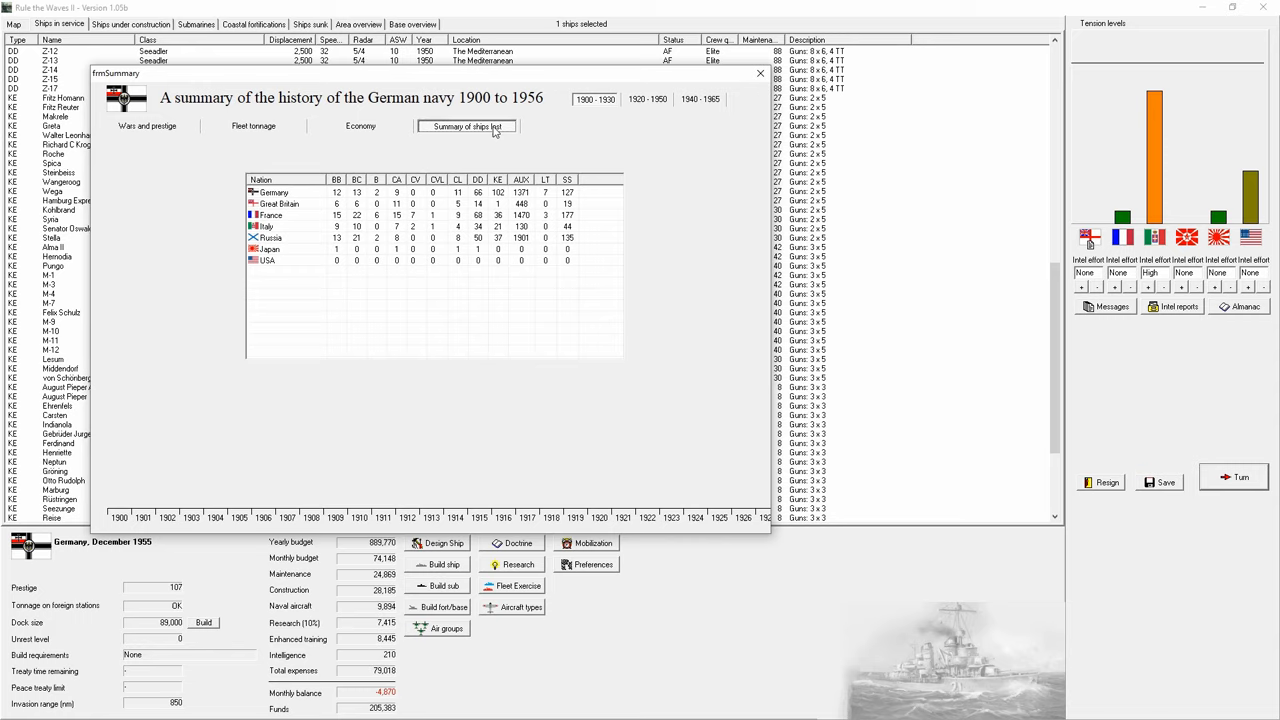
mouse_move(700, 166)
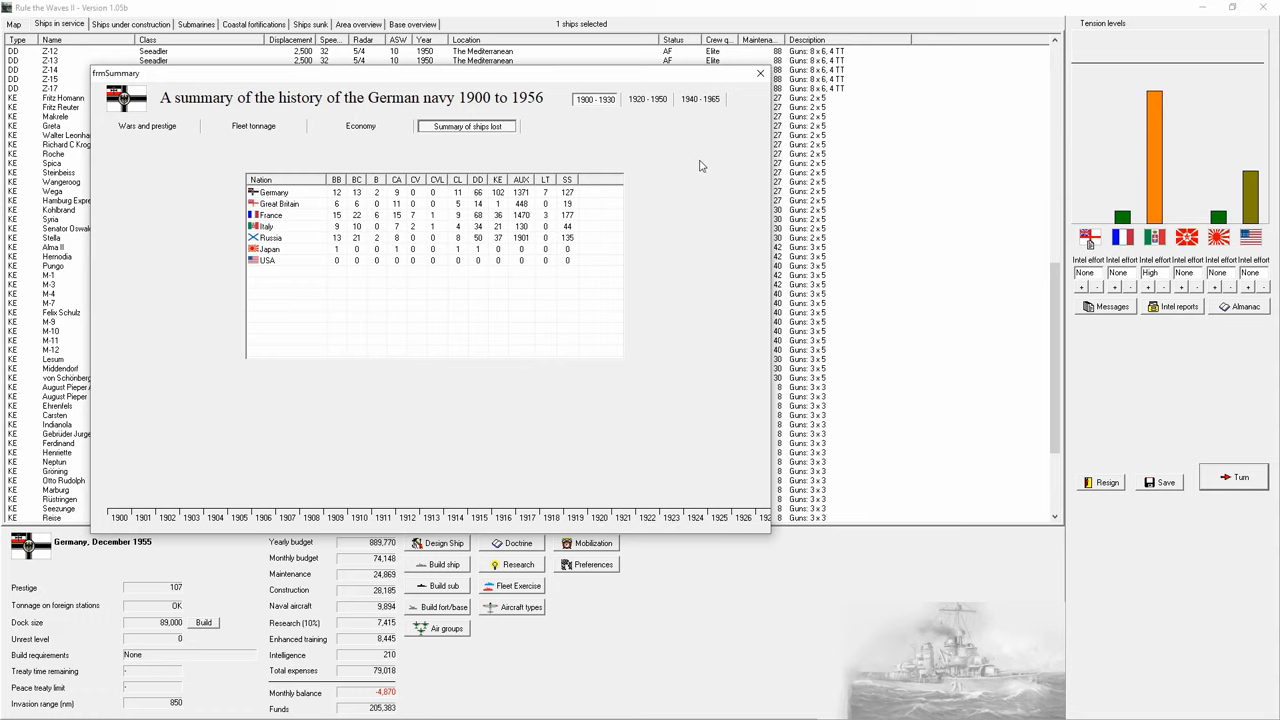
mouse_move(576, 200)
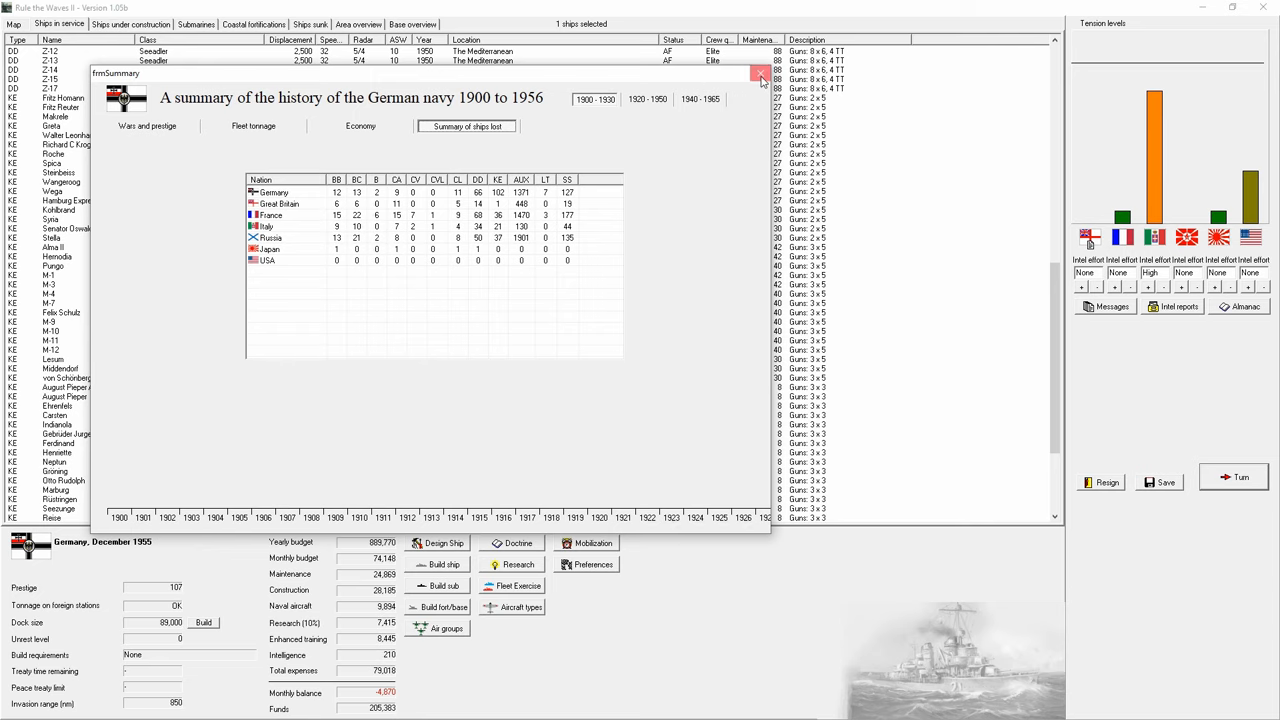
Step: Close the history summary and acknowledge the Admiral's Hall of Fame notice
left_click(760, 74)
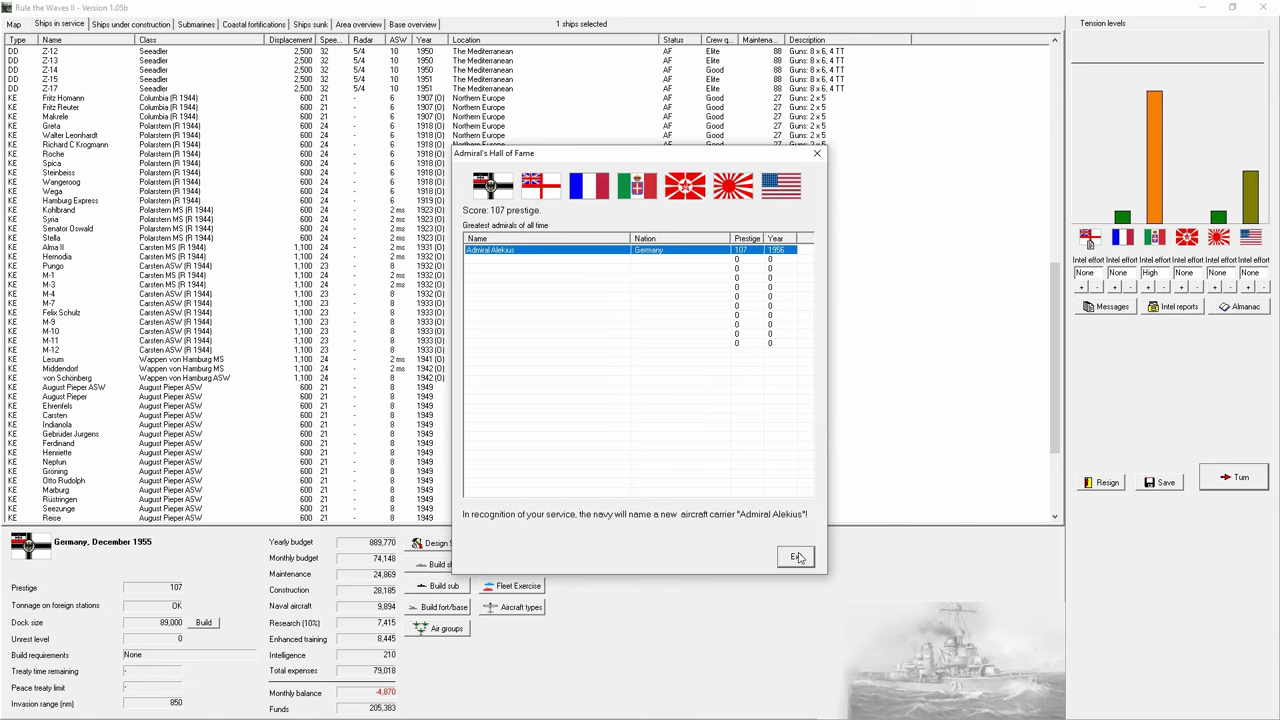
left_click(796, 556)
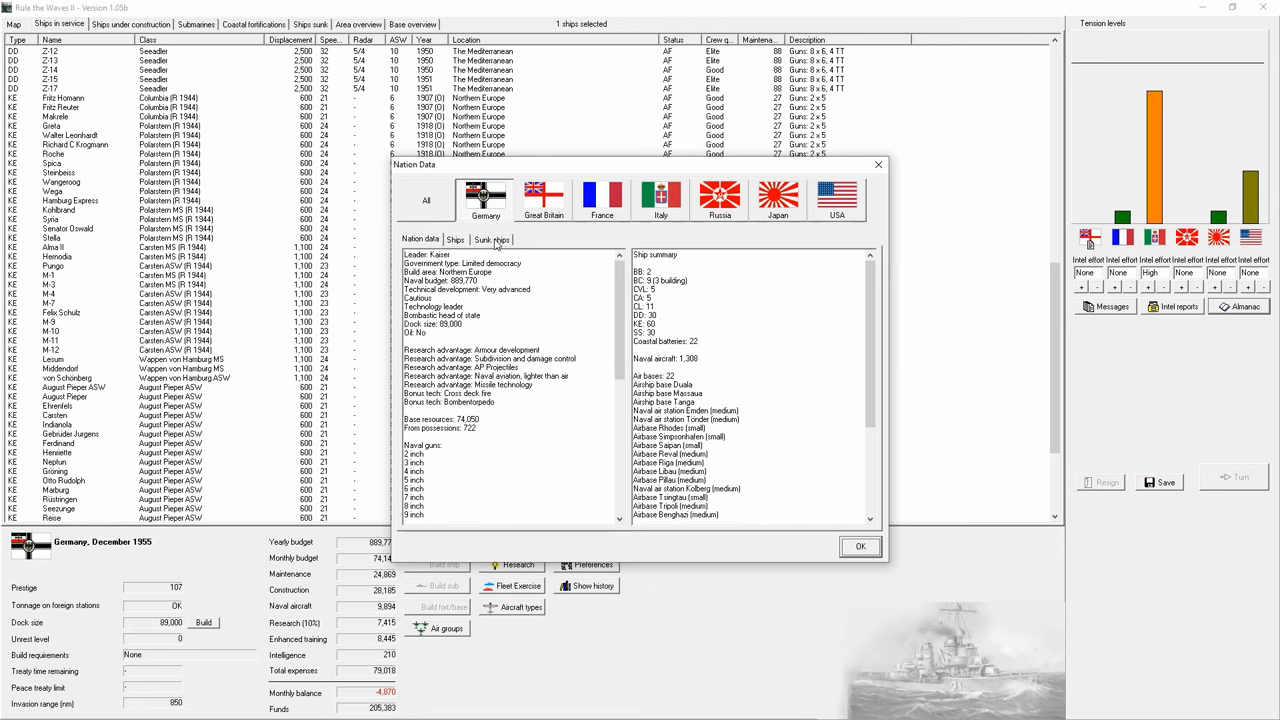
Step: Scroll through Germany's sunk ships list, then close Nation Data with OK
left_click(492, 240)
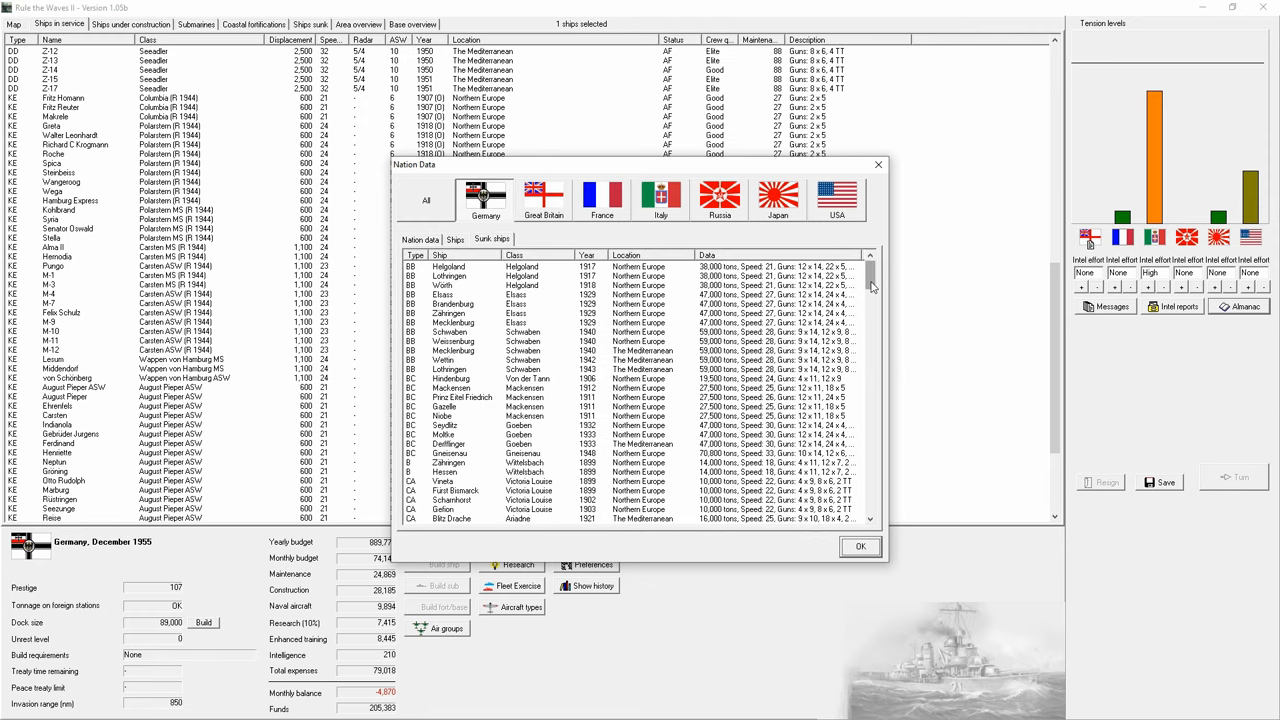
scroll("down", 3)
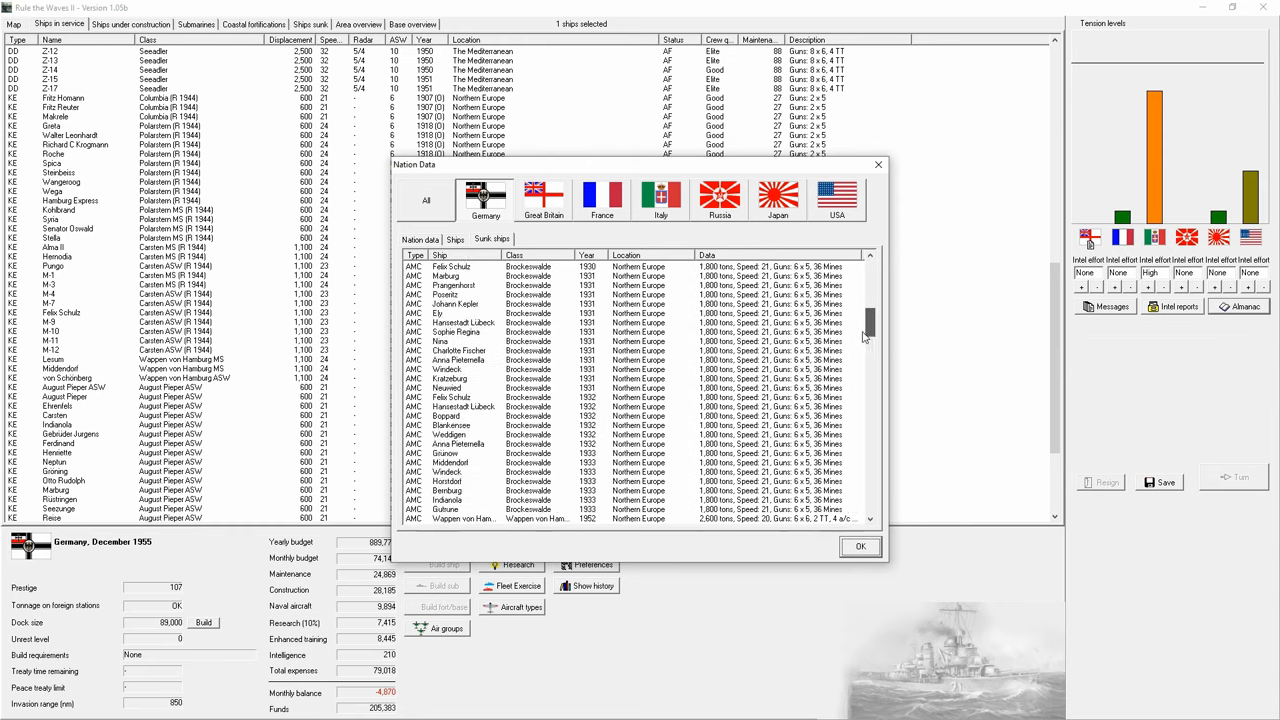
scroll("down", 3)
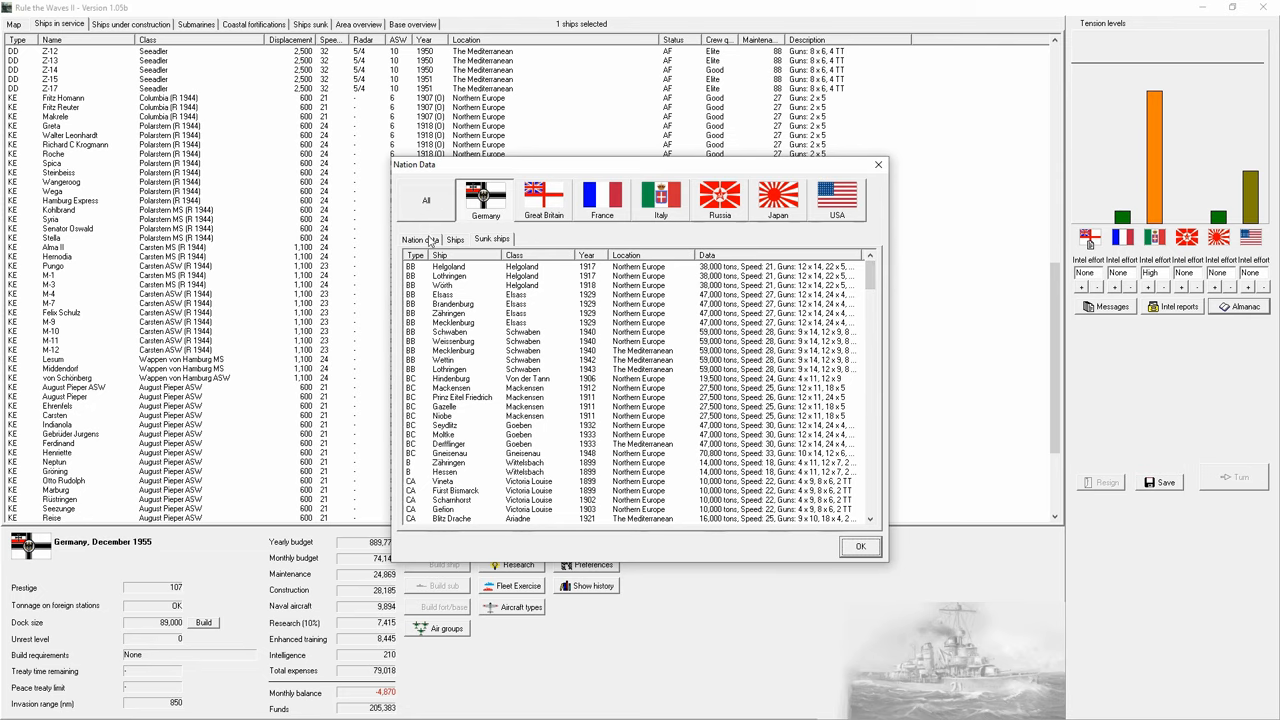
left_click(860, 546)
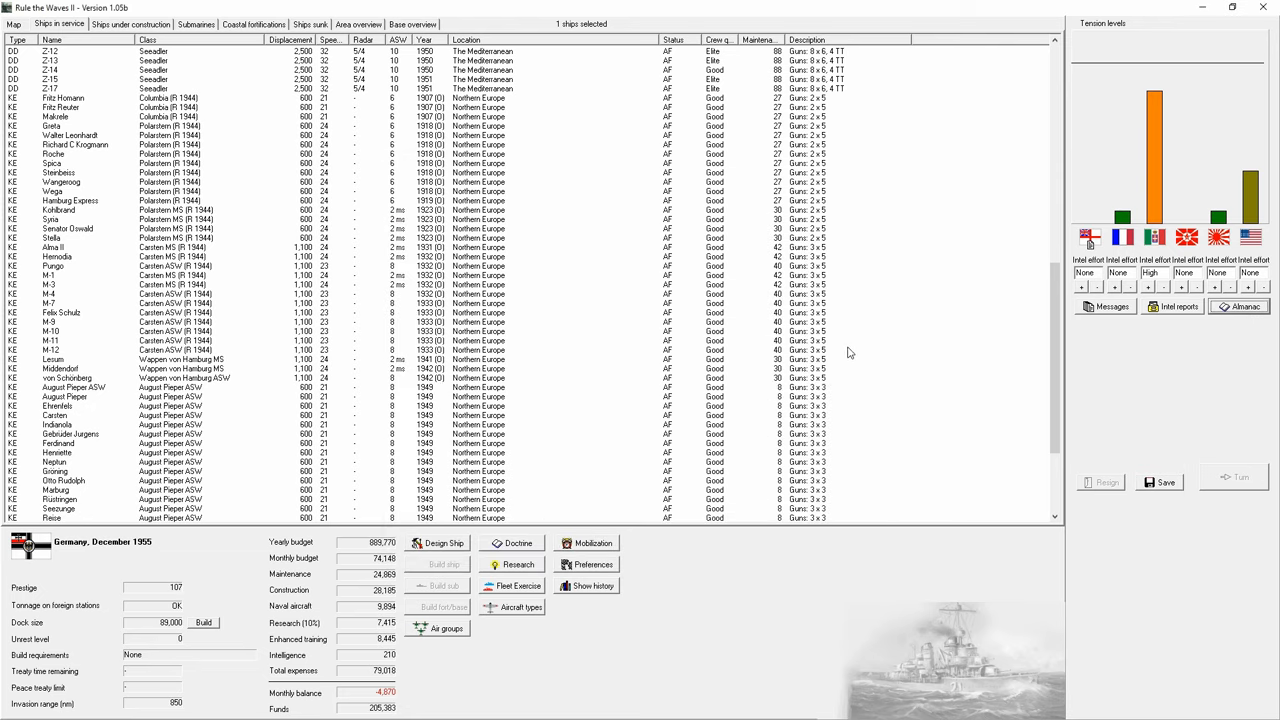